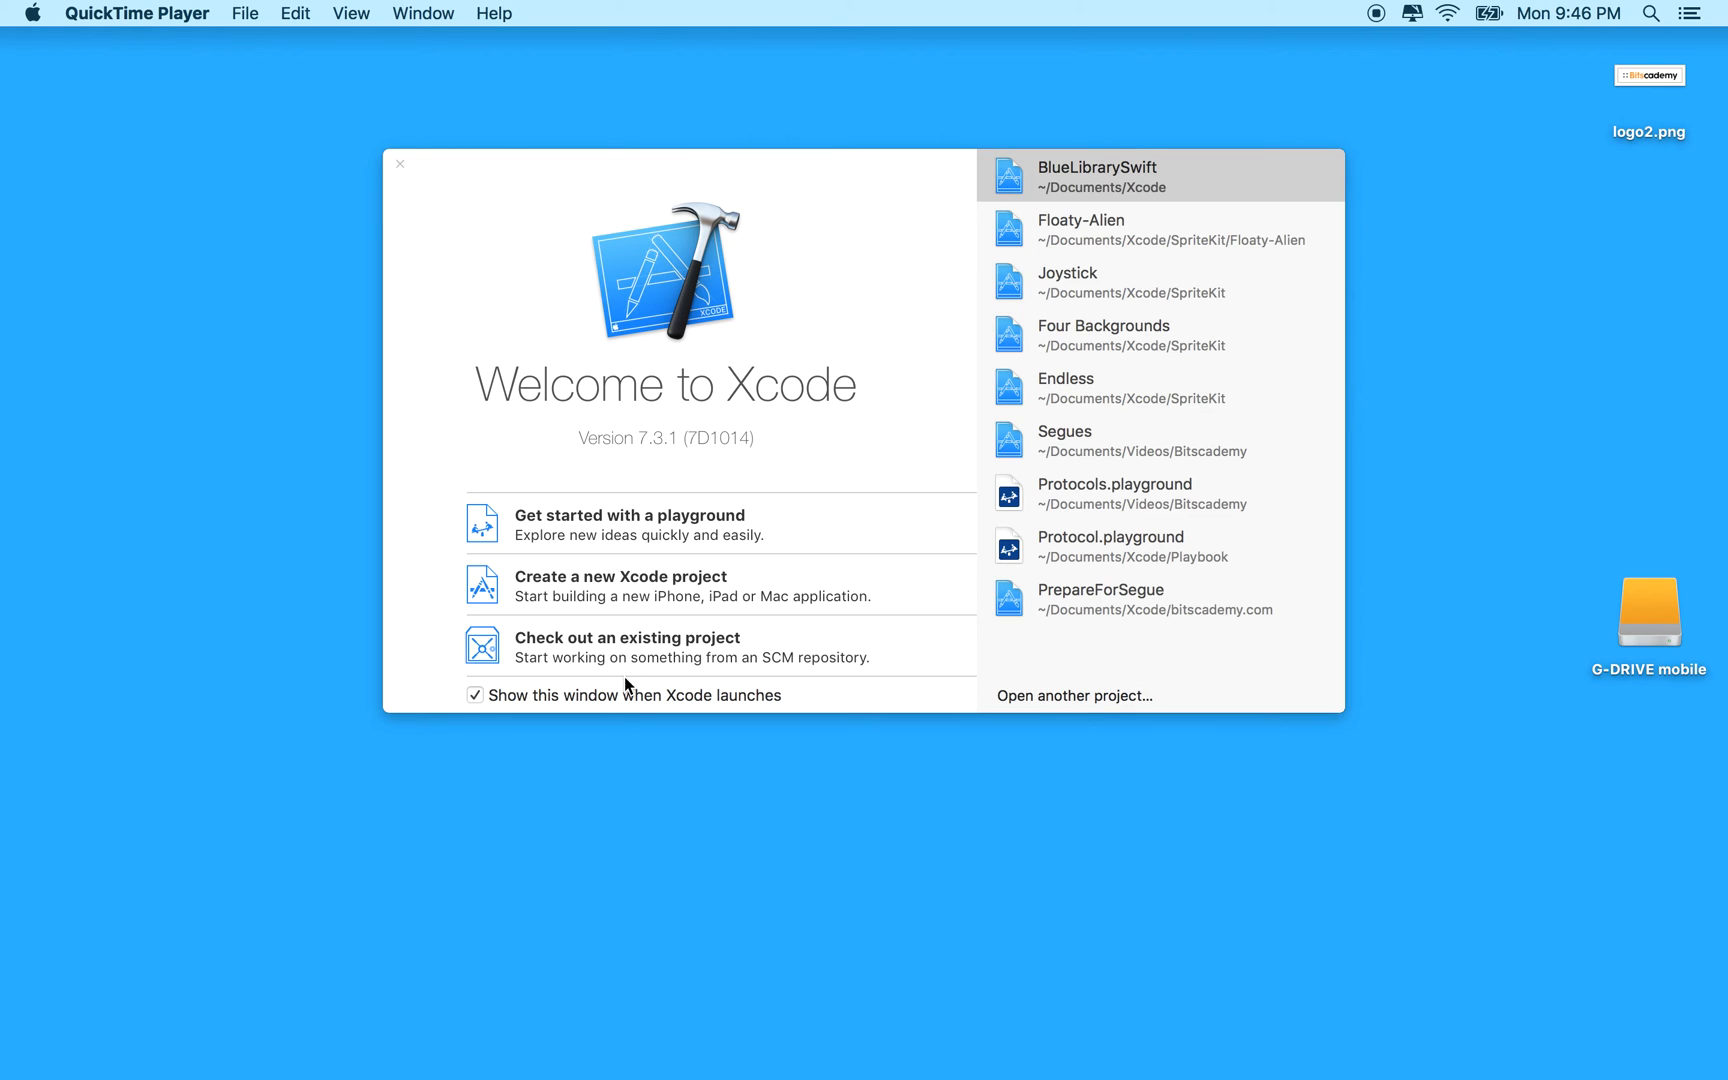
mouse_move(750, 336)
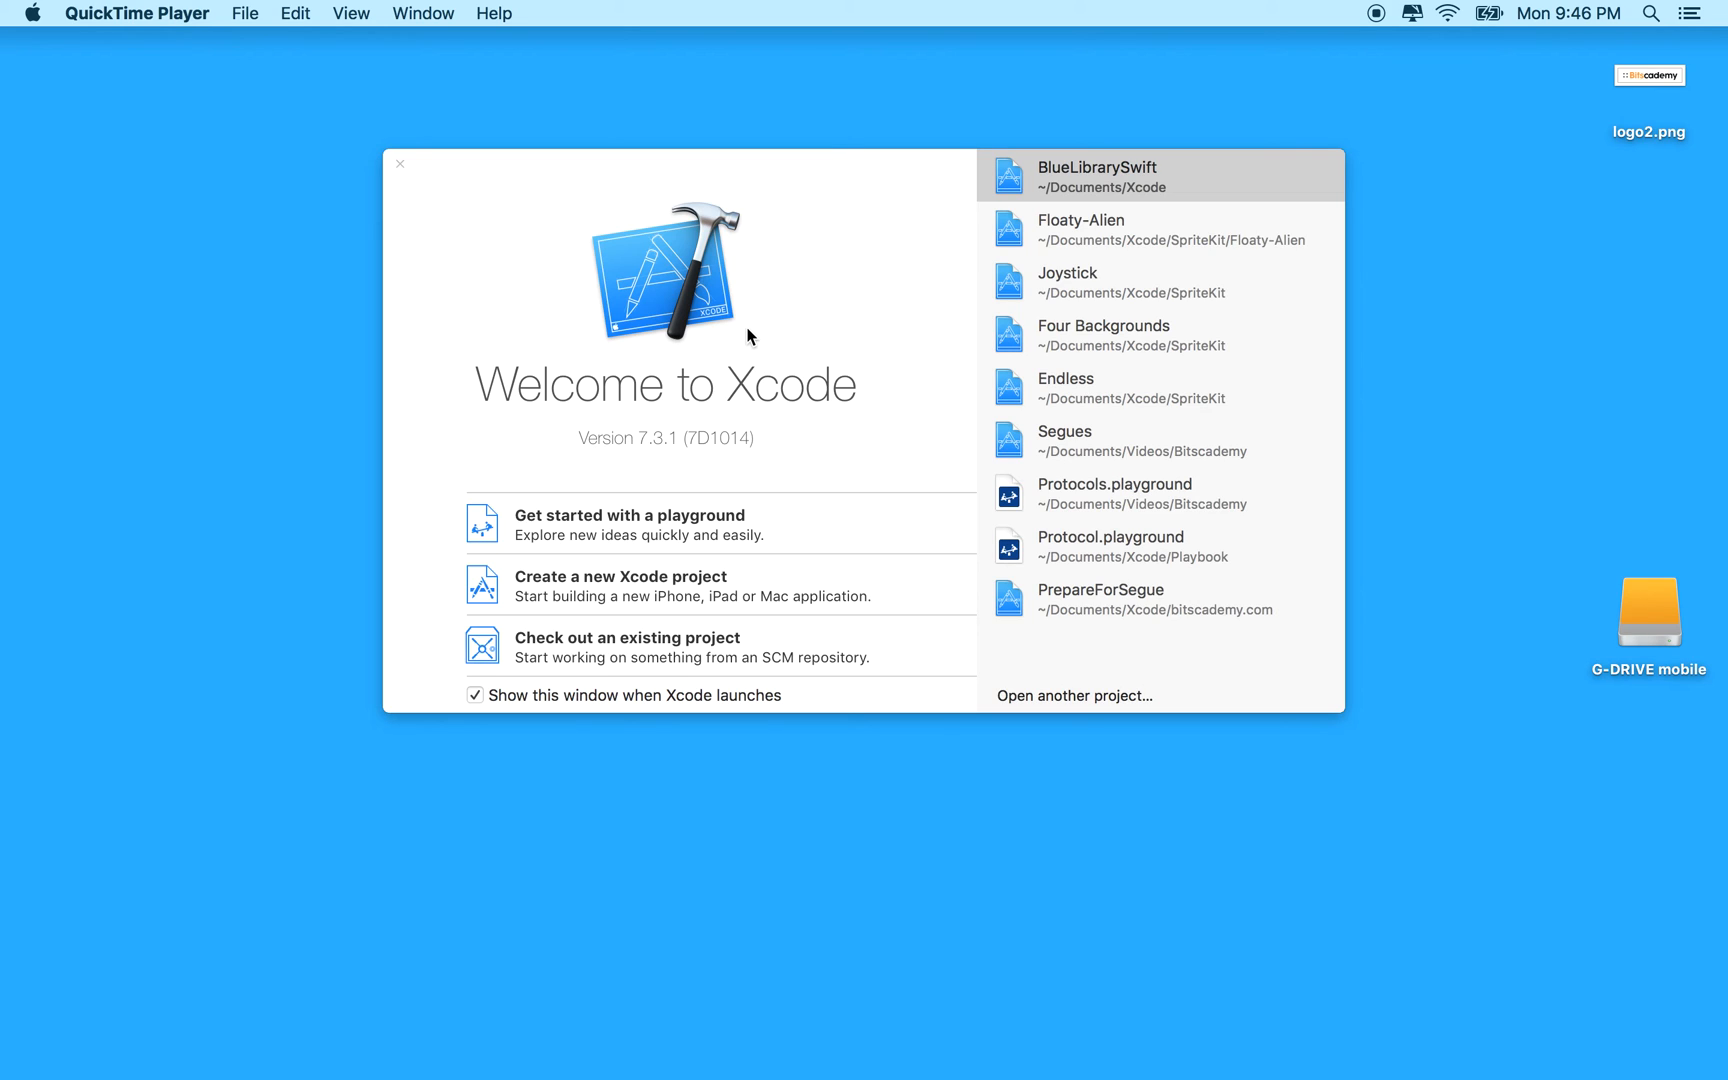
mouse_move(526, 462)
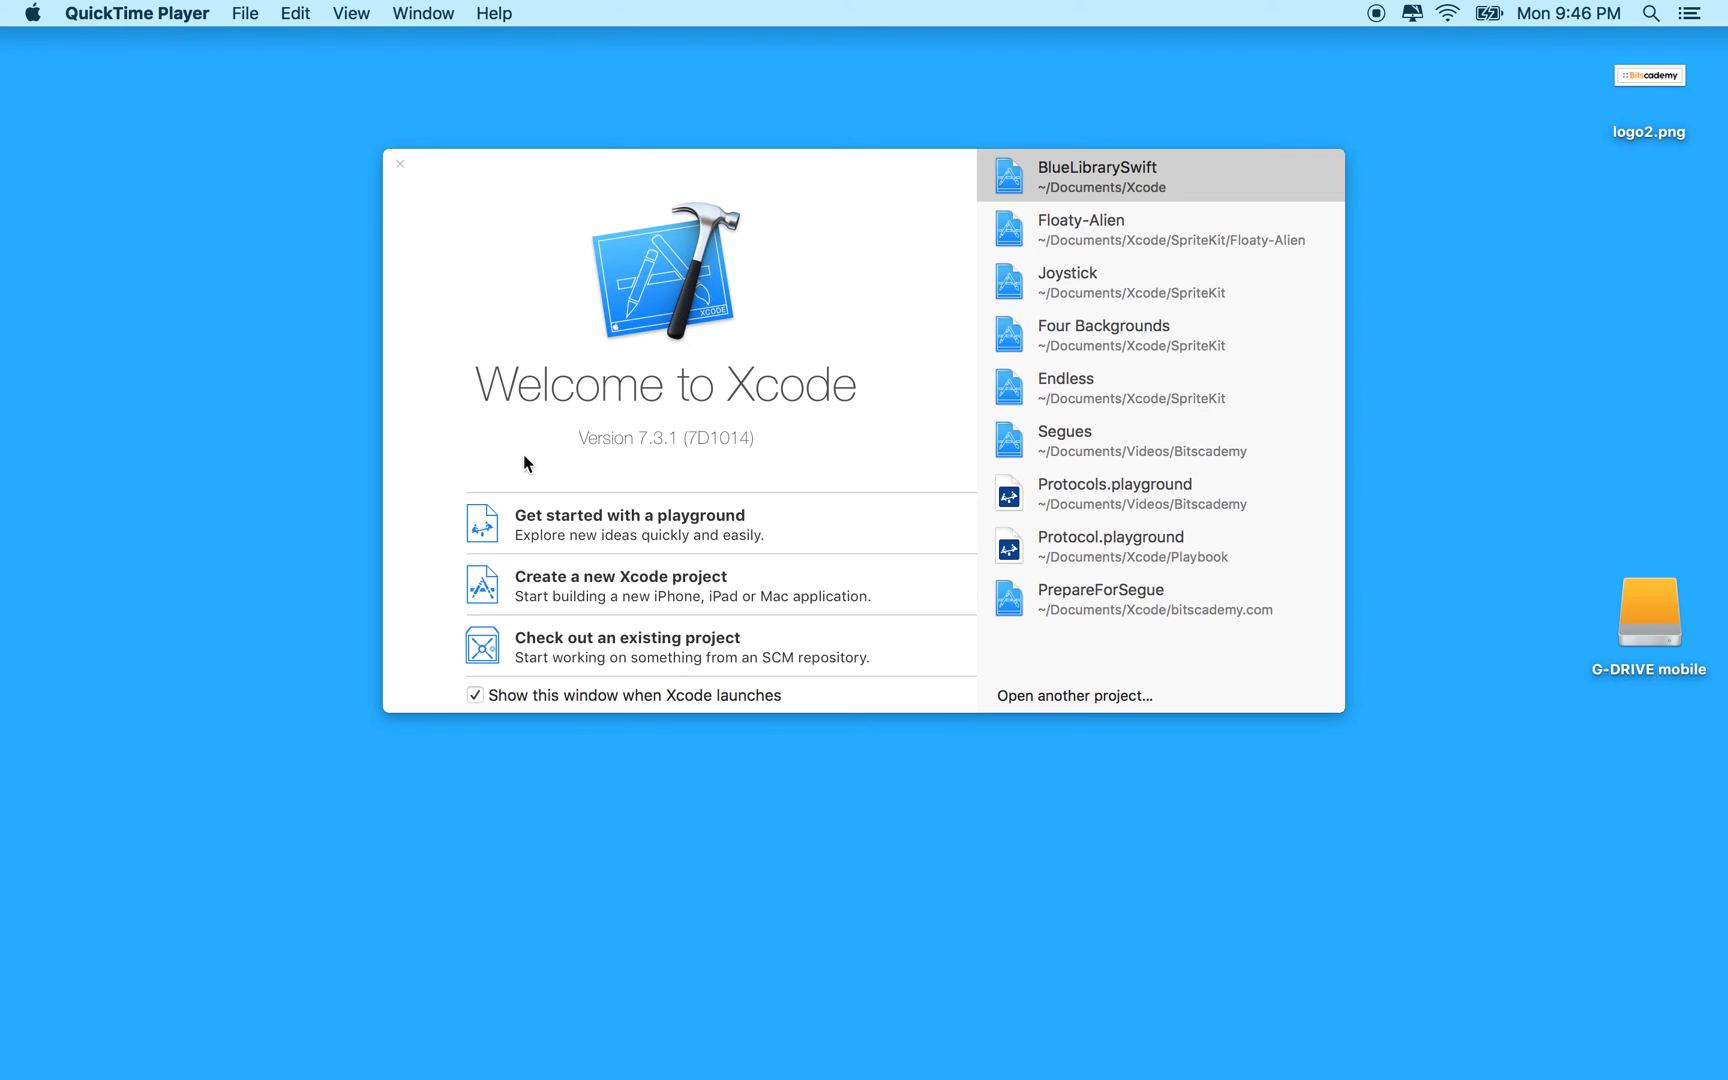
mouse_move(620, 458)
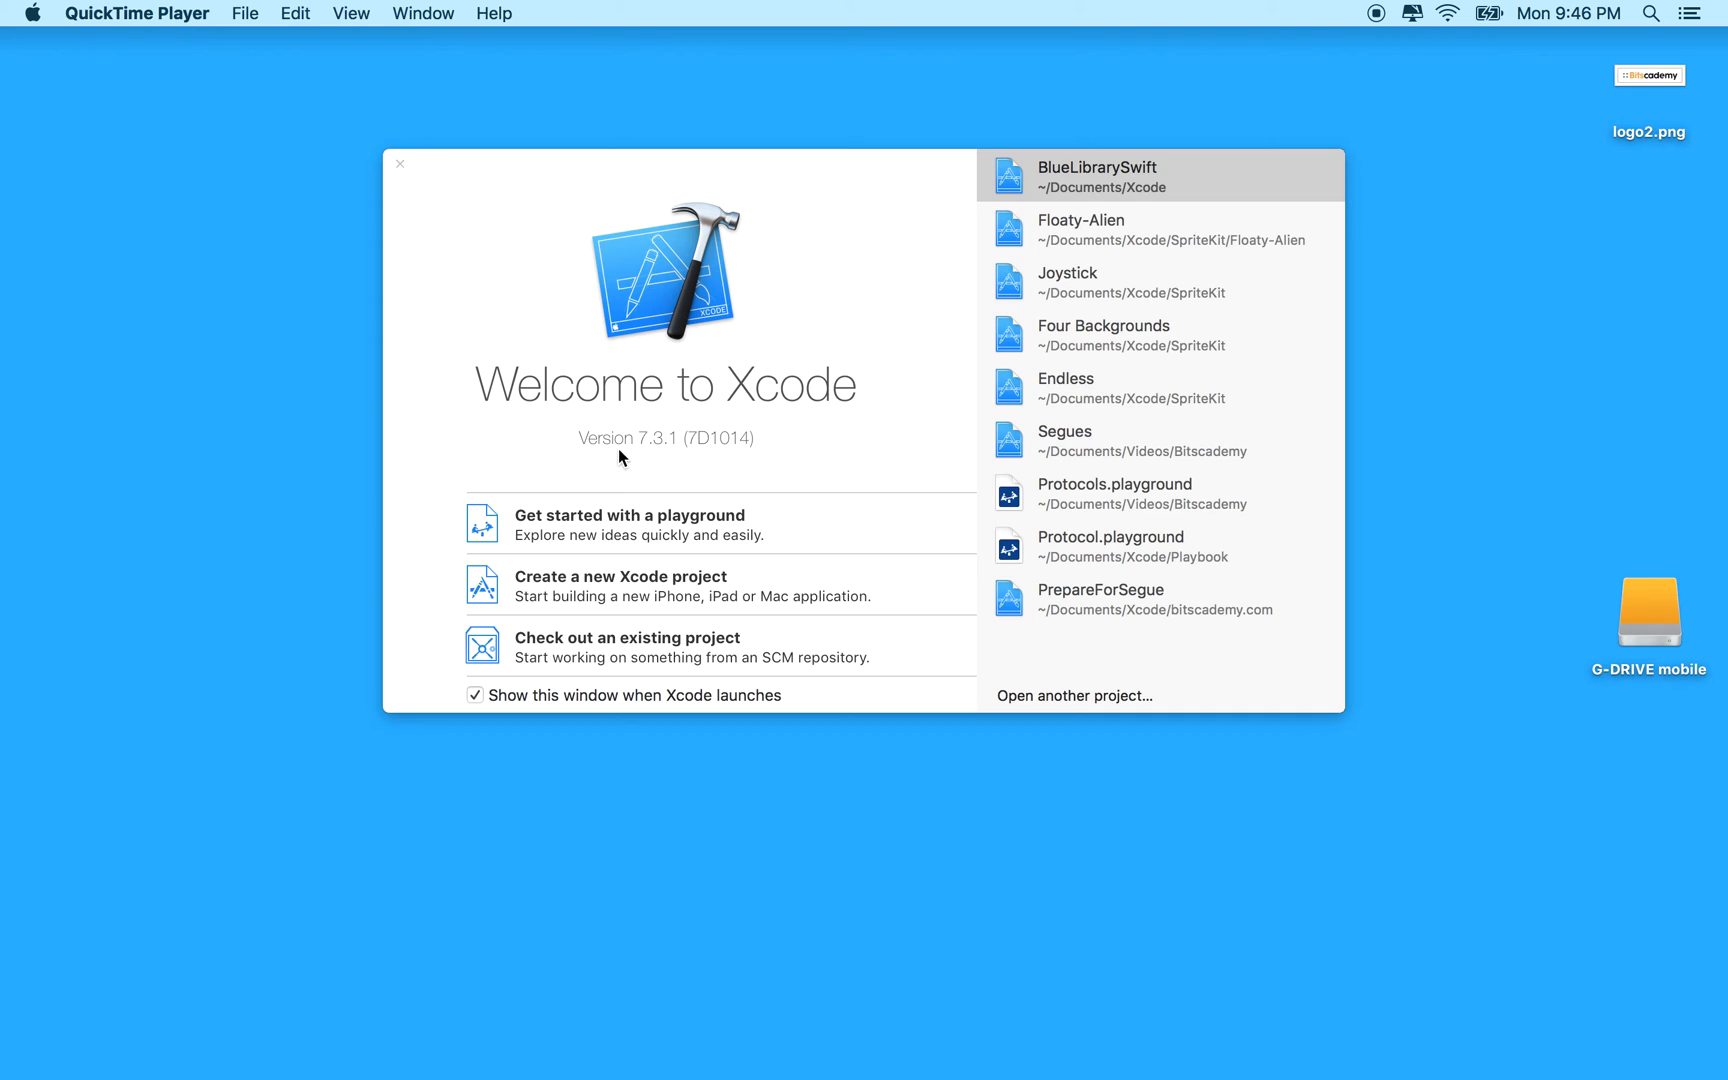
mouse_move(532, 548)
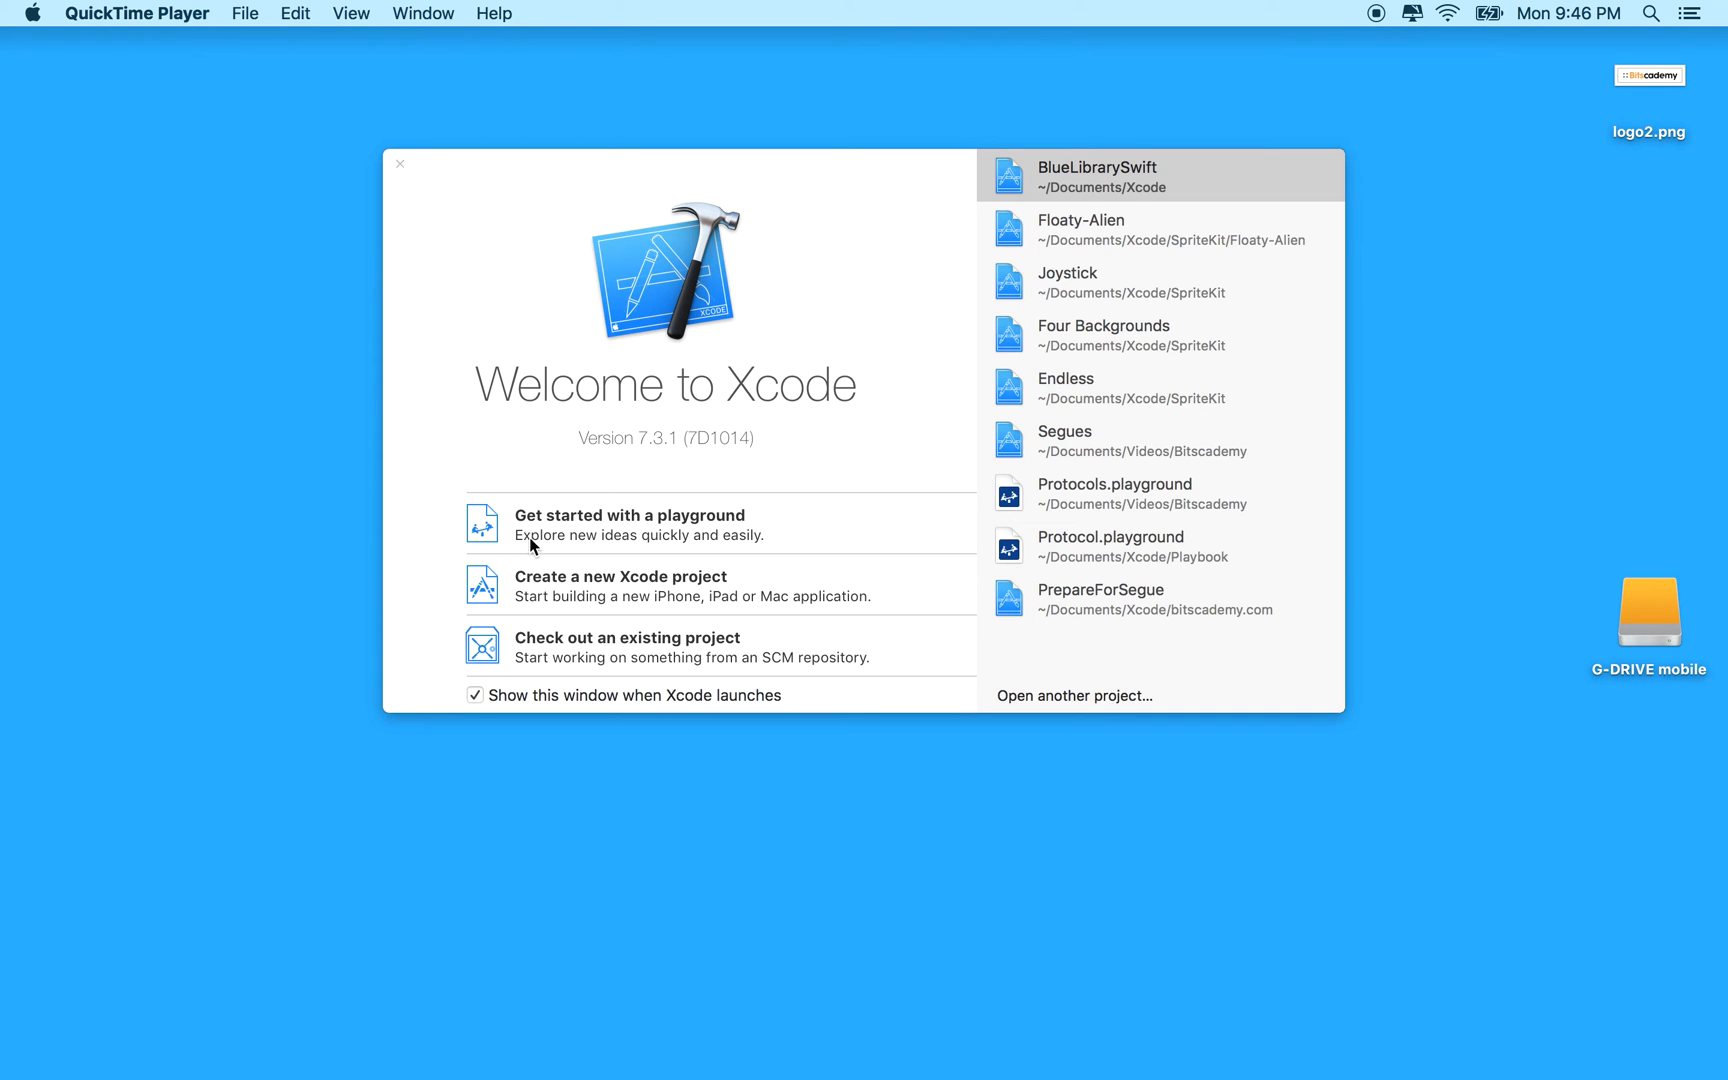
mouse_move(636, 592)
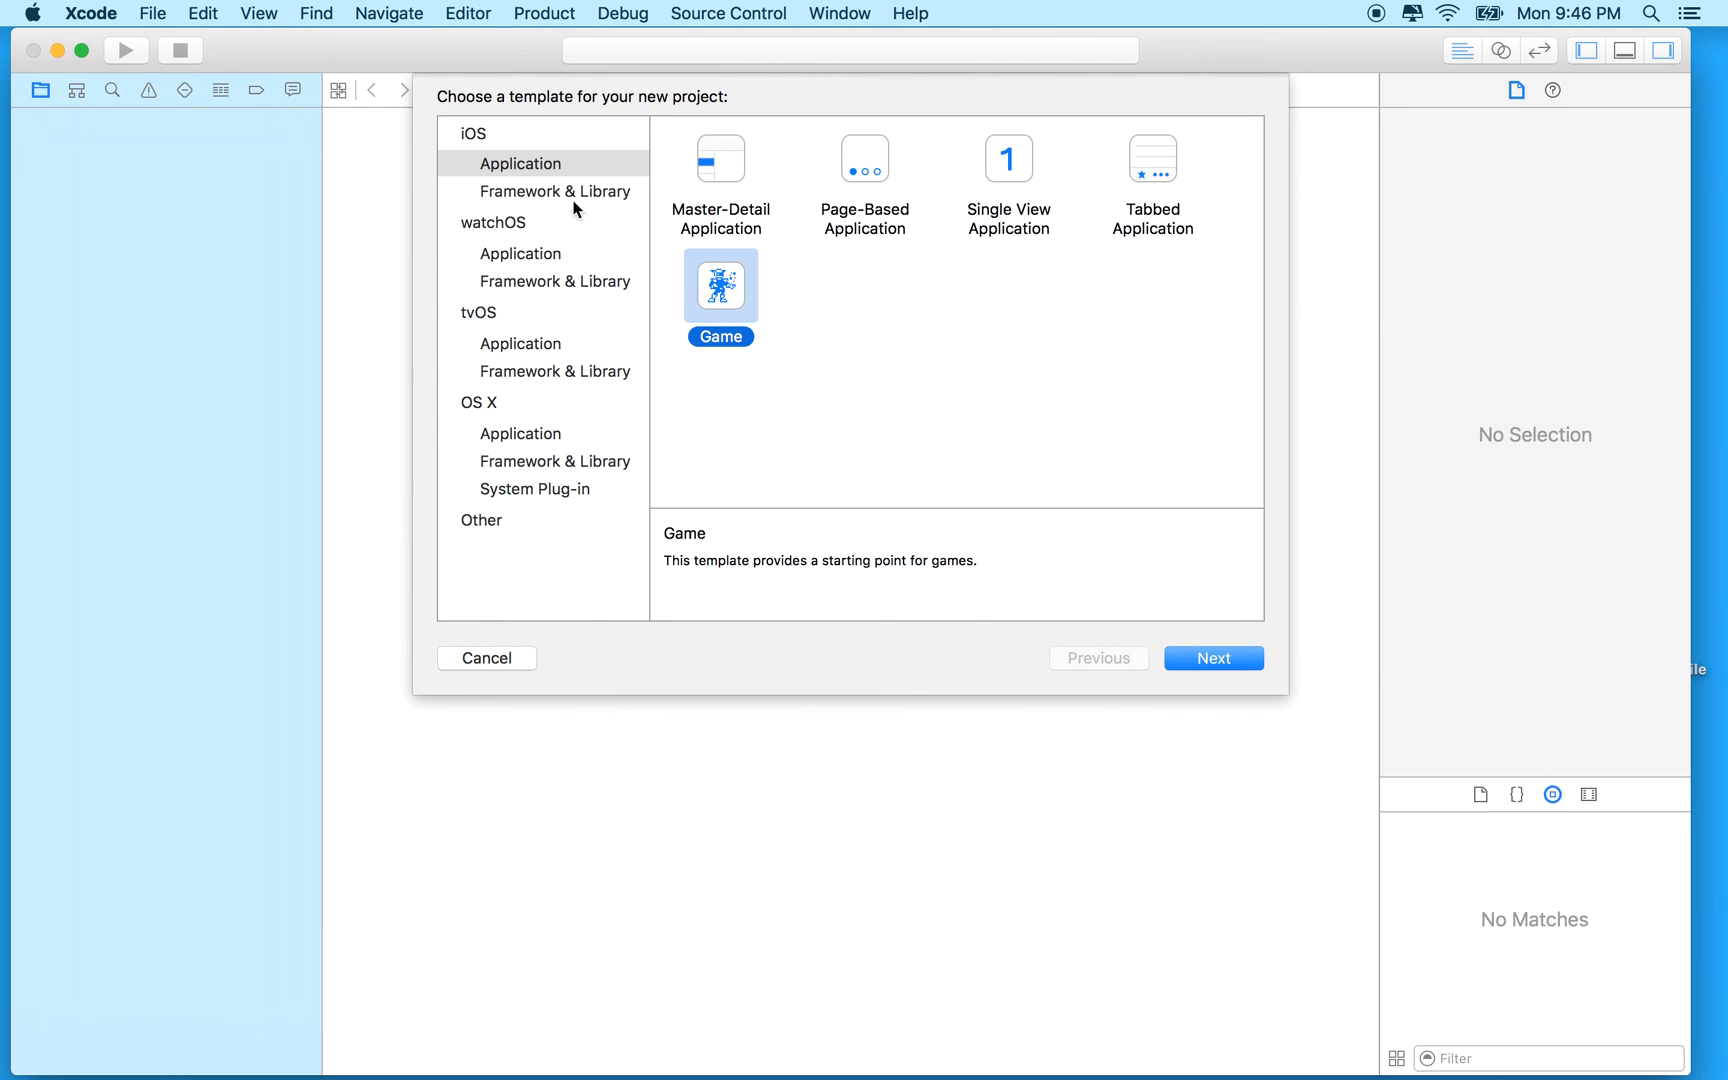
Step: Choose the Game template under iOS Application and continue to the project options
click(520, 164)
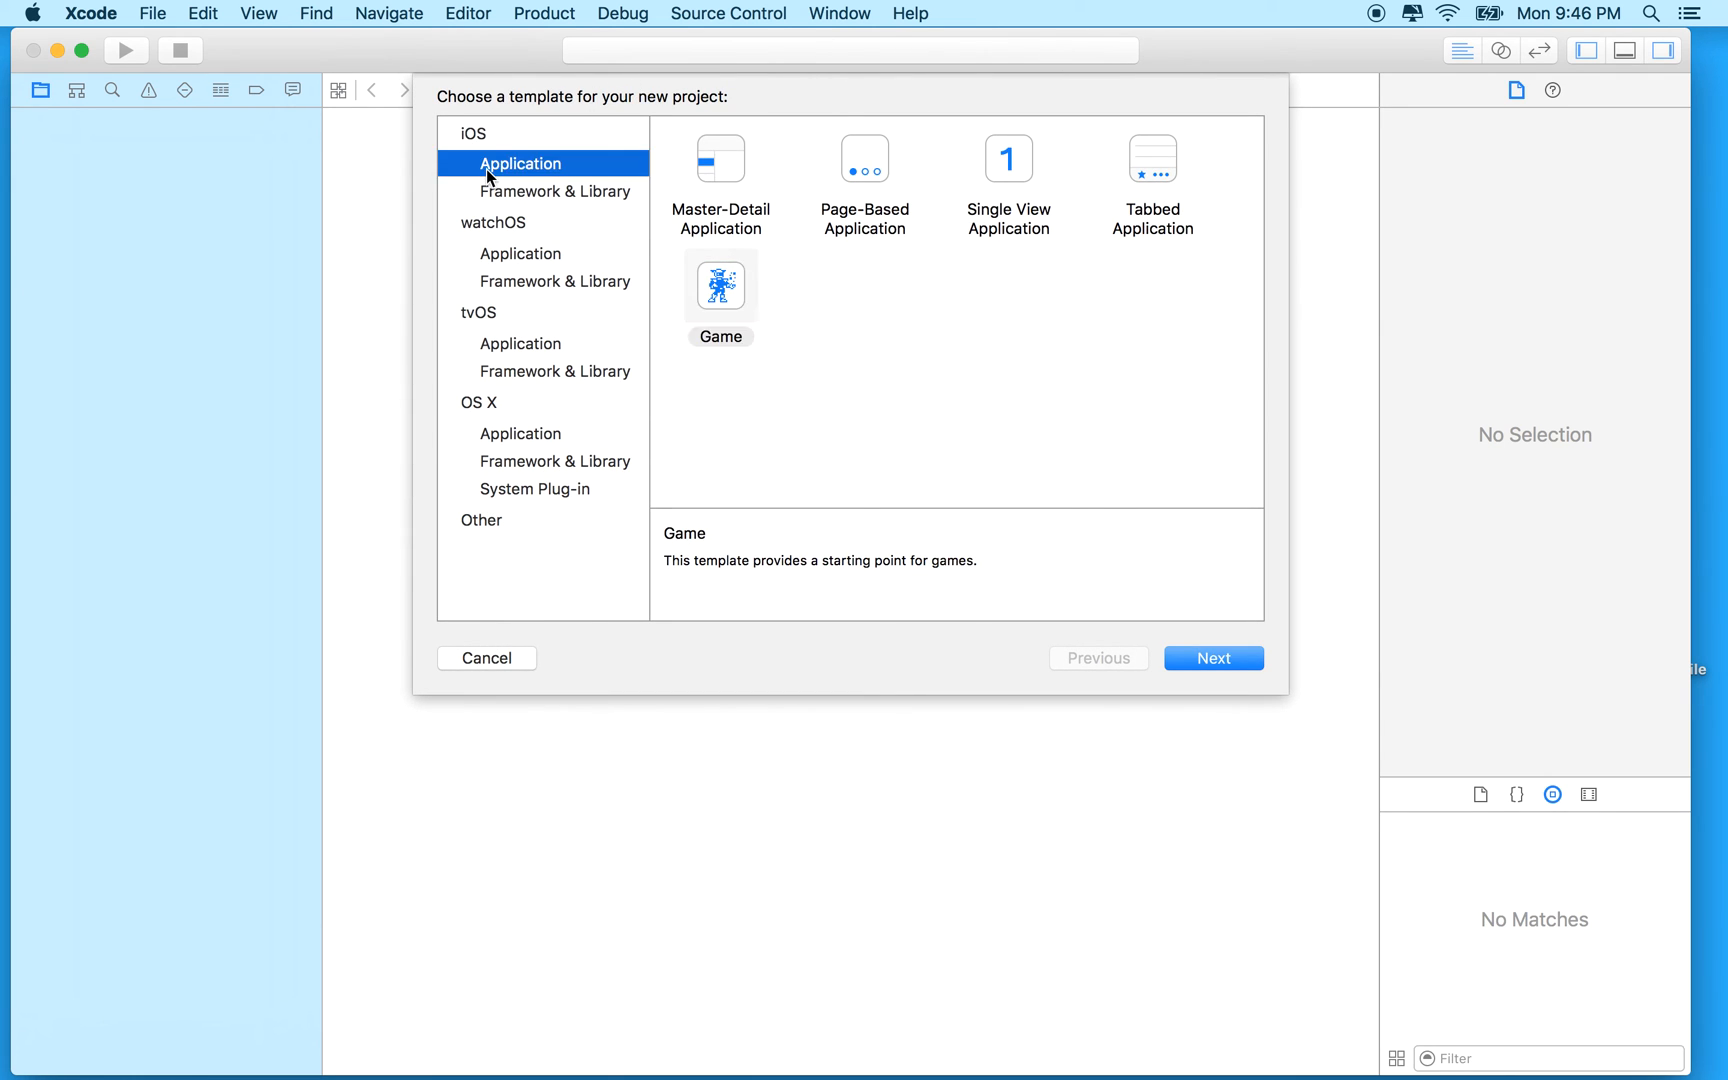
mouse_move(608, 222)
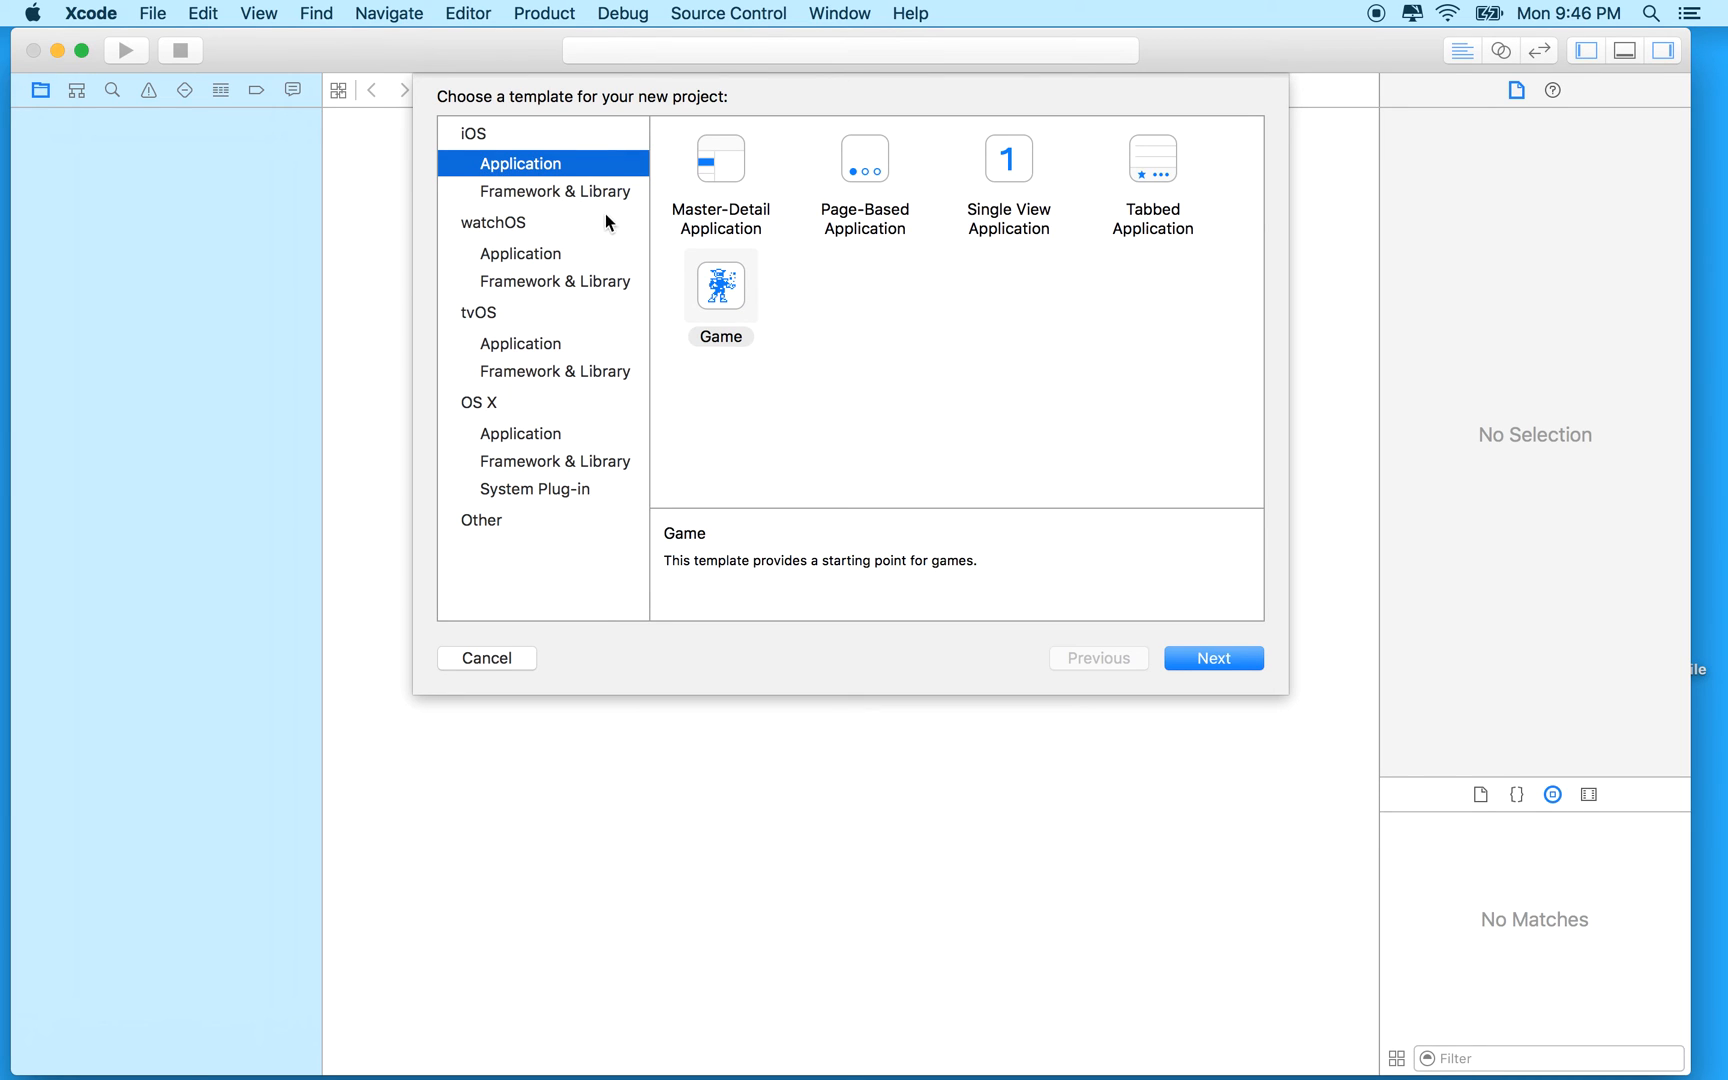
mouse_move(688, 212)
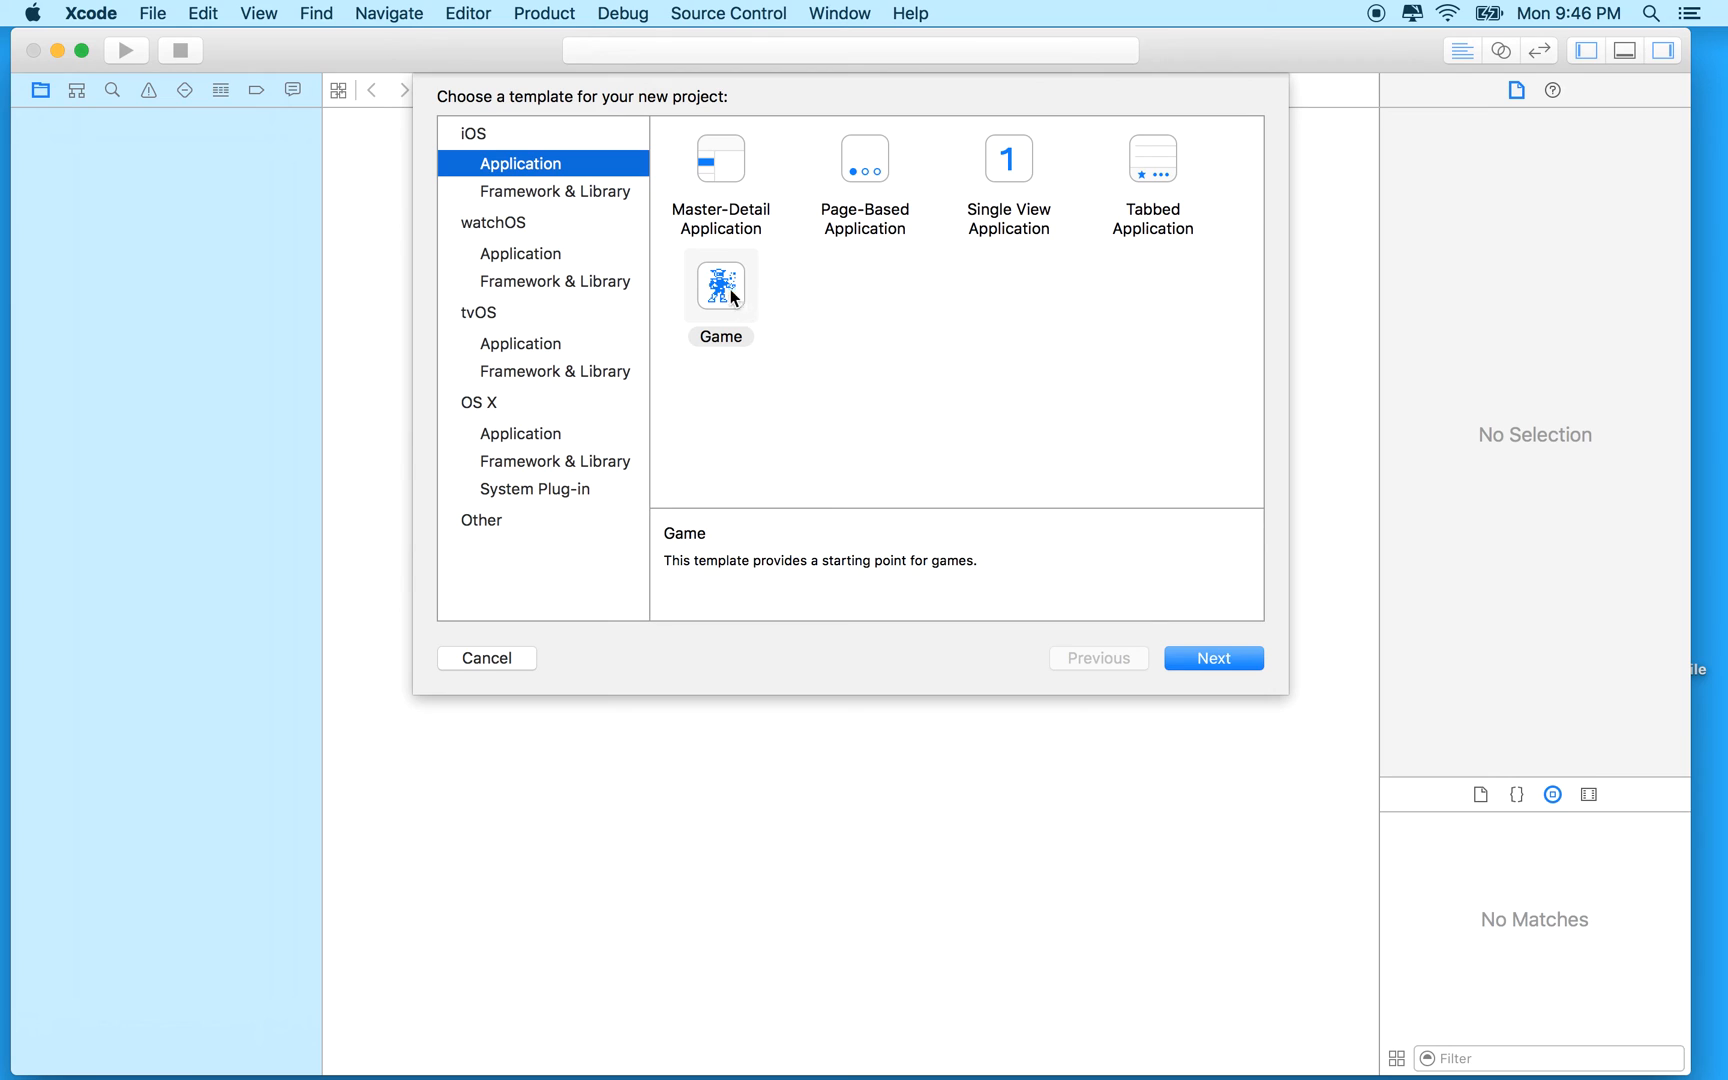
click(720, 282)
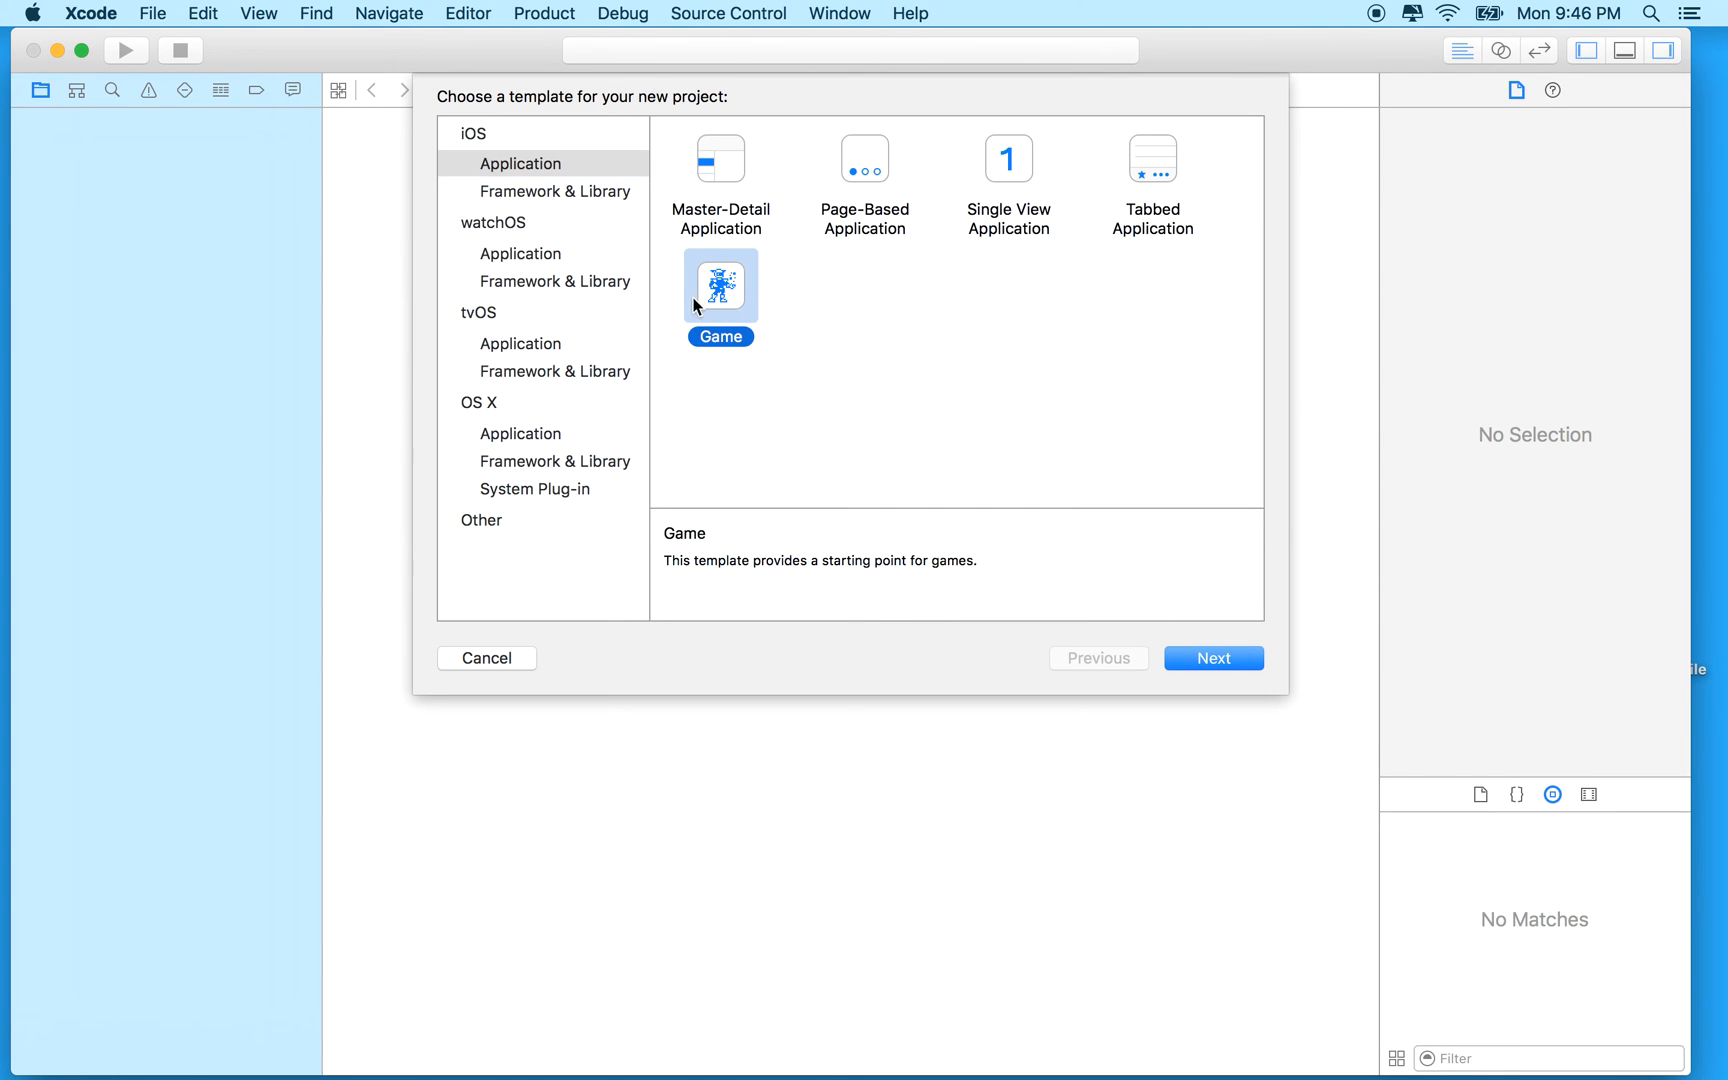
mouse_move(684, 282)
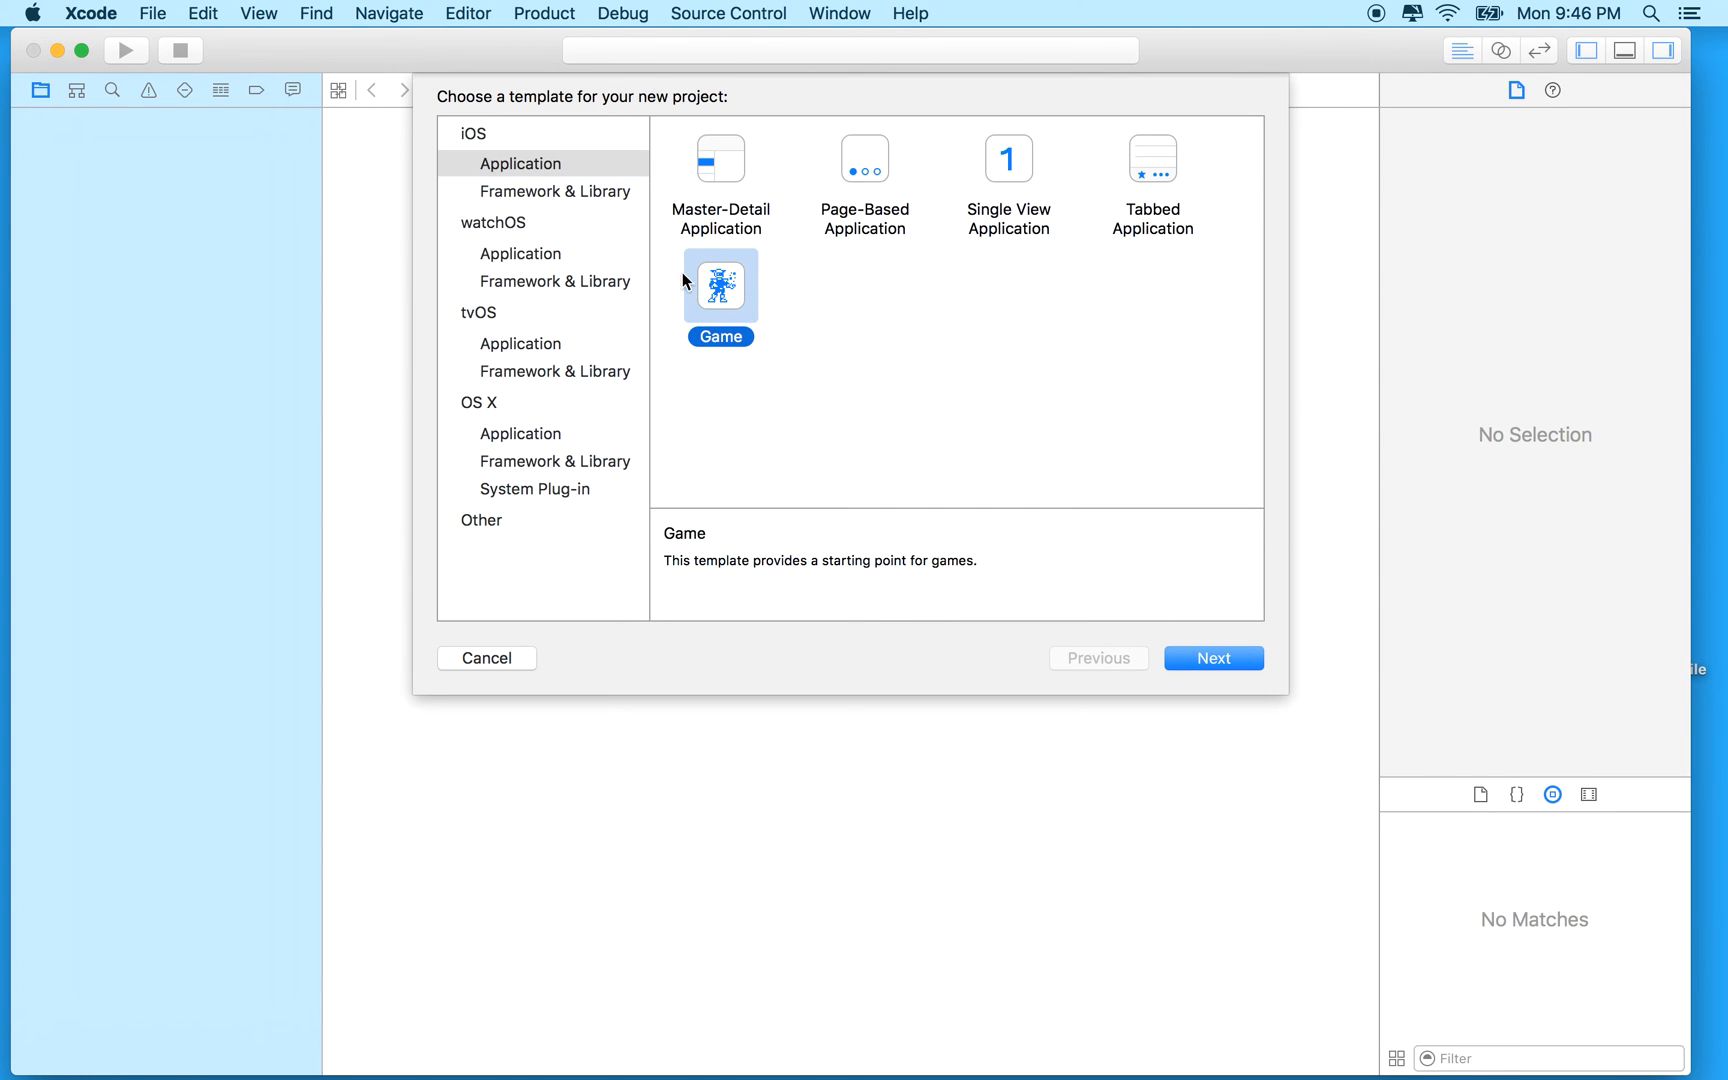
mouse_move(1140, 628)
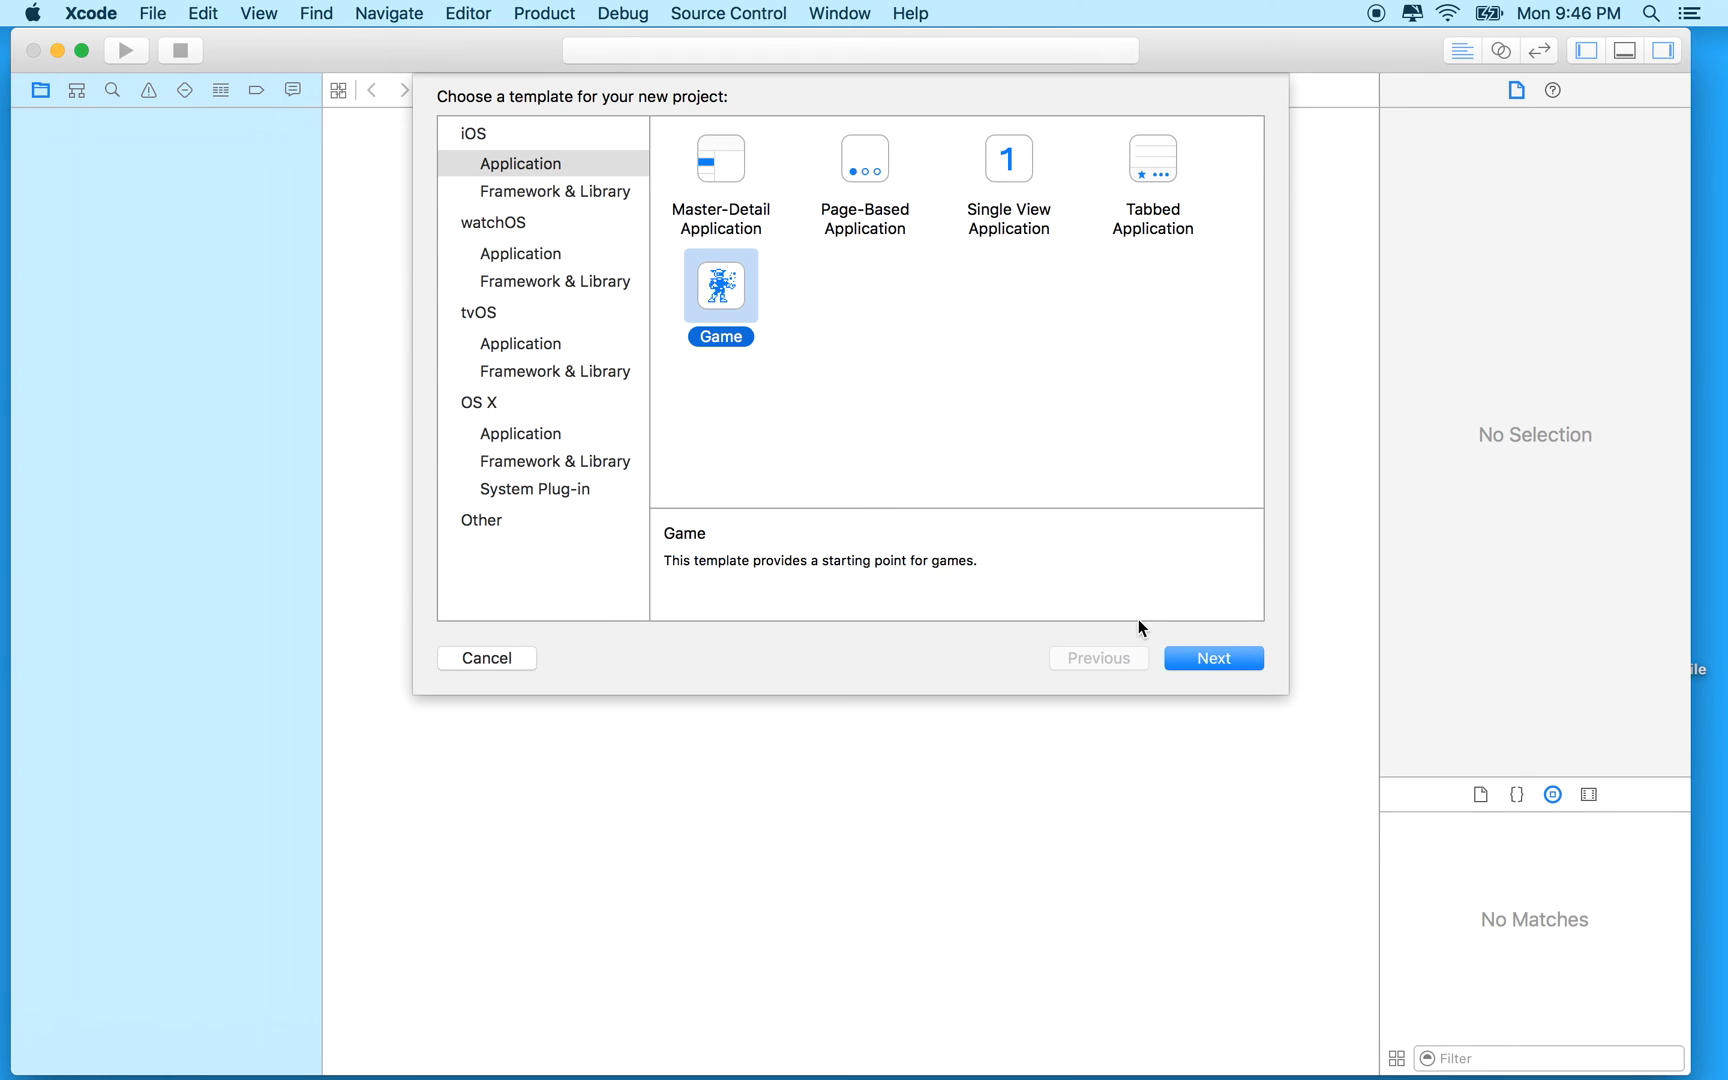
mouse_move(728, 282)
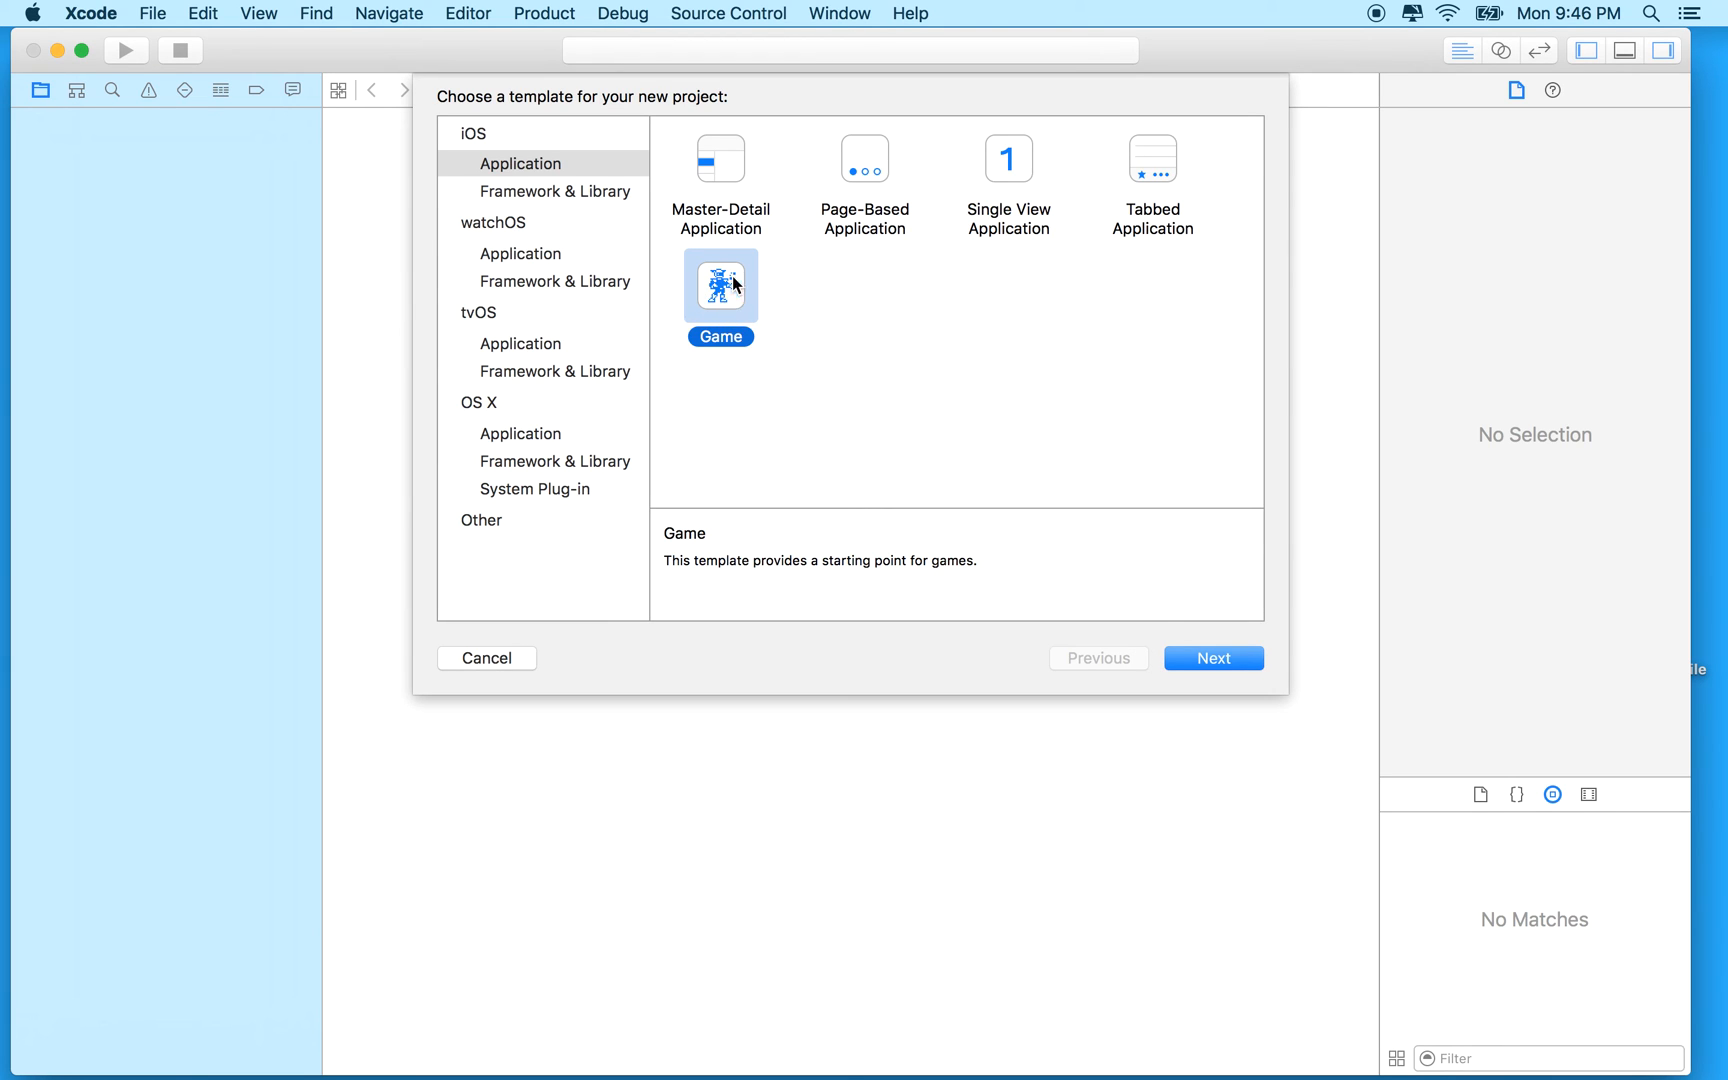
mouse_move(944, 426)
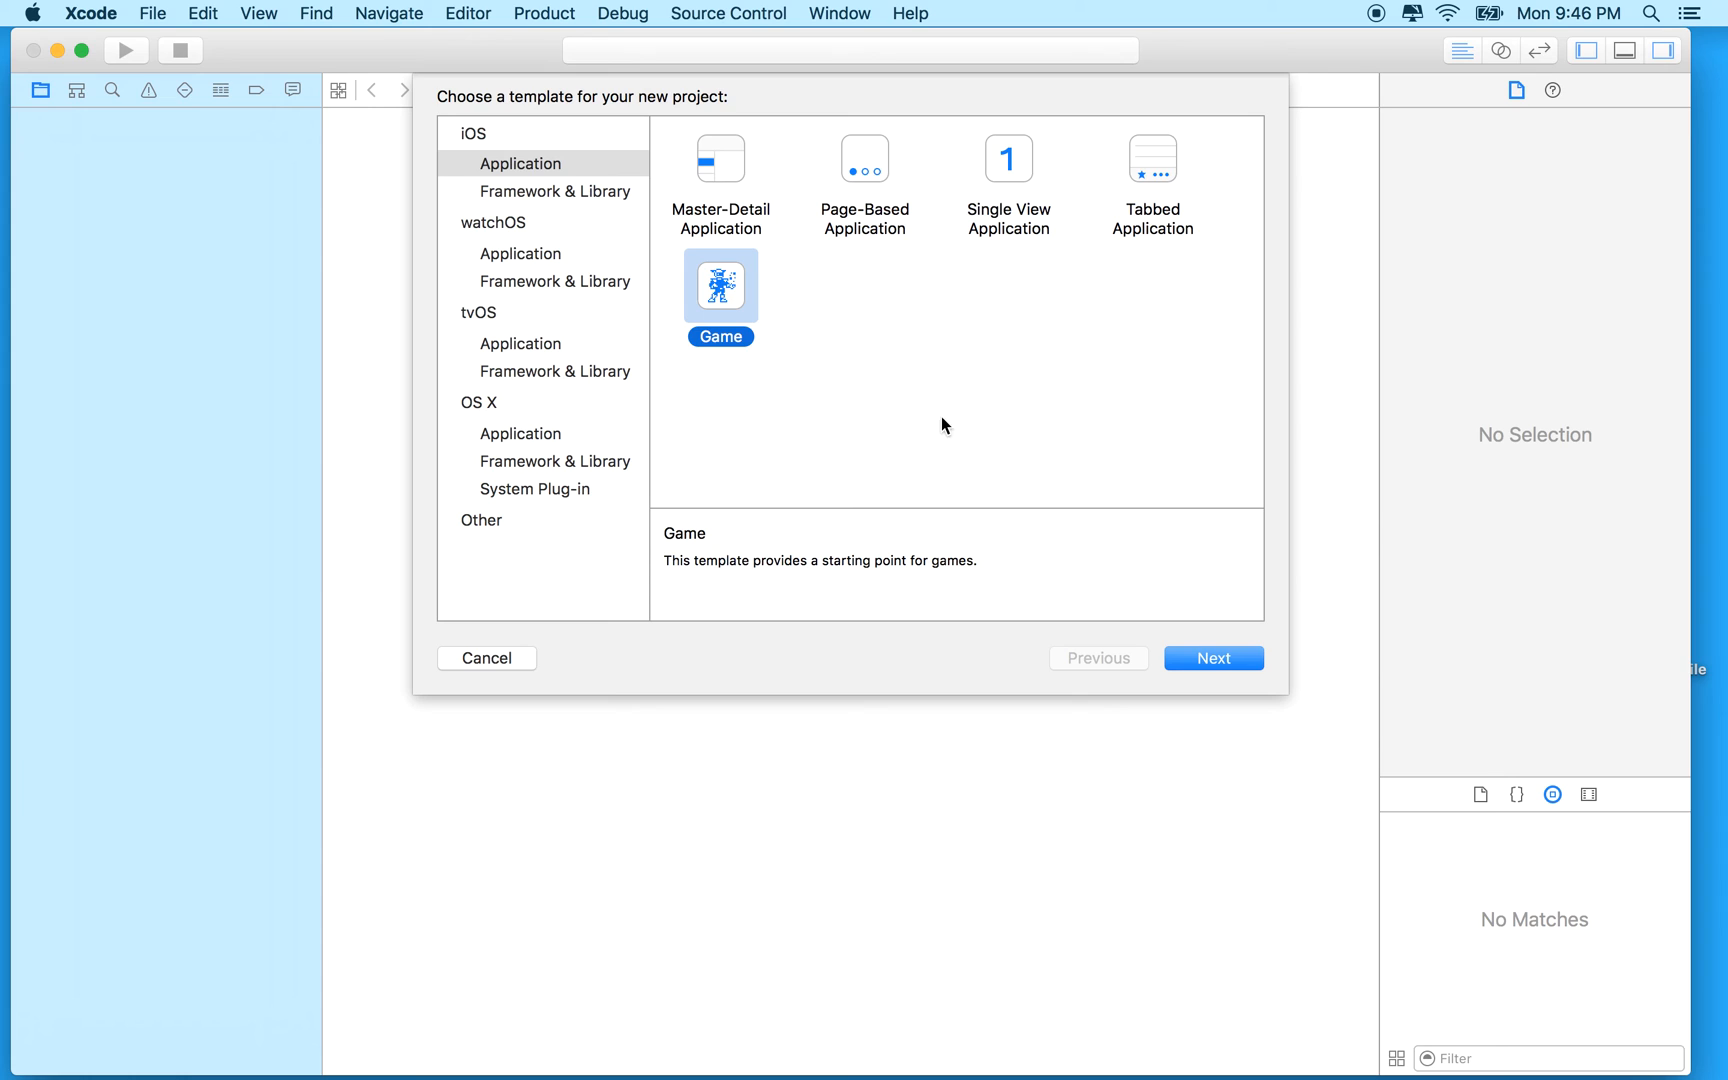
mouse_move(728, 308)
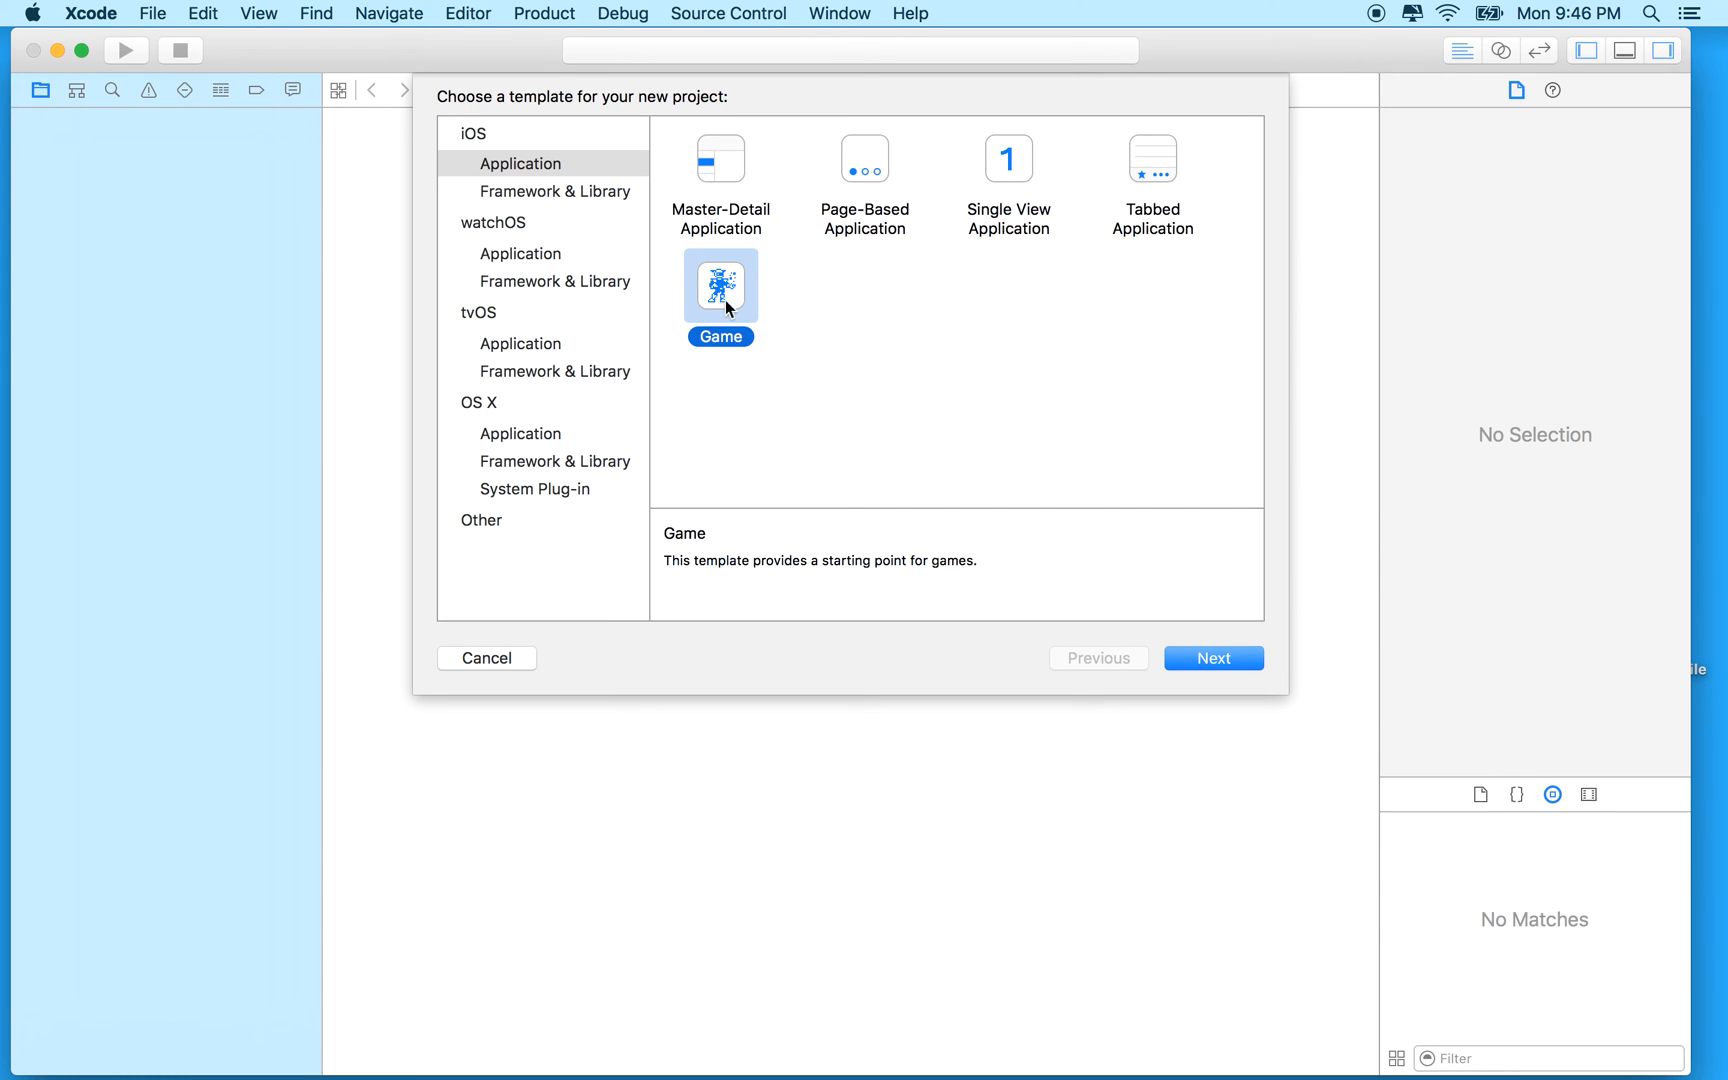
mouse_move(1000, 180)
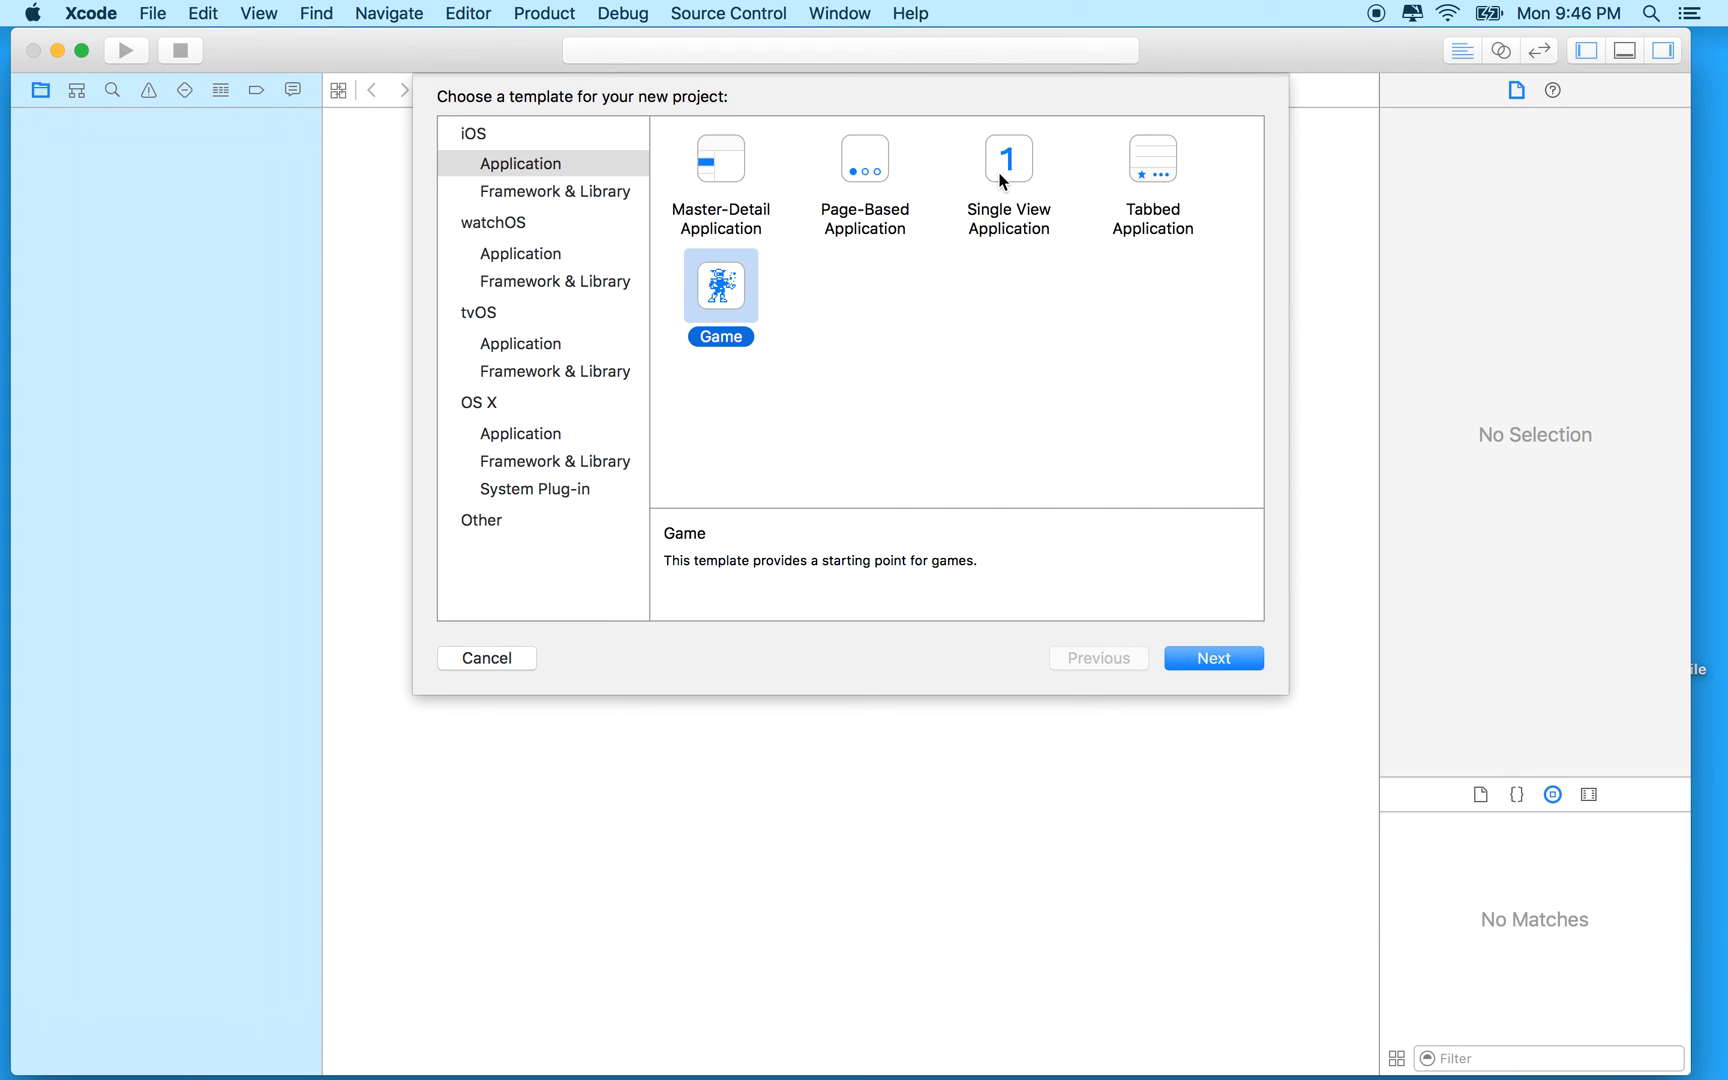
mouse_move(732, 344)
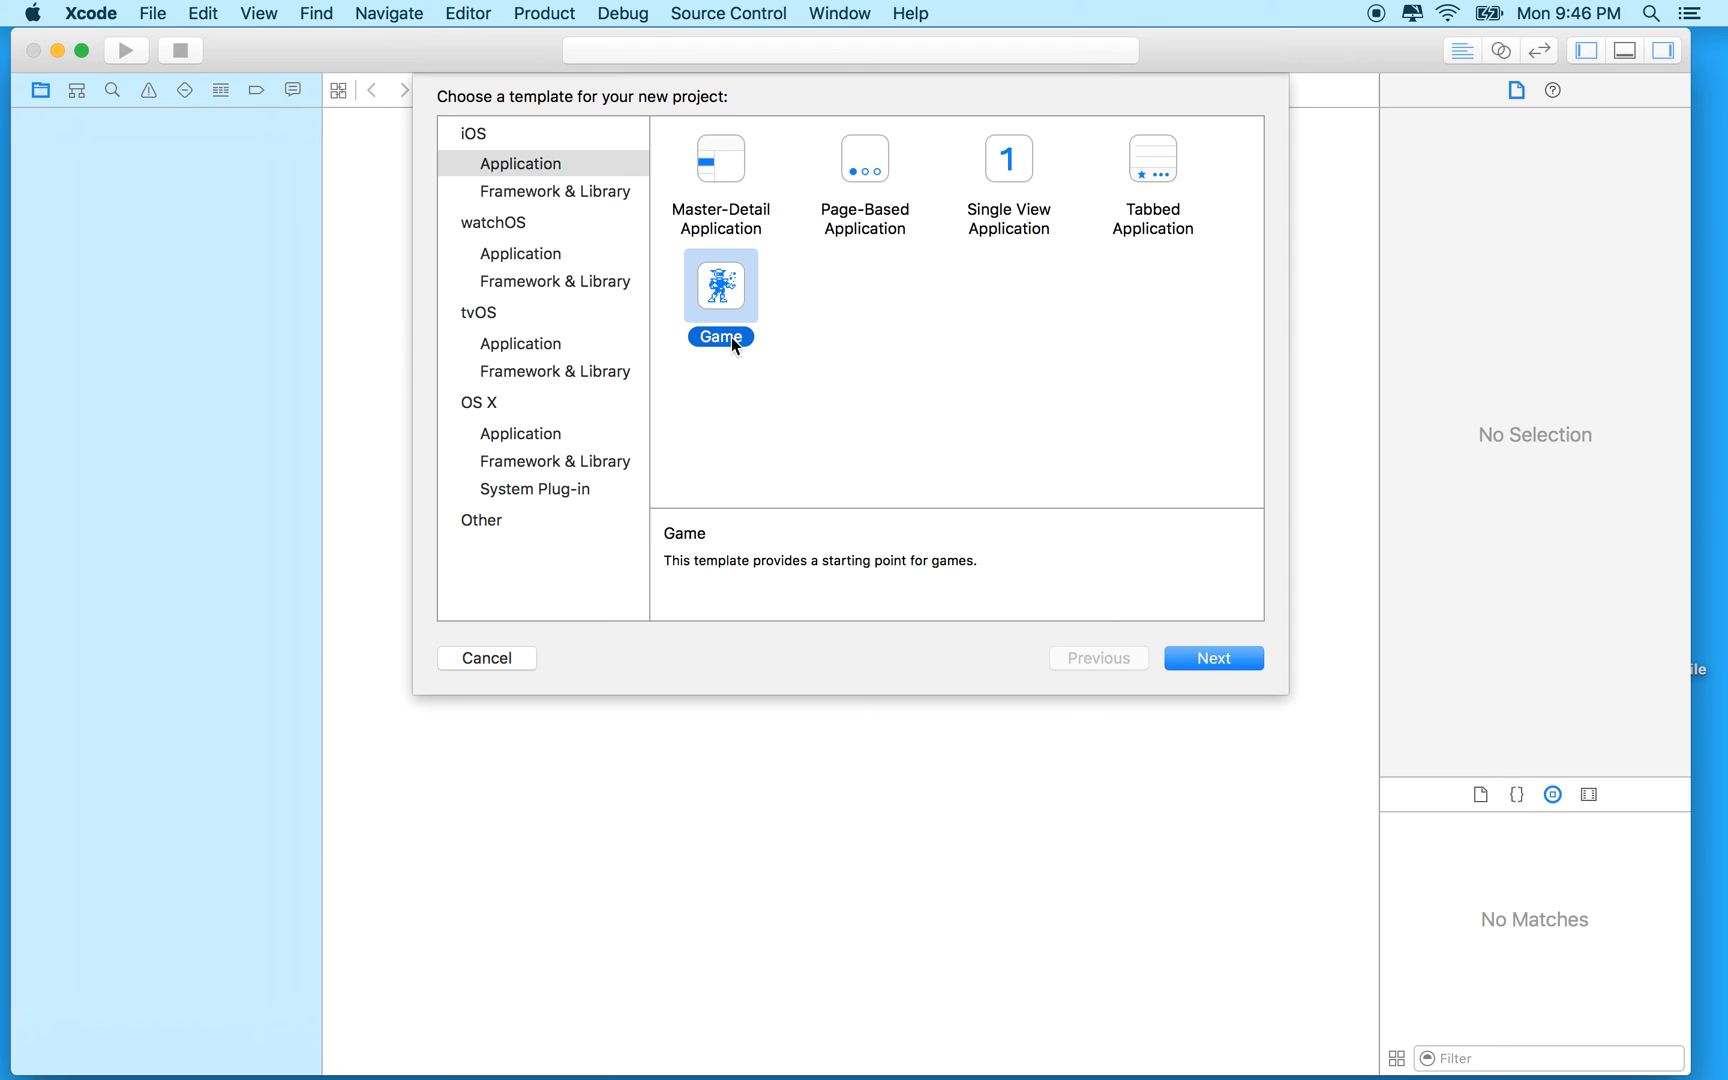
mouse_move(1122, 590)
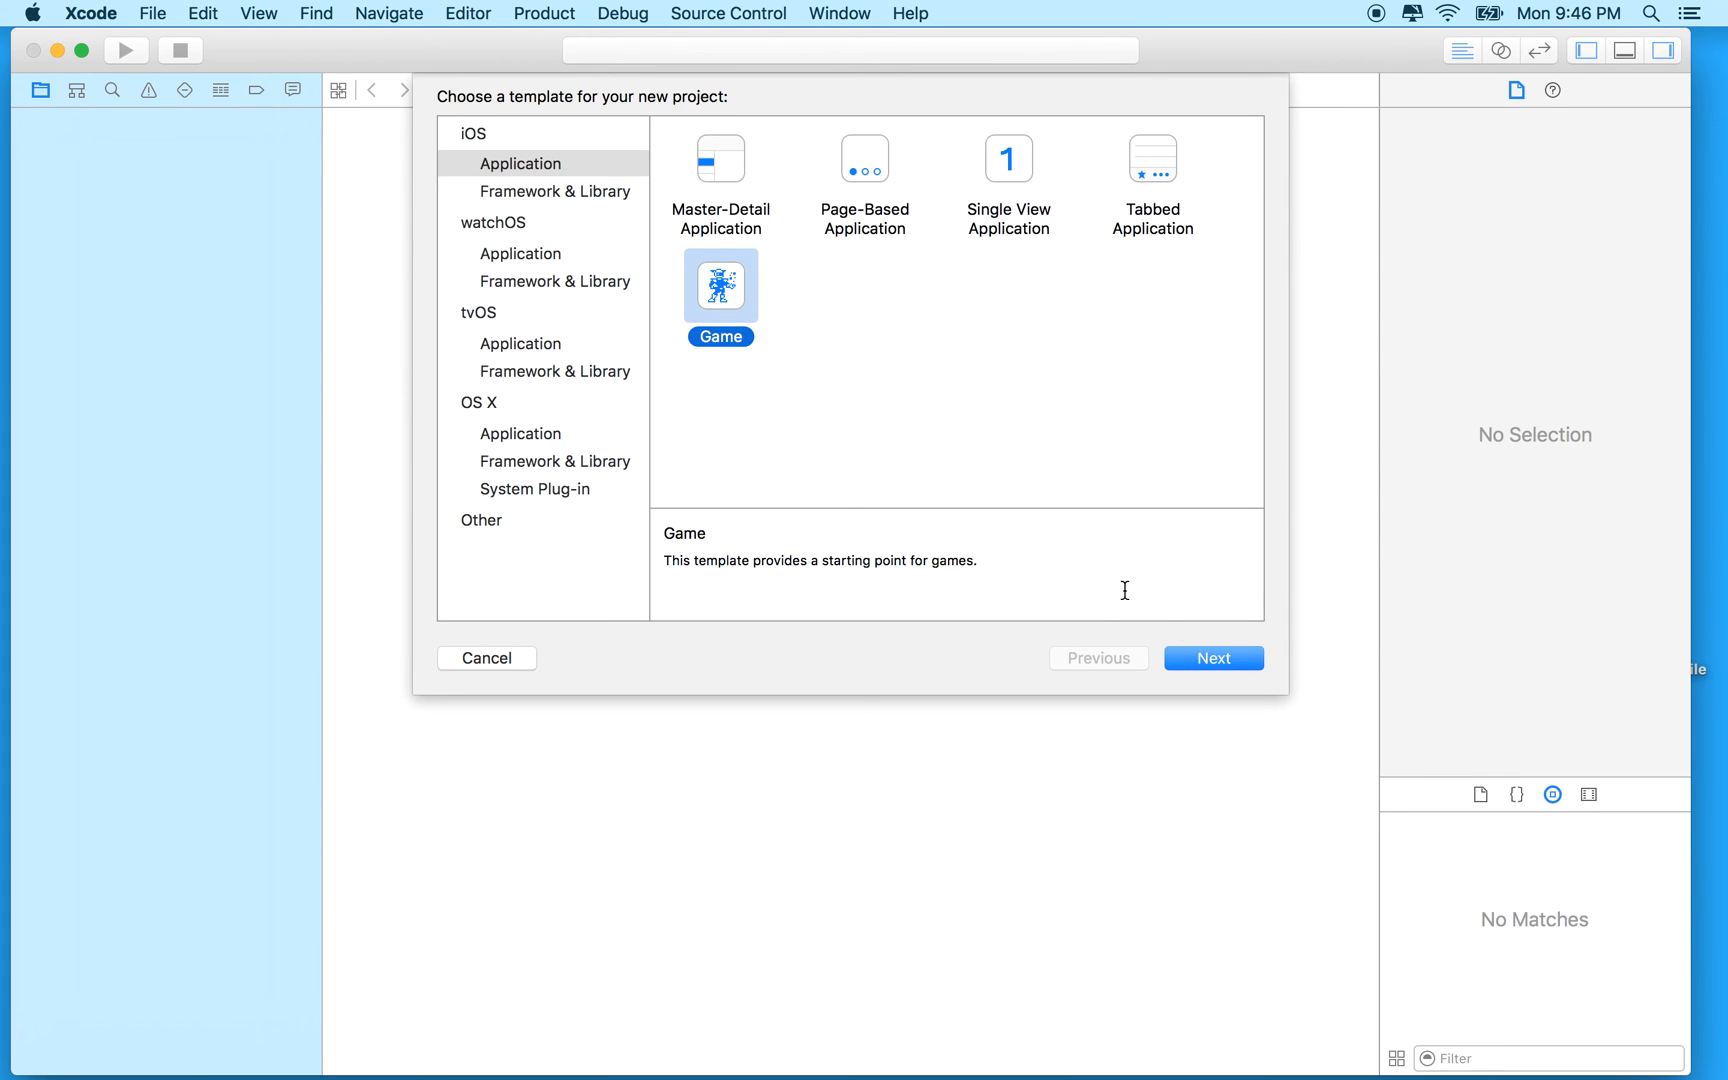
click(1212, 658)
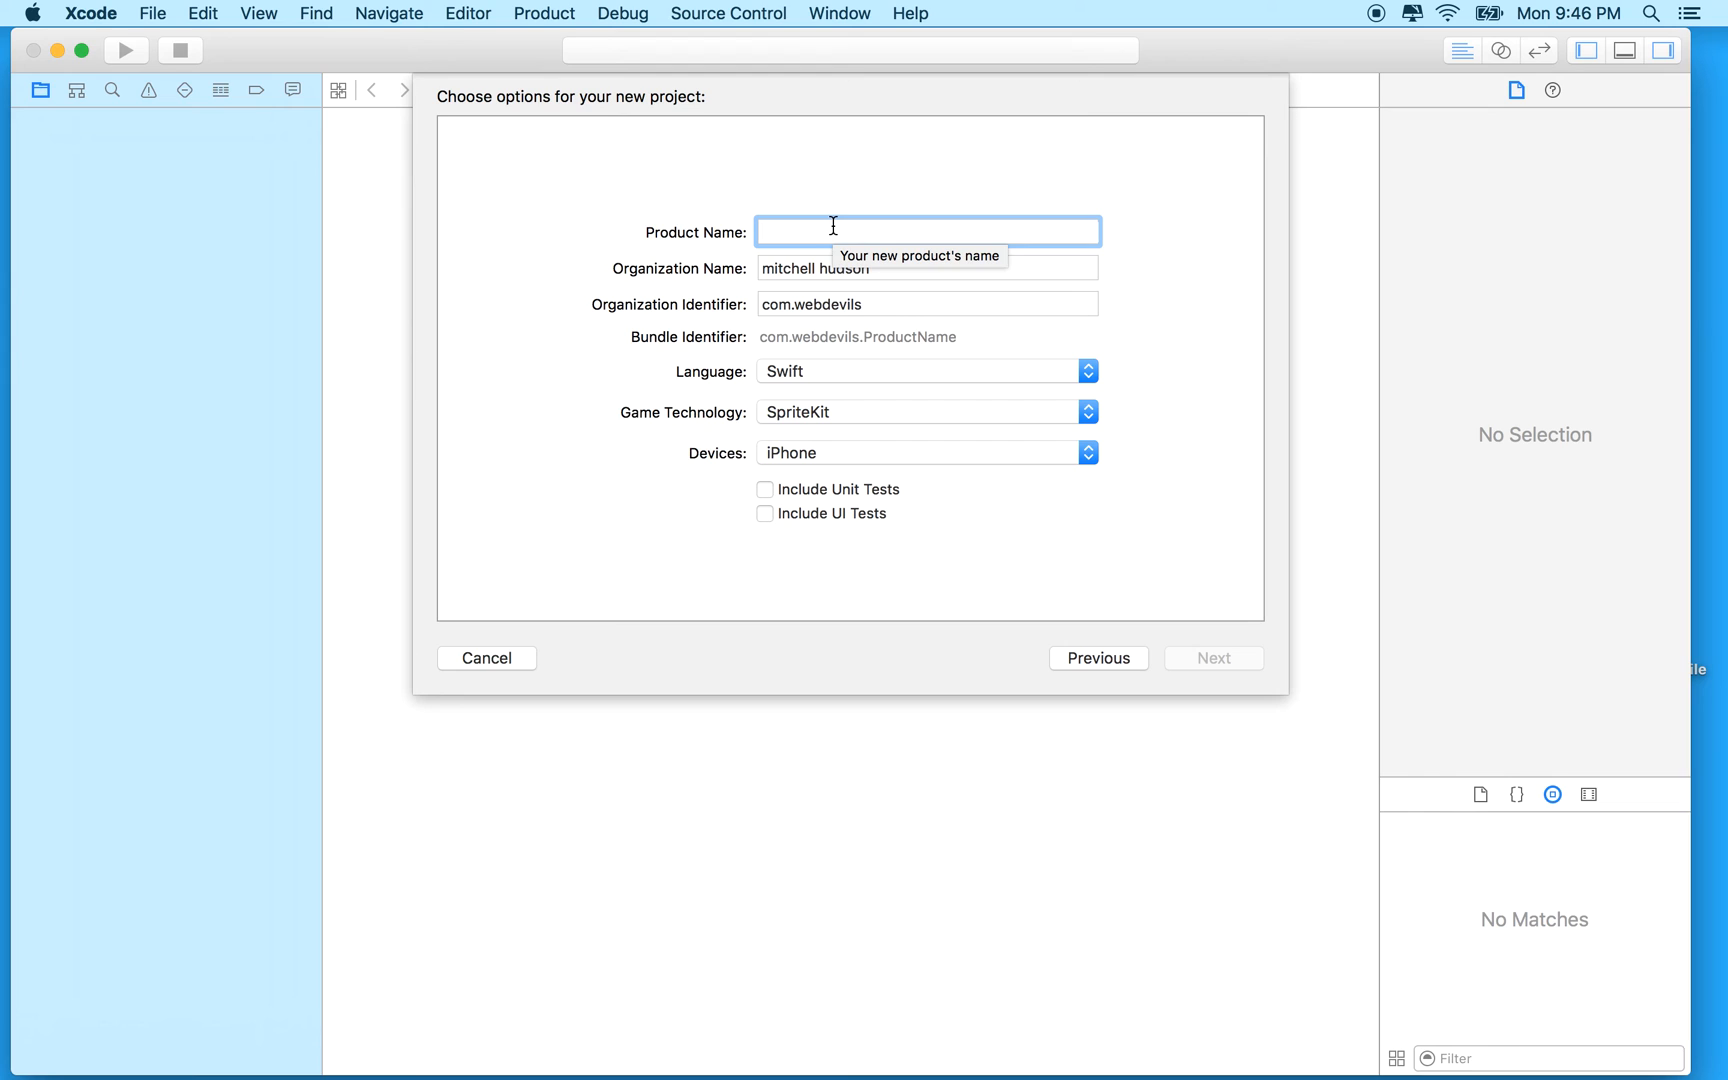
Step: Name the product 'Game', keeping Swift, SpriteKit and iPhone, and continue to the save sheet
text(Game)
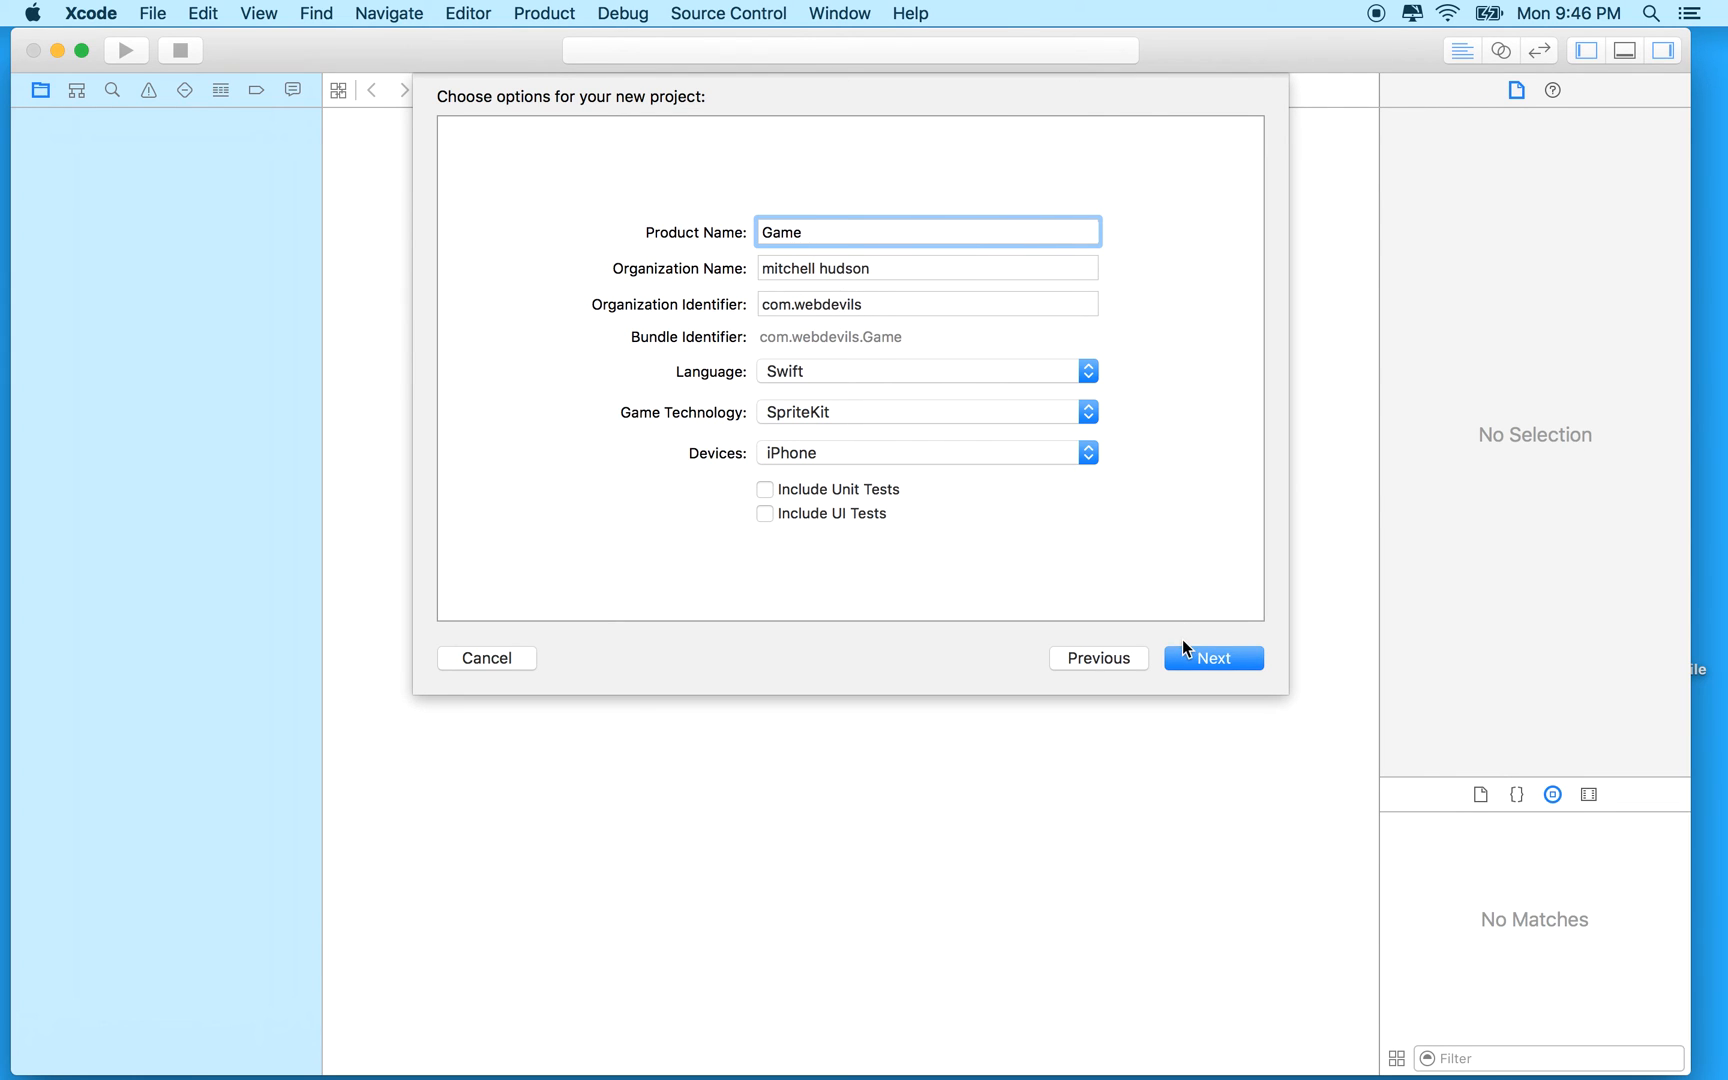
click(1212, 658)
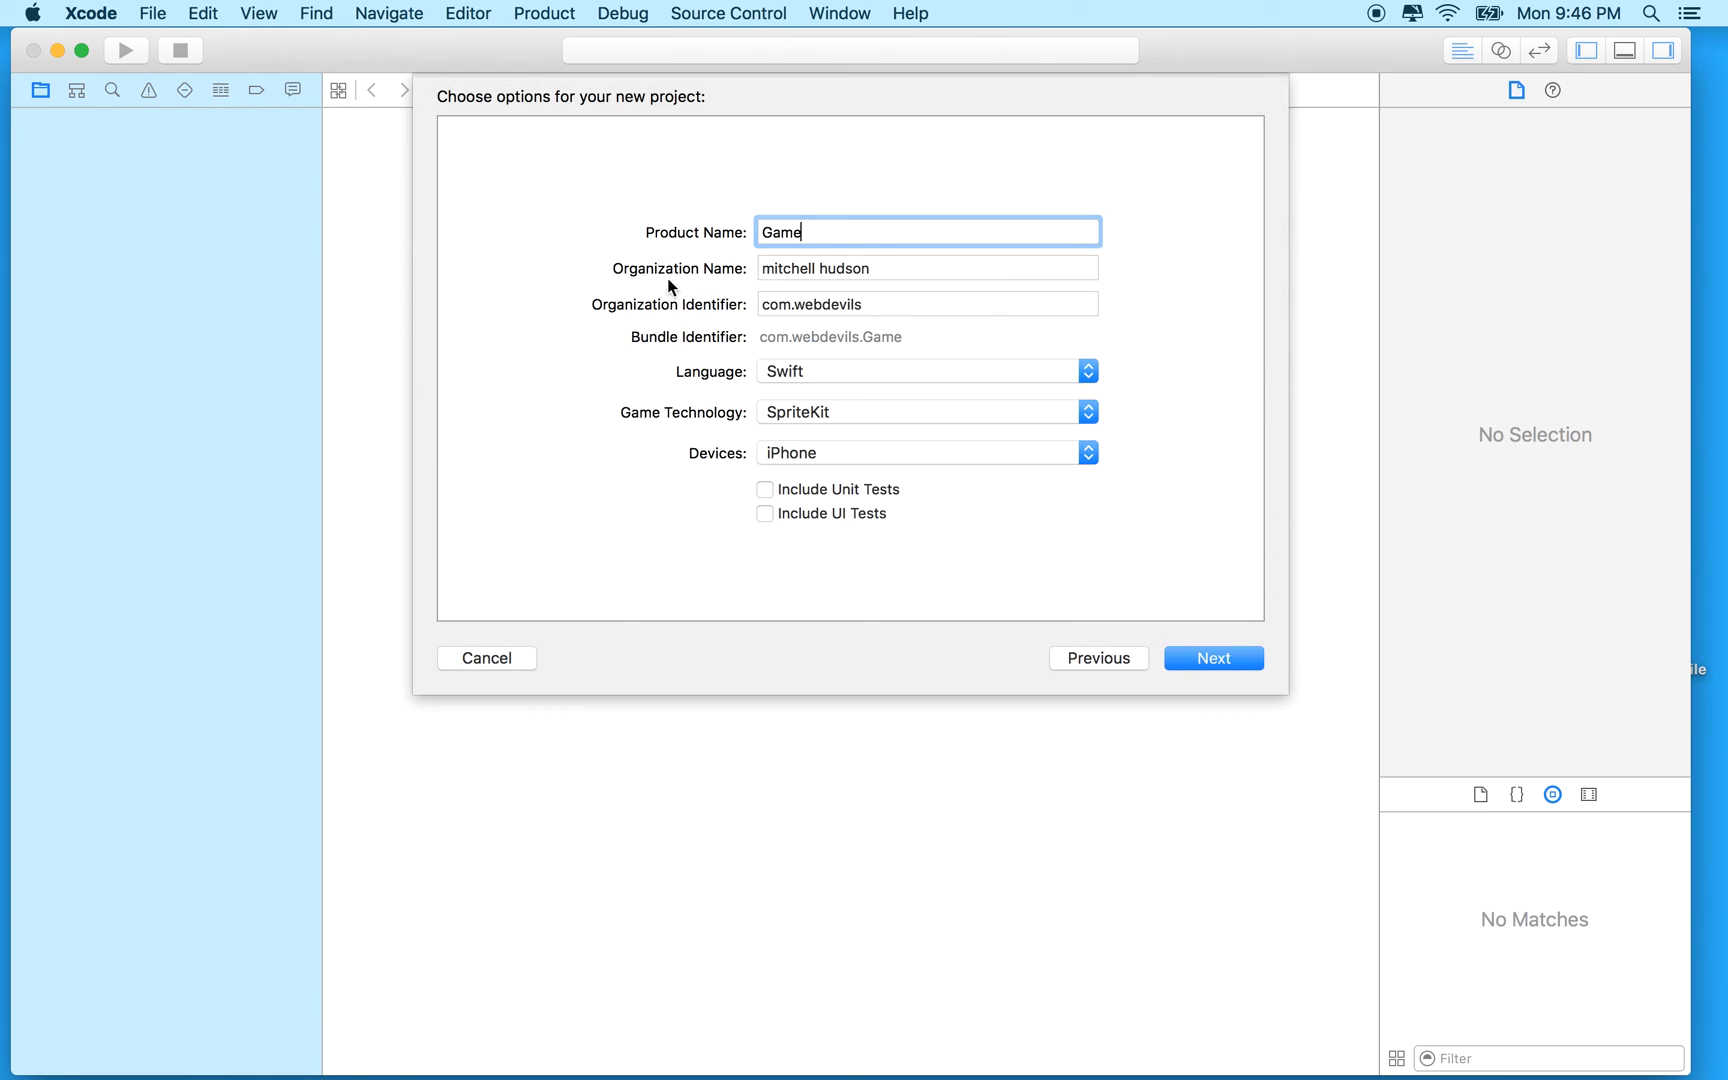
mouse_move(738, 376)
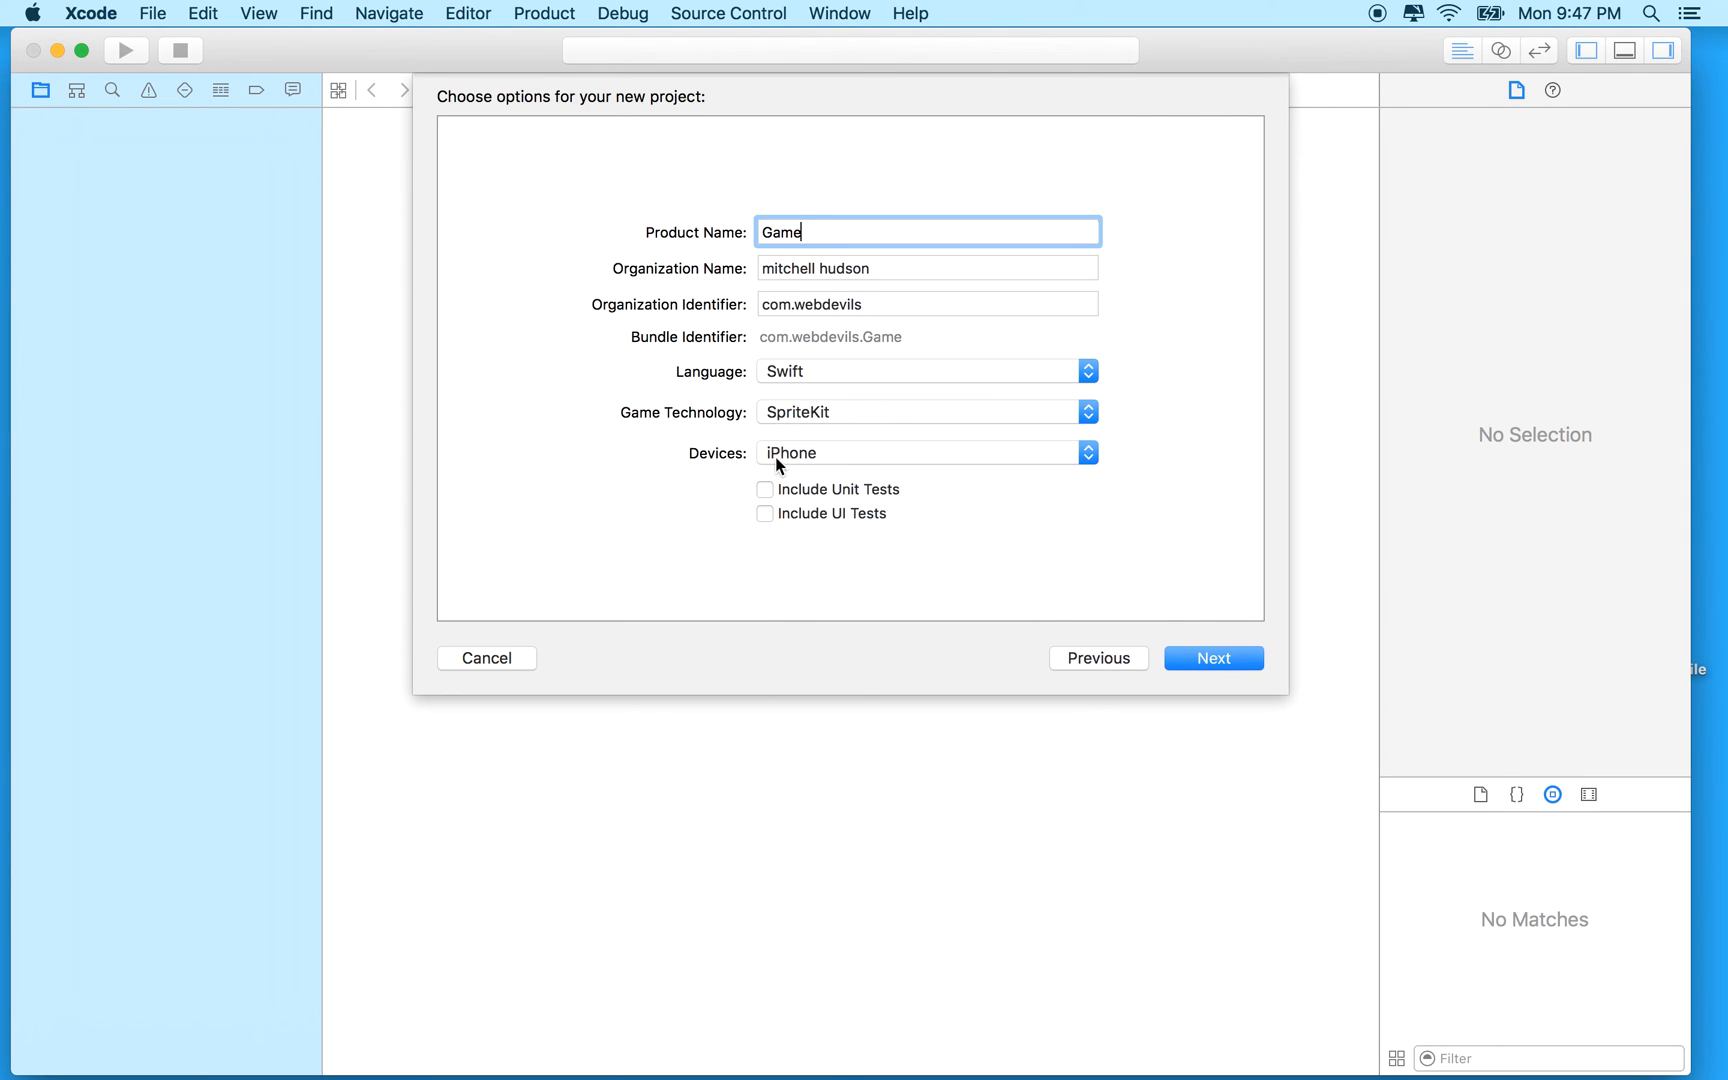
mouse_move(1128, 684)
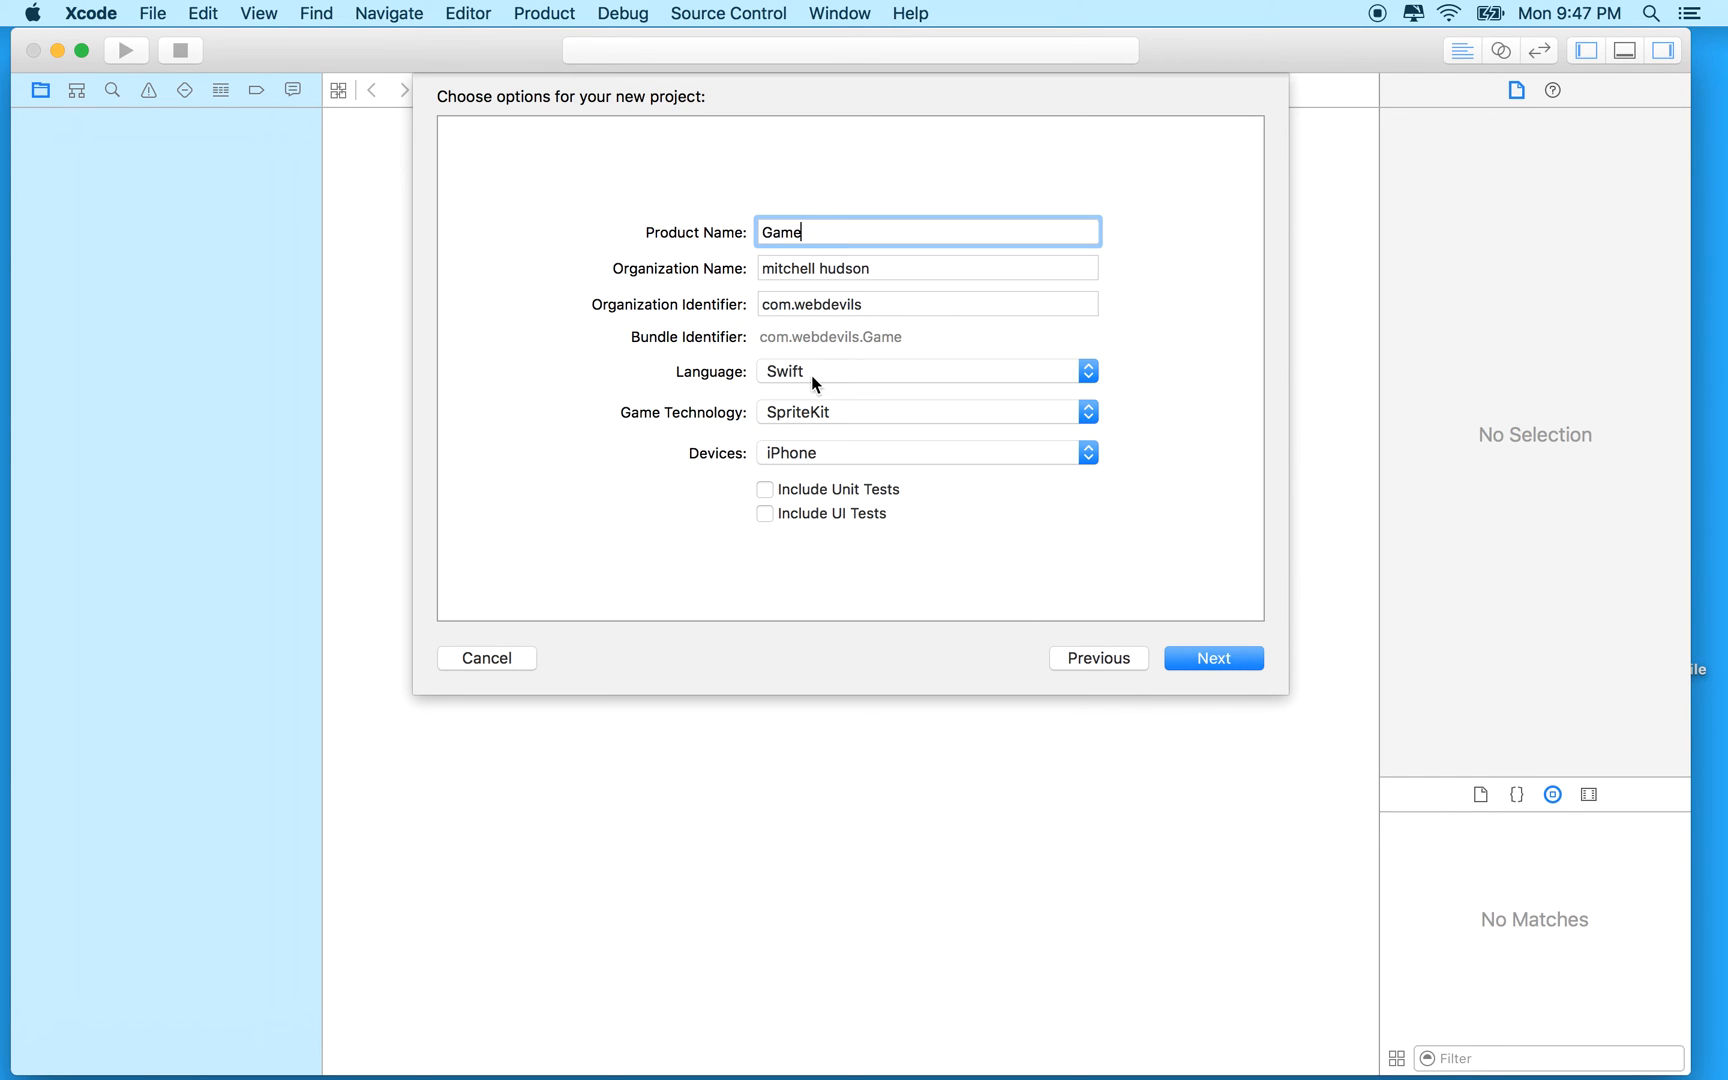
mouse_move(760, 366)
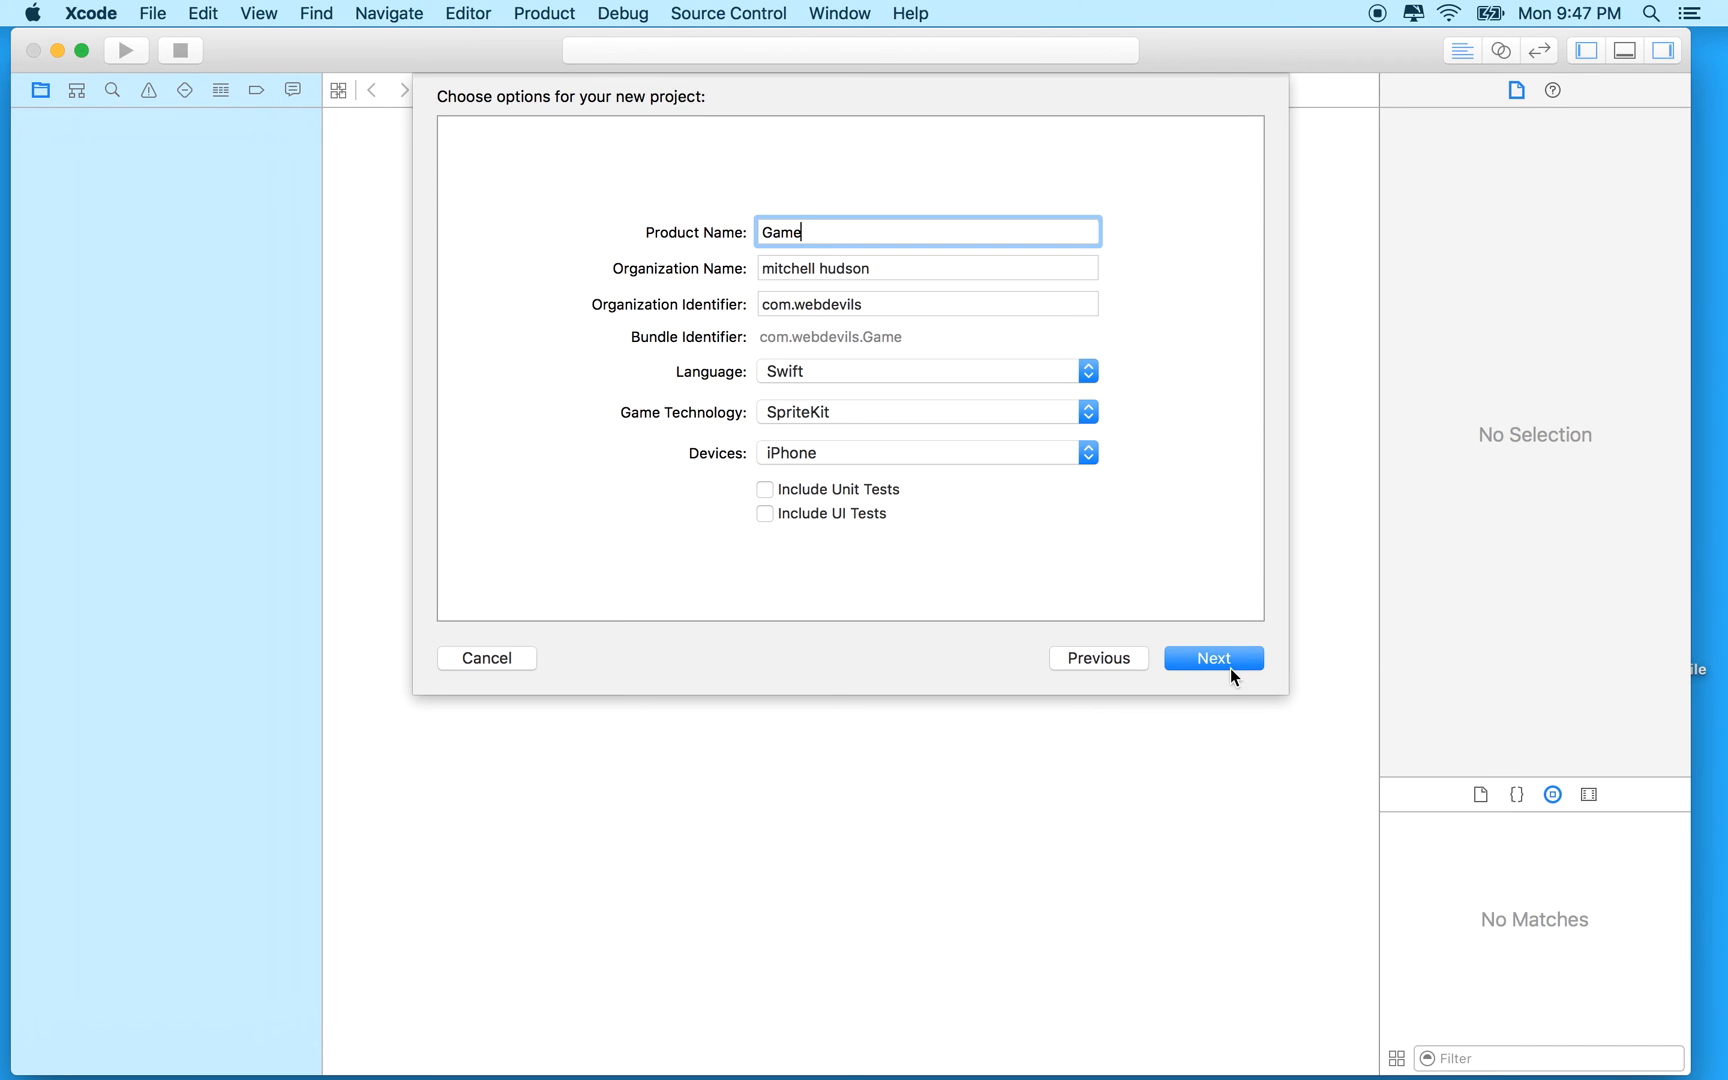
click(1212, 658)
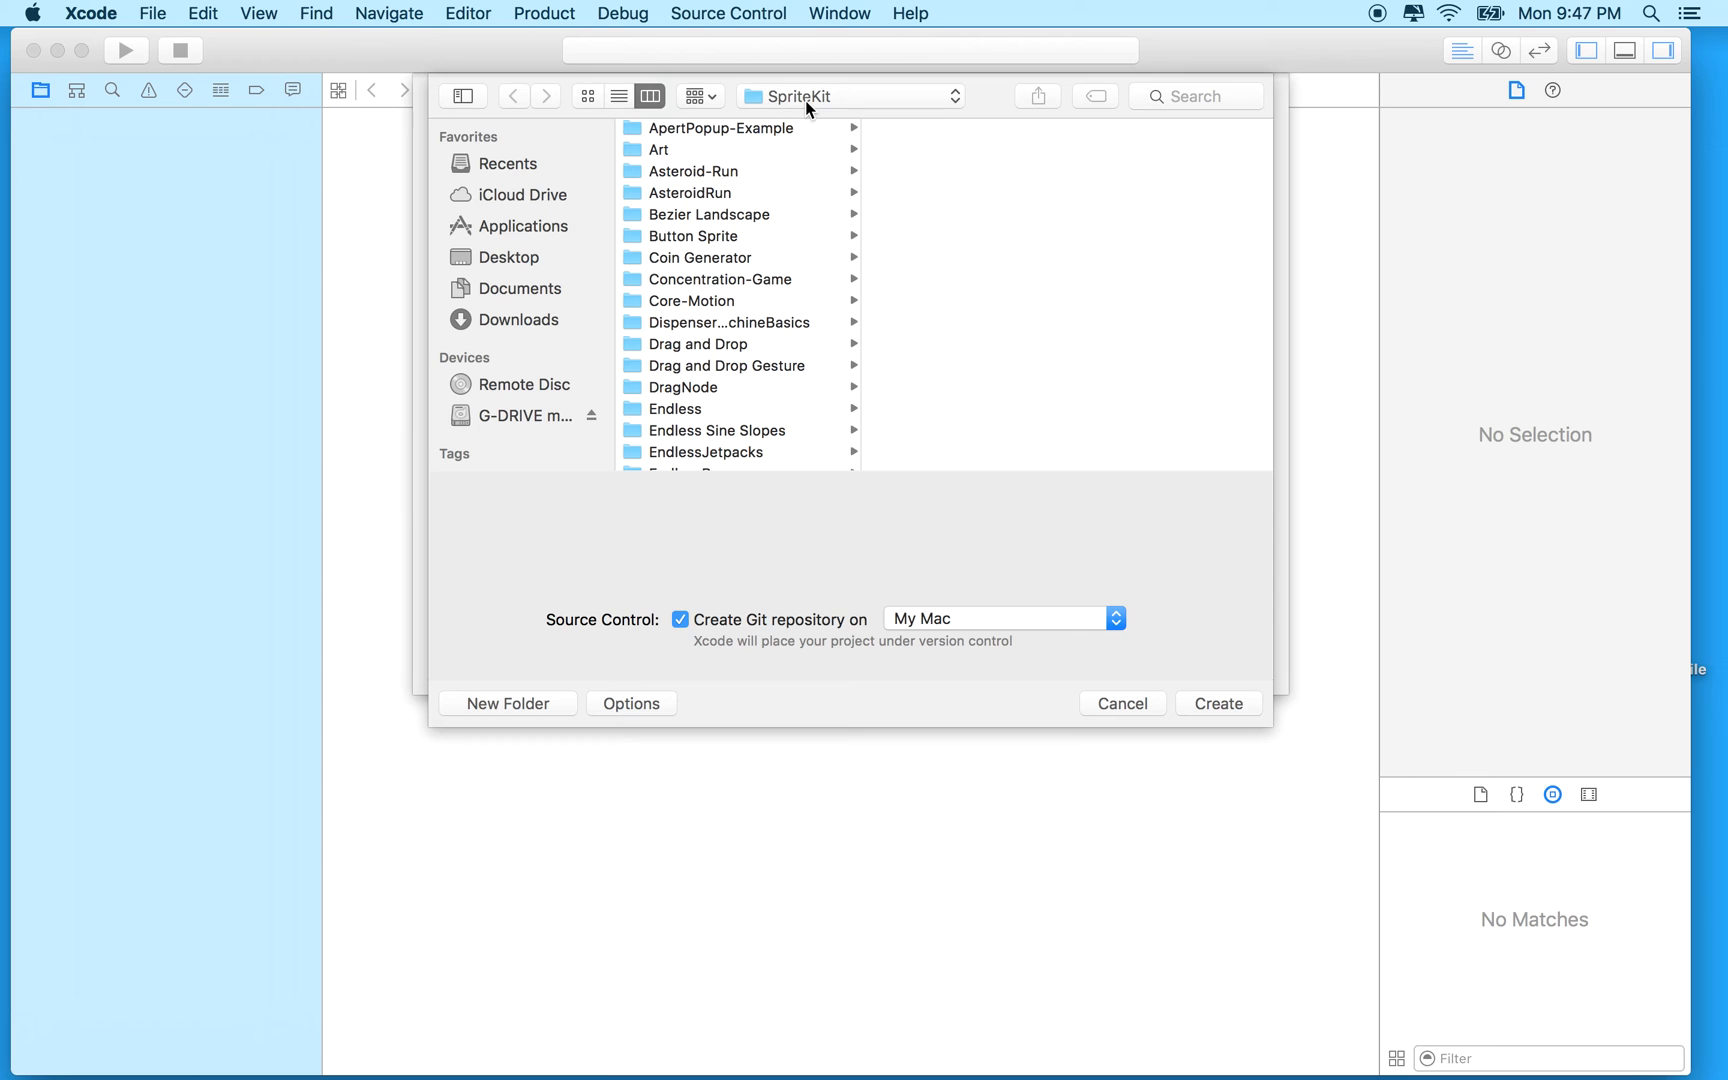
Step: Choose the Documents folder as the save destination for the Game project
scroll(up, 3)
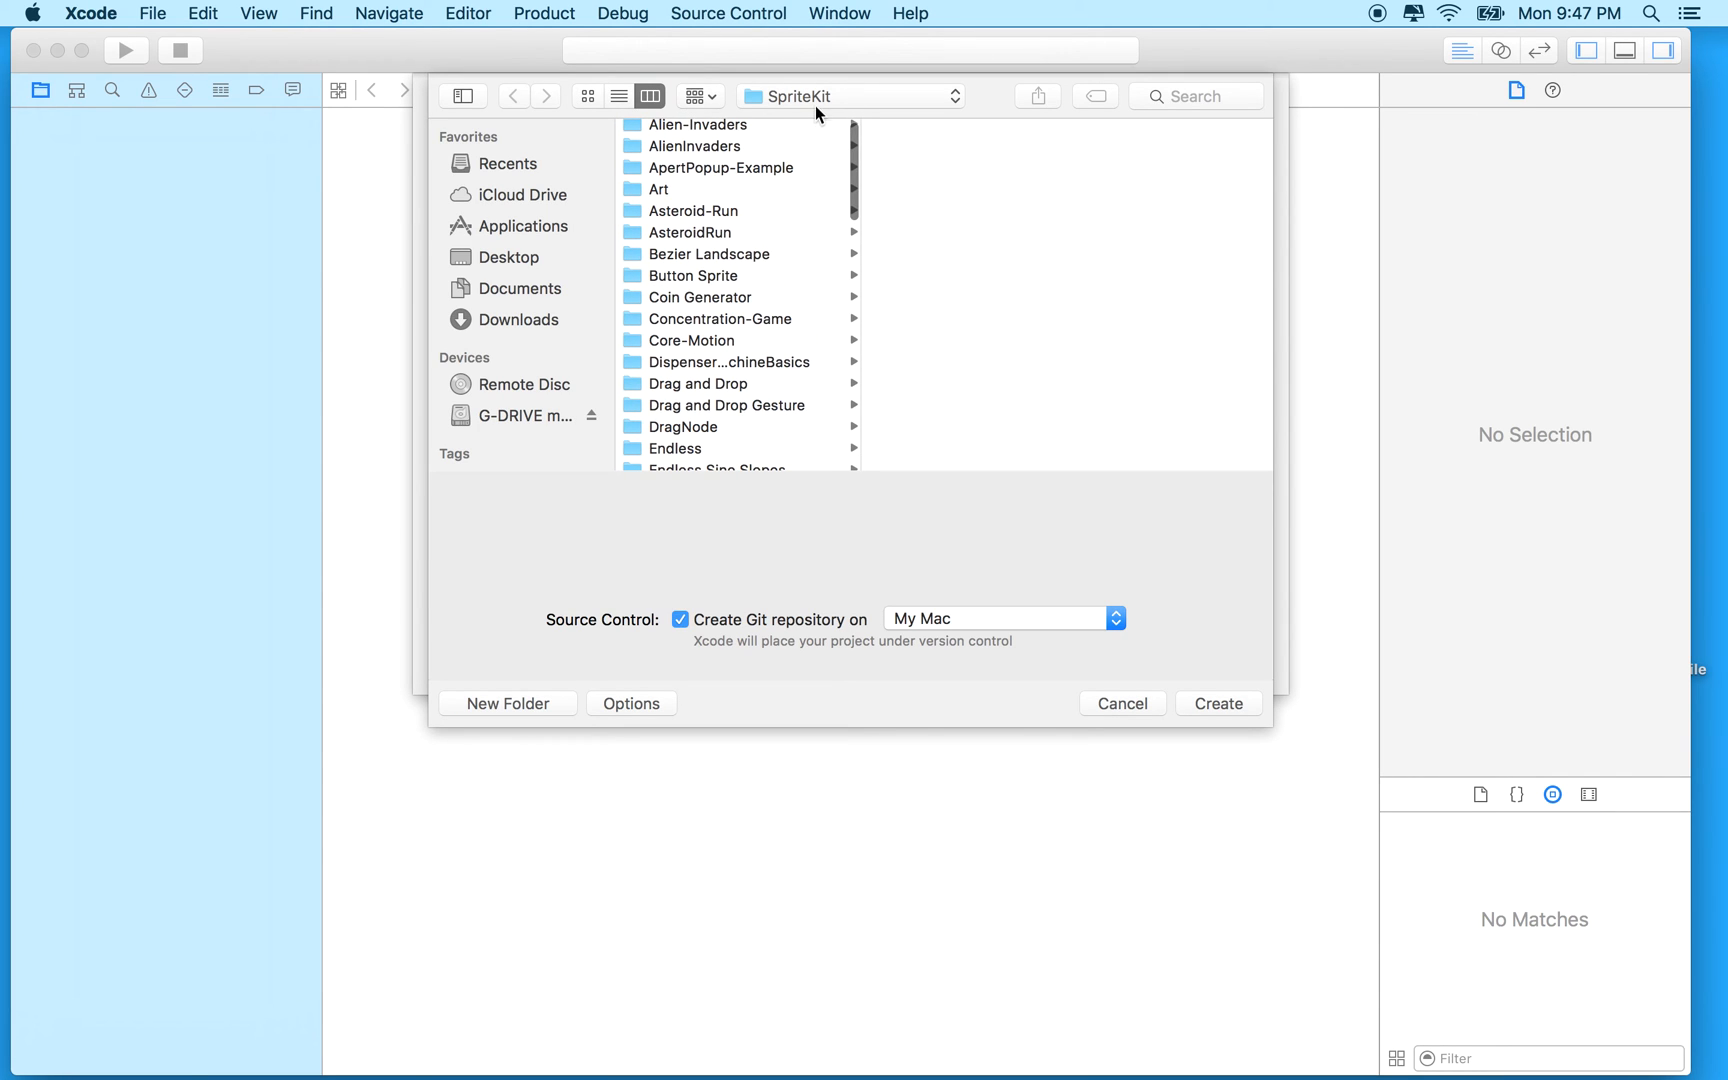
click(848, 96)
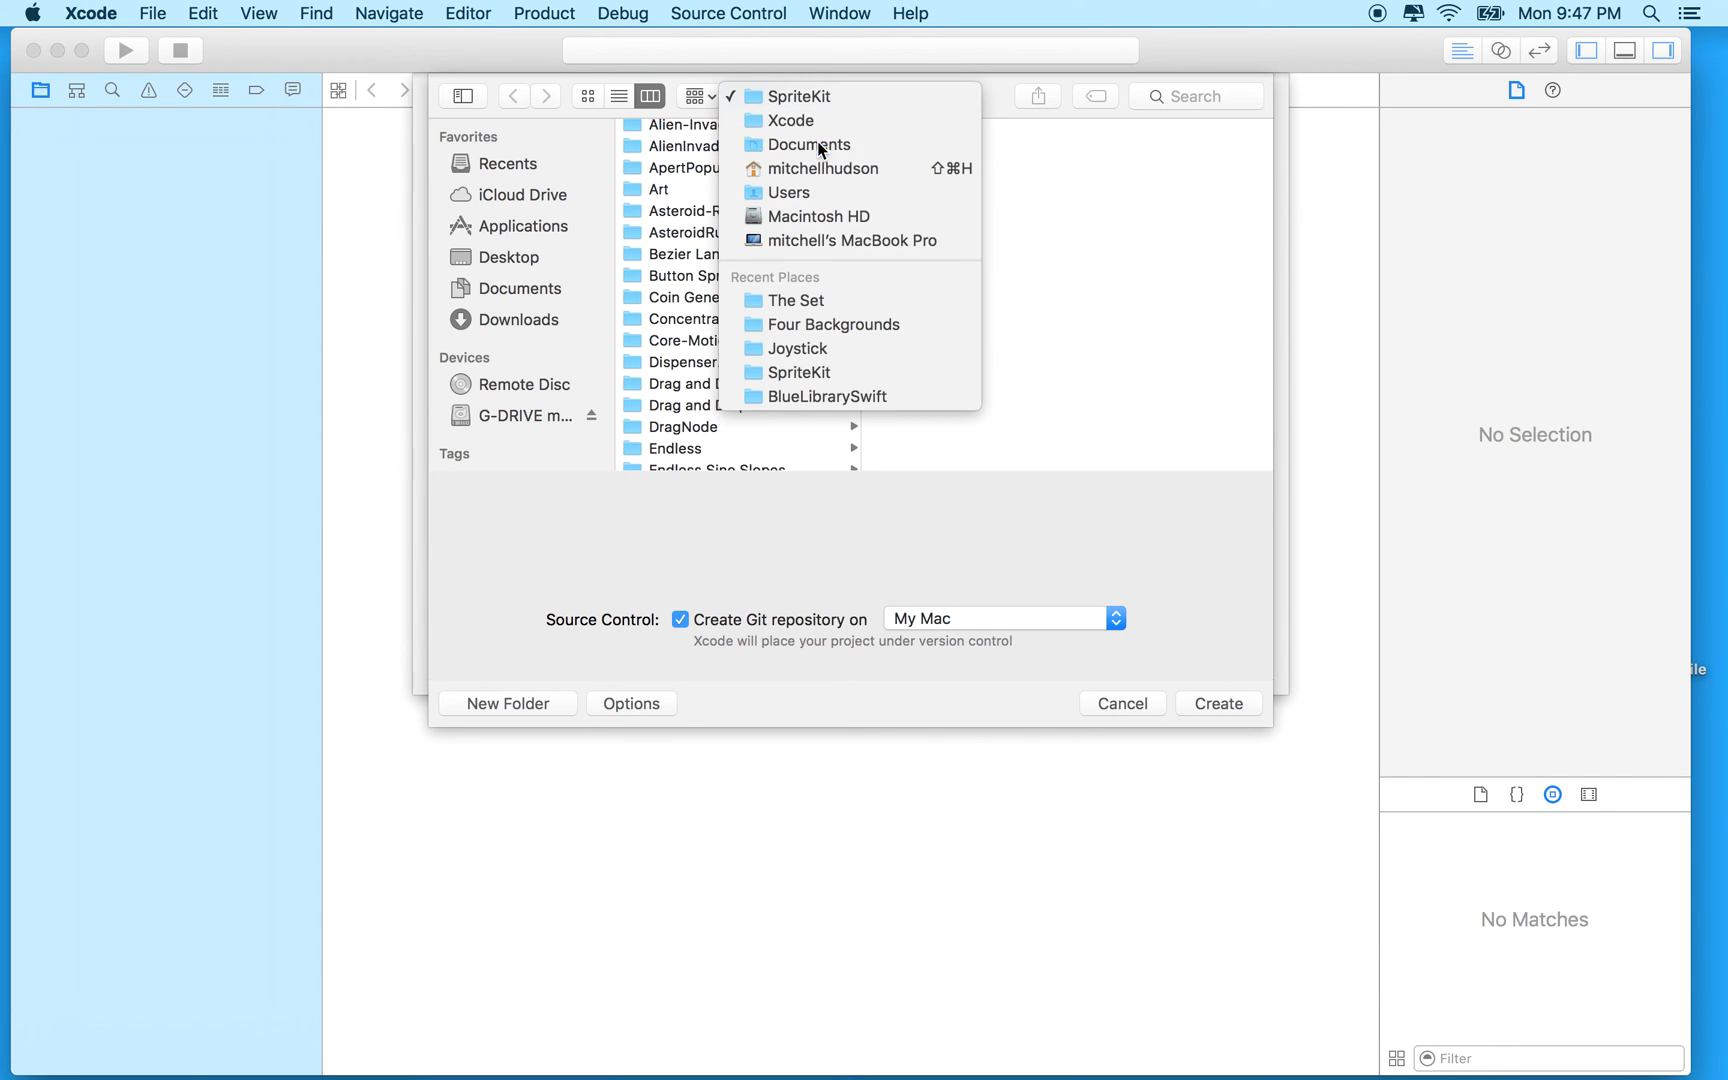
click(816, 144)
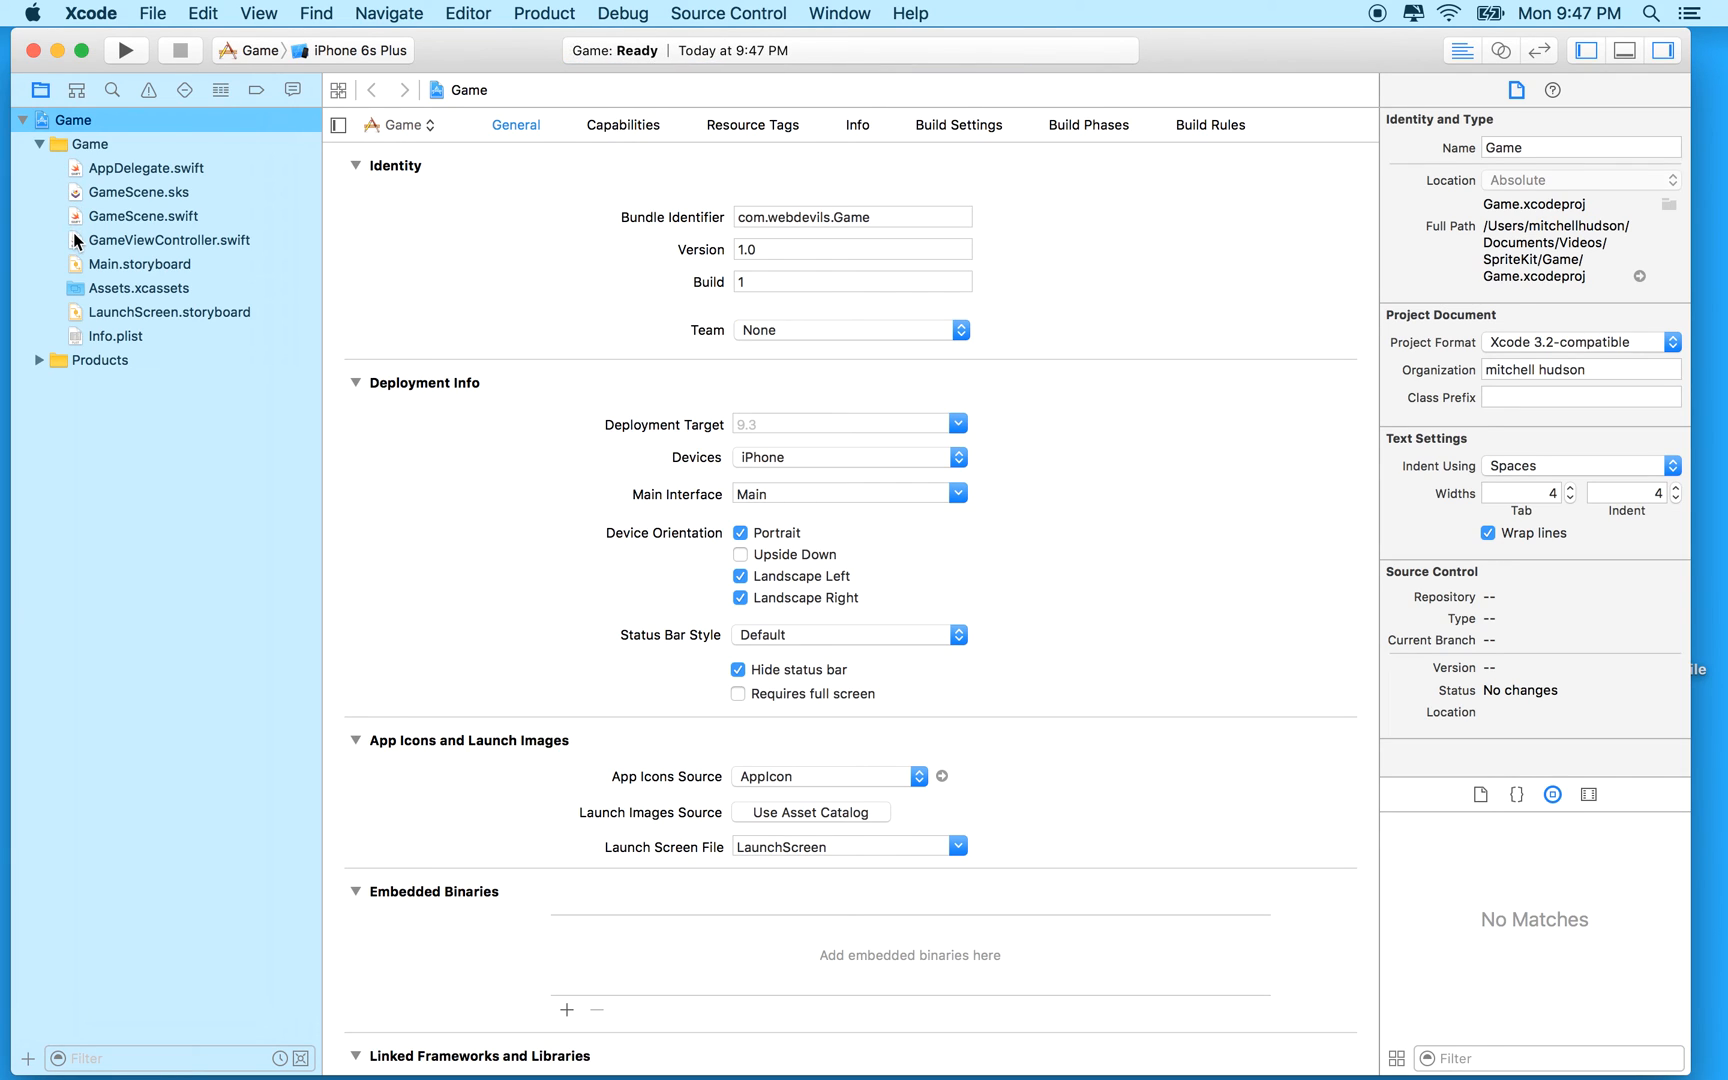
mouse_move(140, 270)
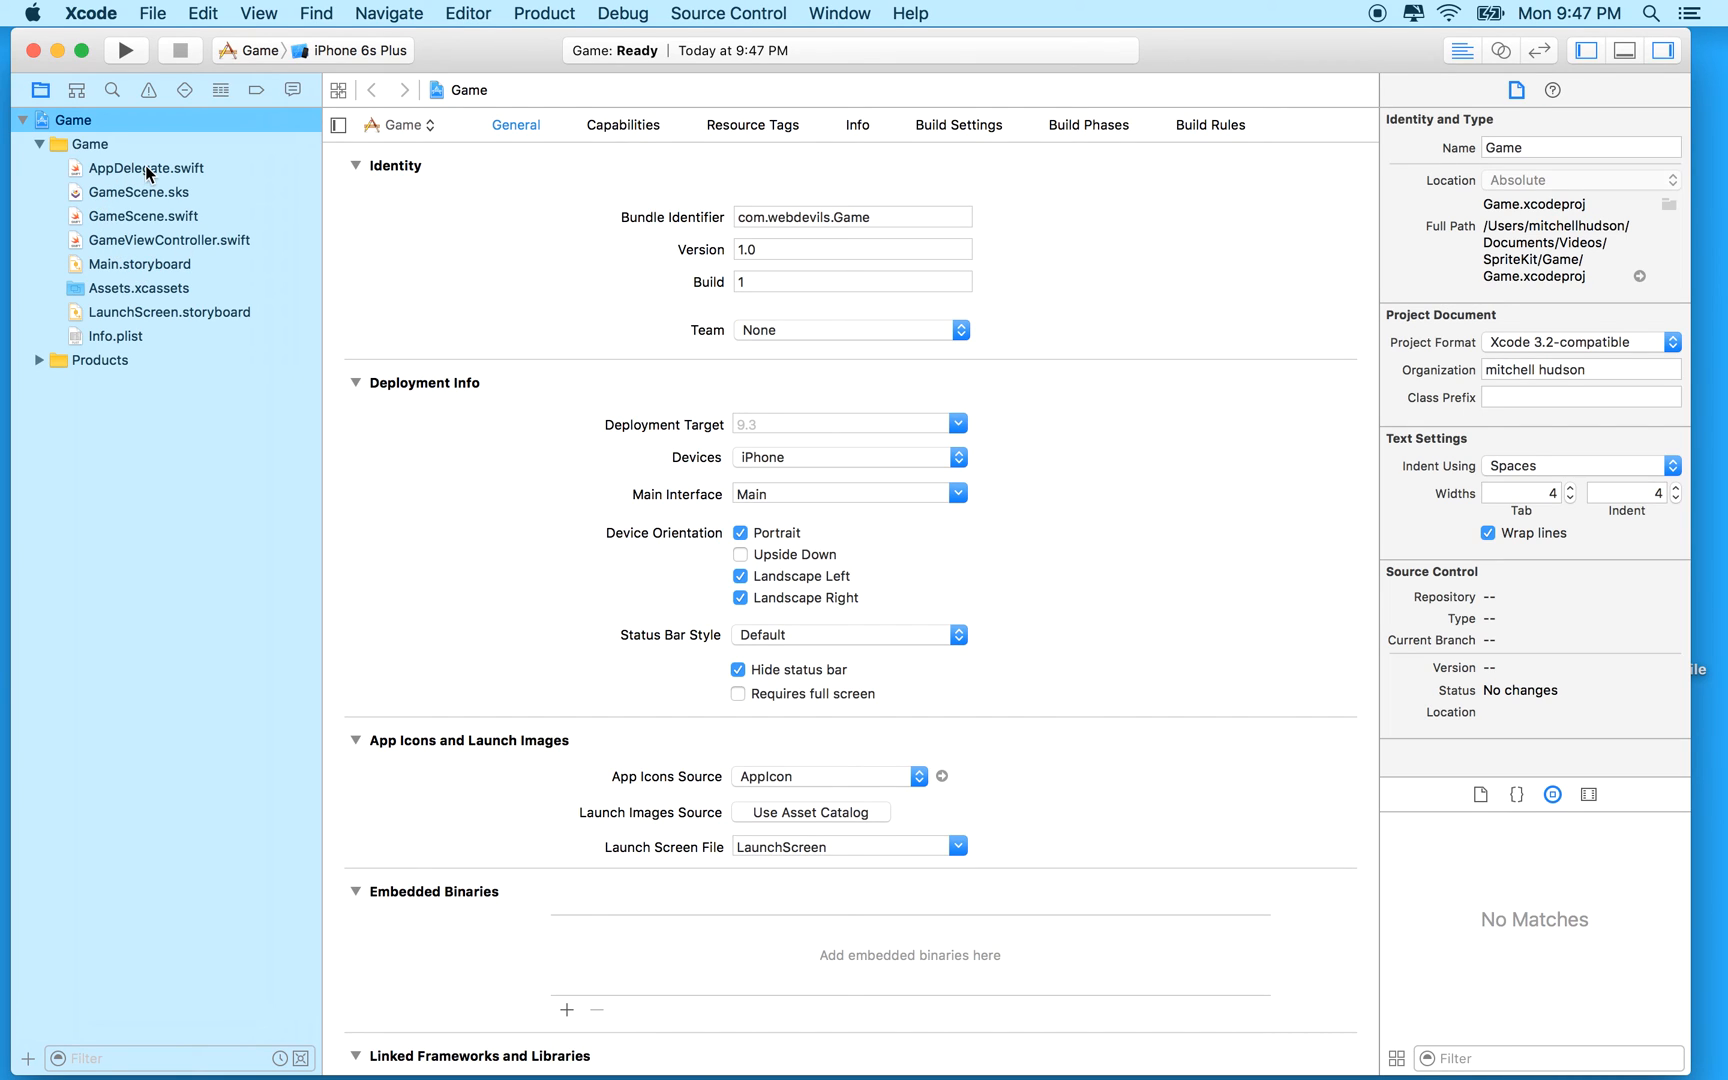
mouse_move(152, 196)
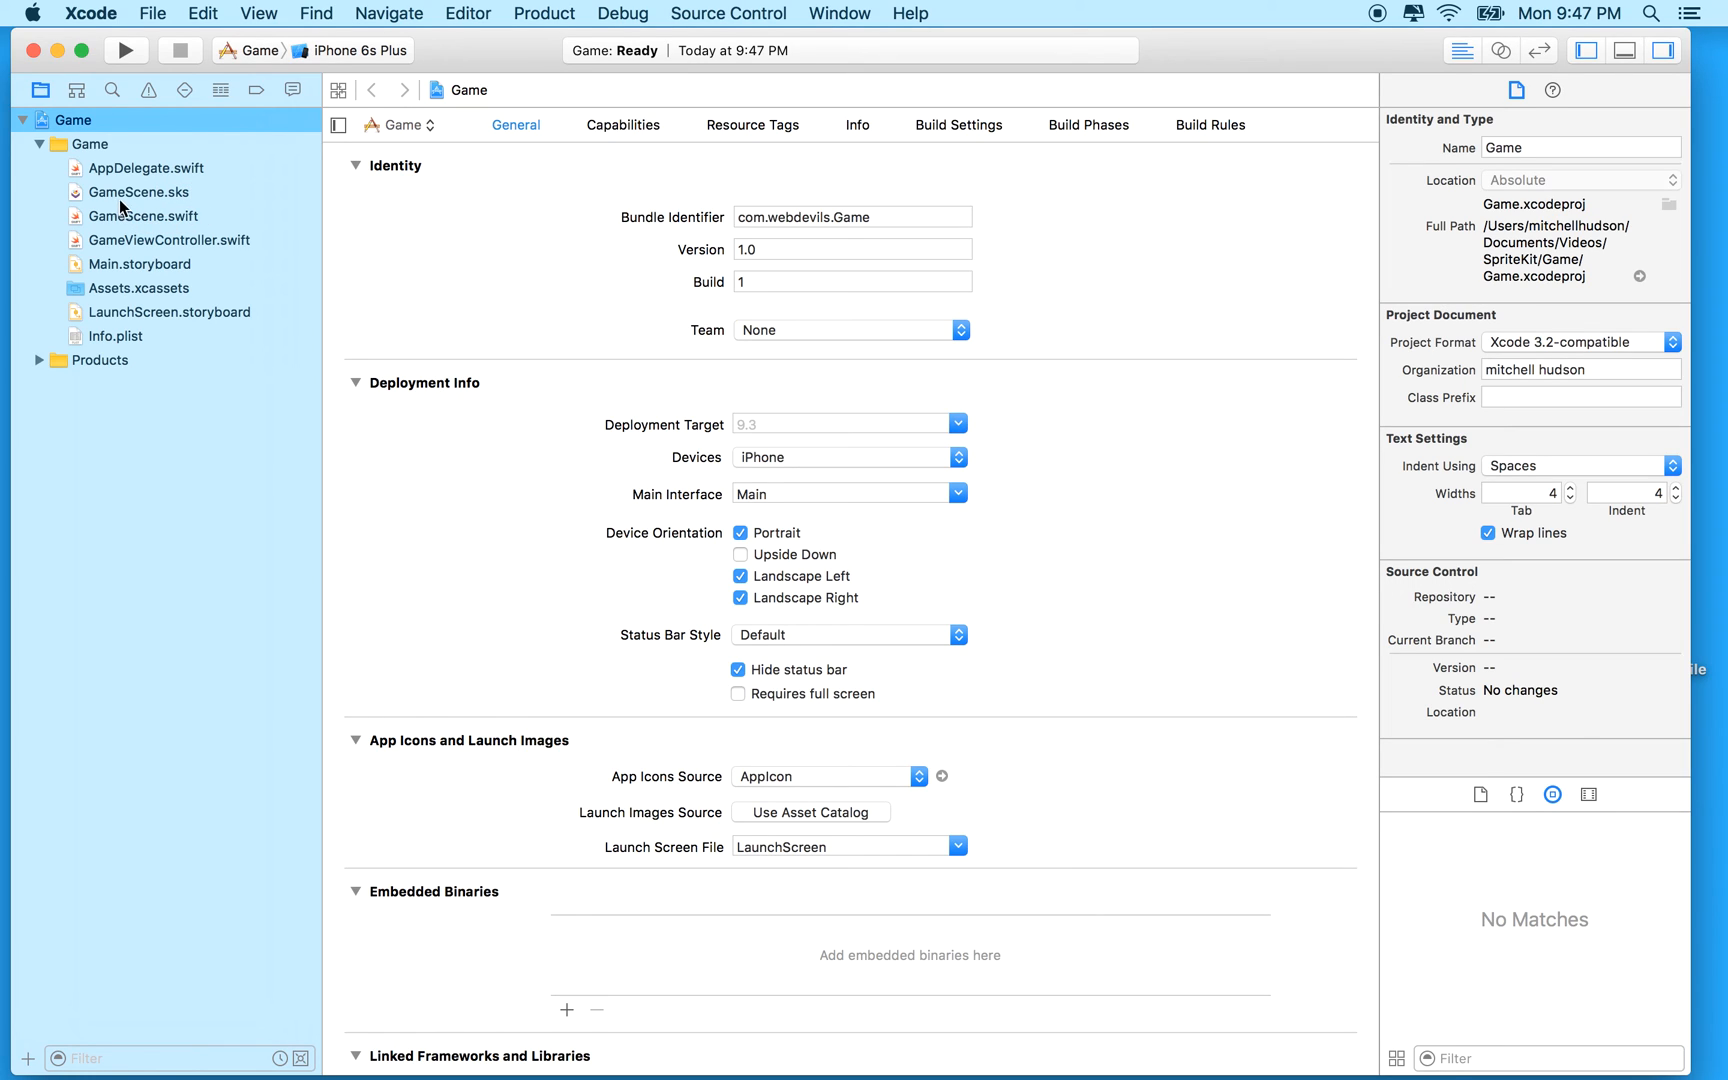
mouse_move(122, 224)
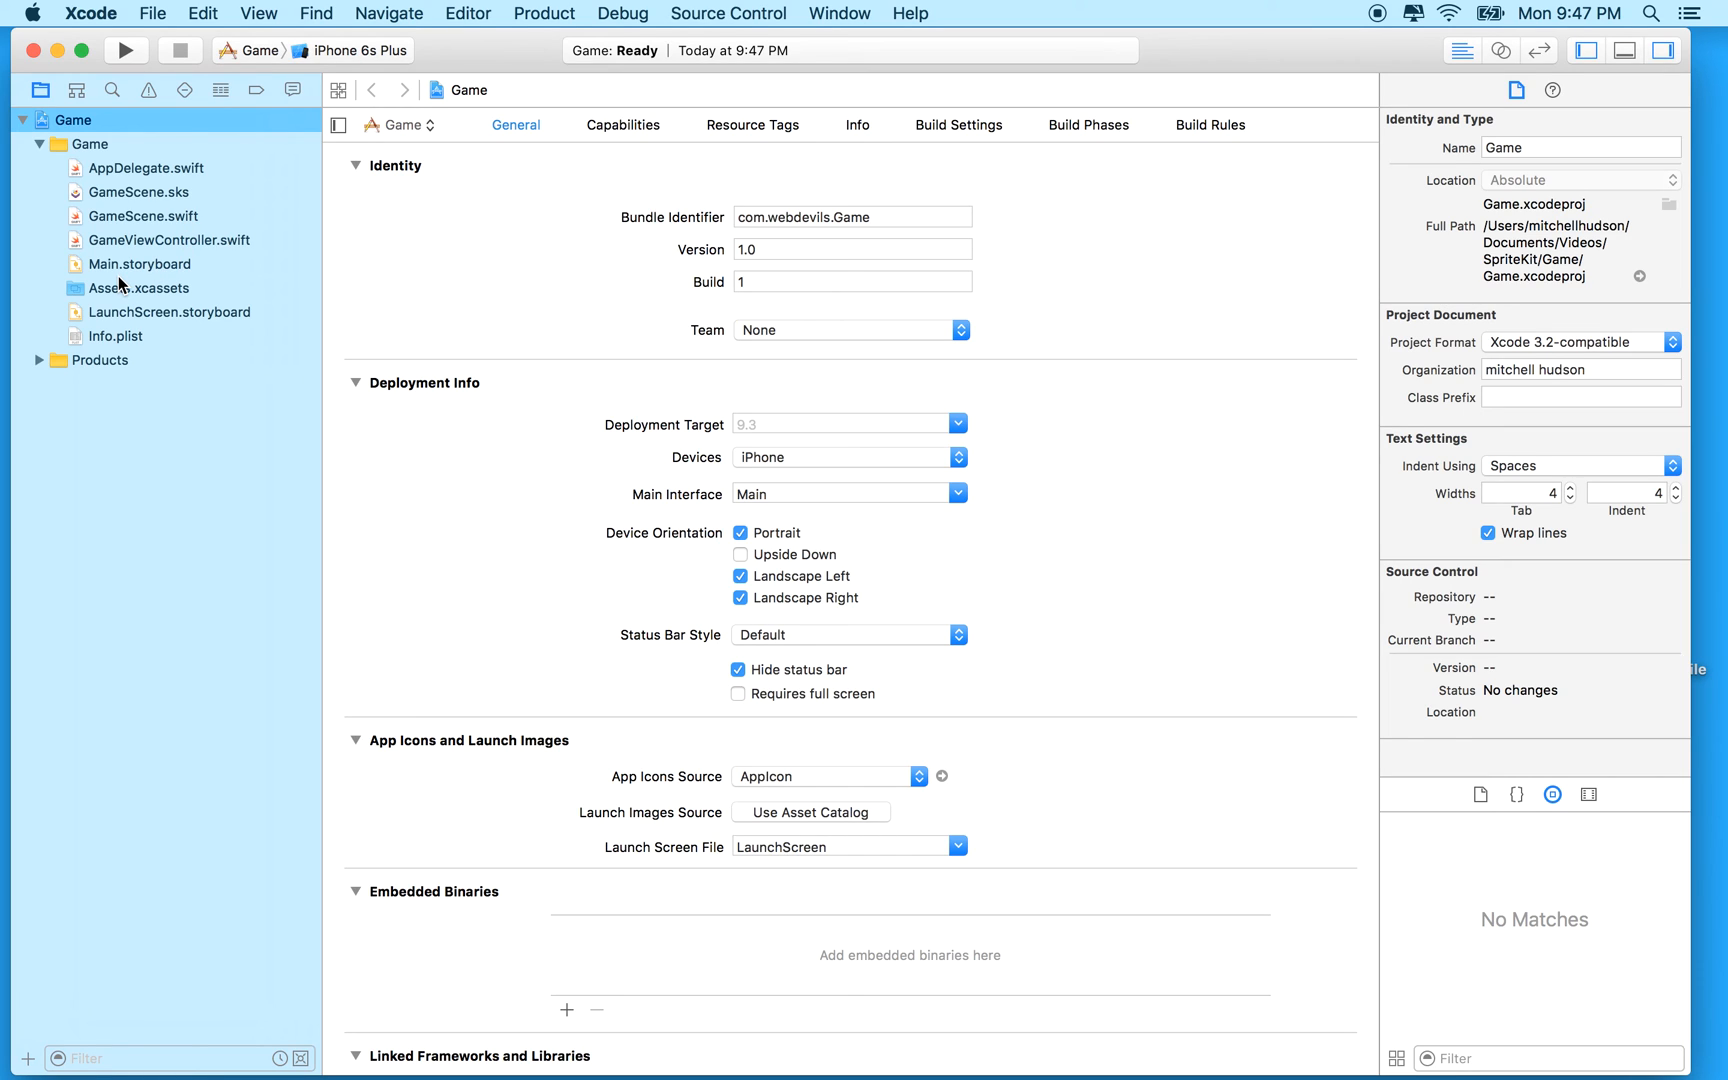
mouse_move(110, 208)
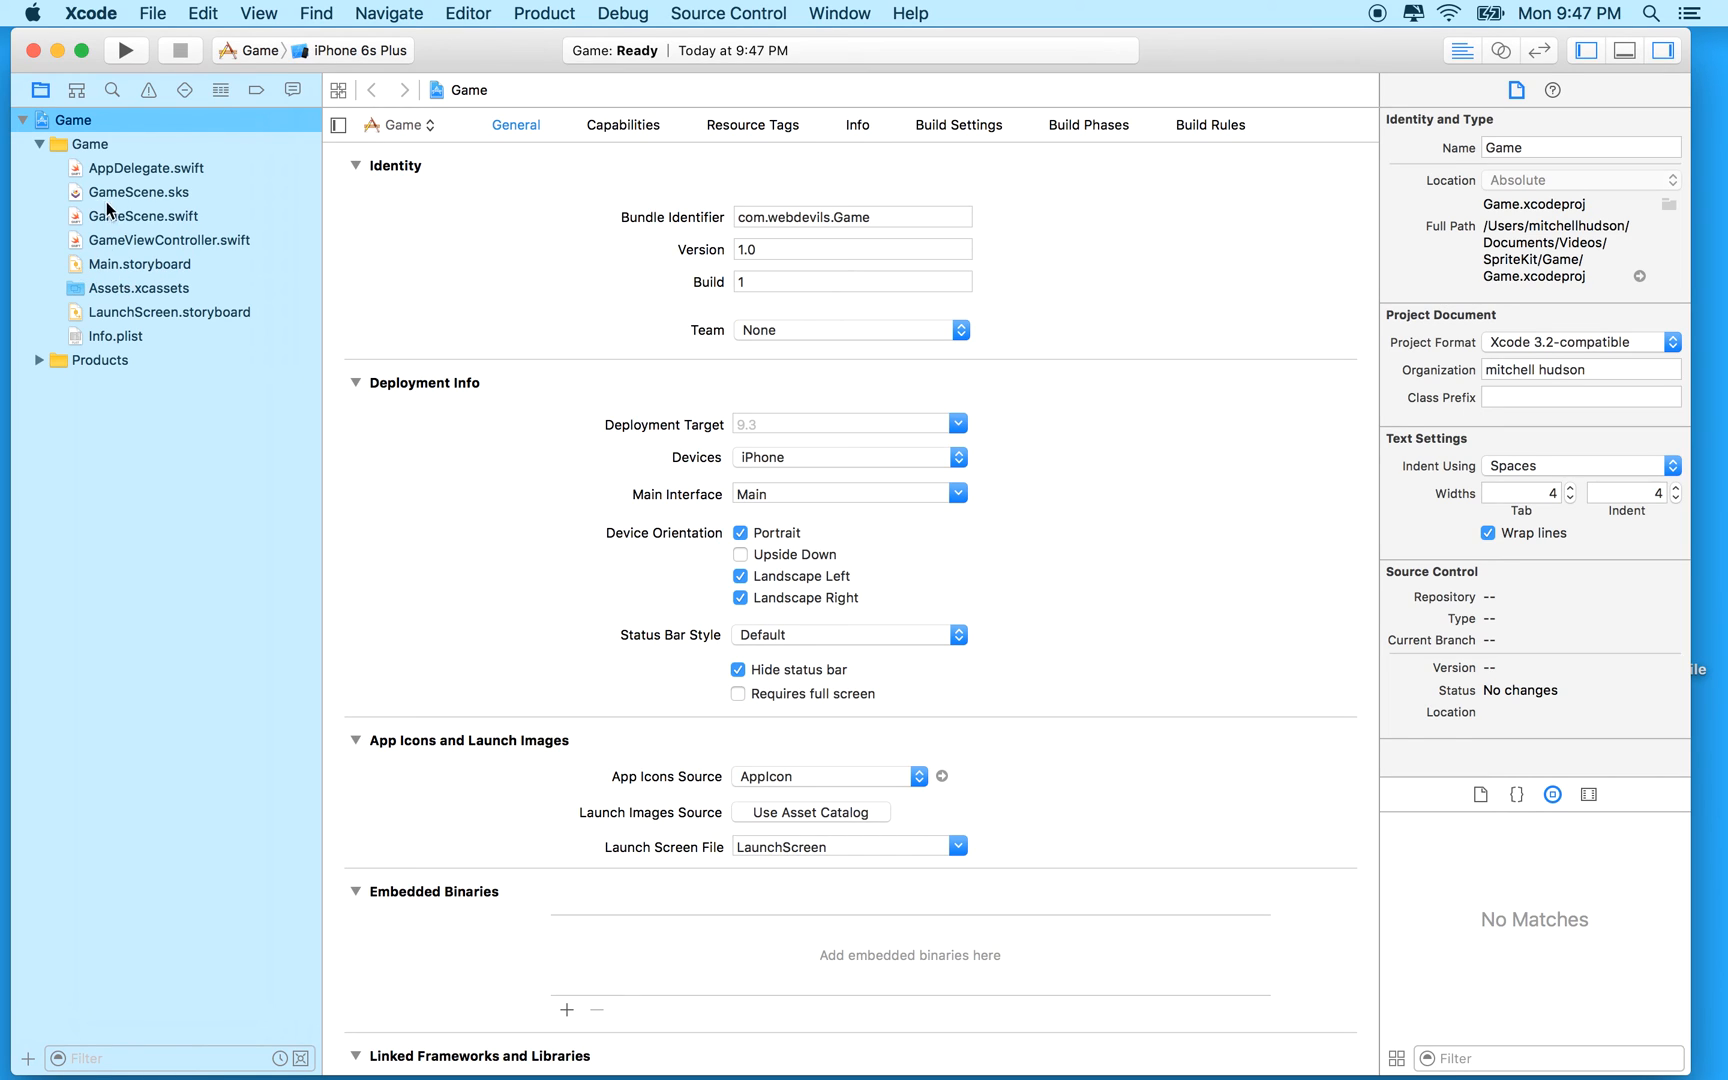
mouse_move(90, 240)
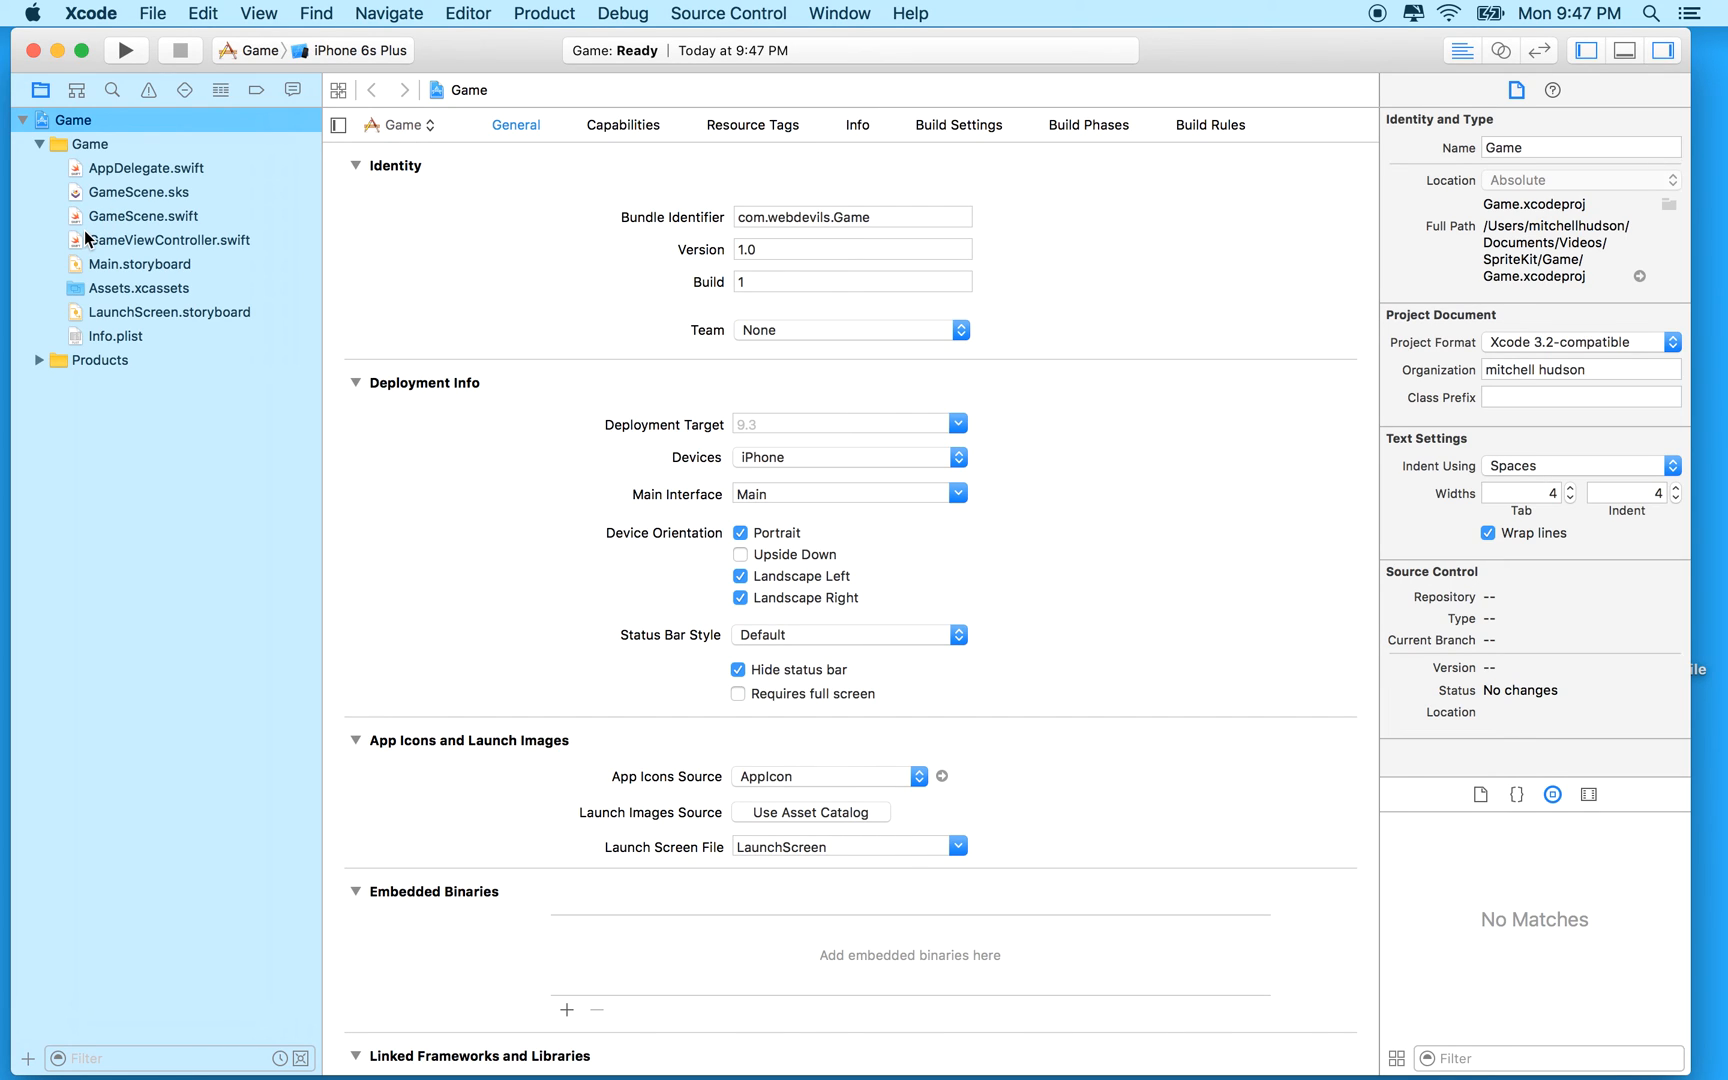
mouse_move(80, 238)
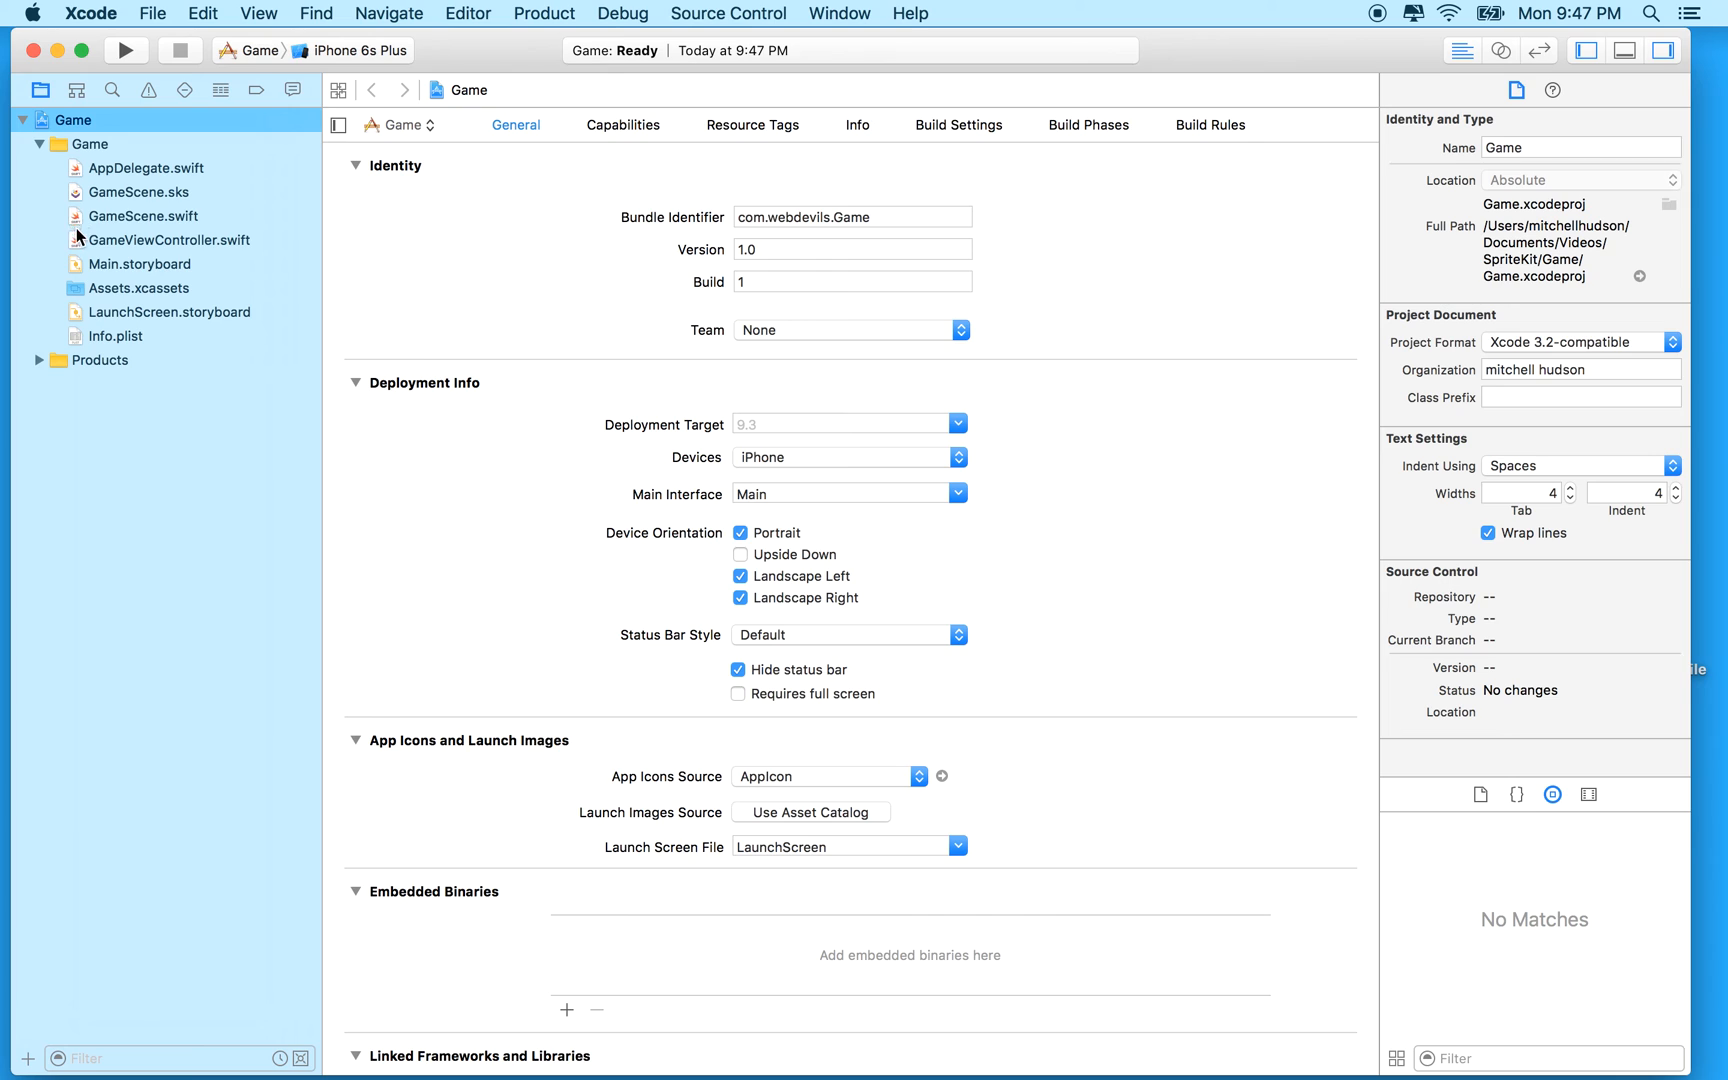
Step: Open Main.storyboard from the Project navigator
click(142, 264)
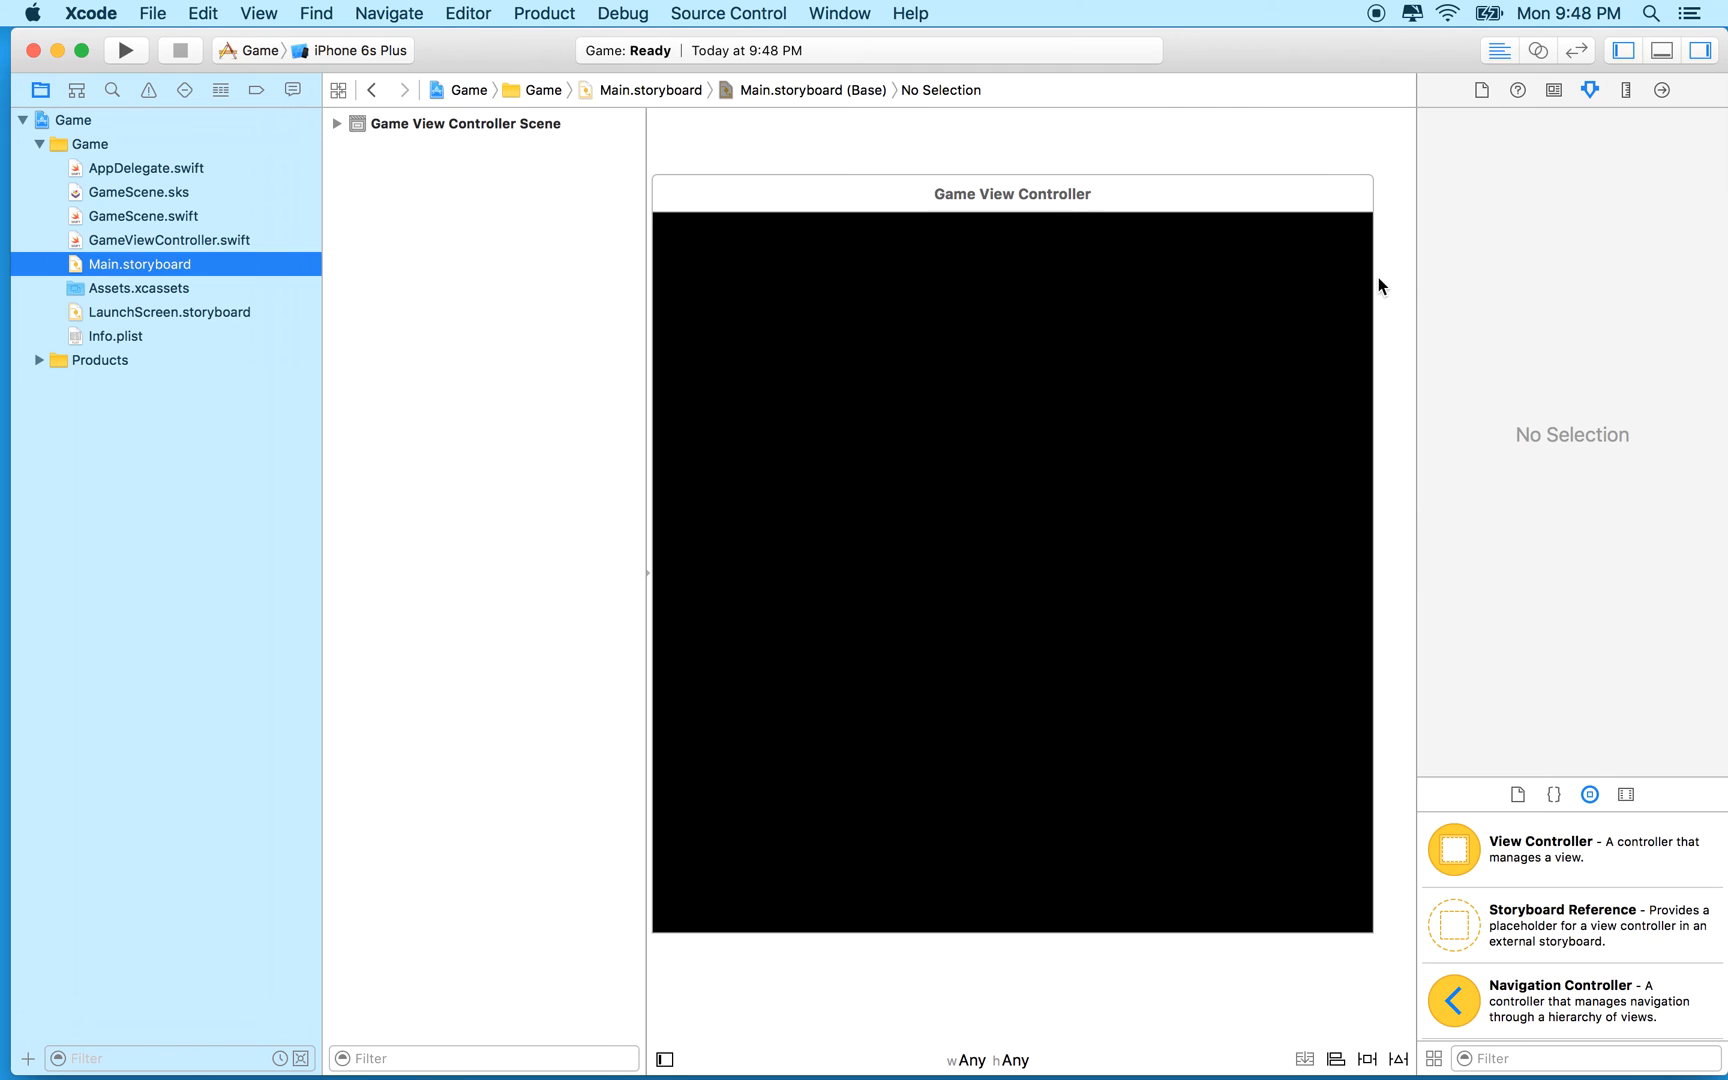
Step: Set the Game View Controller's simulated size to iPhone 3.5-inch and reveal the Document Outline
click(1010, 190)
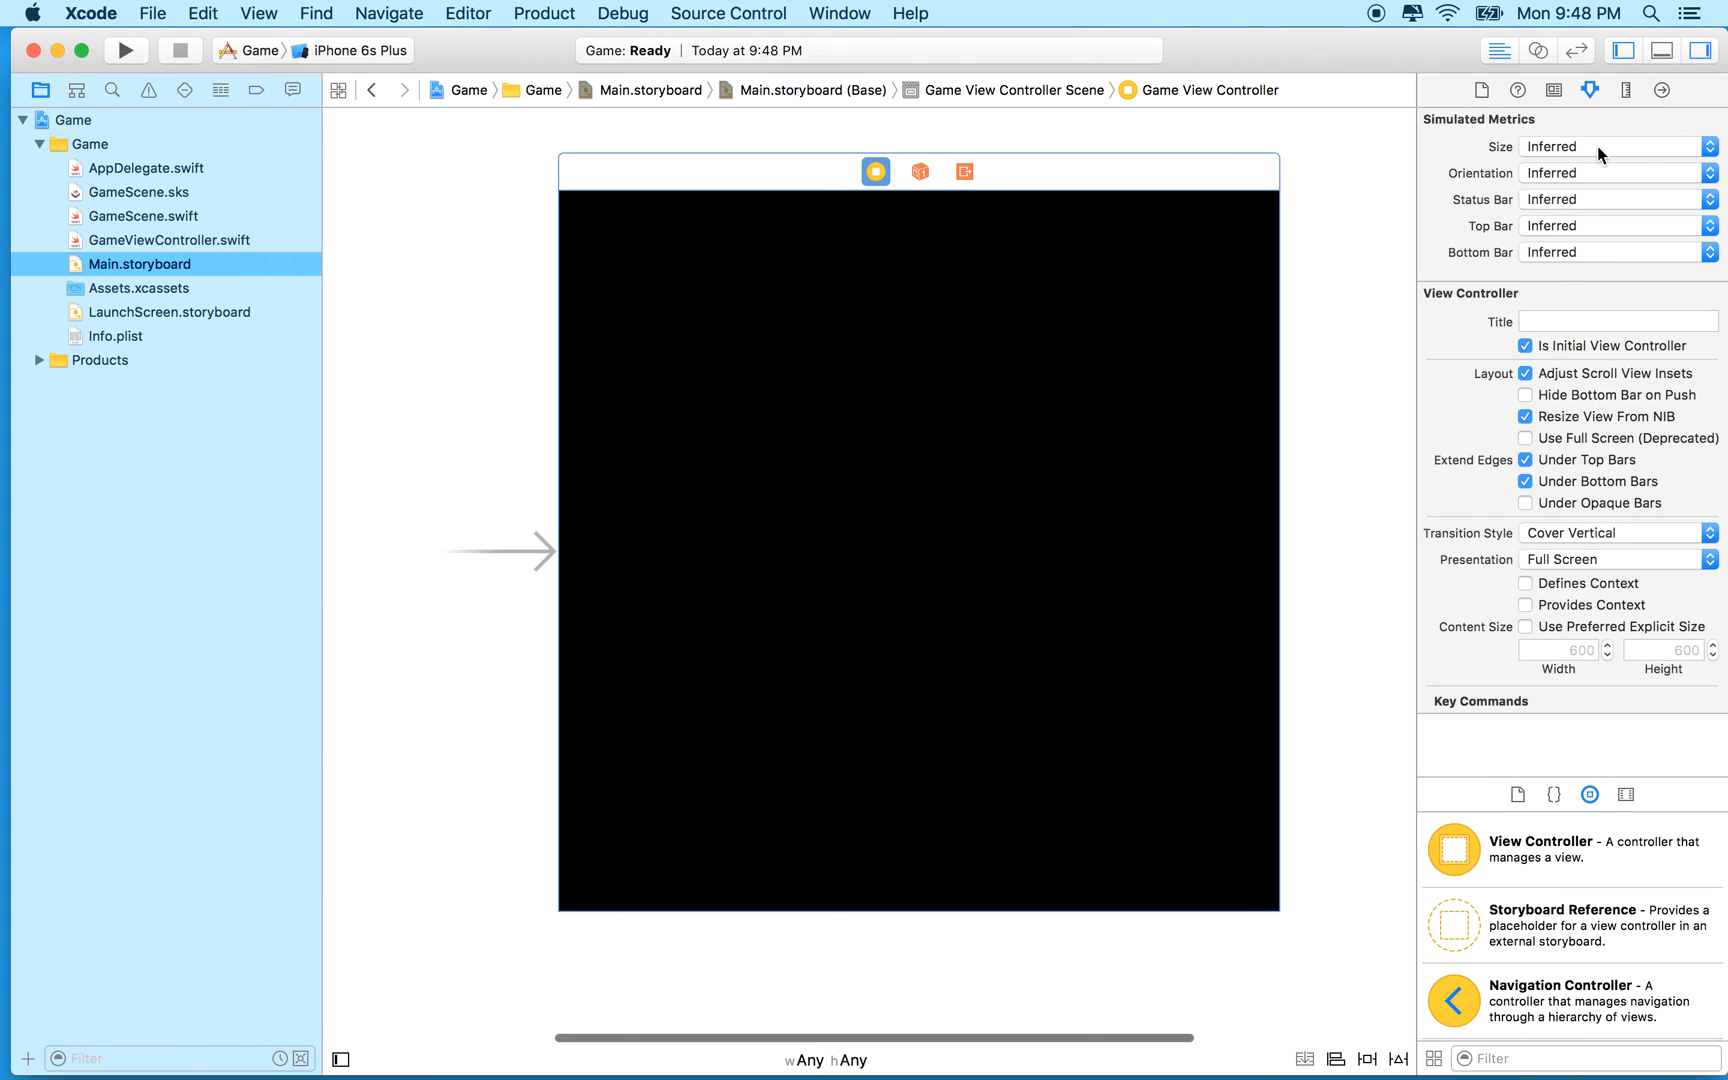
click(1612, 146)
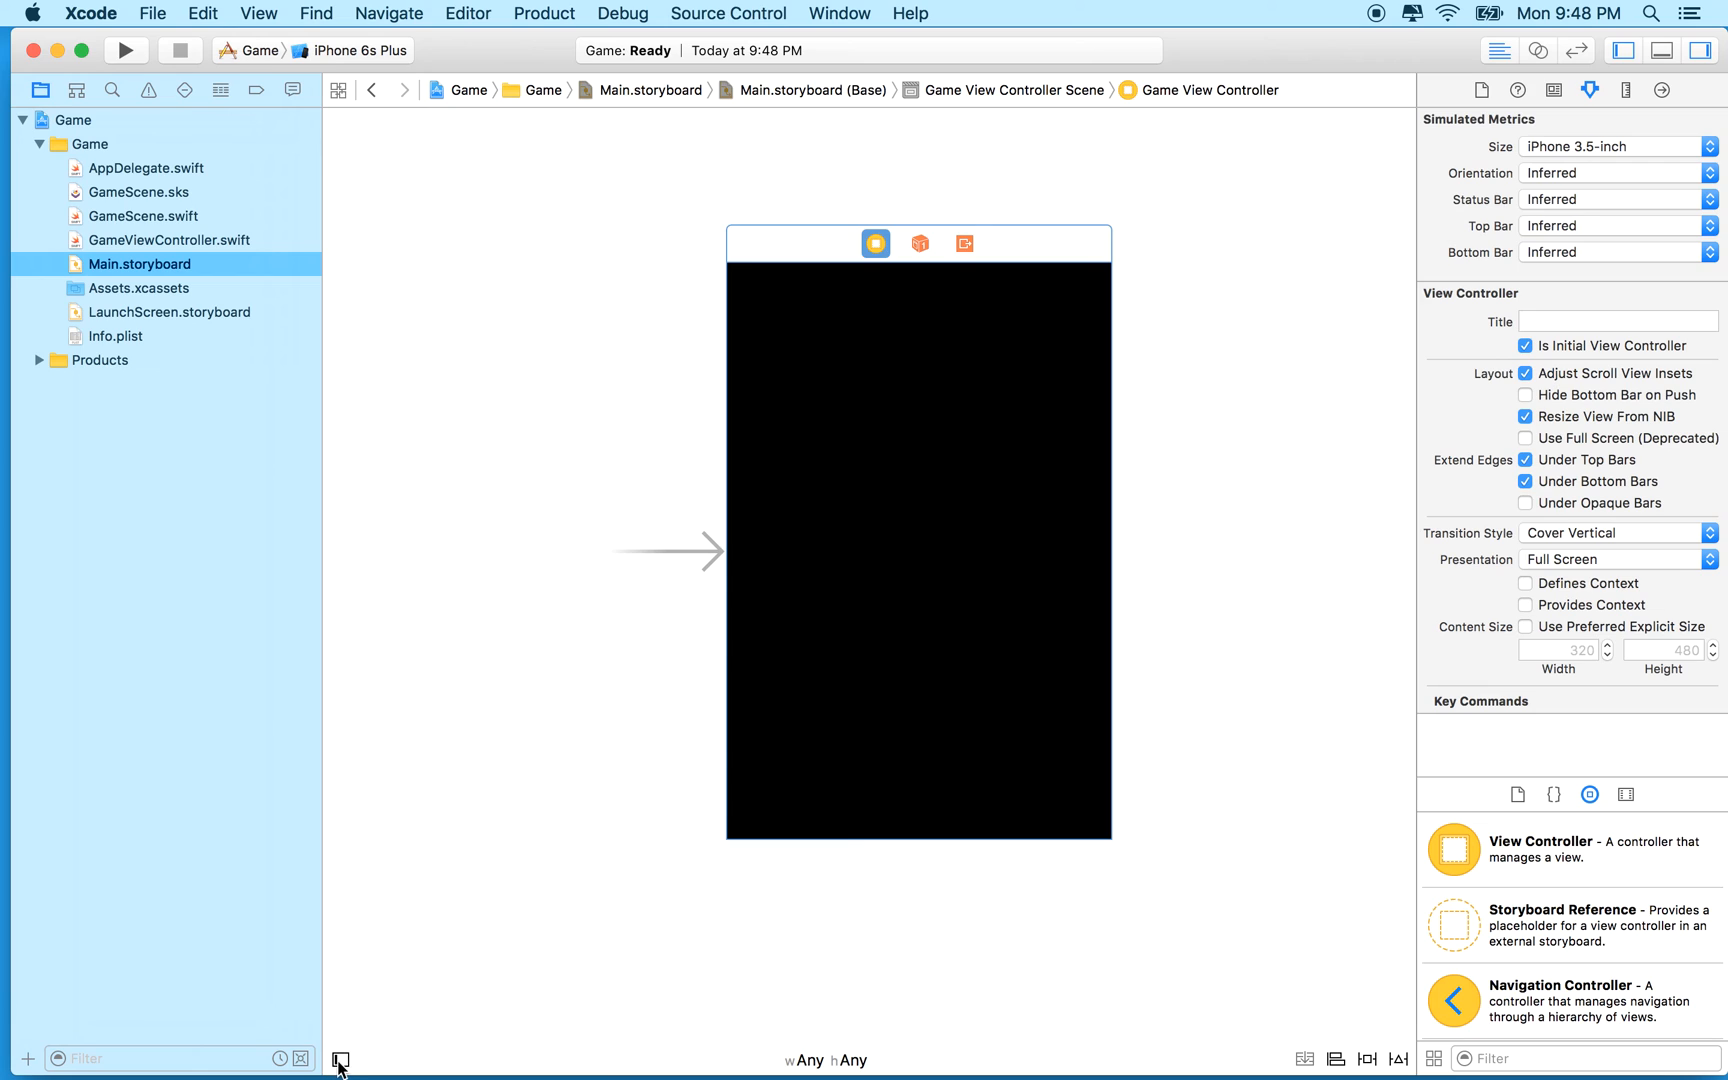
click(340, 1062)
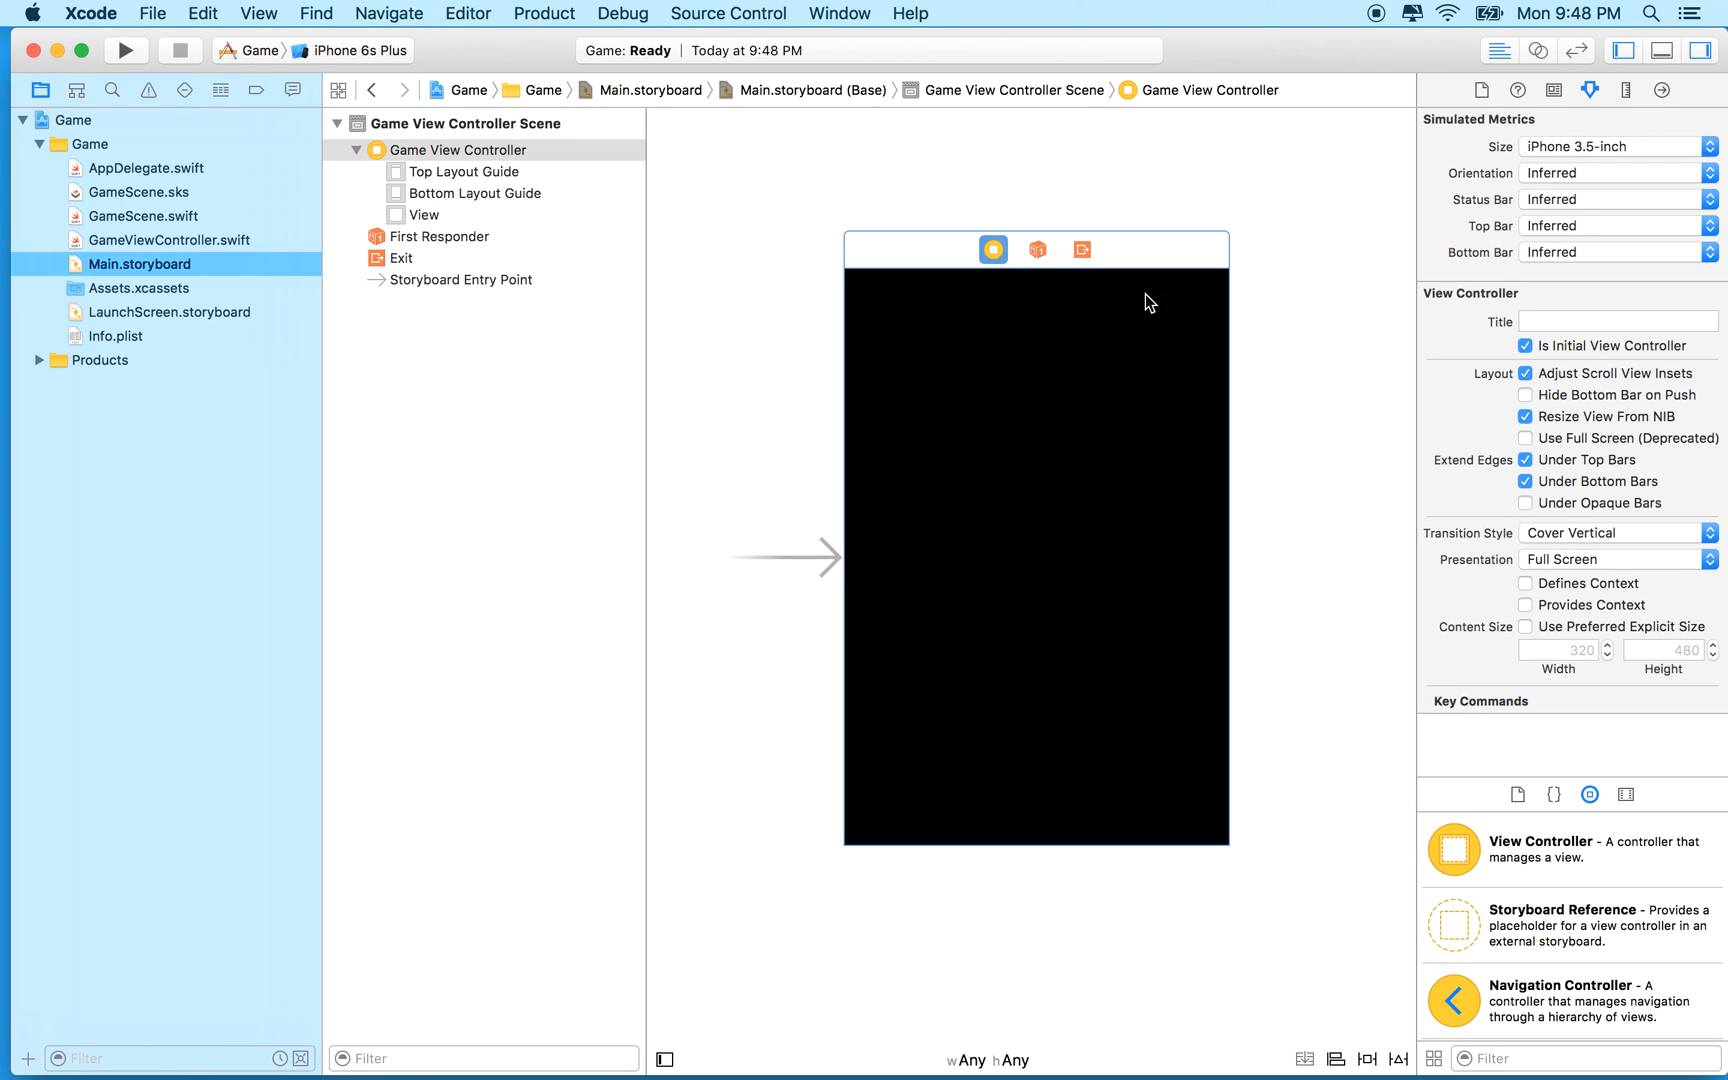
mouse_move(1018, 702)
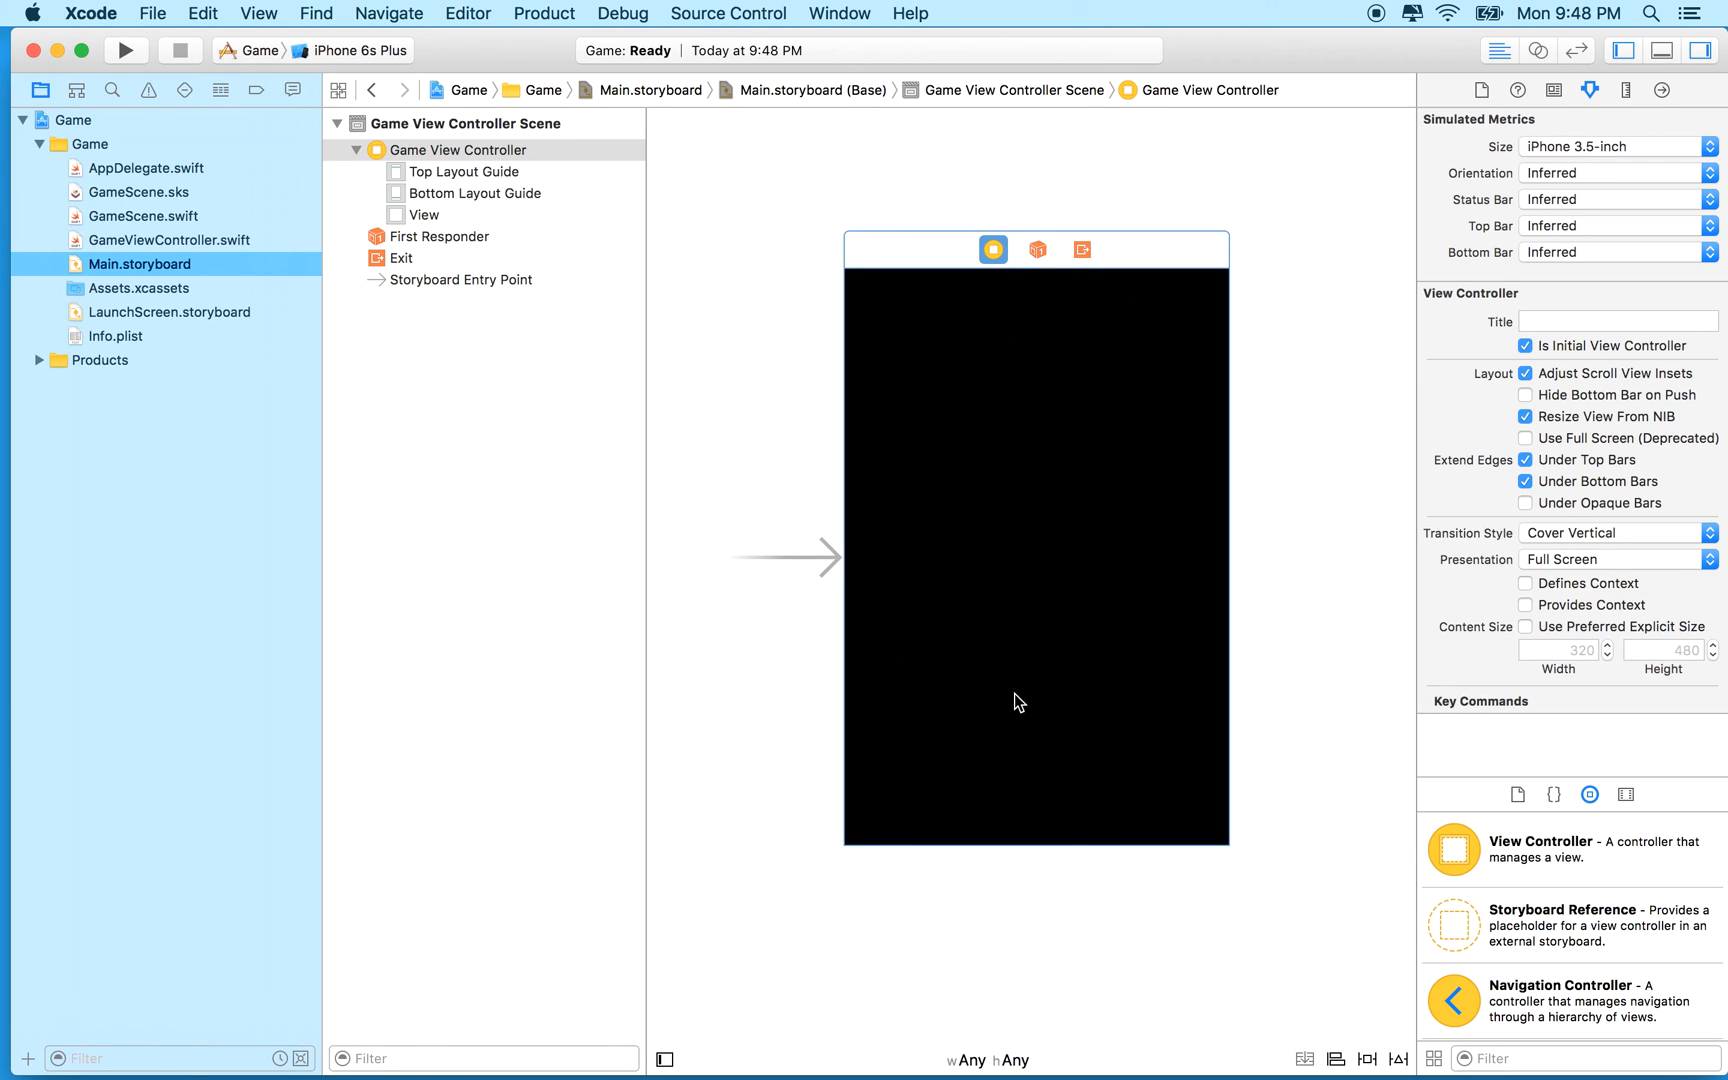
mouse_move(1112, 370)
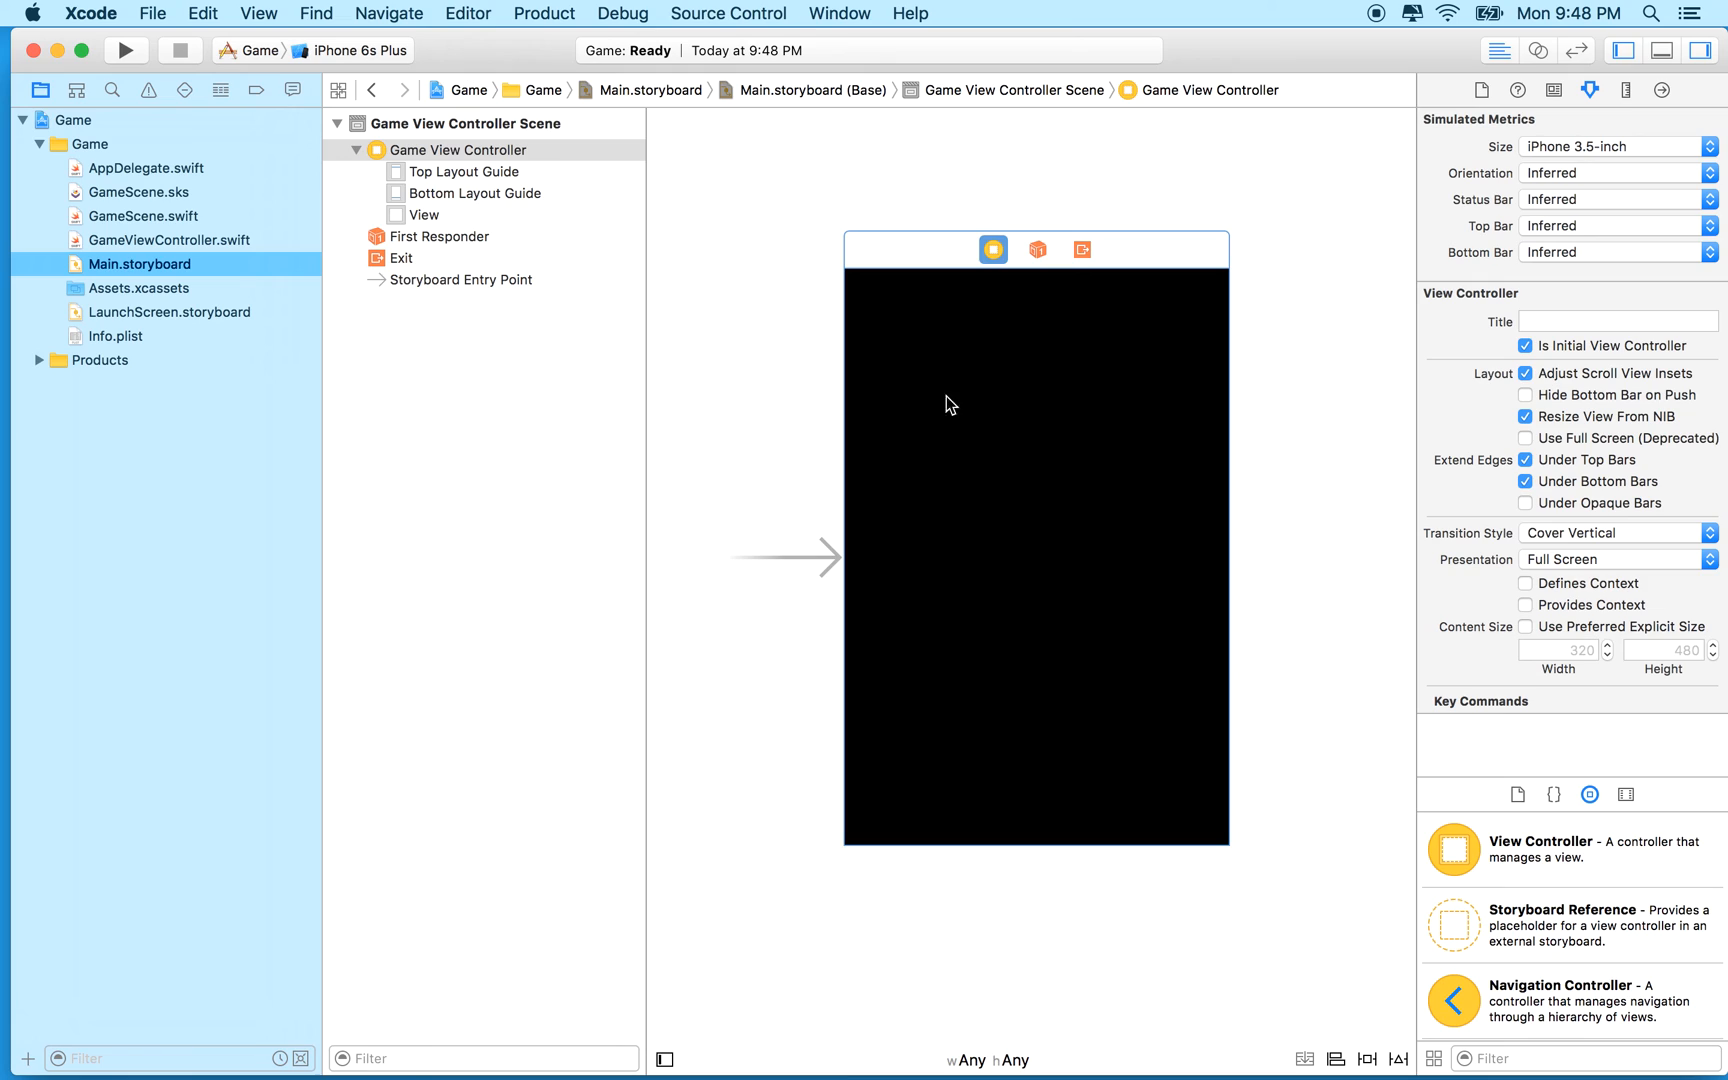
mouse_move(978, 452)
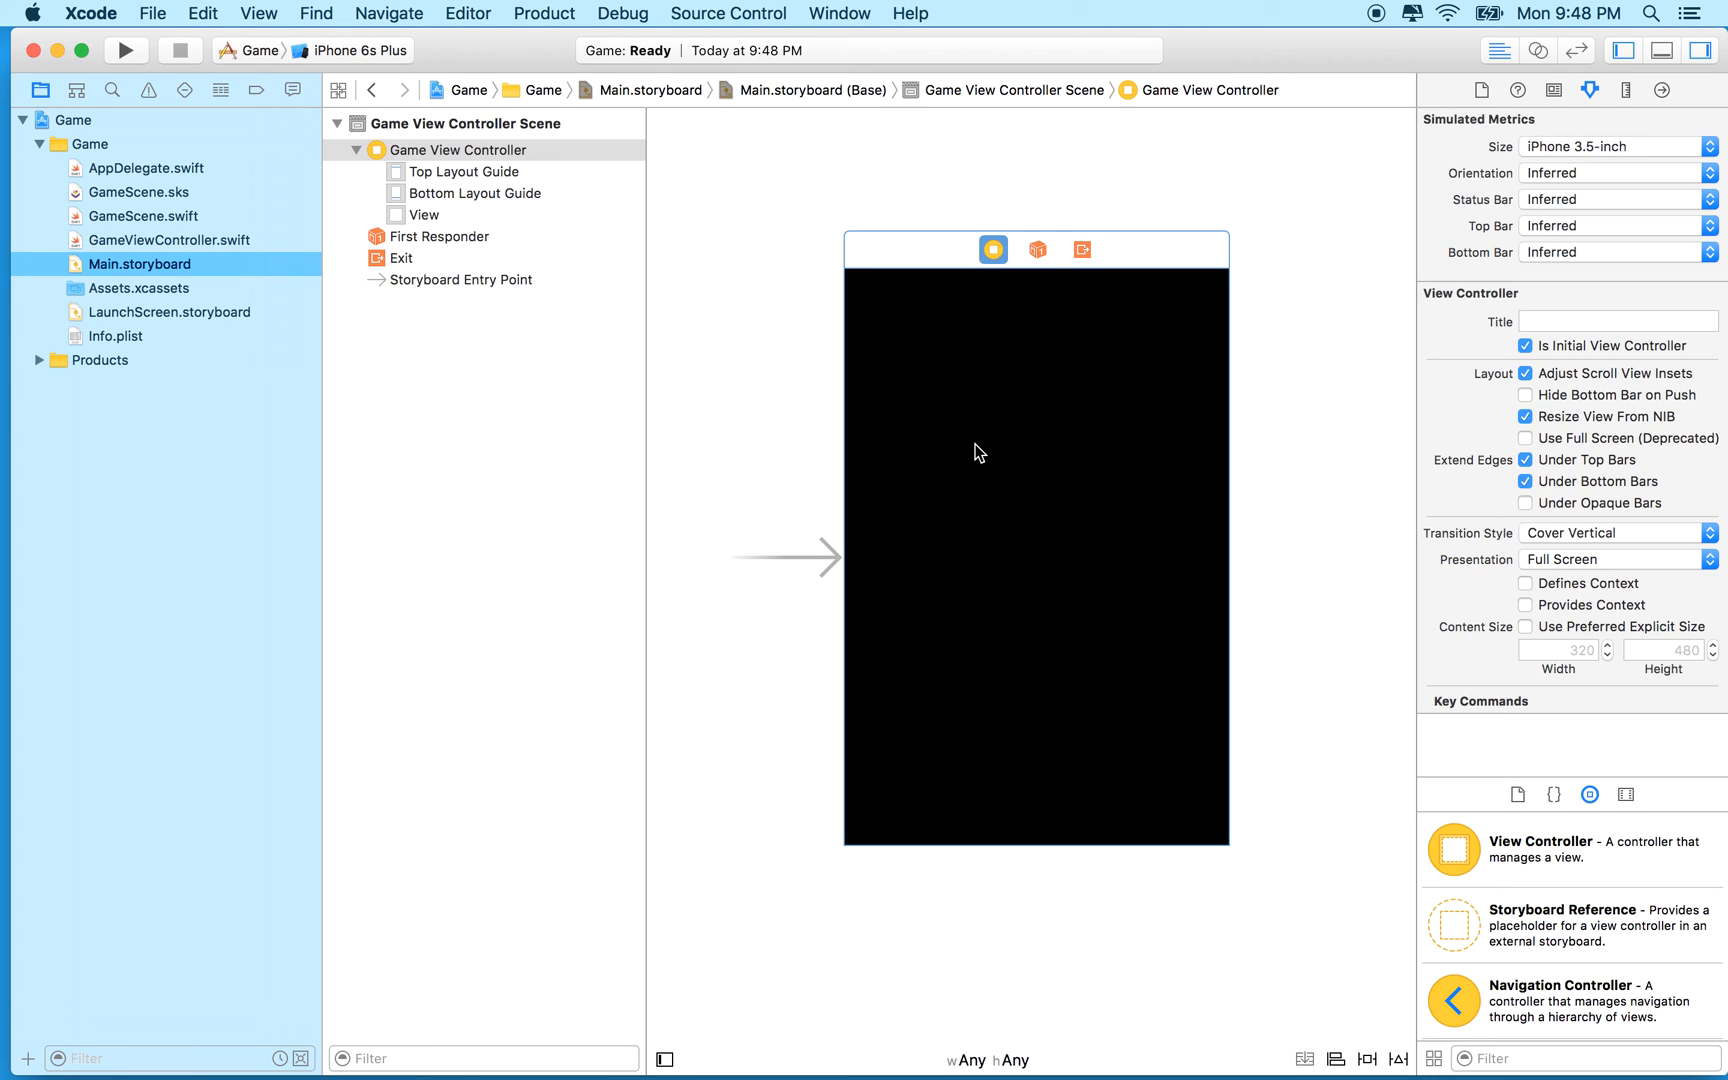
mouse_move(768, 350)
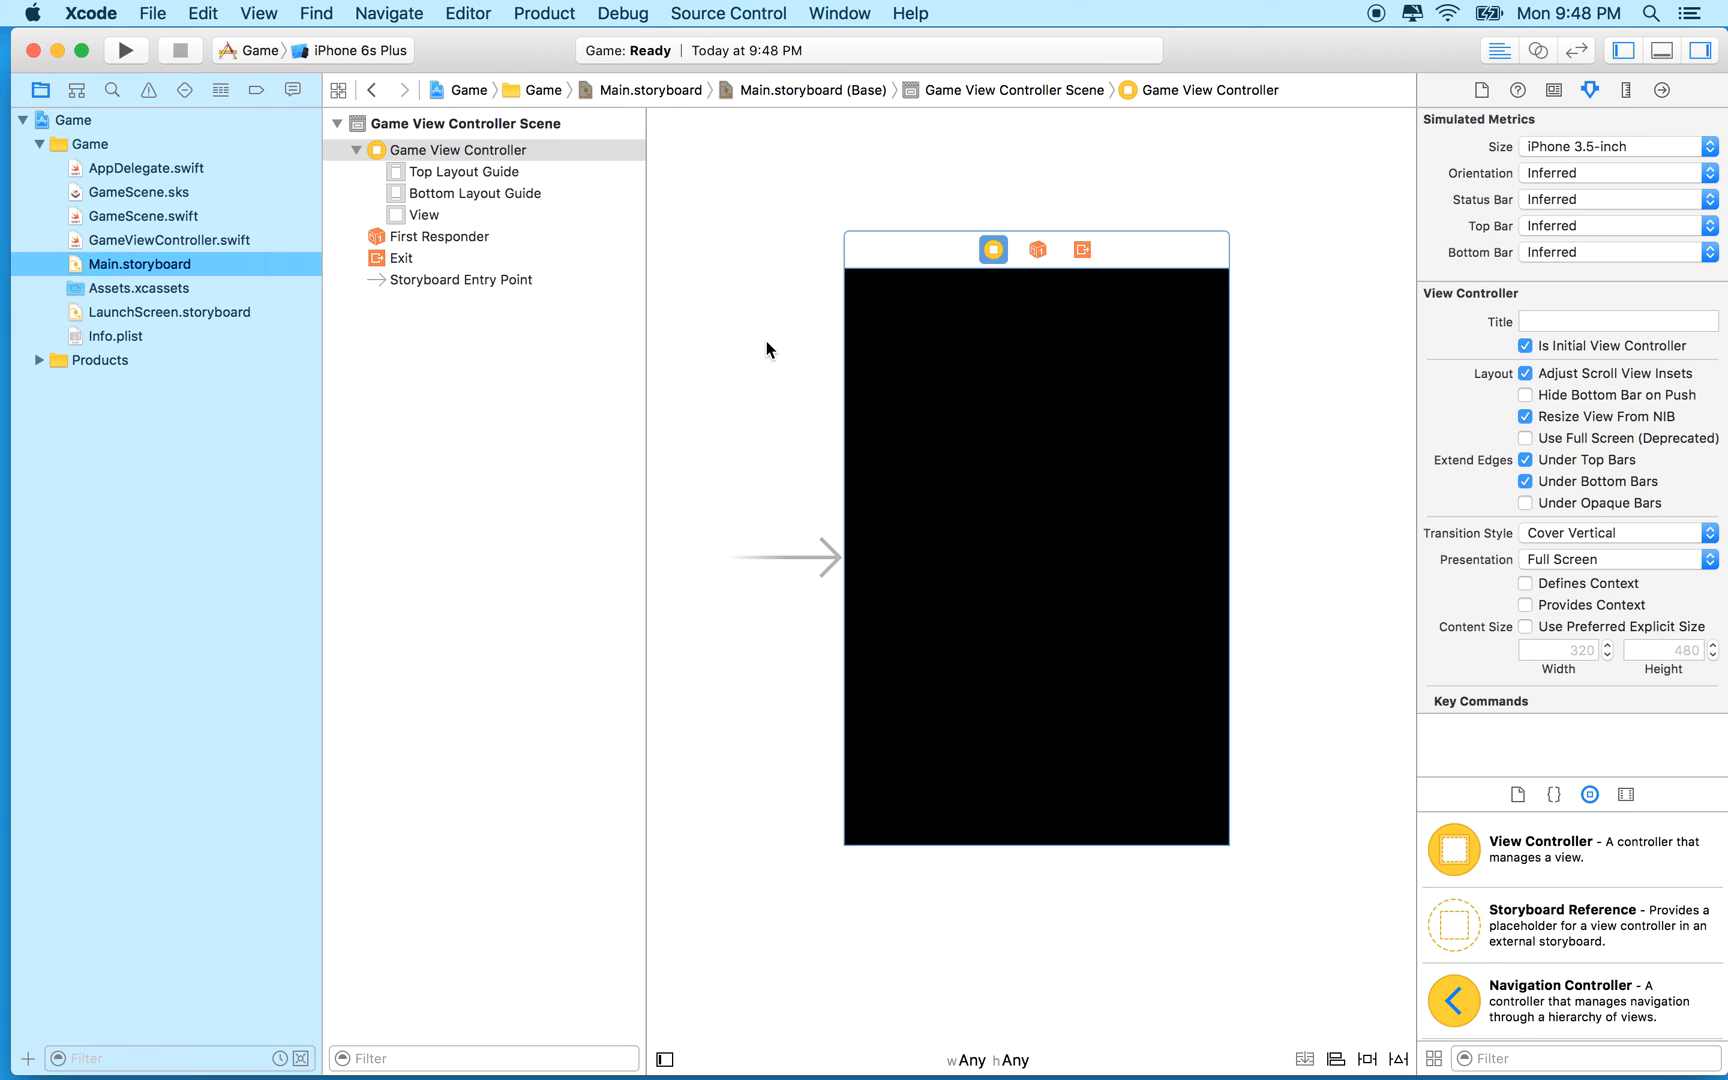
mouse_move(518, 300)
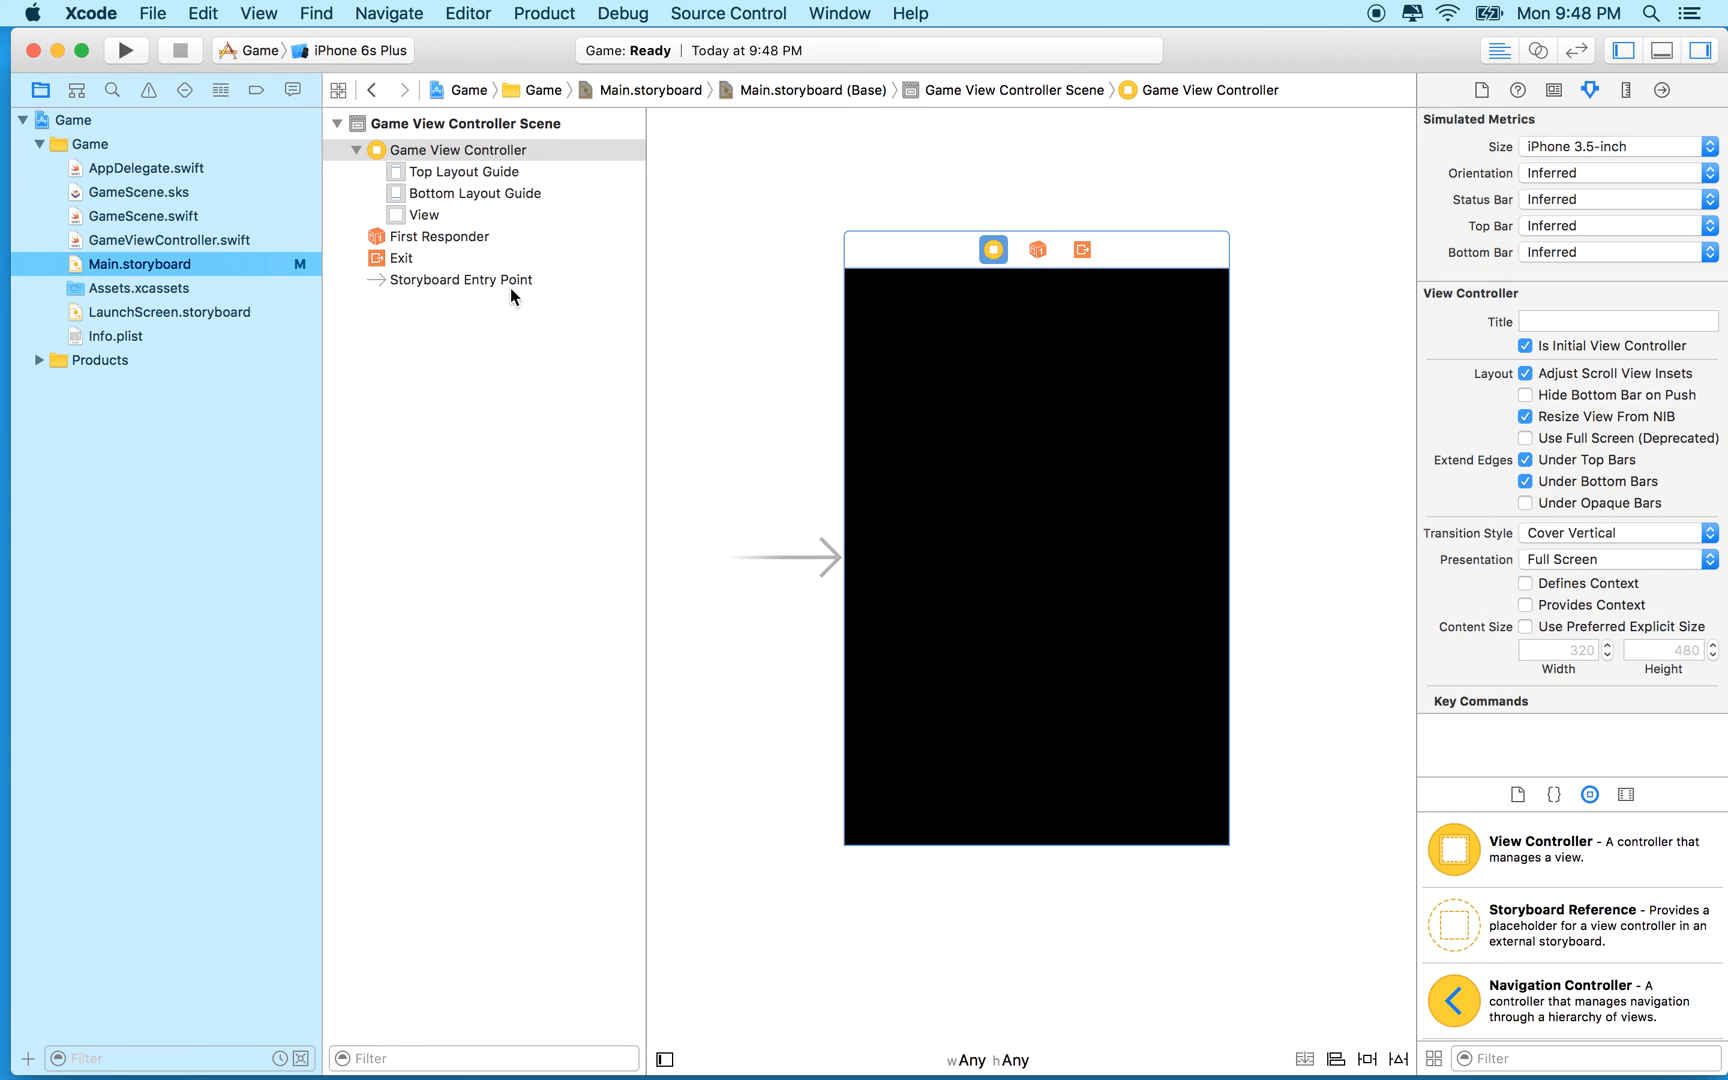
mouse_move(586, 228)
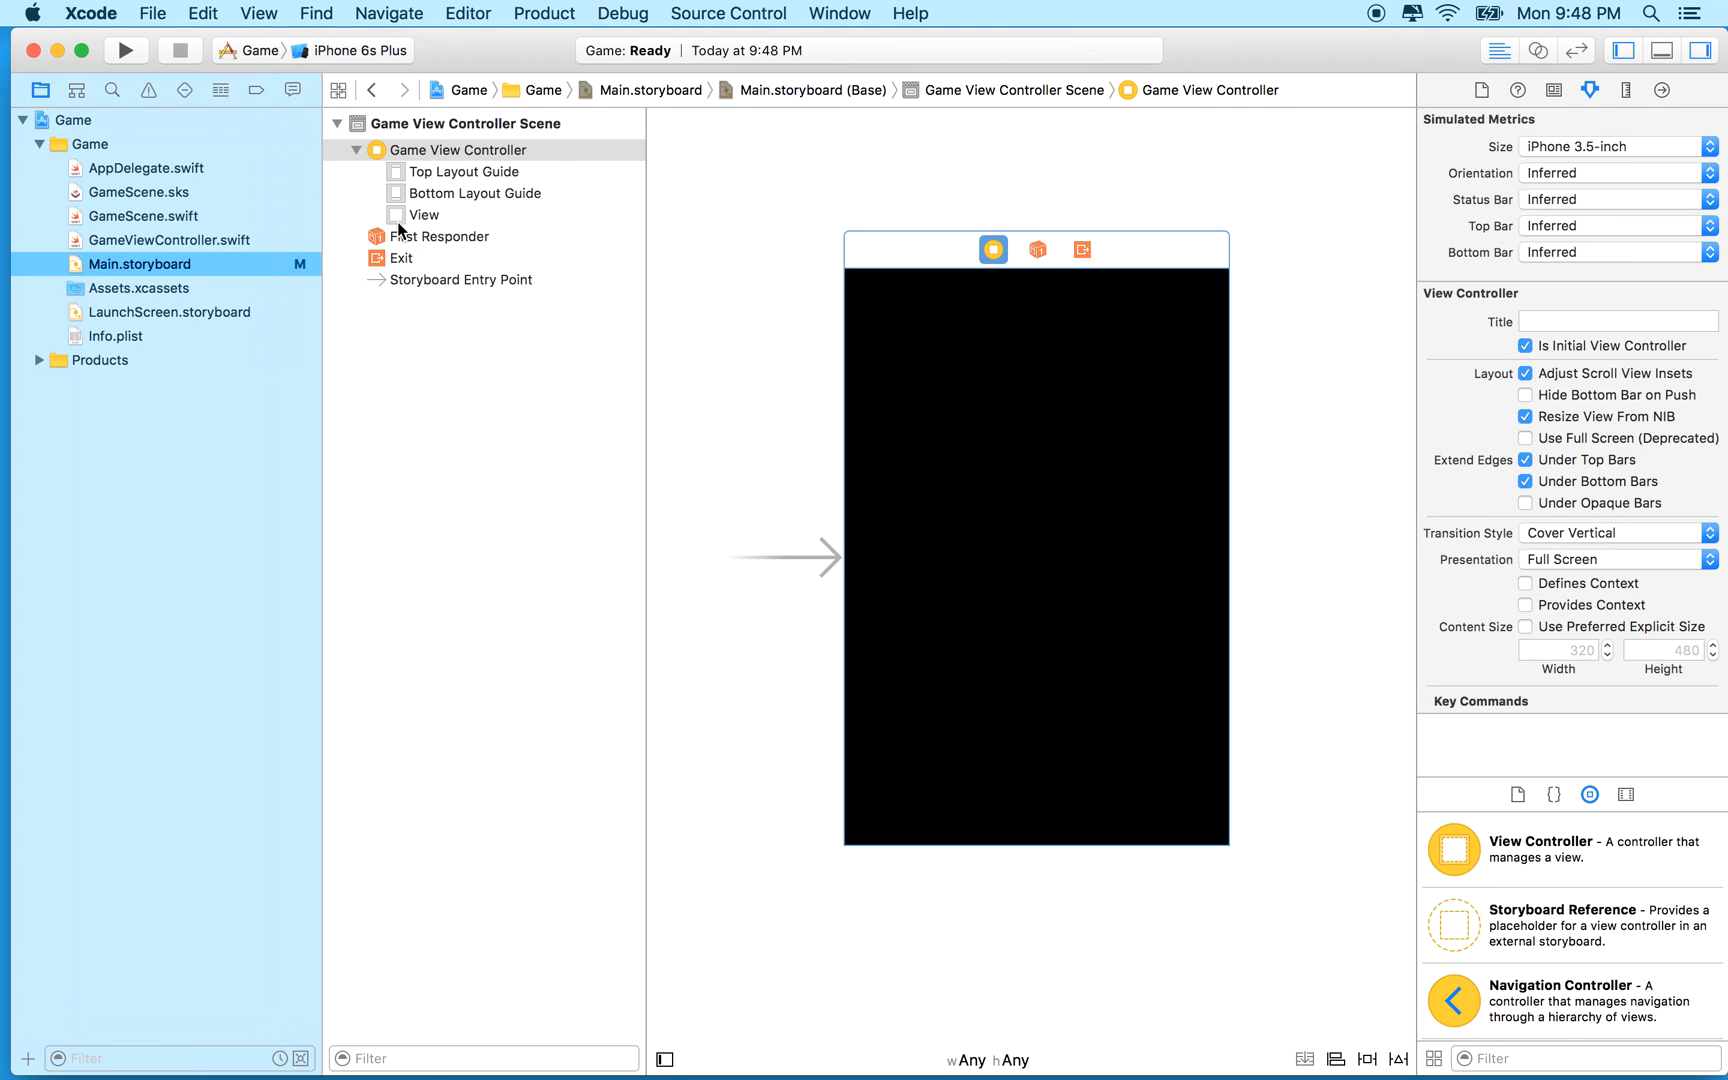
mouse_move(402, 224)
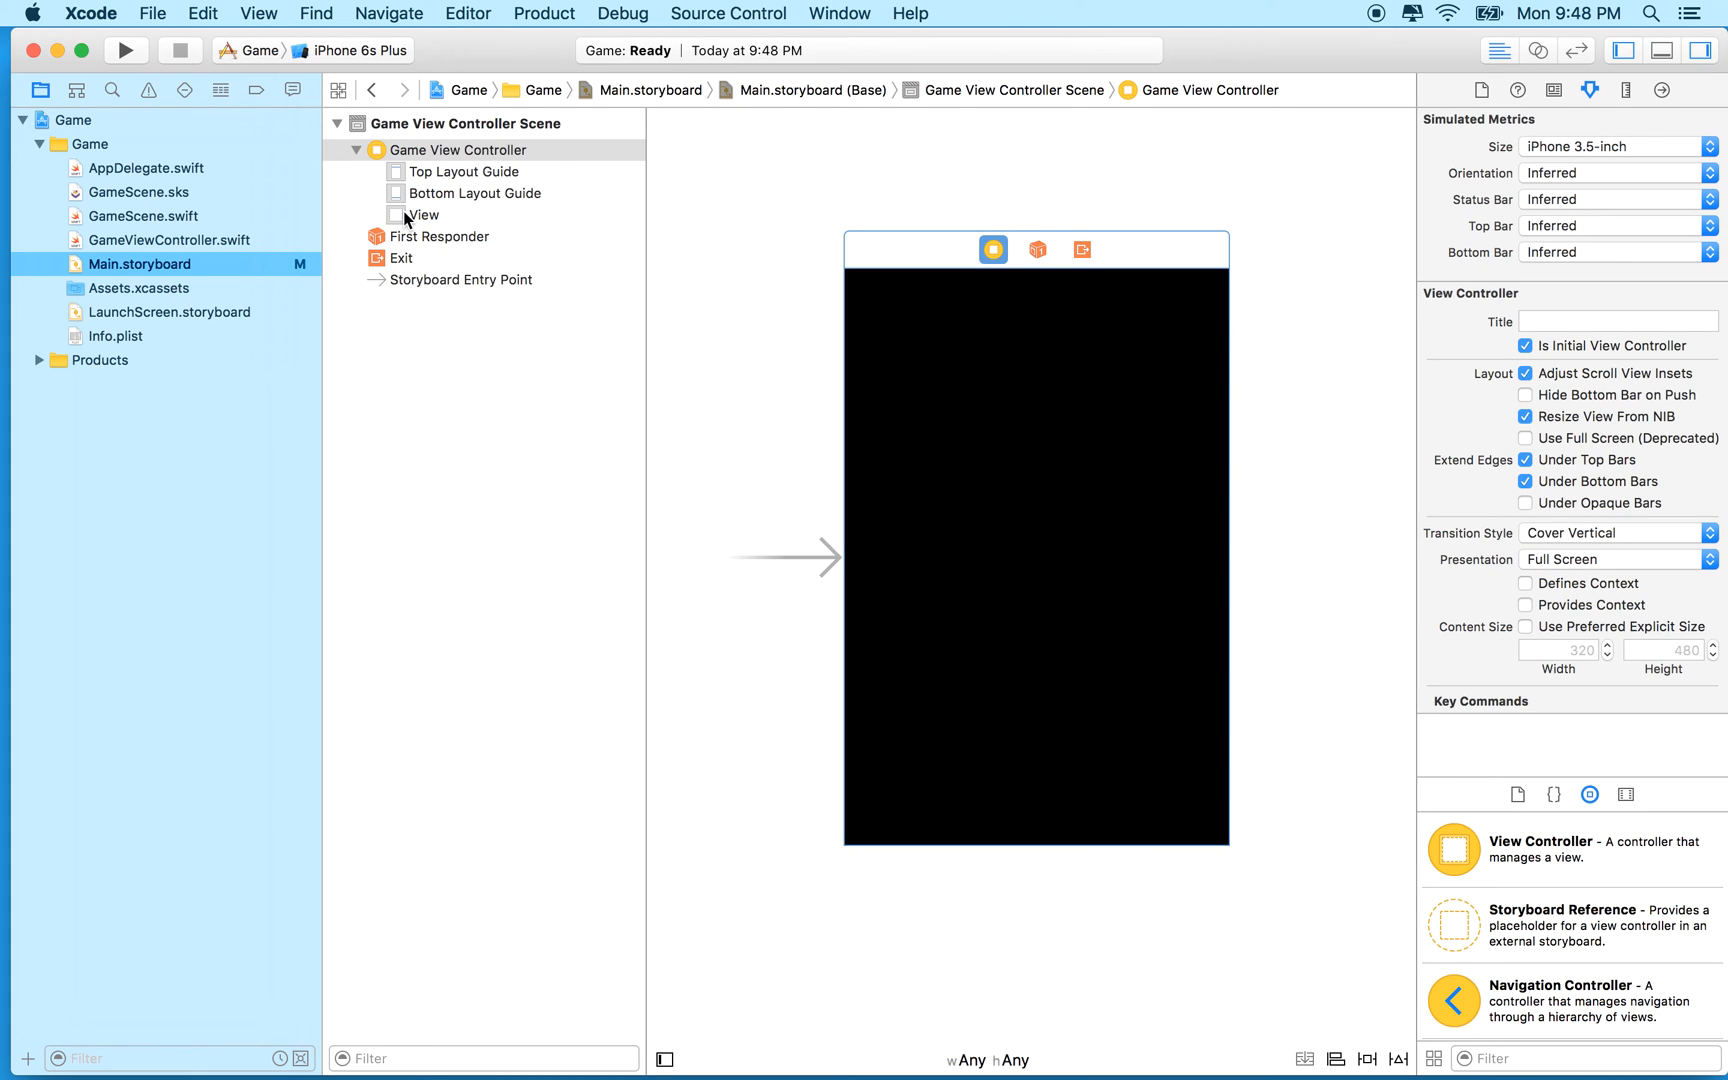
Step: Select the main View and check its Custom Class reads SKView in the Identity inspector
click(424, 214)
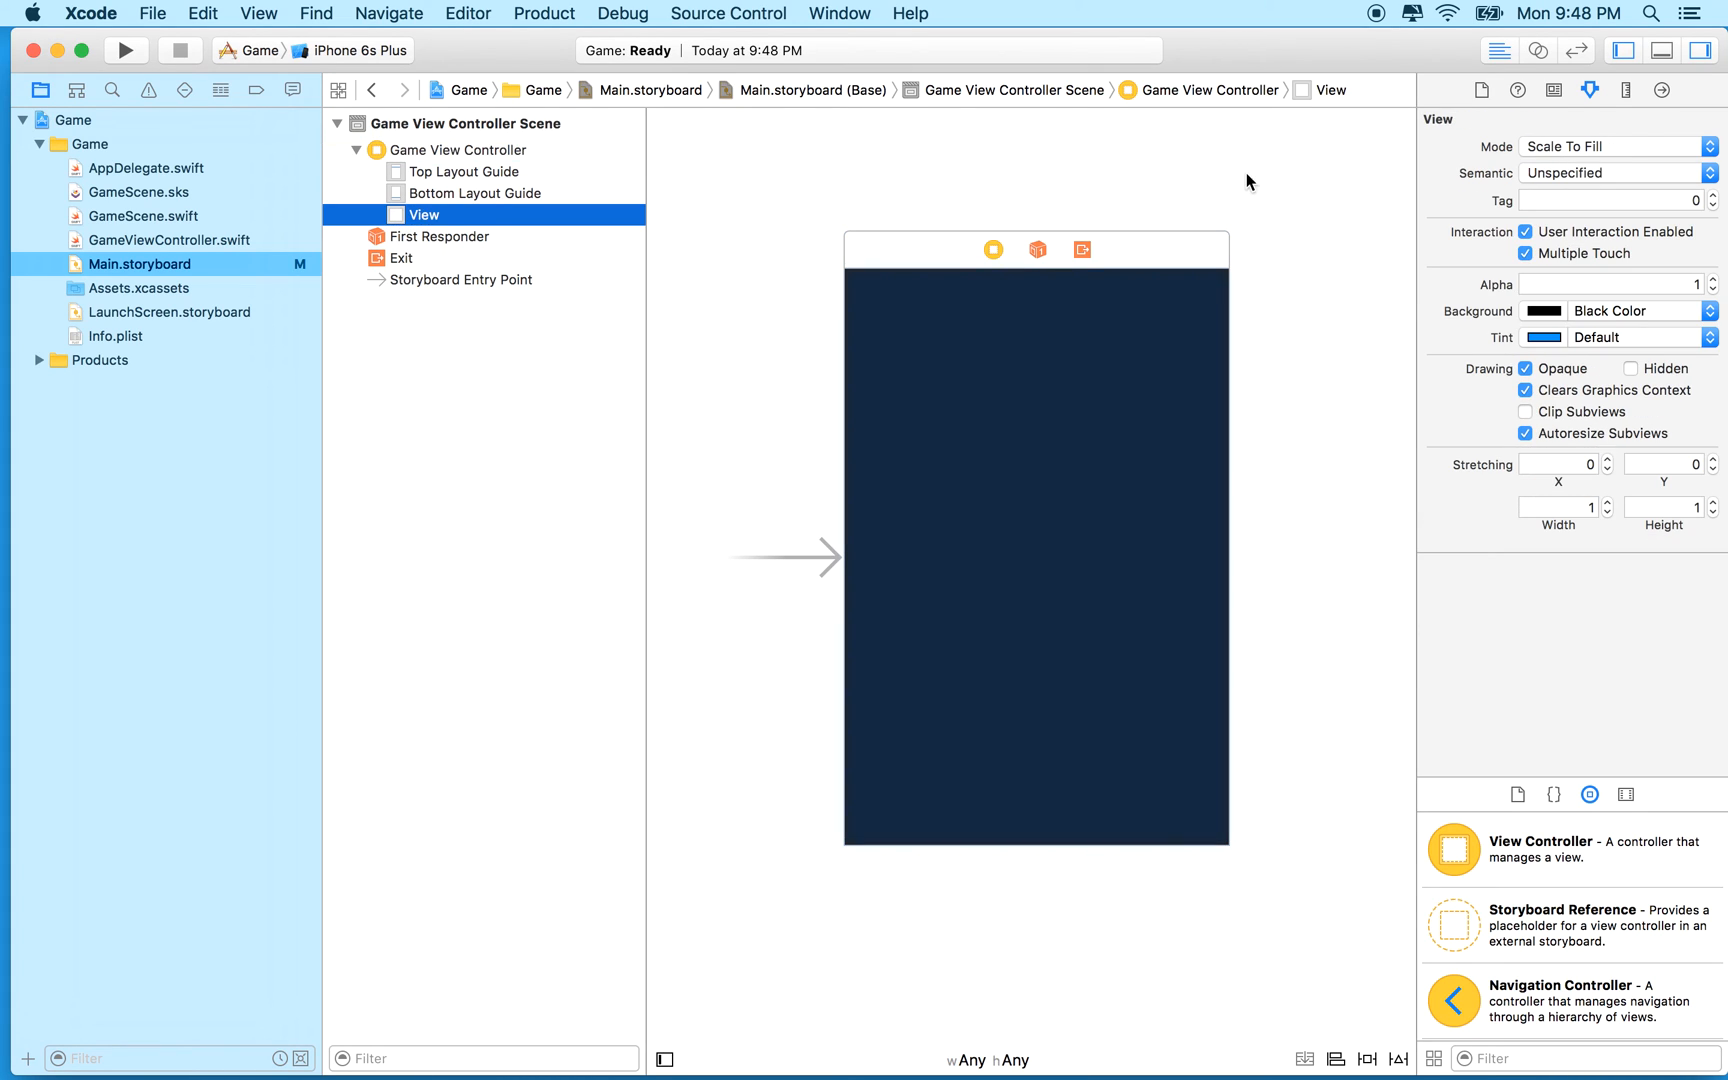
click(1554, 90)
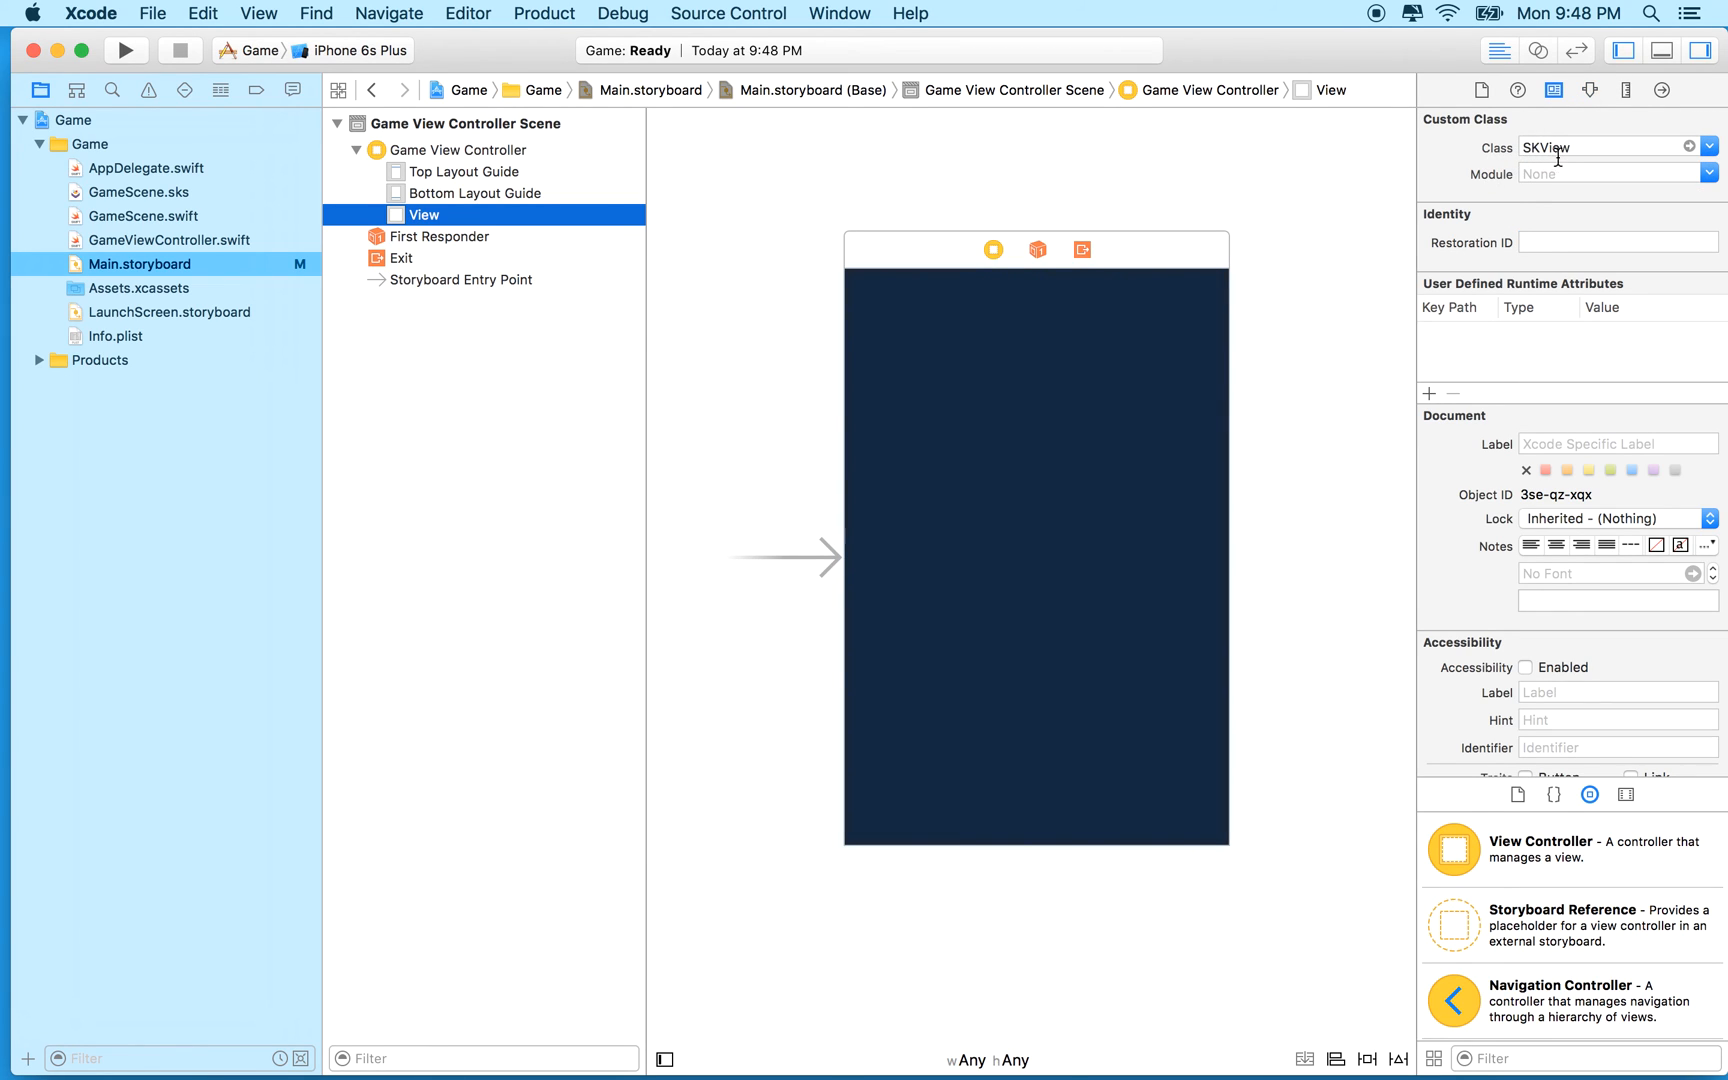
click(1608, 146)
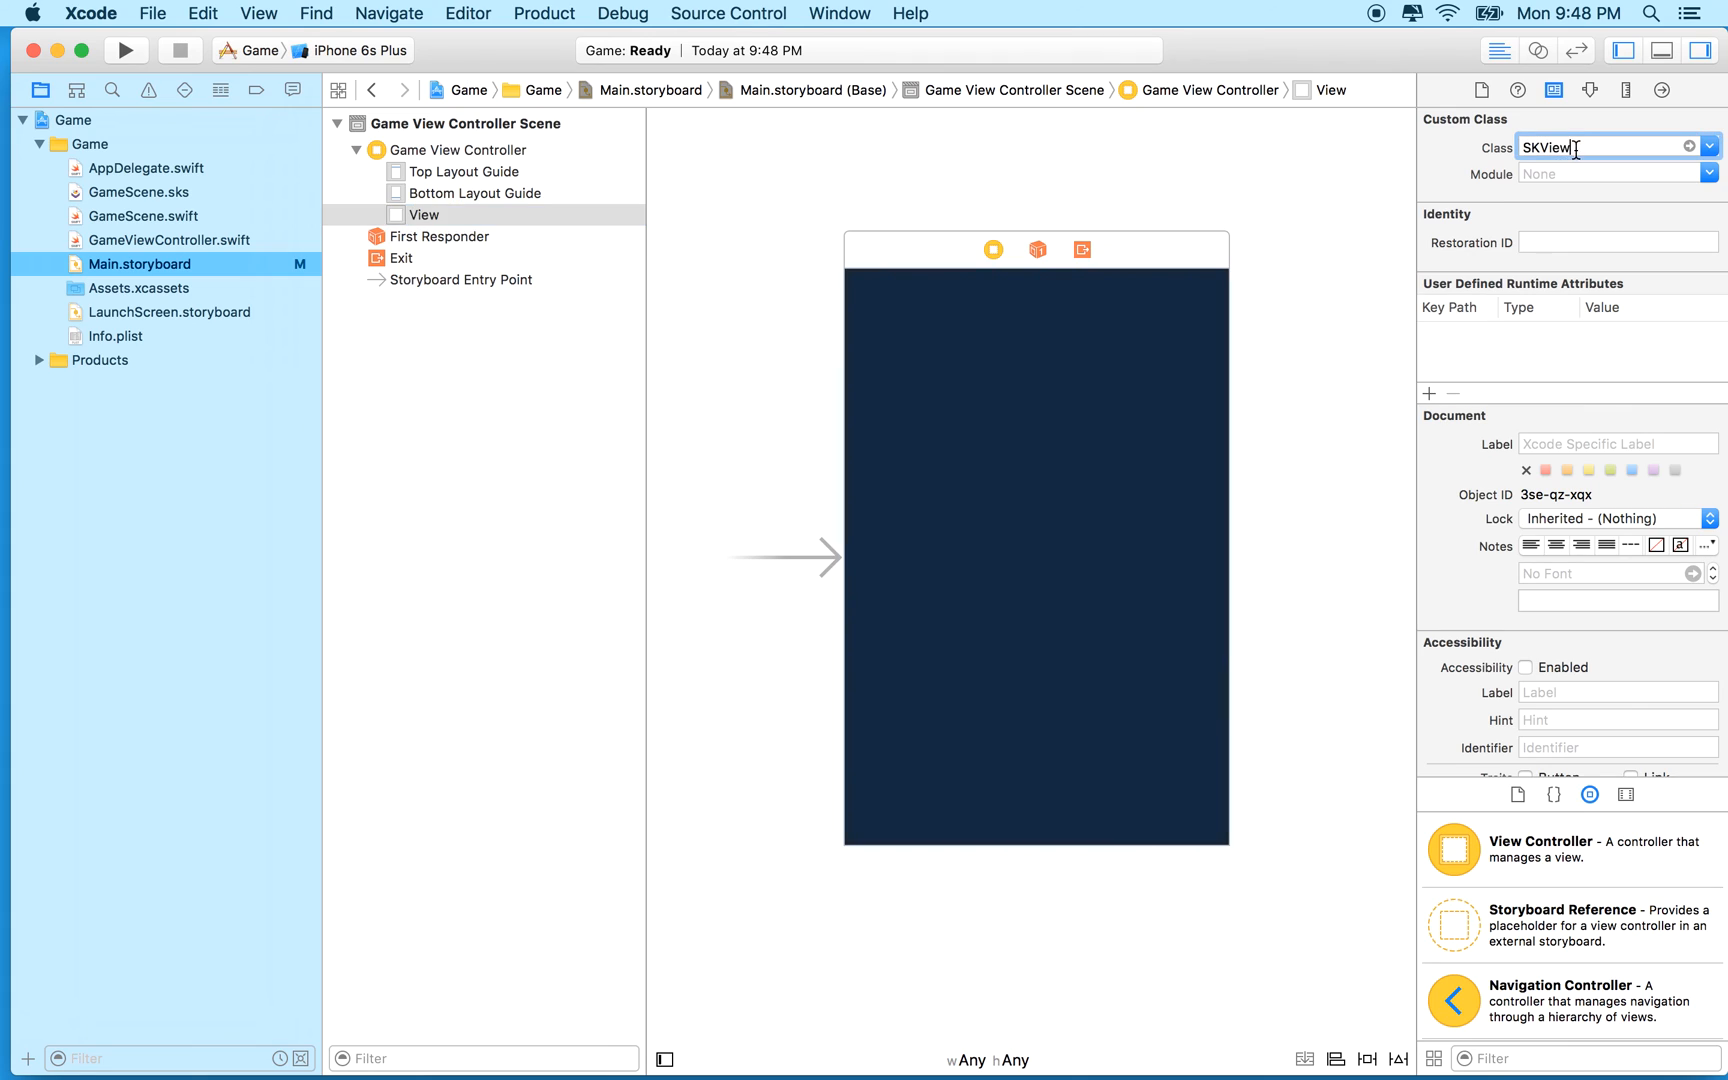
double_click(1546, 148)
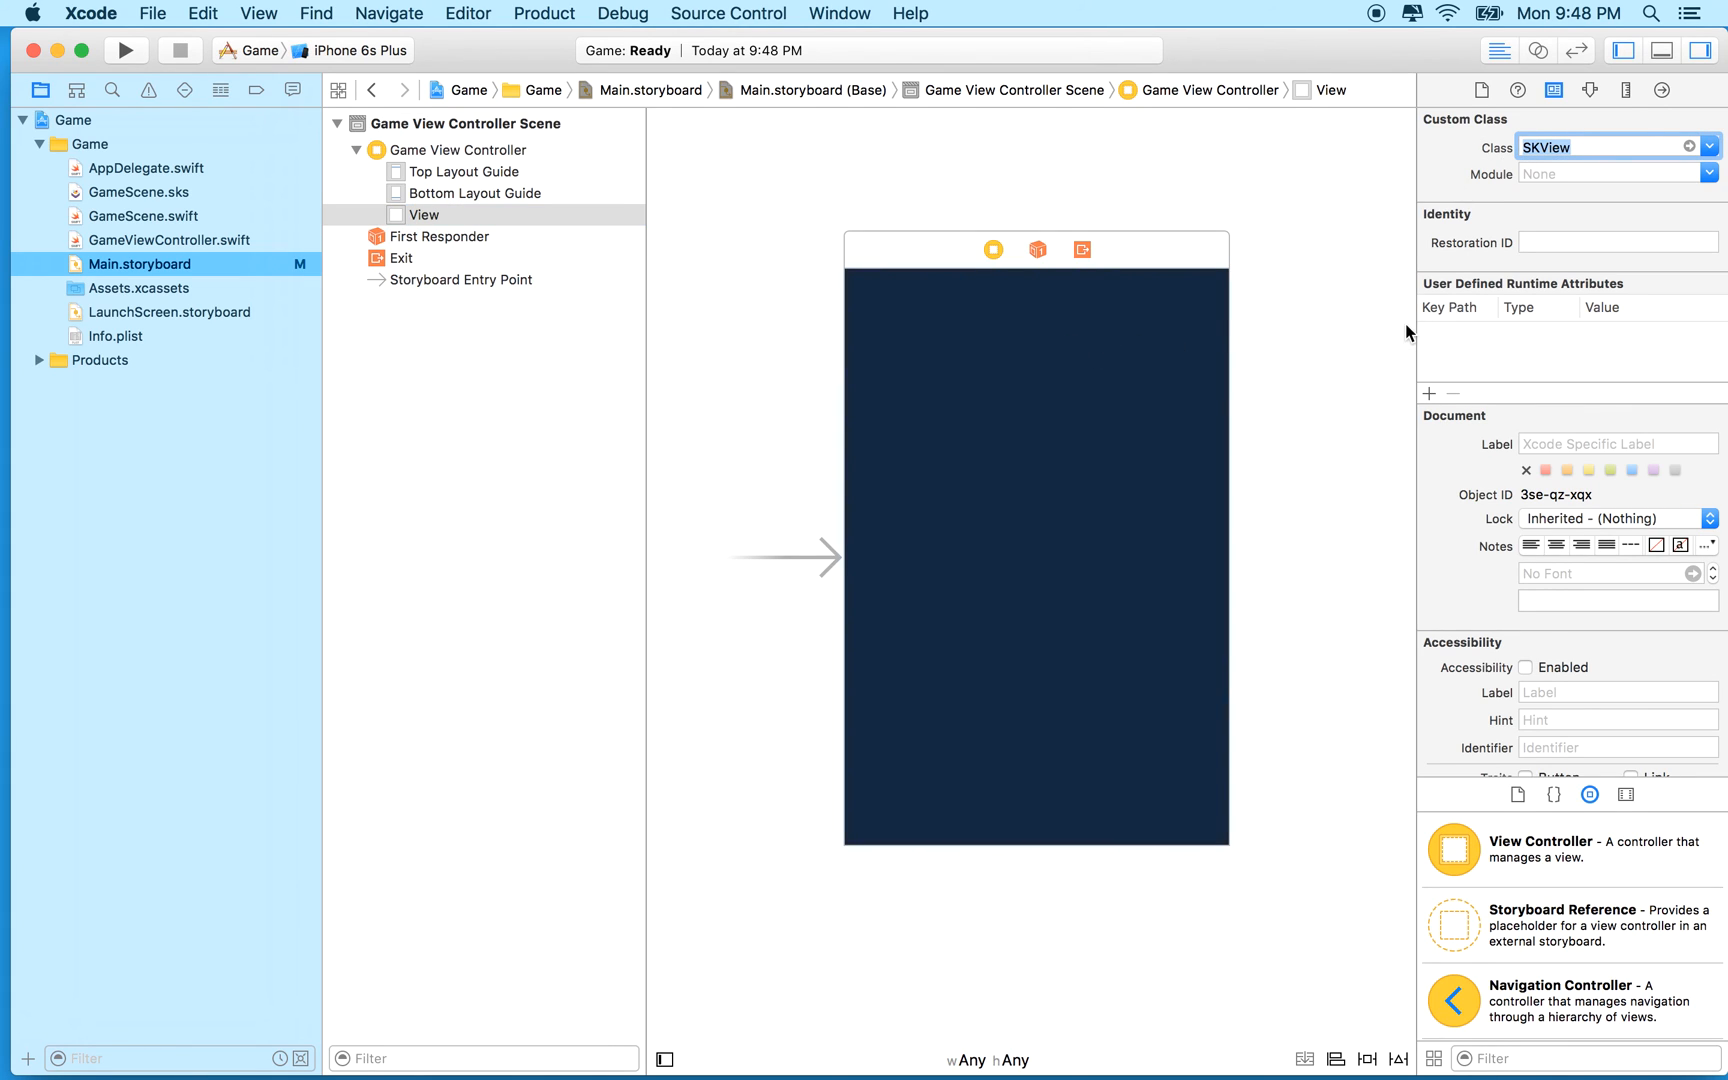
mouse_move(1376, 332)
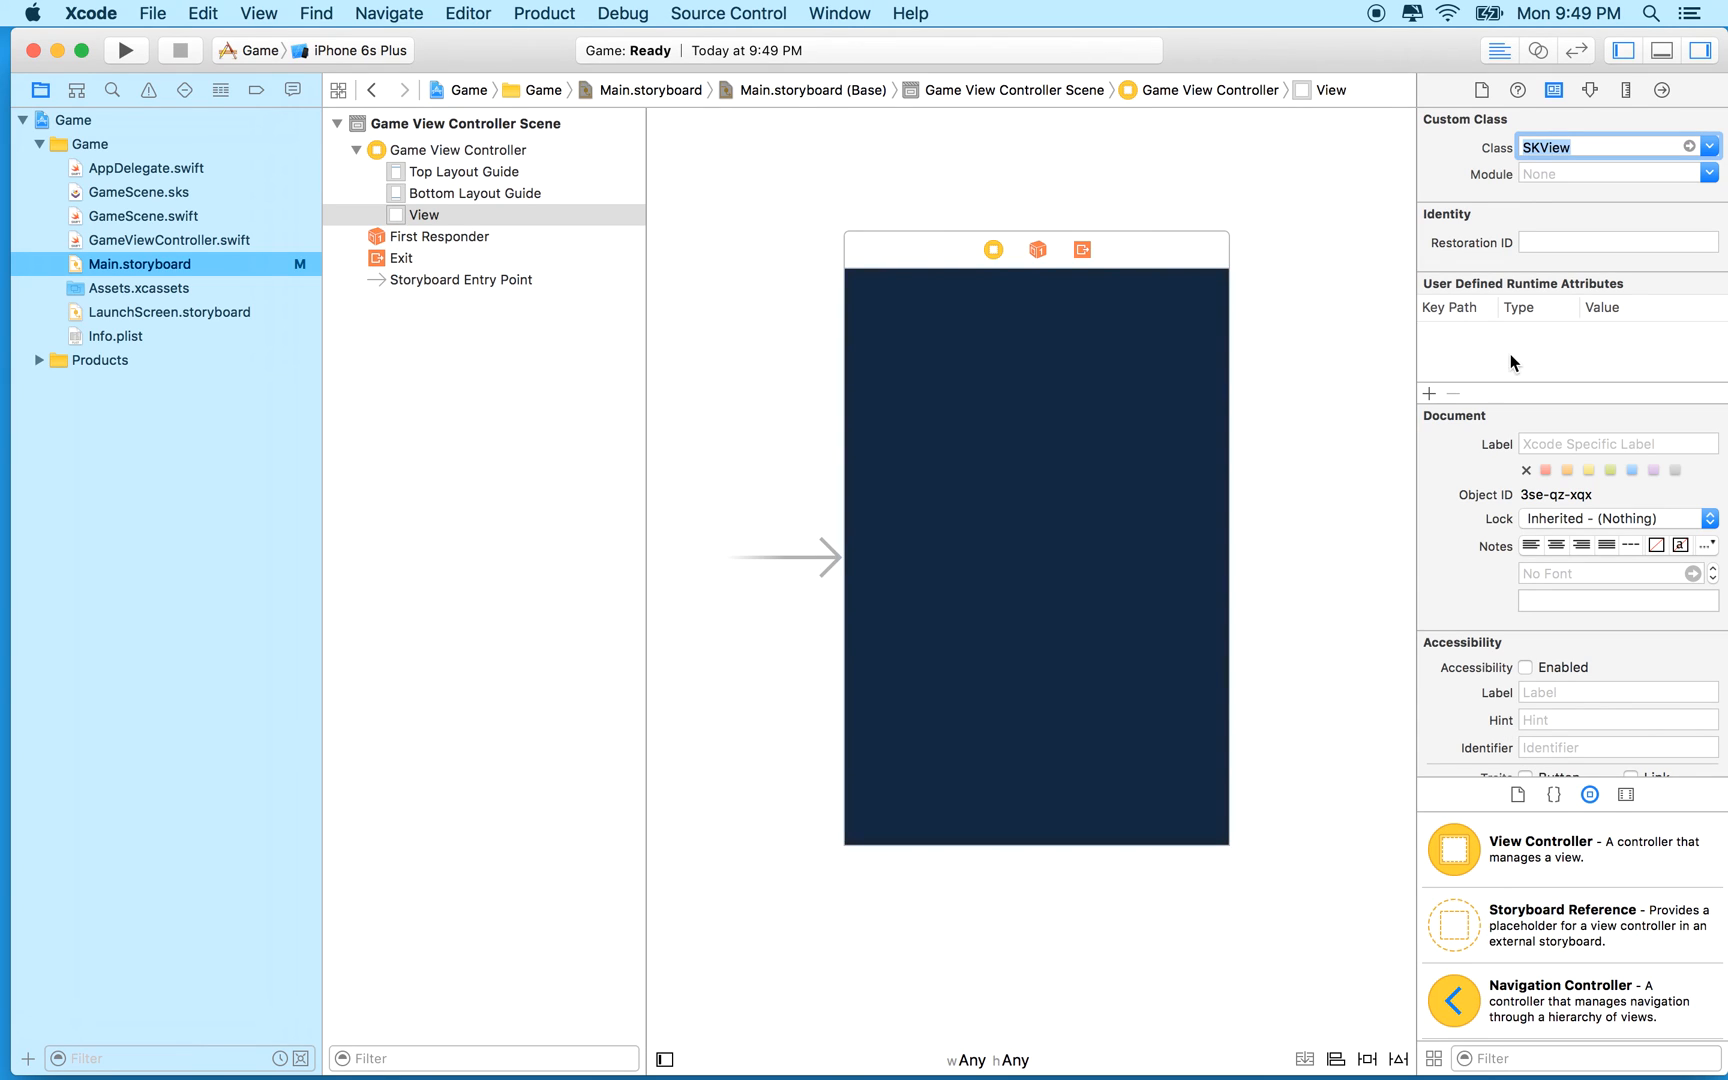
click(1604, 146)
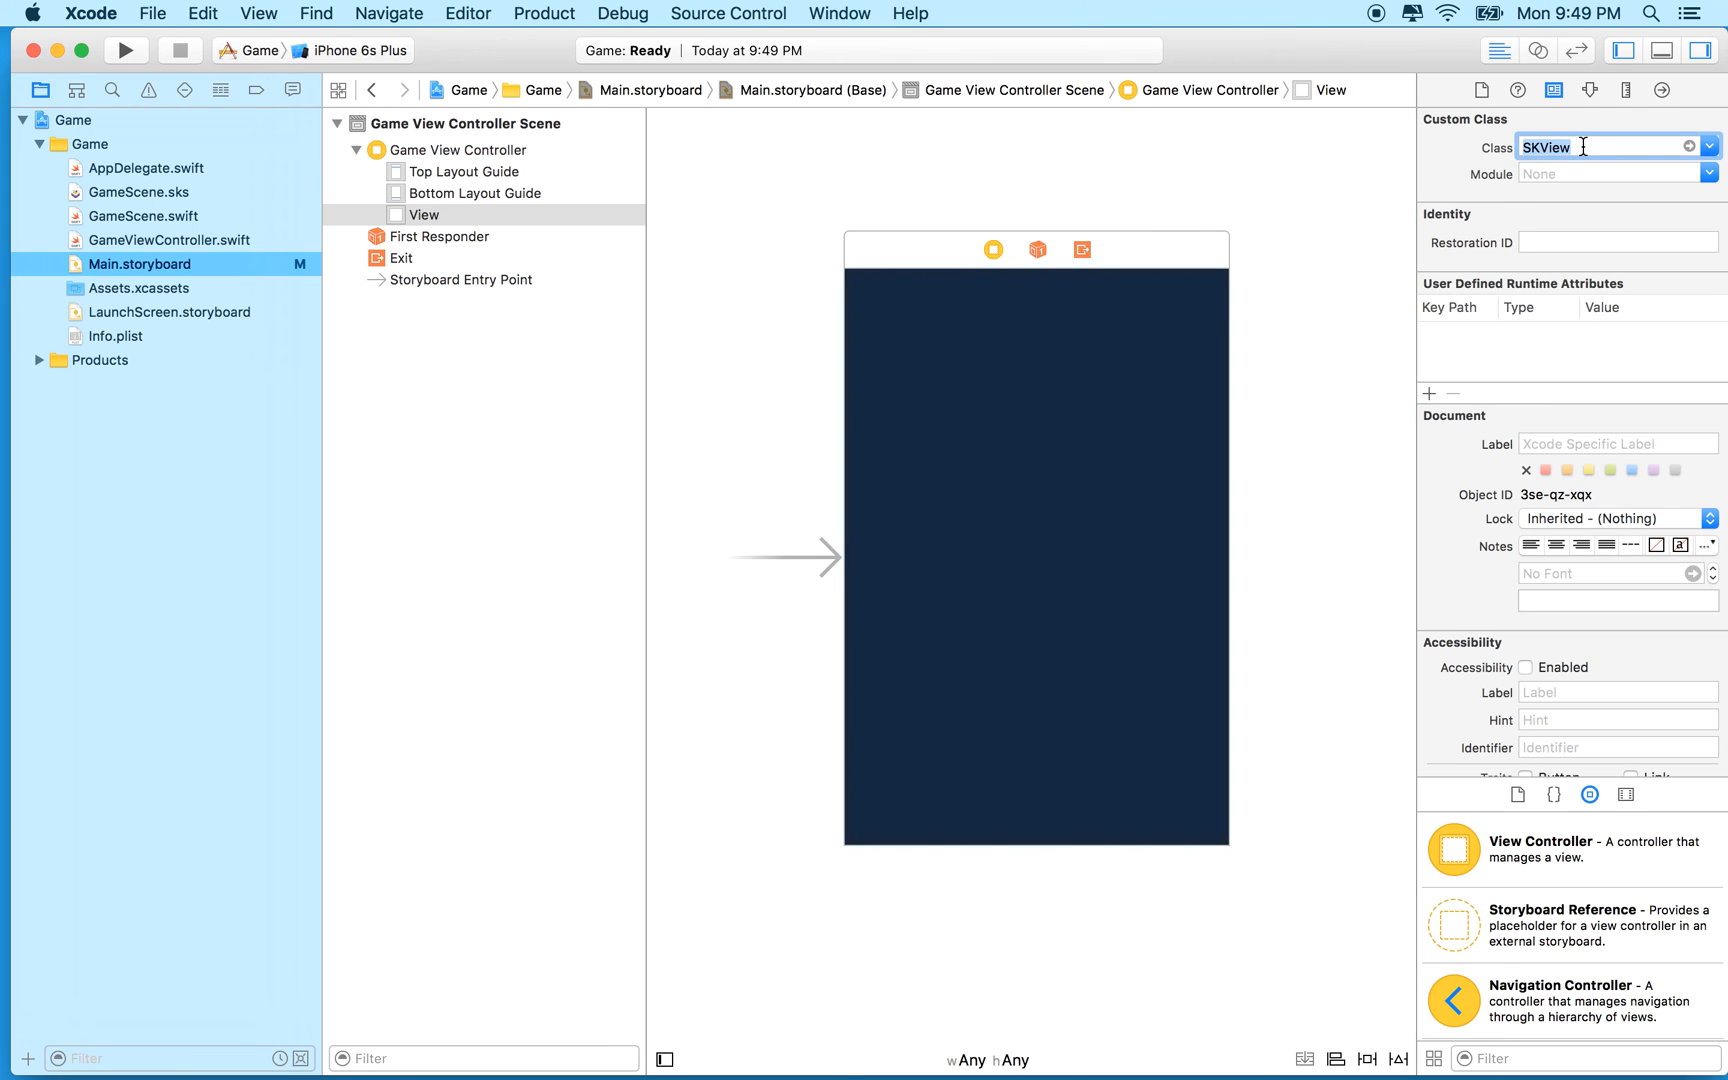
mouse_move(1350, 310)
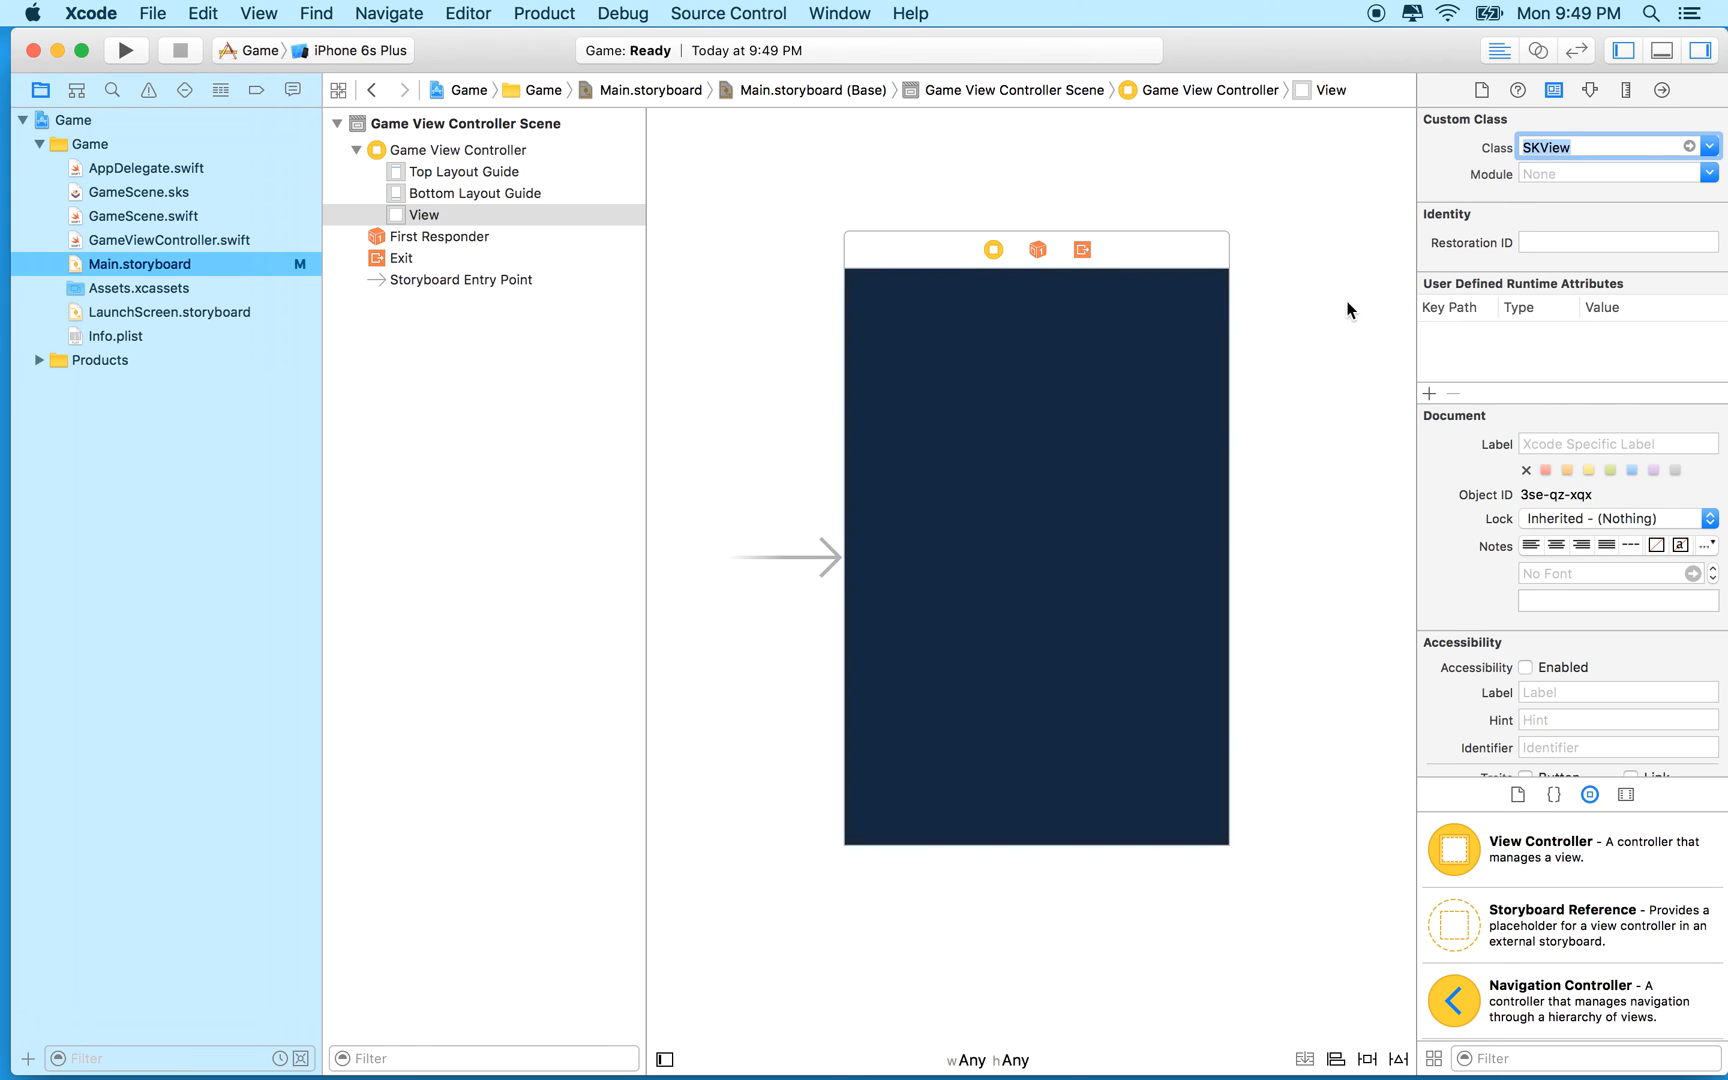
mouse_move(1034, 482)
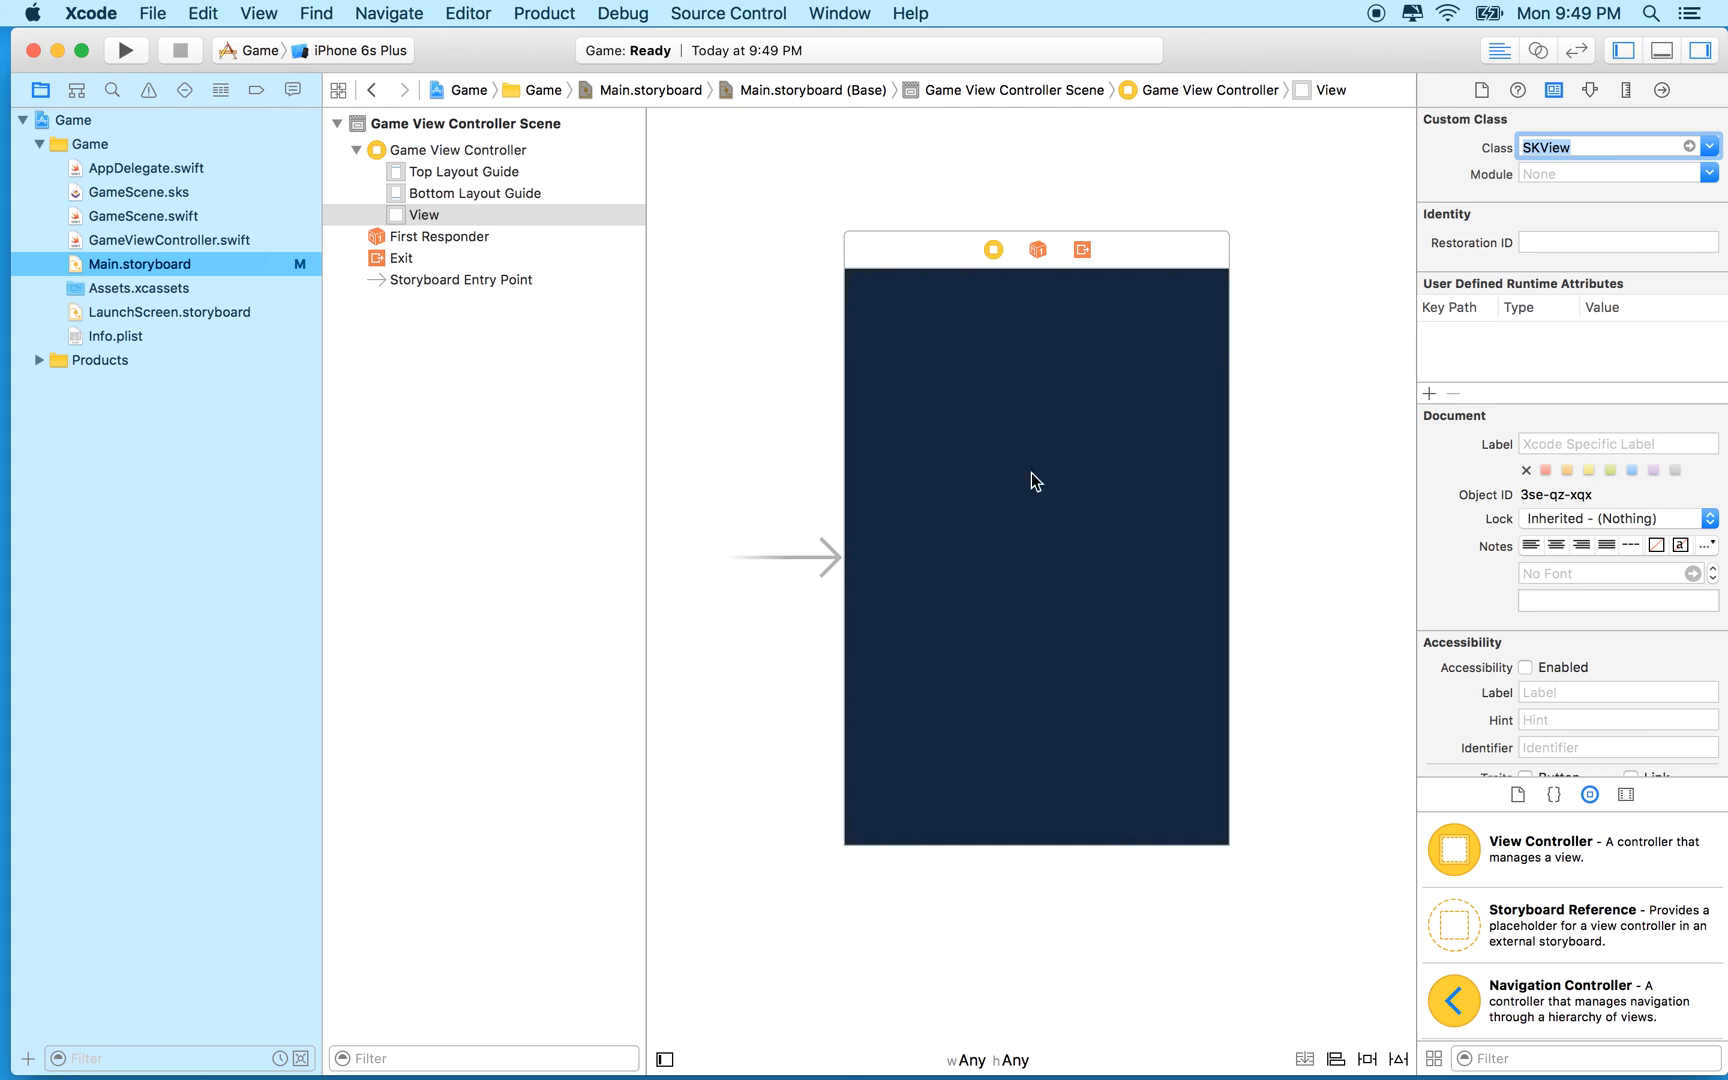
mouse_move(938, 402)
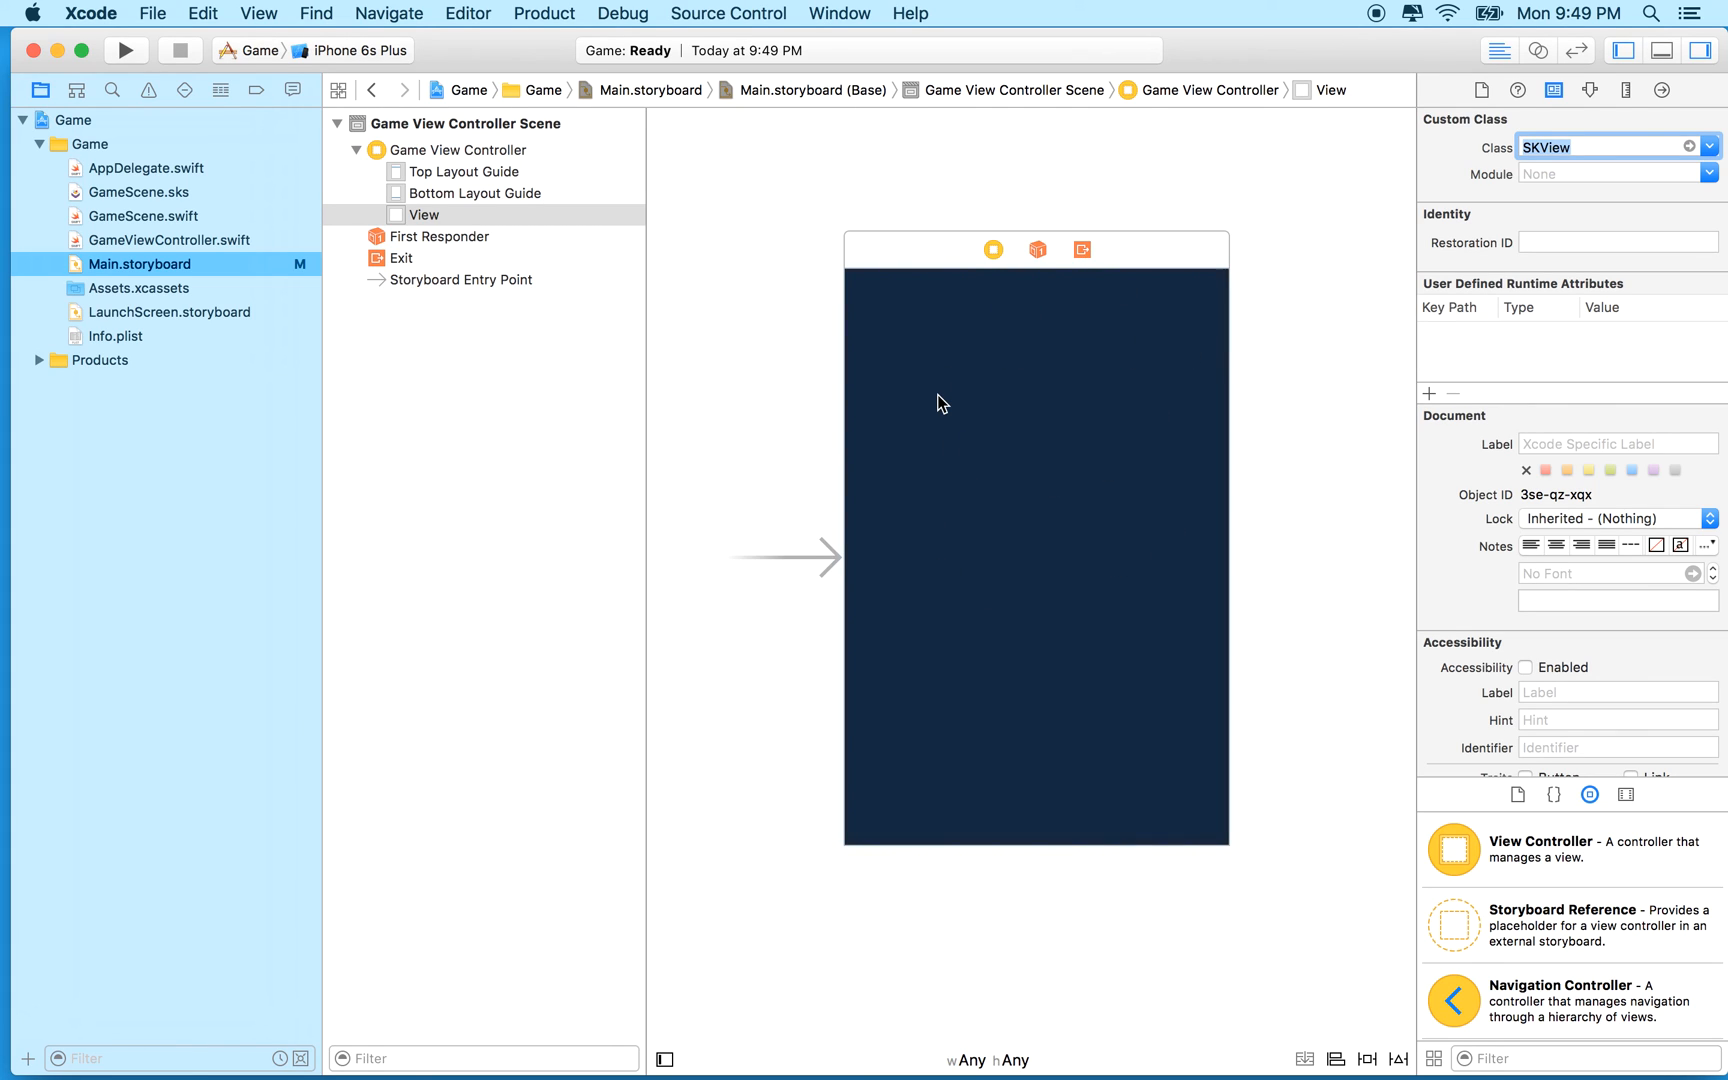
mouse_move(760, 378)
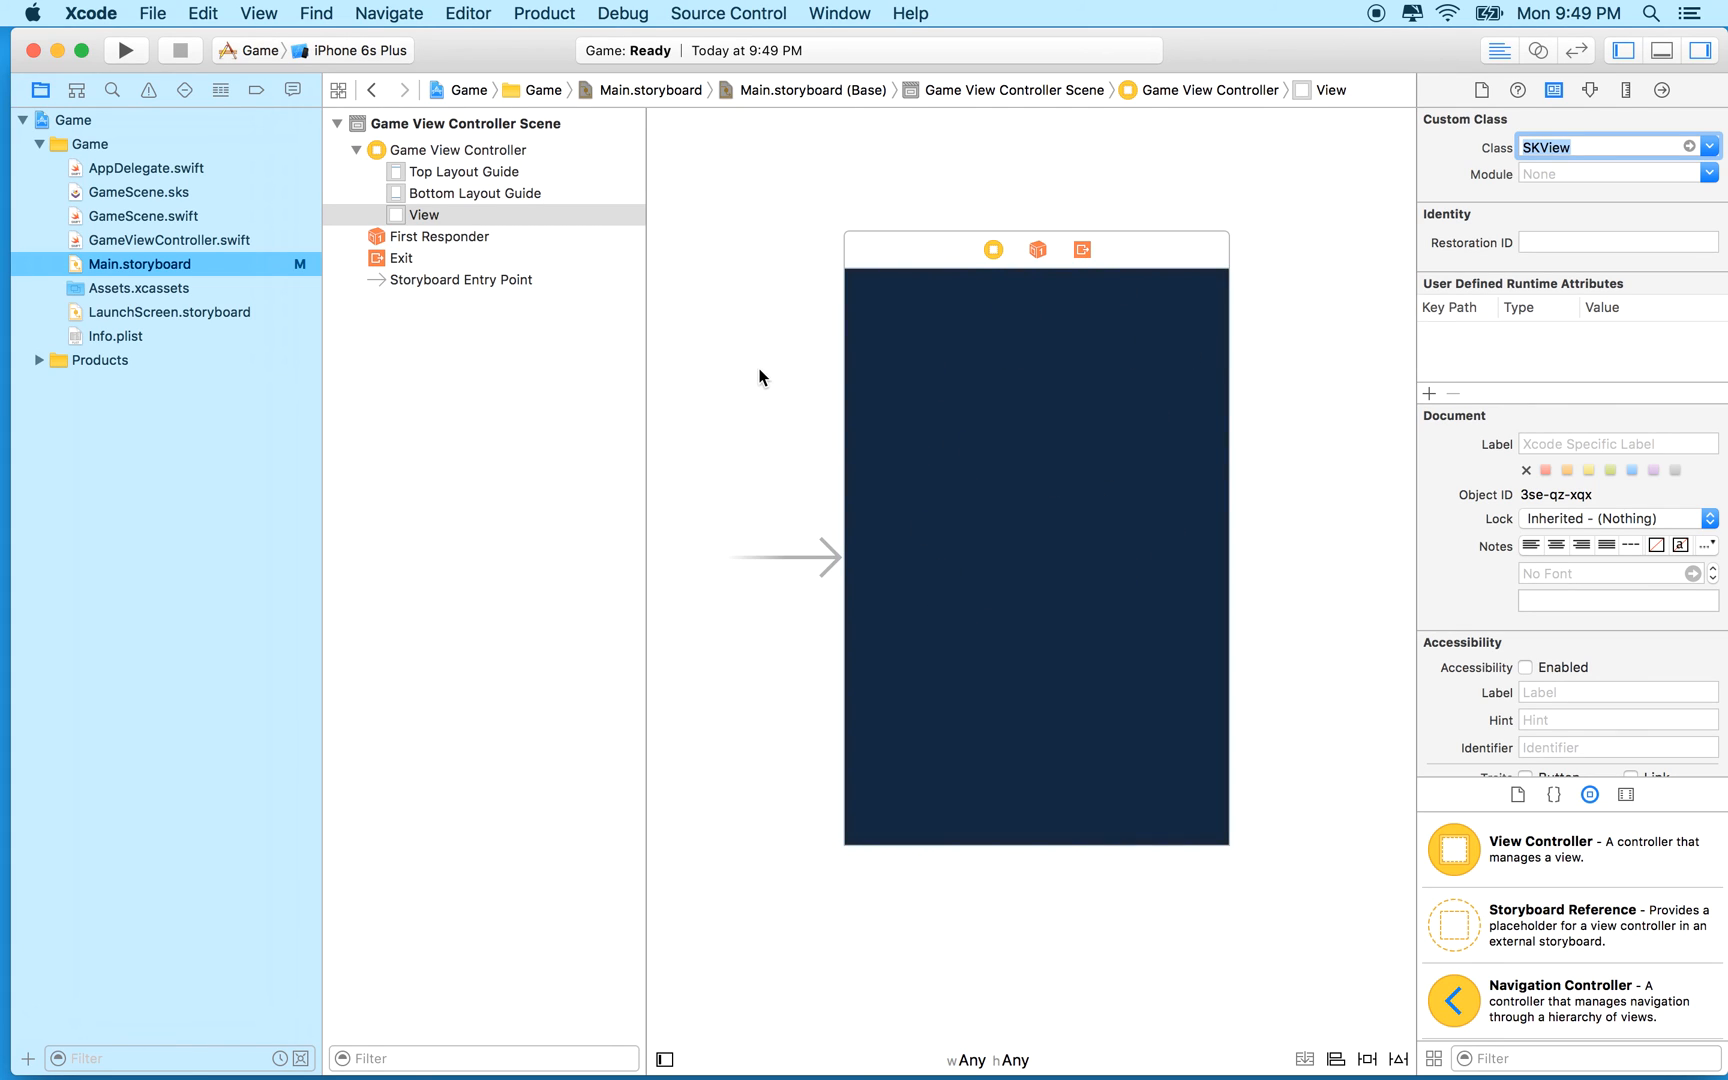
mouse_move(1150, 708)
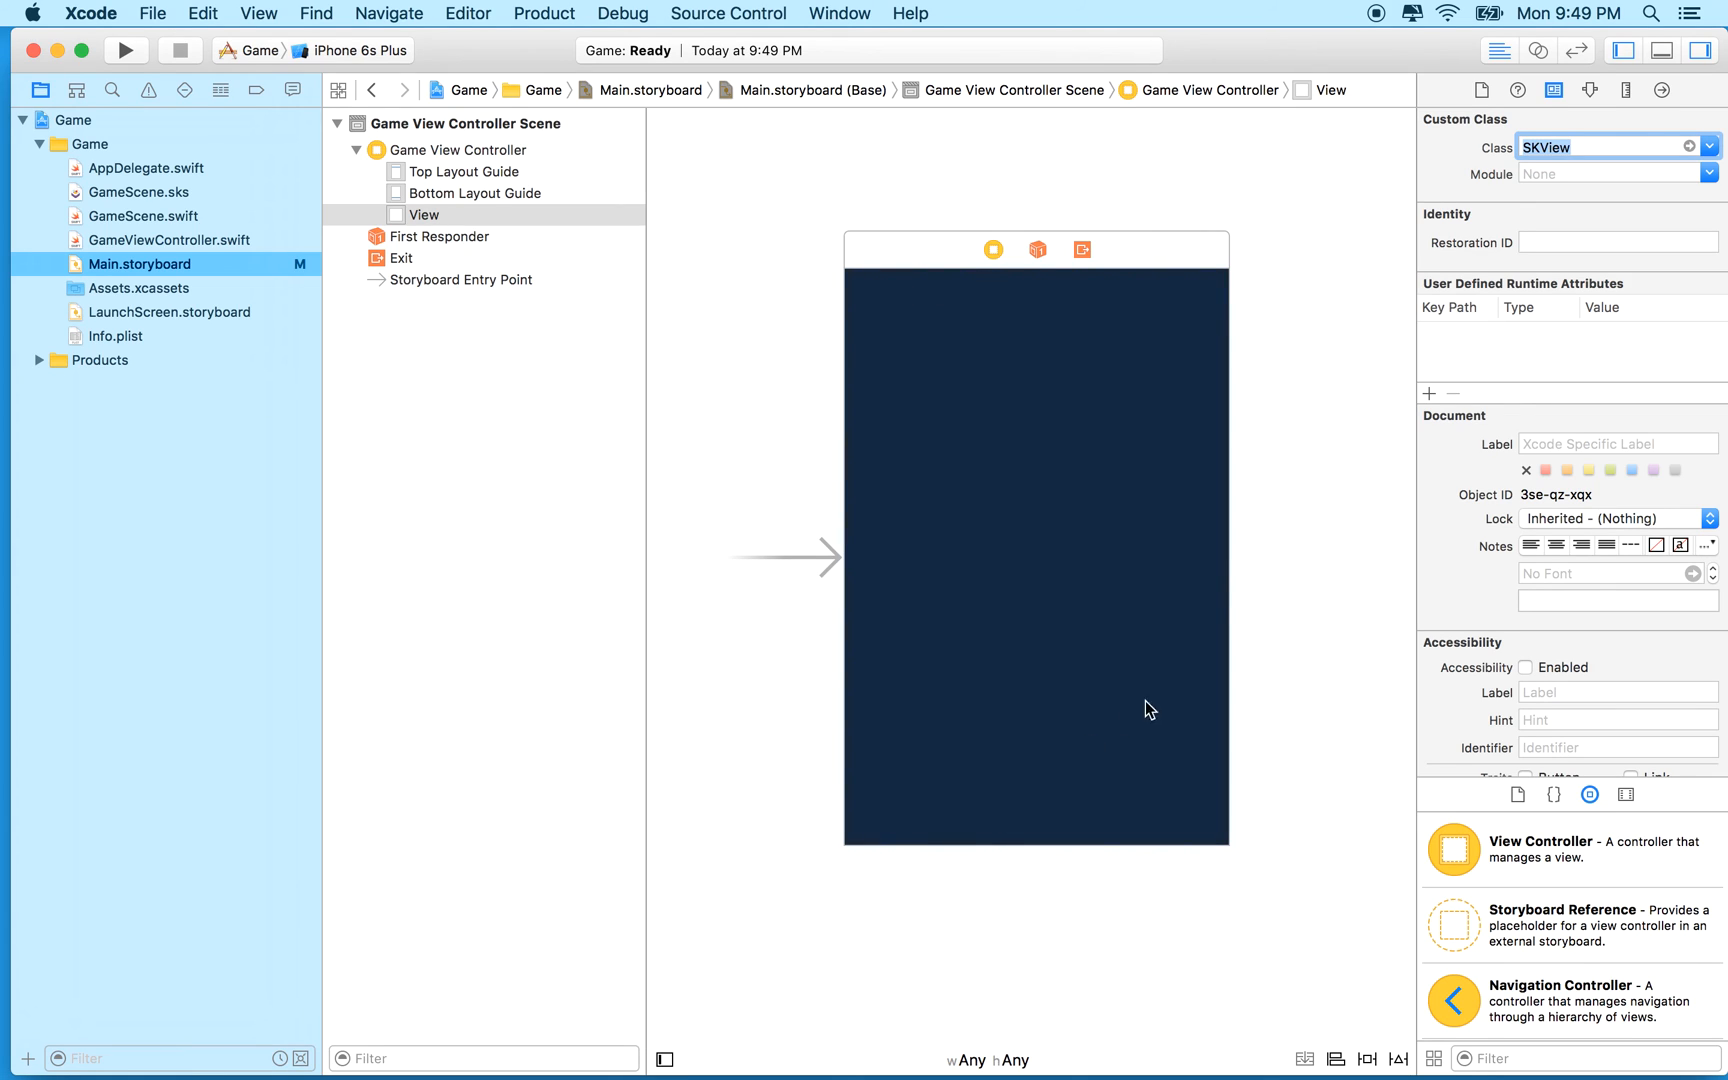
mouse_move(1170, 362)
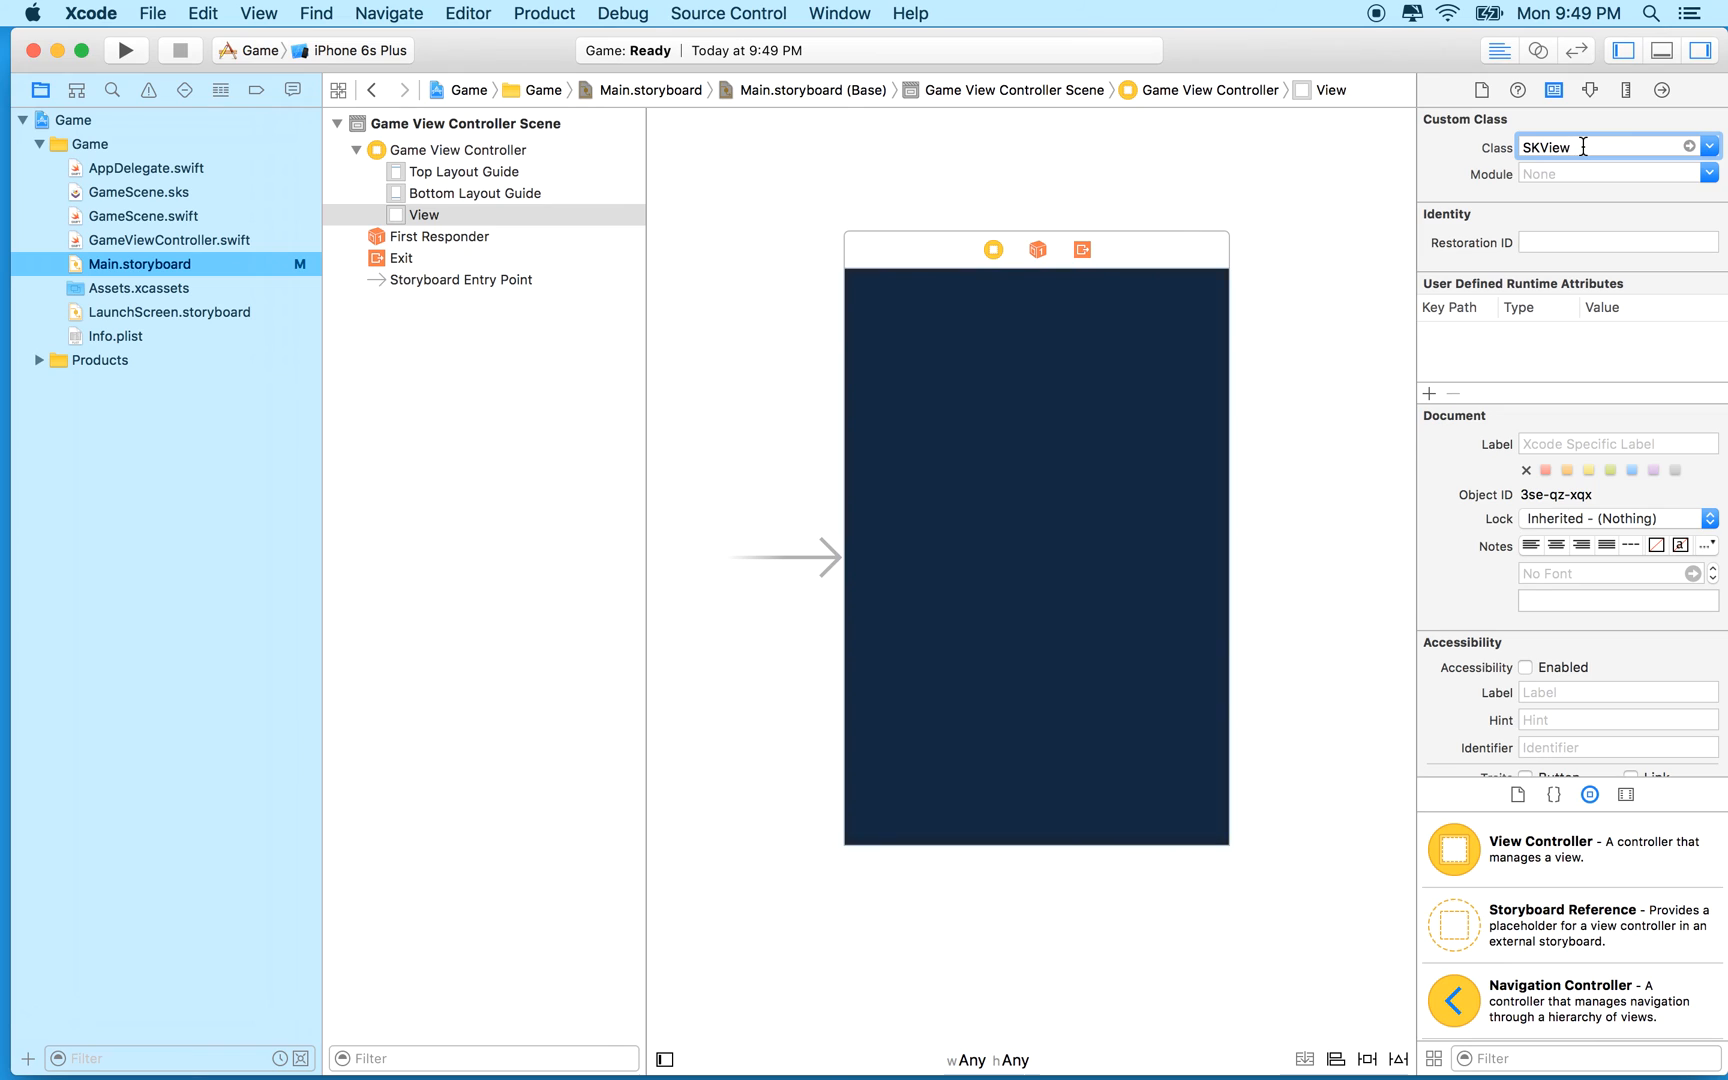
mouse_move(1574, 164)
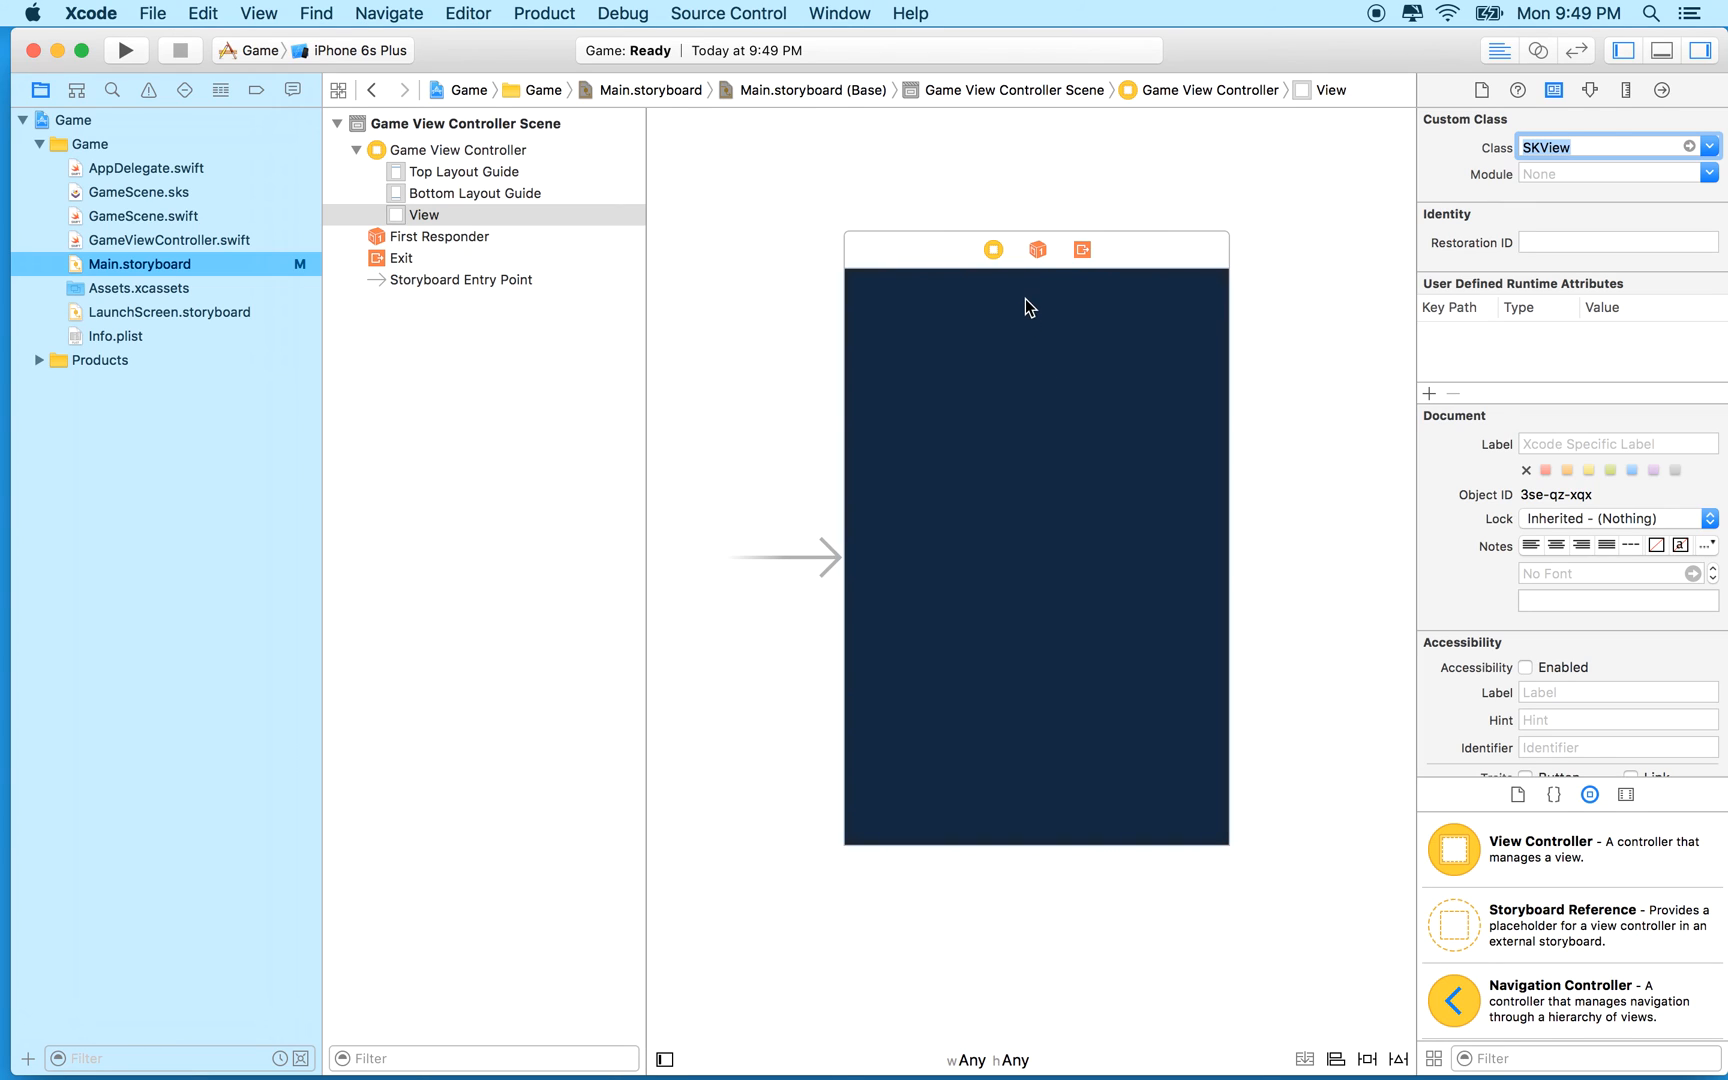
mouse_move(936, 266)
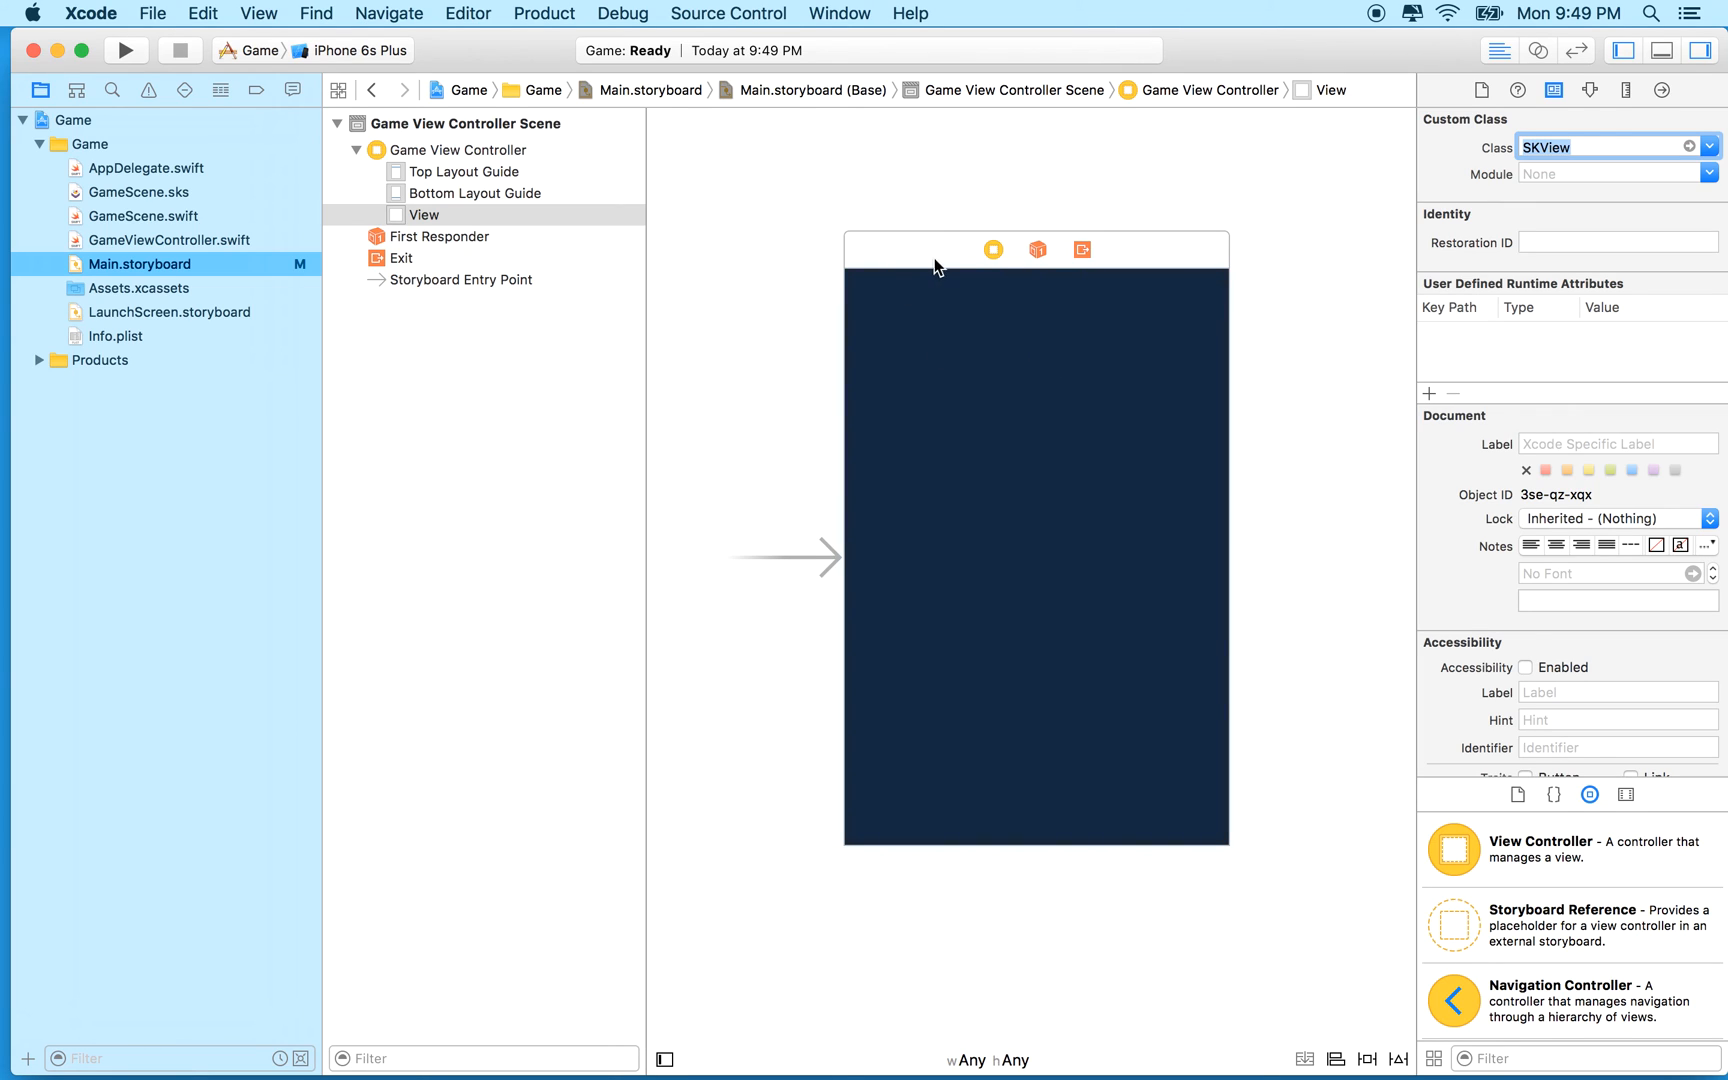
mouse_move(904, 314)
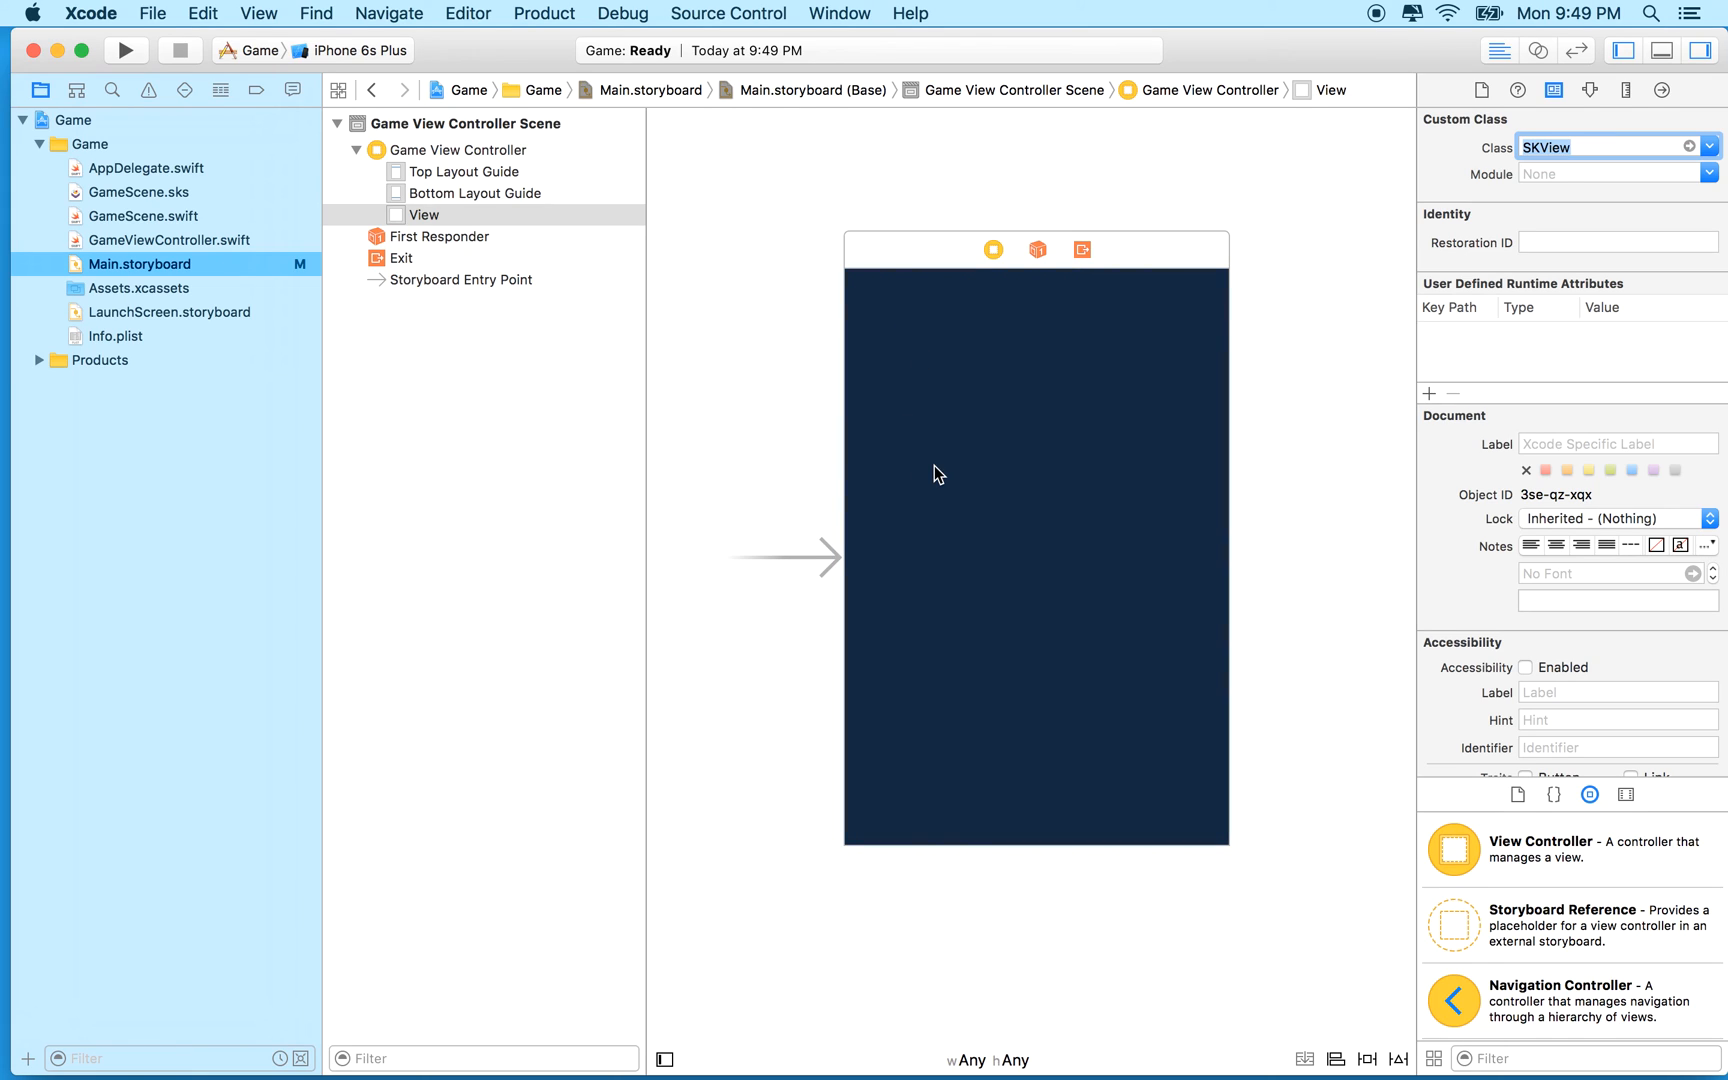
mouse_move(952, 456)
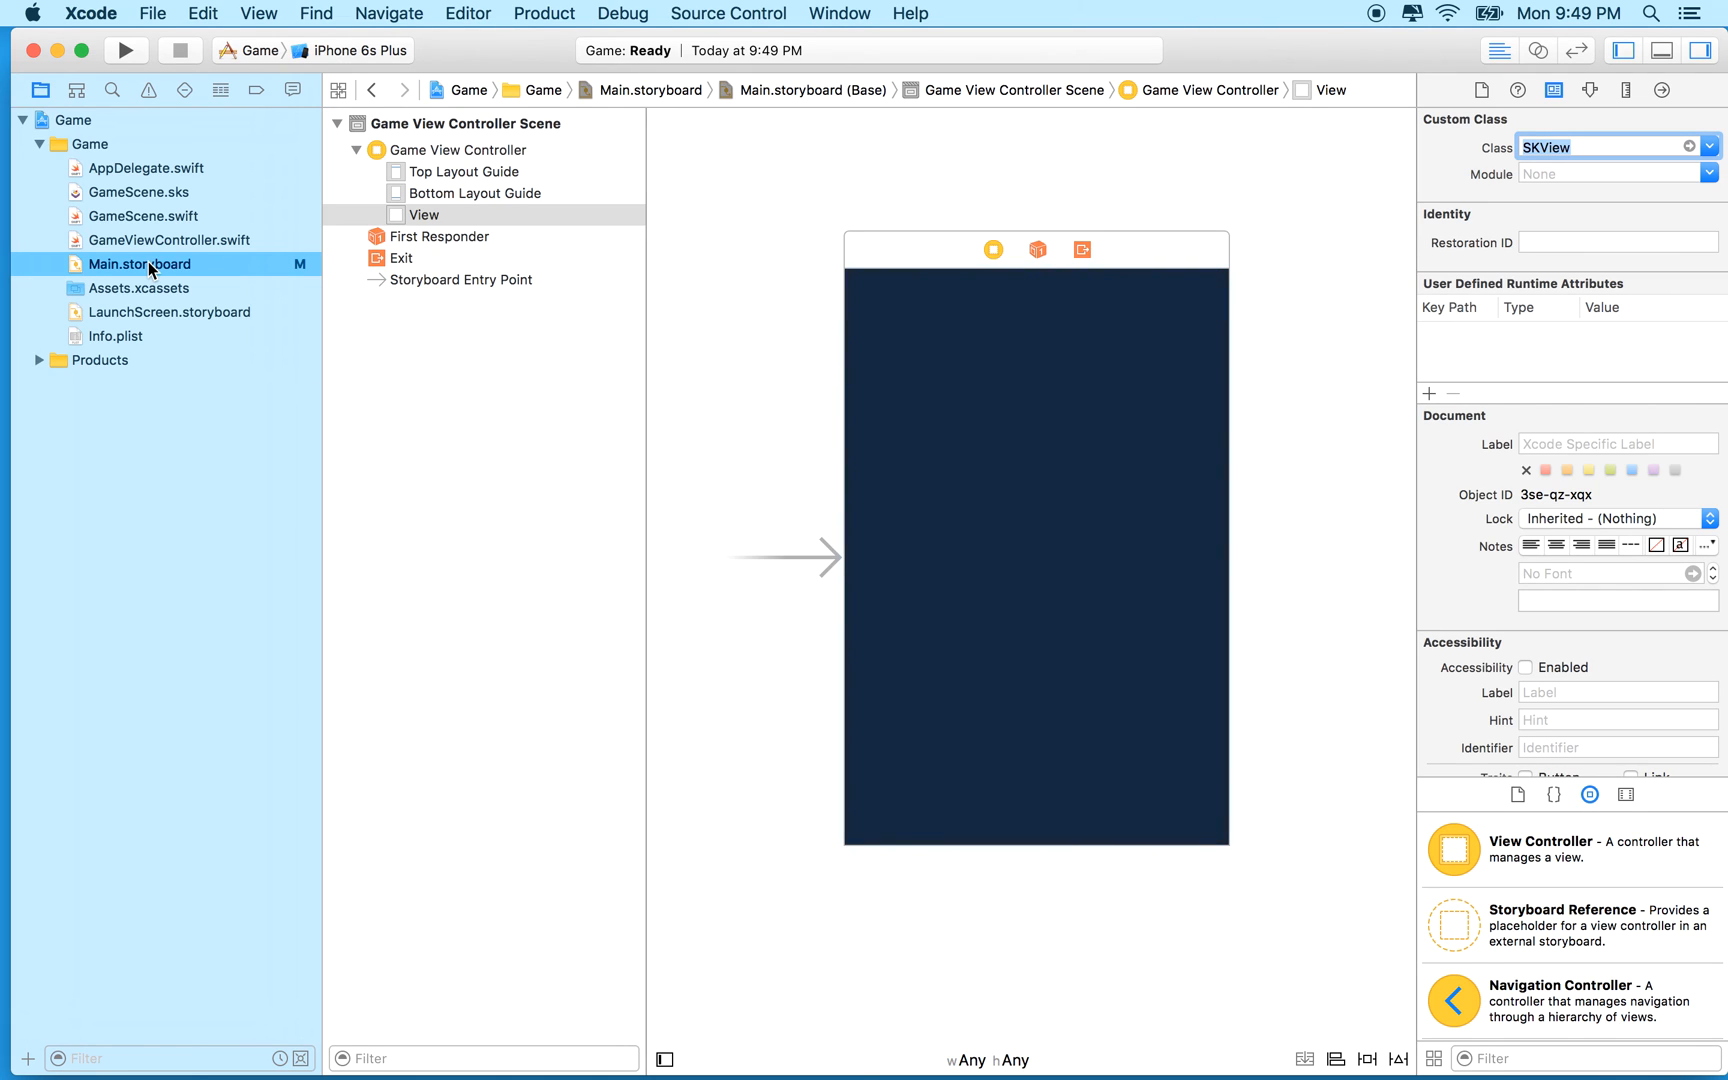
mouse_move(110, 256)
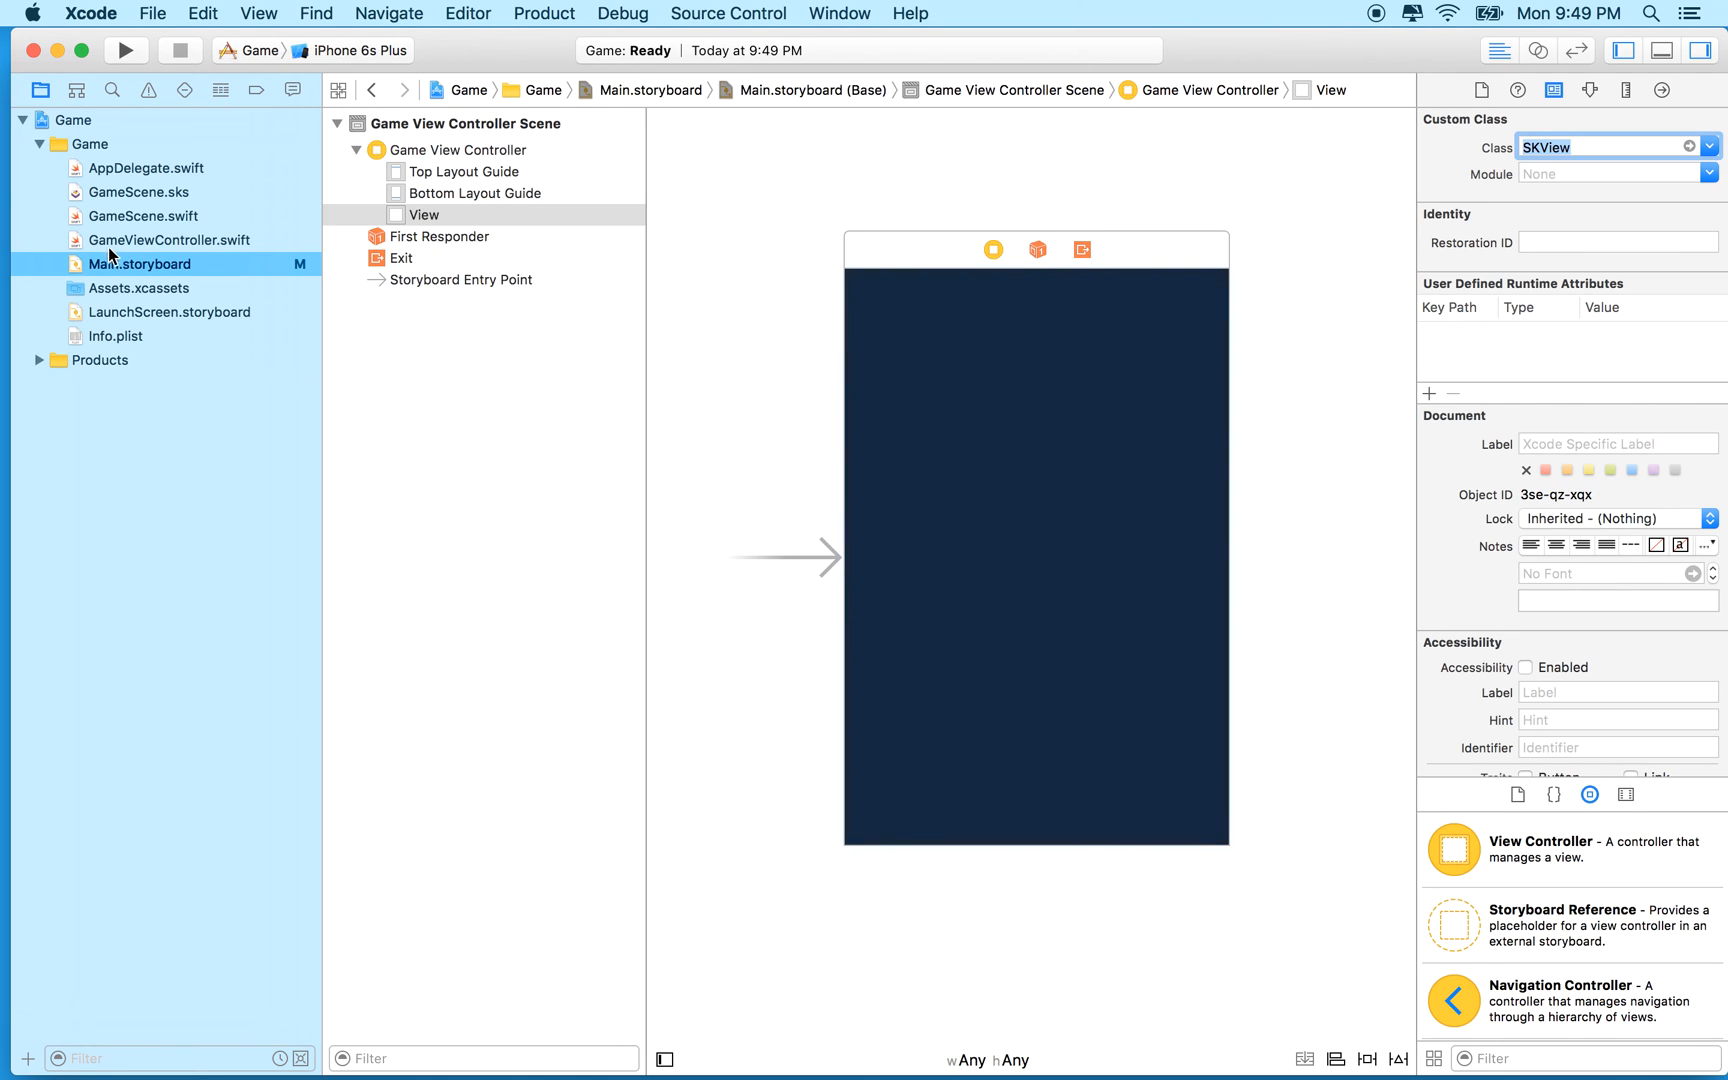
Step: Walk through GameViewController.swift, highlighting the viewDidLoad configuration code and the scene variable
click(170, 240)
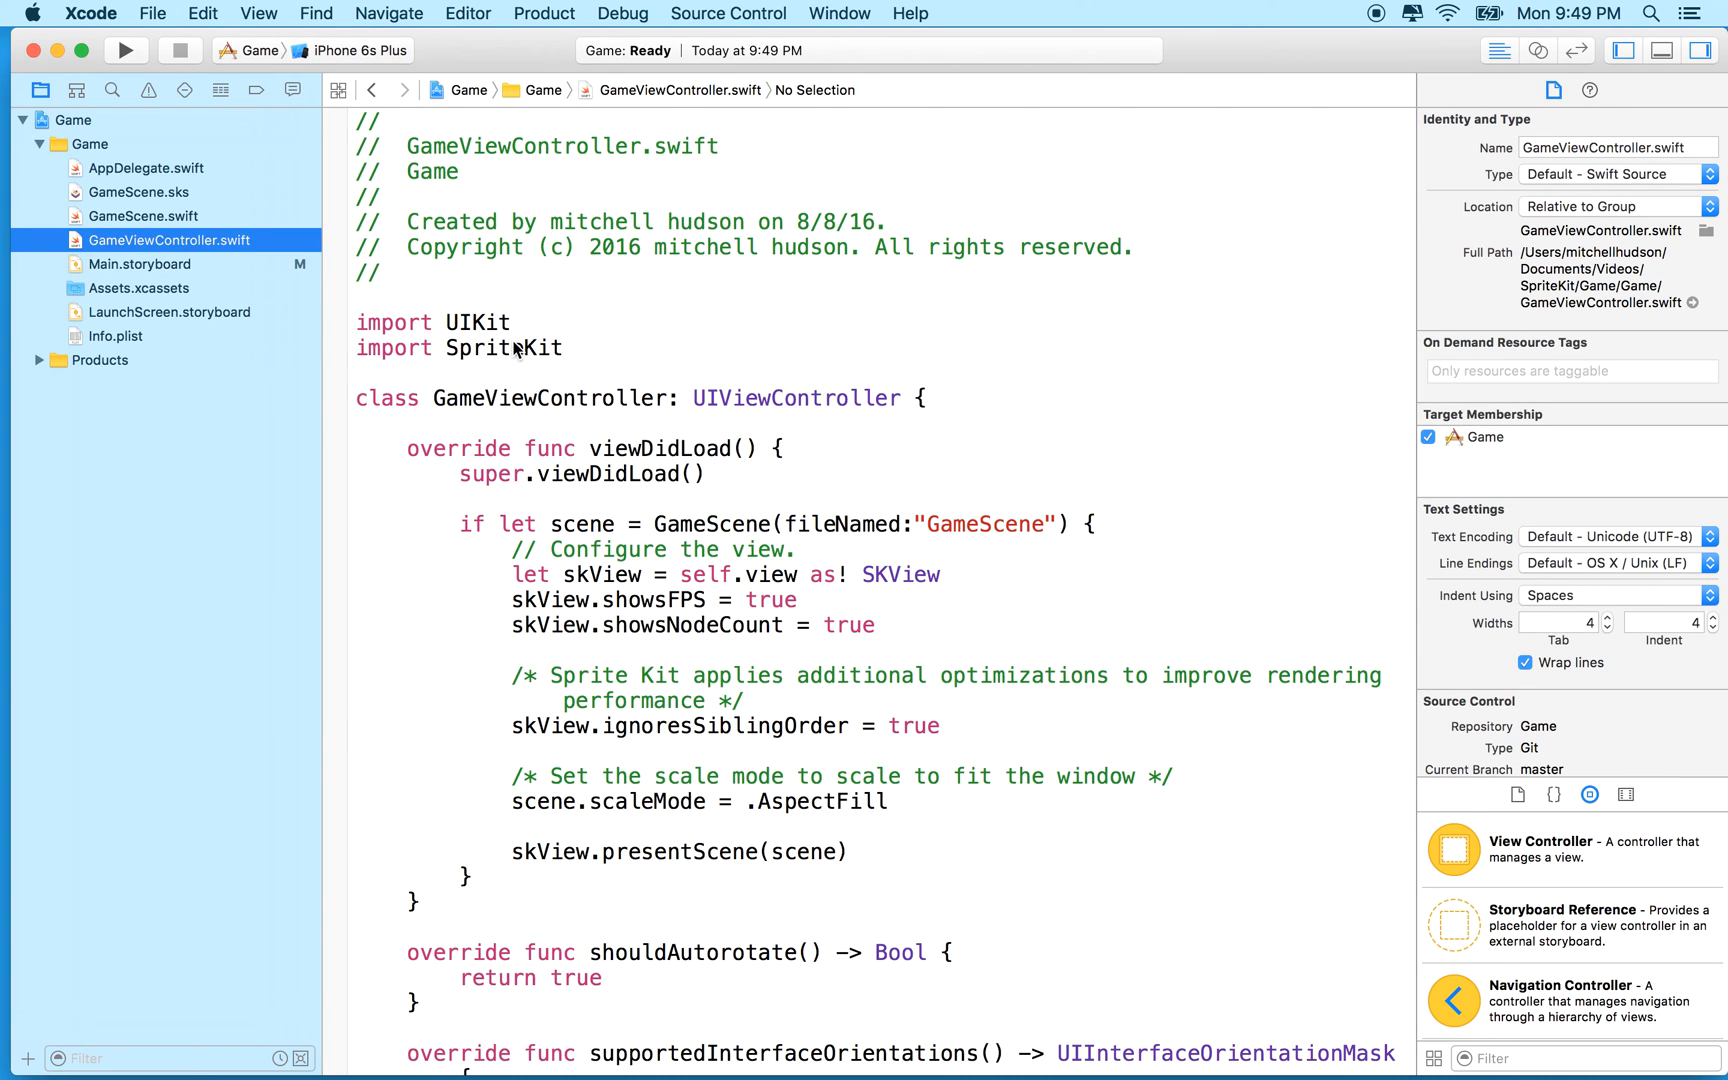
scroll(down, 3)
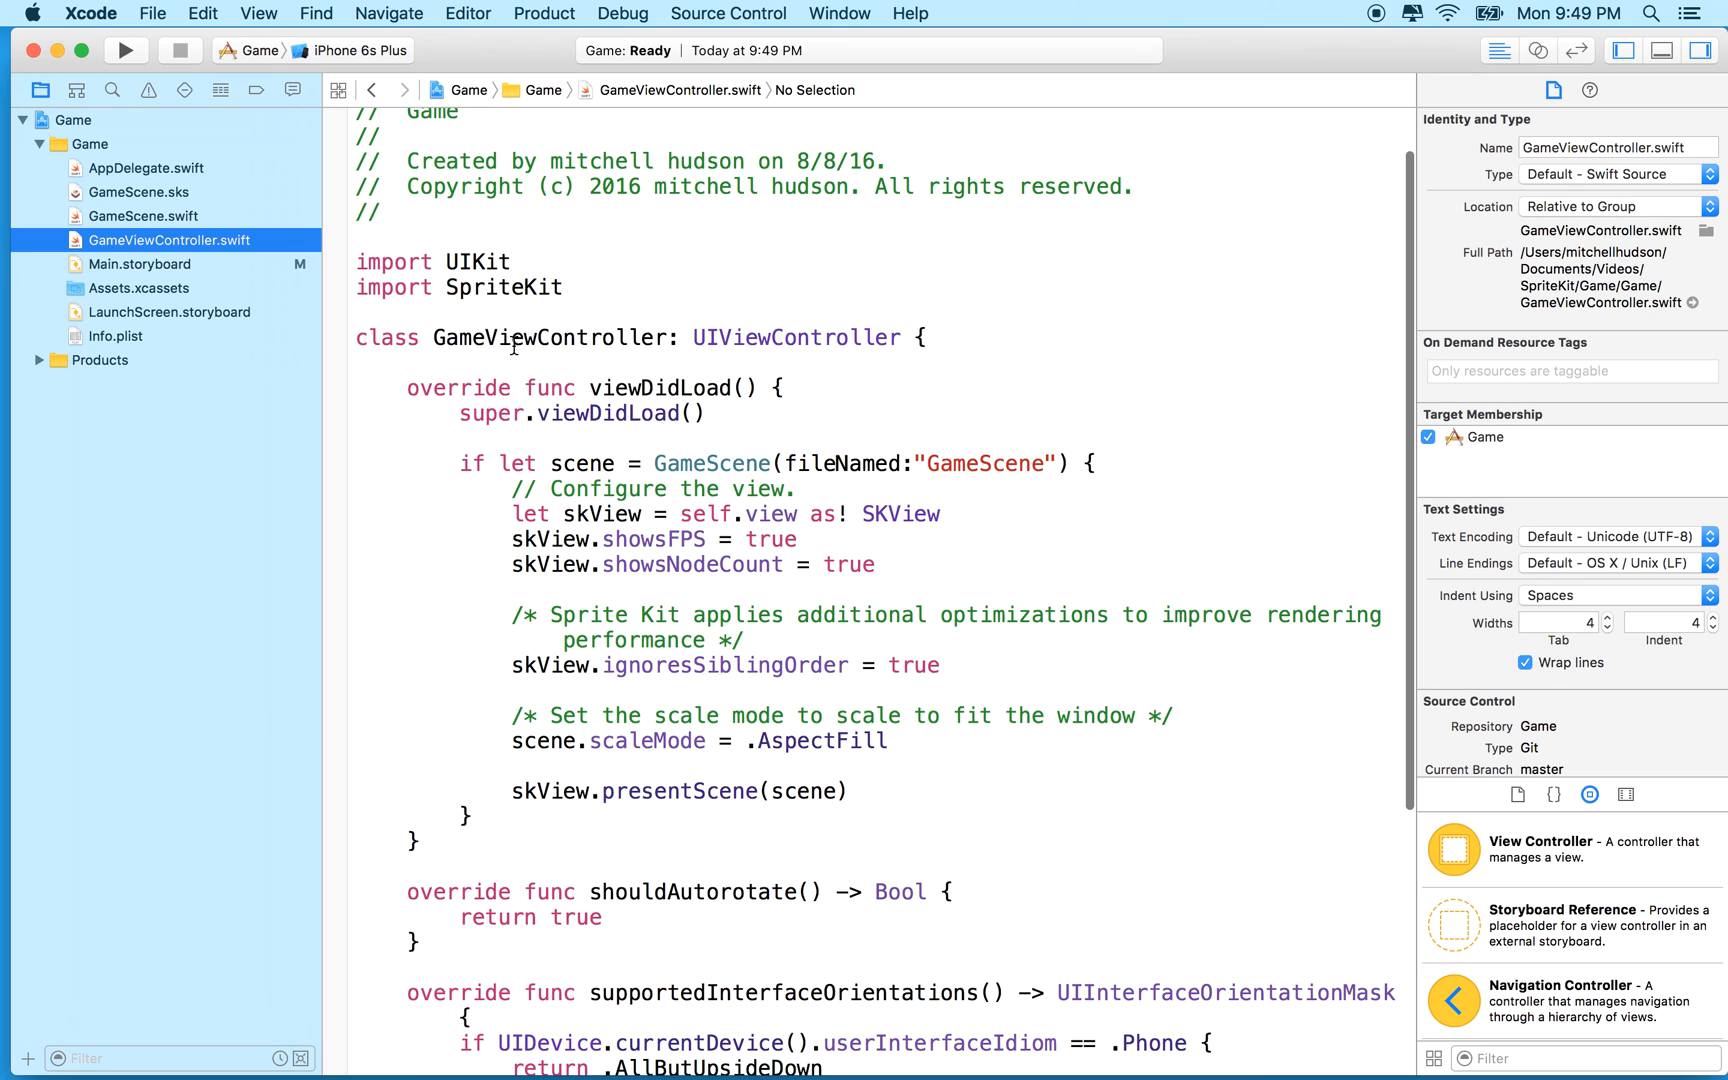
scroll(down, 3)
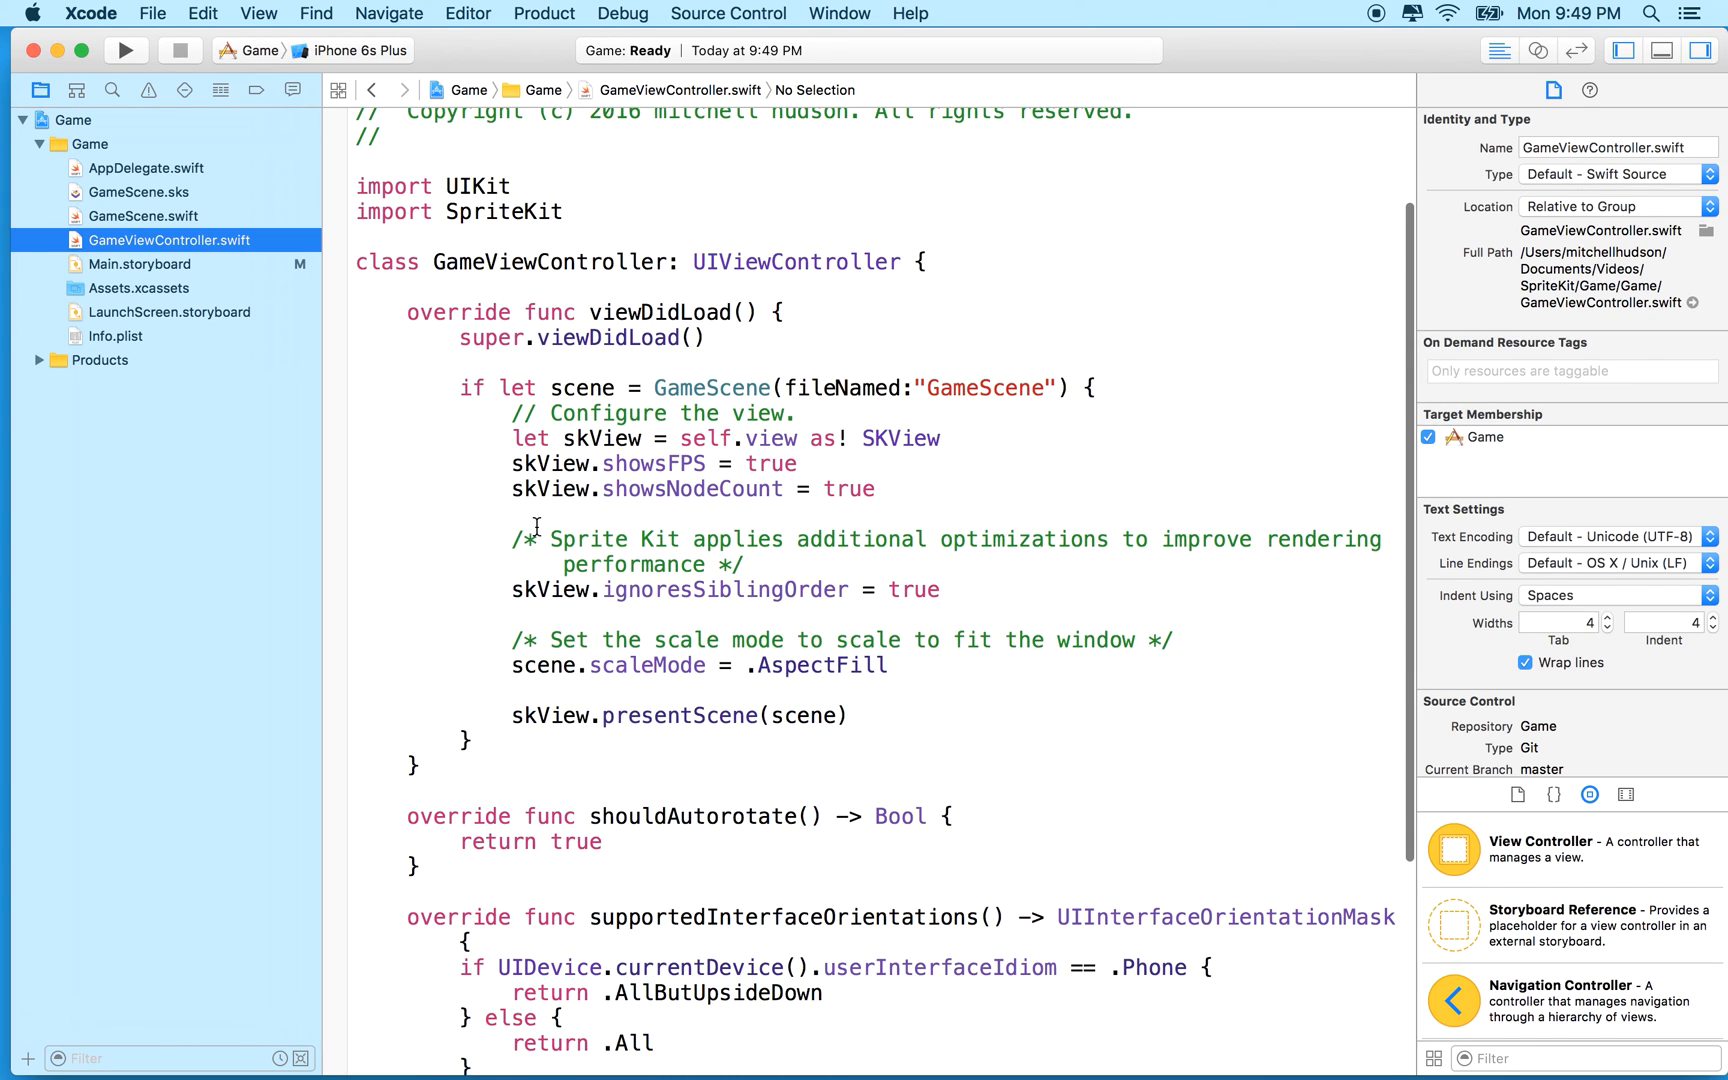
drag(510, 414, 846, 716)
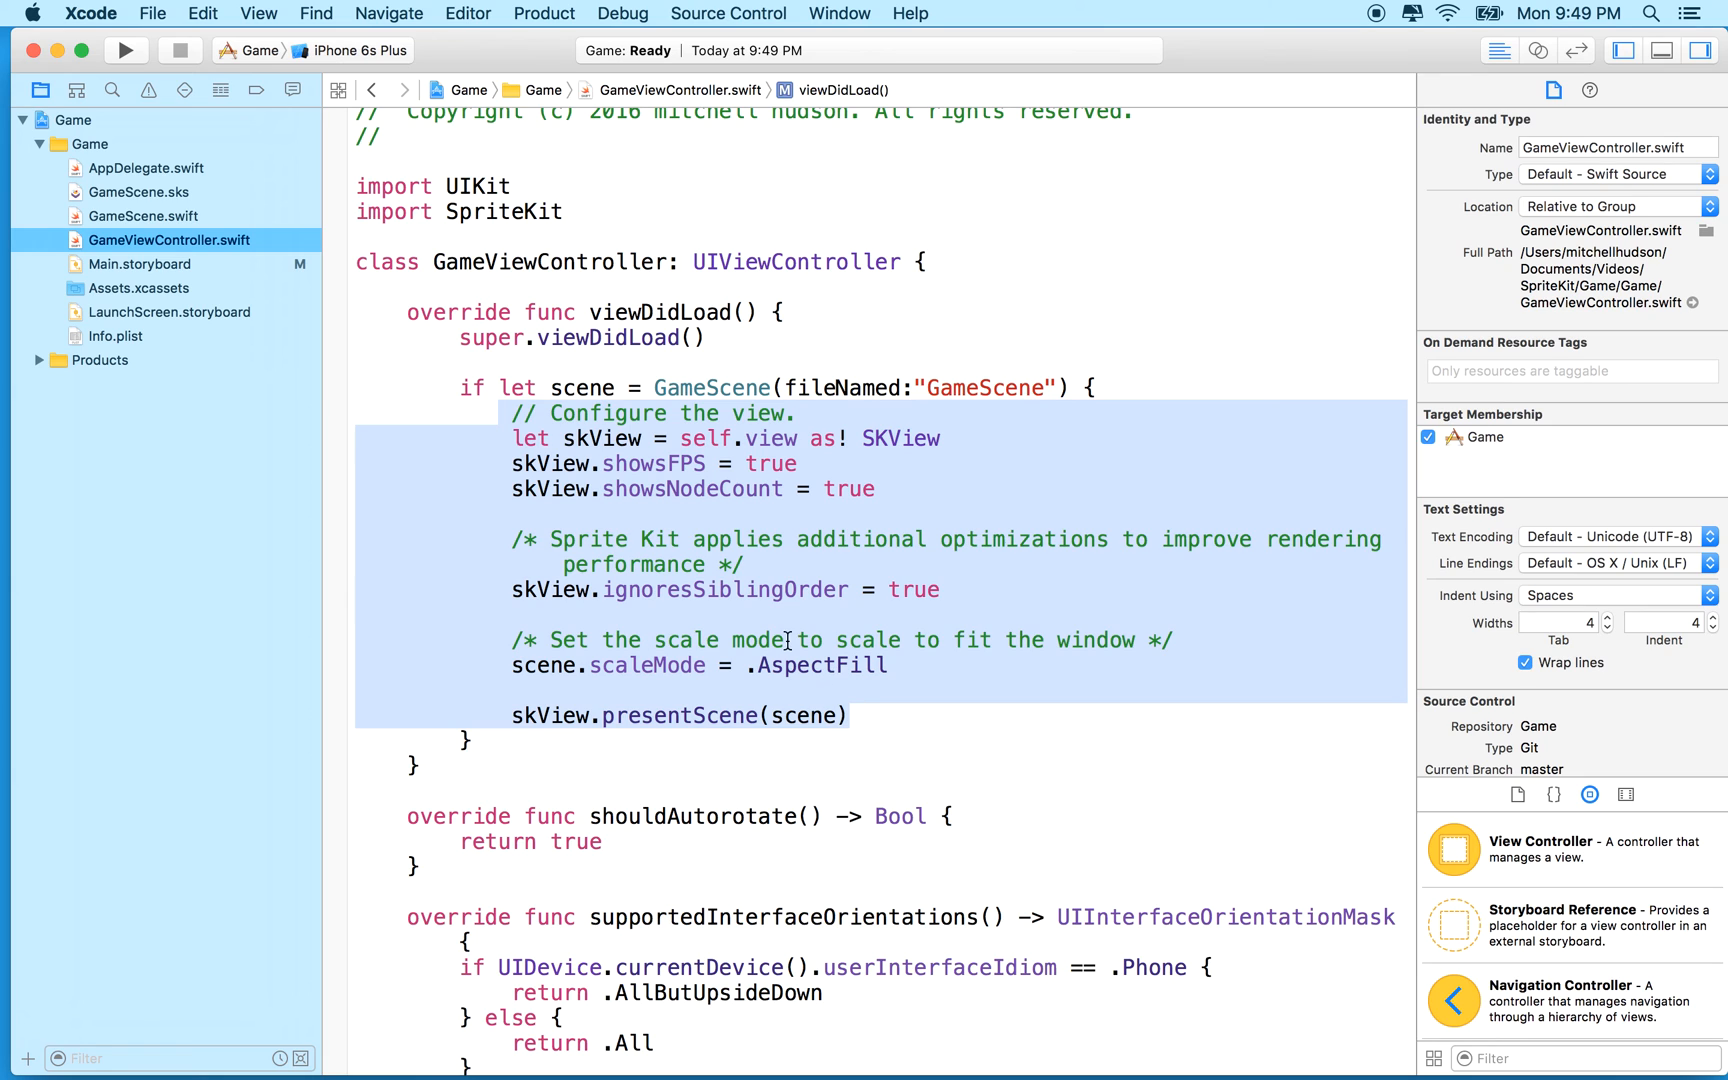
scroll(down, 3)
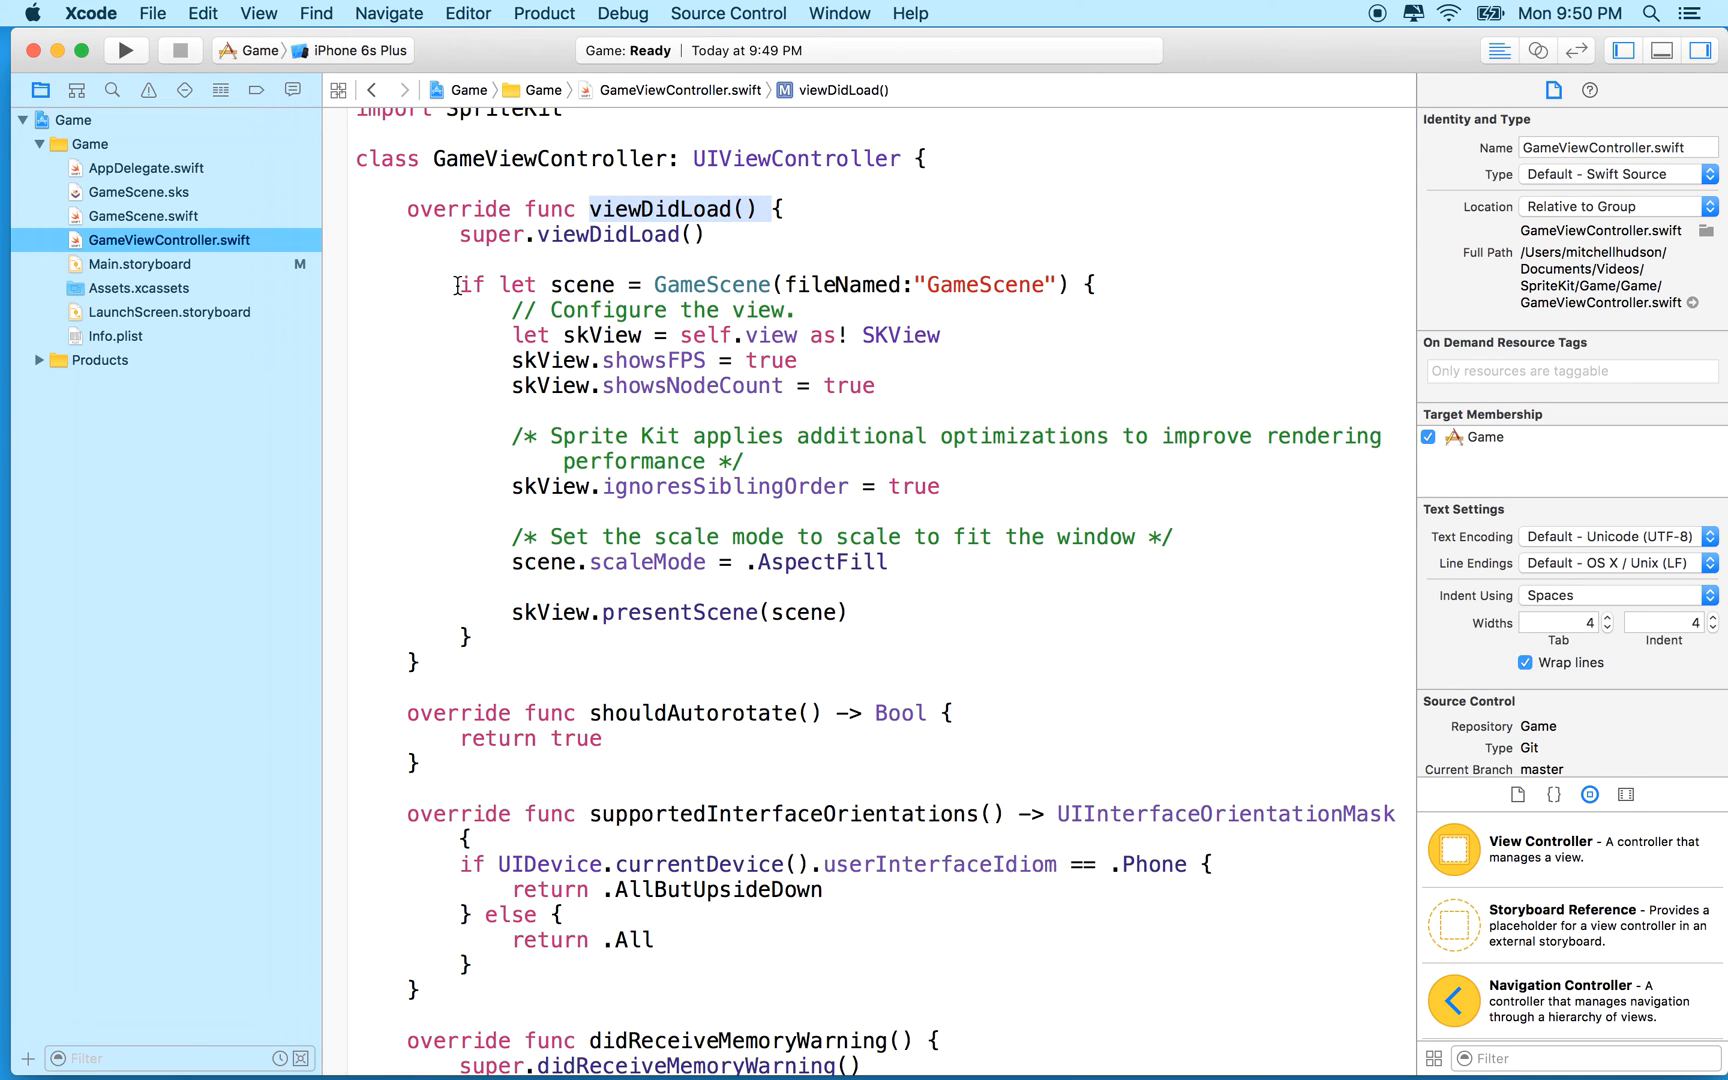
drag(452, 284, 468, 636)
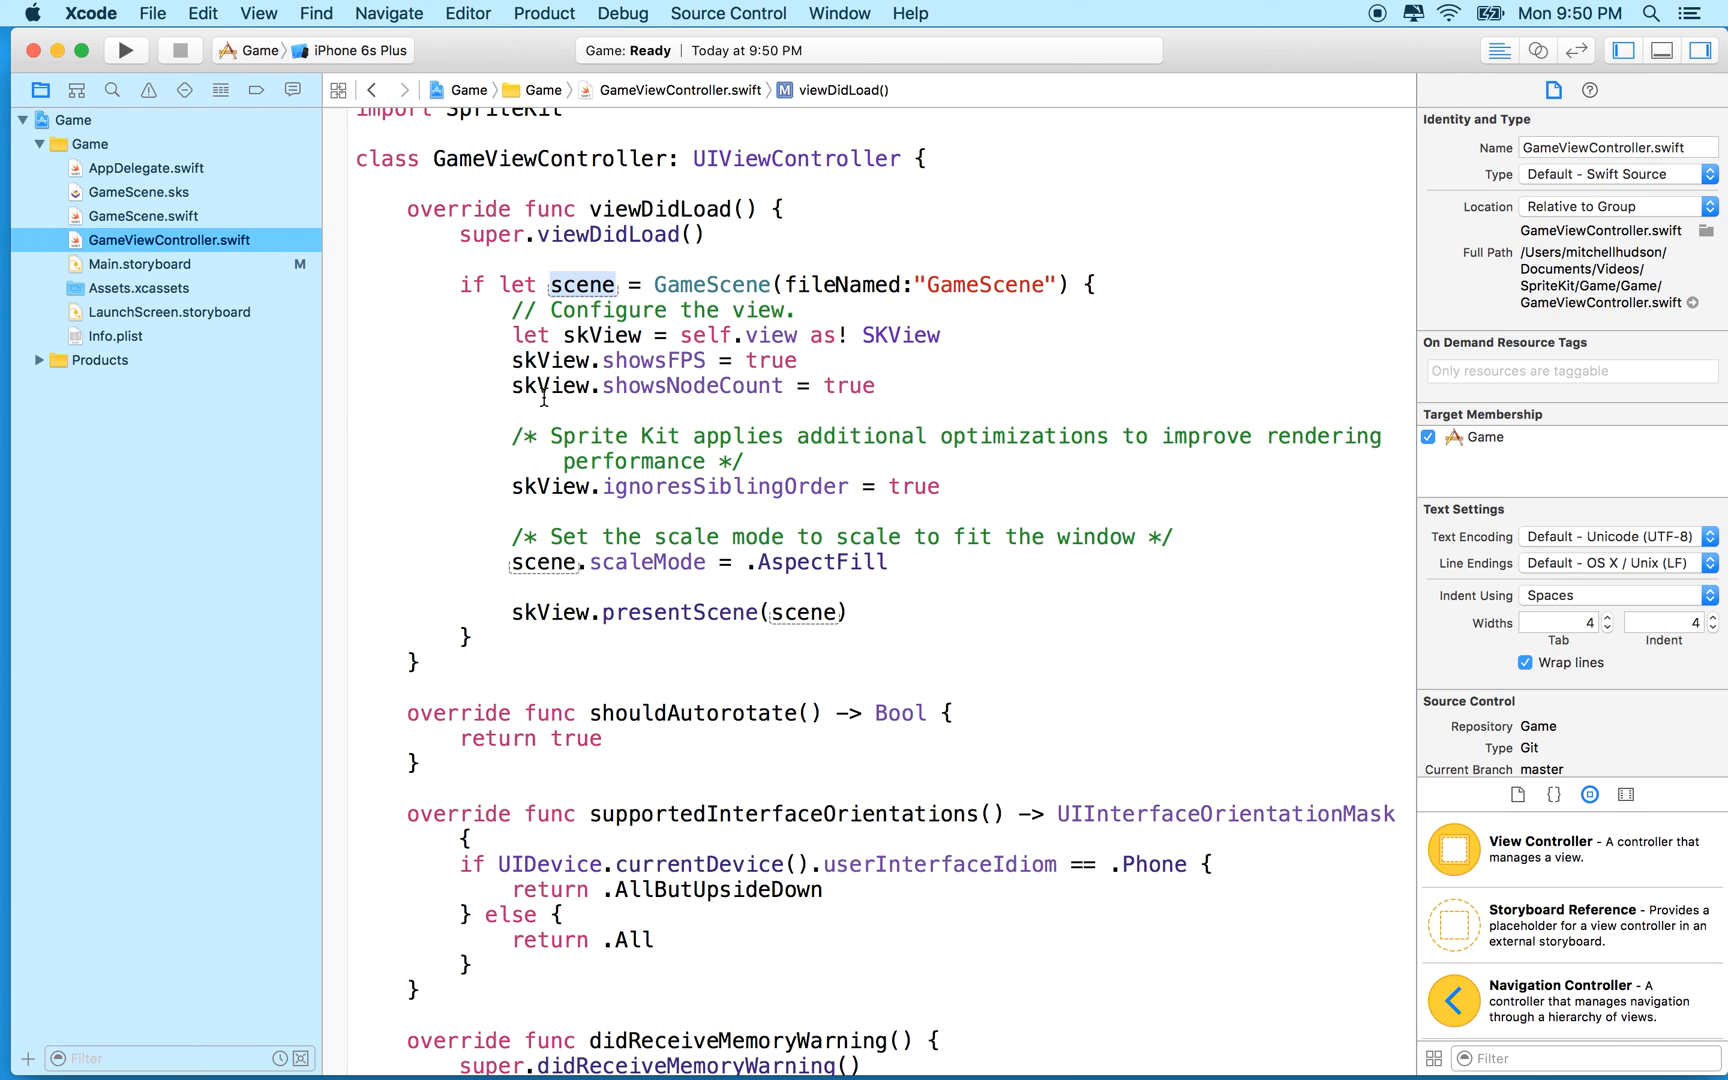
double_click(548, 612)
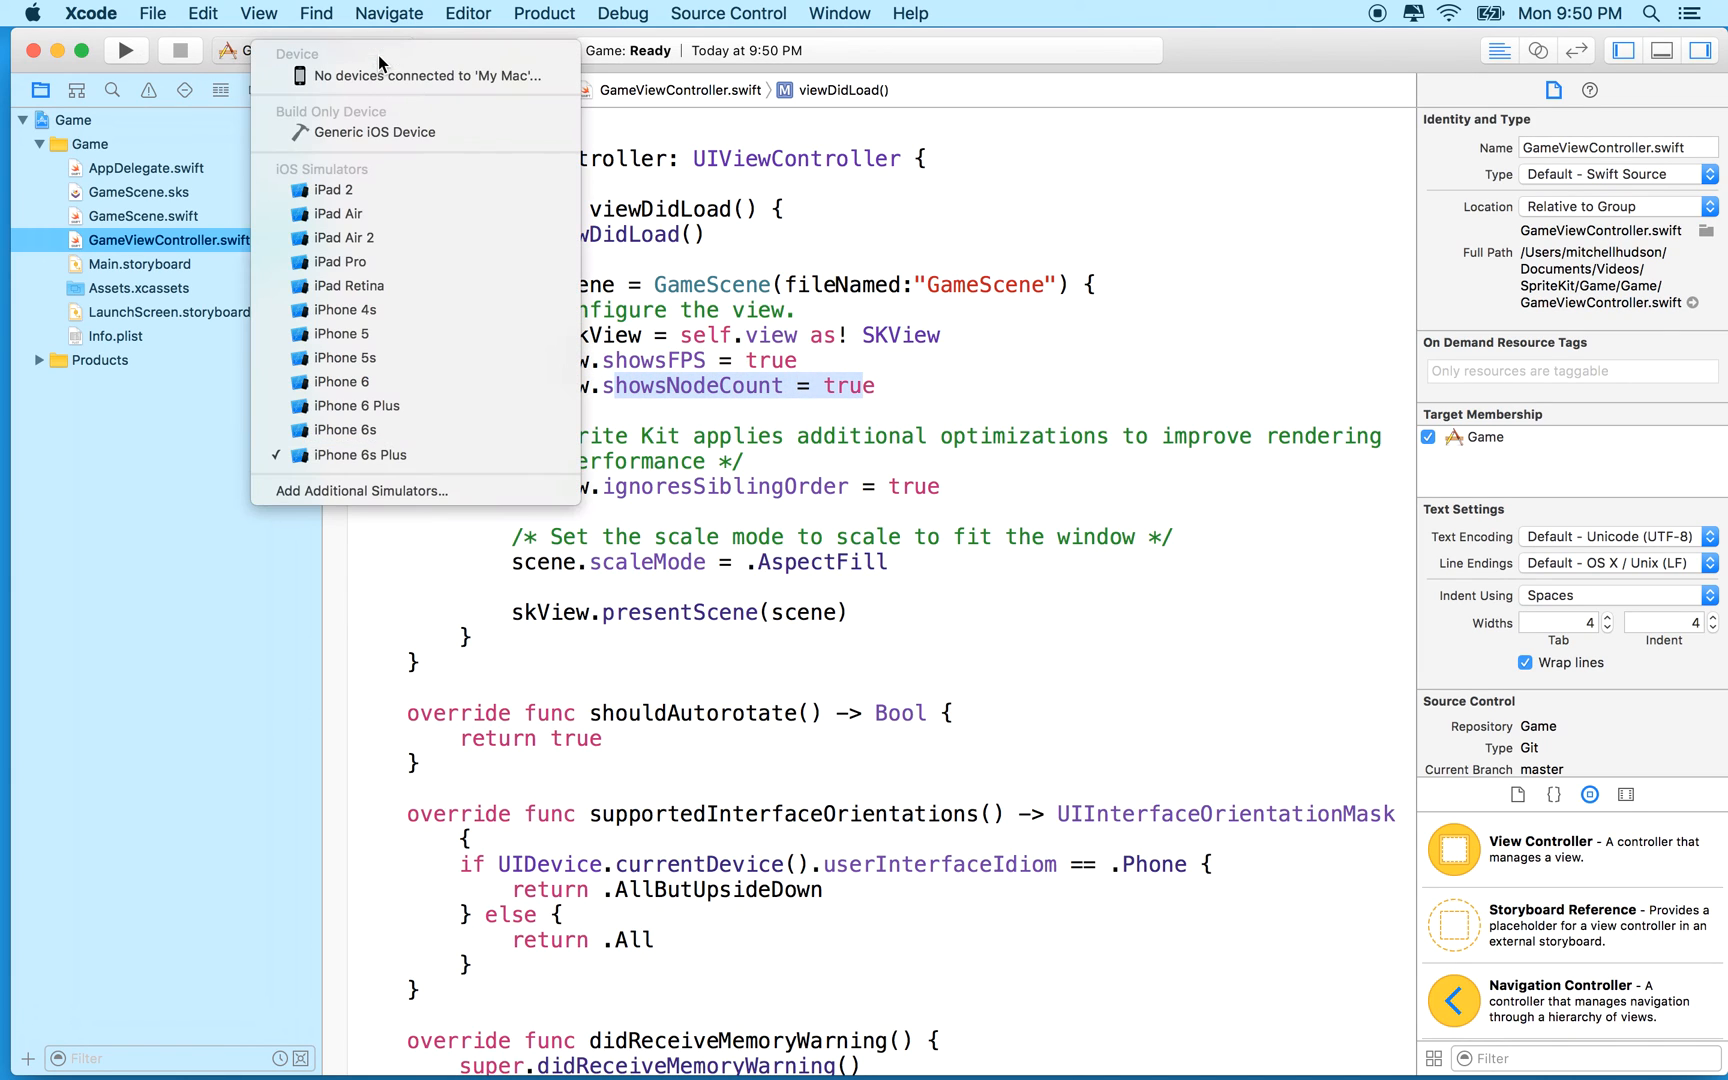
Step: Run the starter game on iPhone 6s and tap the scene to spawn a spaceship beside Hello, World!
click(348, 428)
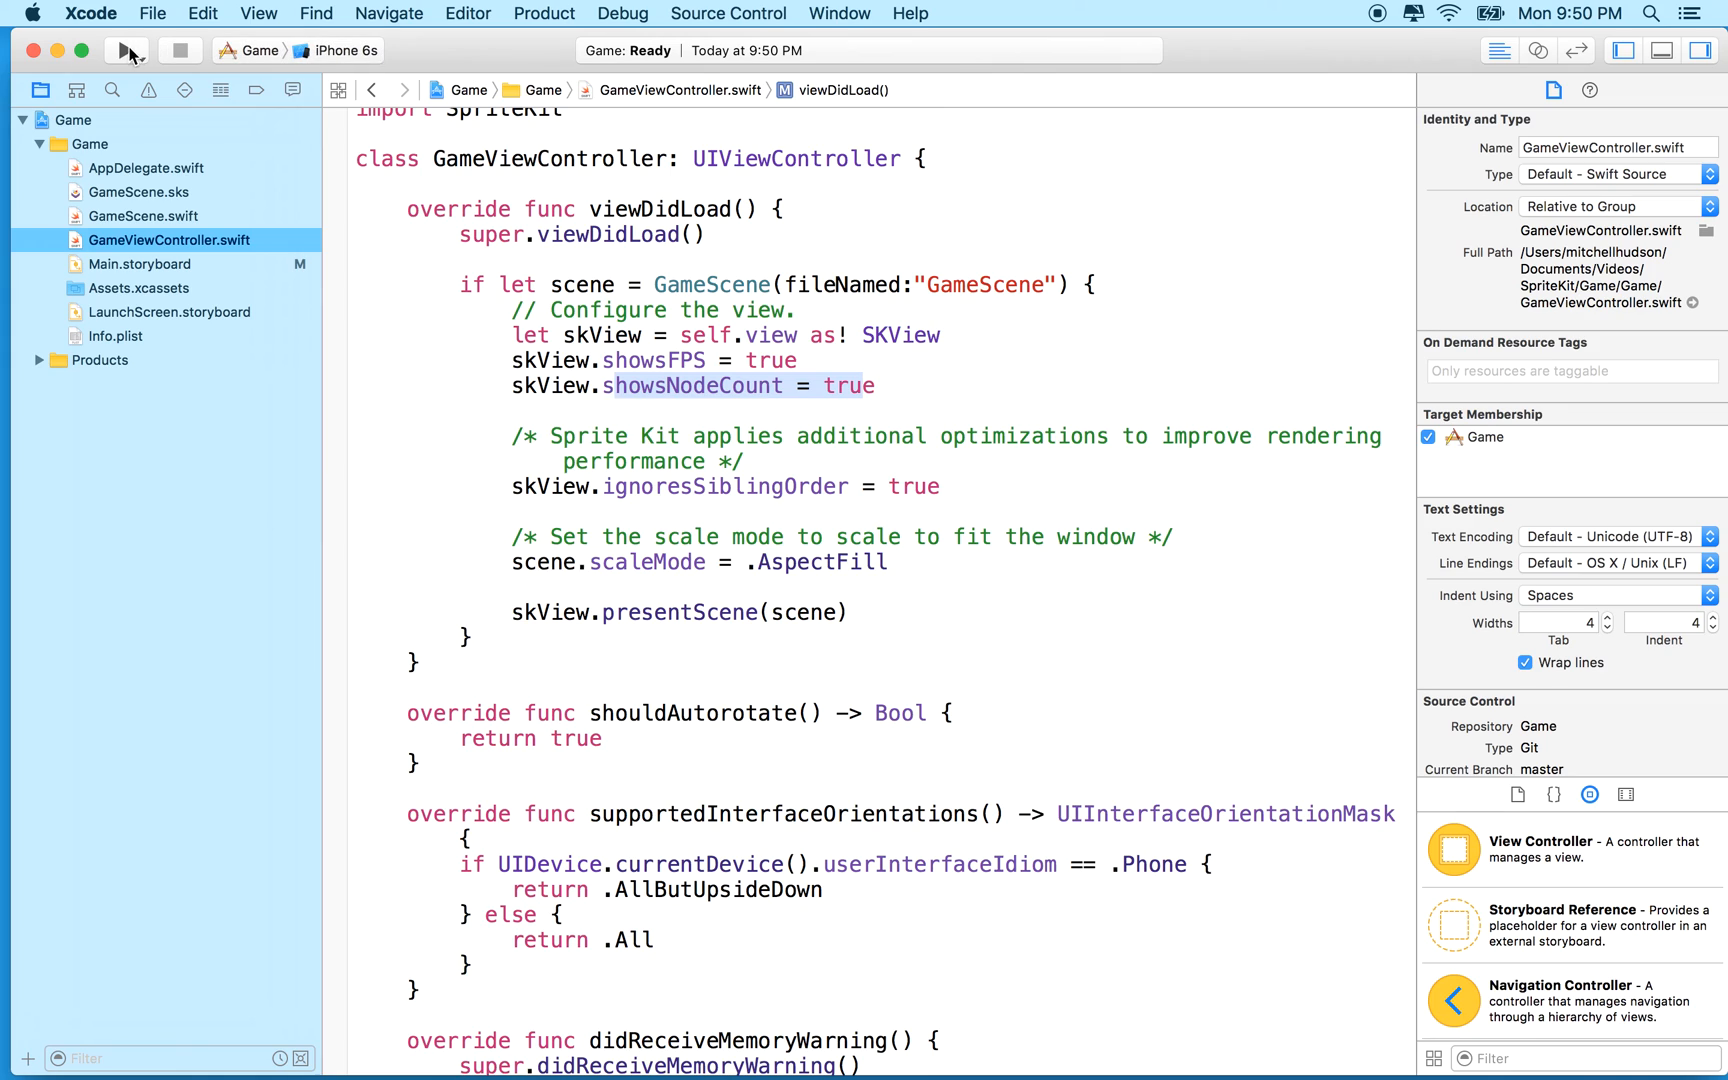
click(126, 50)
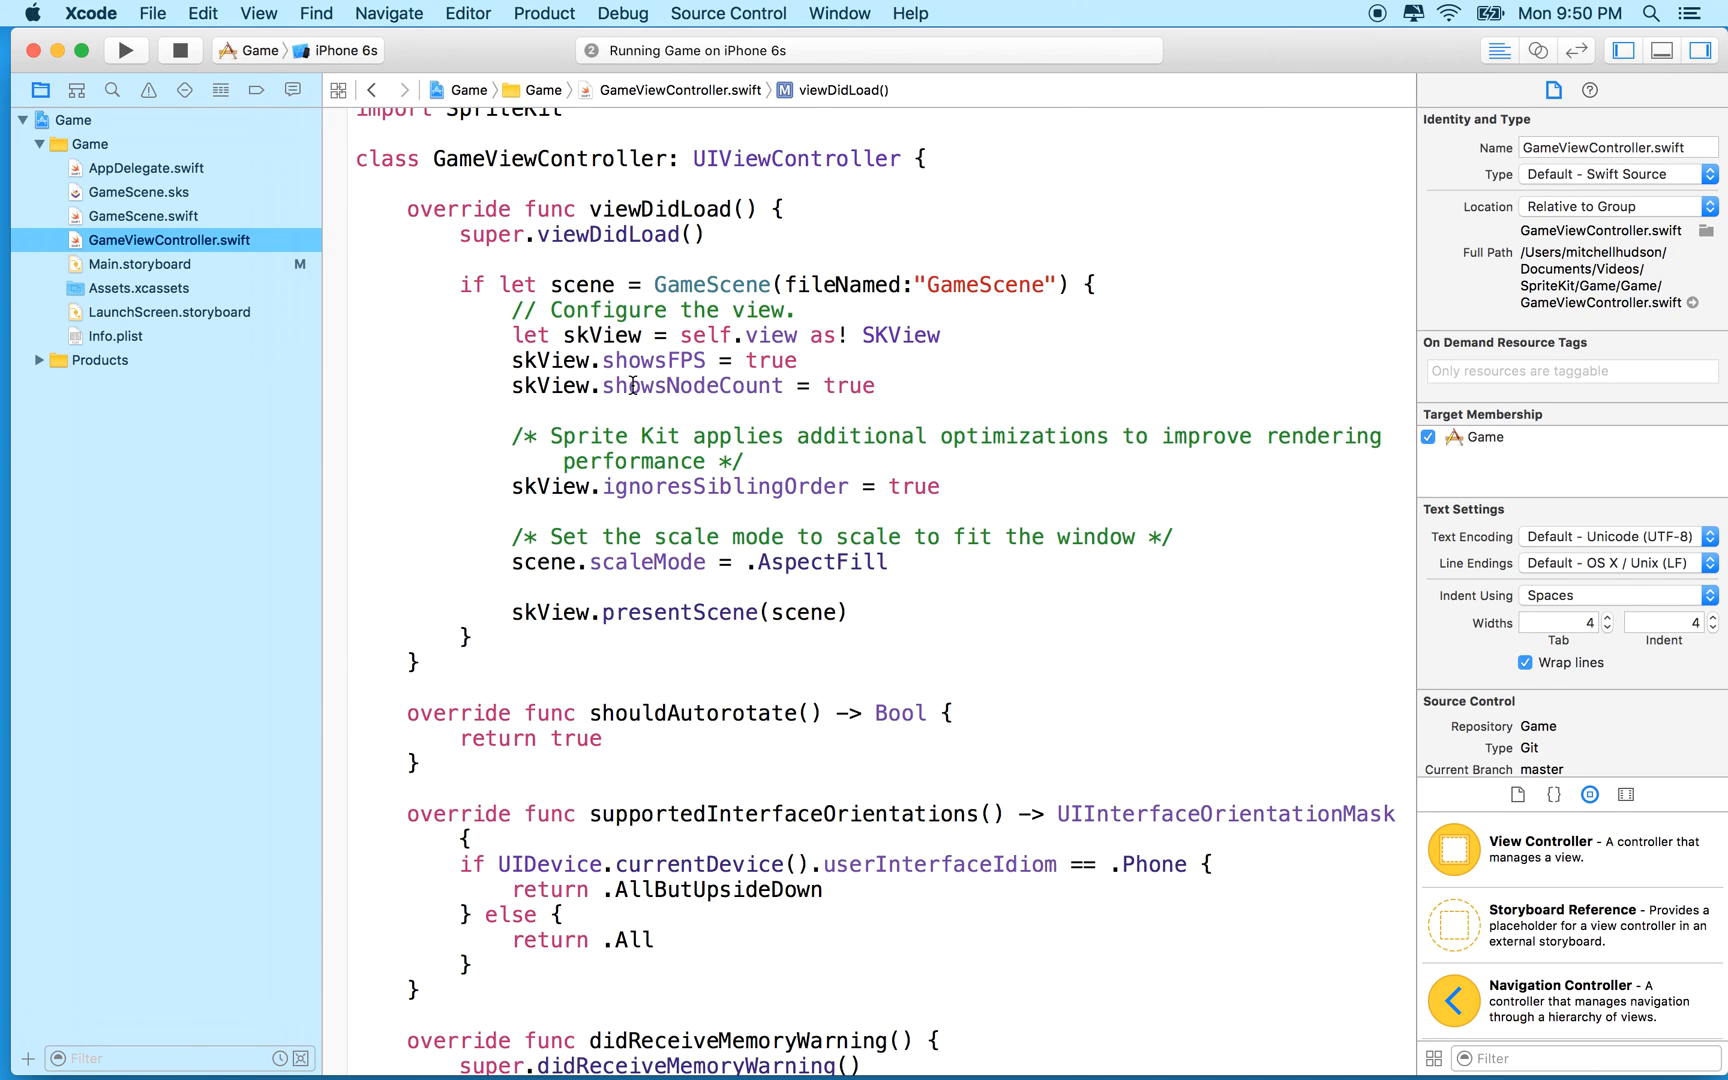
click(882, 386)
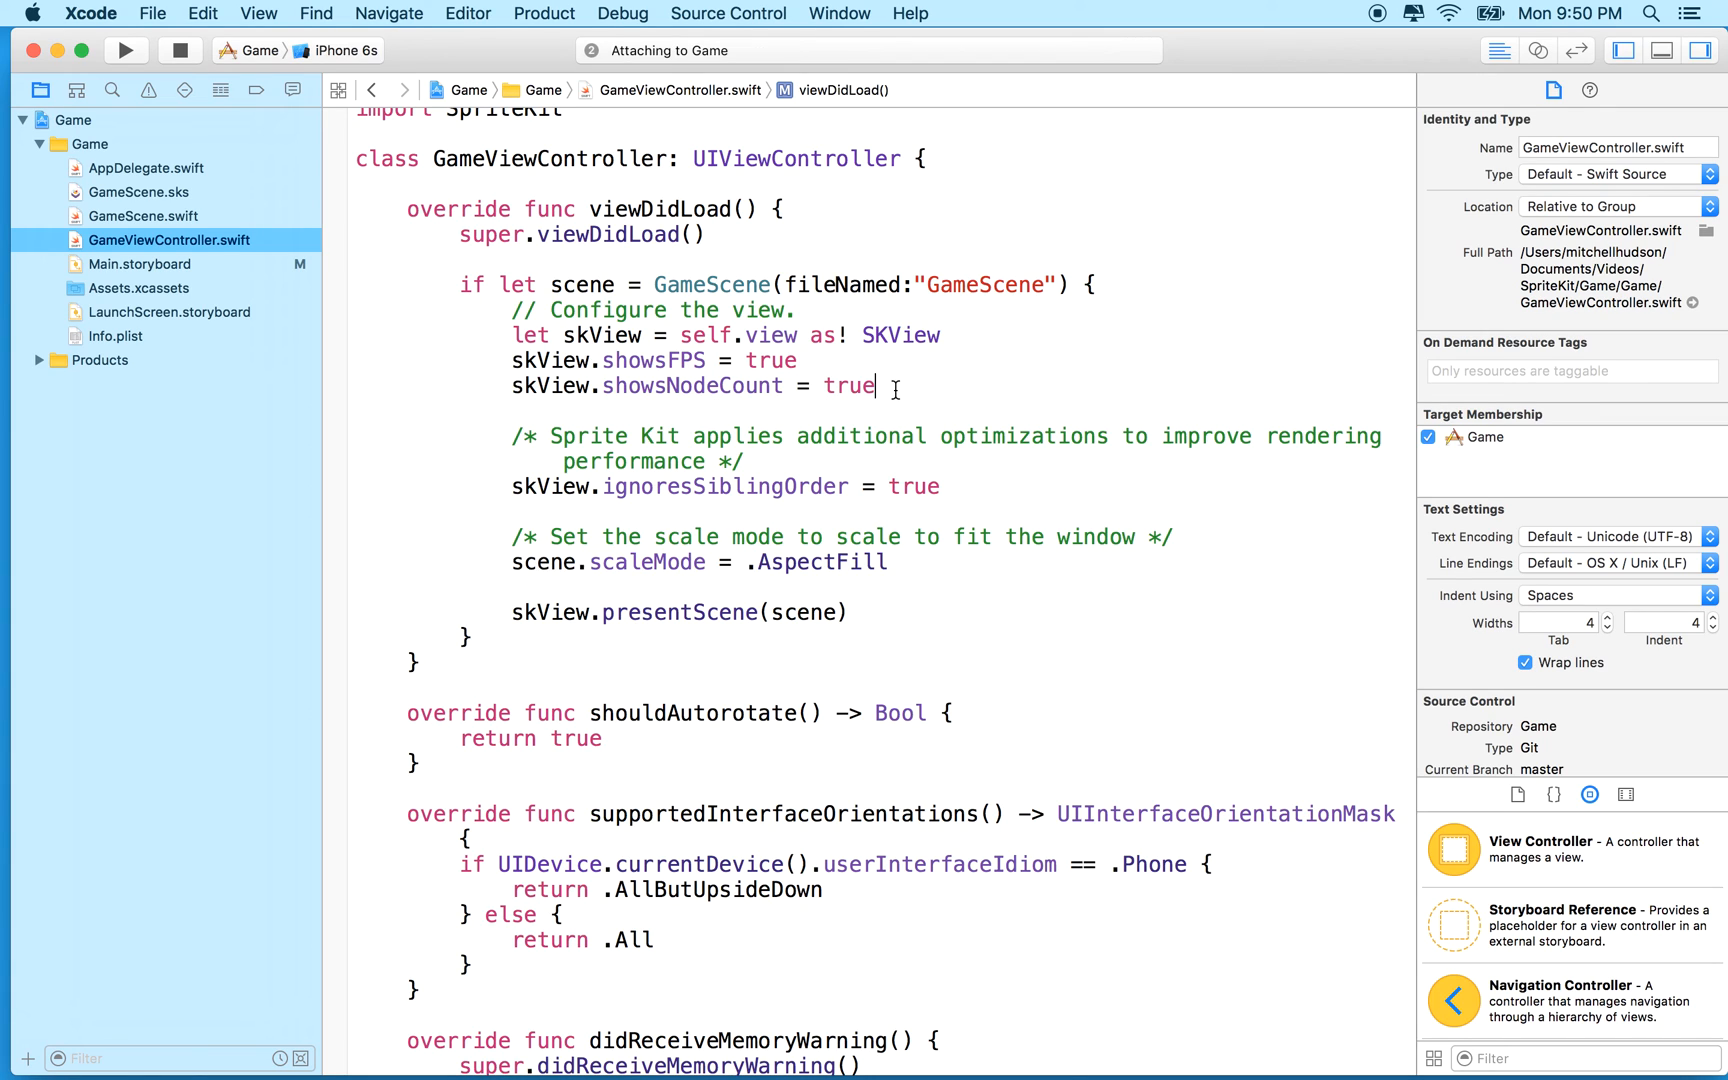
click(126, 50)
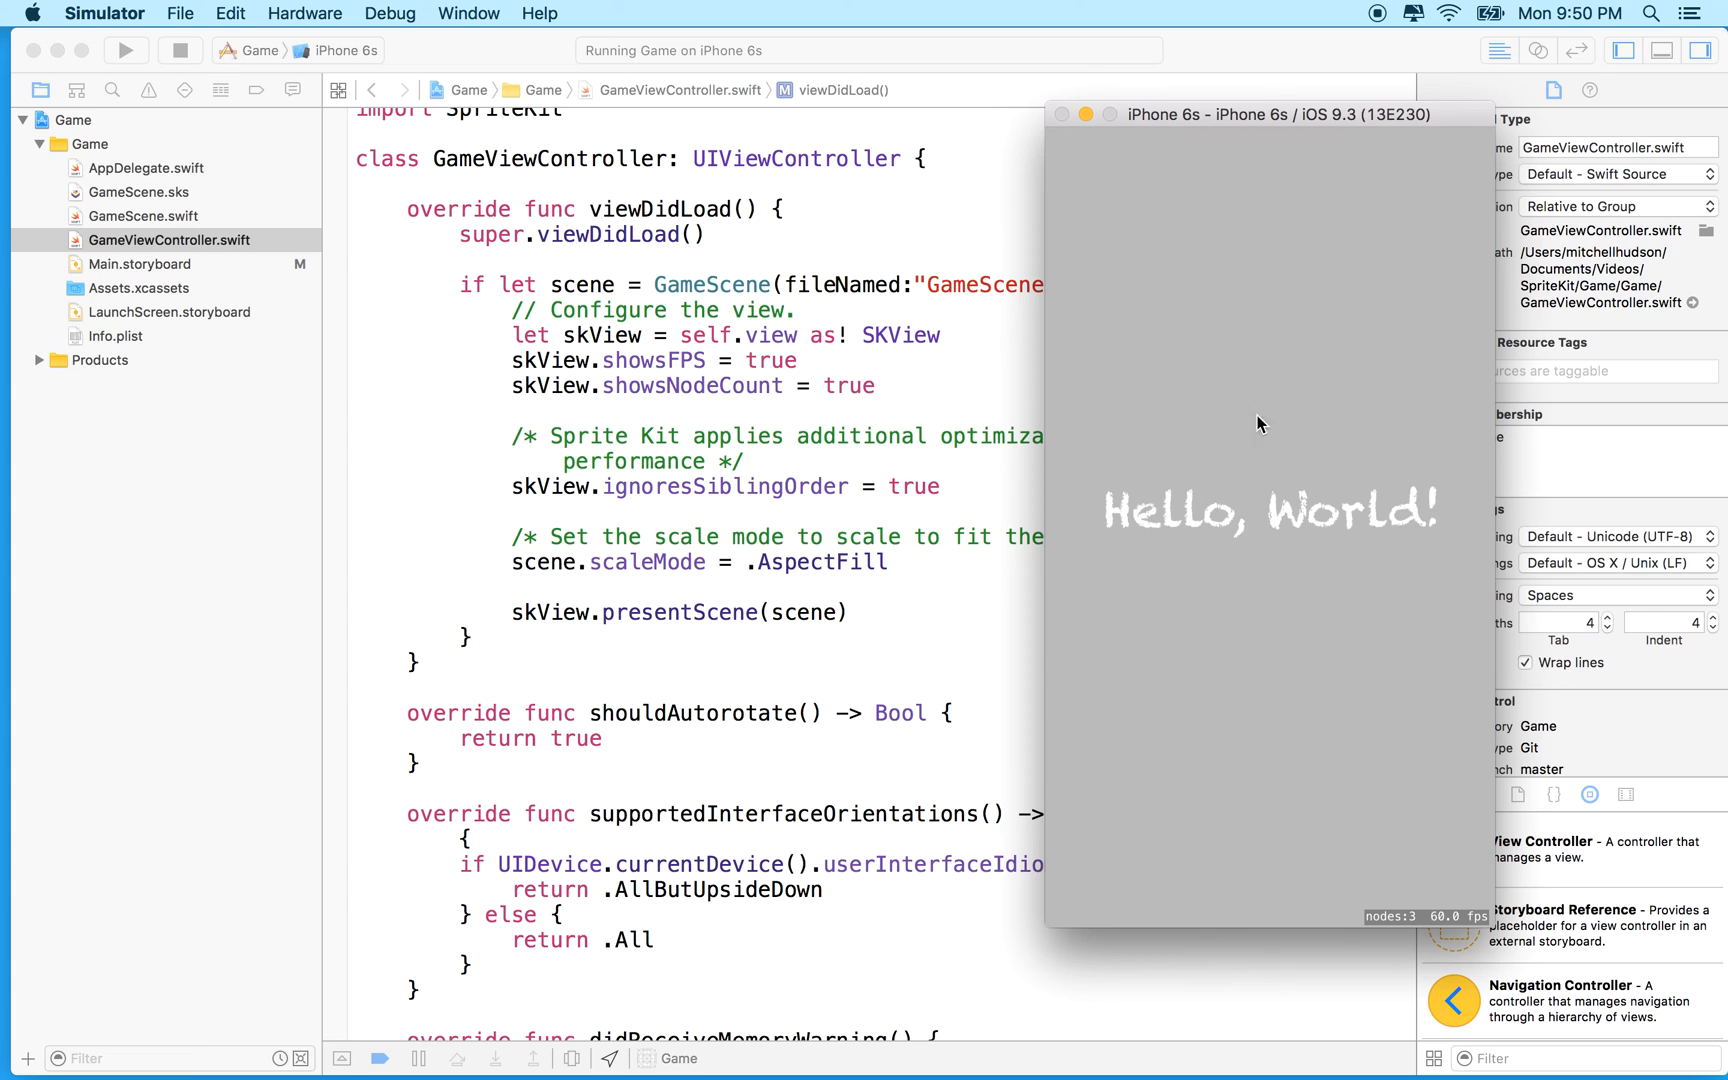
mouse_move(1346, 556)
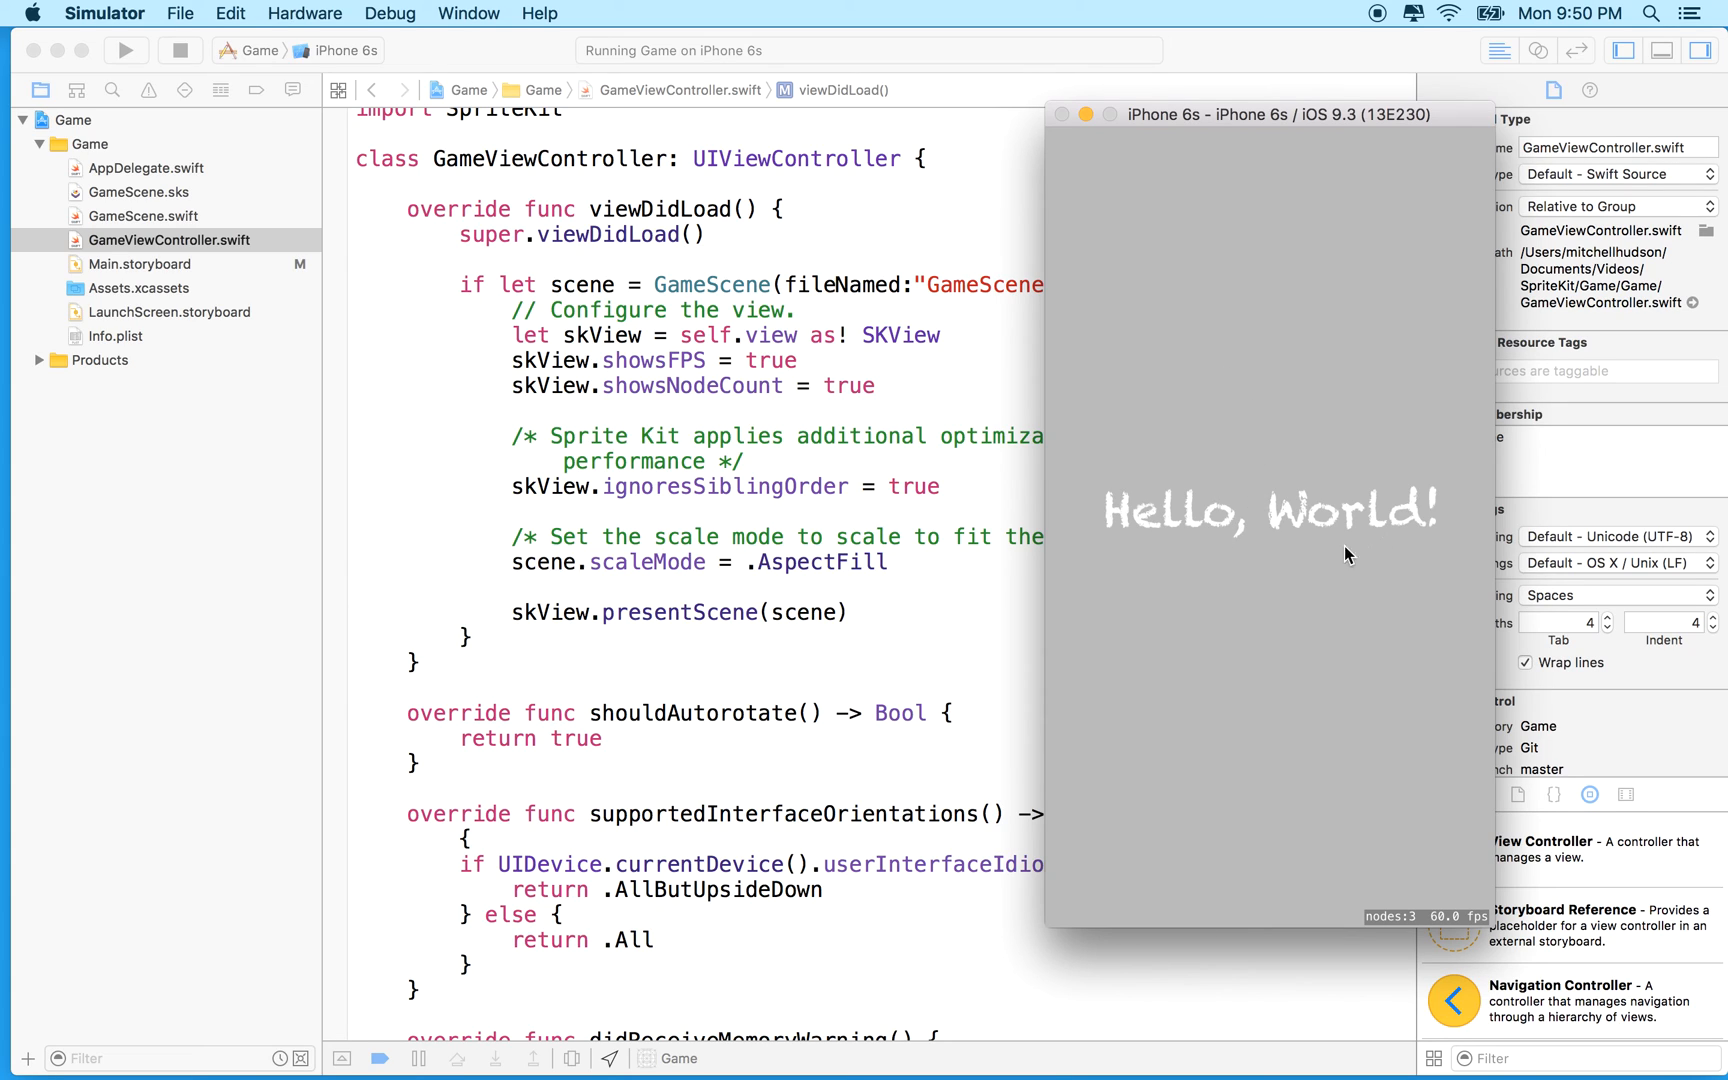
mouse_move(1448, 930)
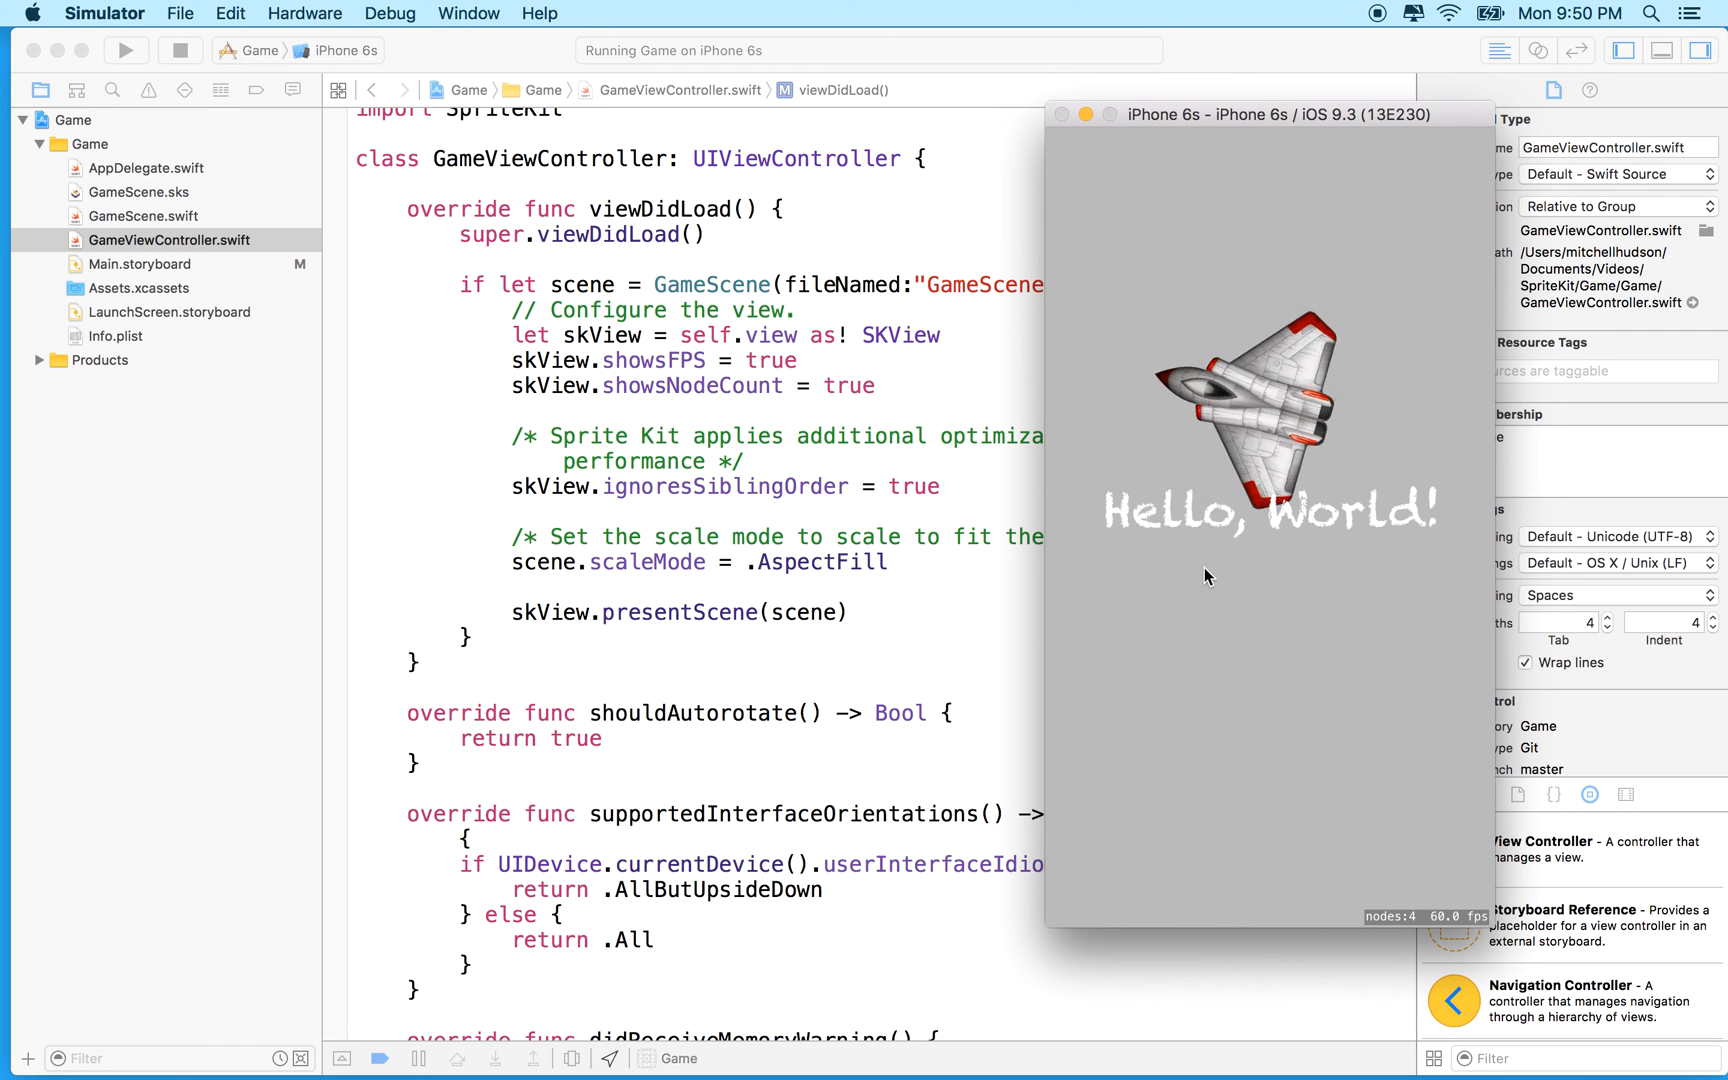
click(1206, 578)
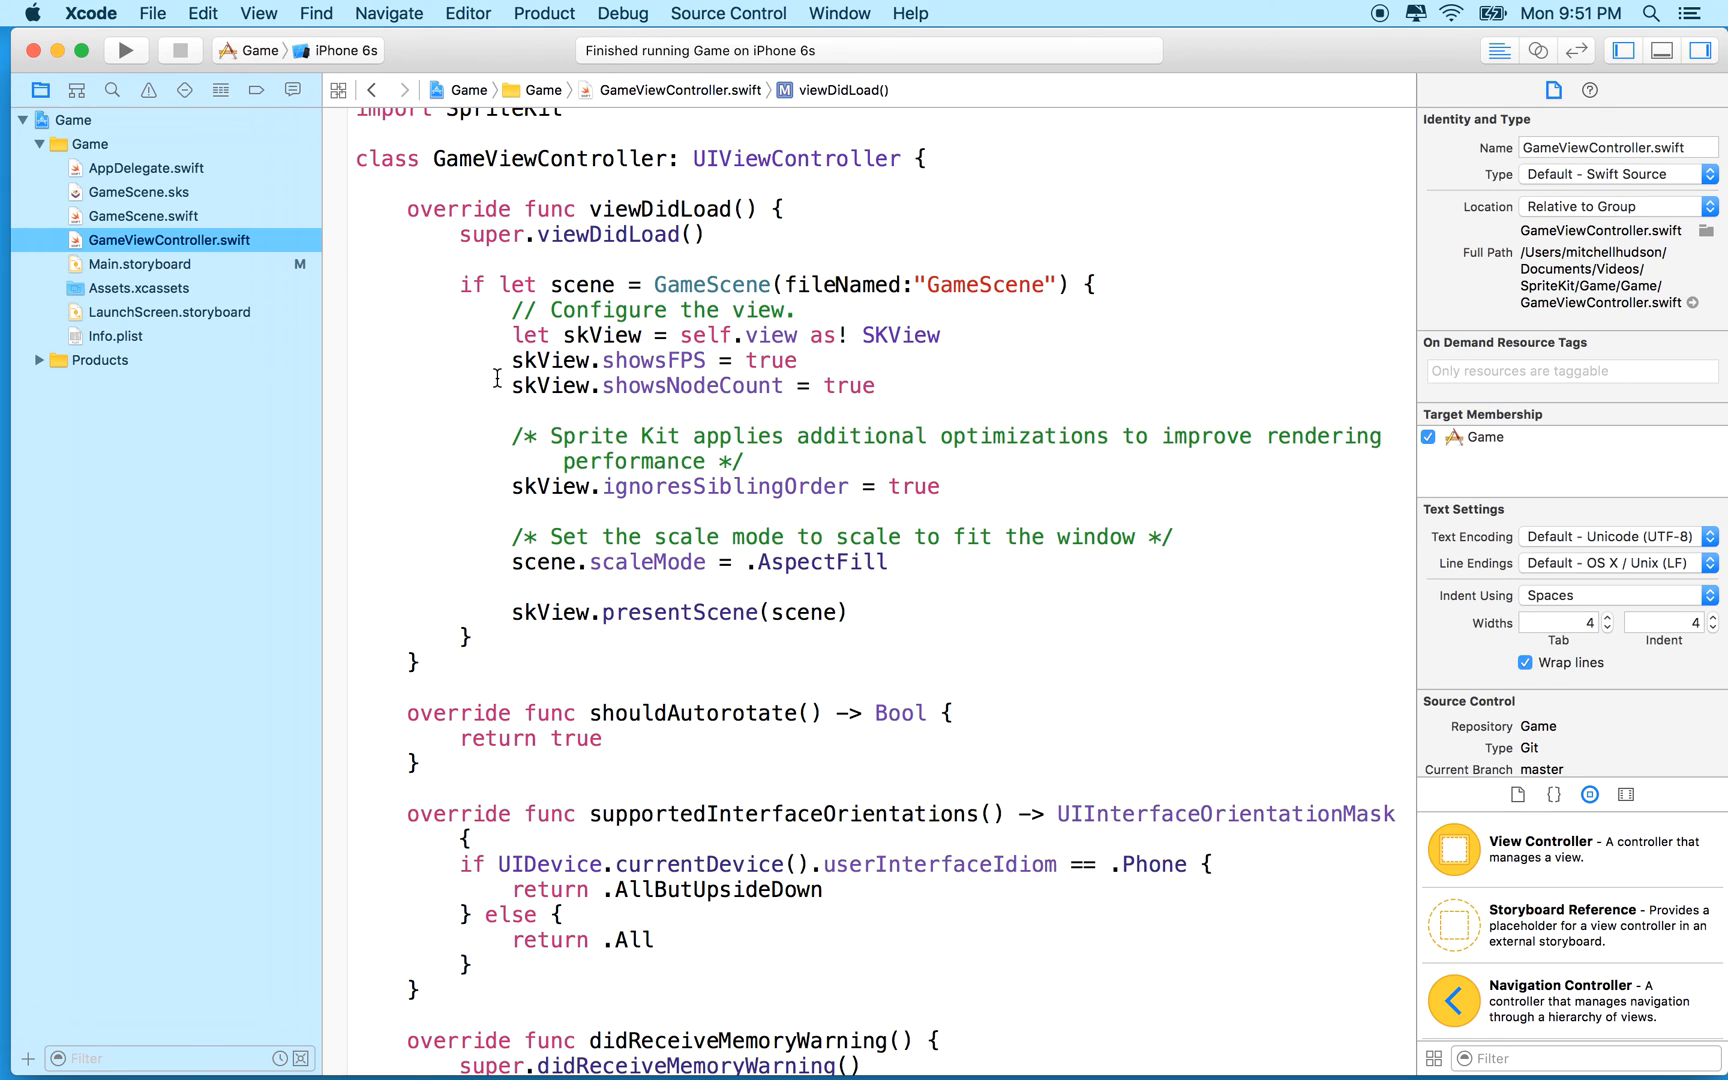
mouse_move(134, 222)
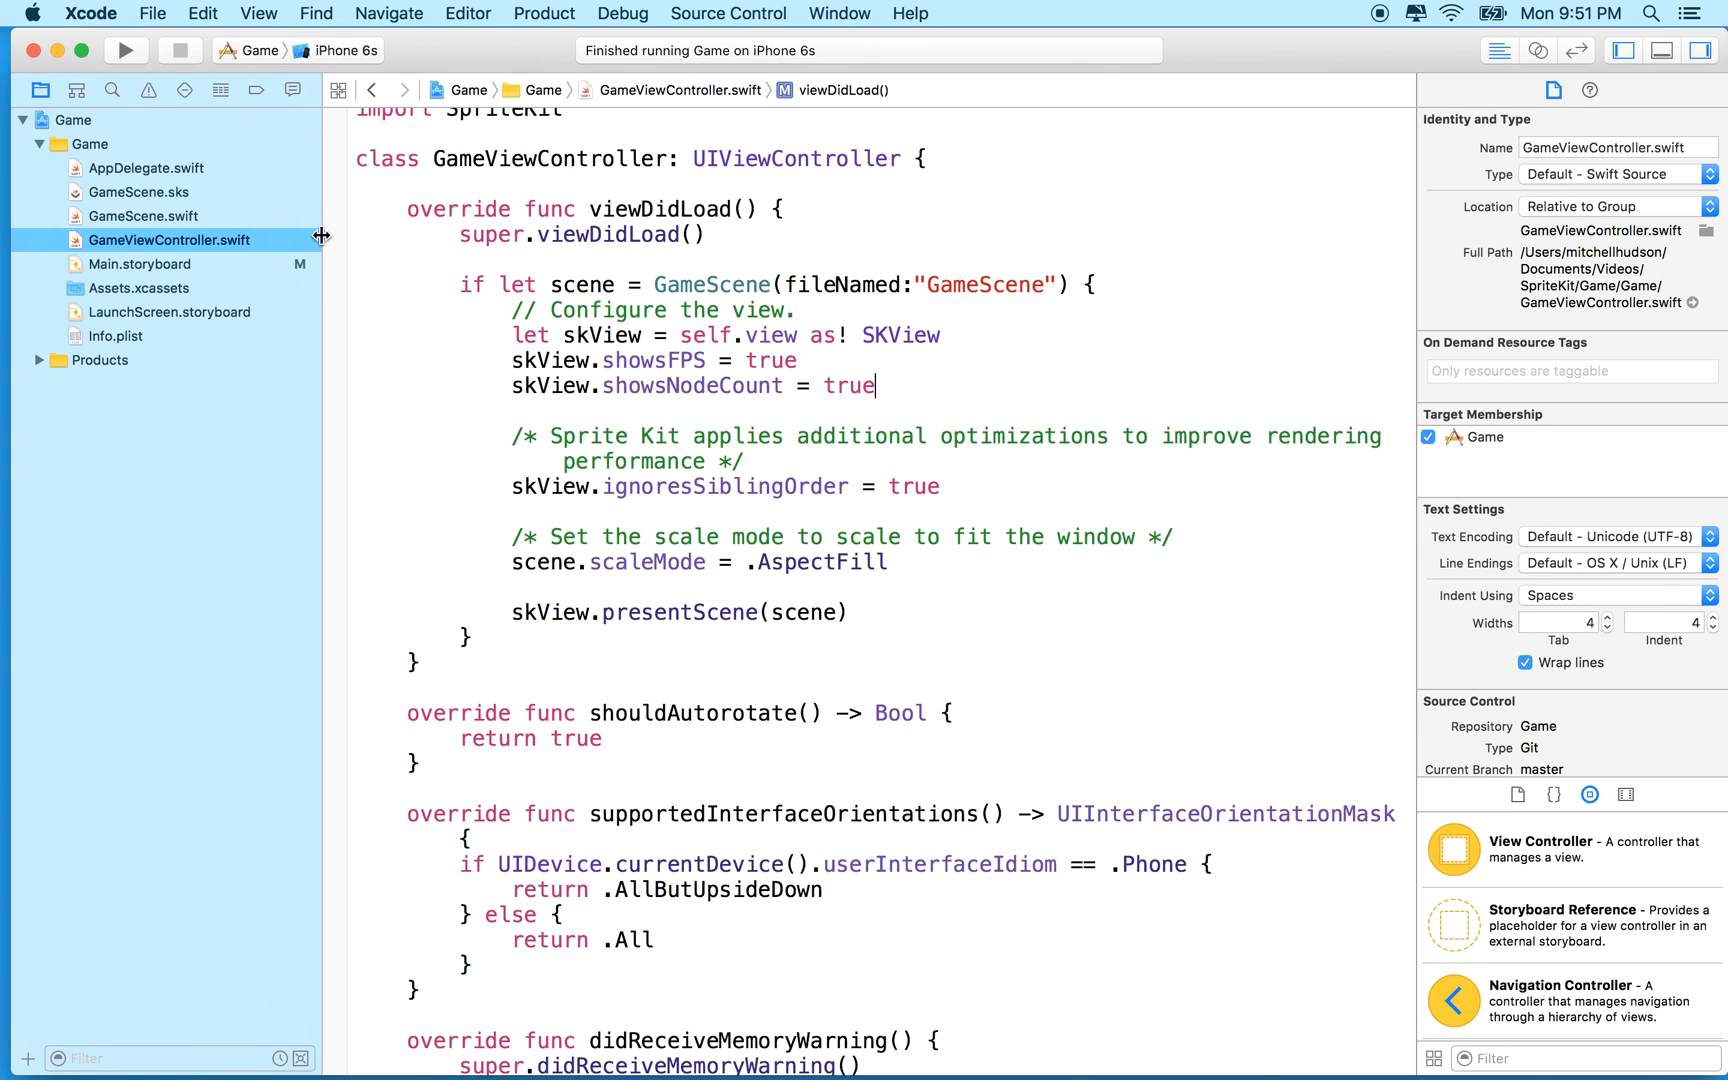
mouse_move(632, 338)
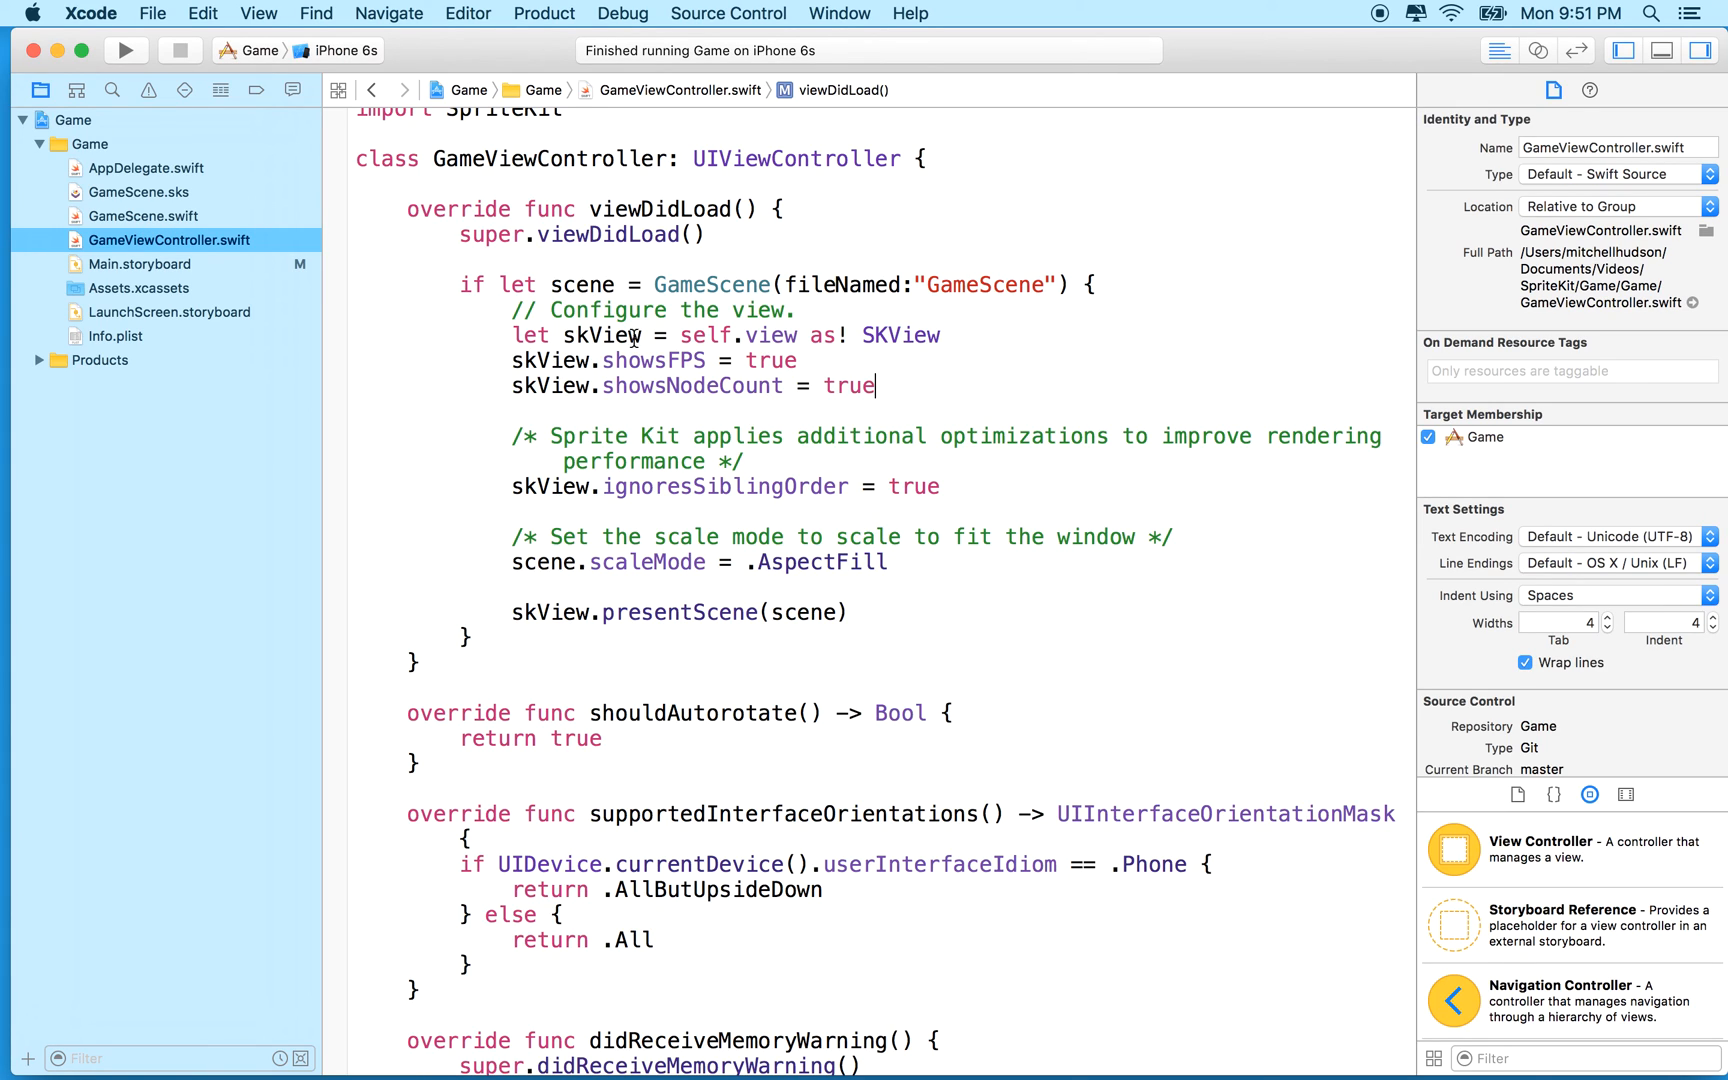
Step: Highlight the skView variable and the fileNamed parameter in the scene setup code
double_click(712, 284)
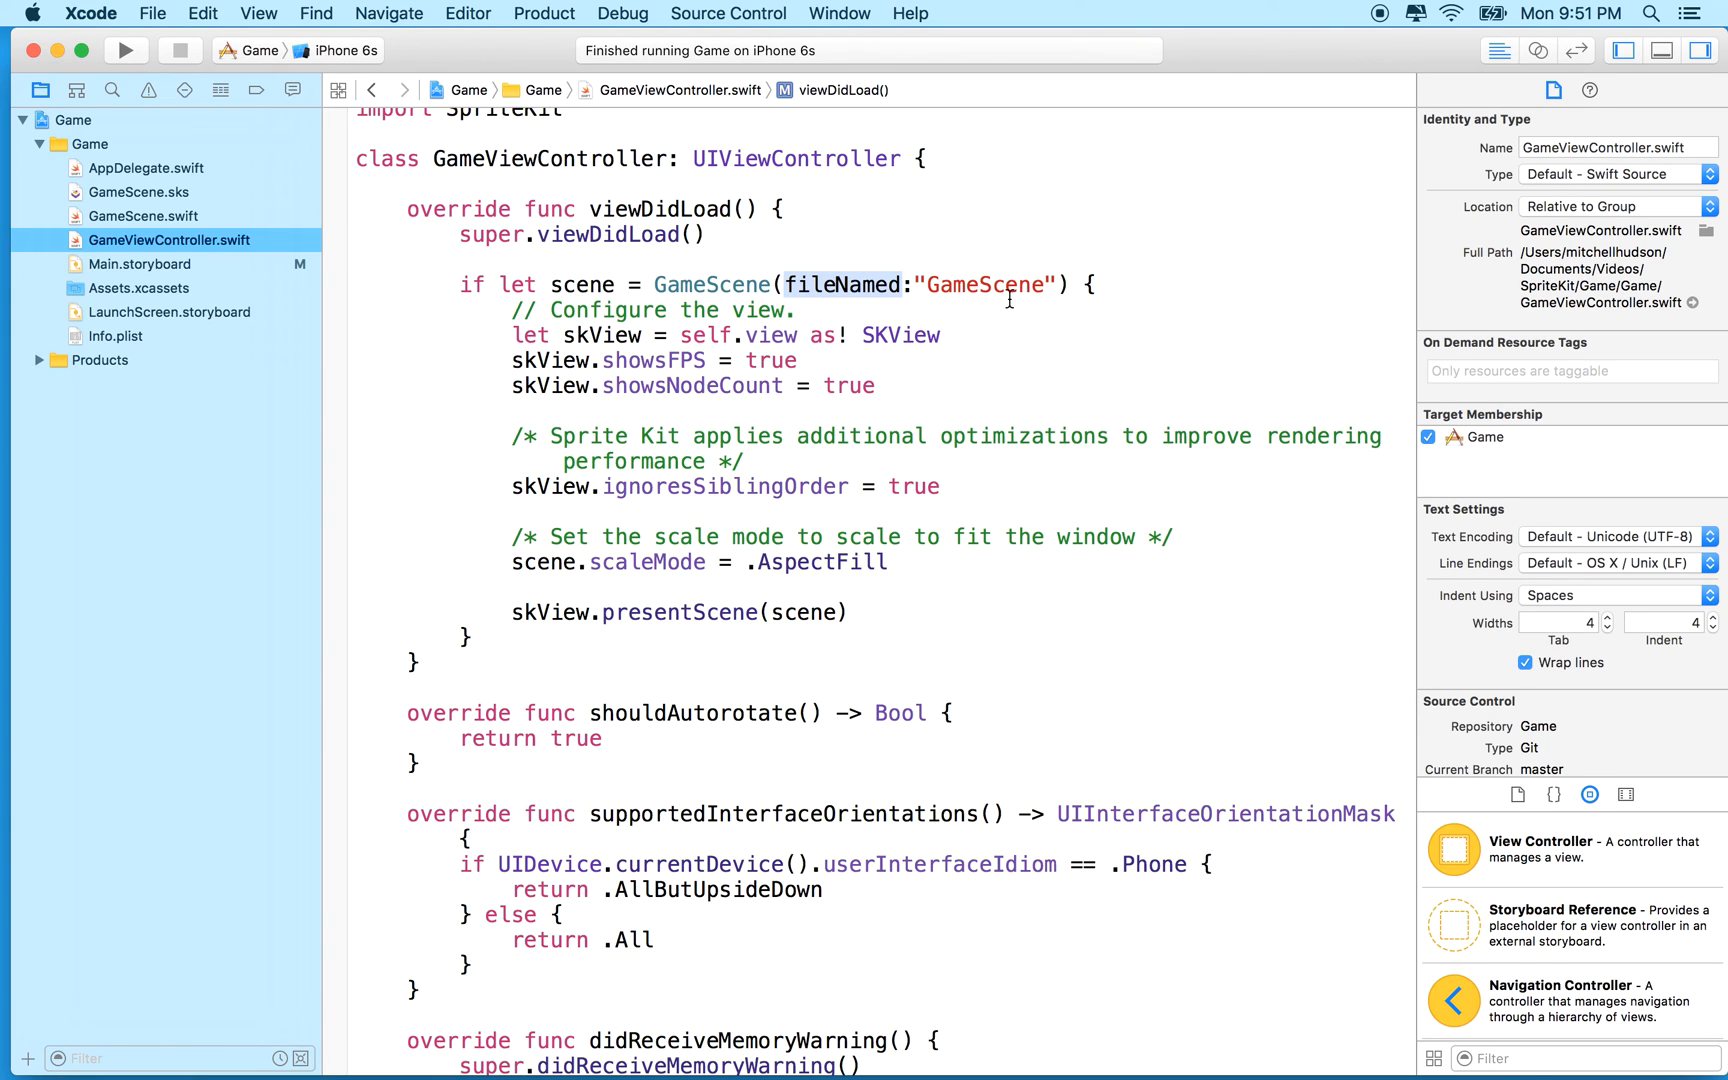
double_click(984, 284)
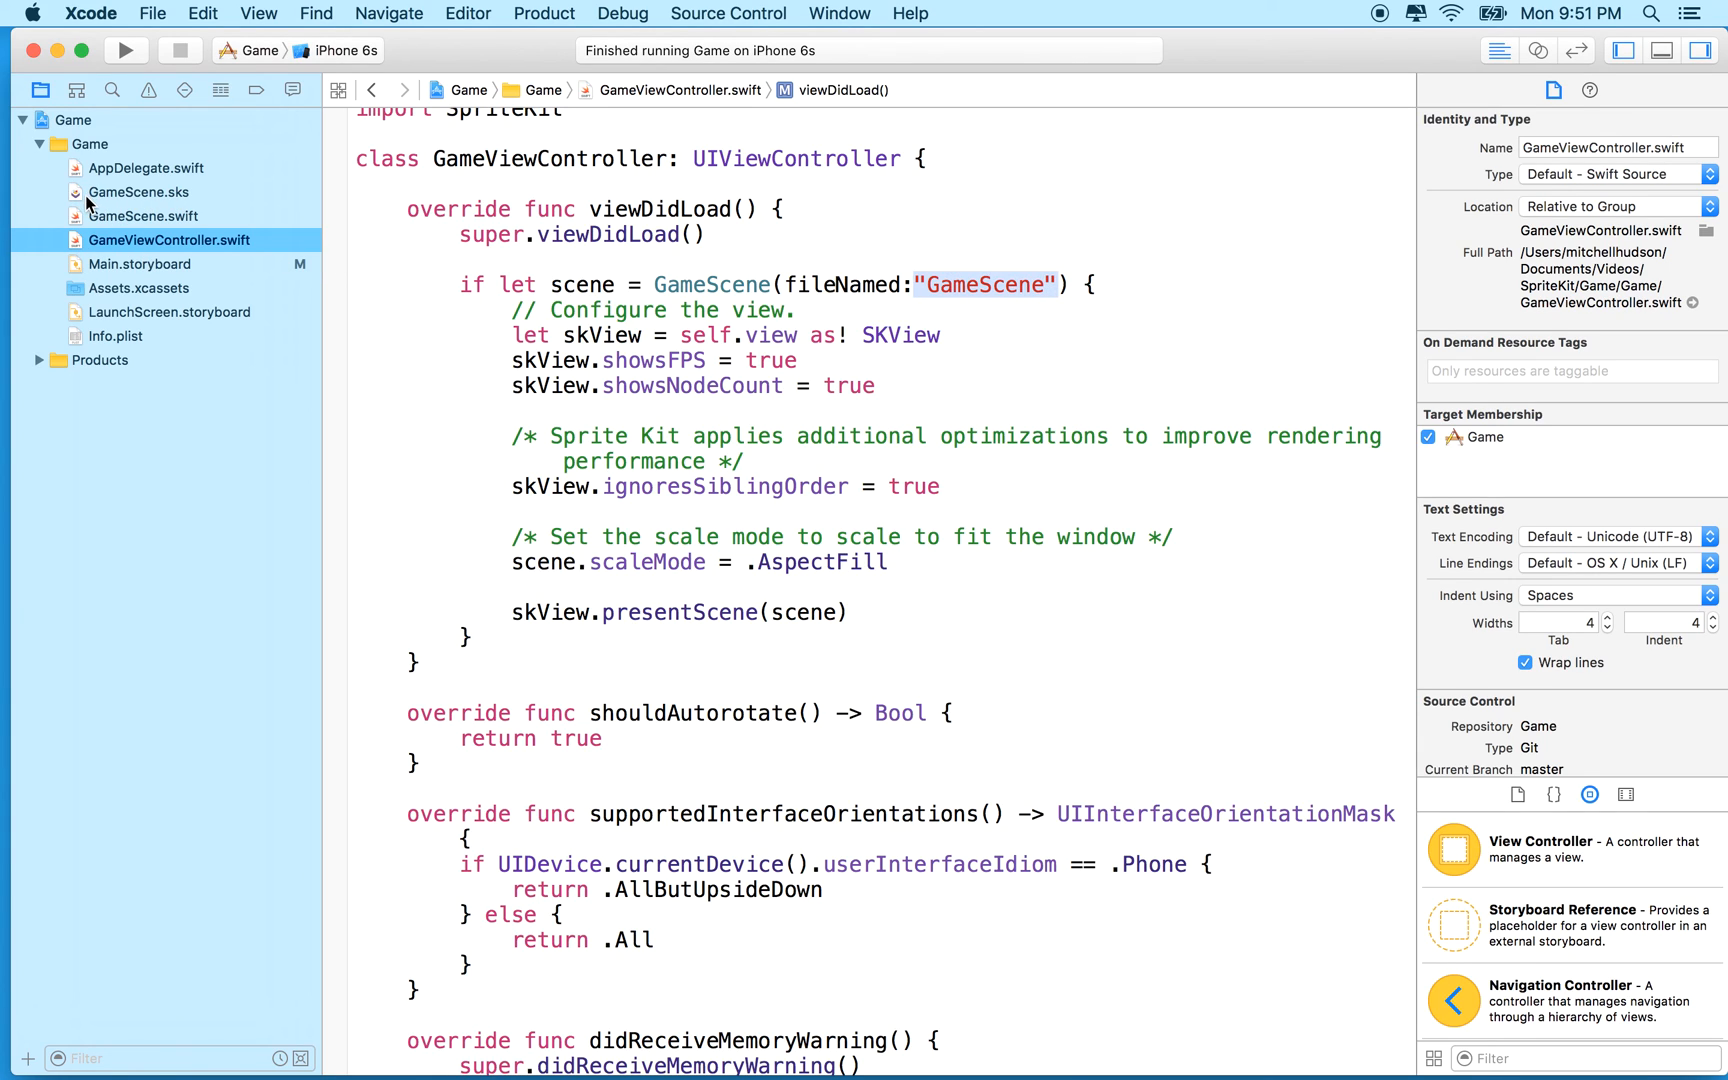
mouse_move(158, 200)
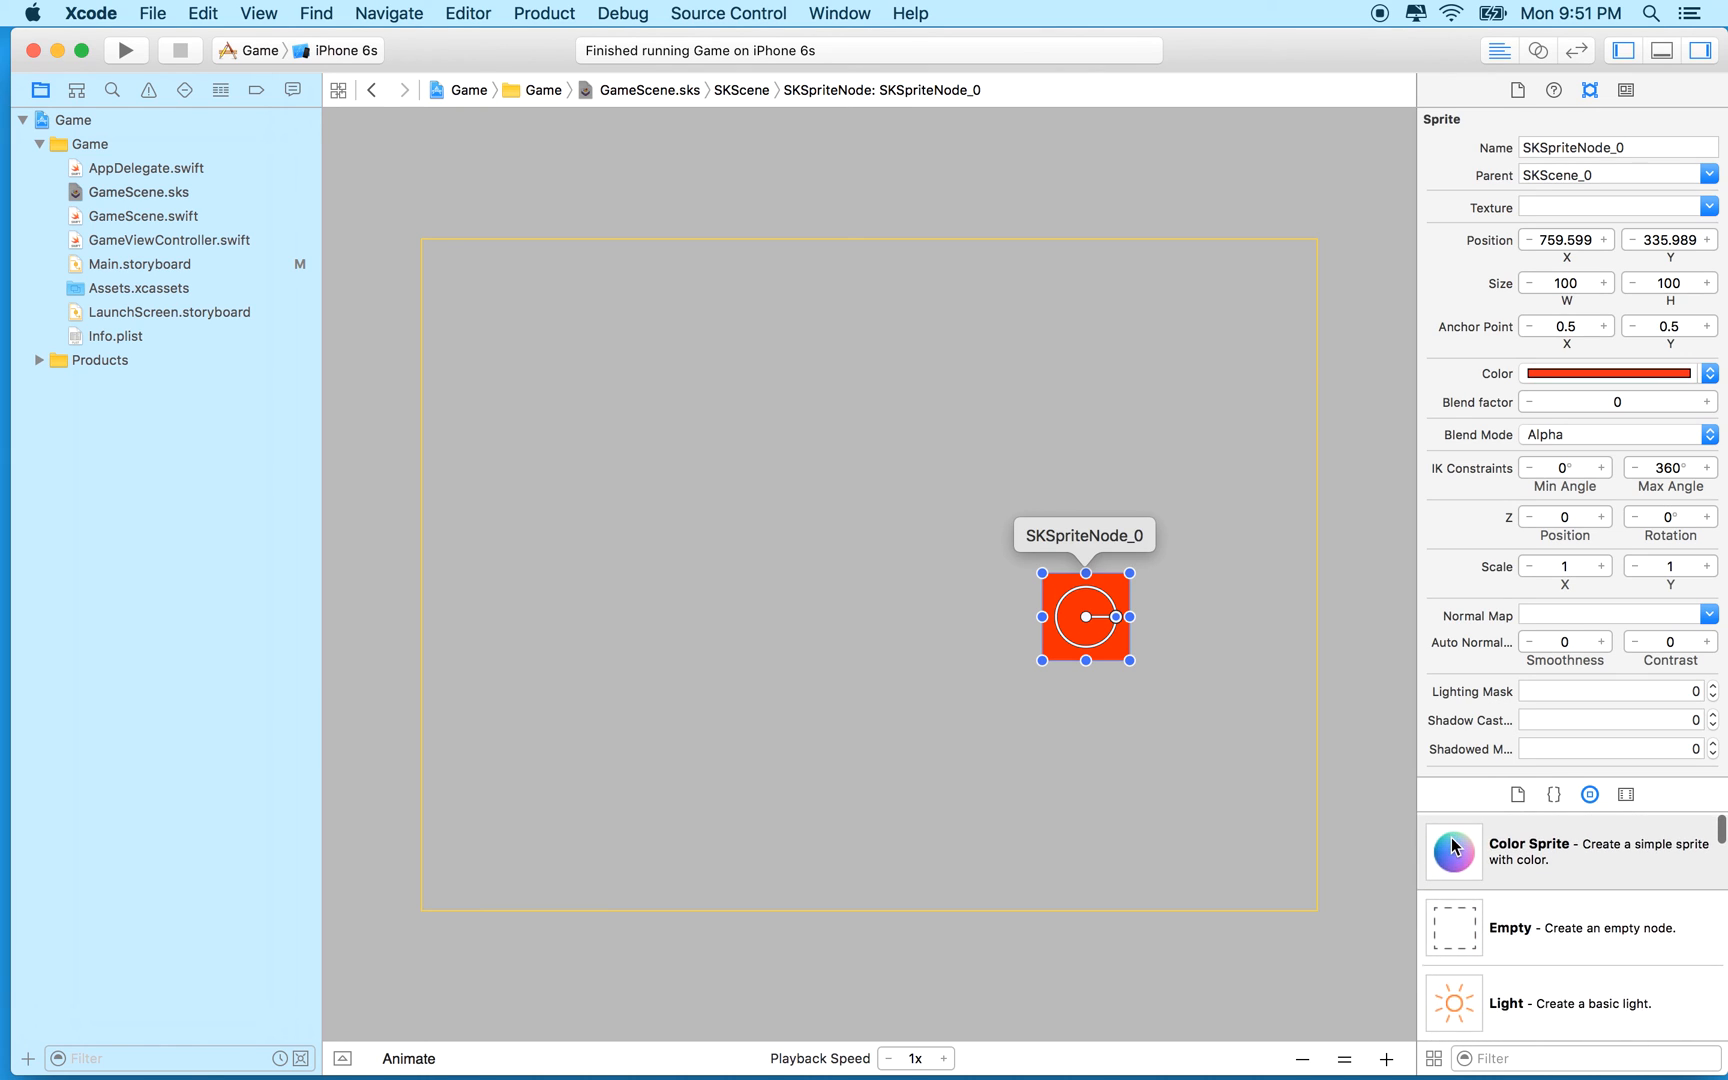
Step: Drag a Spaceship image into GameScene.sks, move the red sprite above it, and run the game
scroll(down, 3)
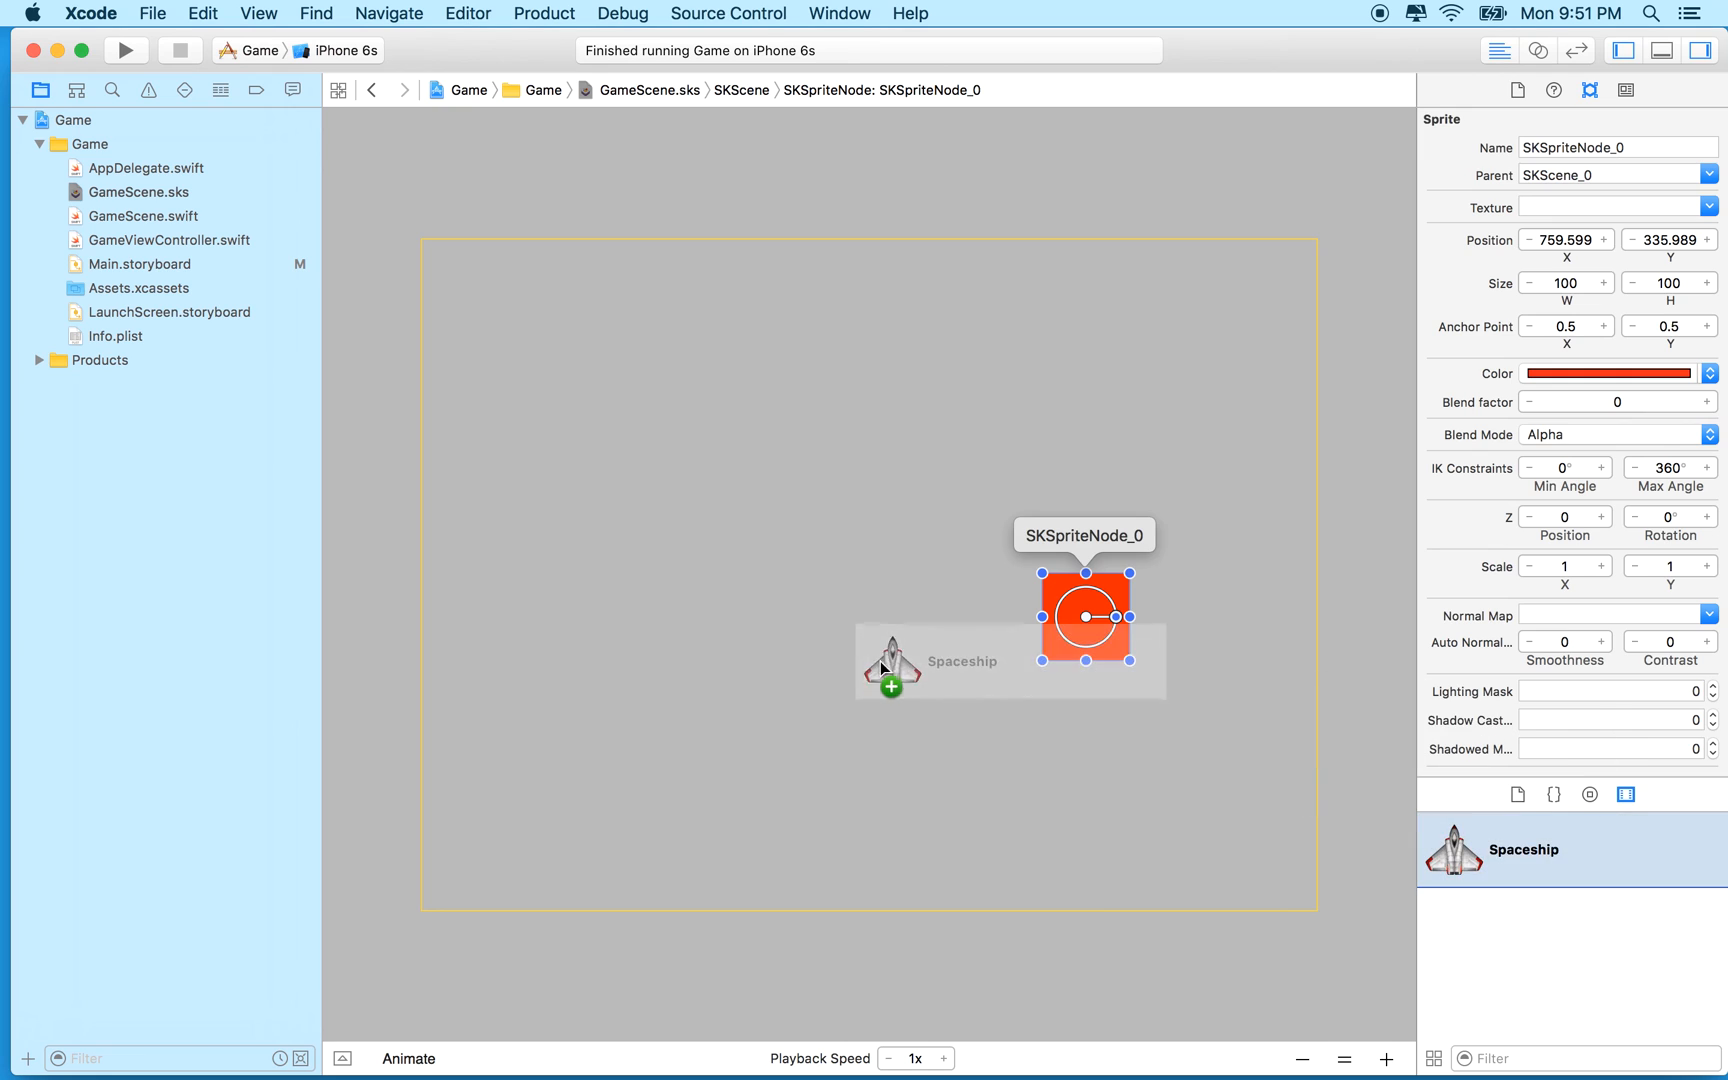
drag(1086, 614, 812, 452)
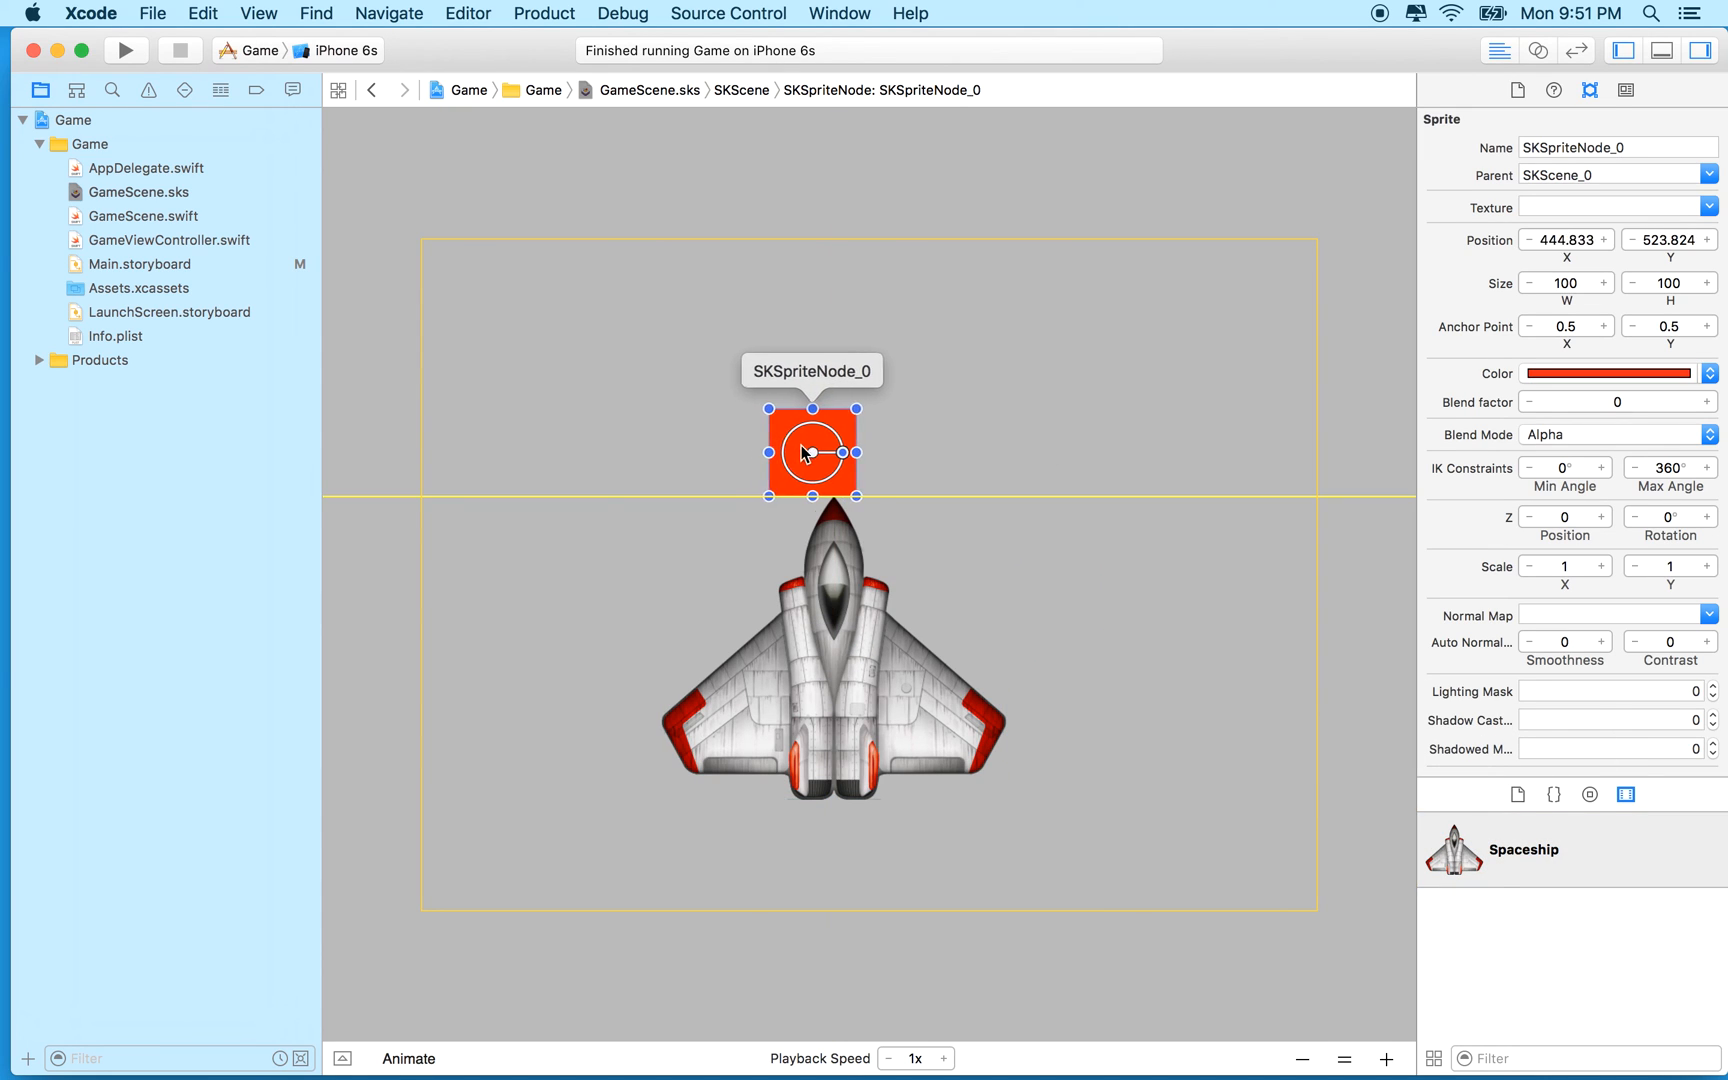
drag(812, 452, 834, 452)
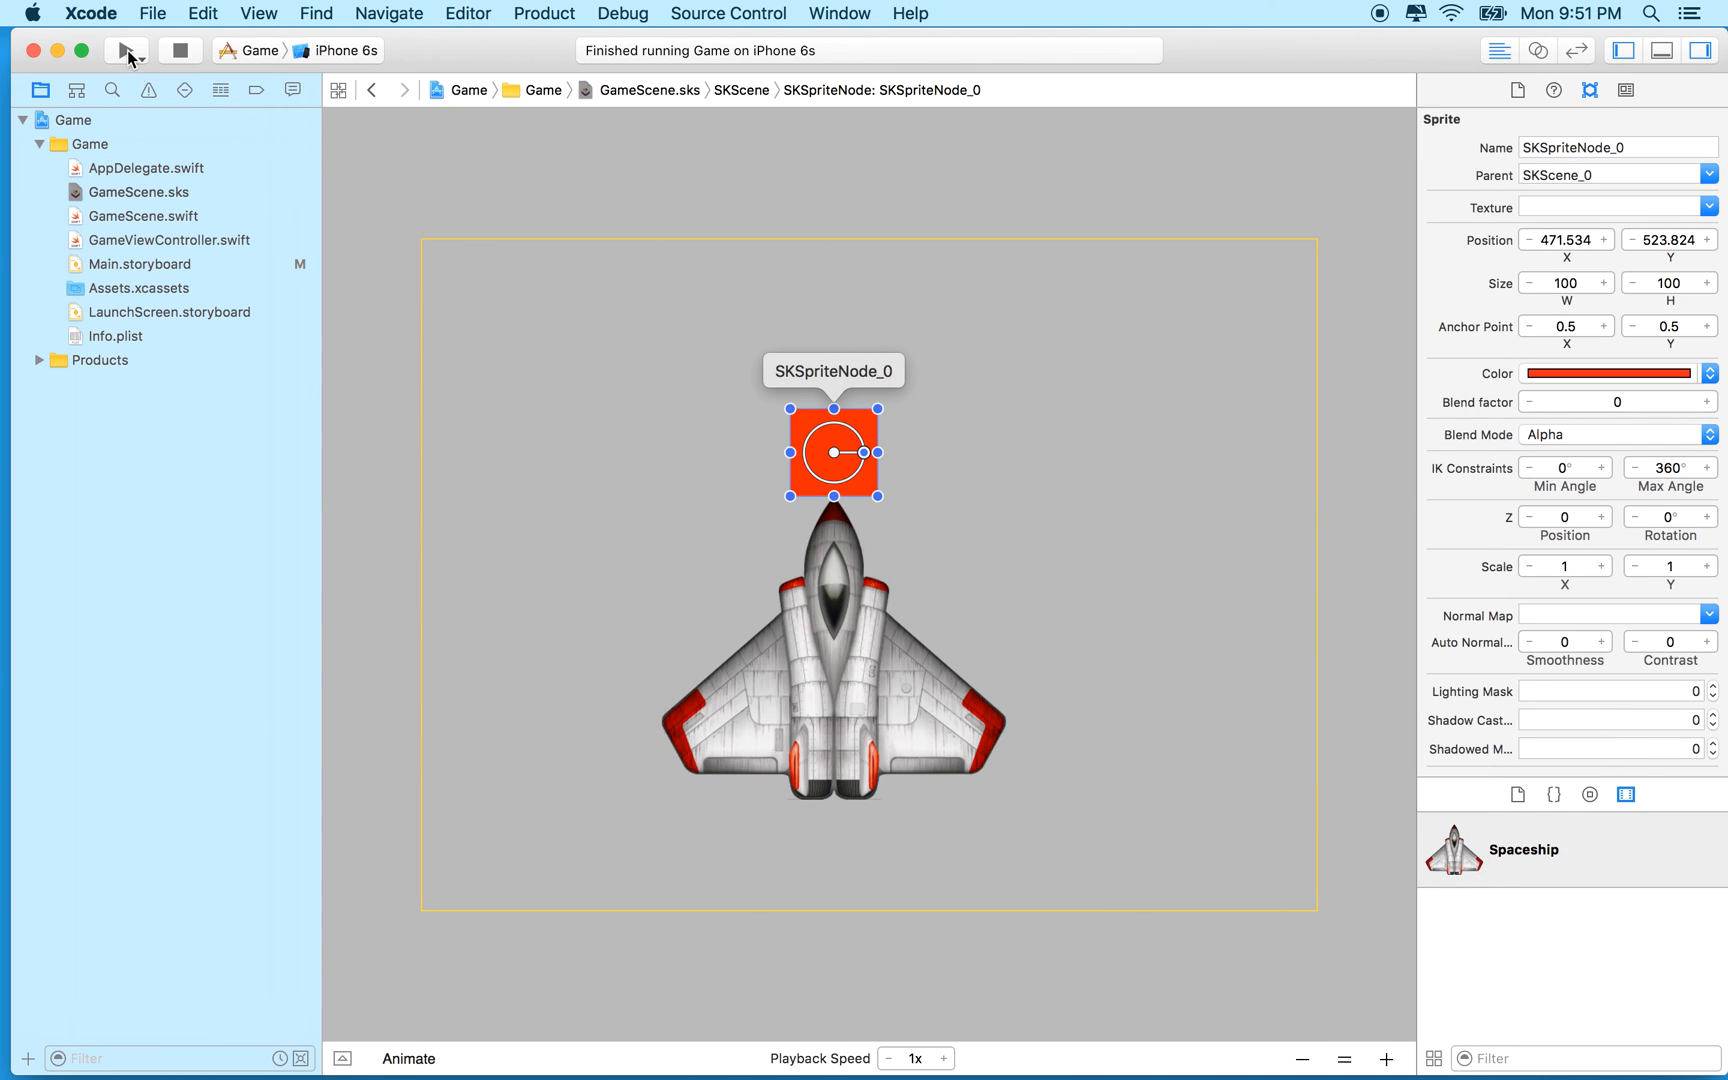
click(124, 50)
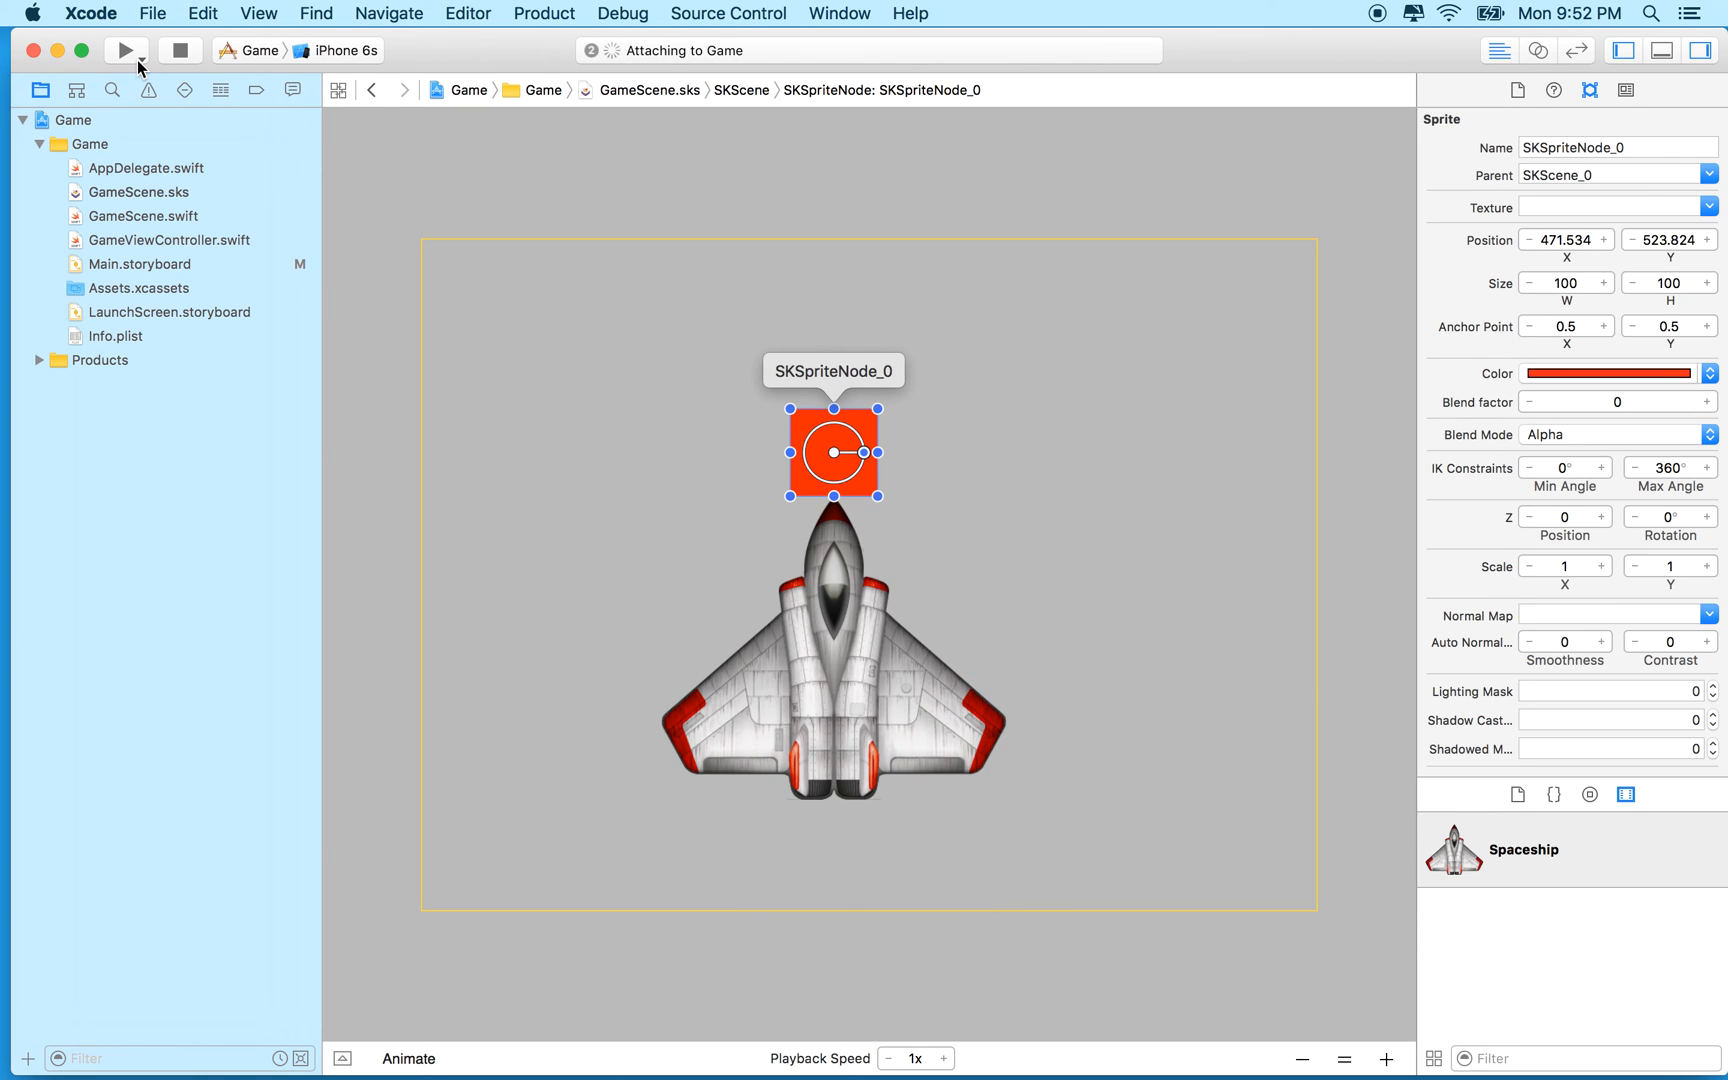
Step: Run the game in the iPhone 6s Simulator, then stop it from Xcode's toolbar
click(124, 50)
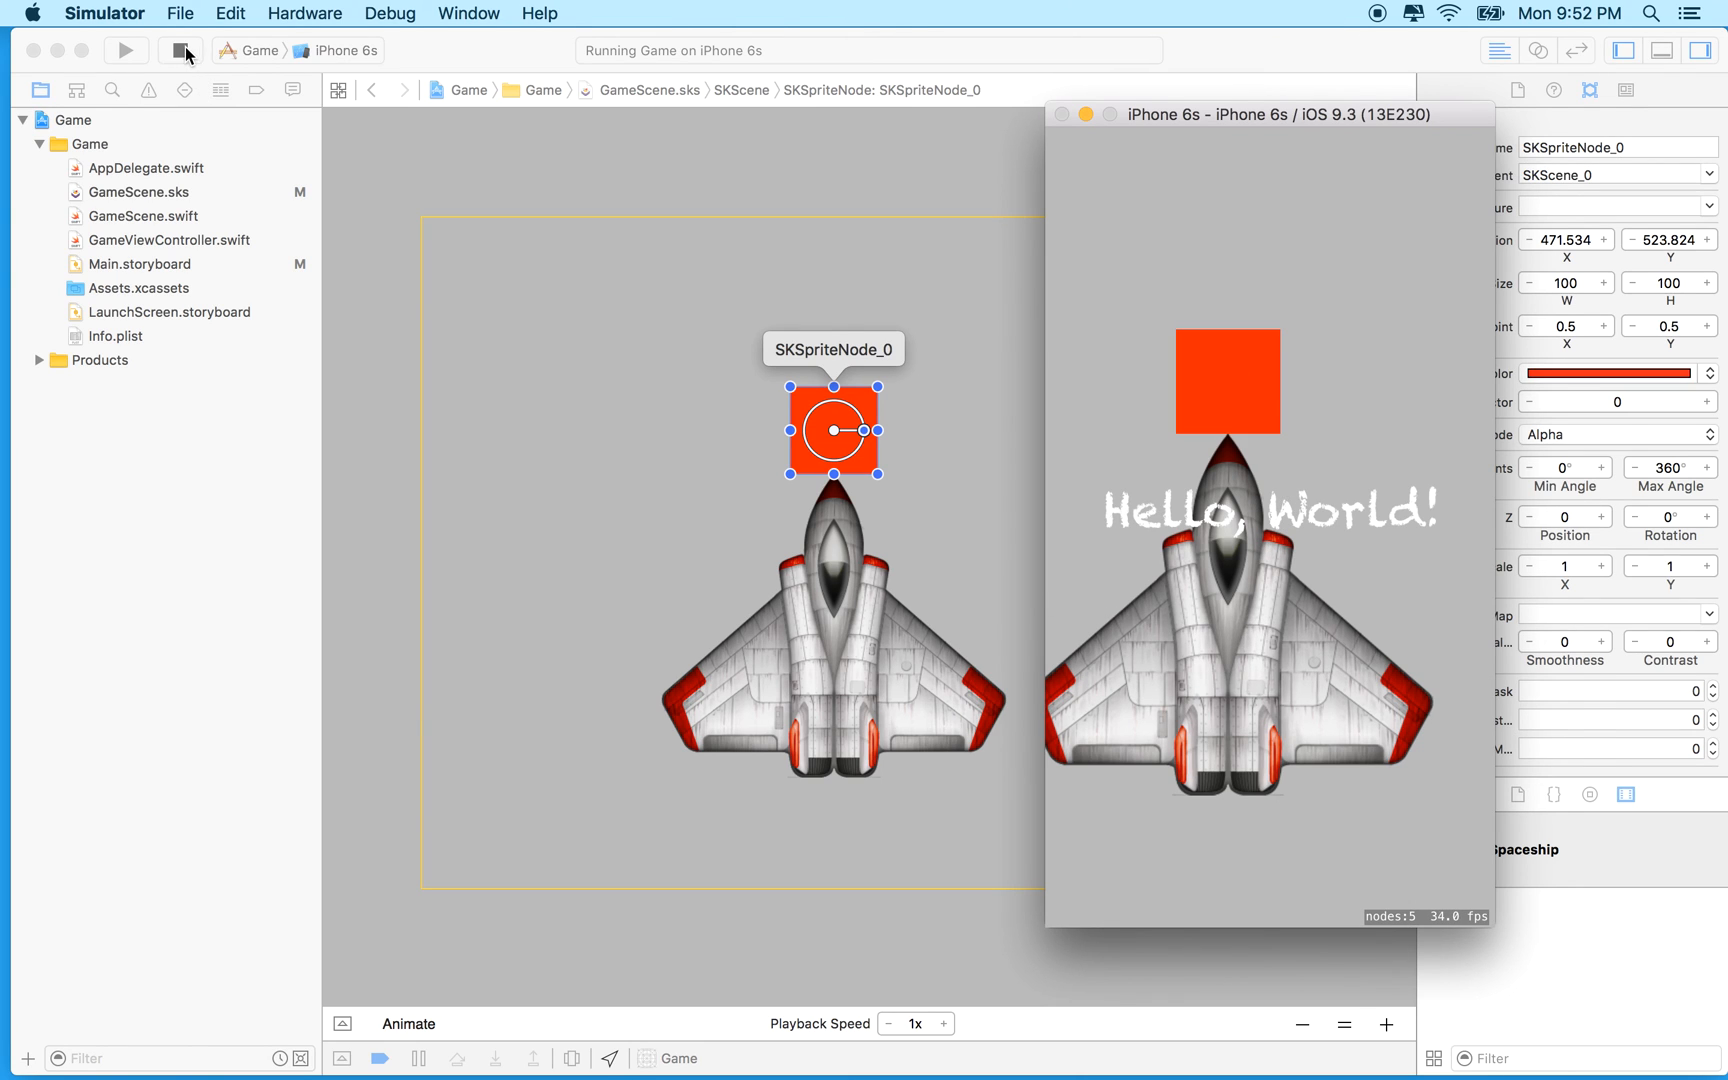
click(180, 50)
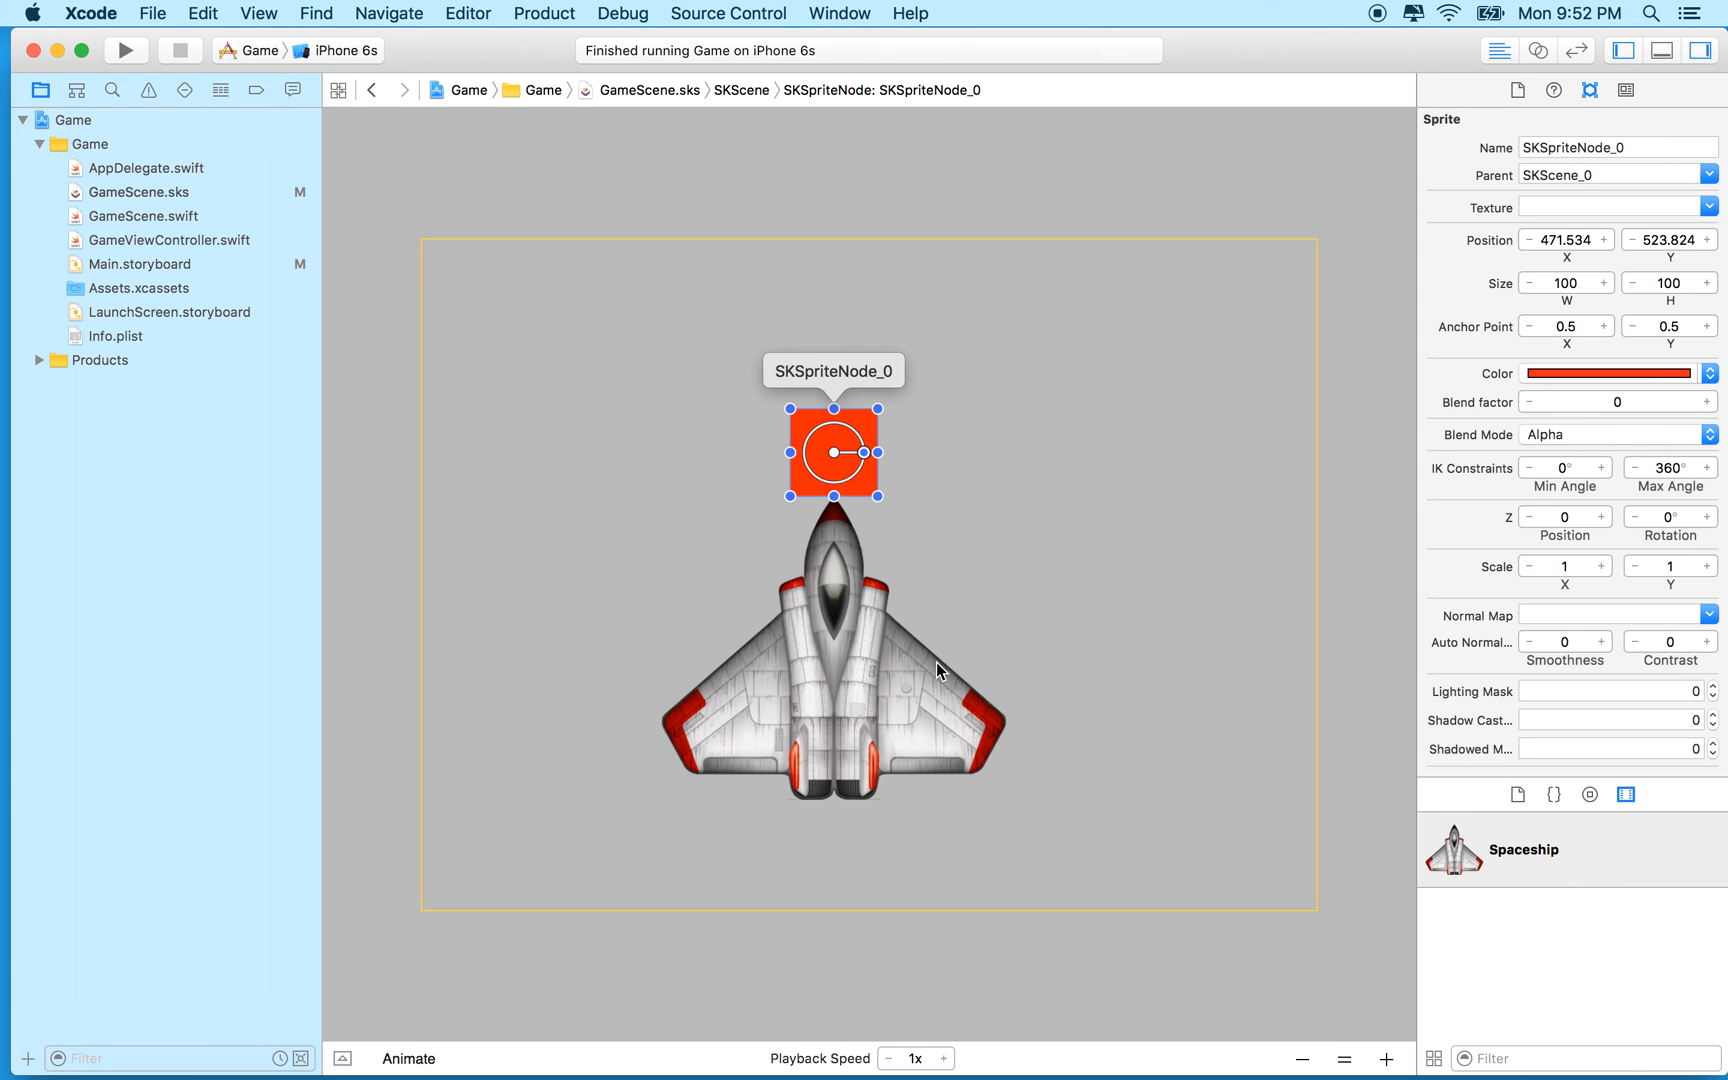
mouse_move(620, 592)
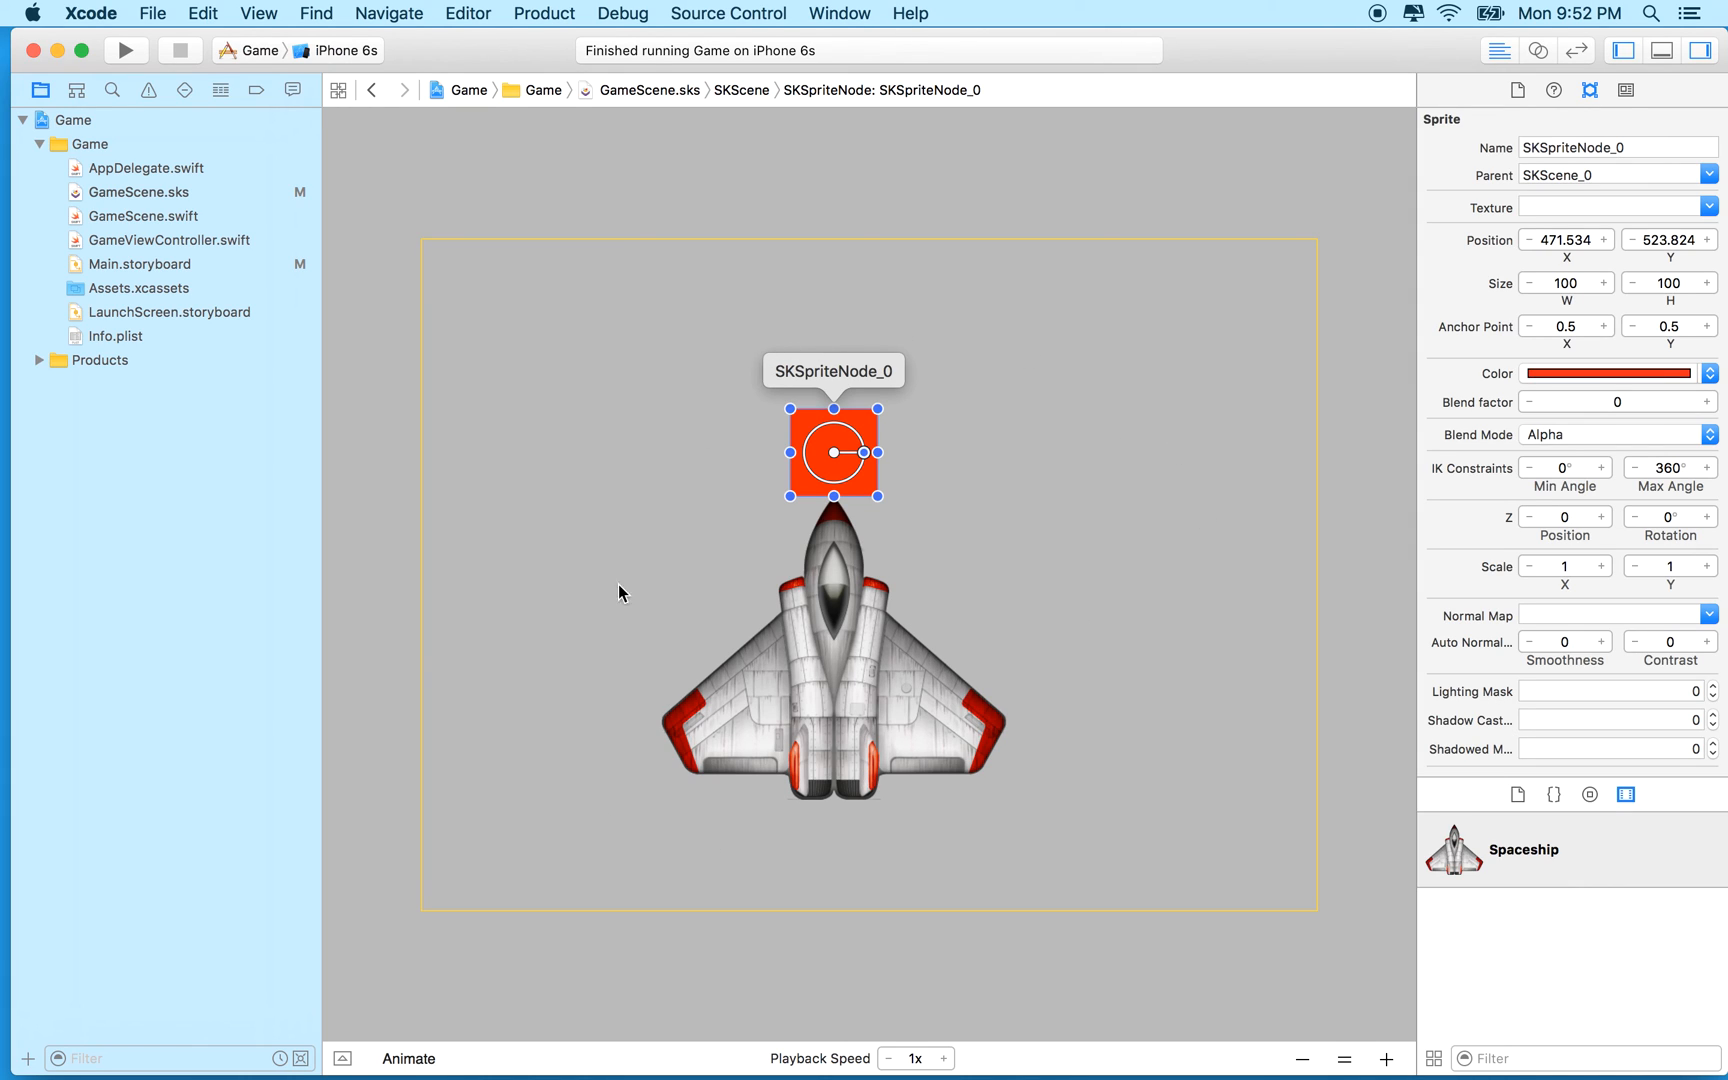
mouse_move(964, 474)
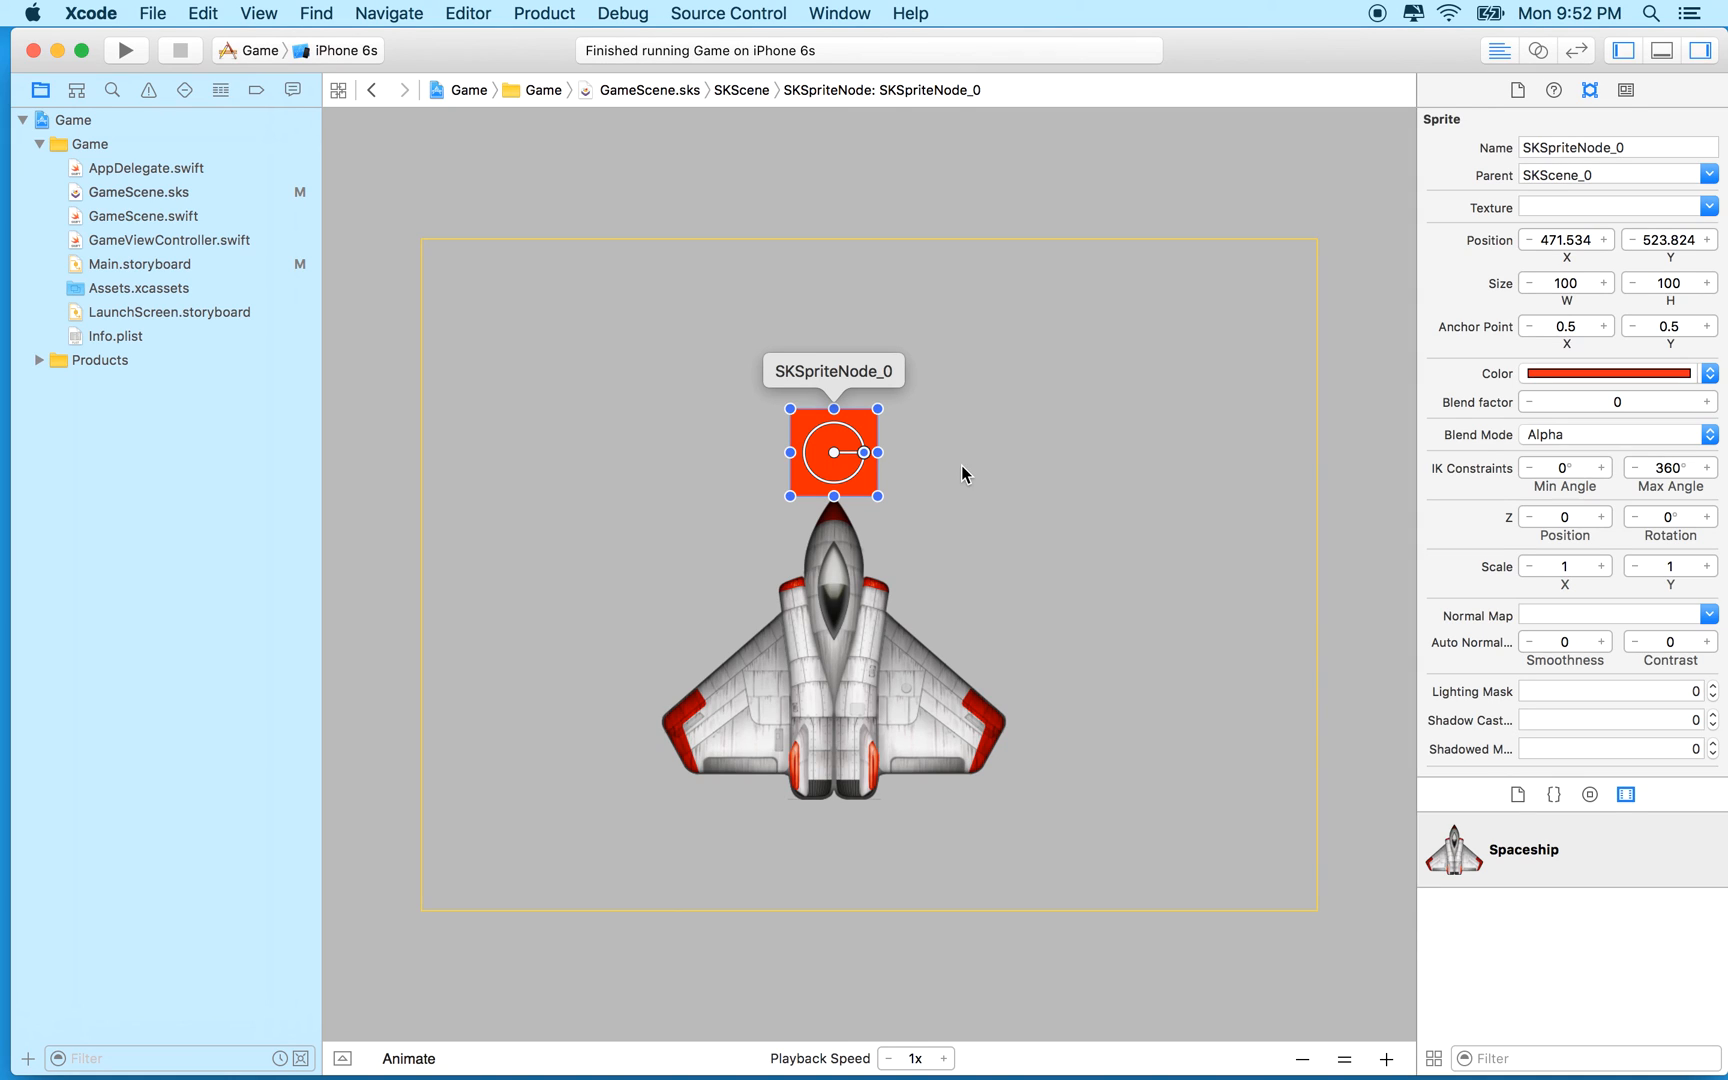
mouse_move(682, 482)
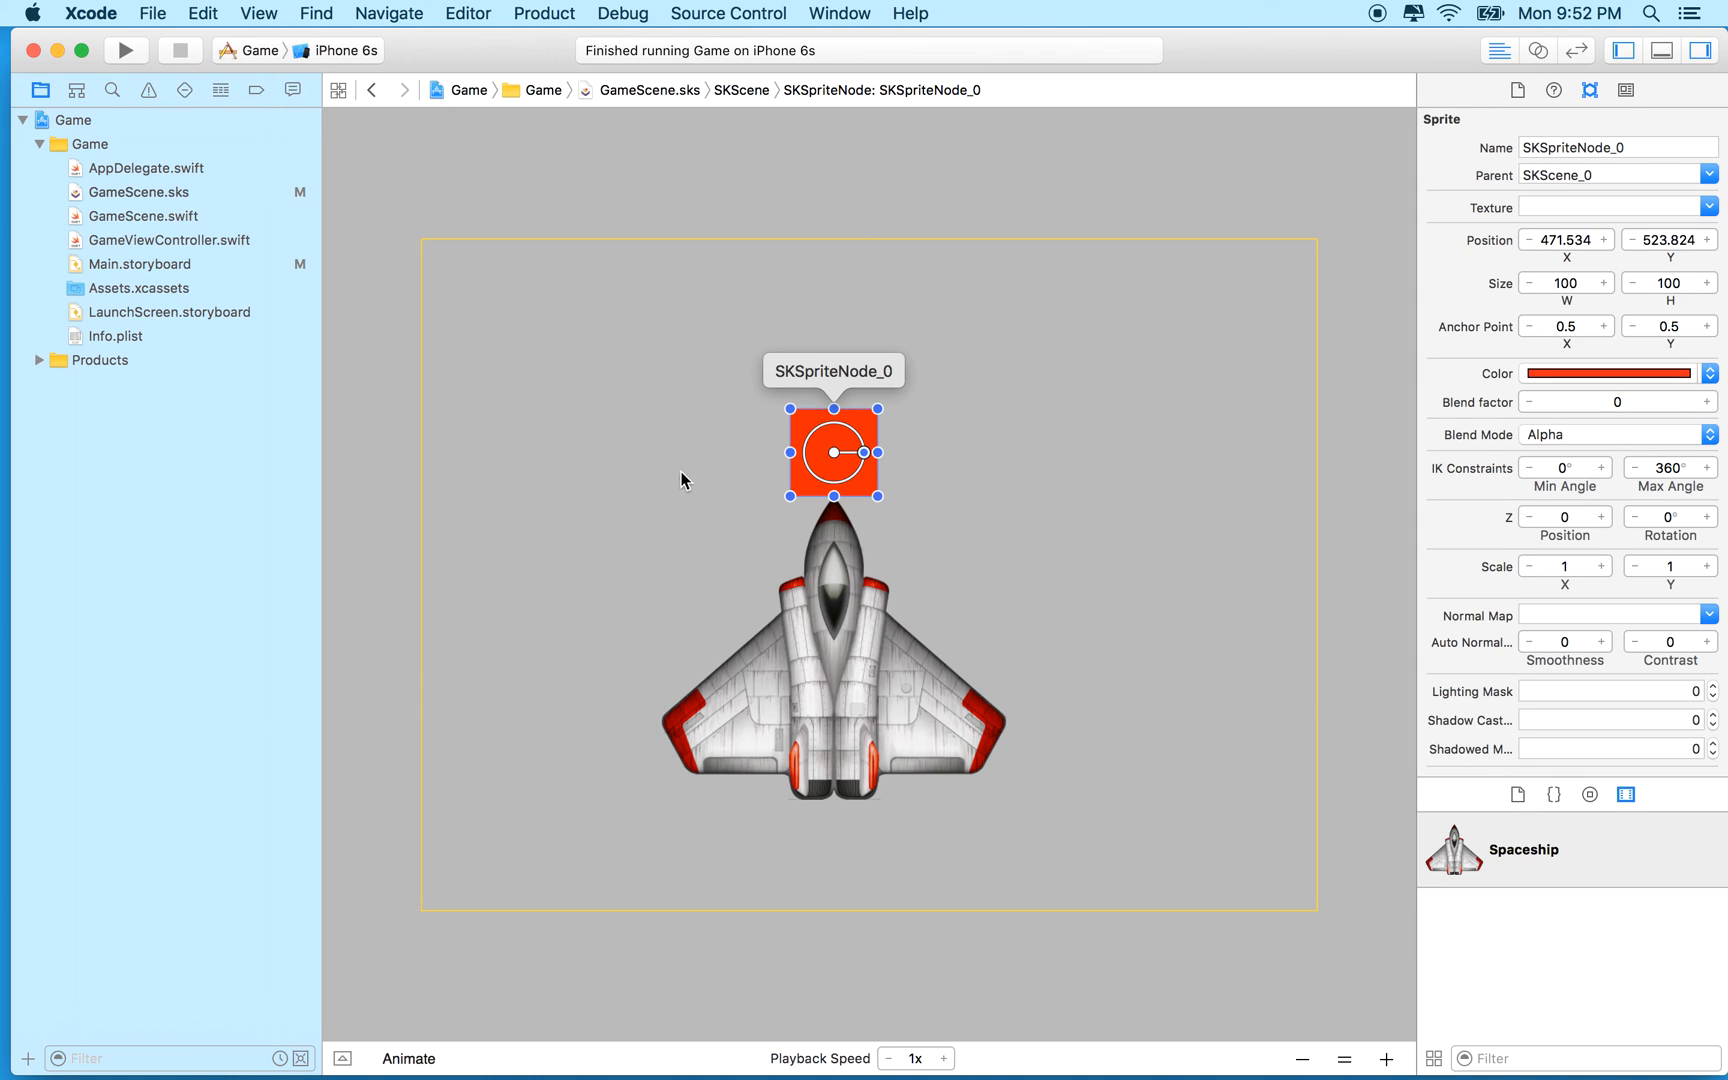
mouse_move(914, 512)
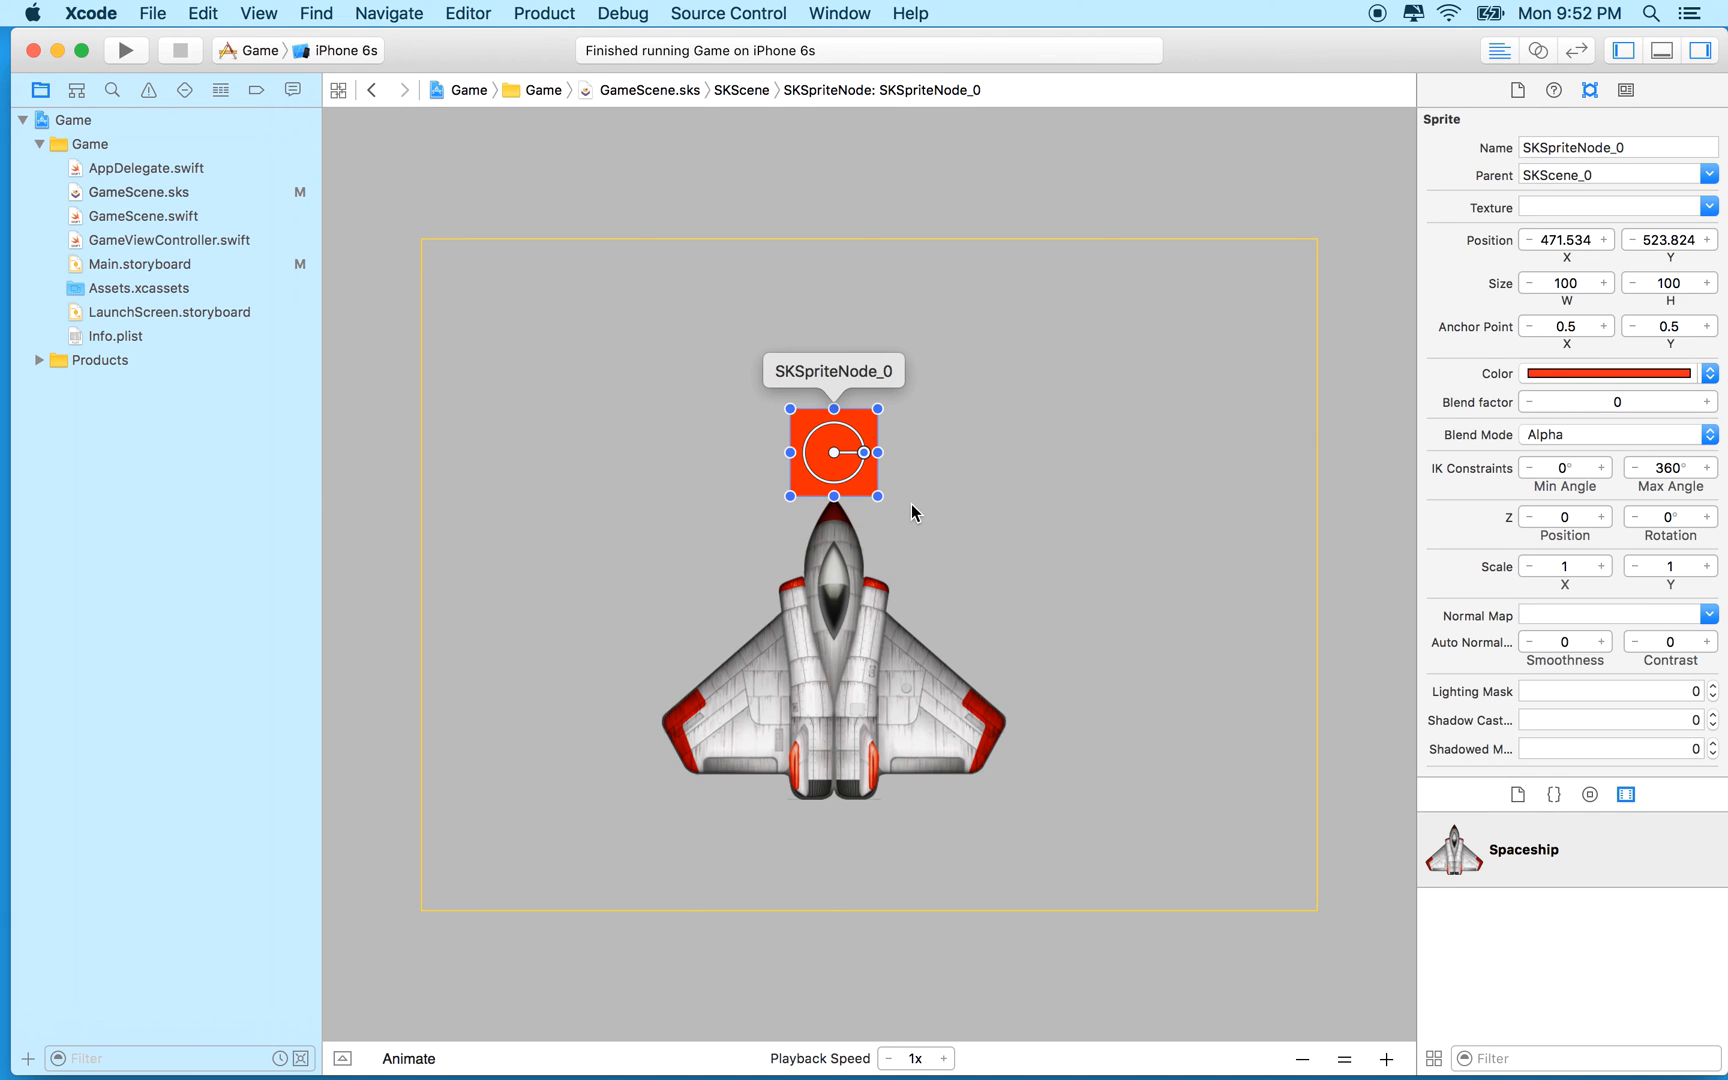
mouse_move(764, 430)
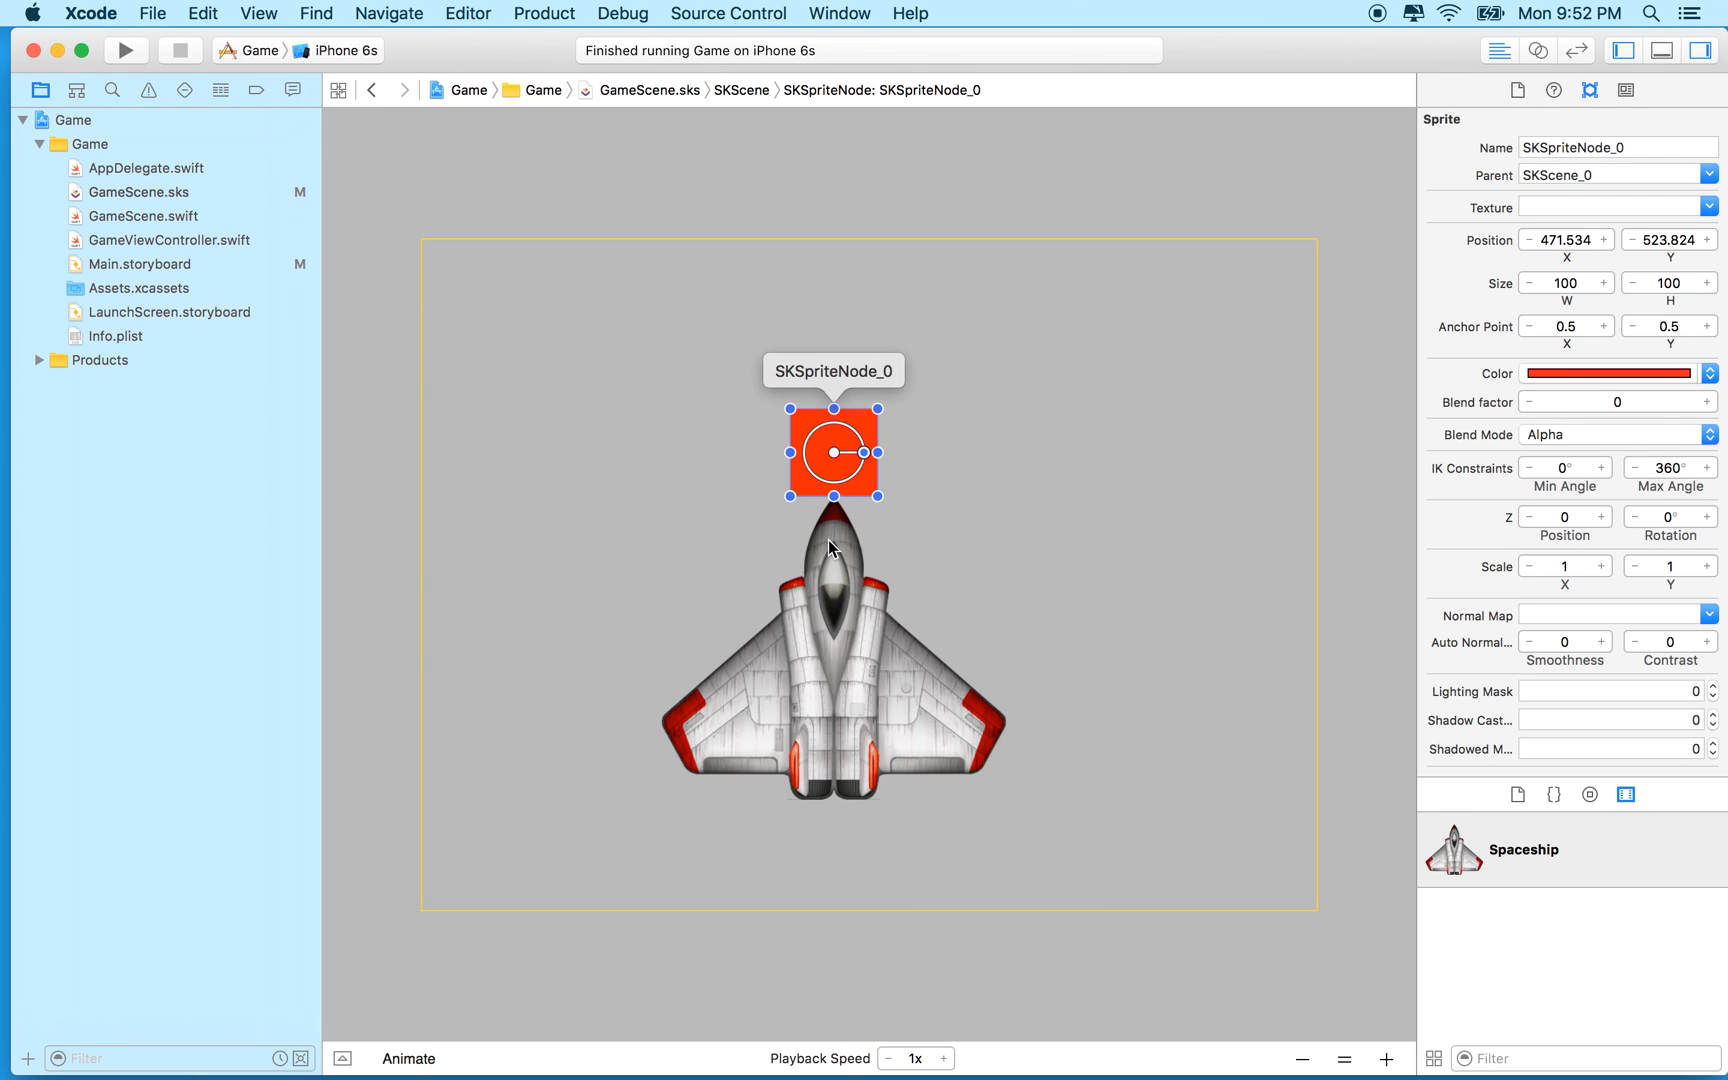
Step: Select the spaceship sprite together with the red square in GameScene.sks
click(832, 646)
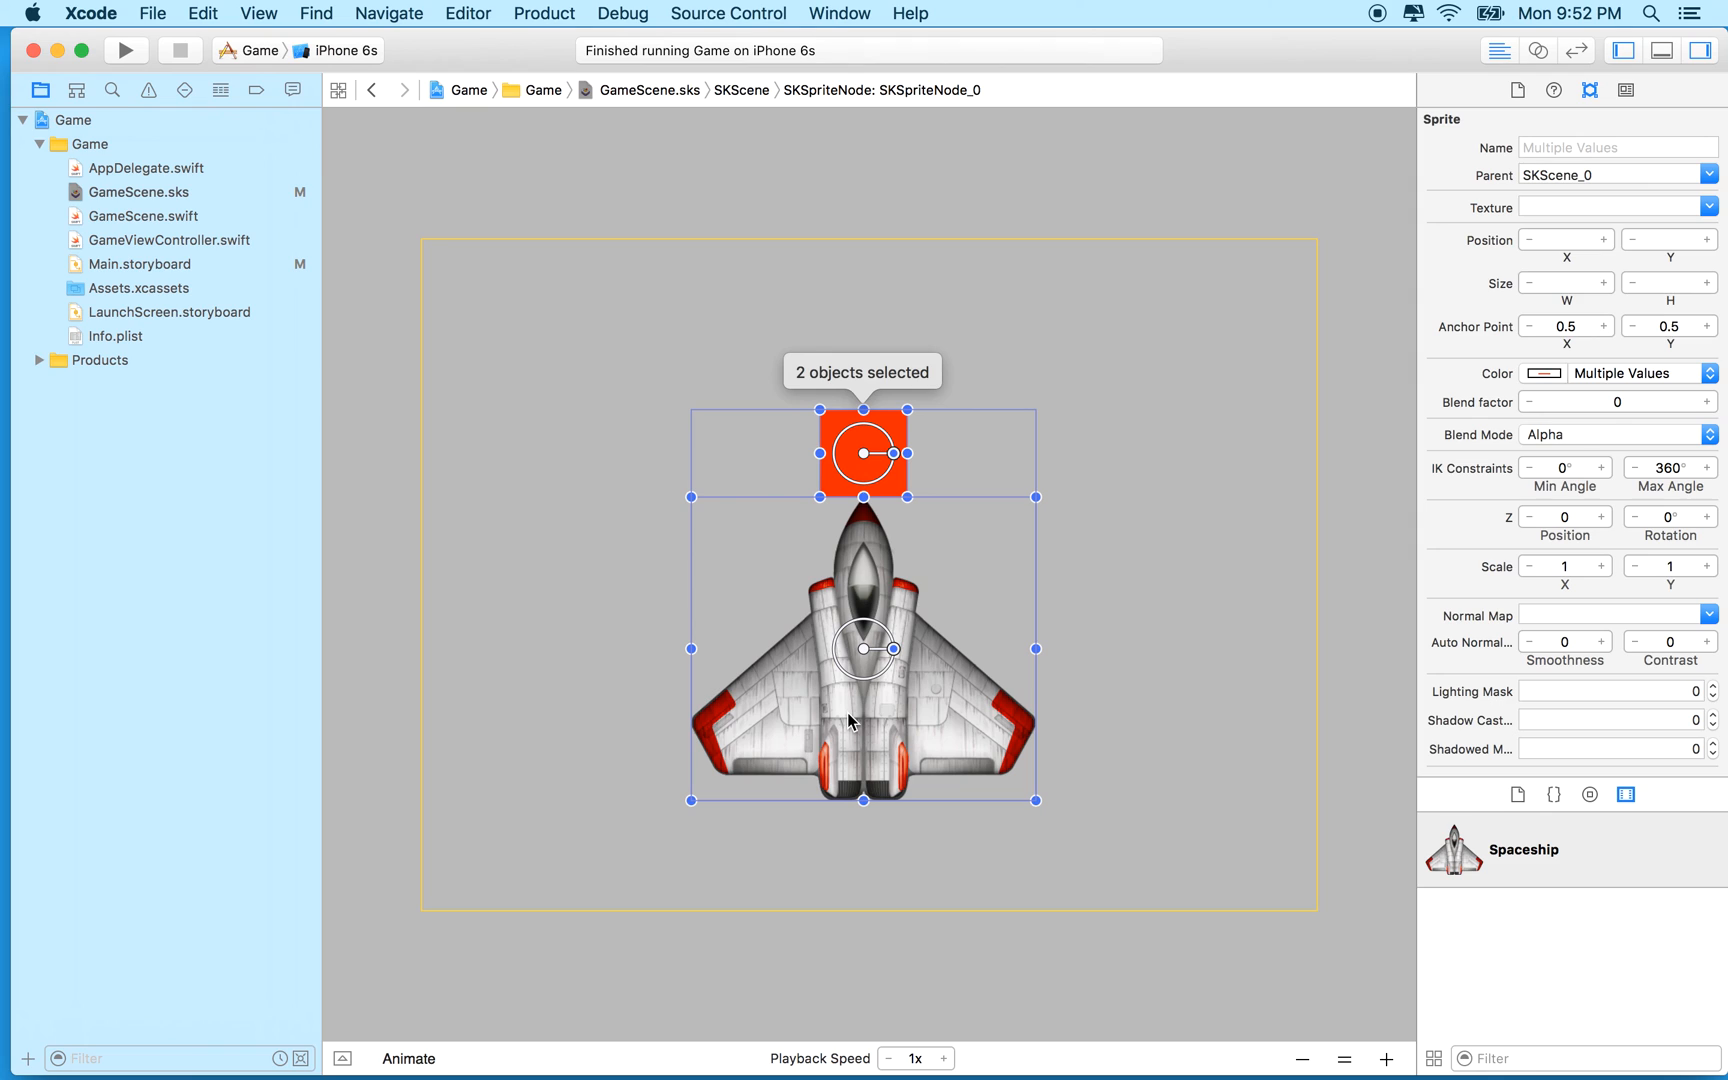
mouse_move(872, 442)
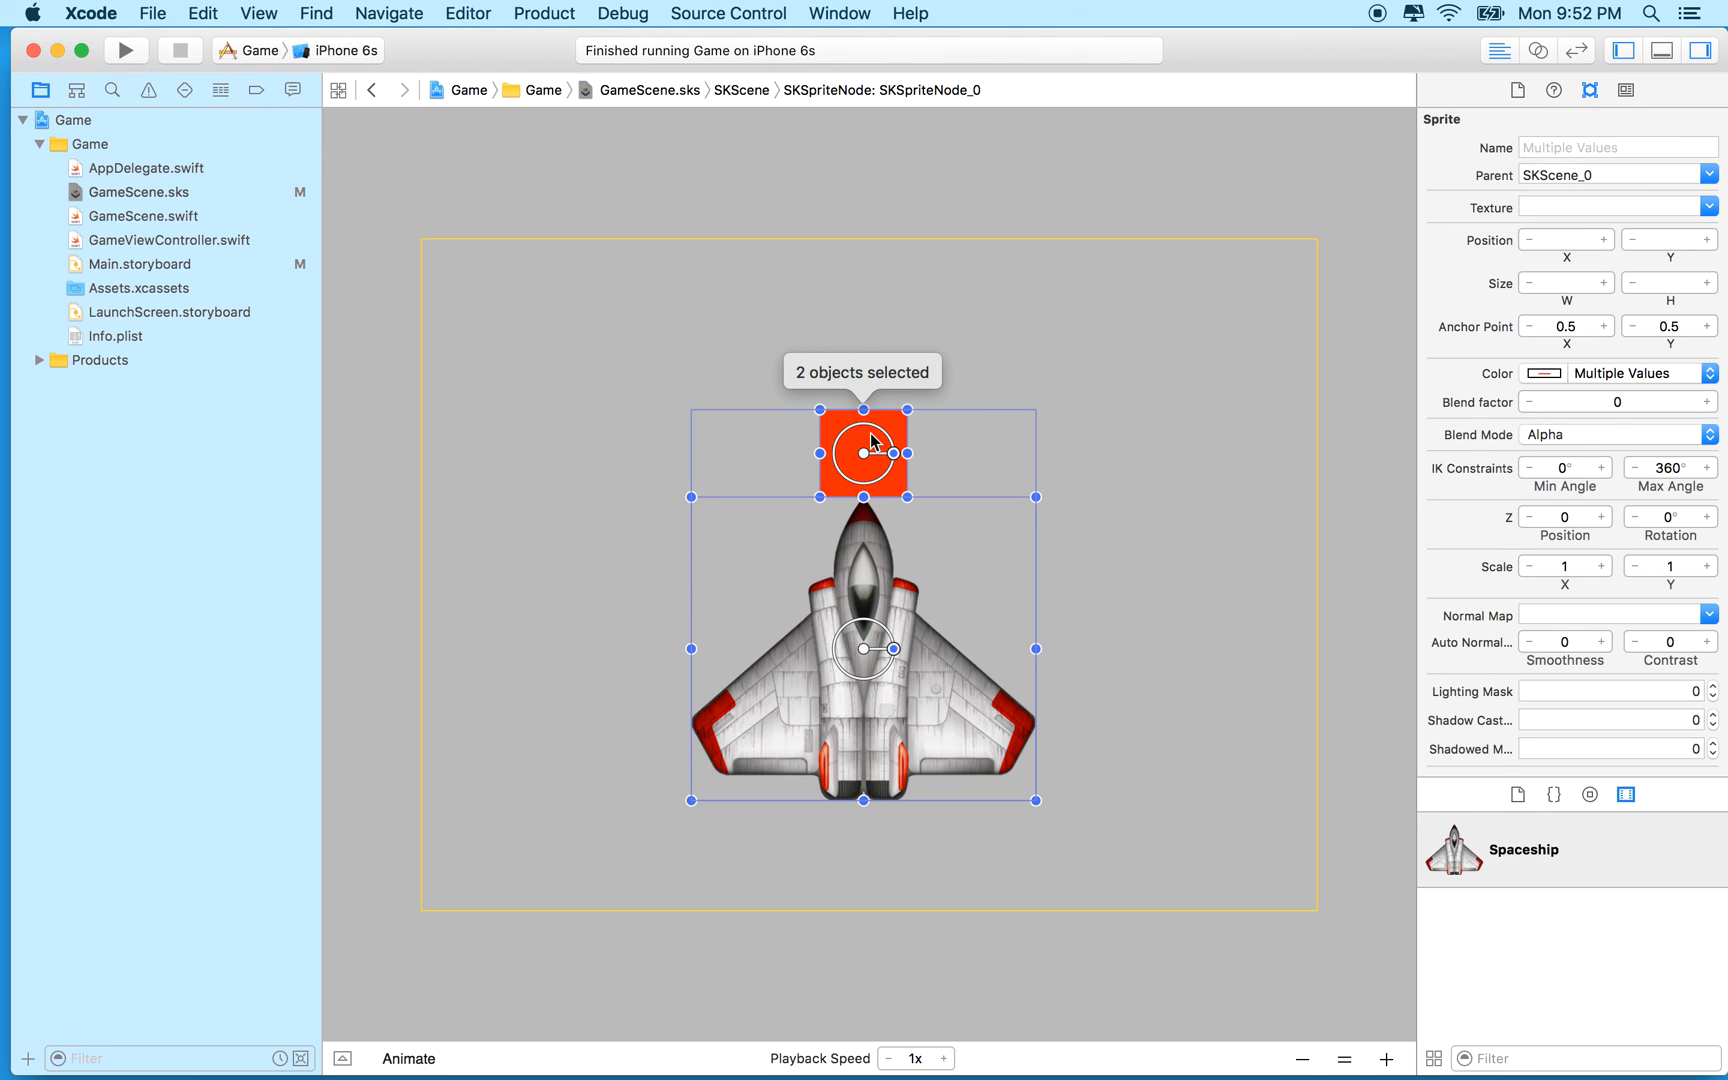
mouse_move(828, 478)
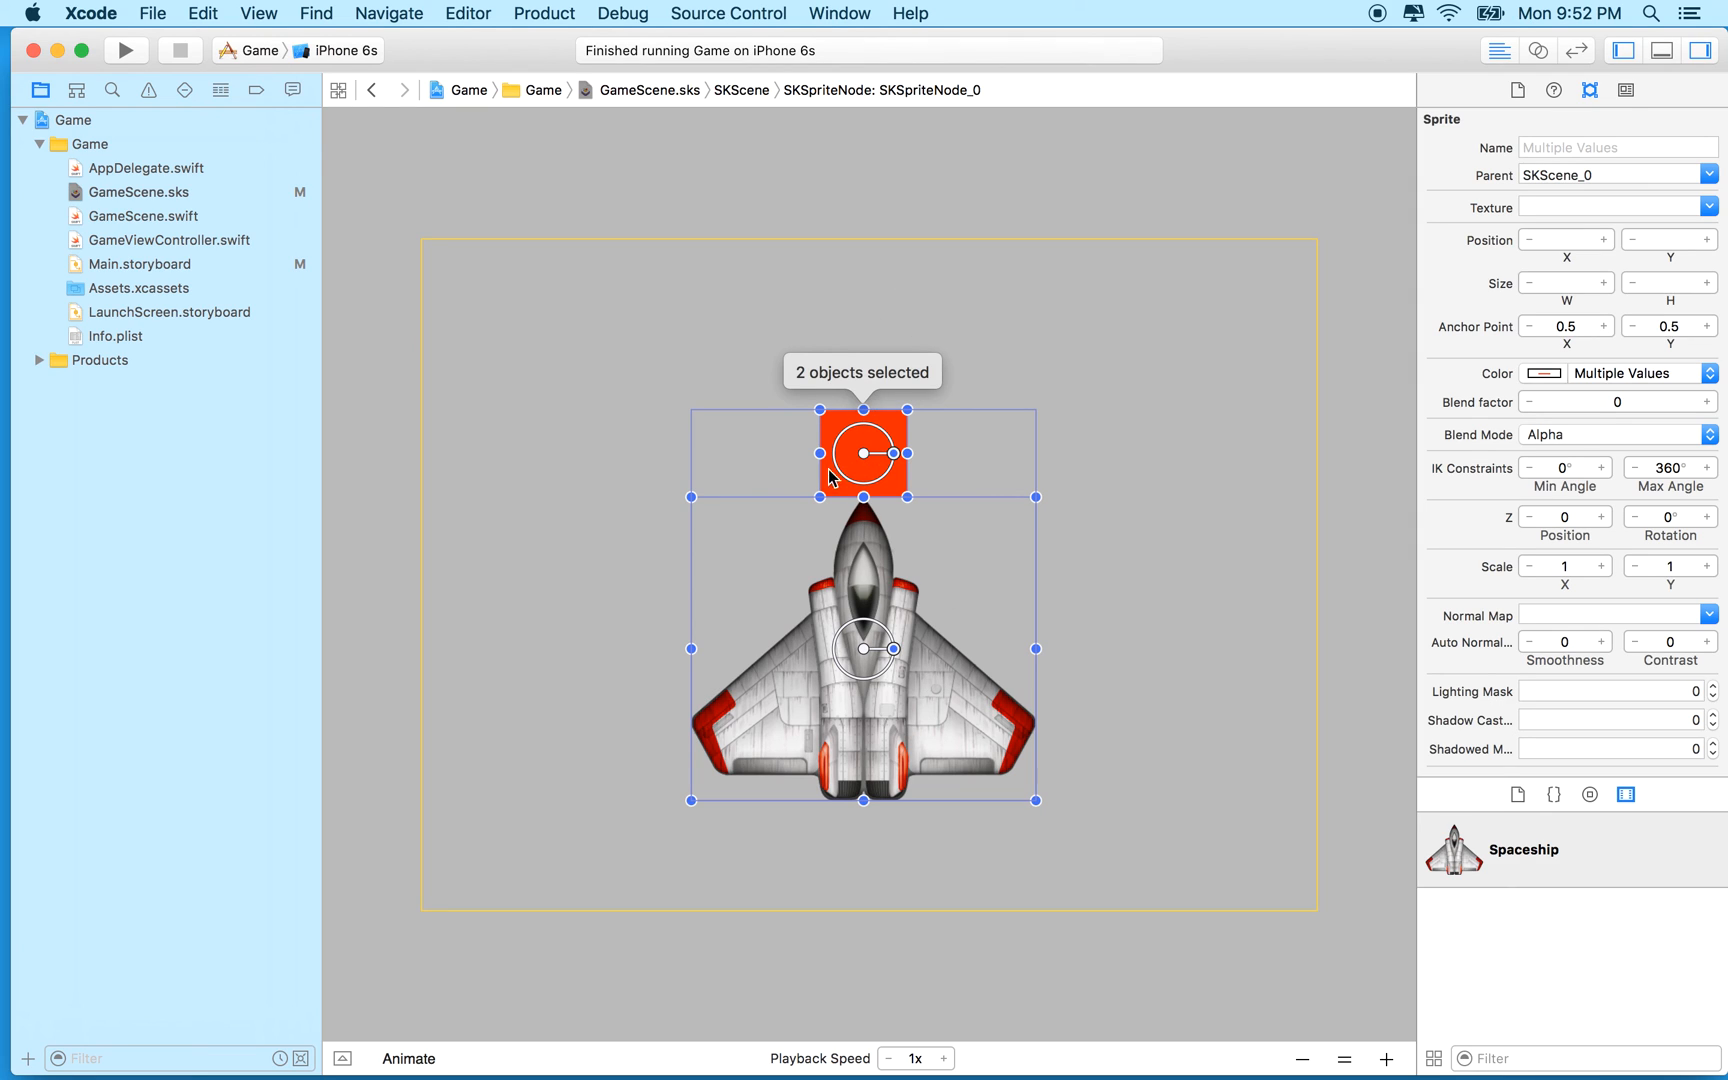
mouse_move(938, 532)
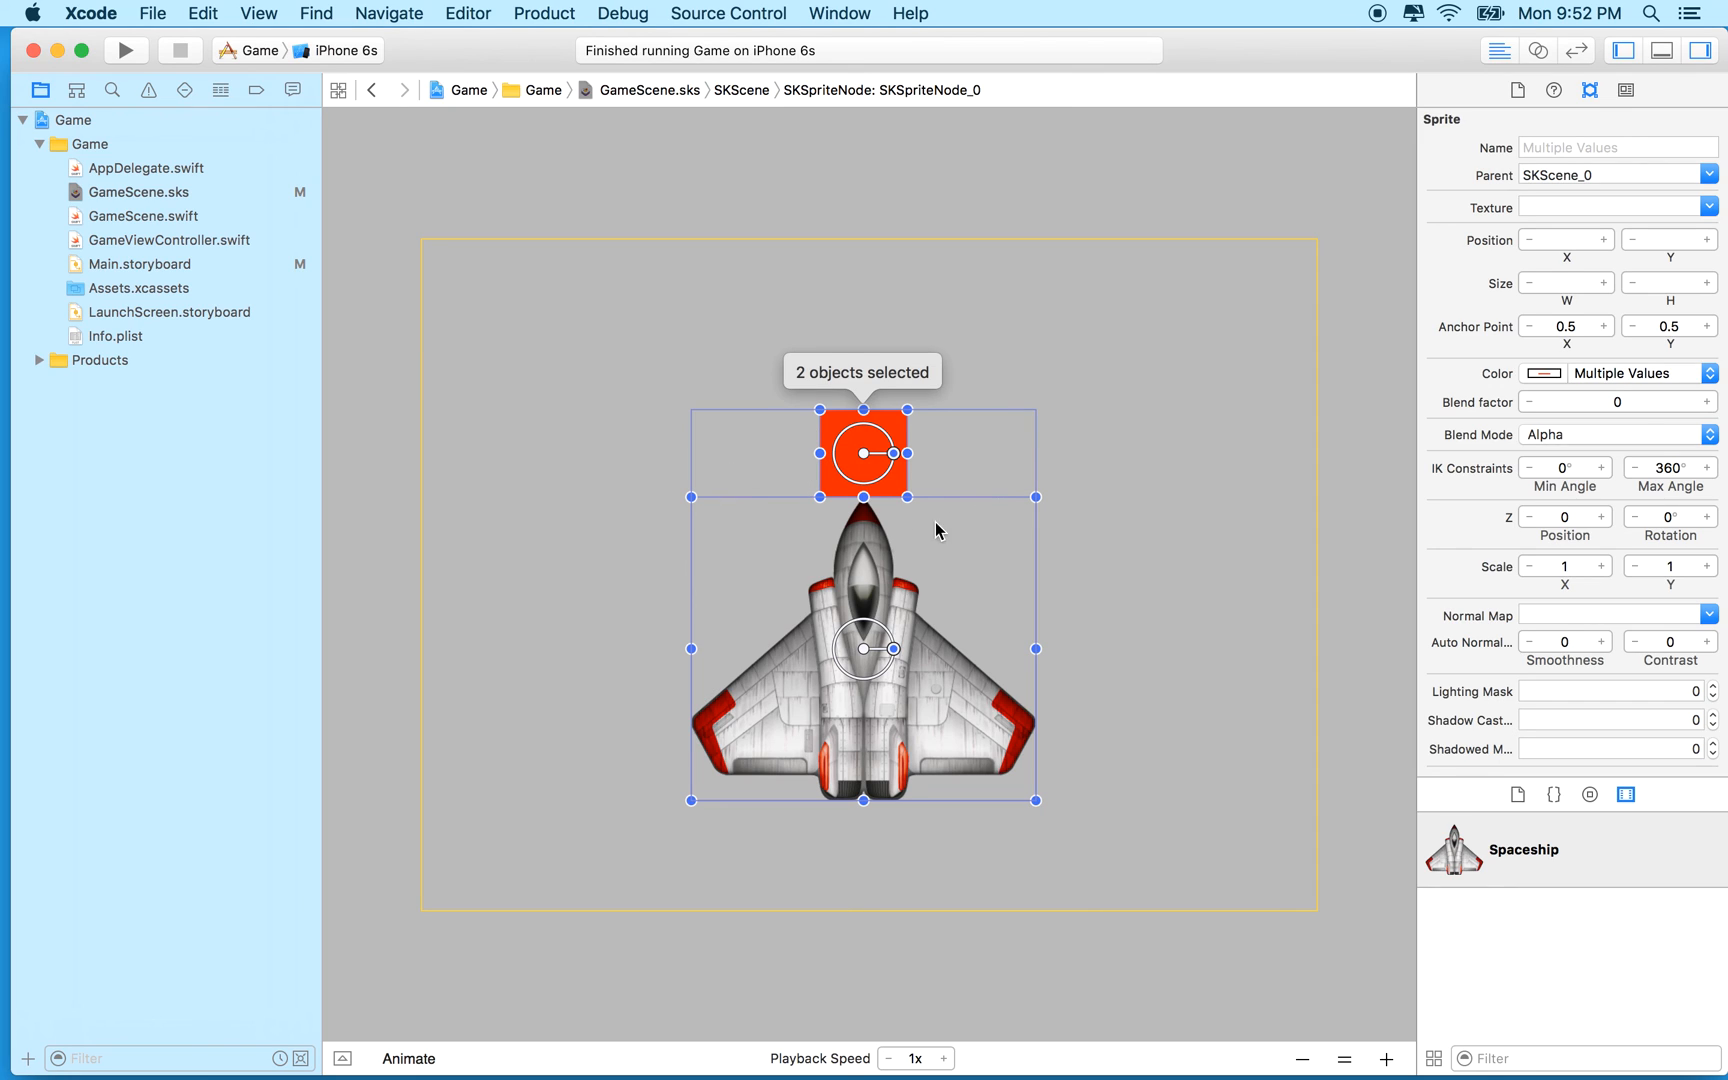
mouse_move(870, 542)
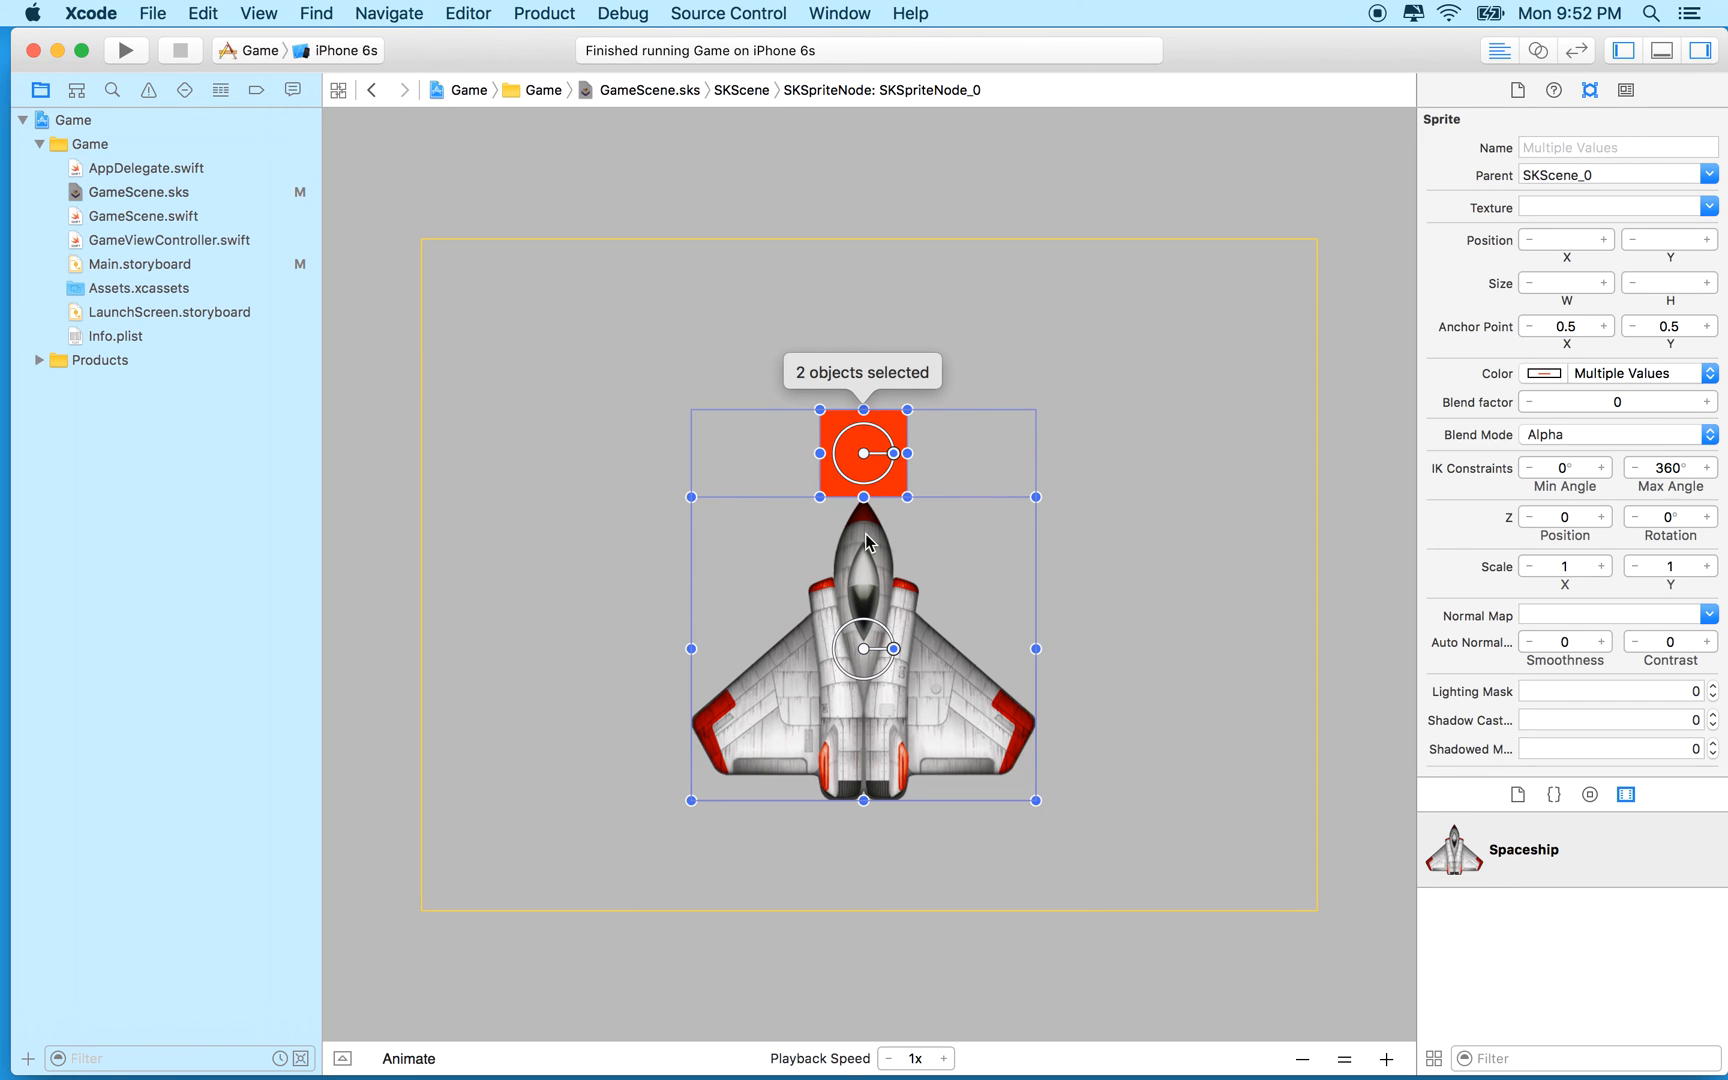
mouse_move(812, 426)
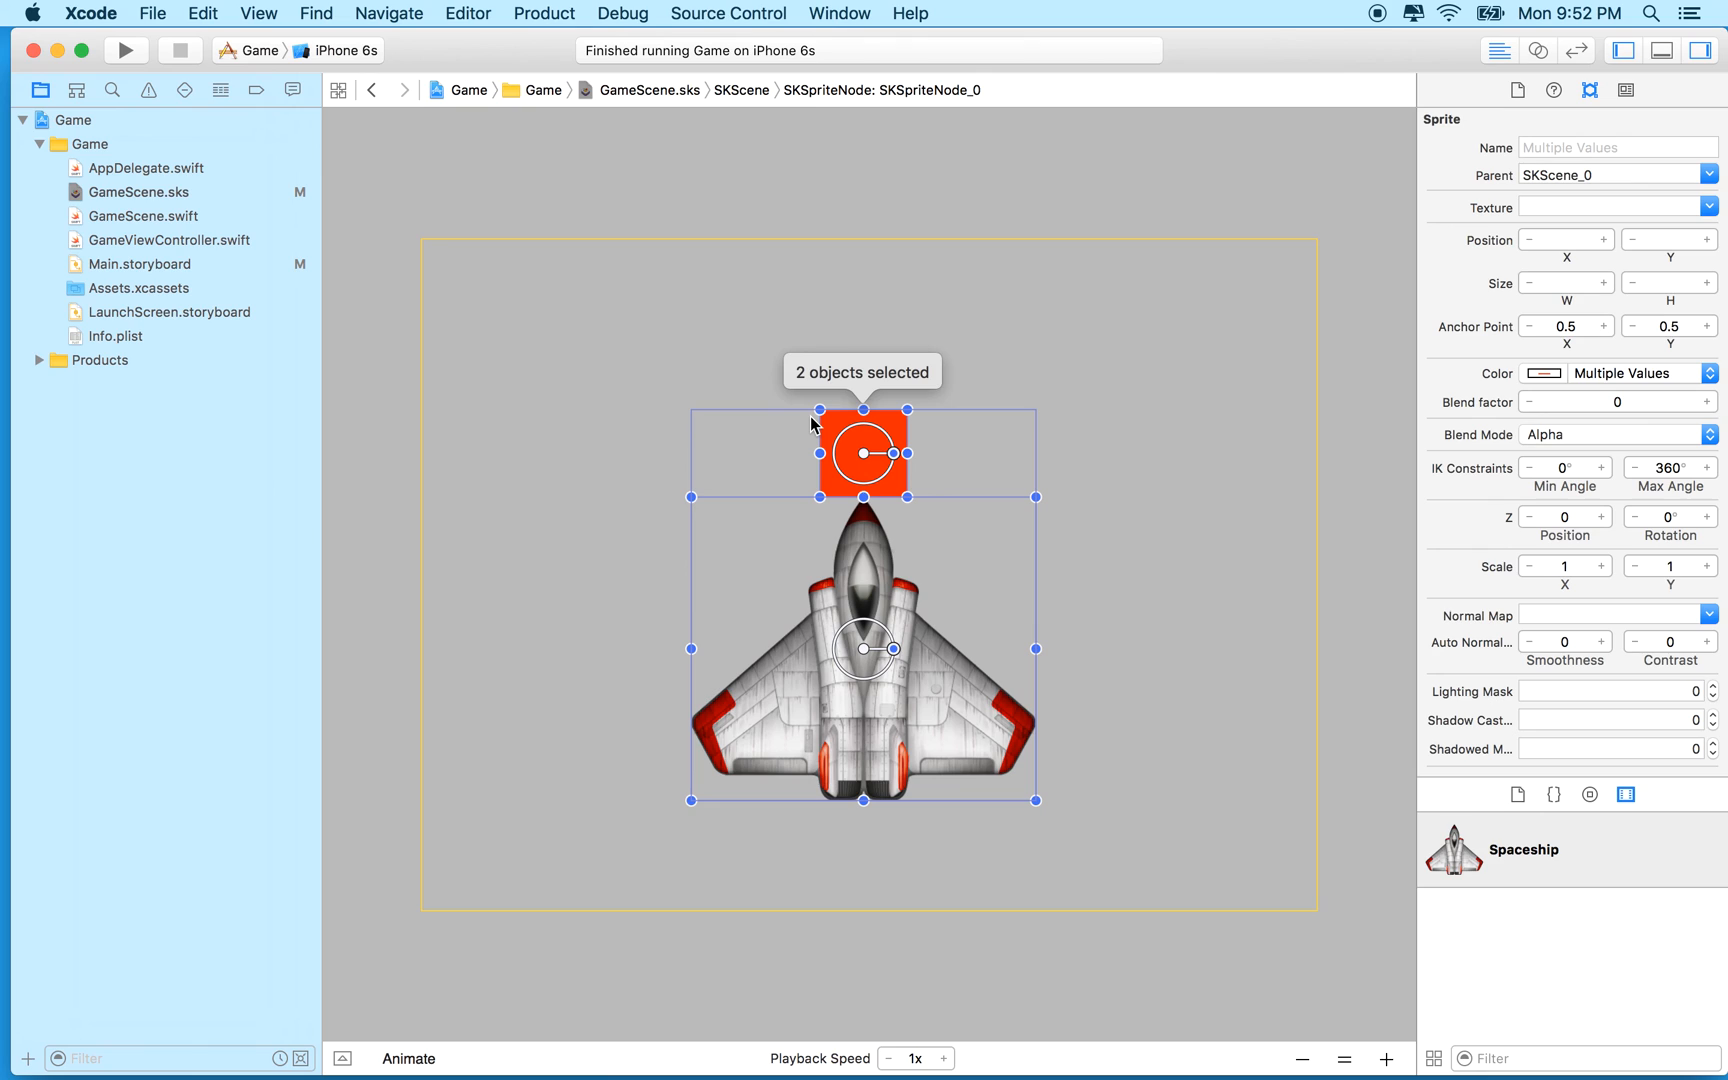
mouse_move(840, 512)
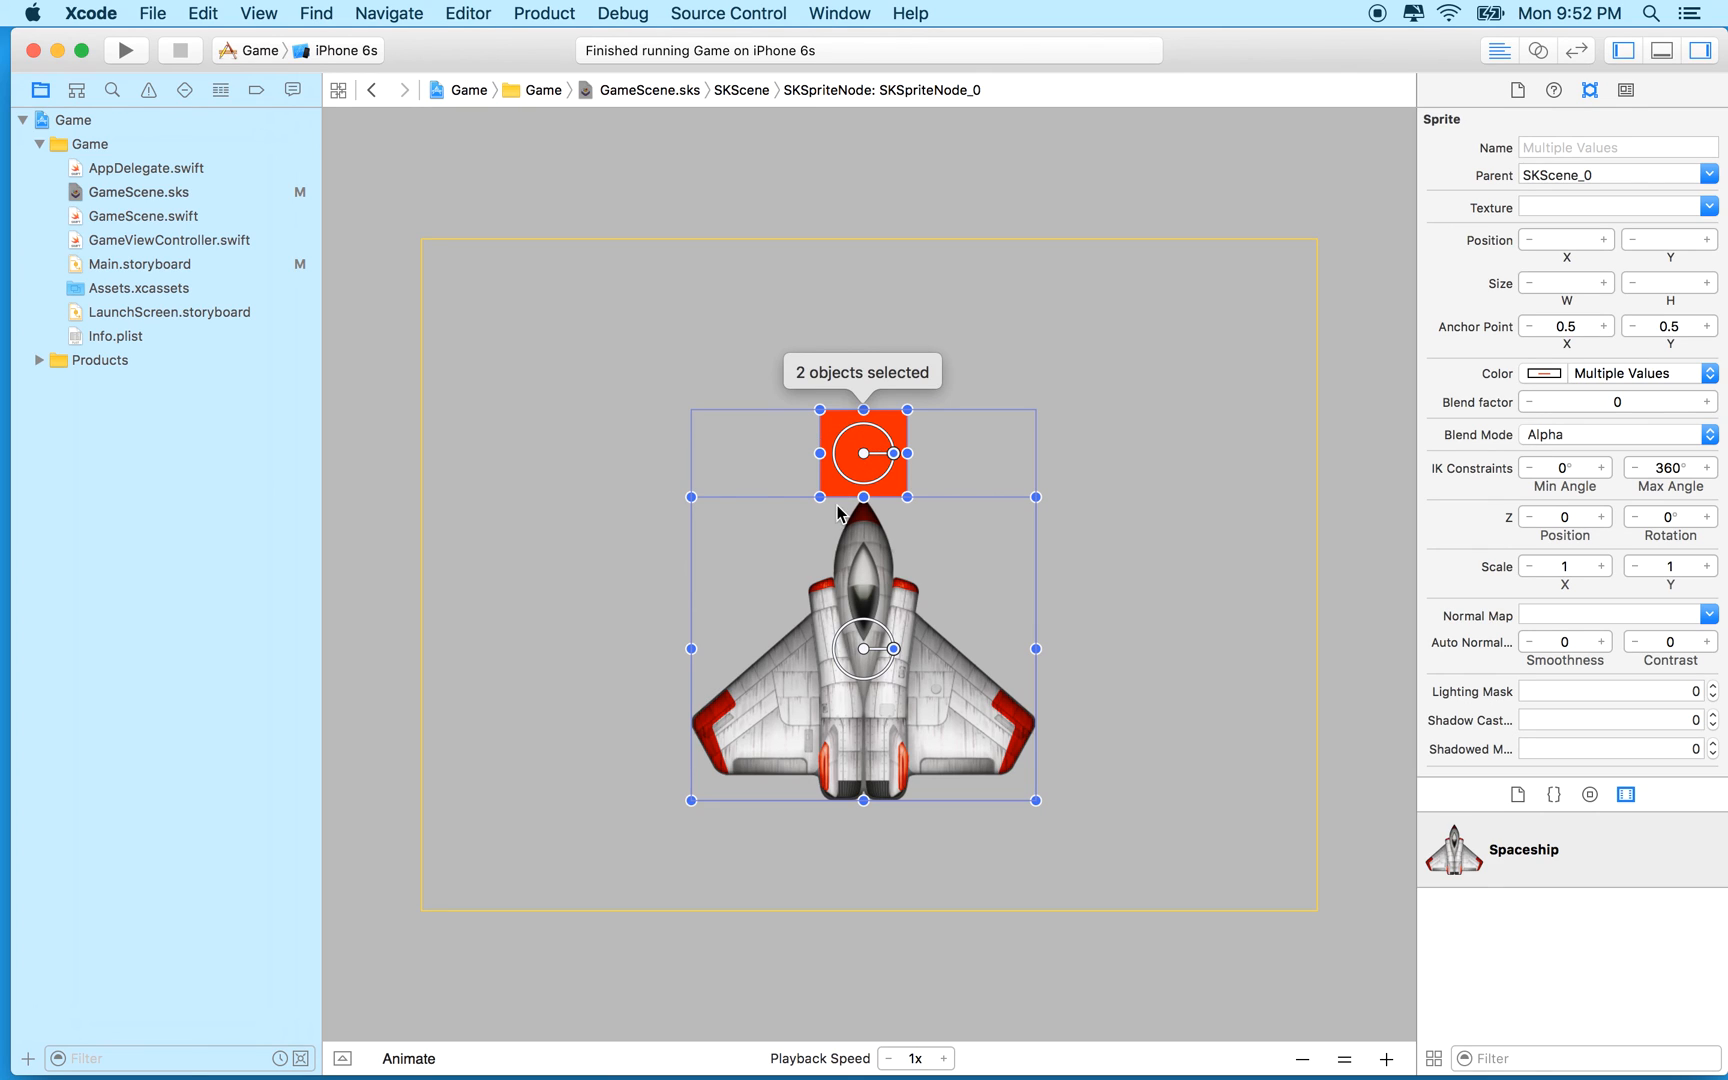
mouse_move(858, 596)
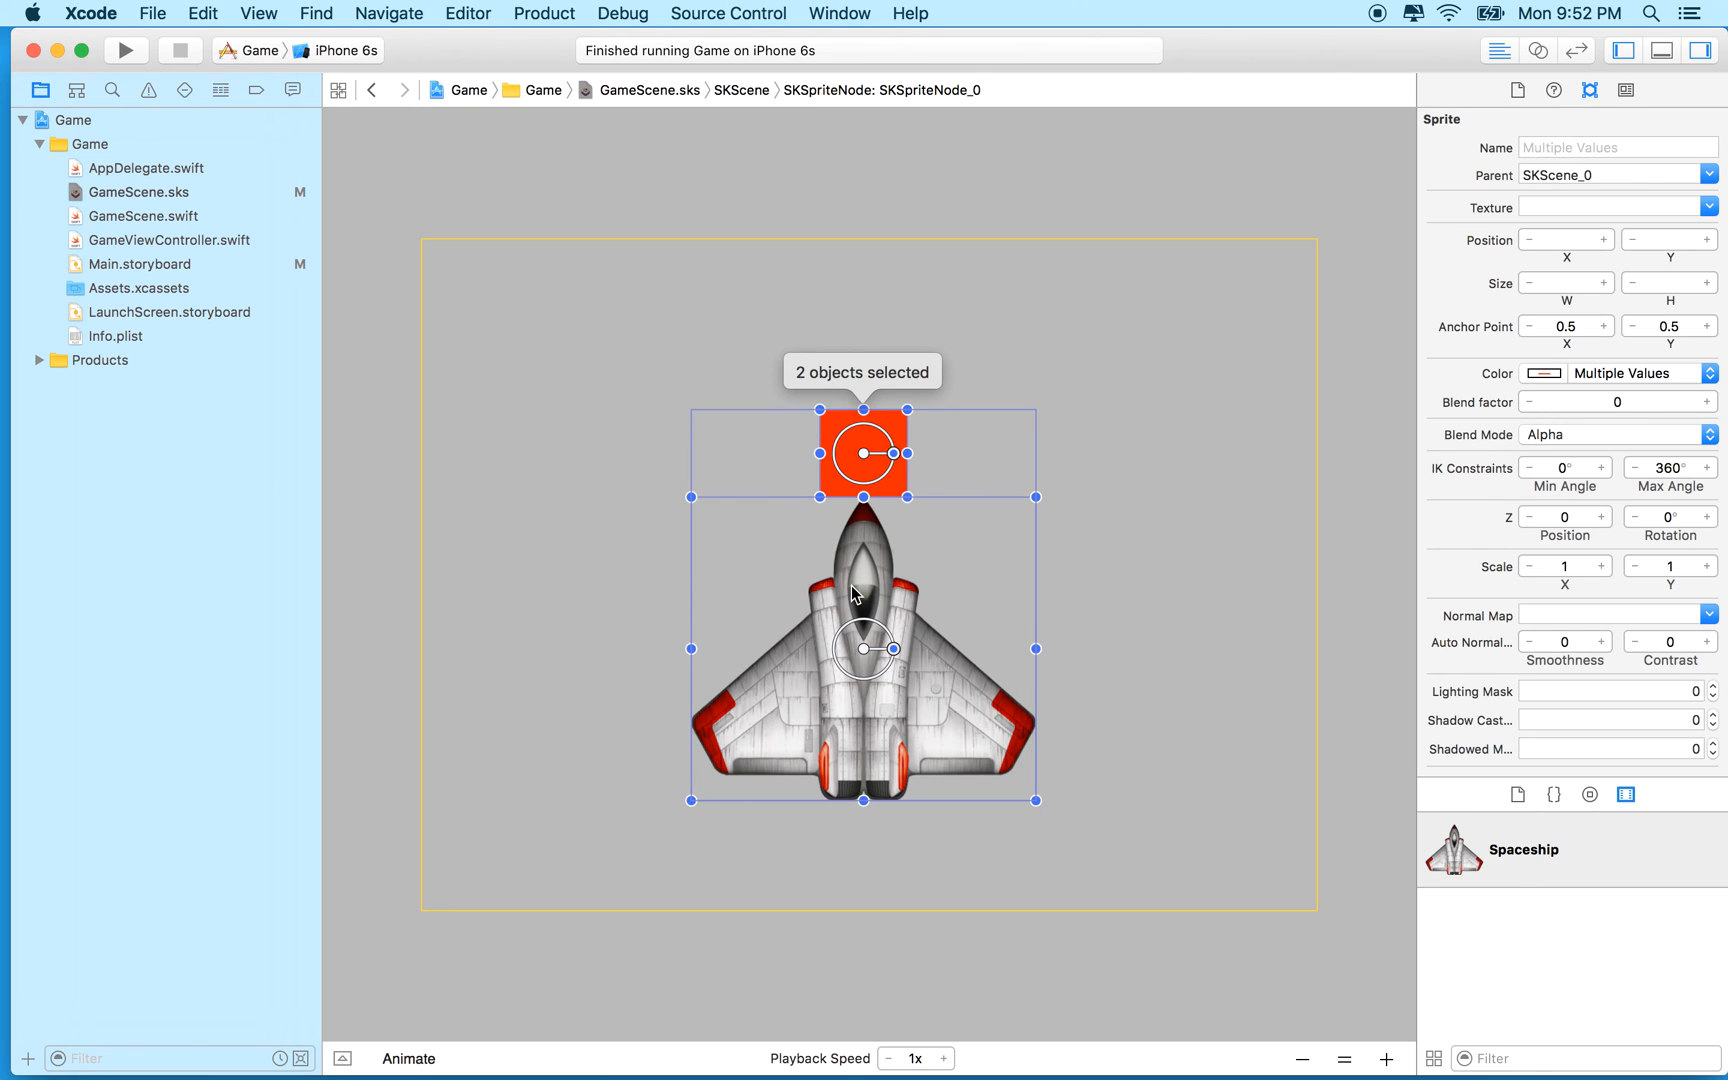
mouse_move(162, 428)
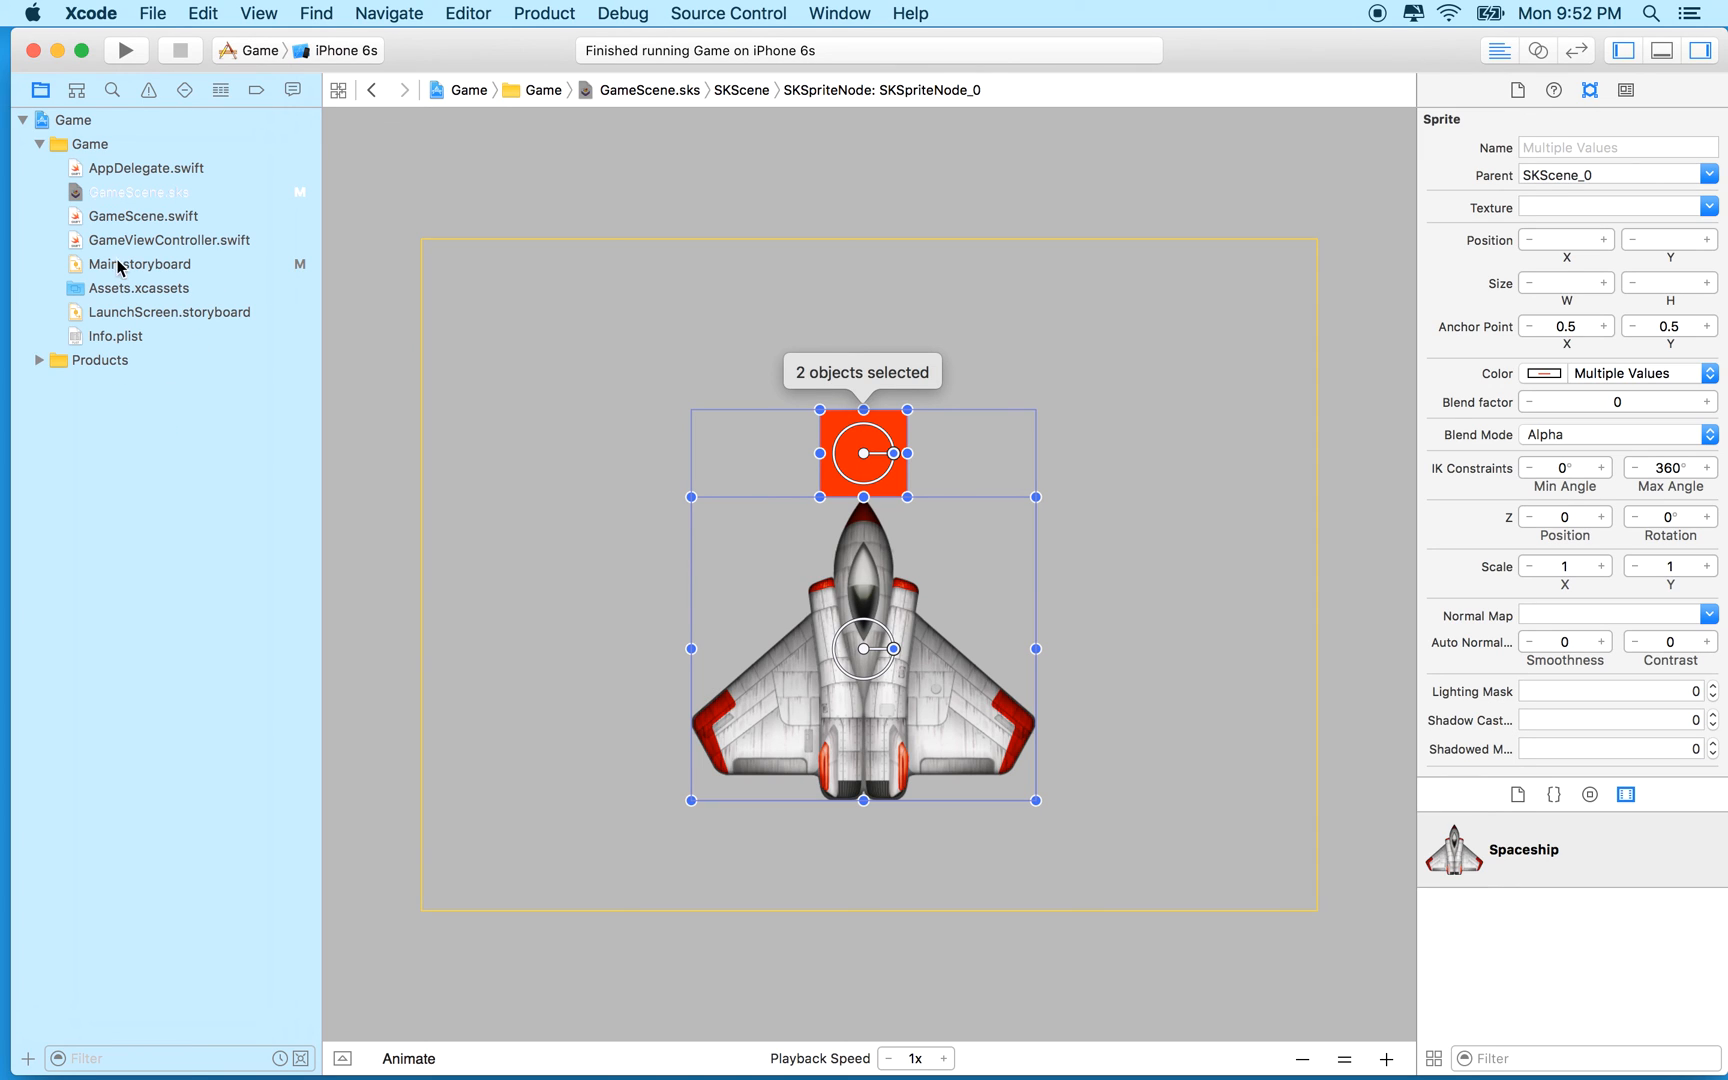
mouse_move(78, 196)
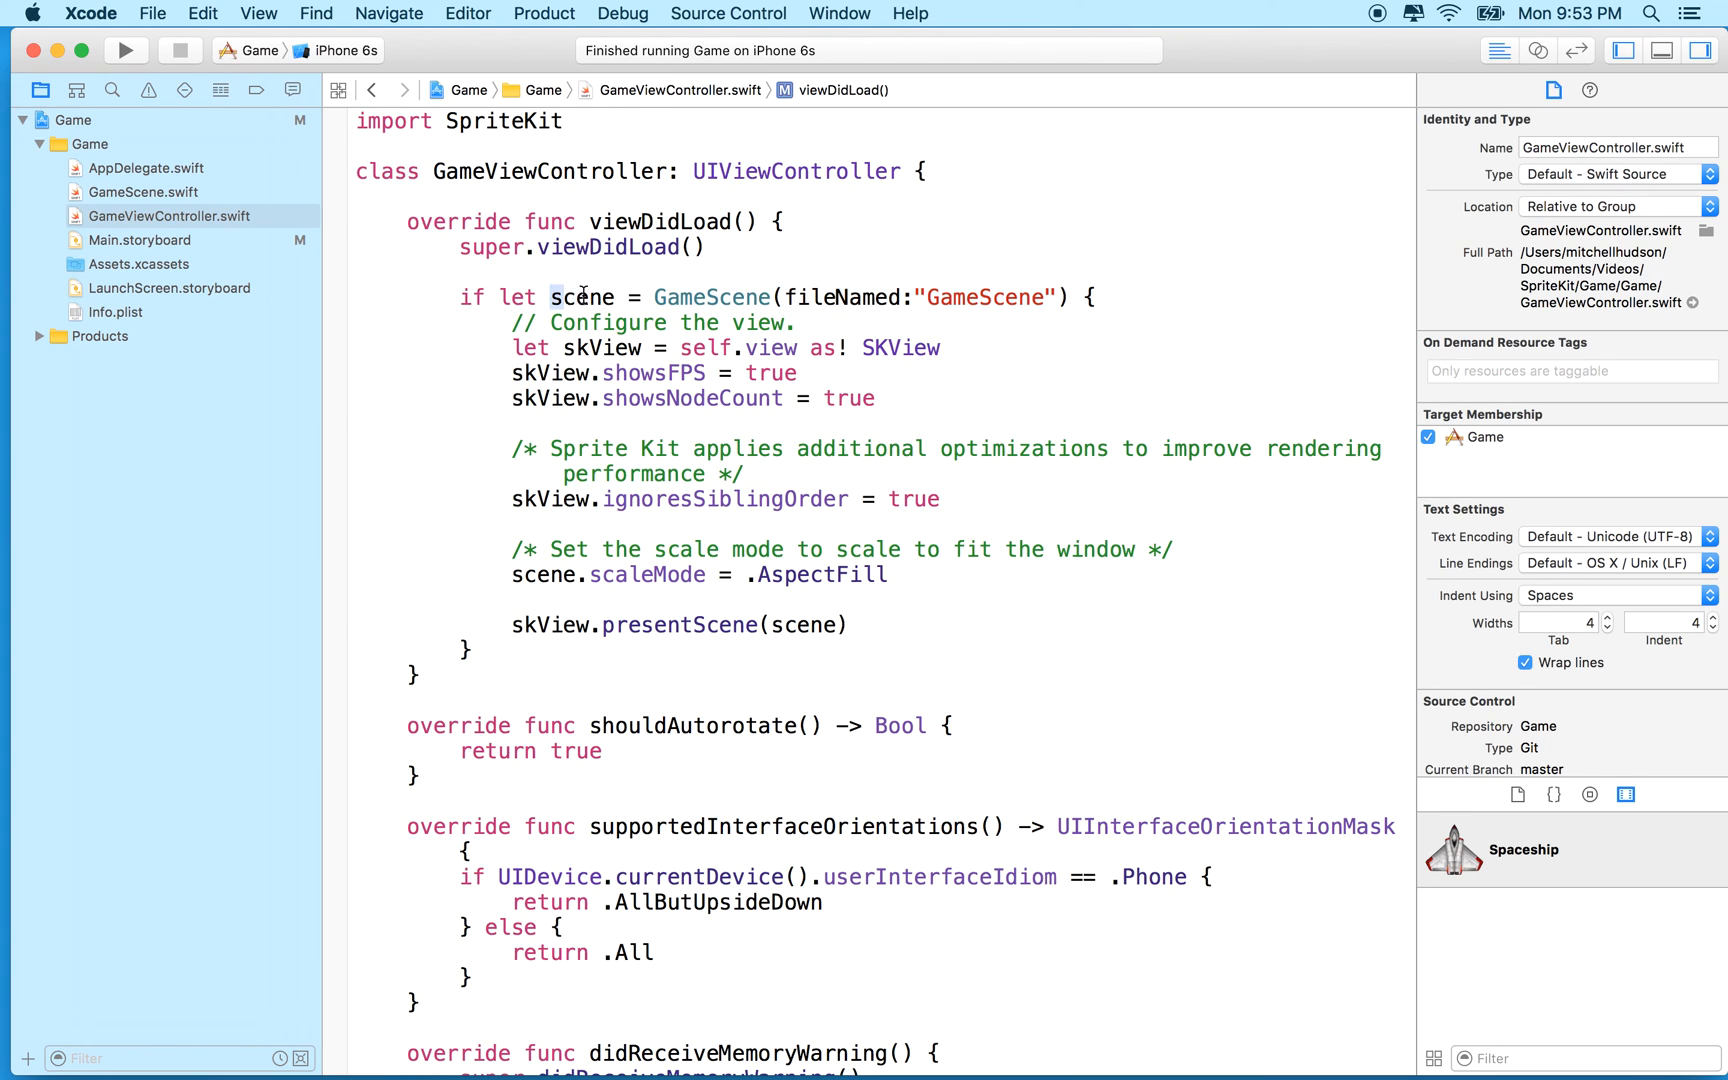
Step: Highlight uses of the scene variable in GameViewController.swift's viewDidLoad
double_click(582, 298)
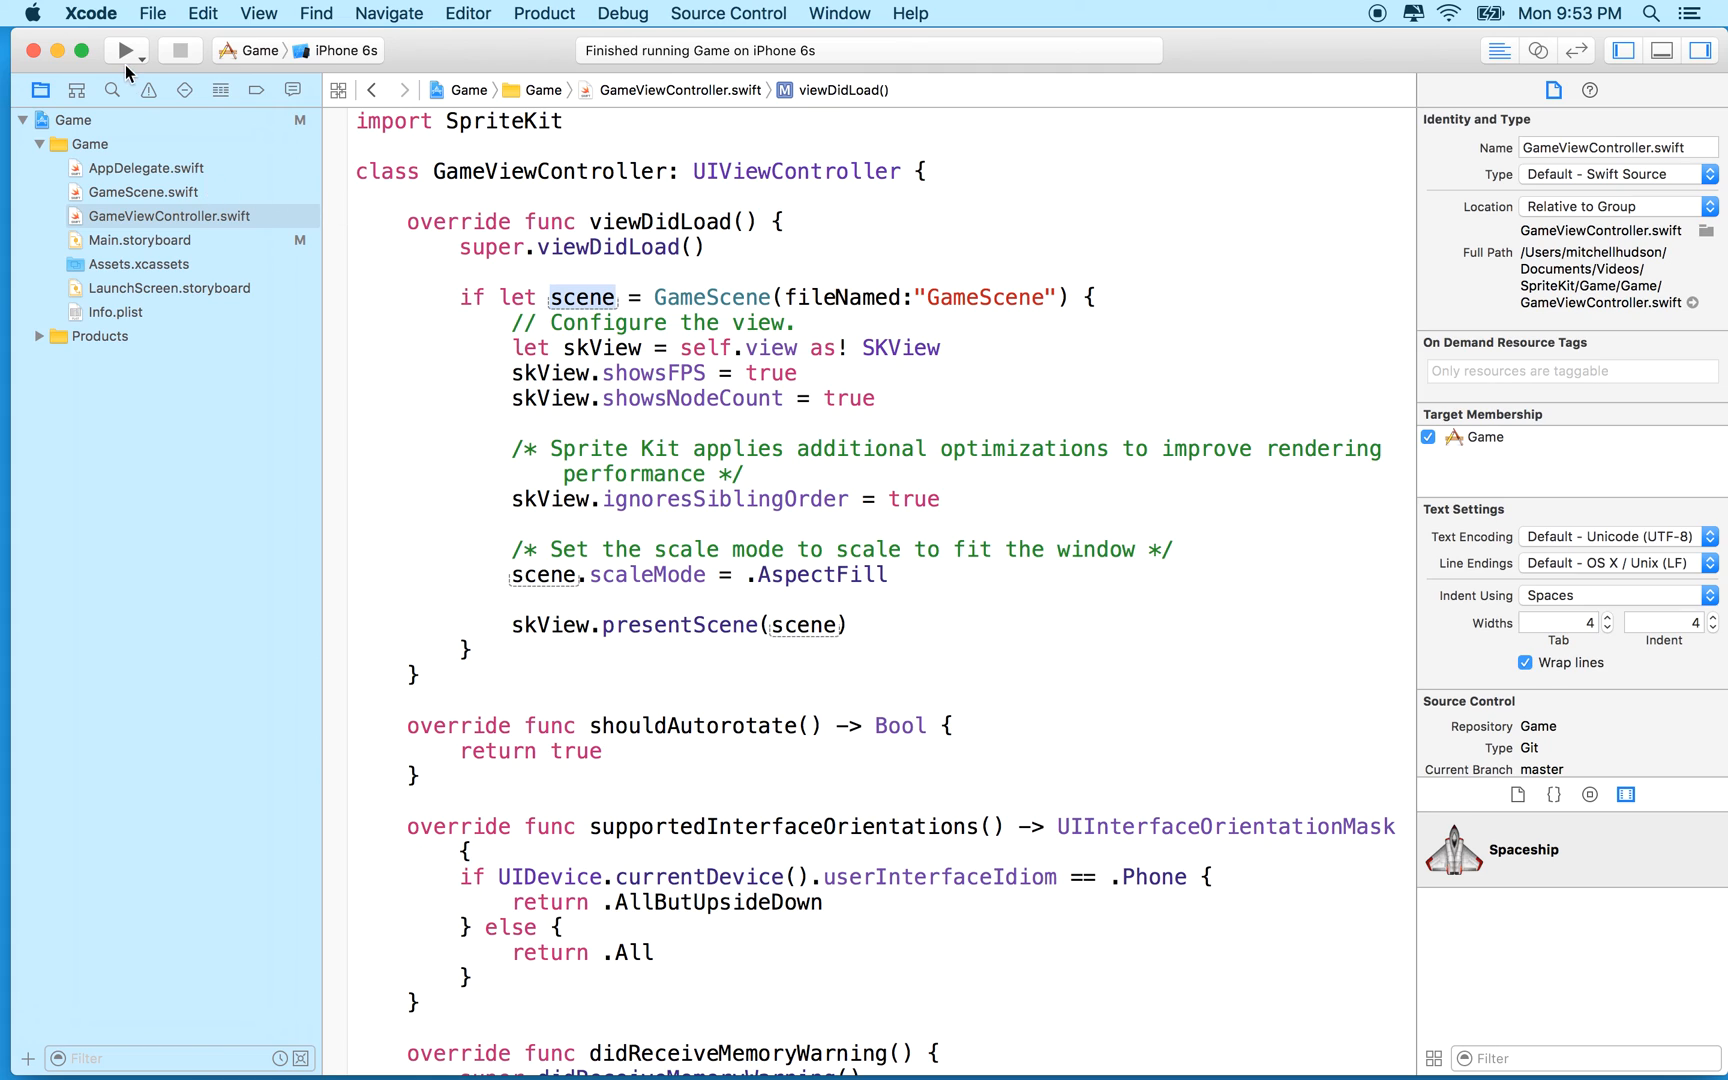
click(124, 50)
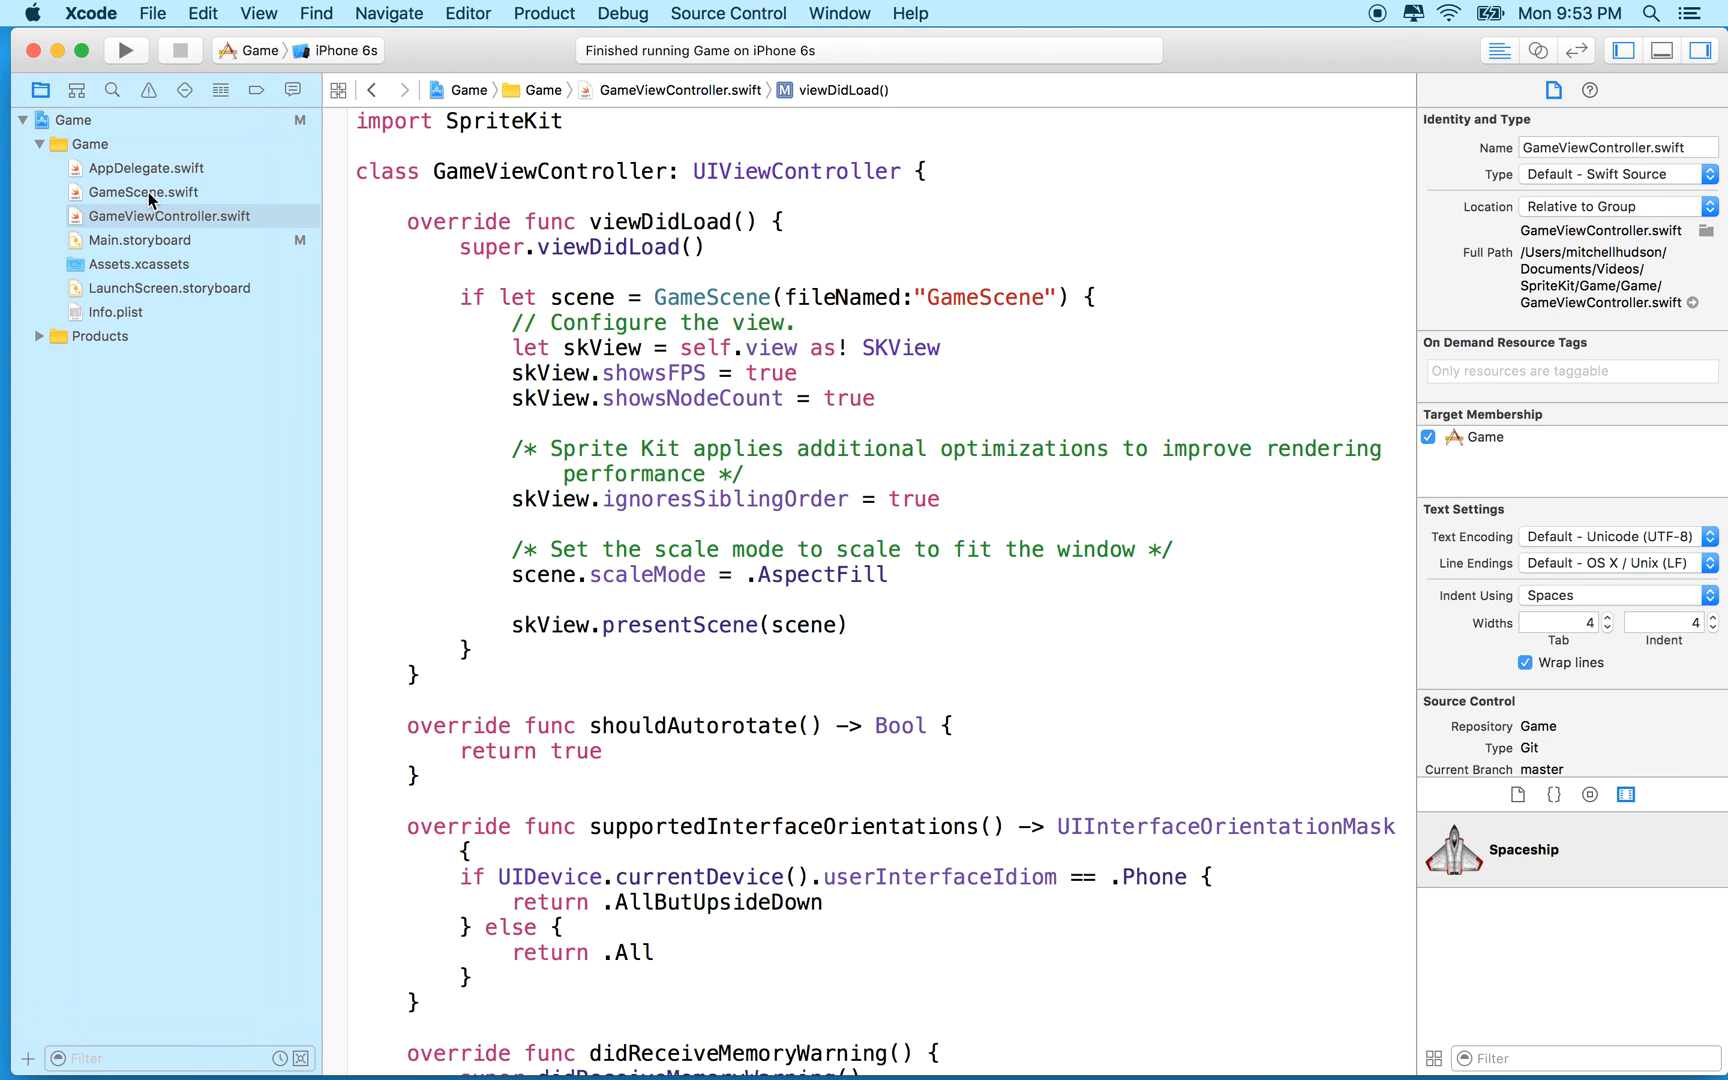
Step: Turn 'if let scene = GameScene(fileNamed:)' into a plain let, dropping the file-name argument, and re-indent the block
double_click(914, 298)
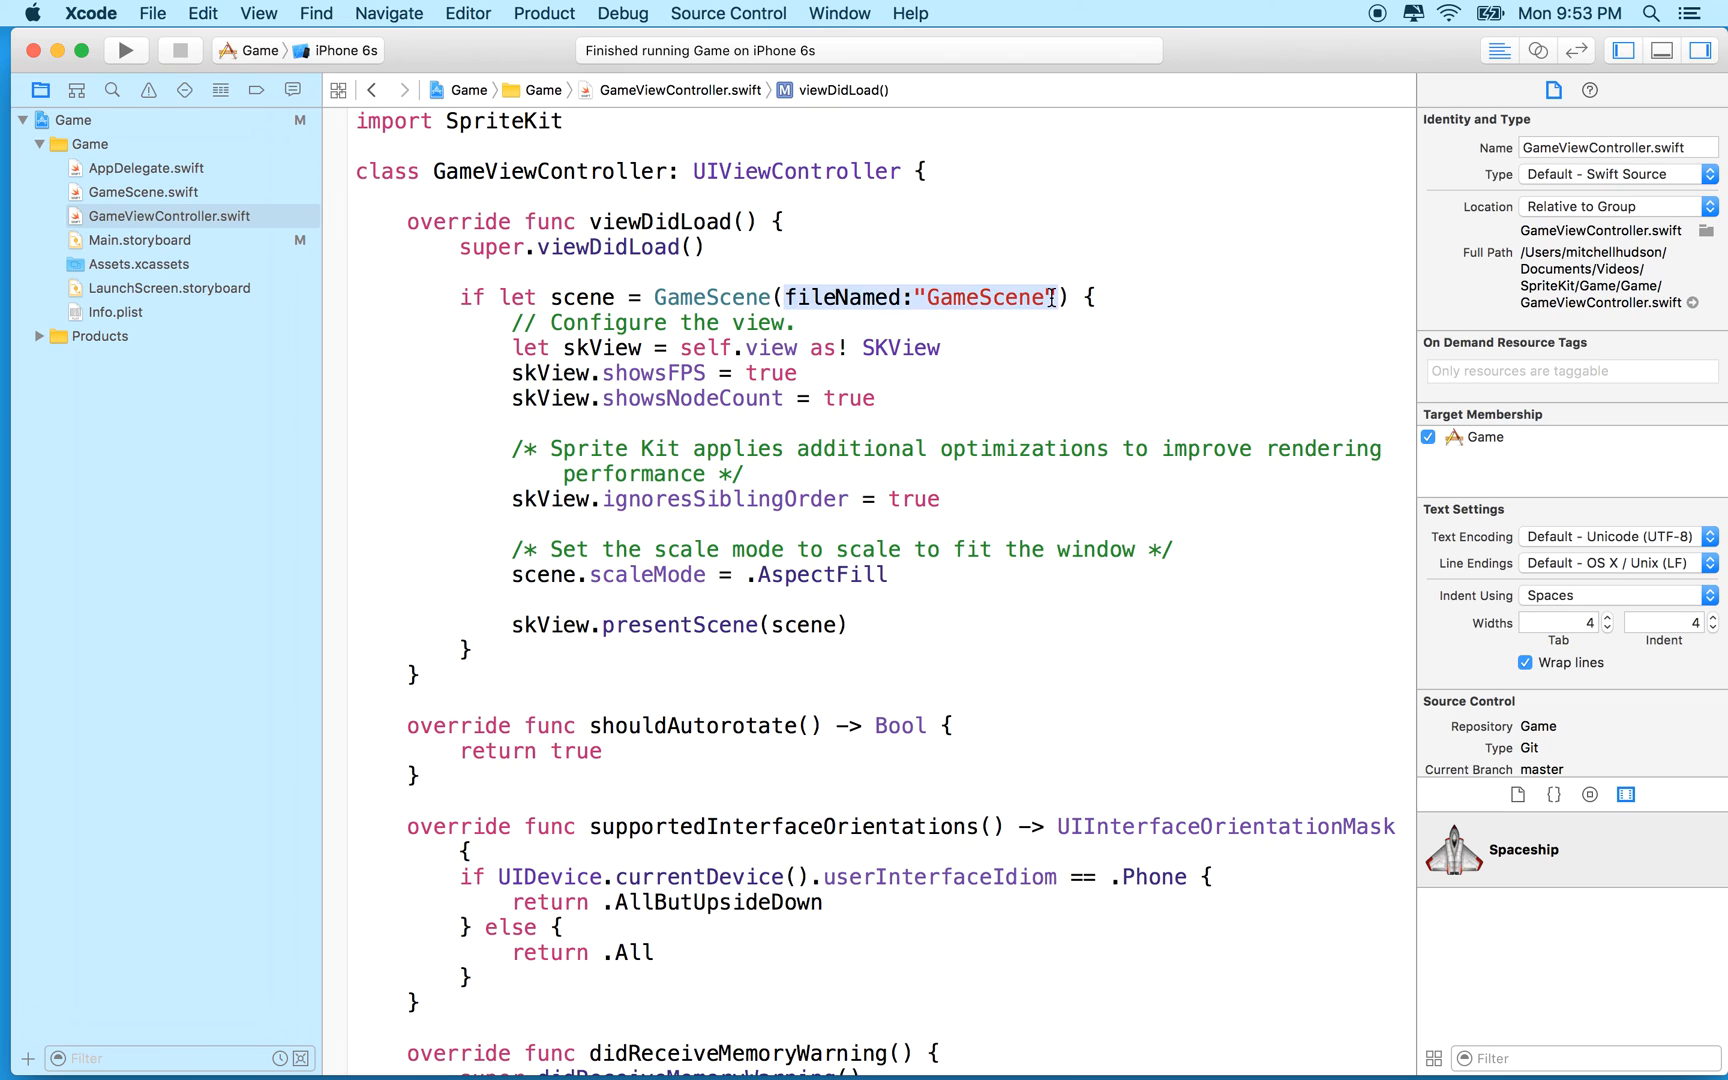
click(494, 306)
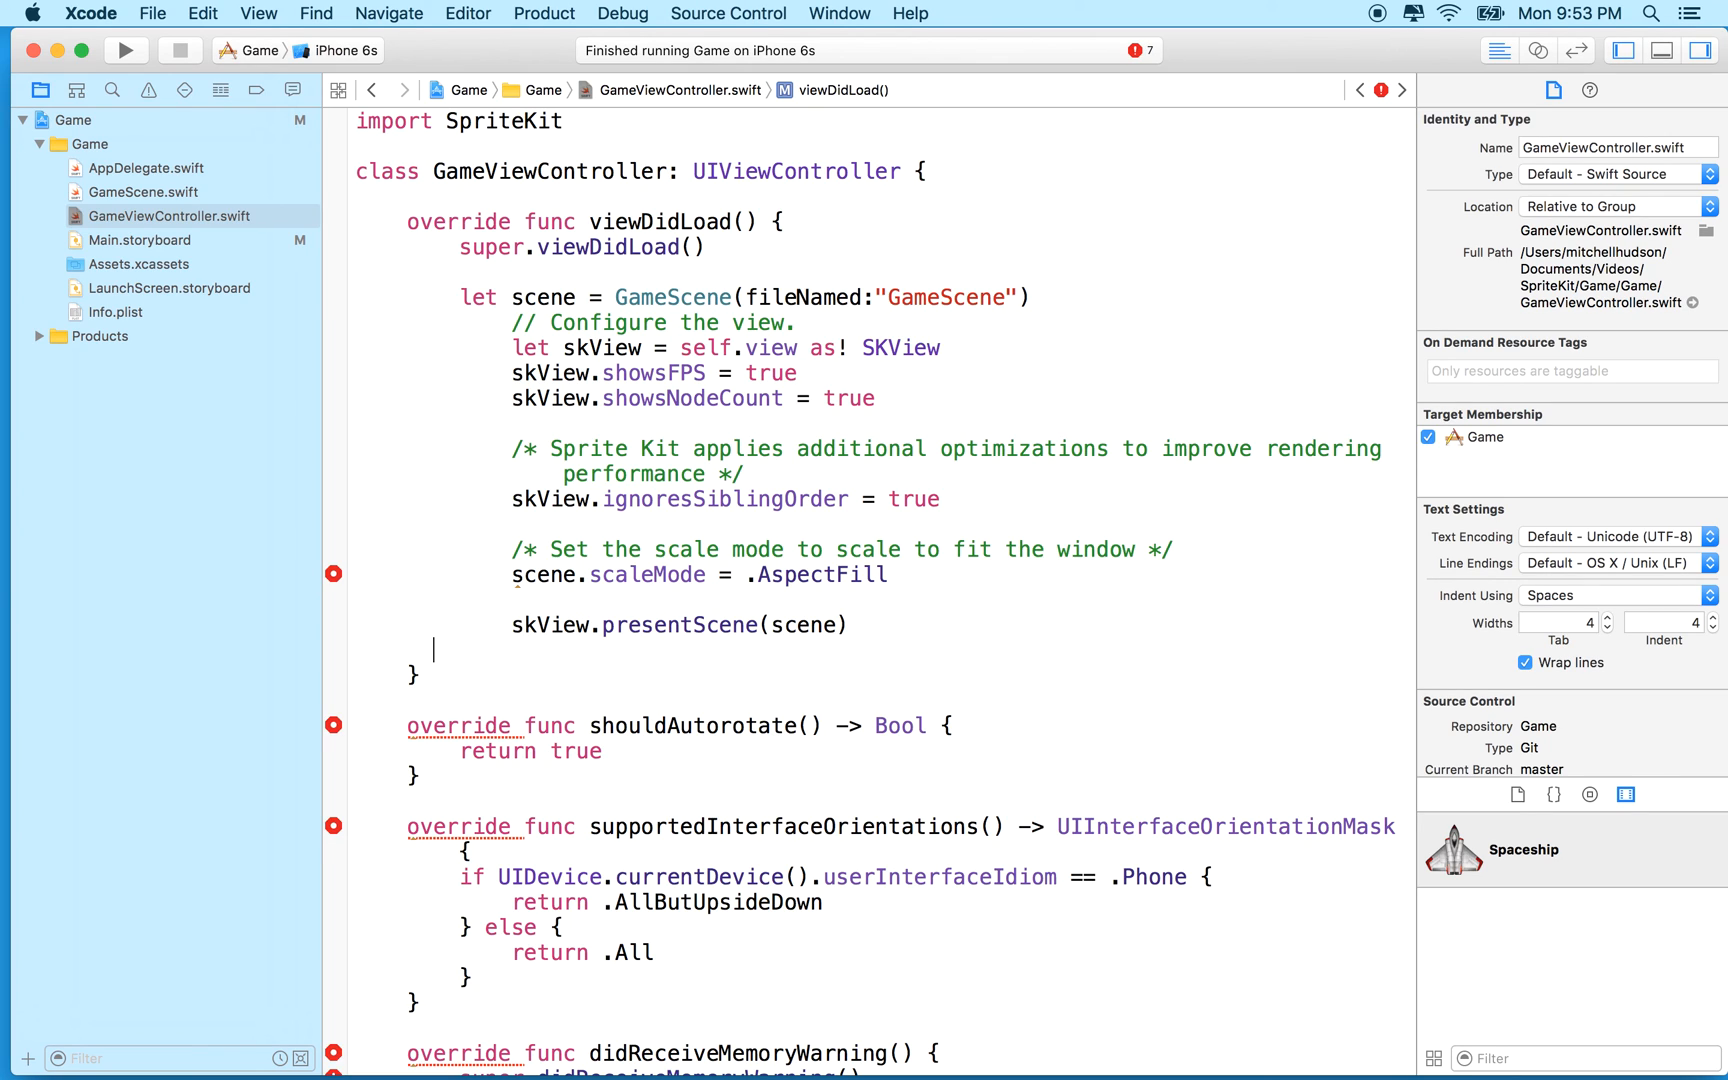
drag(562, 246, 562, 624)
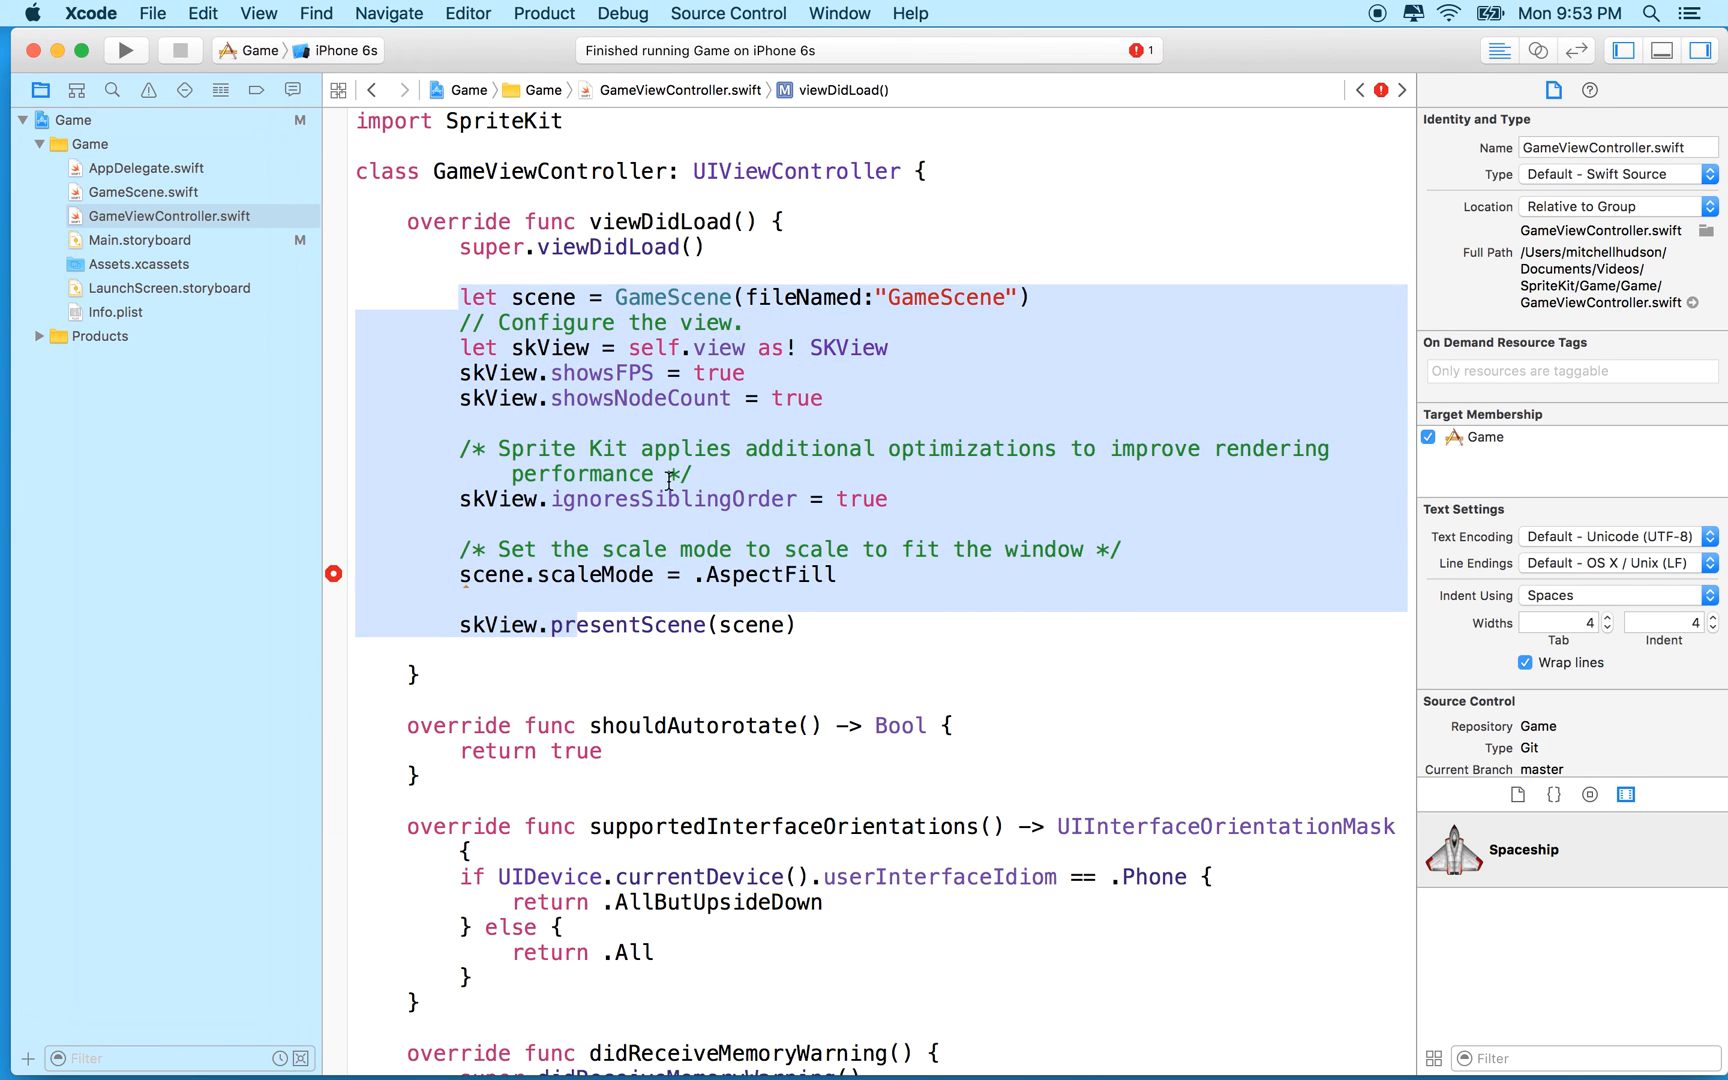
click(624, 322)
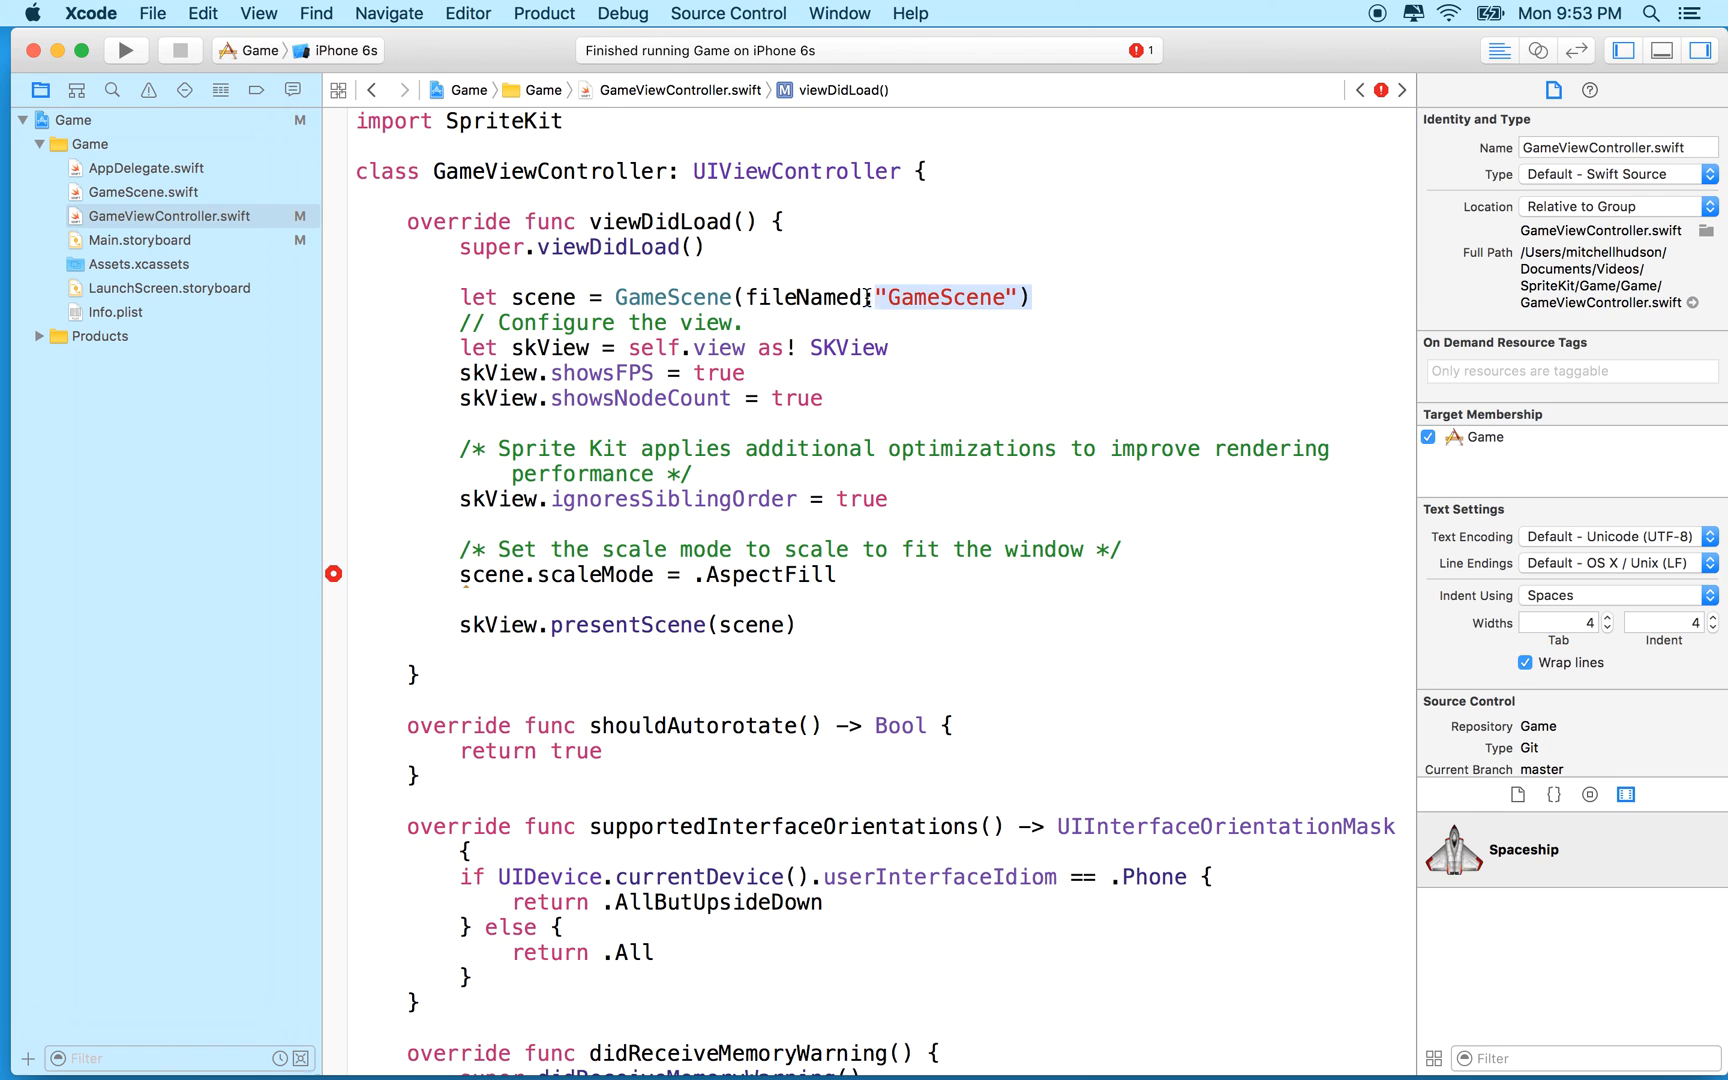
key(Delete)
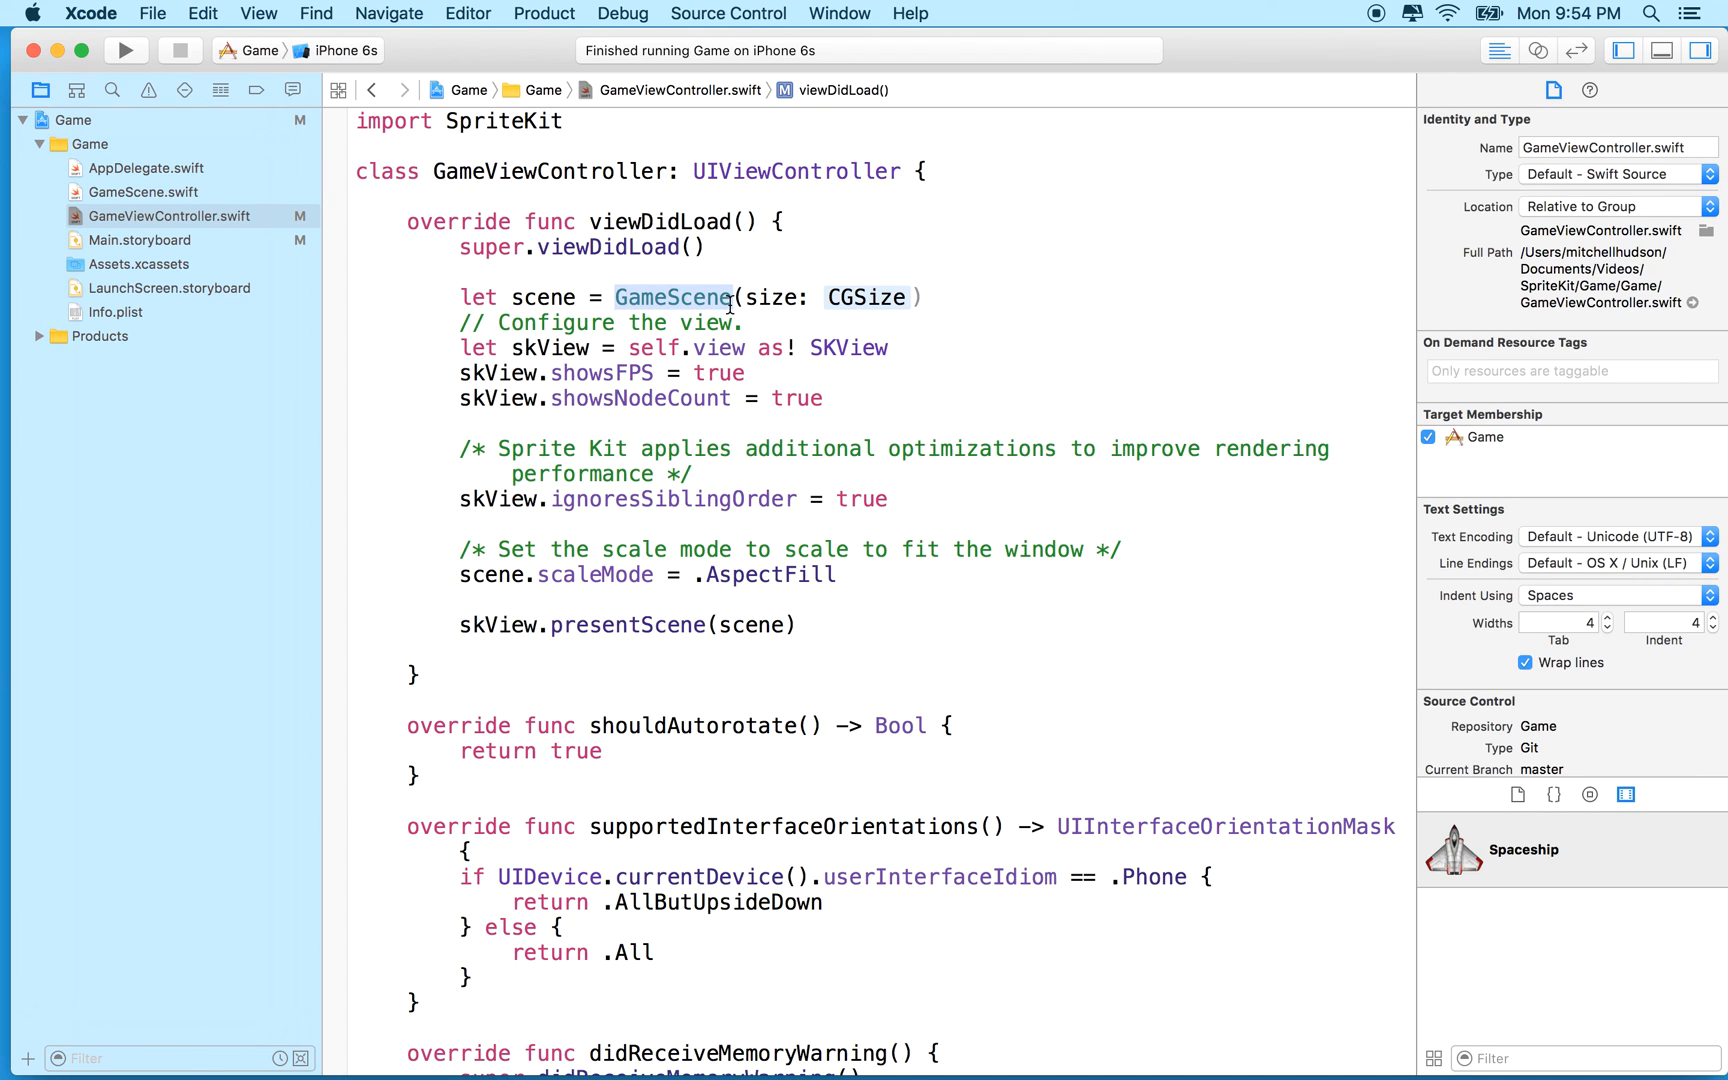
mouse_move(144, 198)
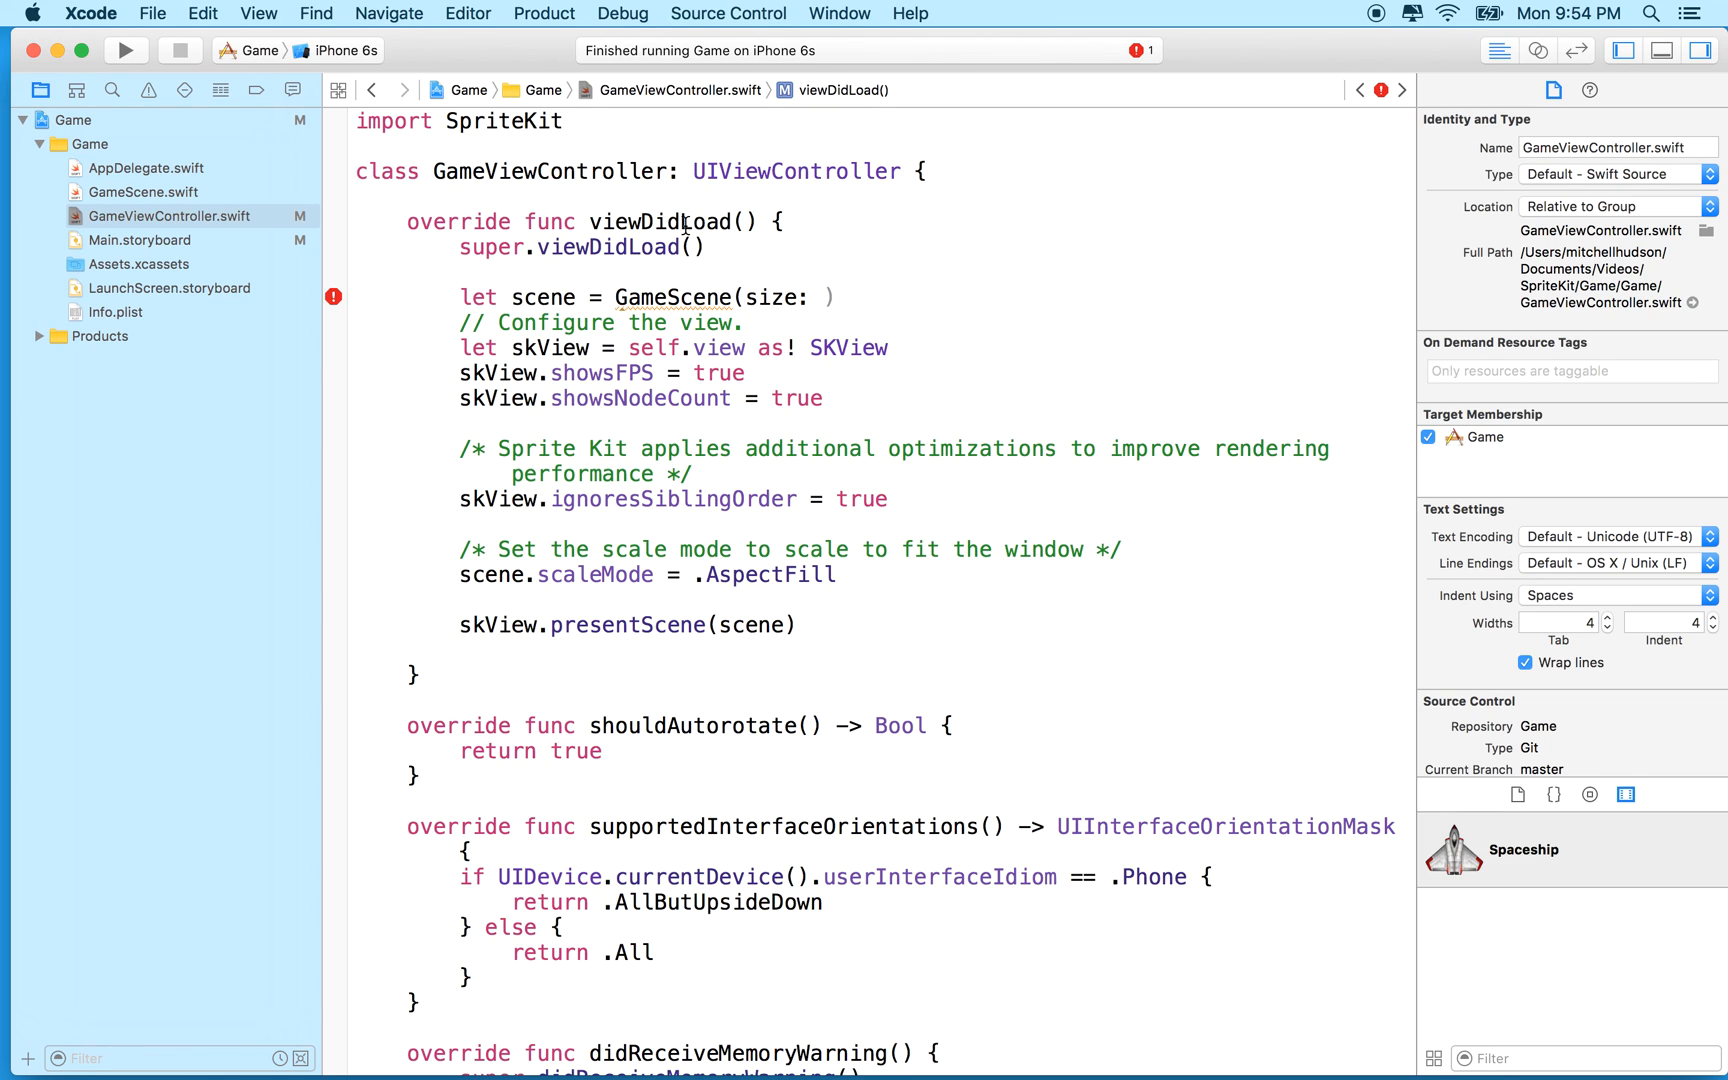
Step: Size the scene from the view with GameScene(size: view.frame.size)
text(view)
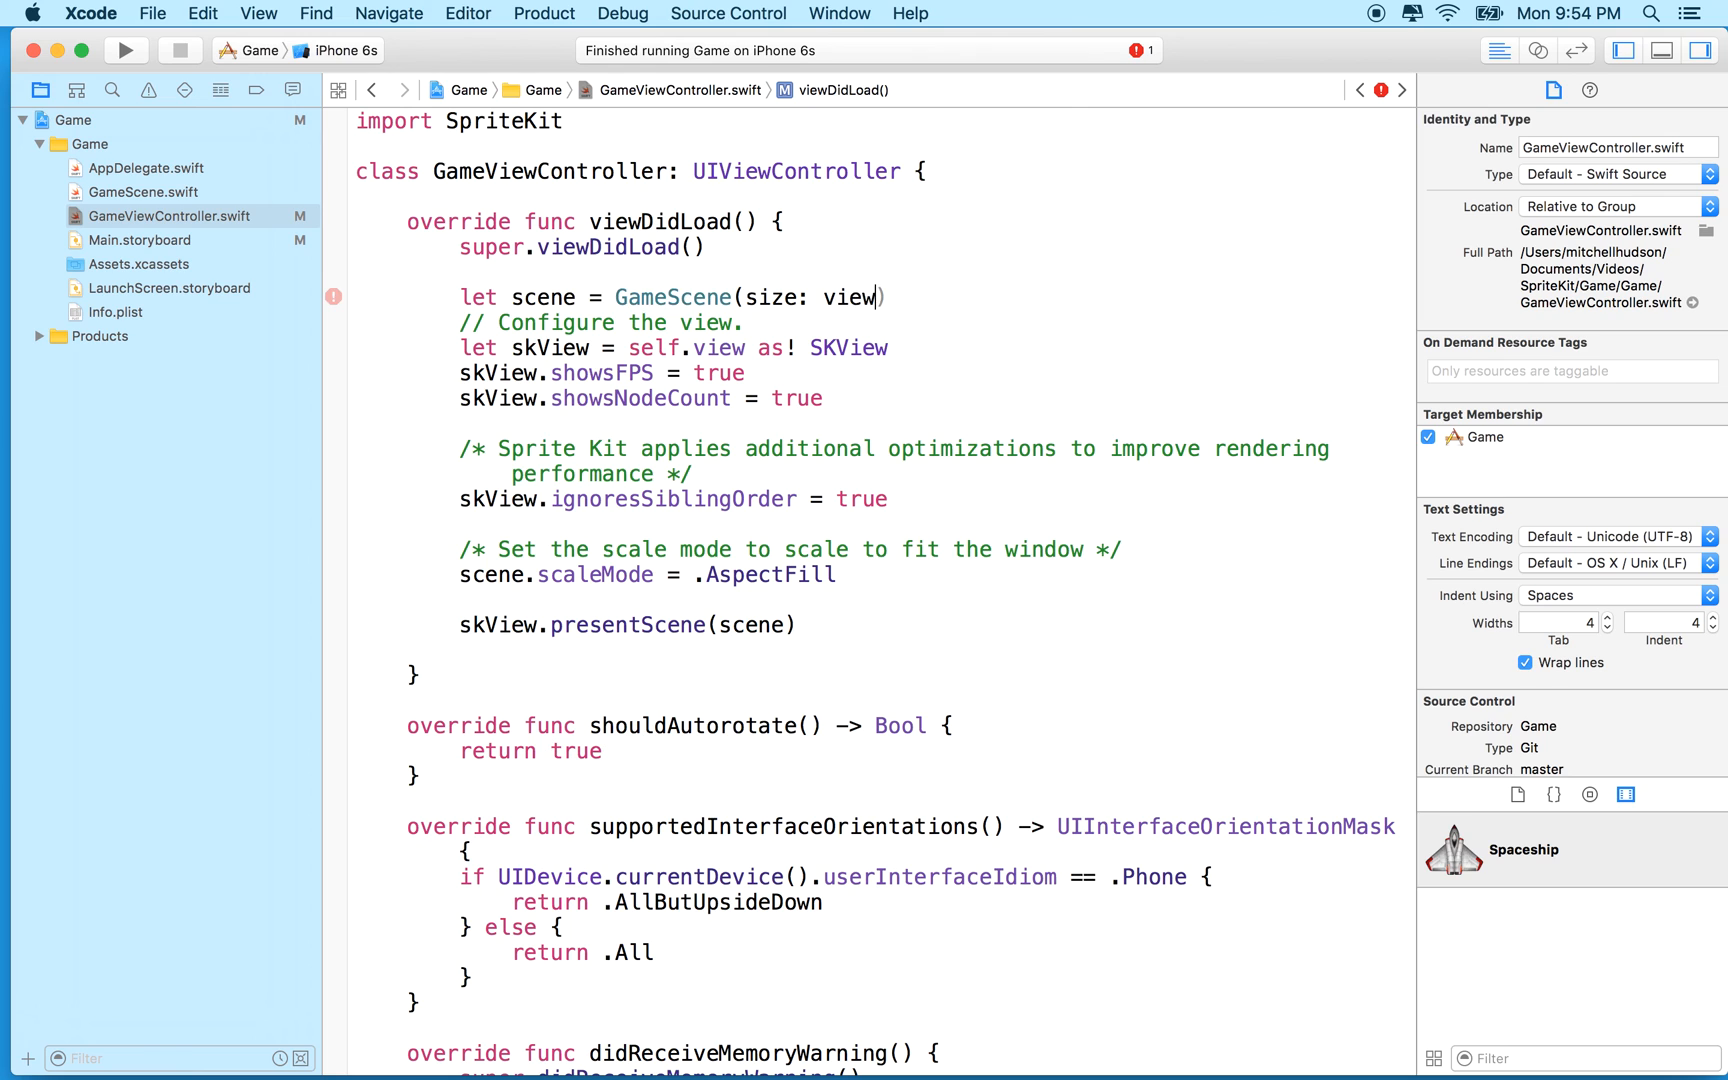
text(.)
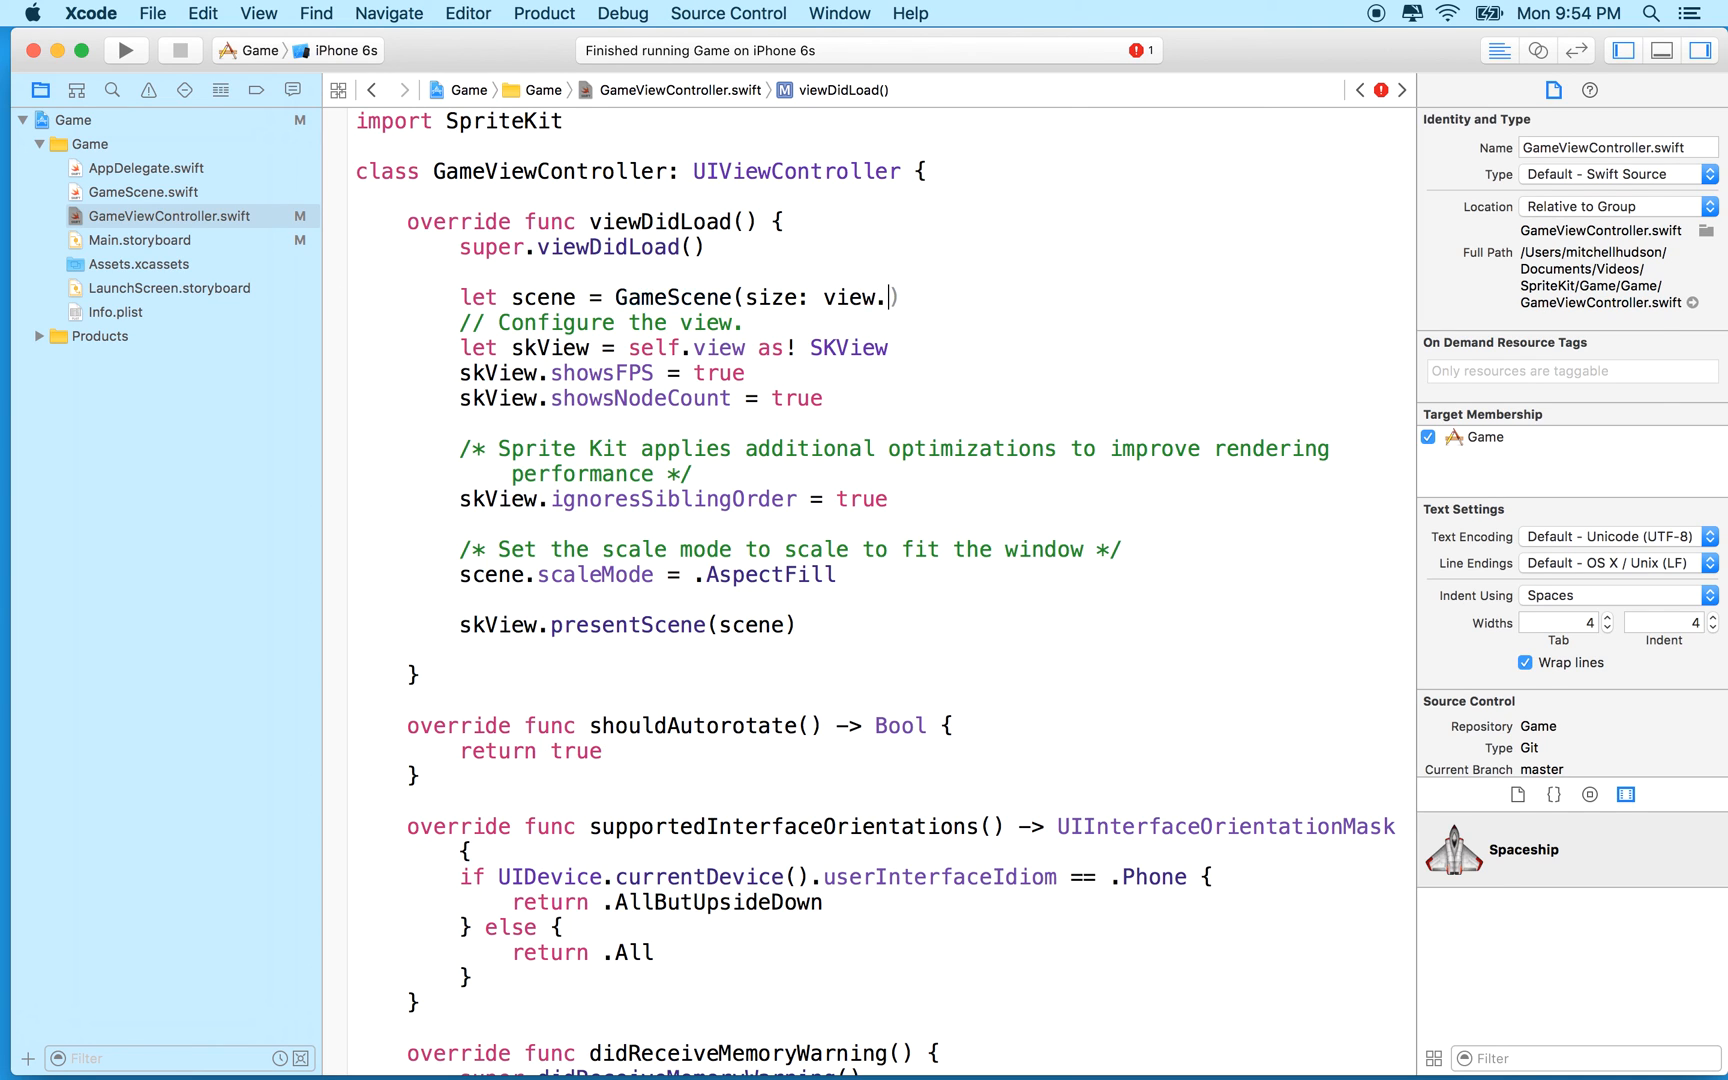
text(f)
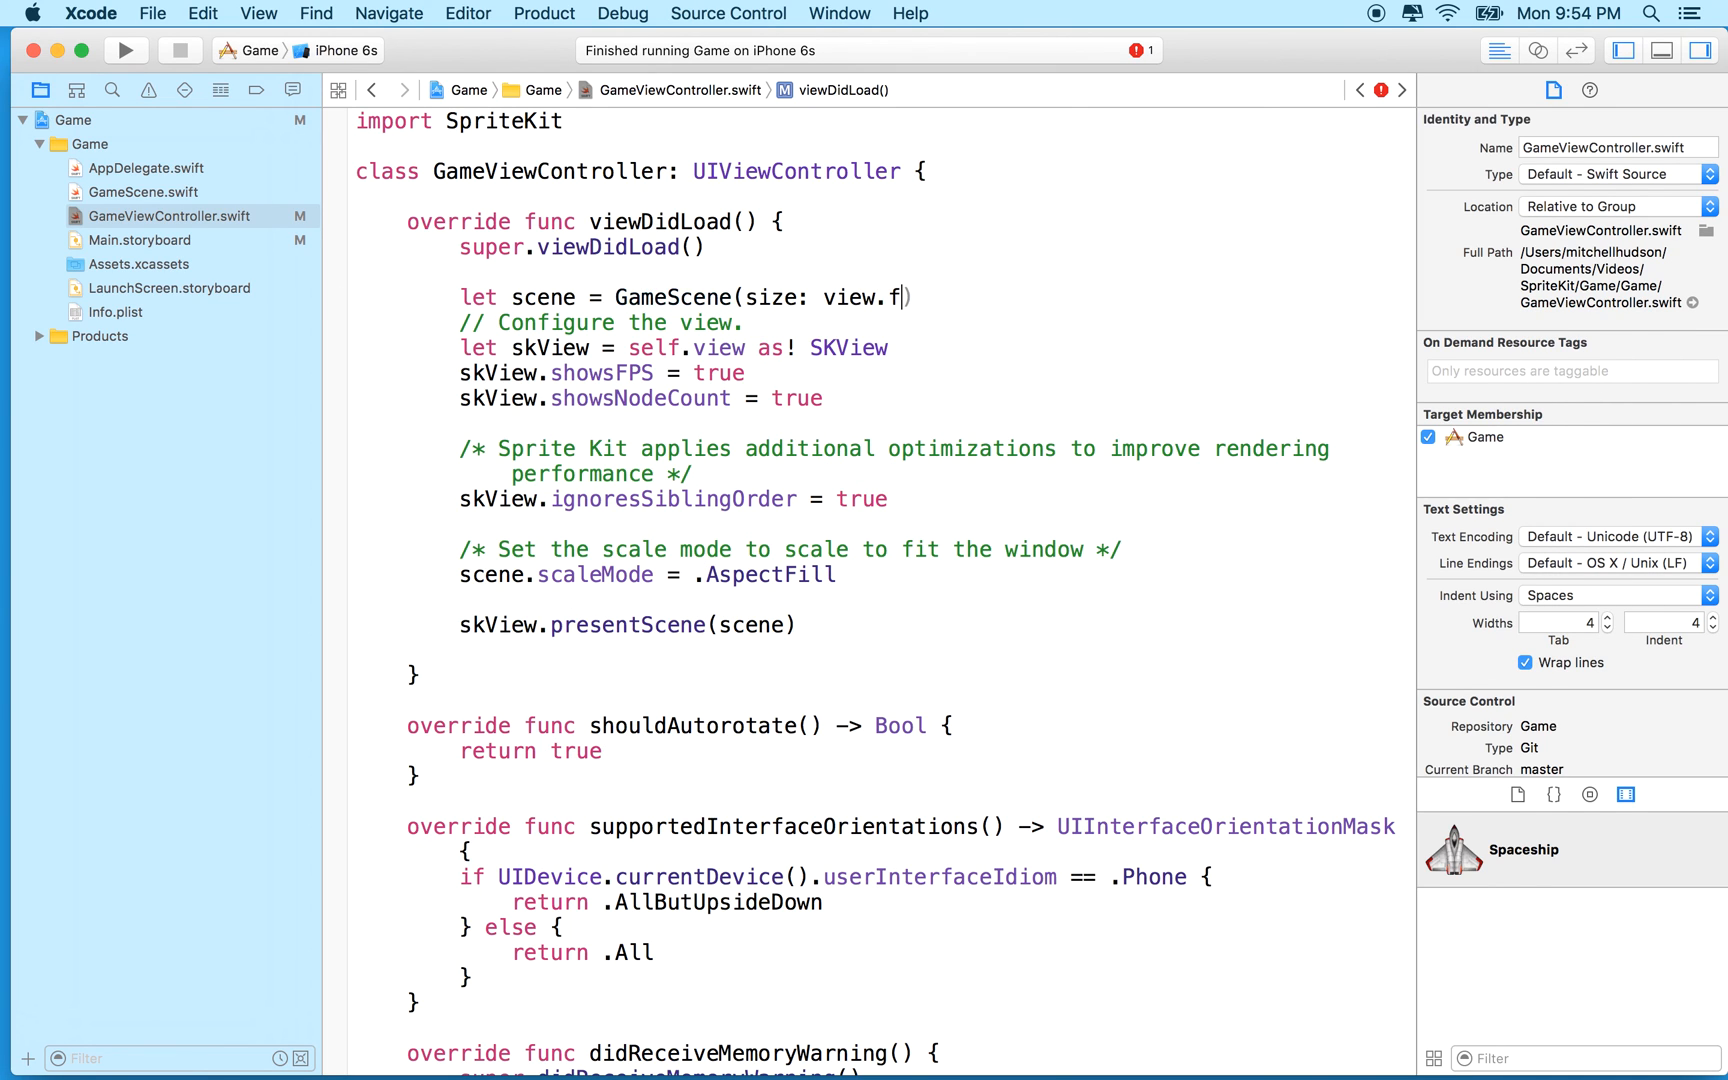
text(rame)
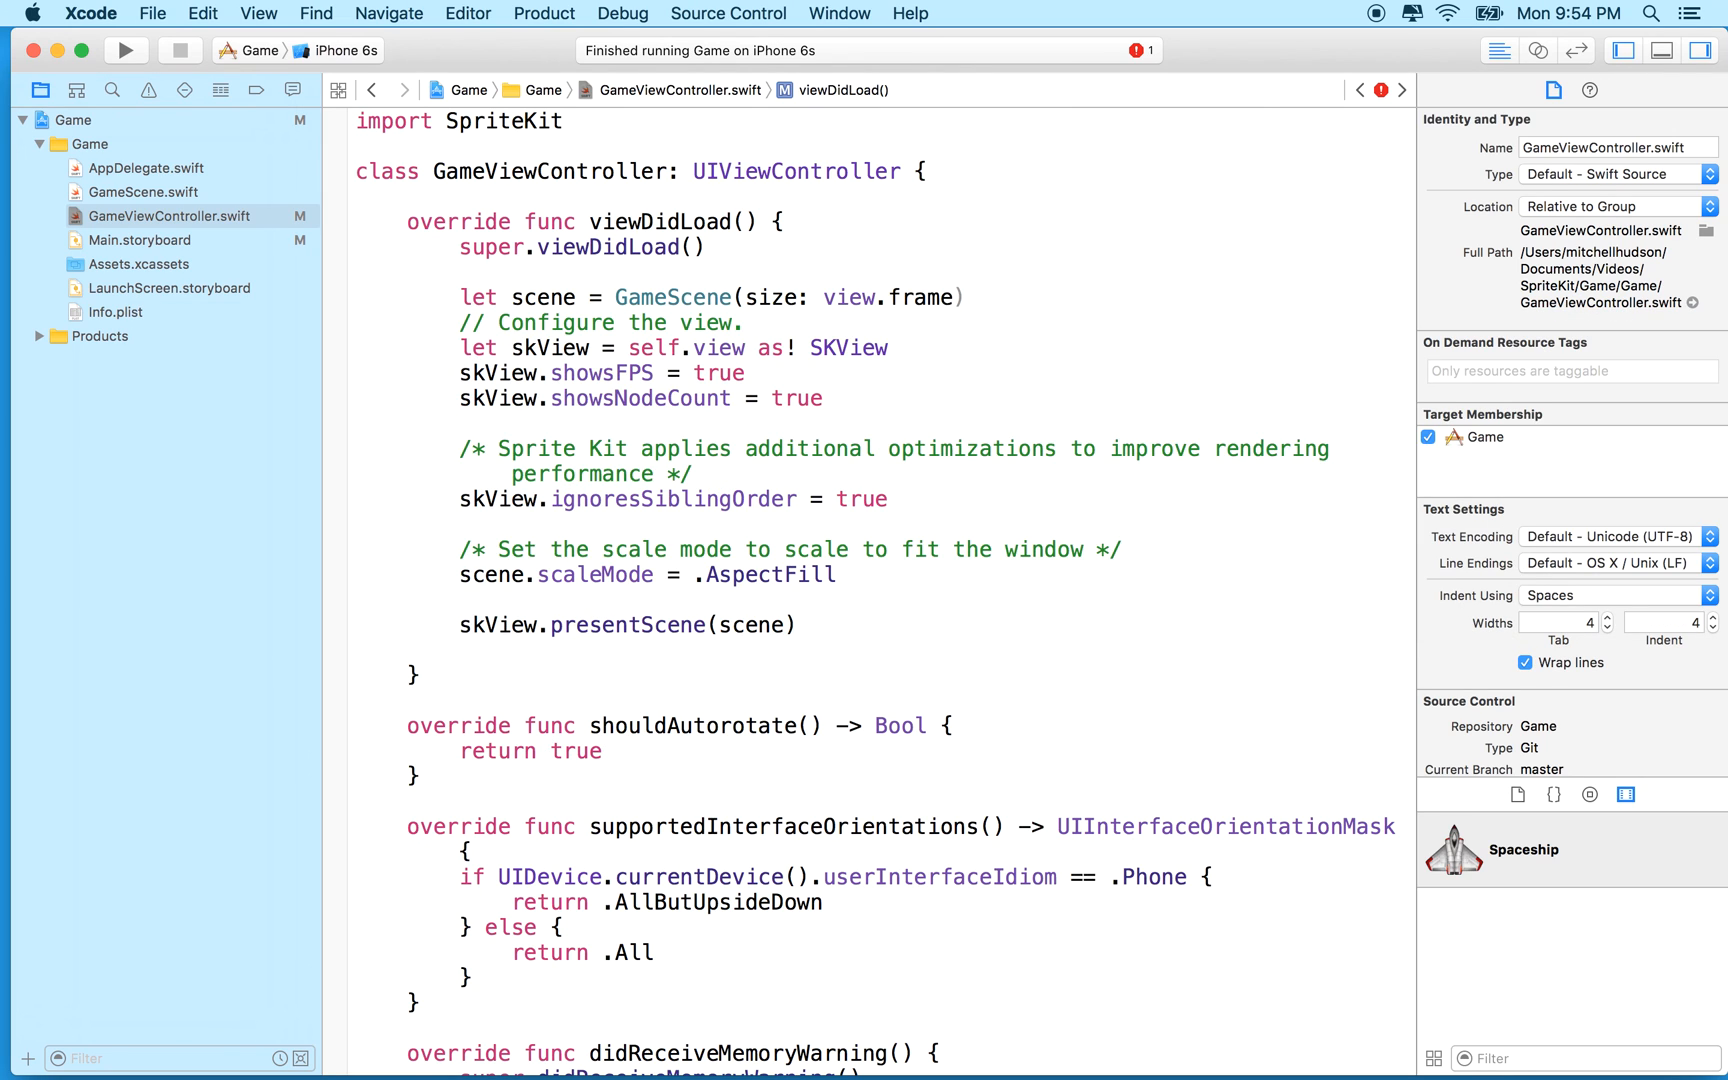
text(.size)
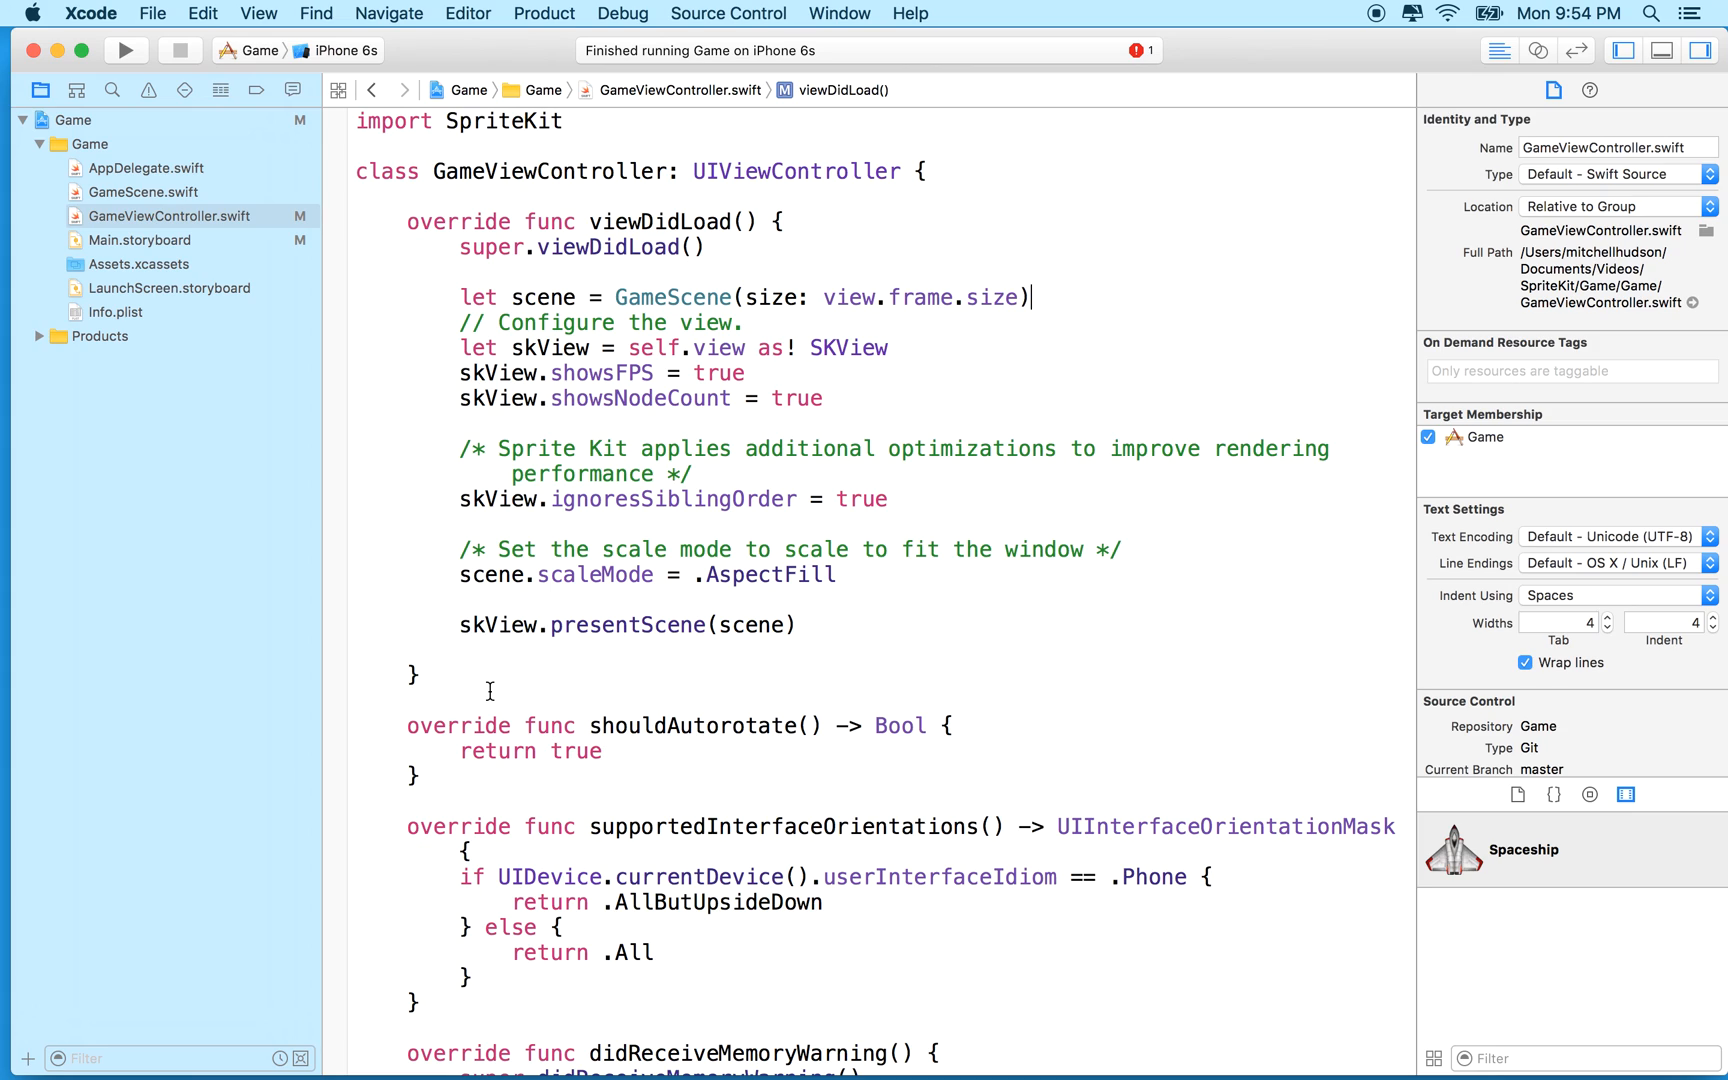
mouse_move(144, 210)
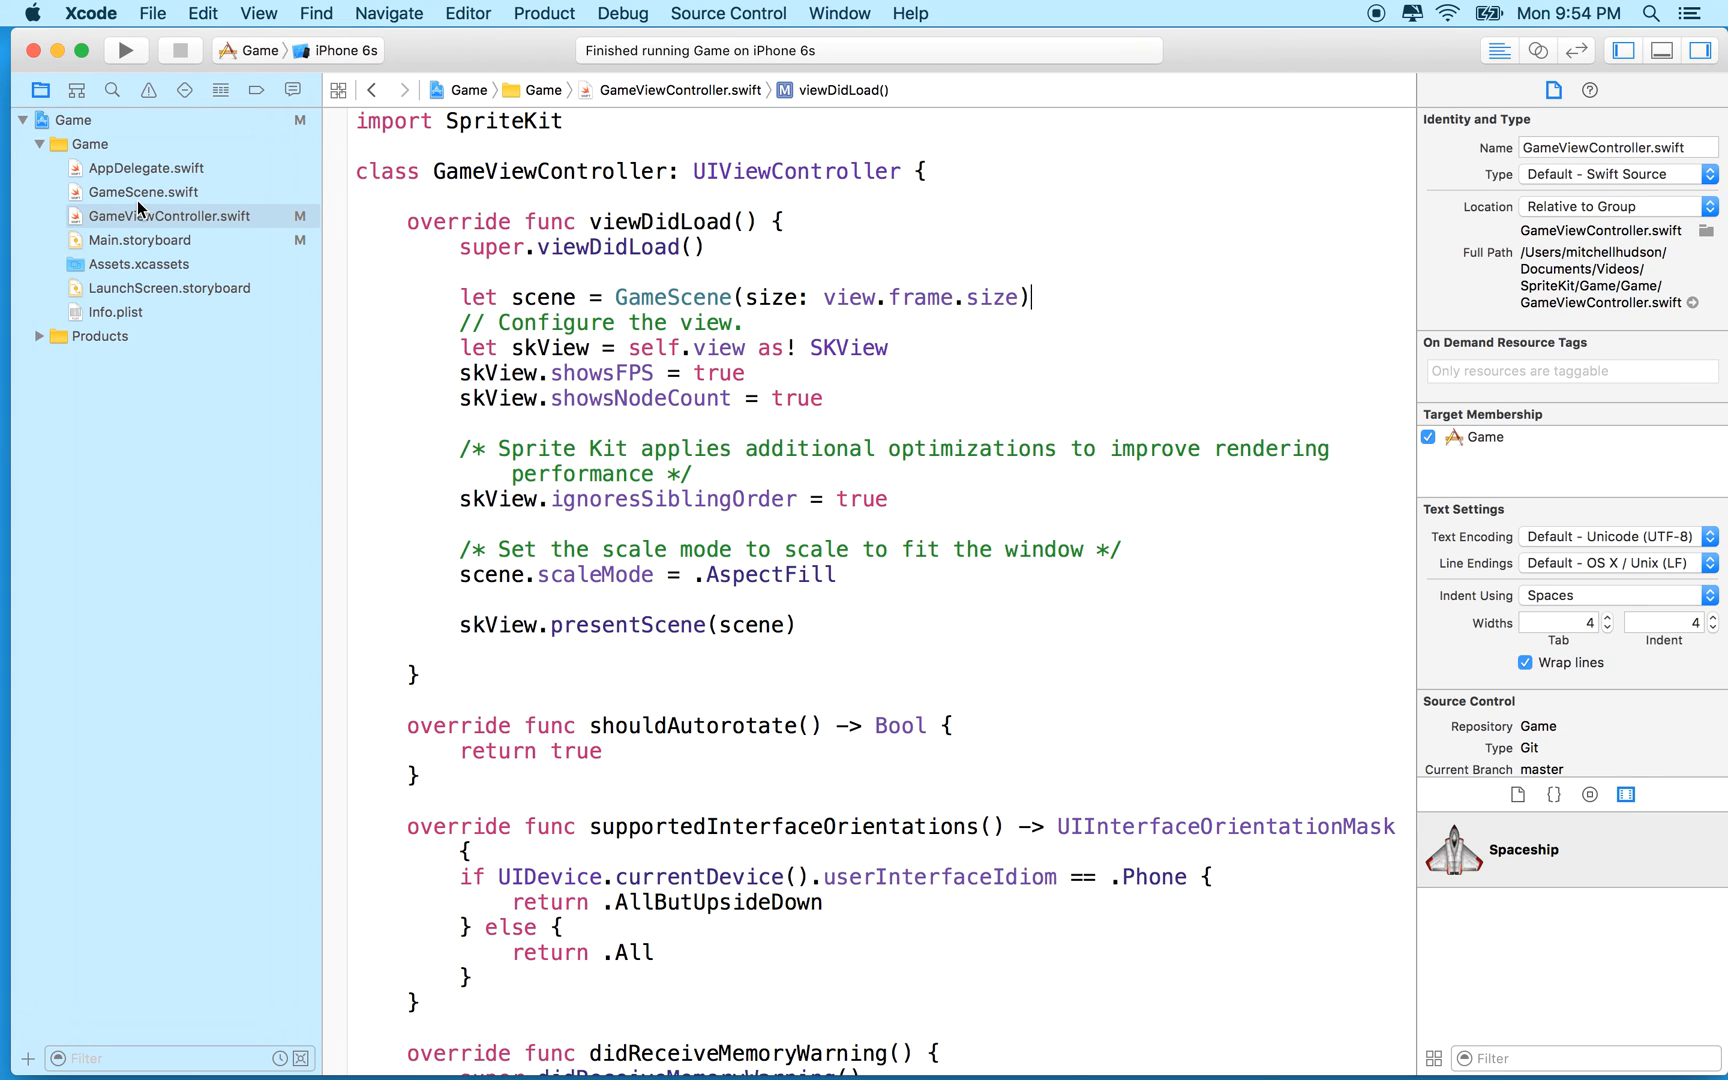
click(124, 50)
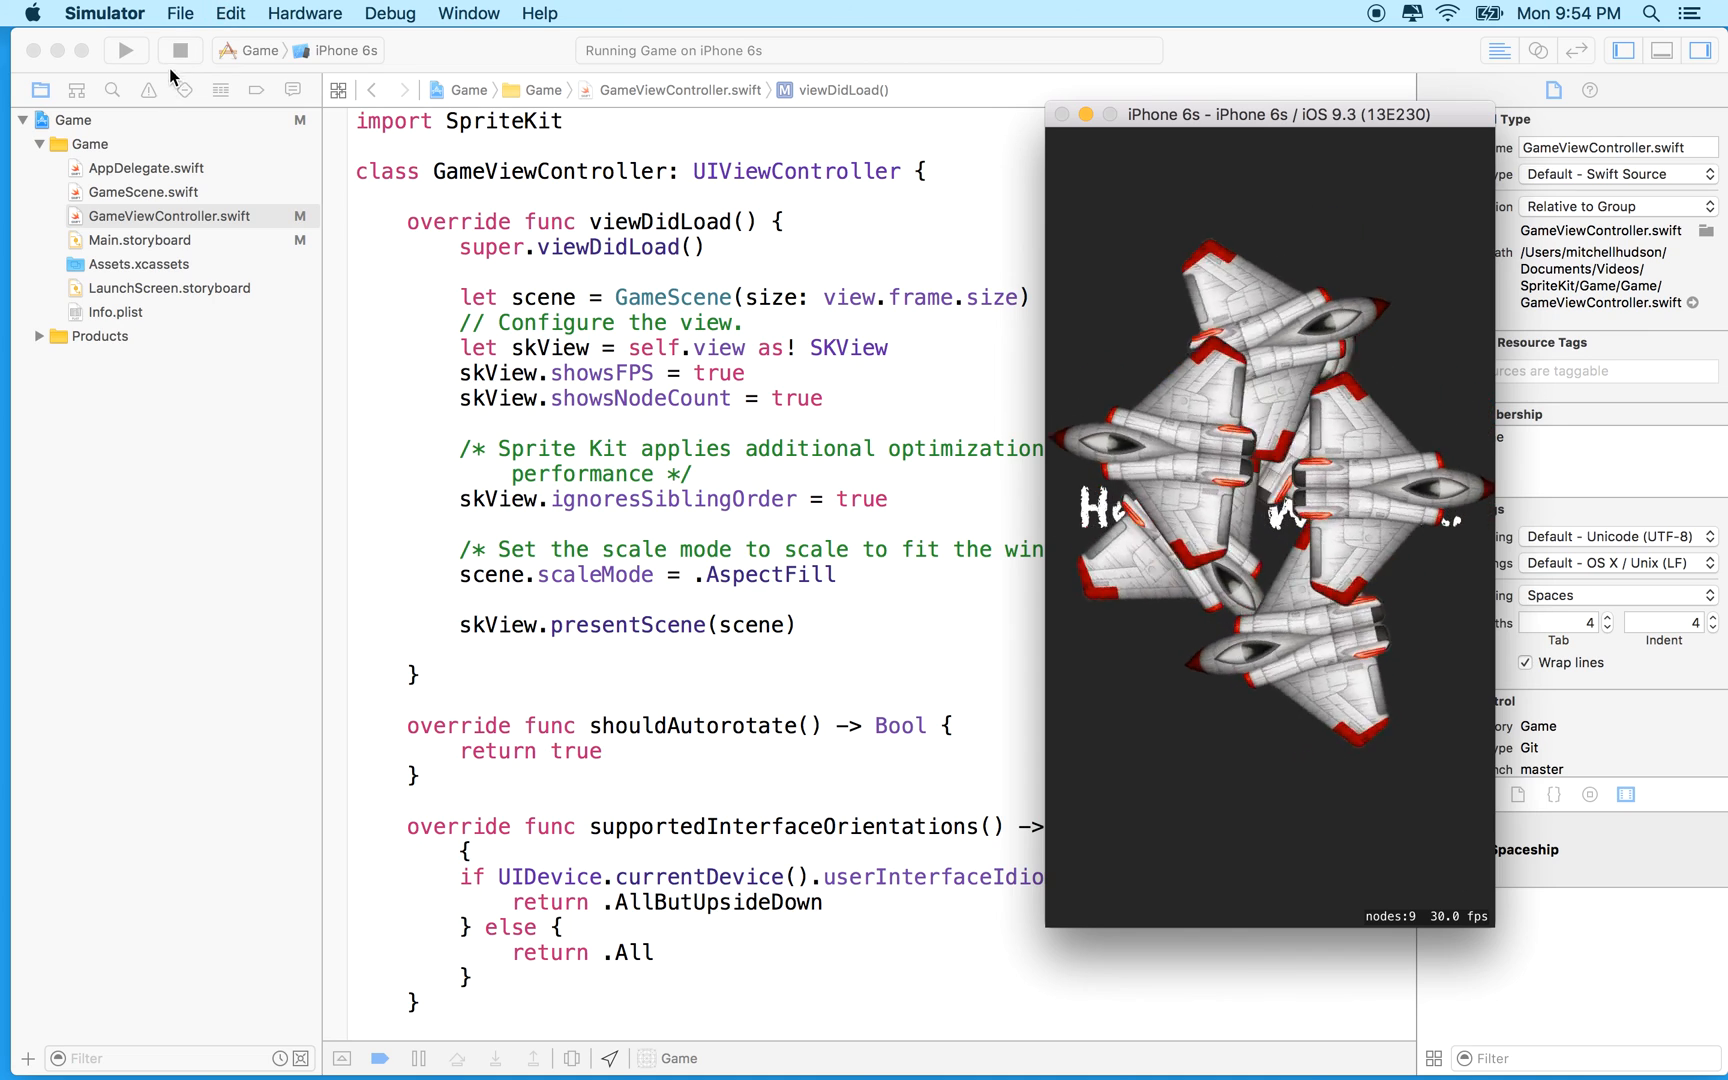
click(180, 50)
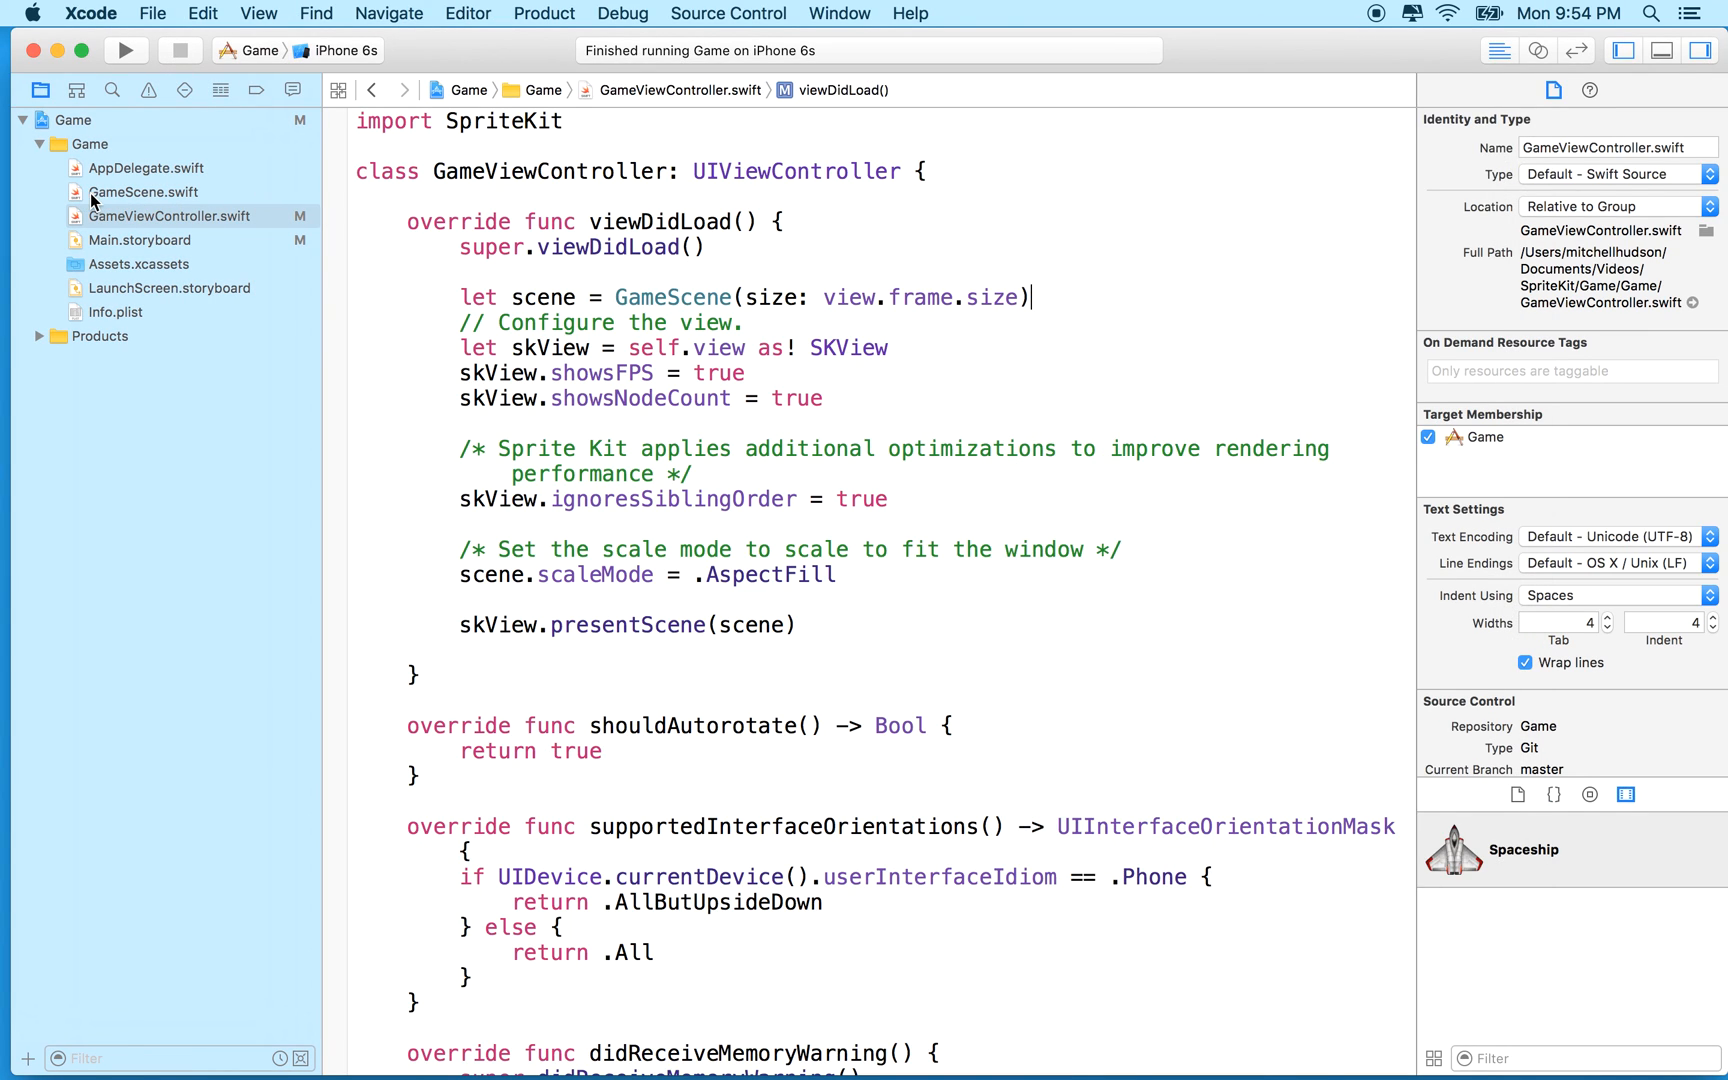
Step: Switch to GameScene.swift and review its class declaration and SpriteKit import
click(144, 192)
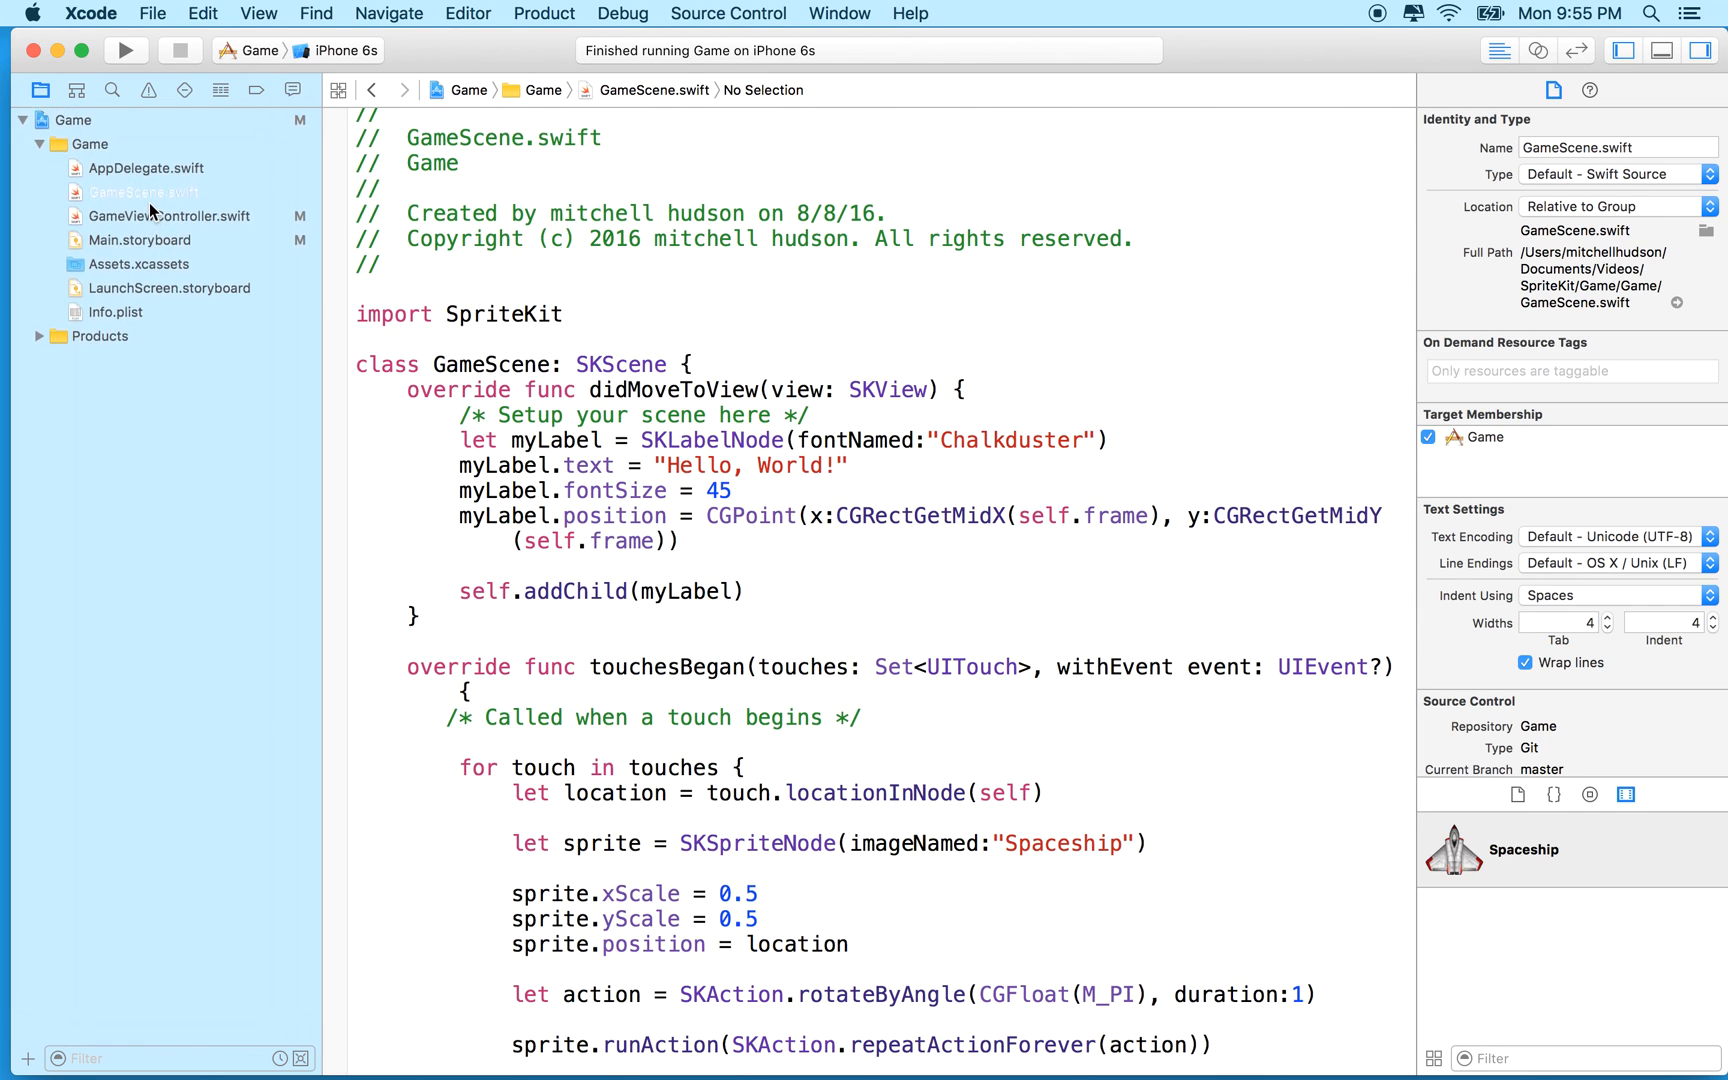
double_click(496, 364)
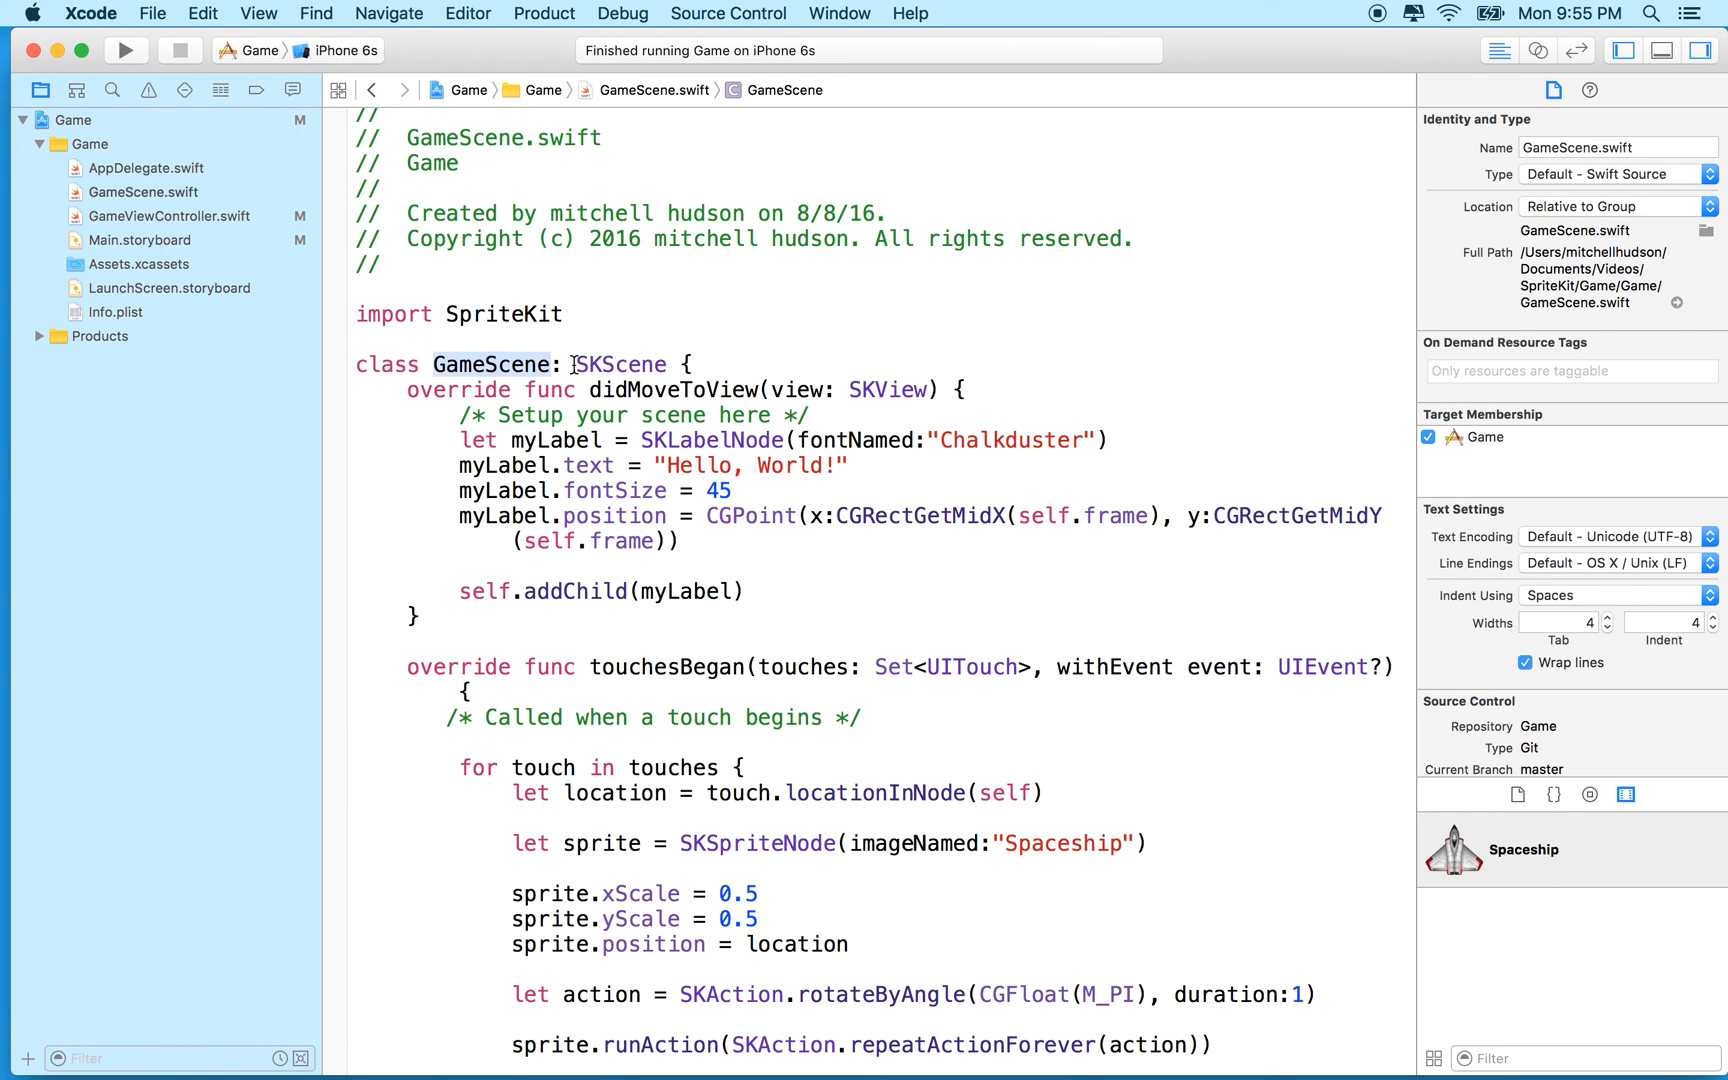
double_click(620, 364)
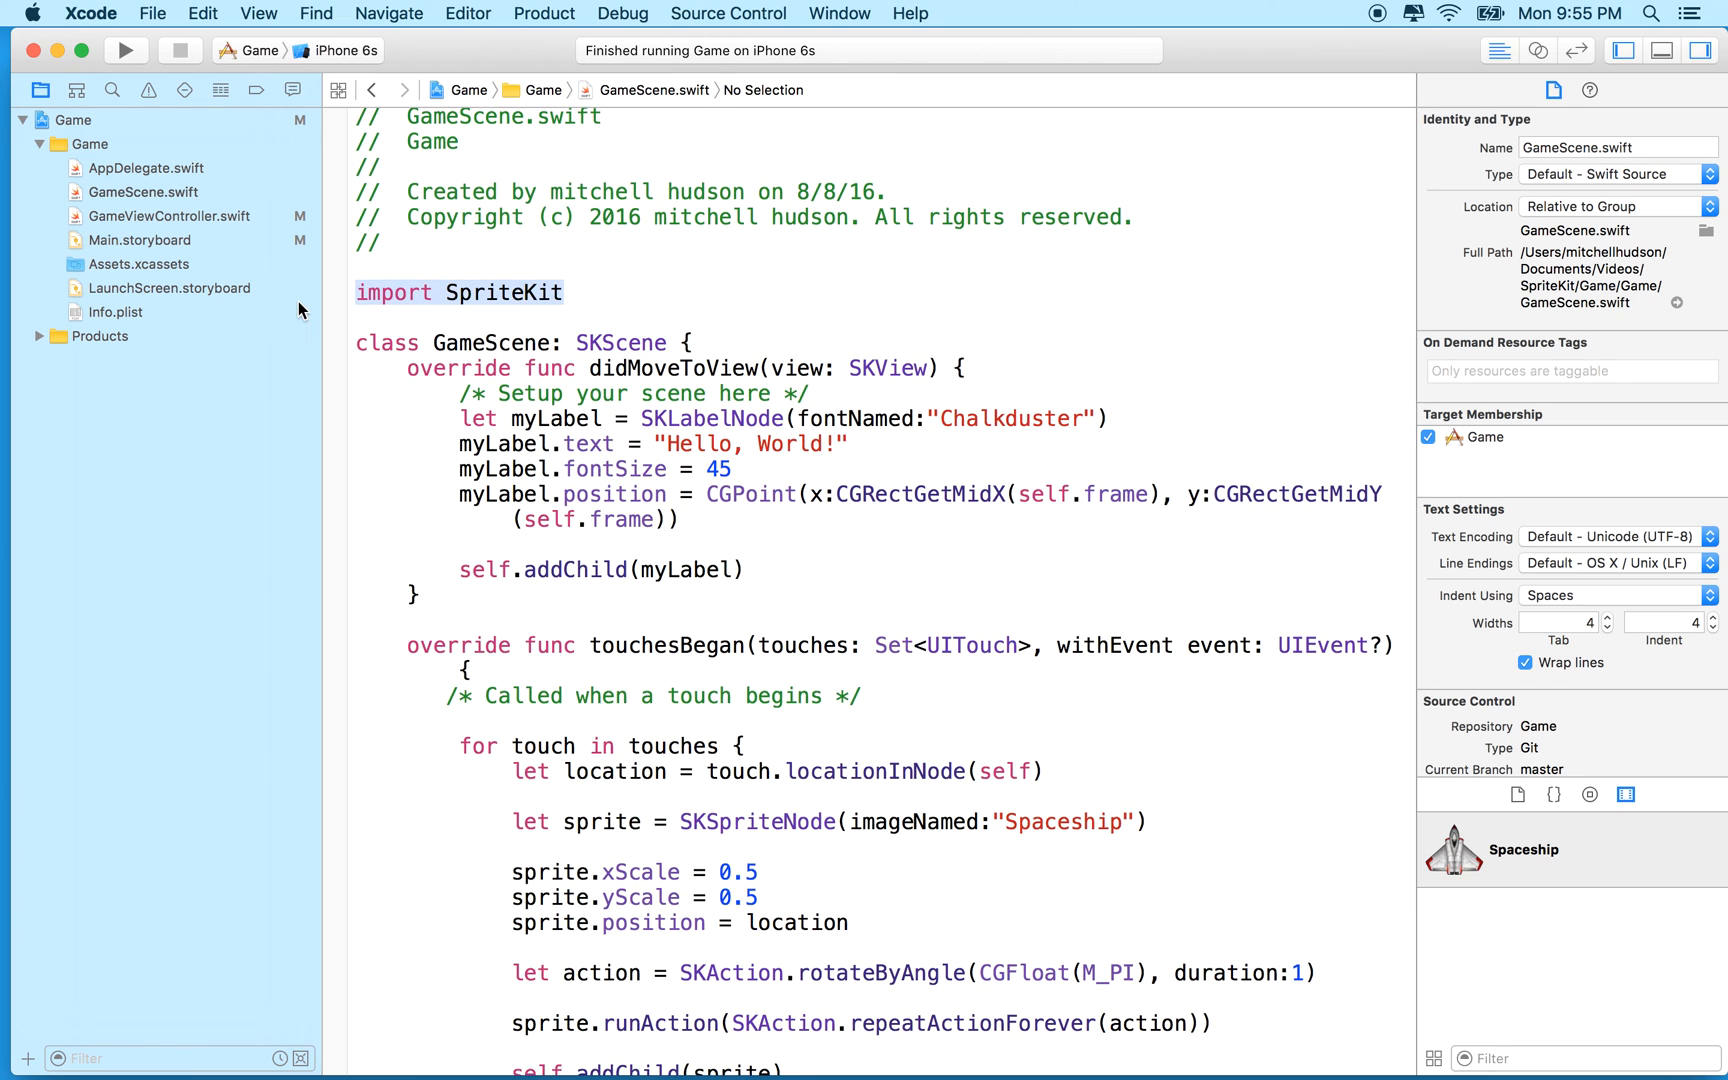
Step: Select the Hello, World! myLabel lines inside didMoveToView for removal
scroll(down, 3)
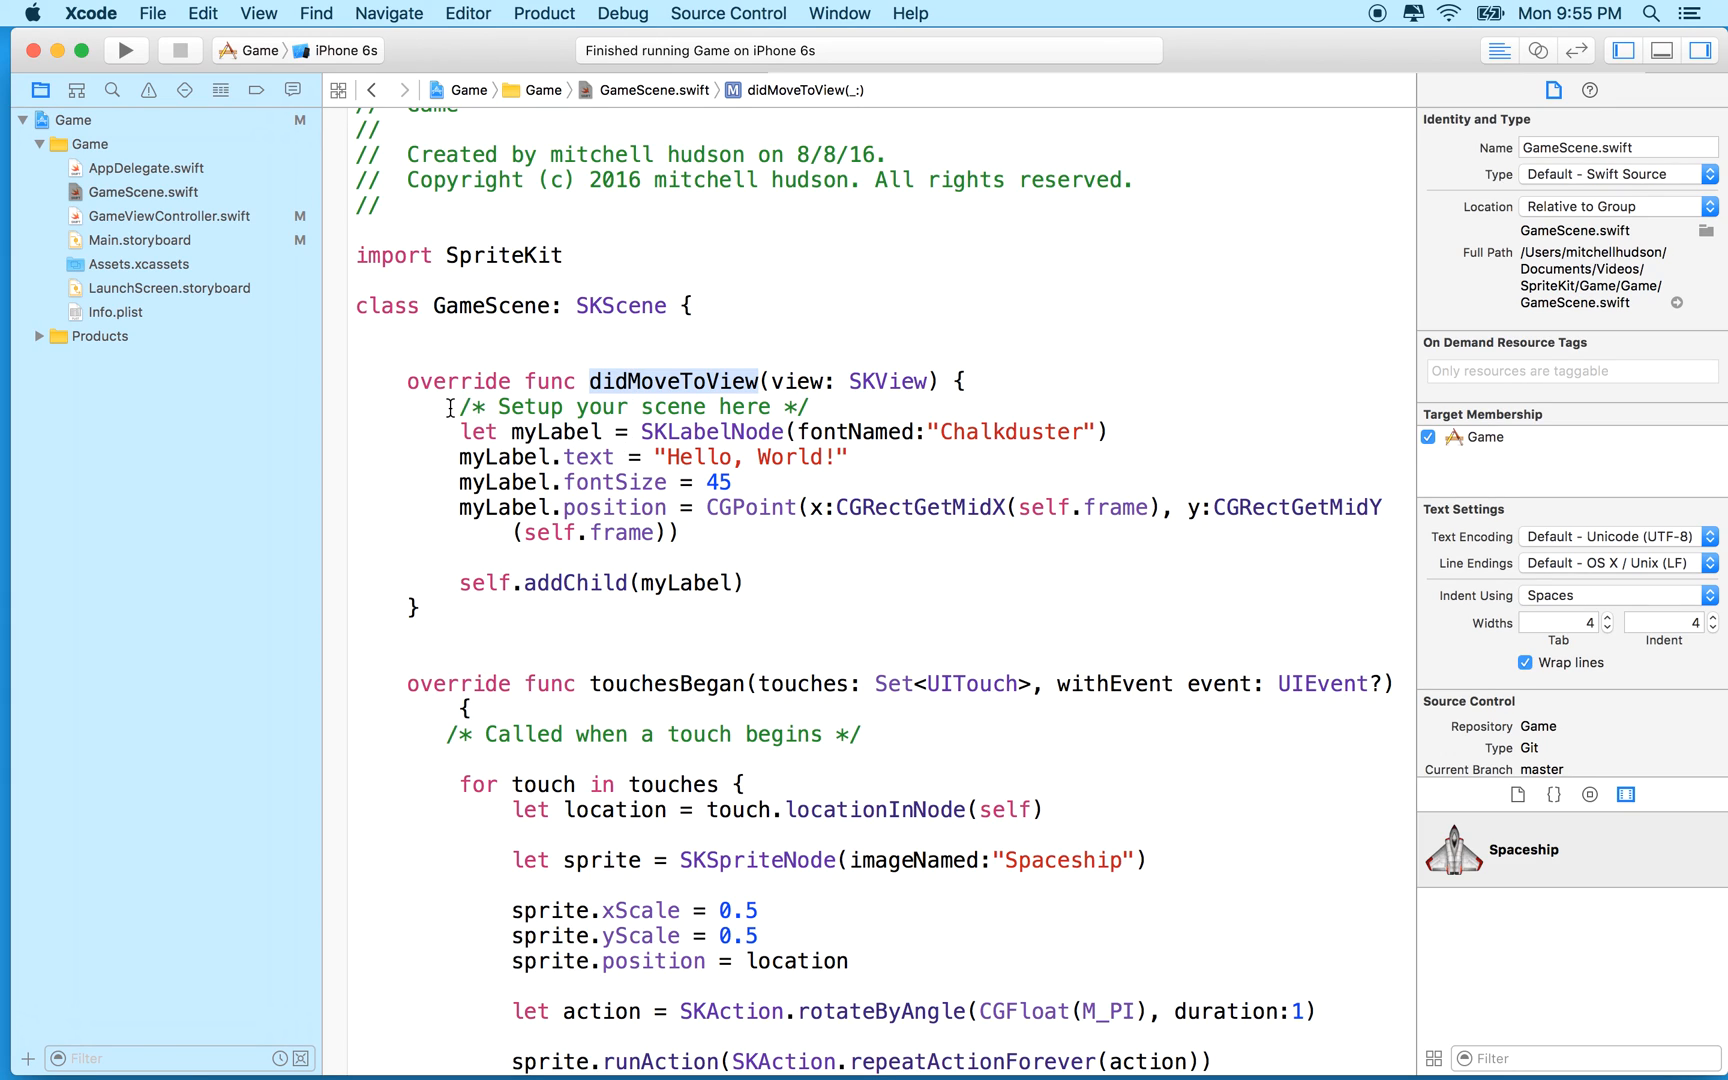
drag(450, 406, 744, 582)
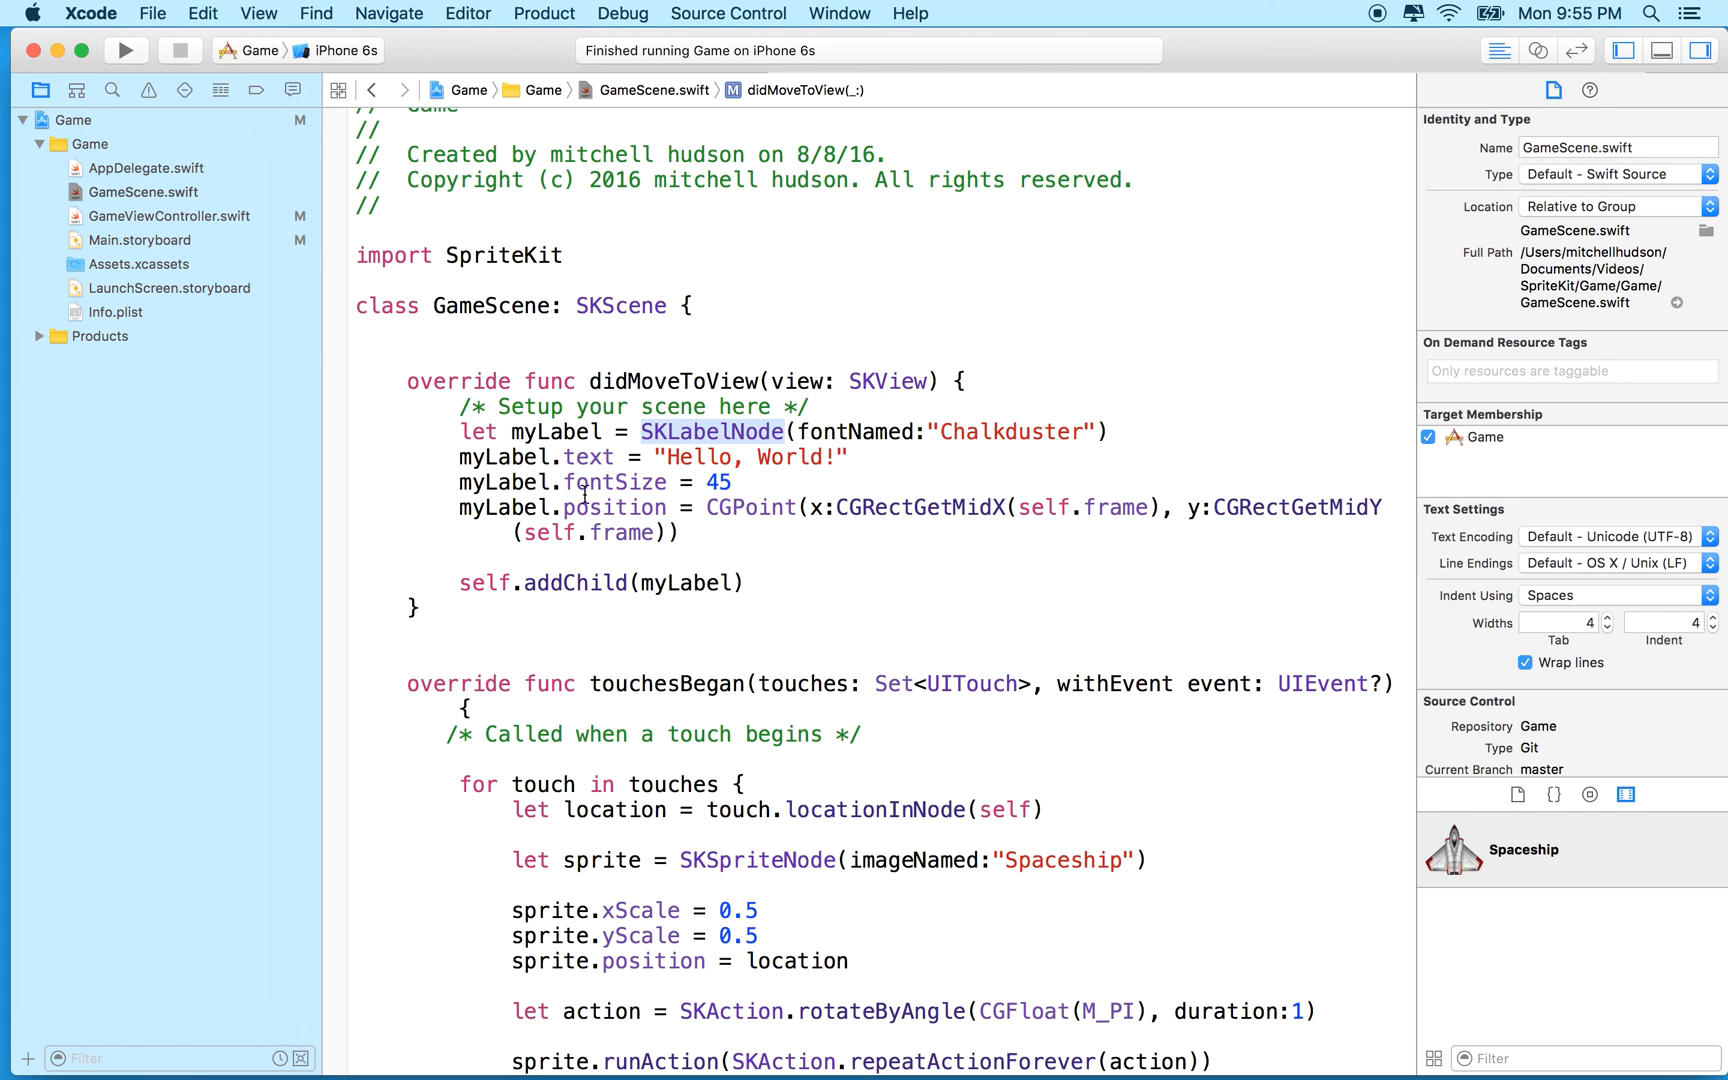
drag(458, 458, 680, 532)
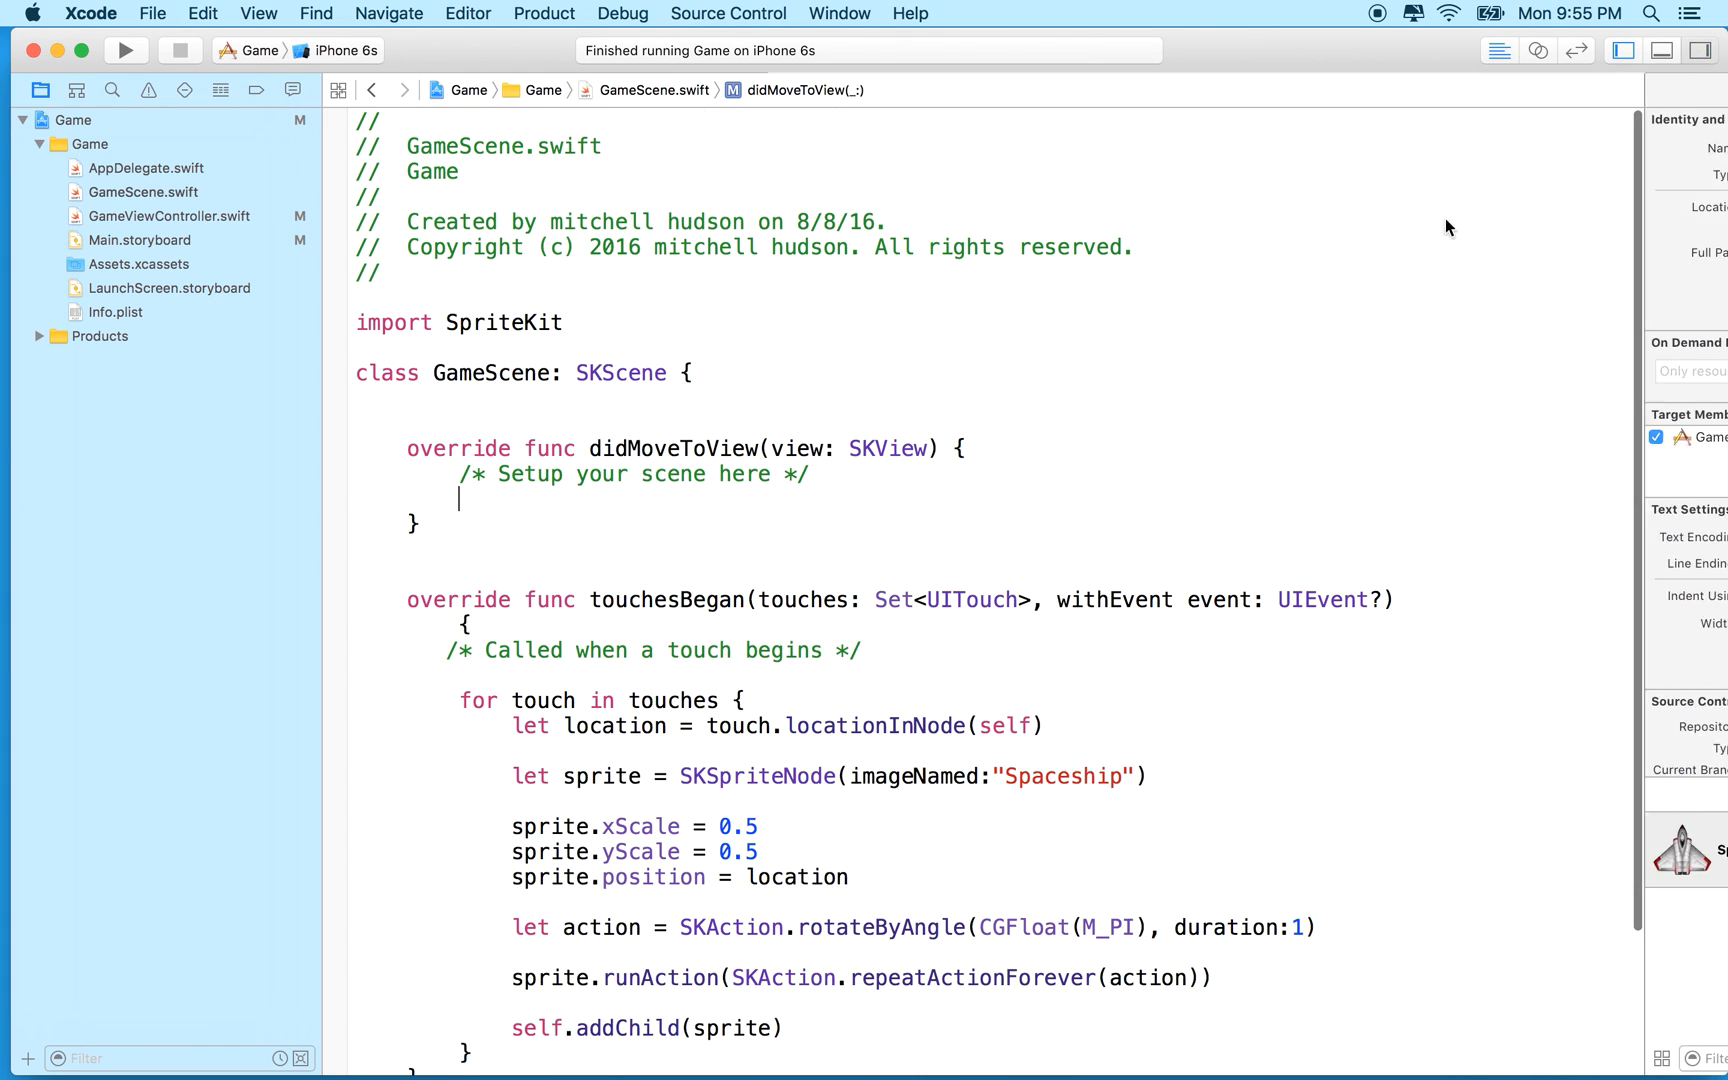
Step: Delete the for-touch-in-touches spaceship loop, leaving touchesBegan empty
scroll(down, 3)
text( {)
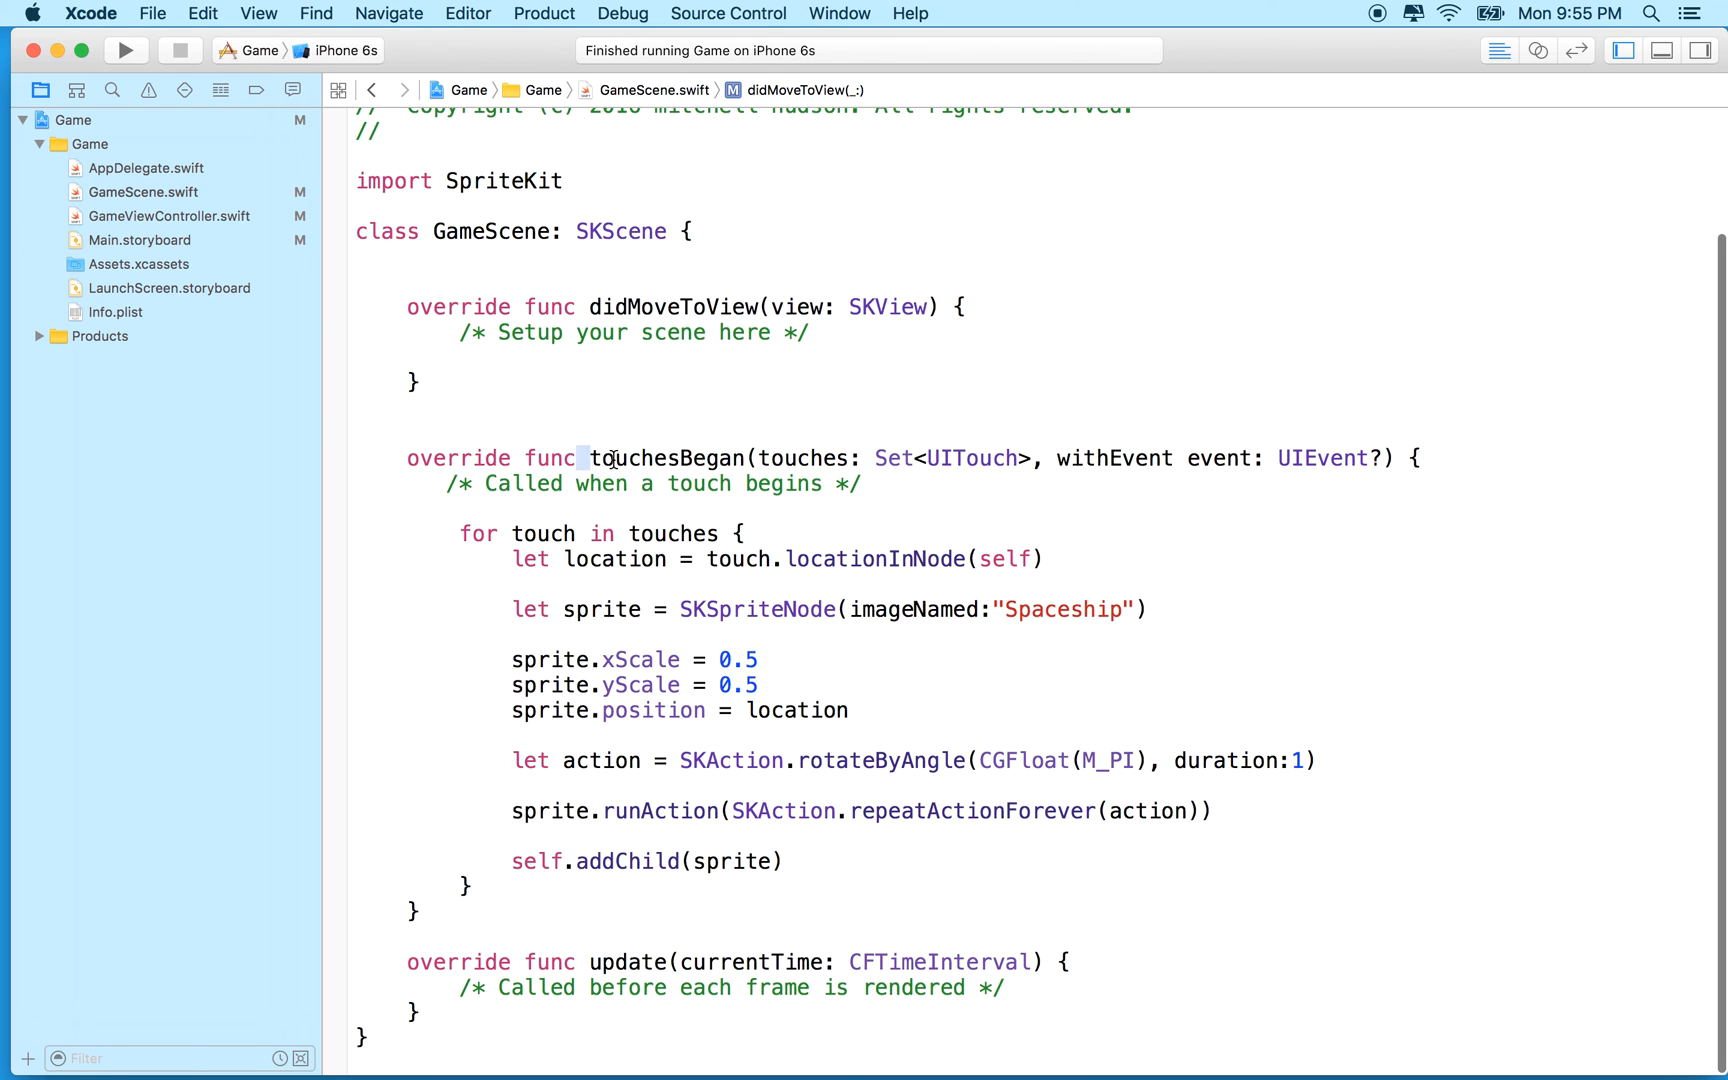
double_click(666, 458)
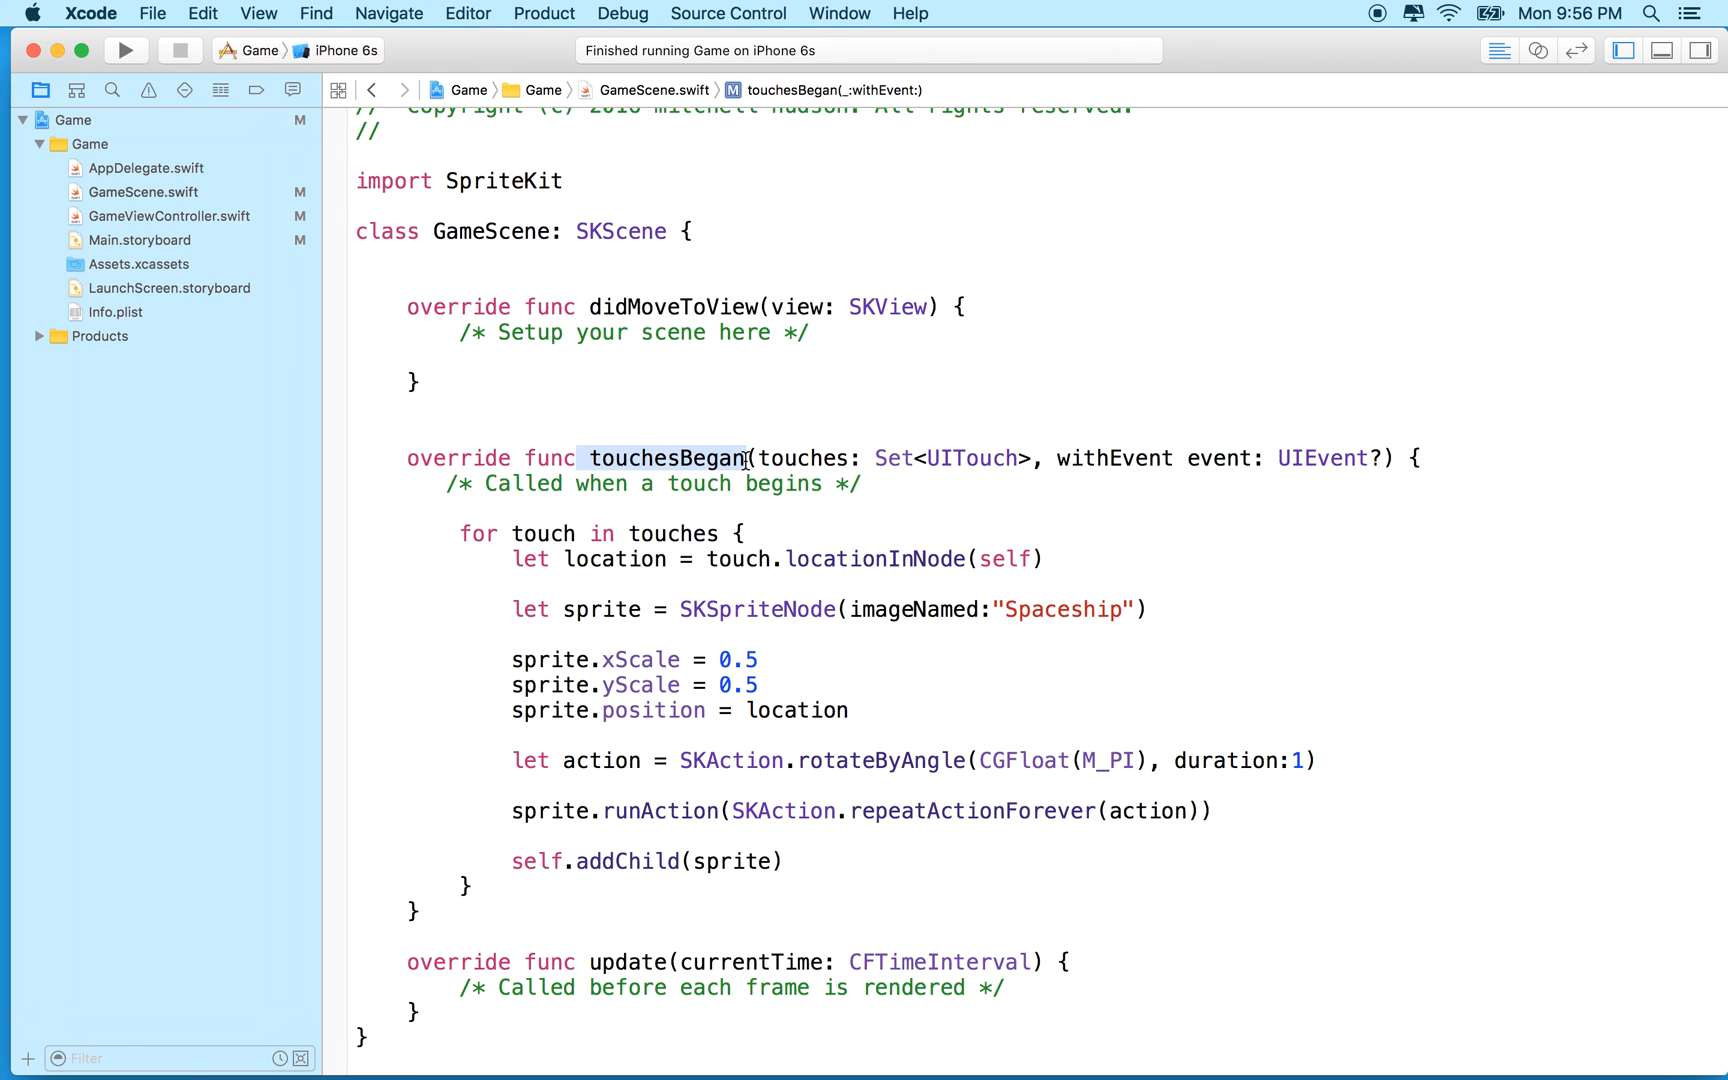
mouse_move(628, 490)
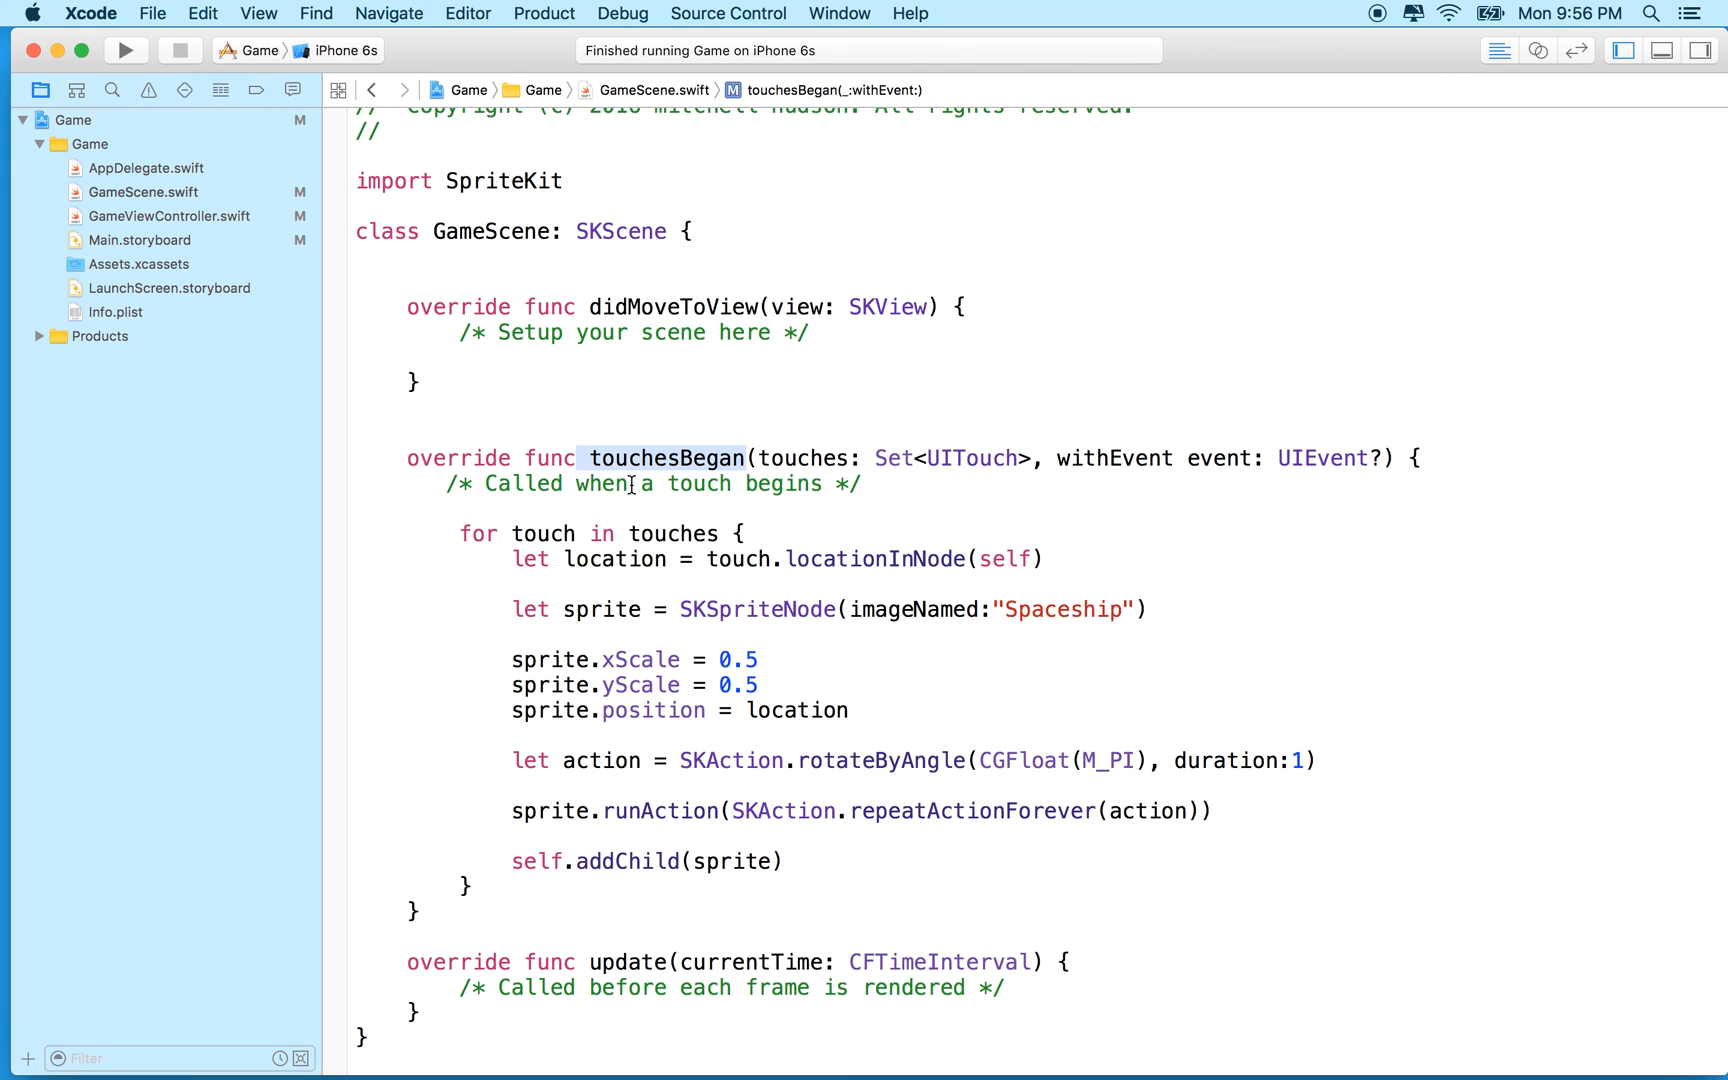
mouse_move(498, 602)
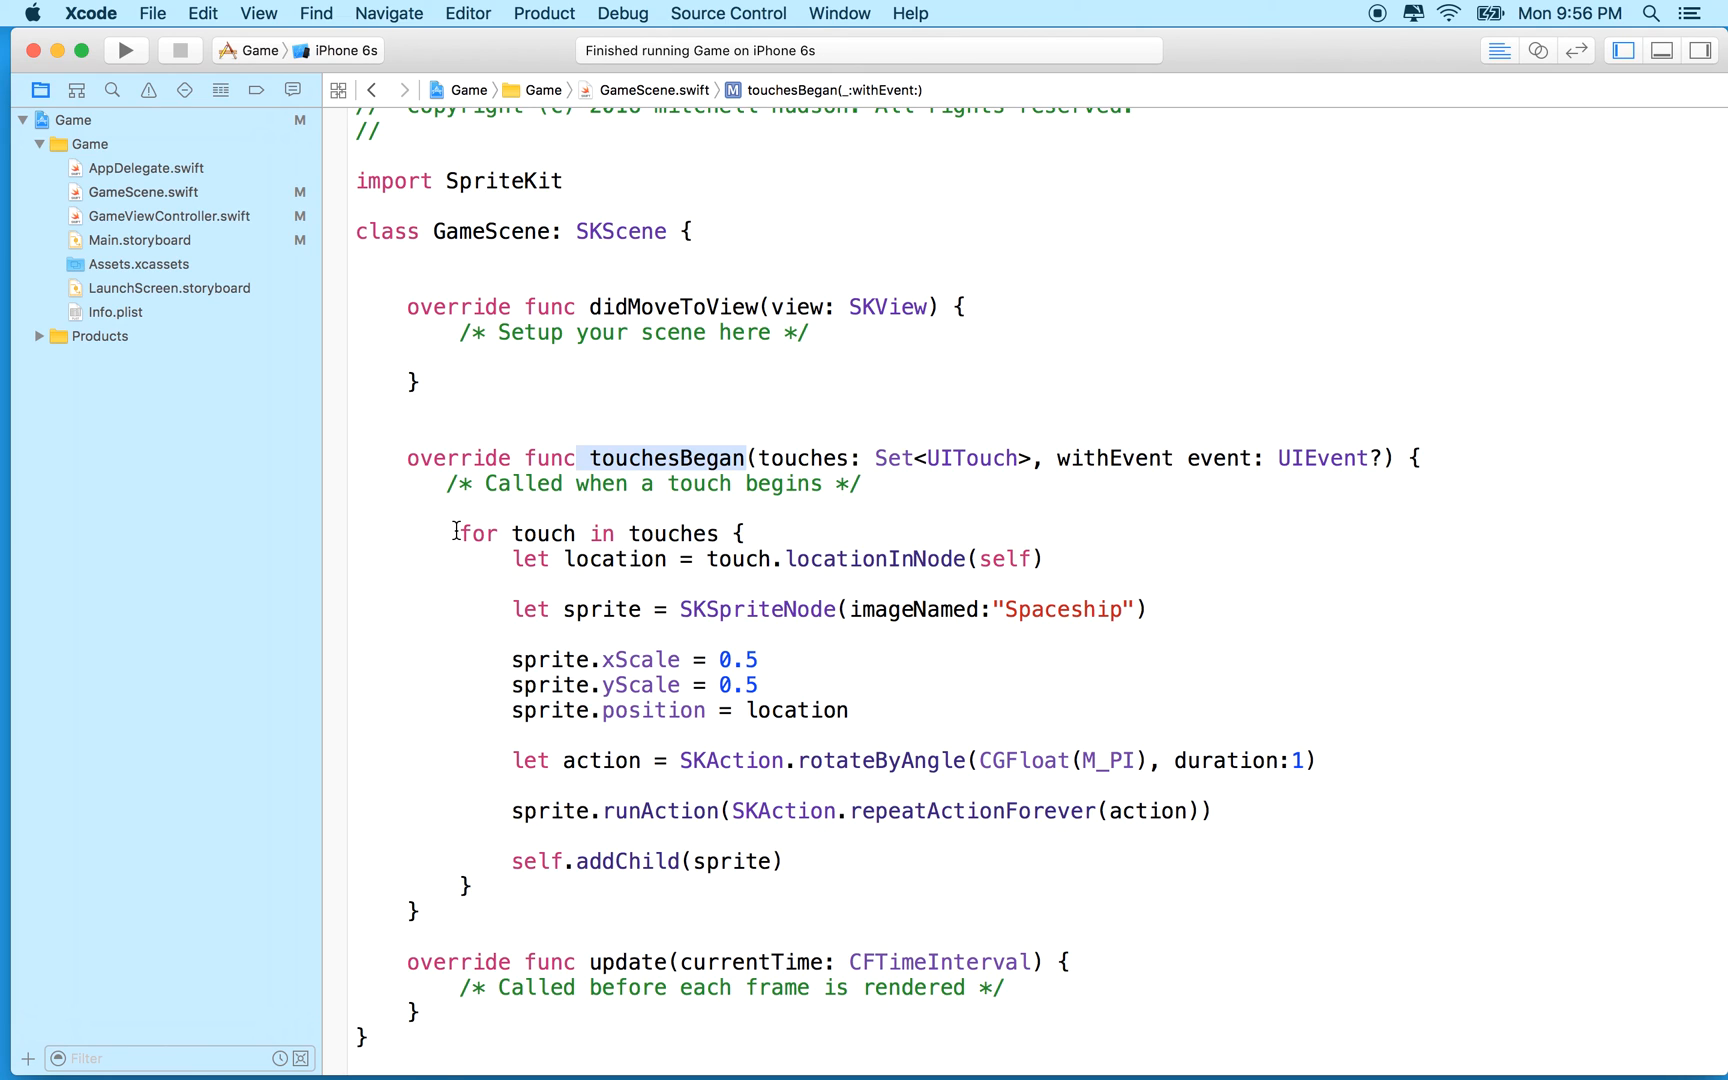
mouse_move(678, 610)
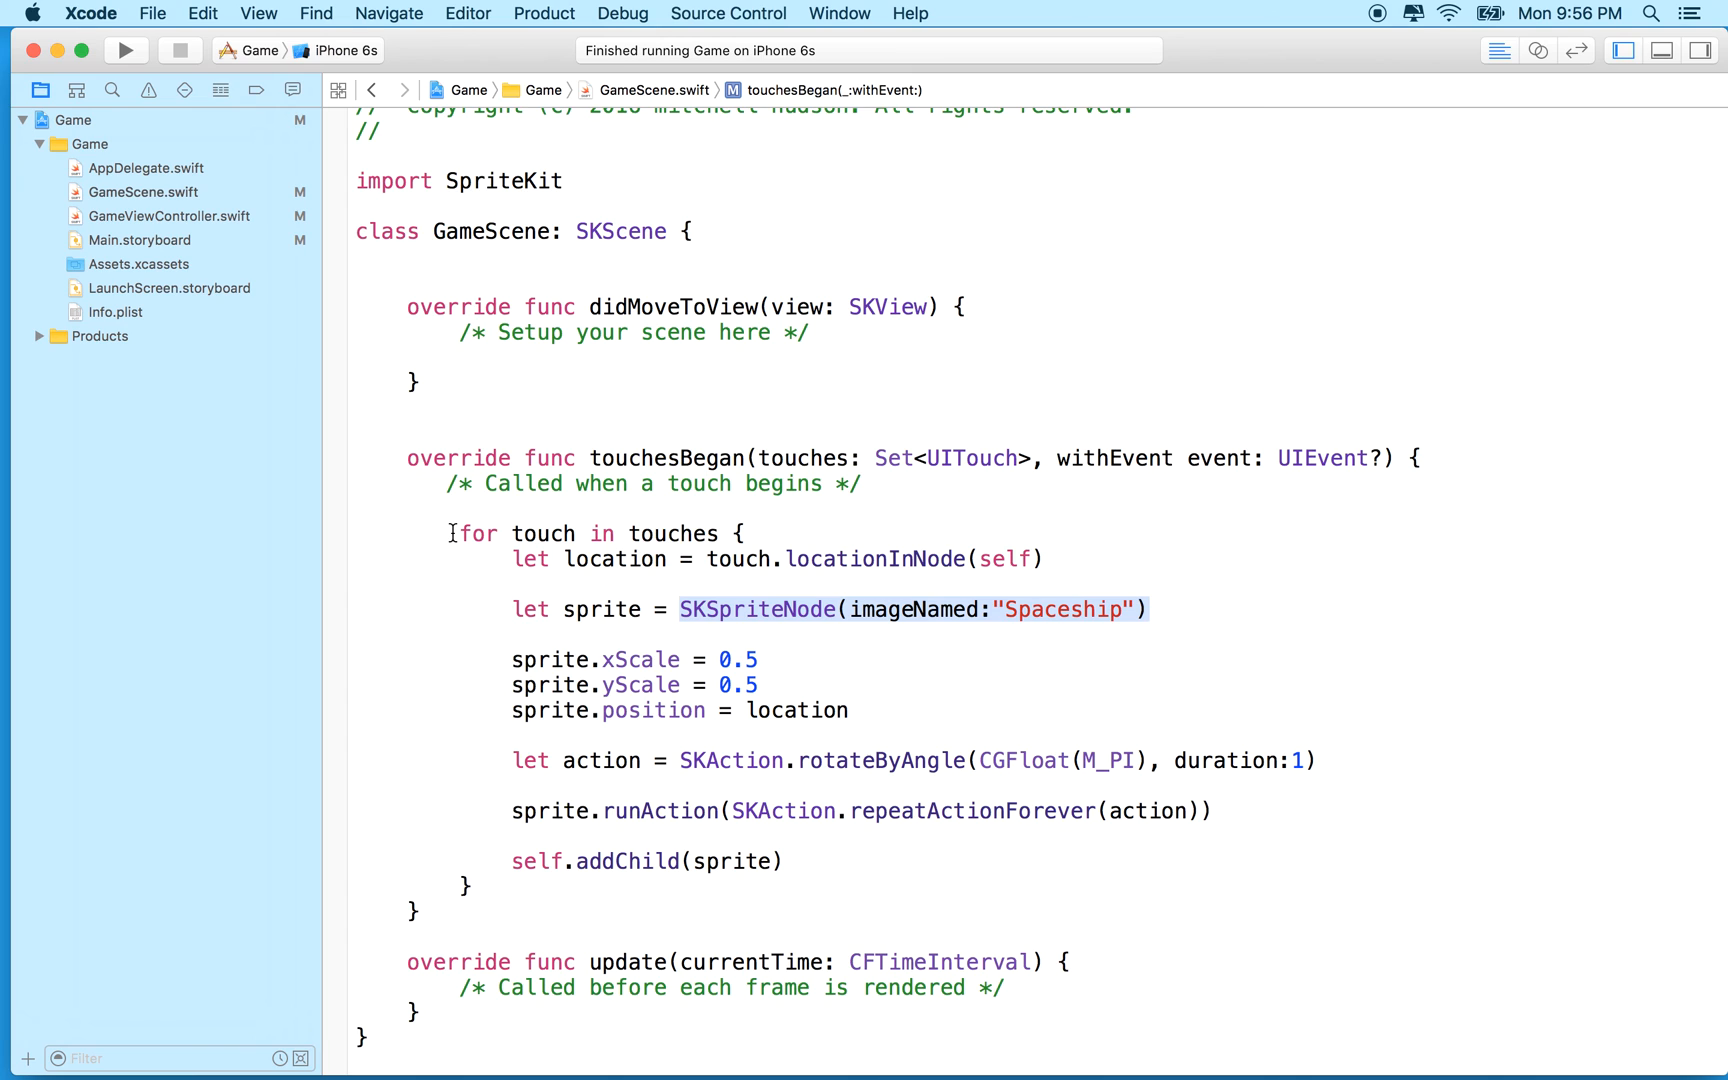
drag(450, 534, 474, 886)
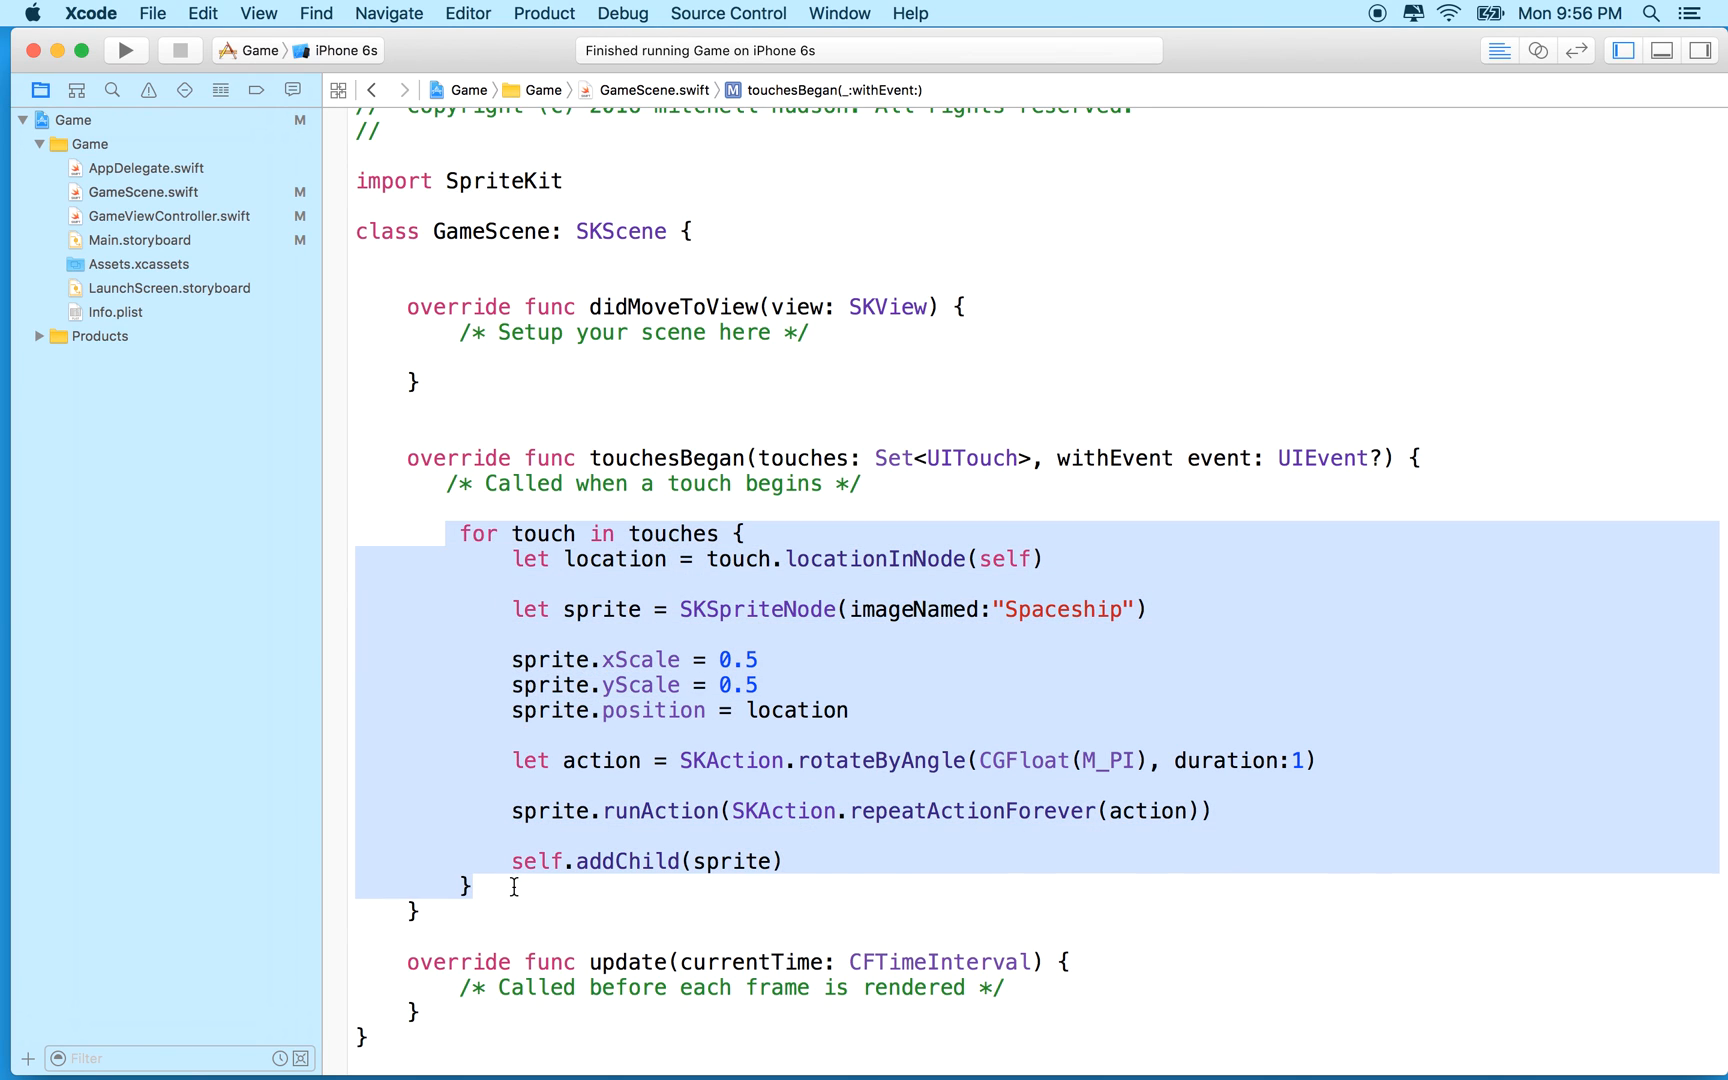
key(Delete)
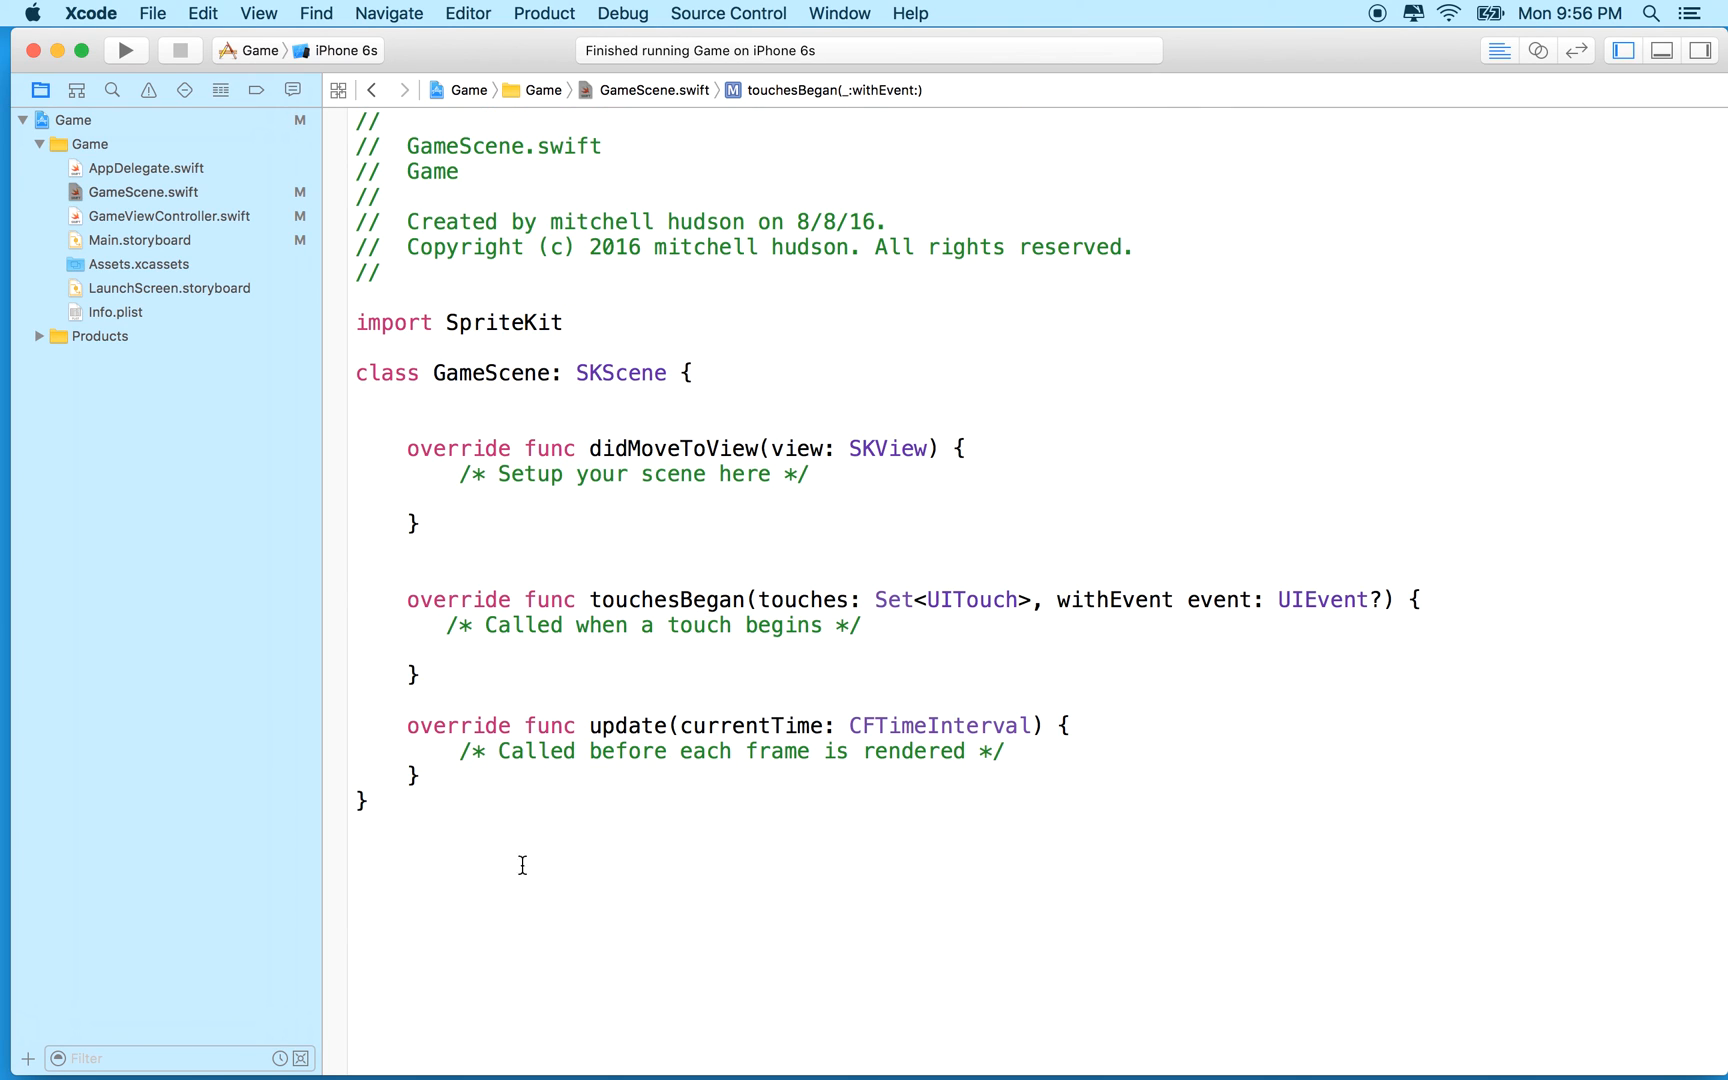
mouse_move(538, 500)
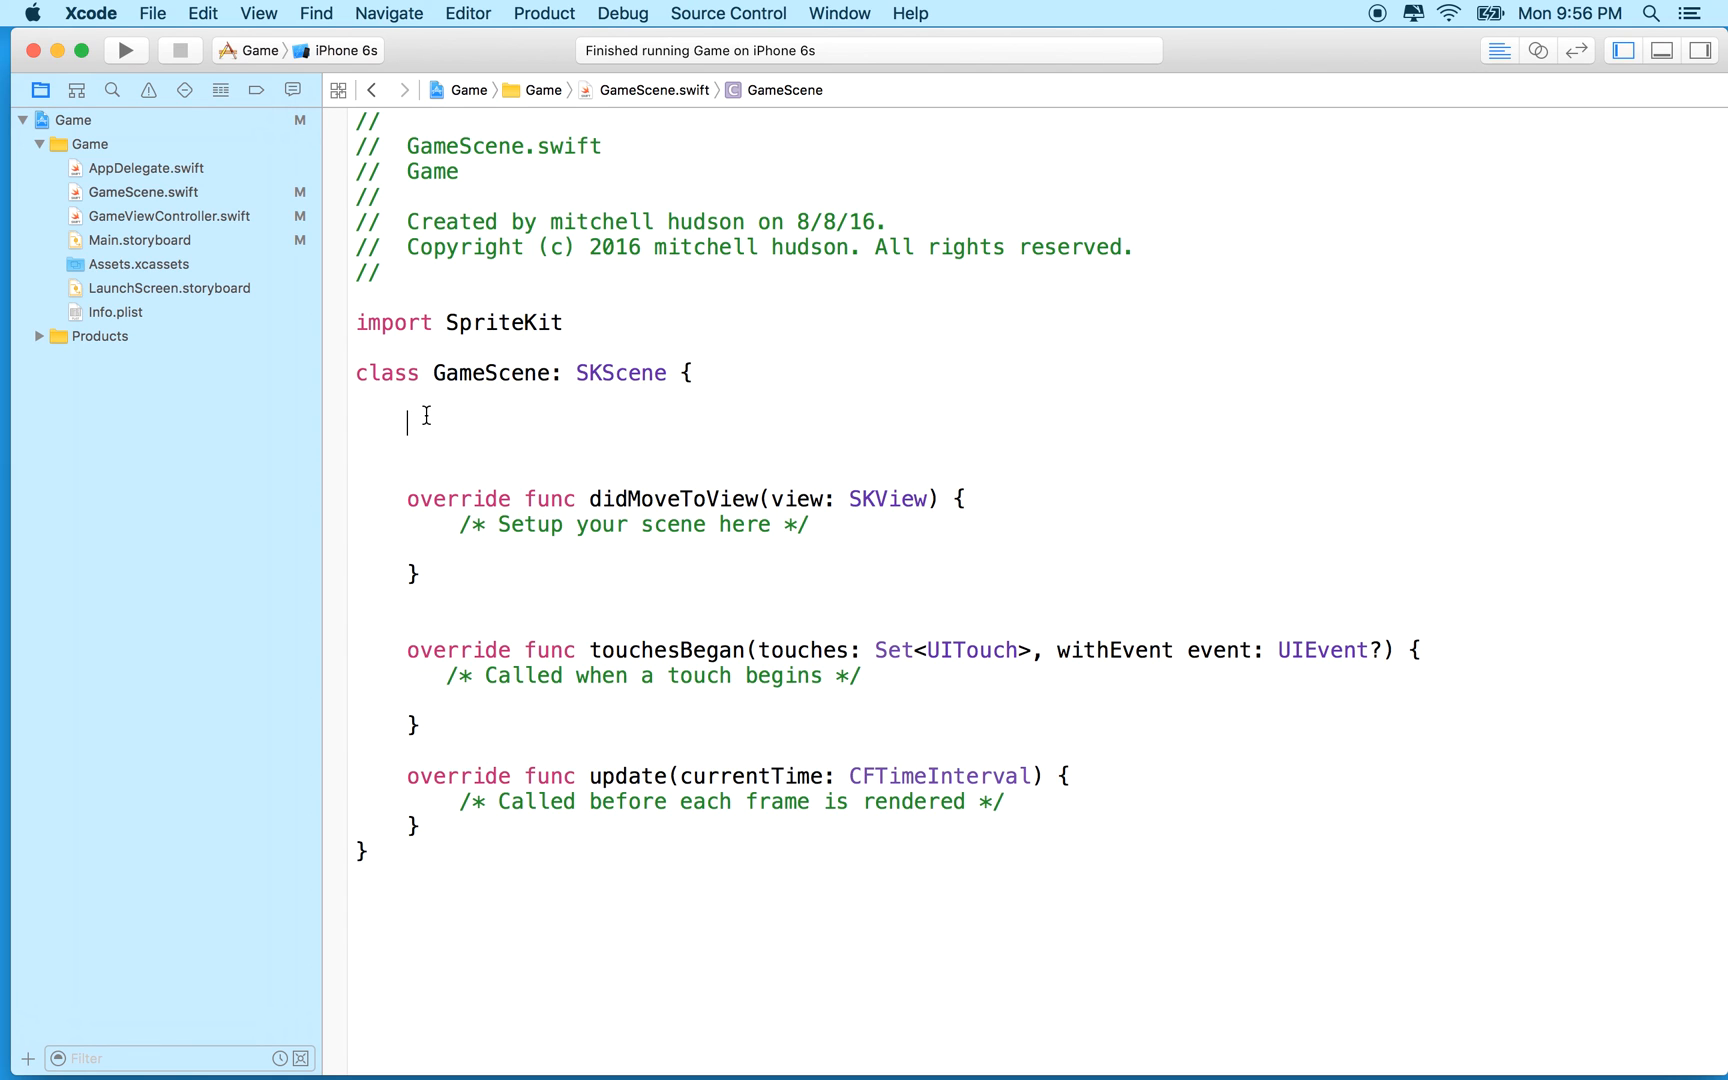
Step: Declare 'var box: SKSpriteNode!' at the top of the GameScene class
text(var b)
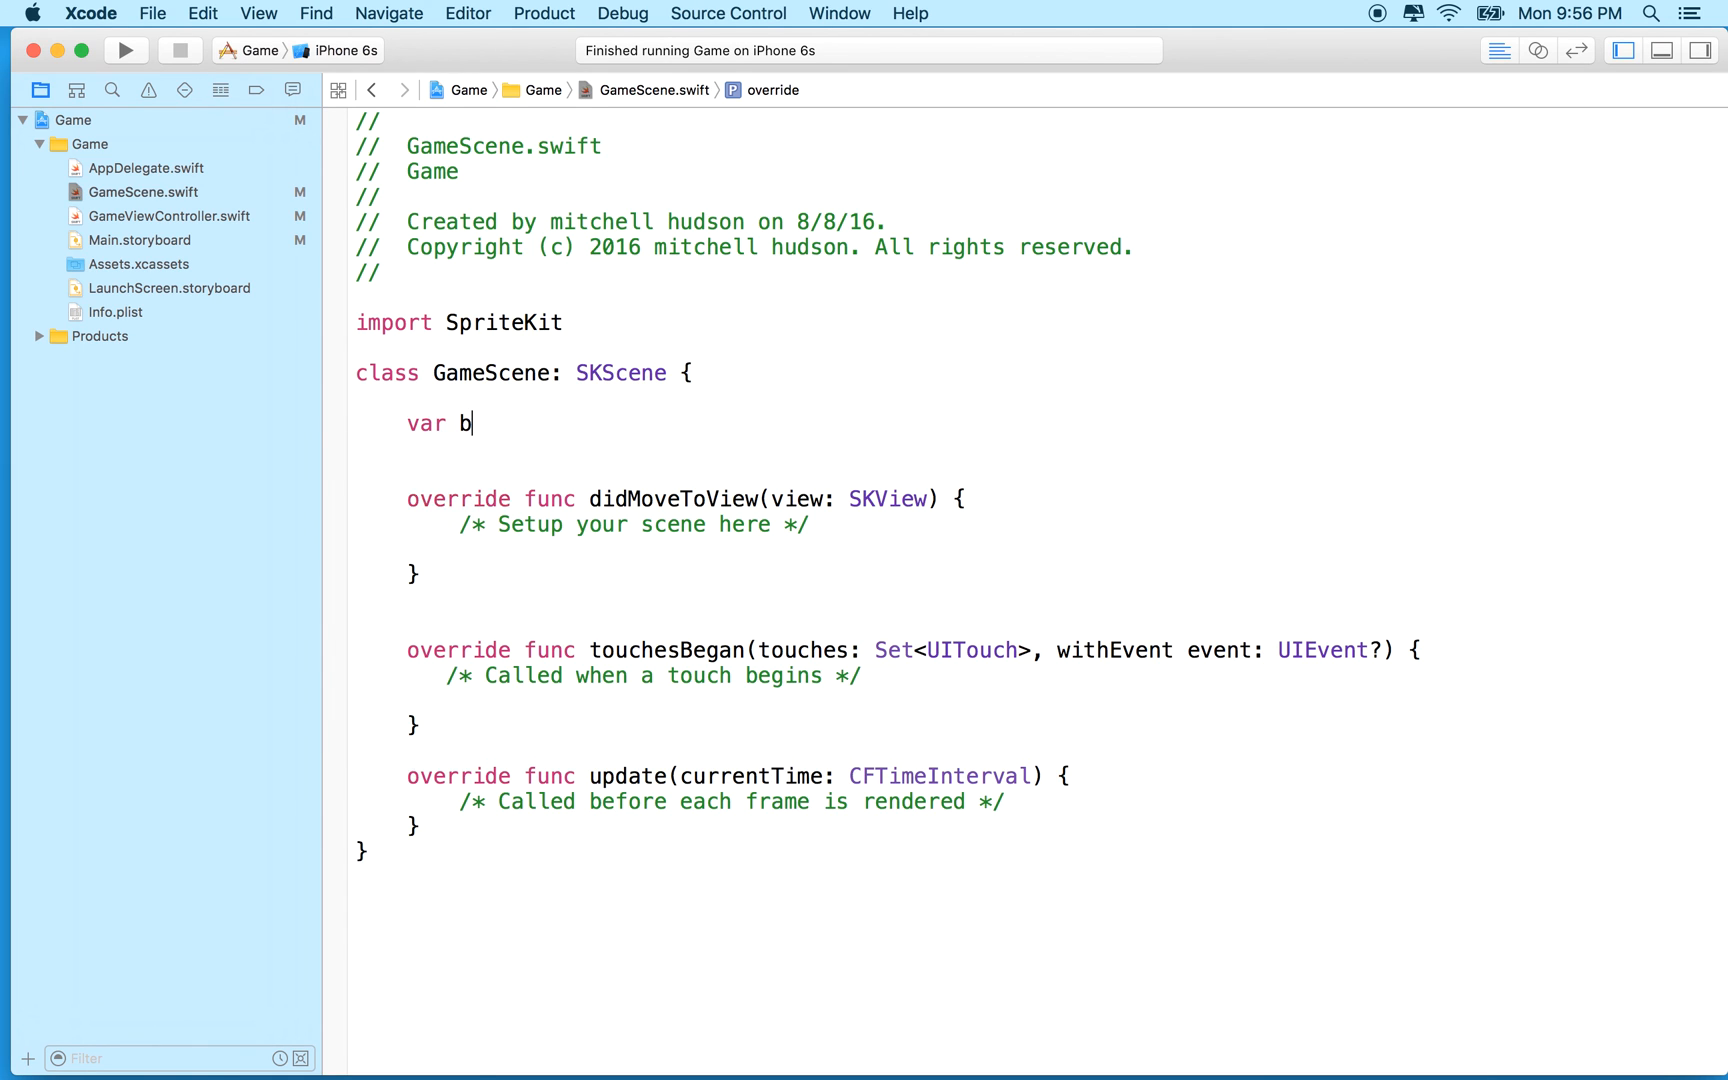
text(ox)
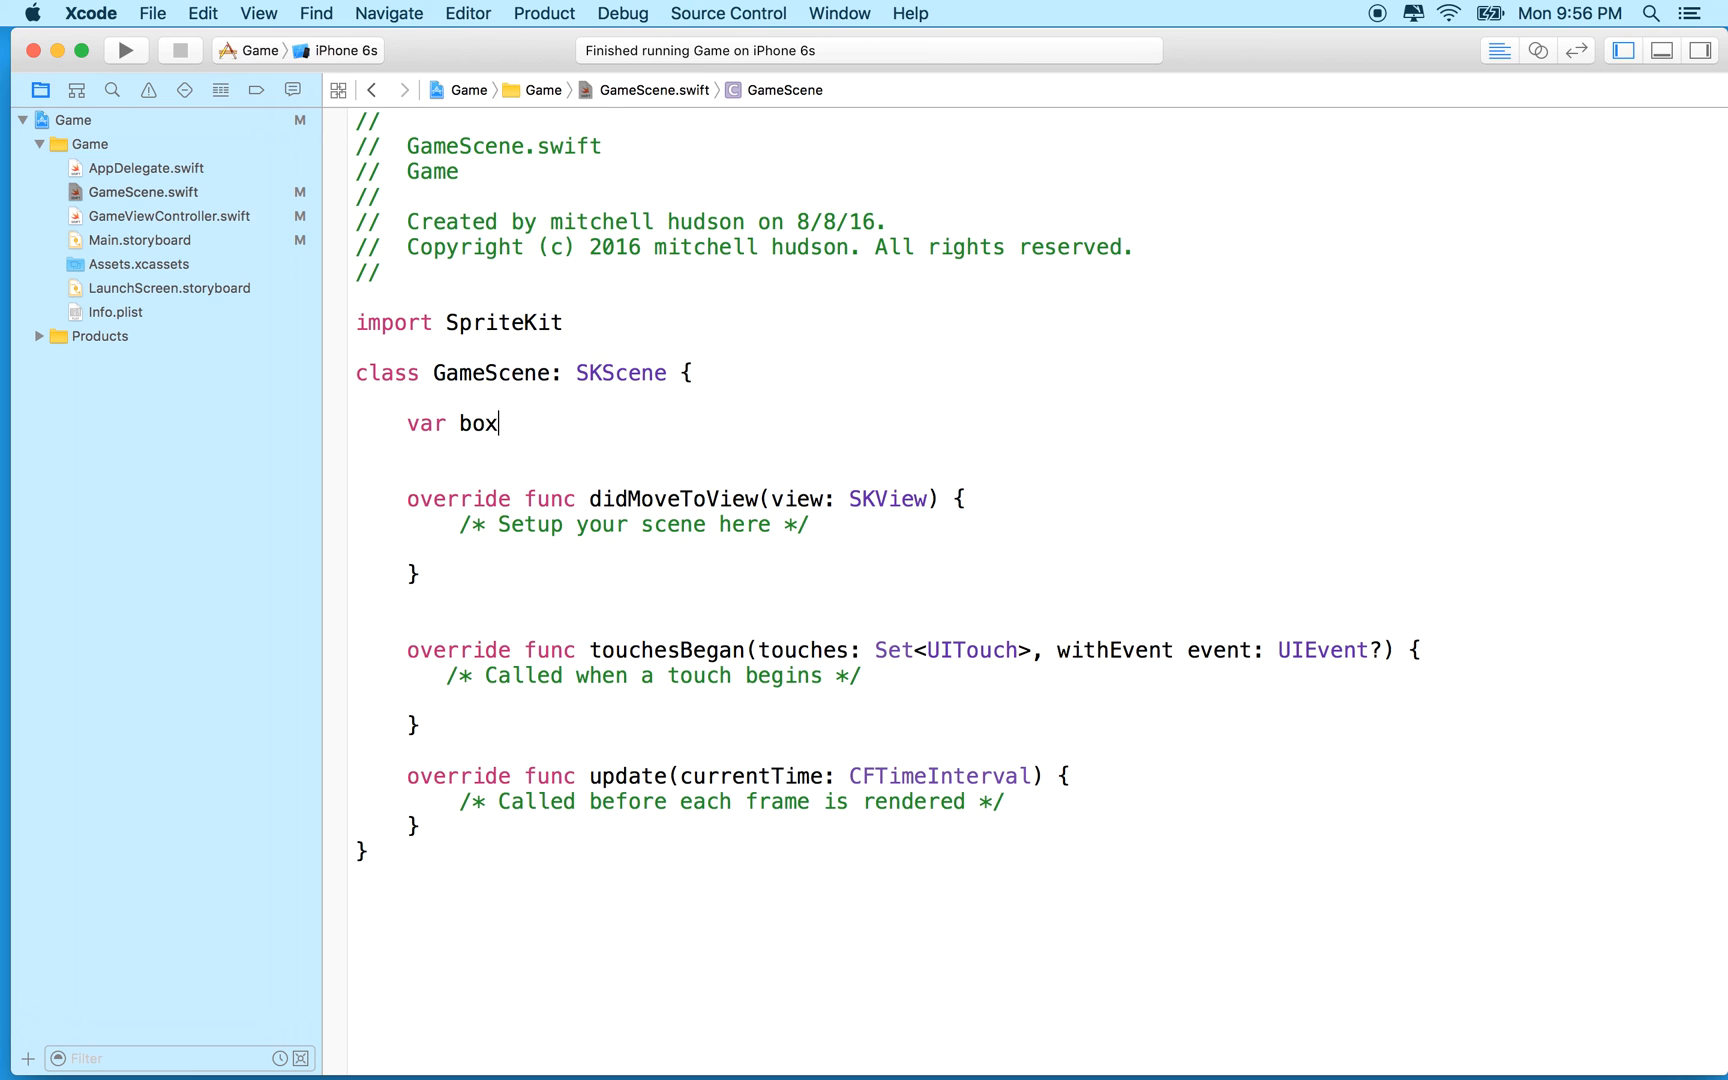
text(:)
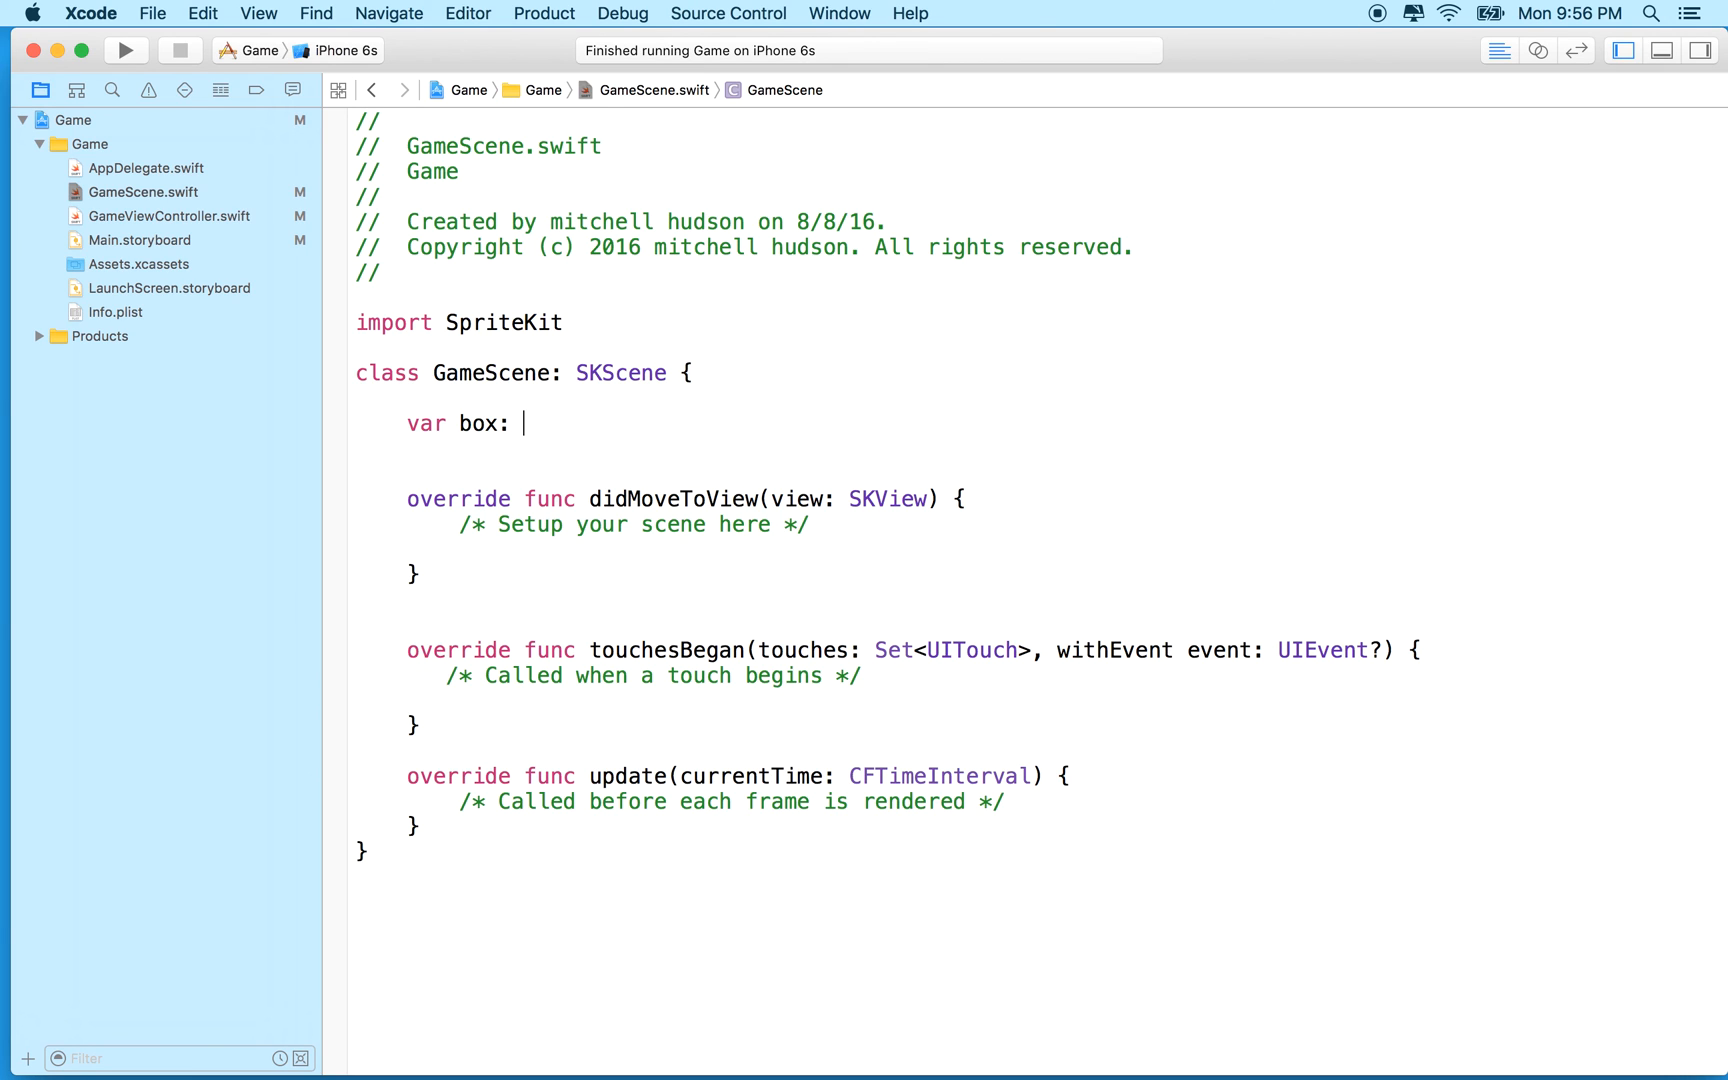
text(SKSpriteNode)
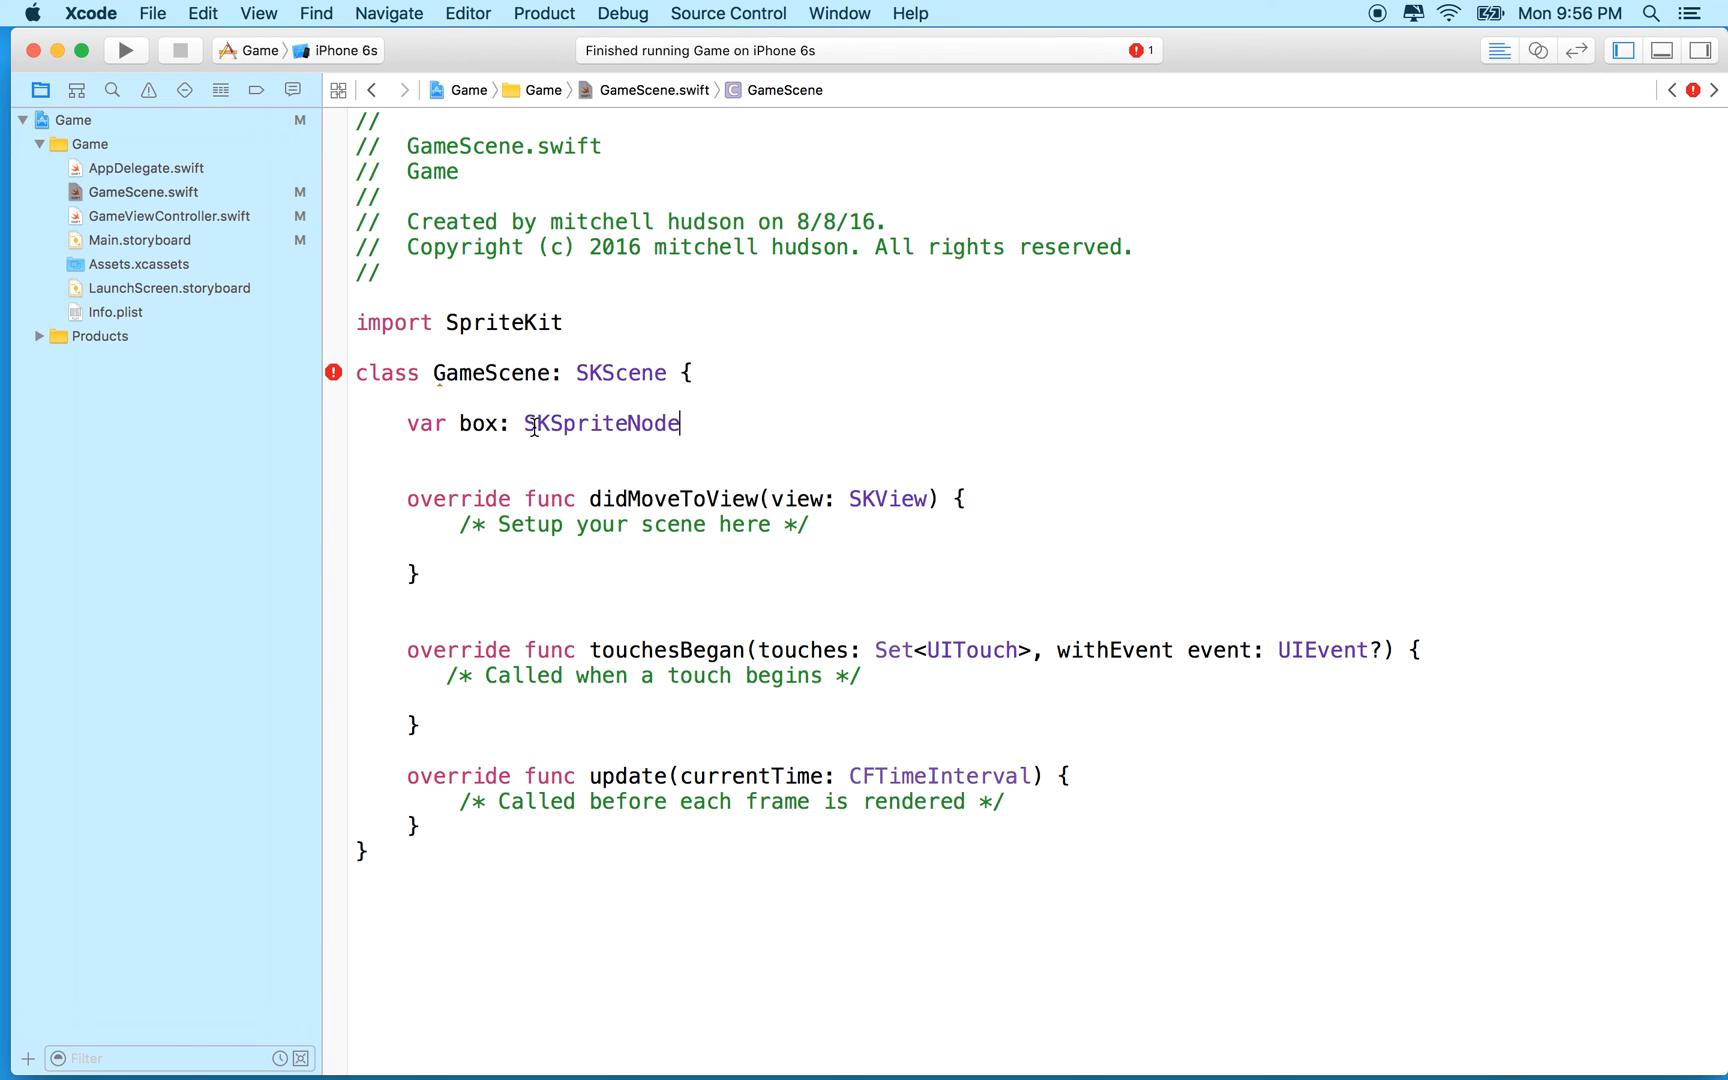
double_click(602, 424)
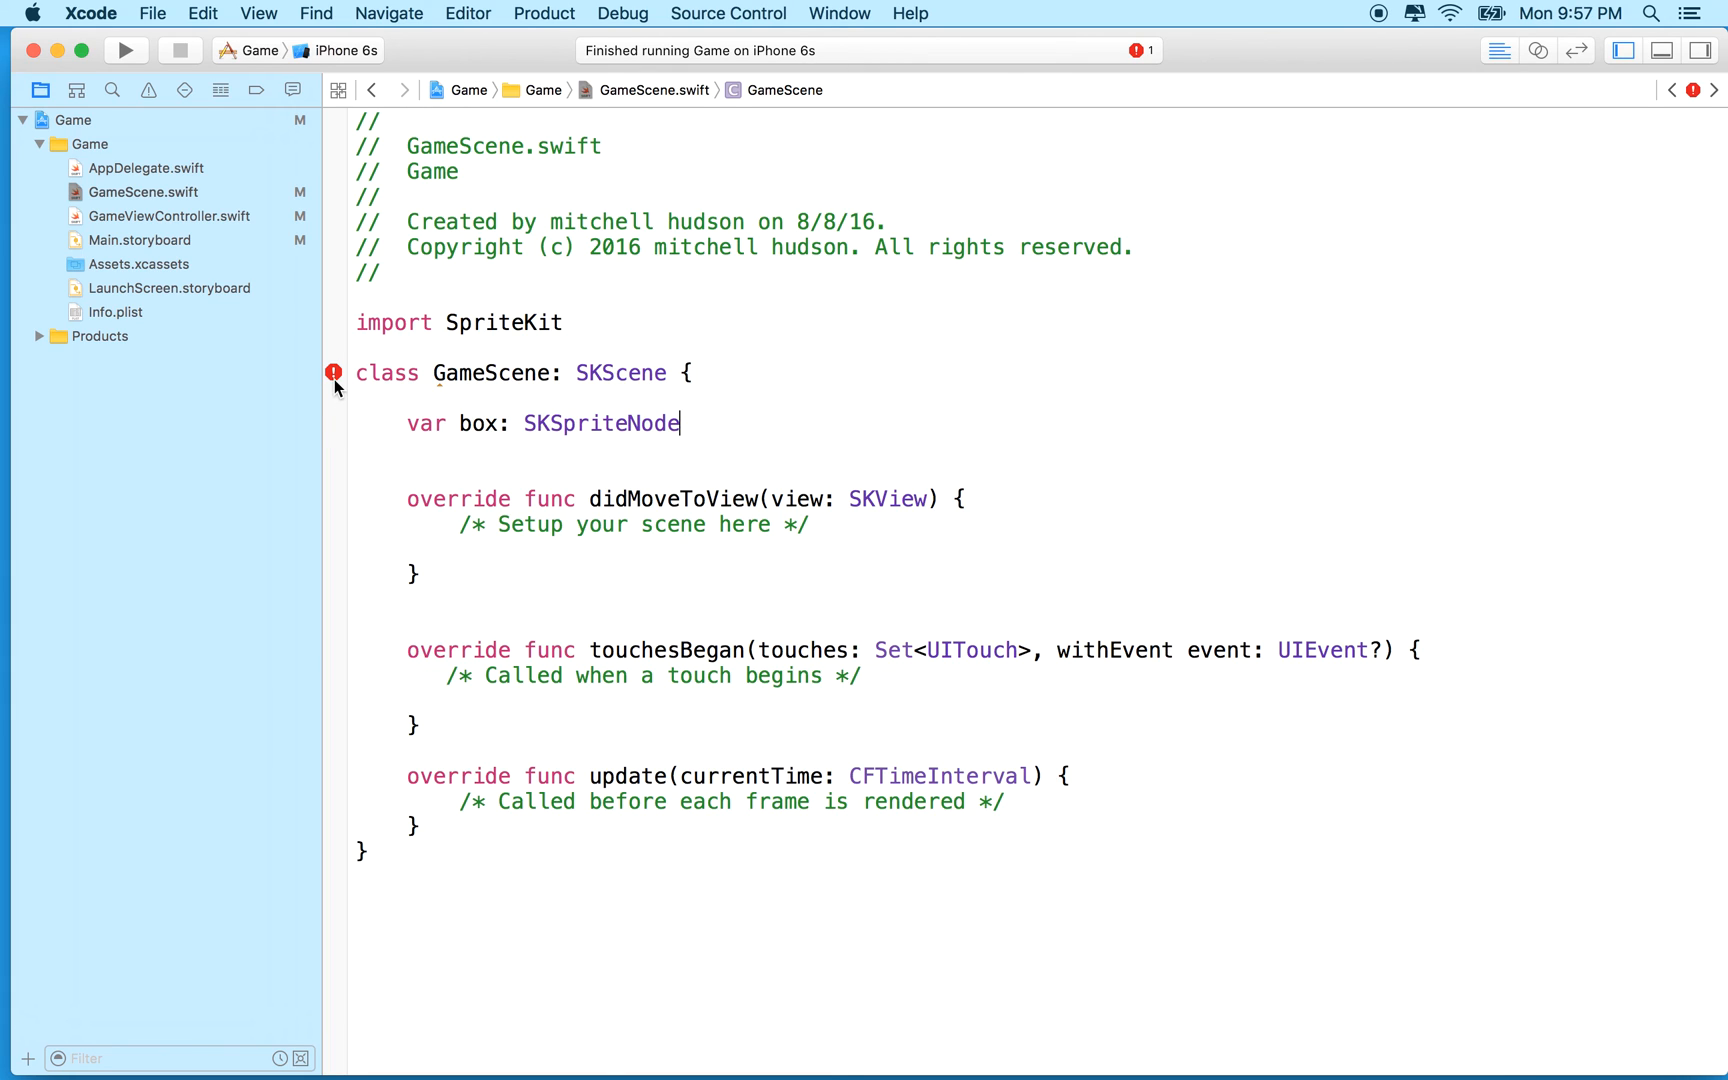
text(!)
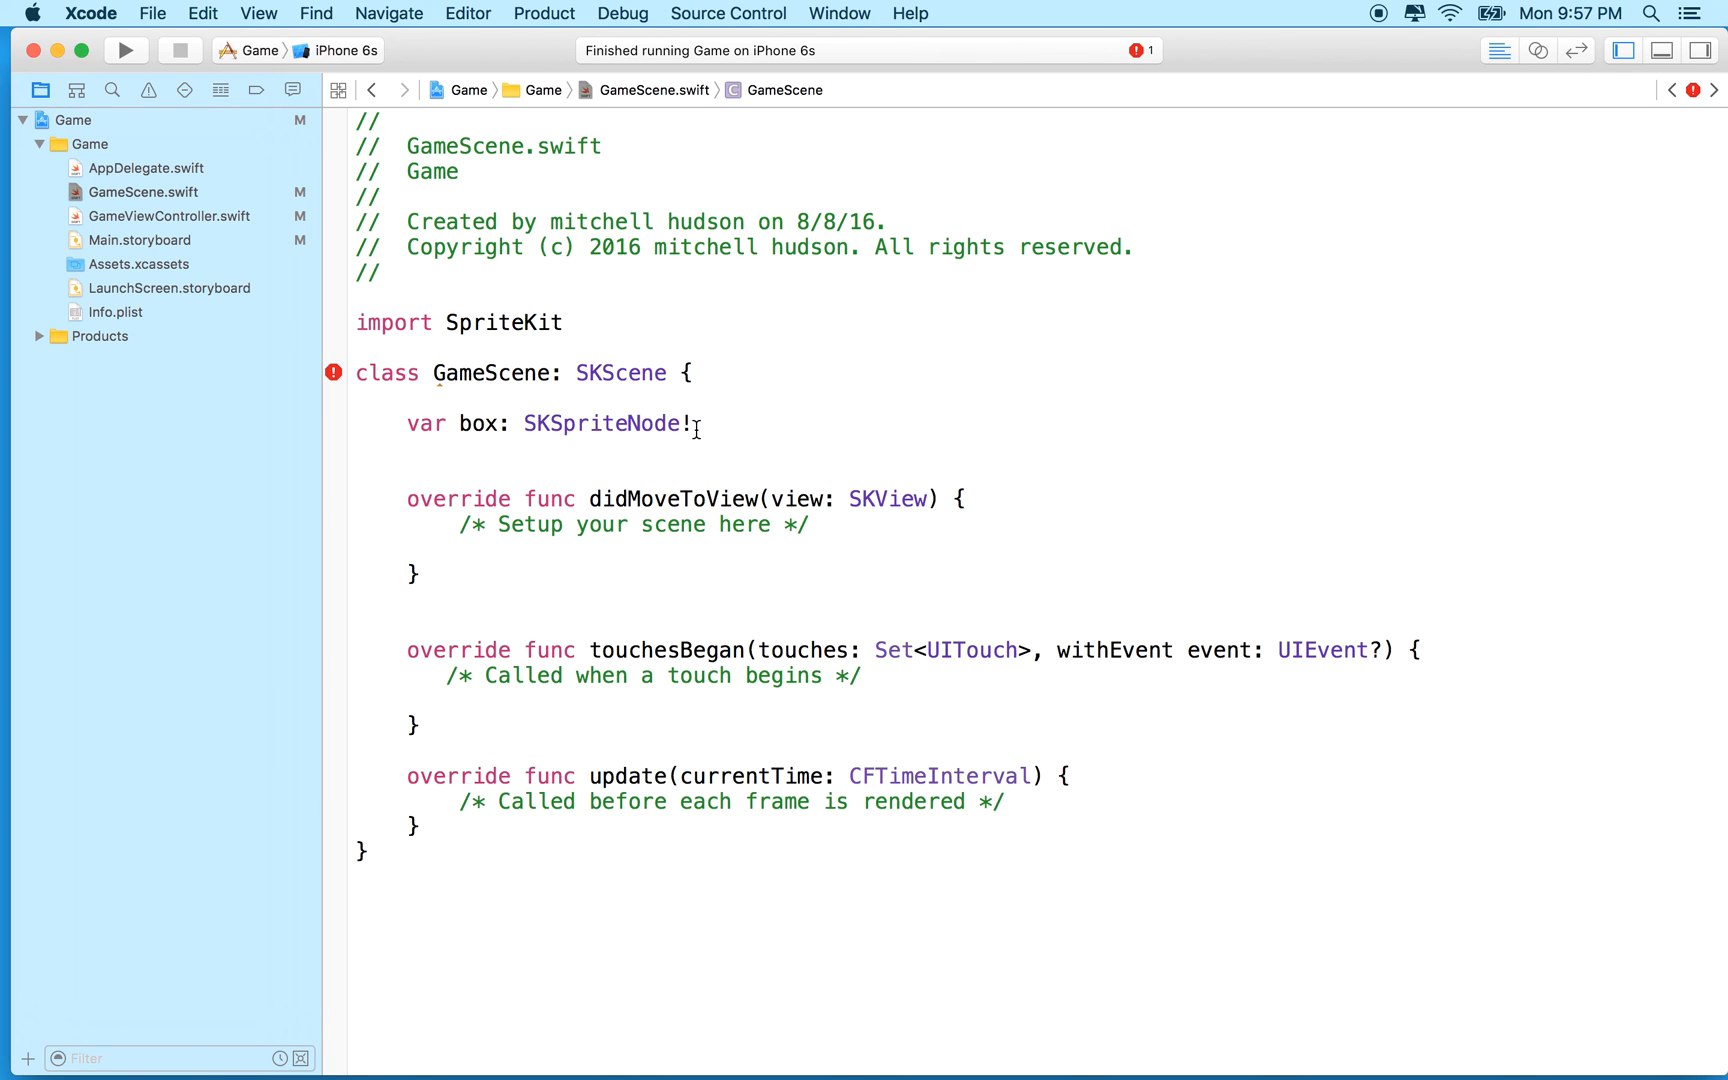
double_click(604, 424)
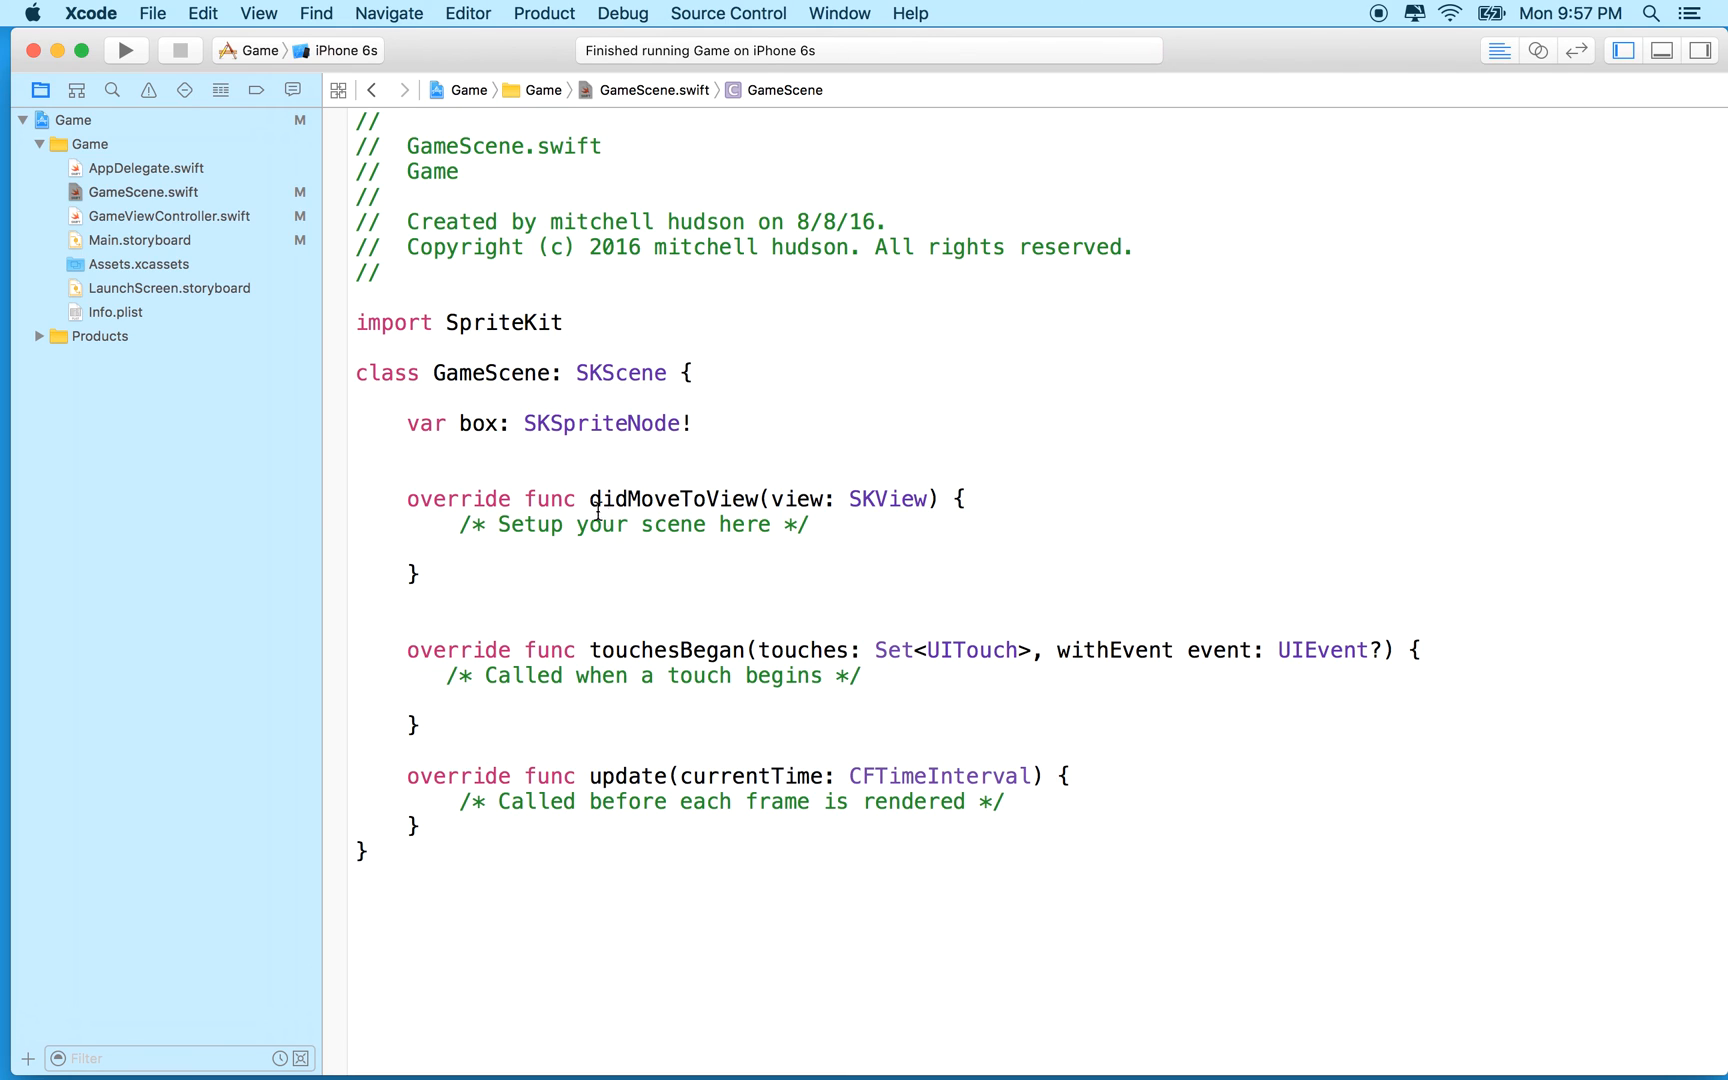
Step: Create box as SKSpriteNode(color: UIColor.cyanColor(), size: CGSize(width: 40, height: 60)) in didMoveToView
click(460, 552)
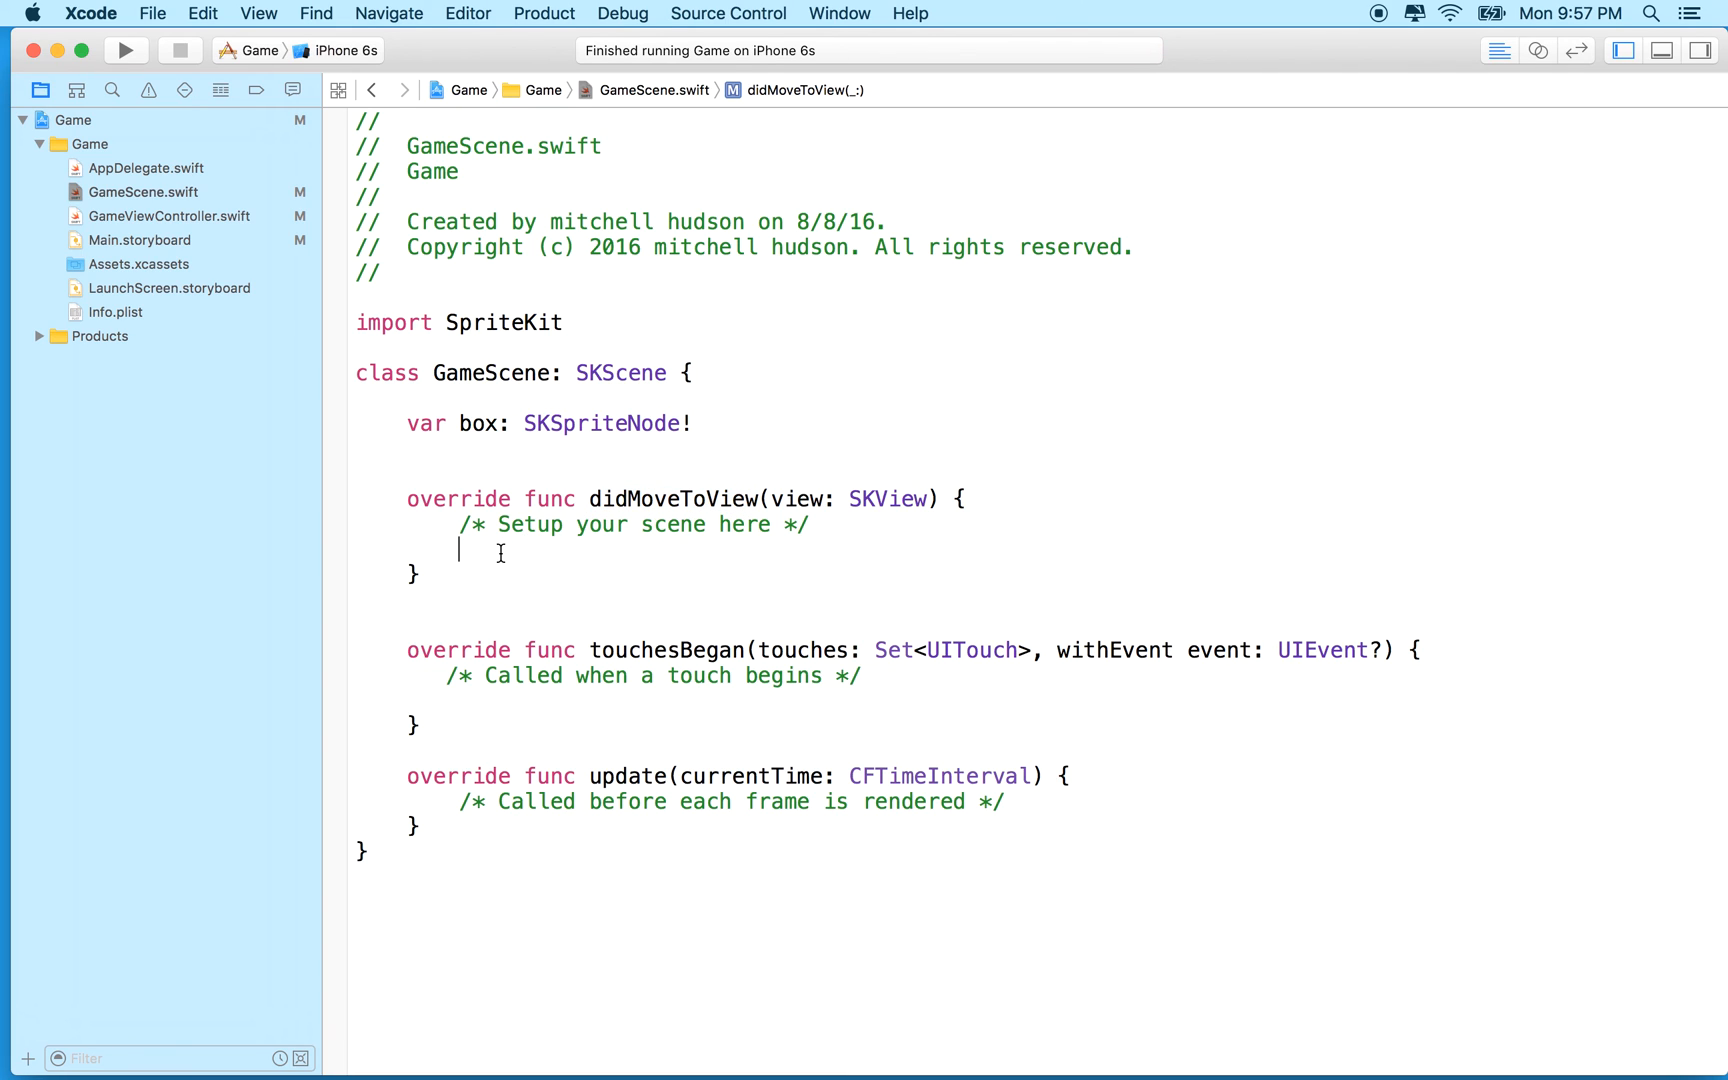
text(box =)
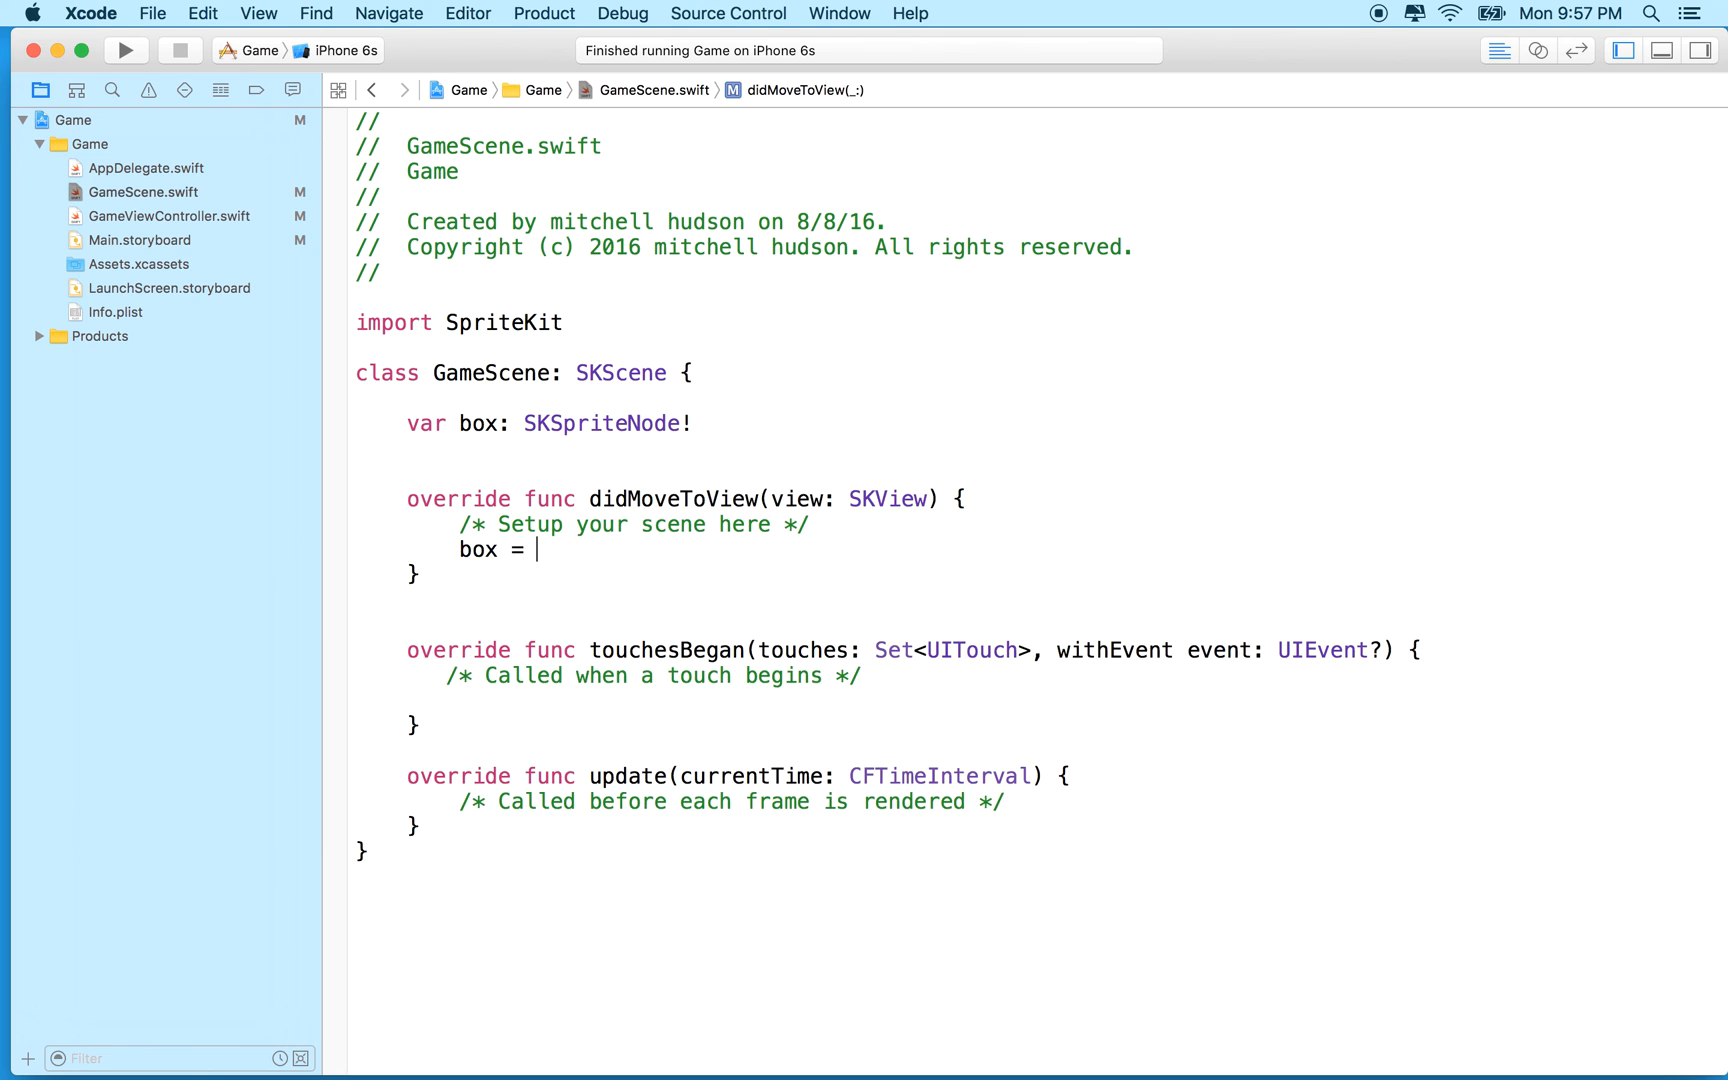
text(SKSpriteNode)
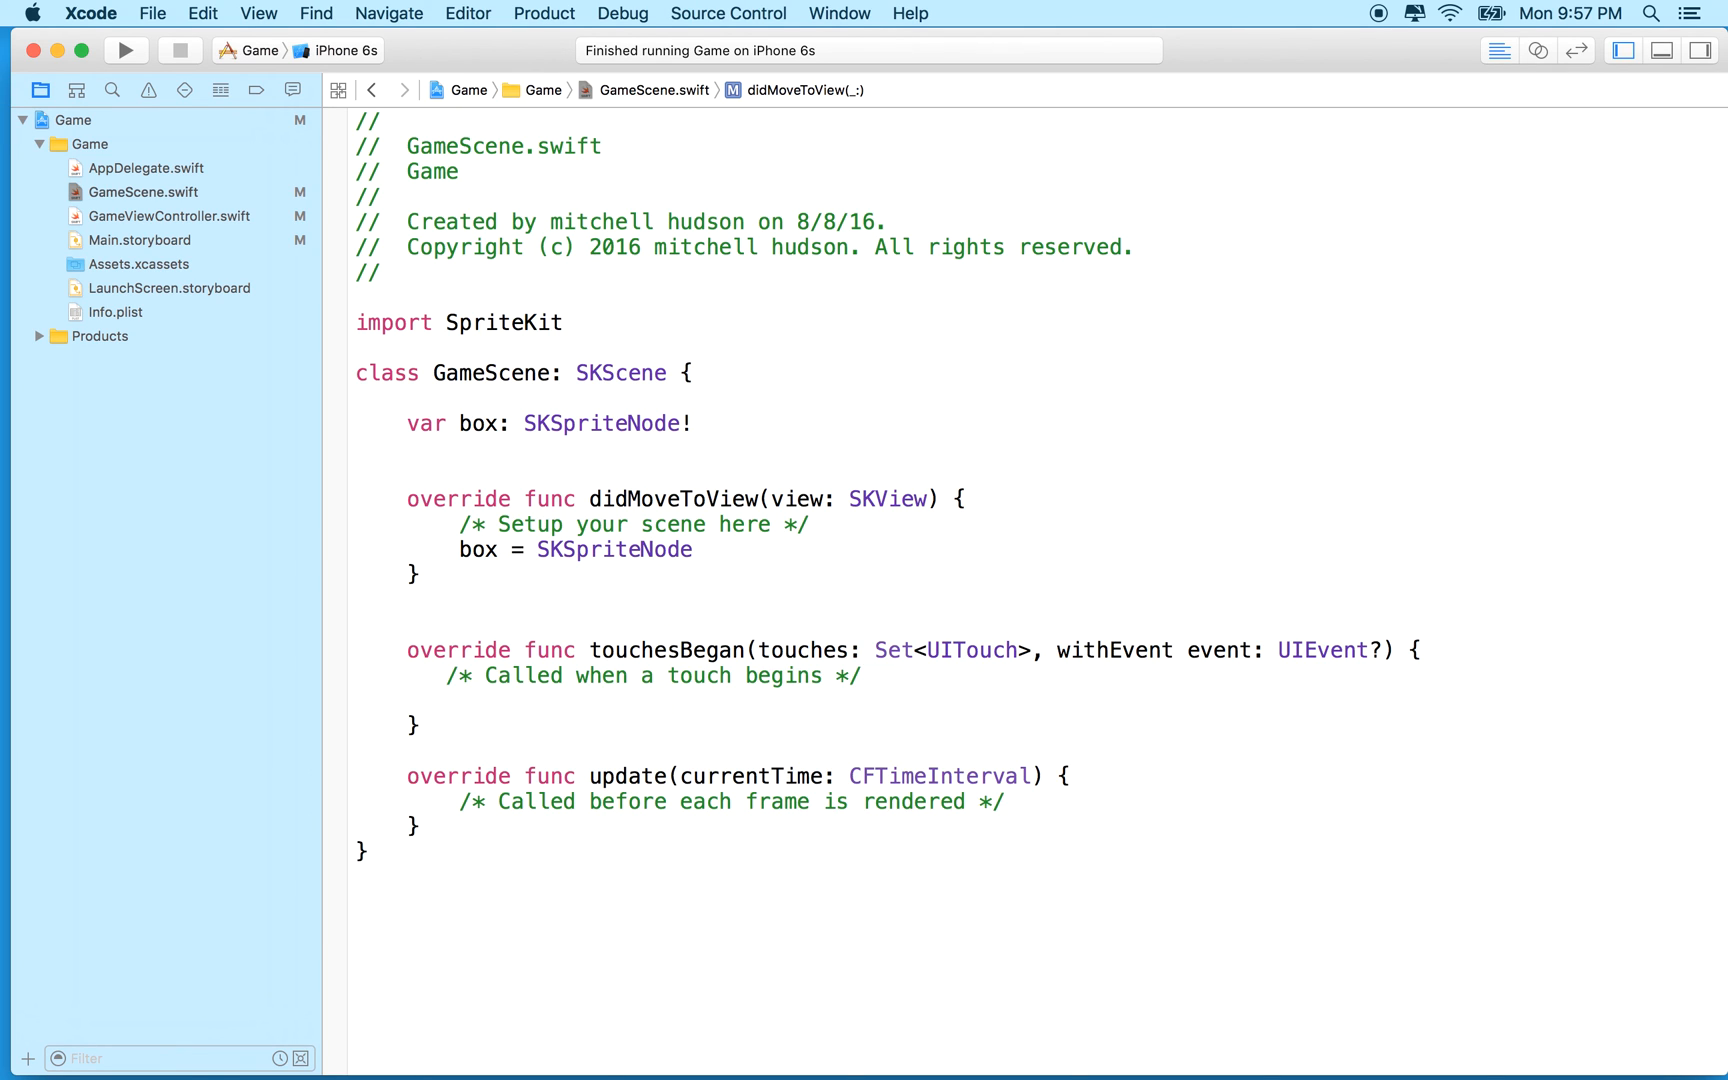
text(()
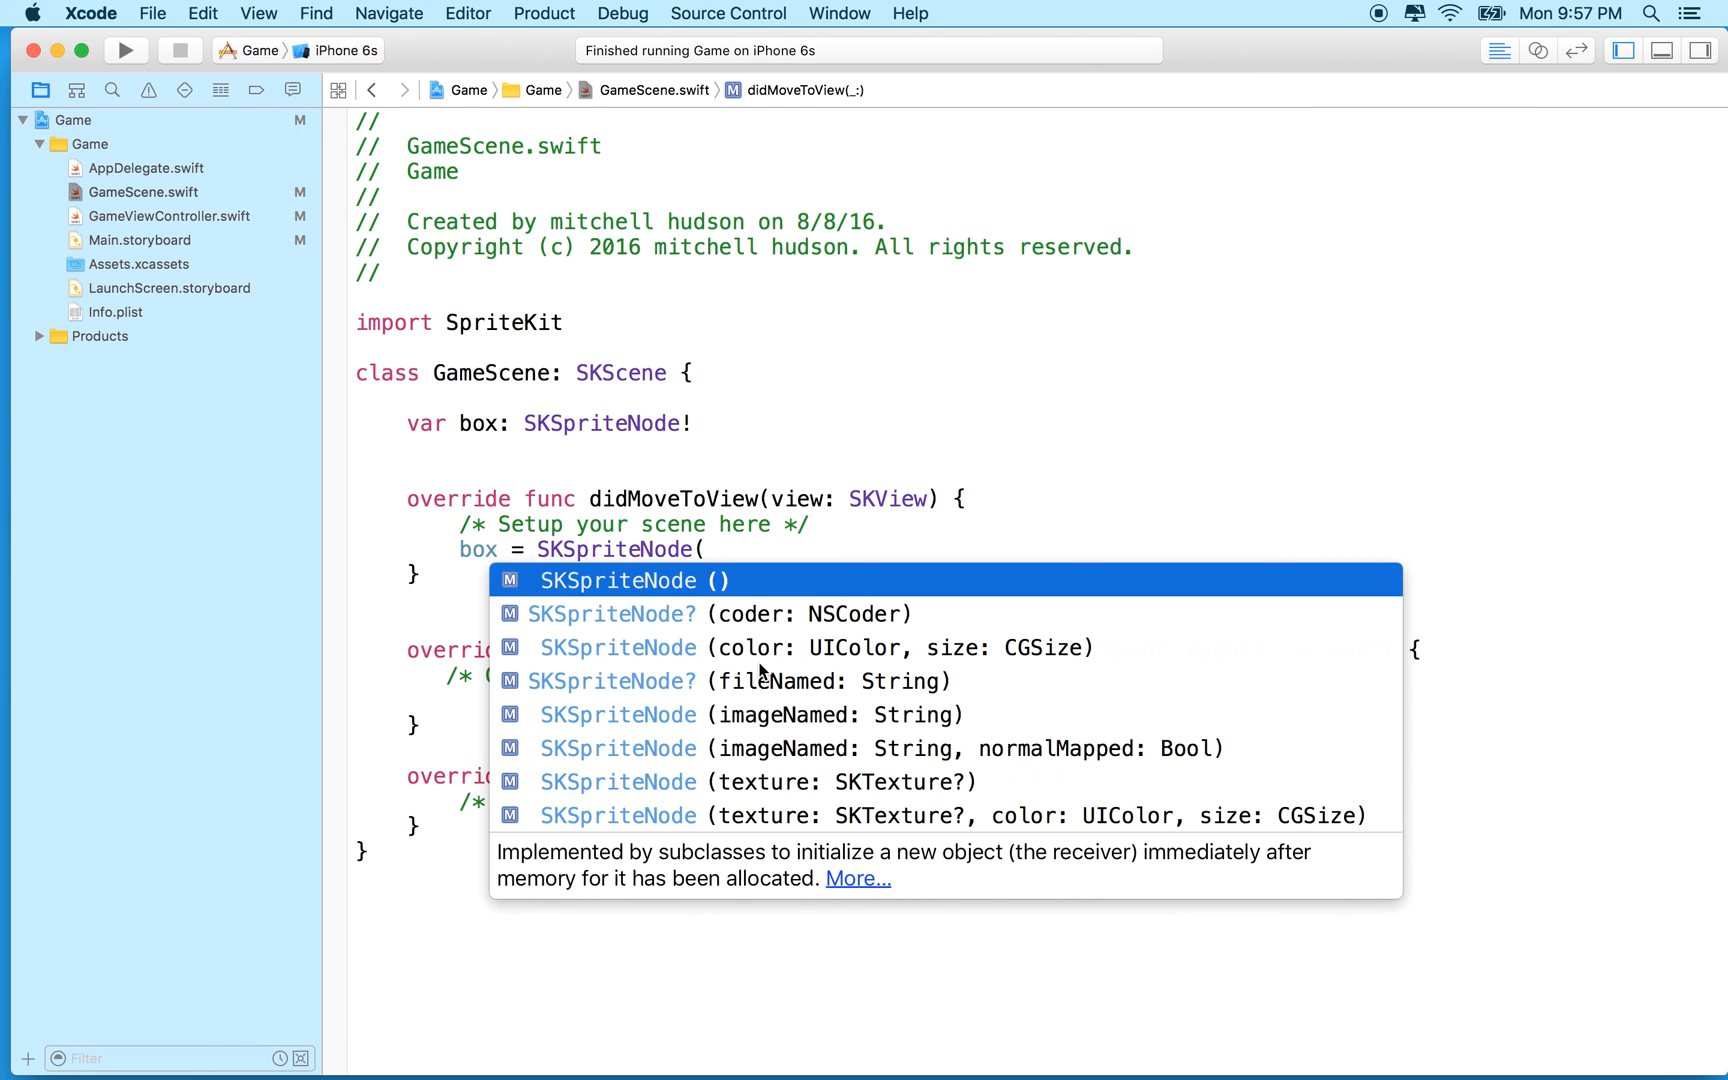
mouse_move(724, 674)
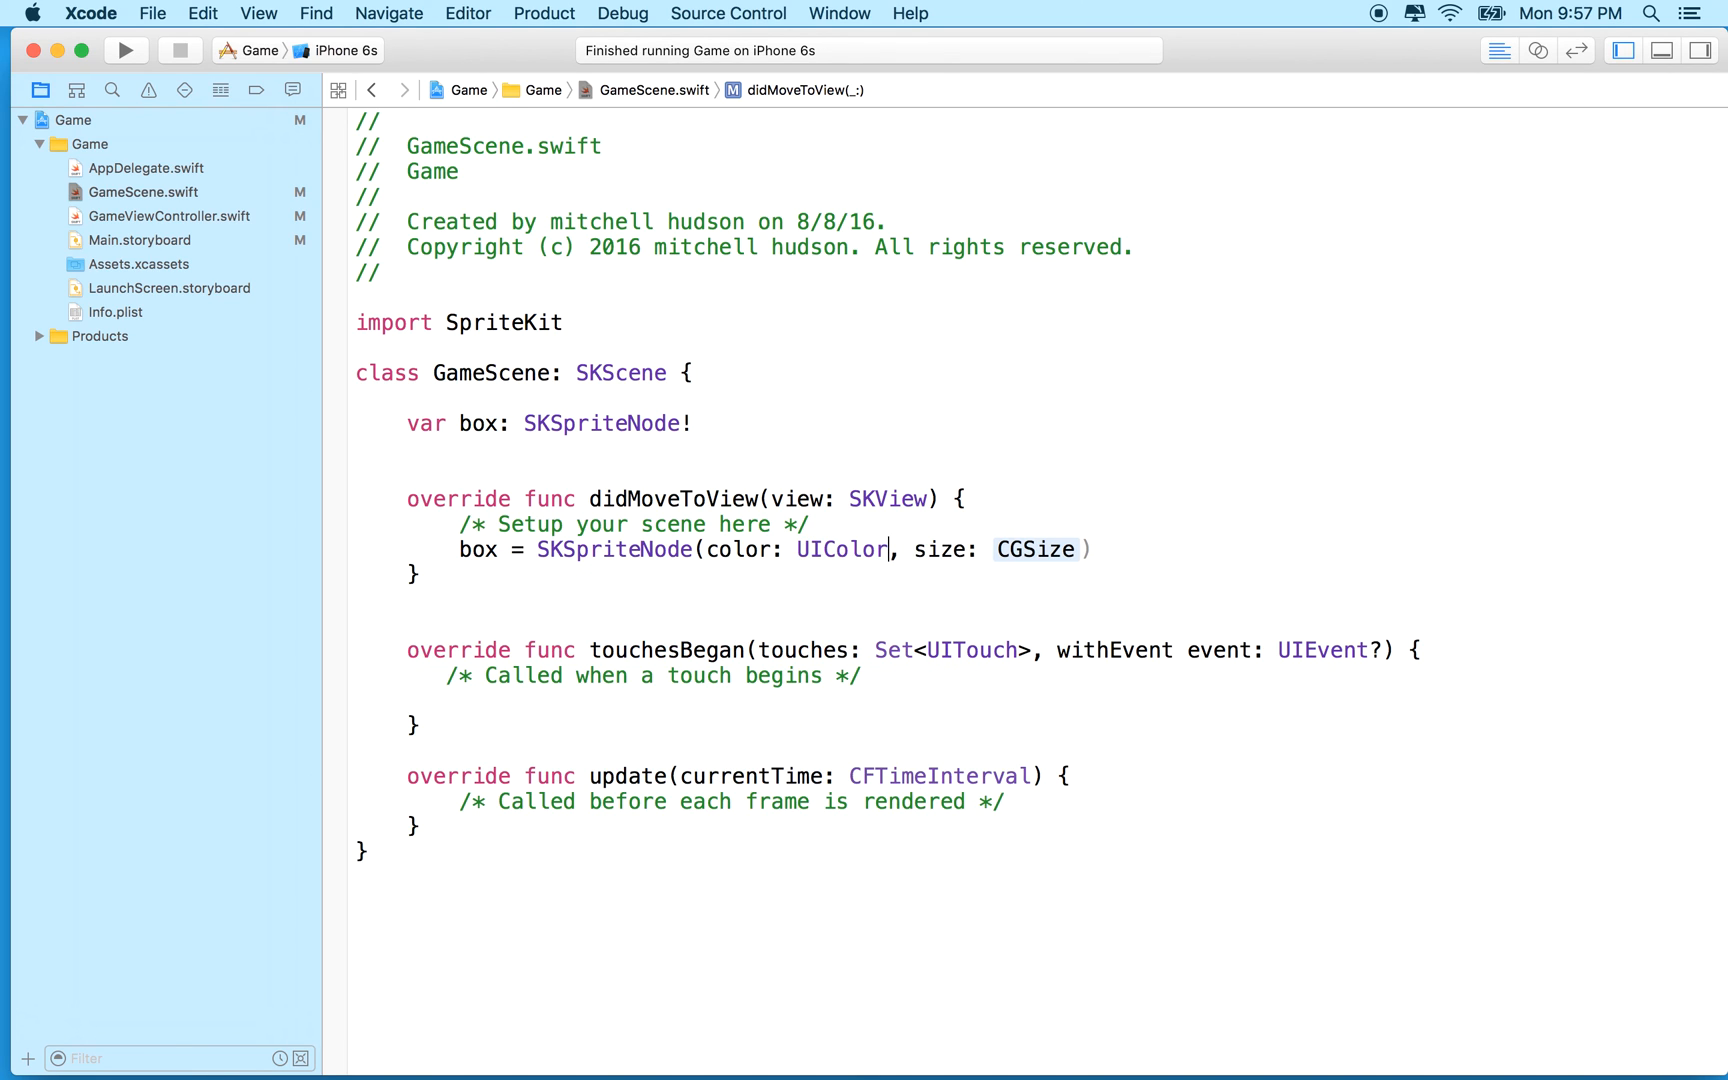
text(.)
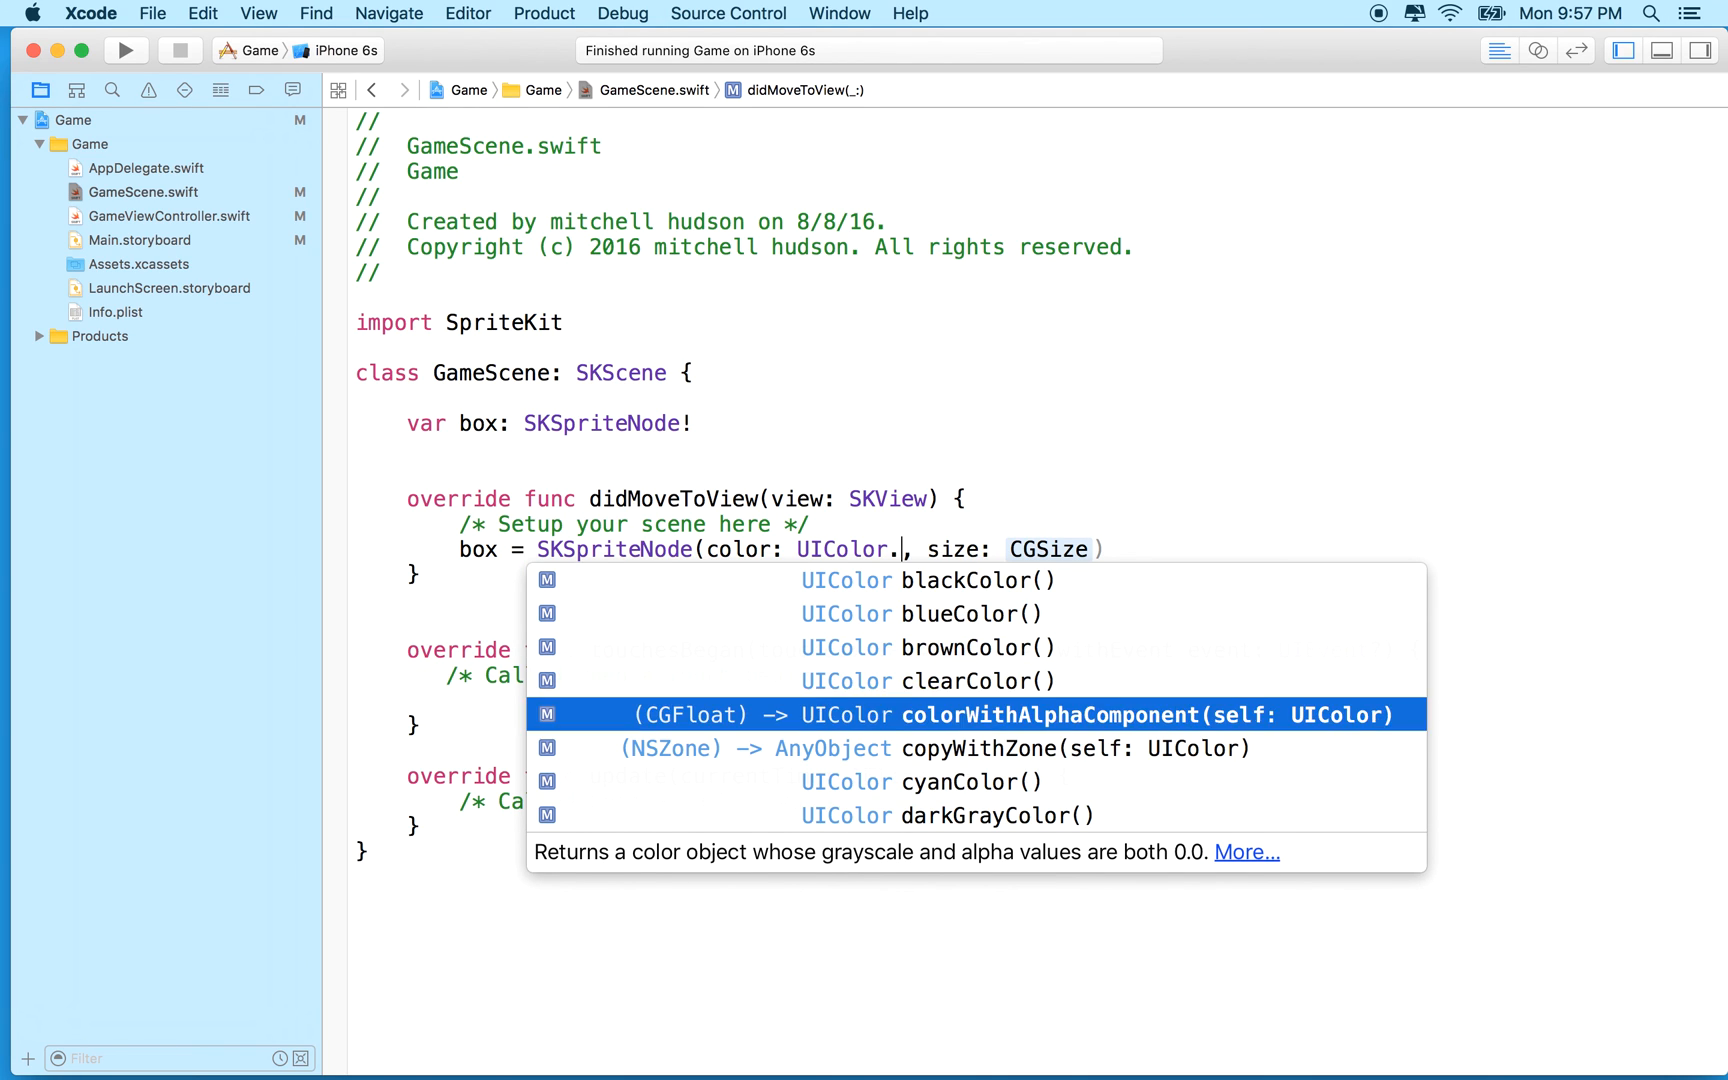
click(920, 782)
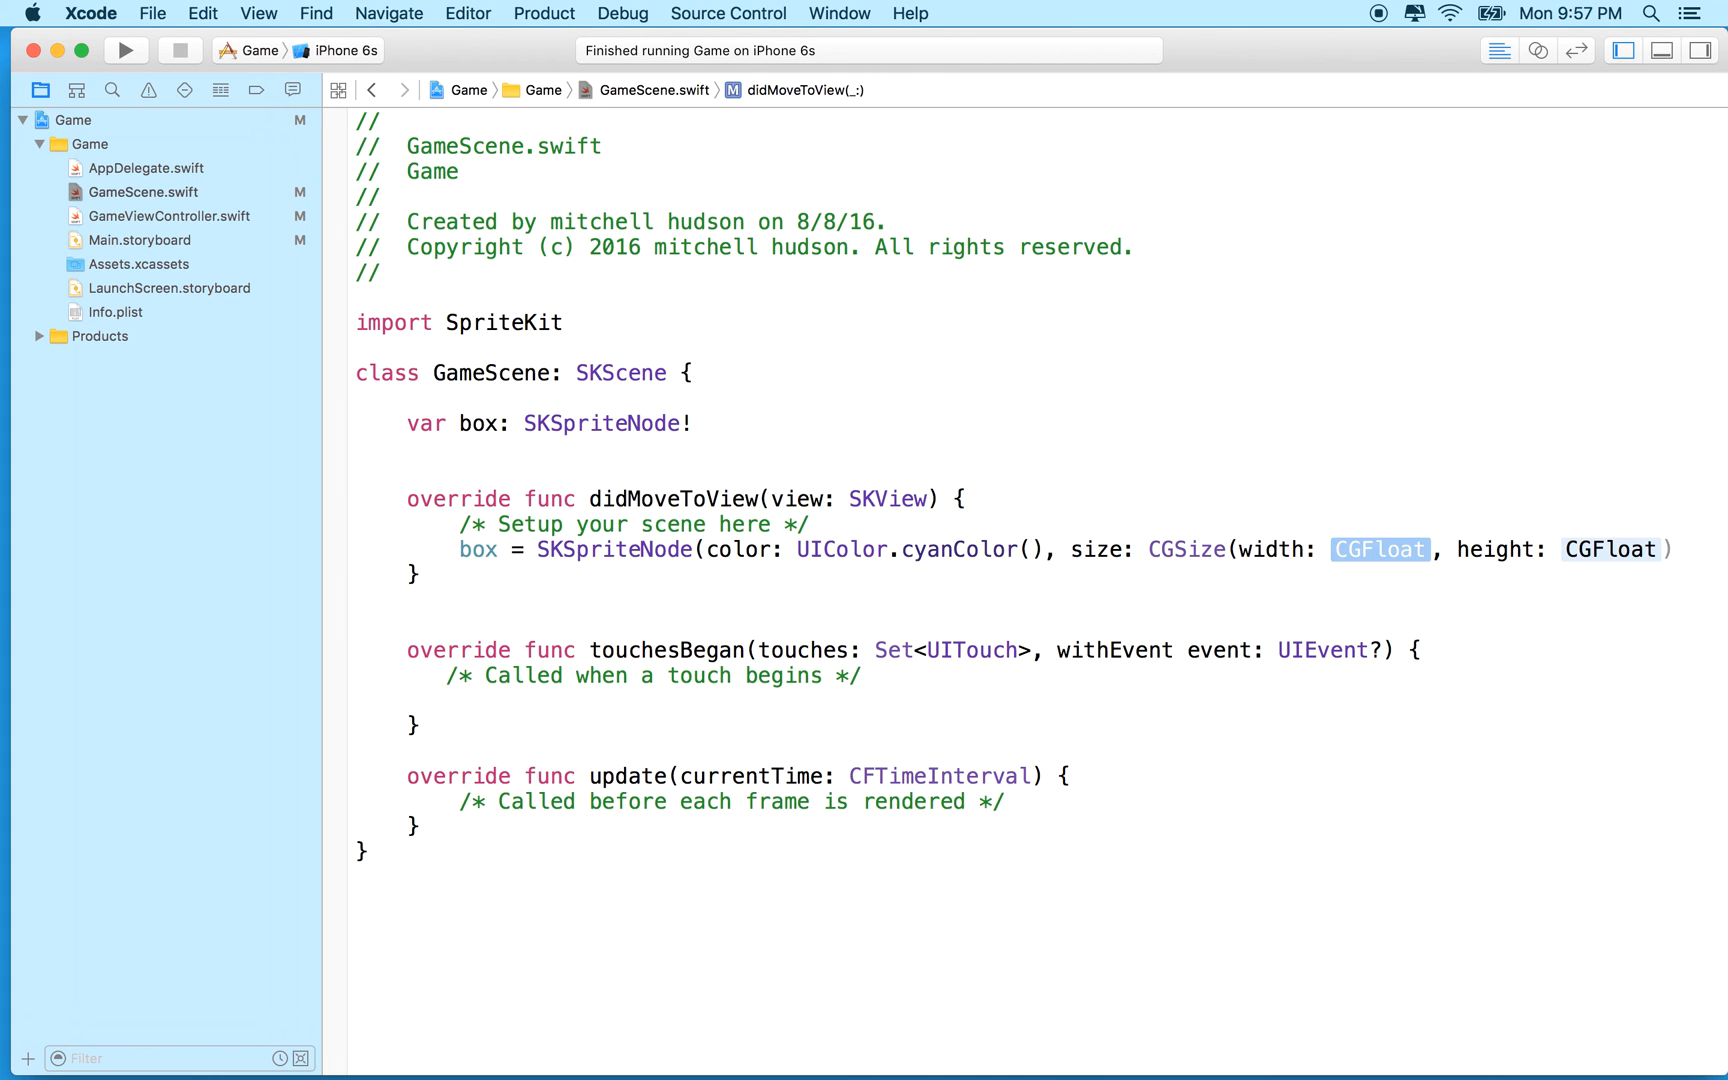
text(40)
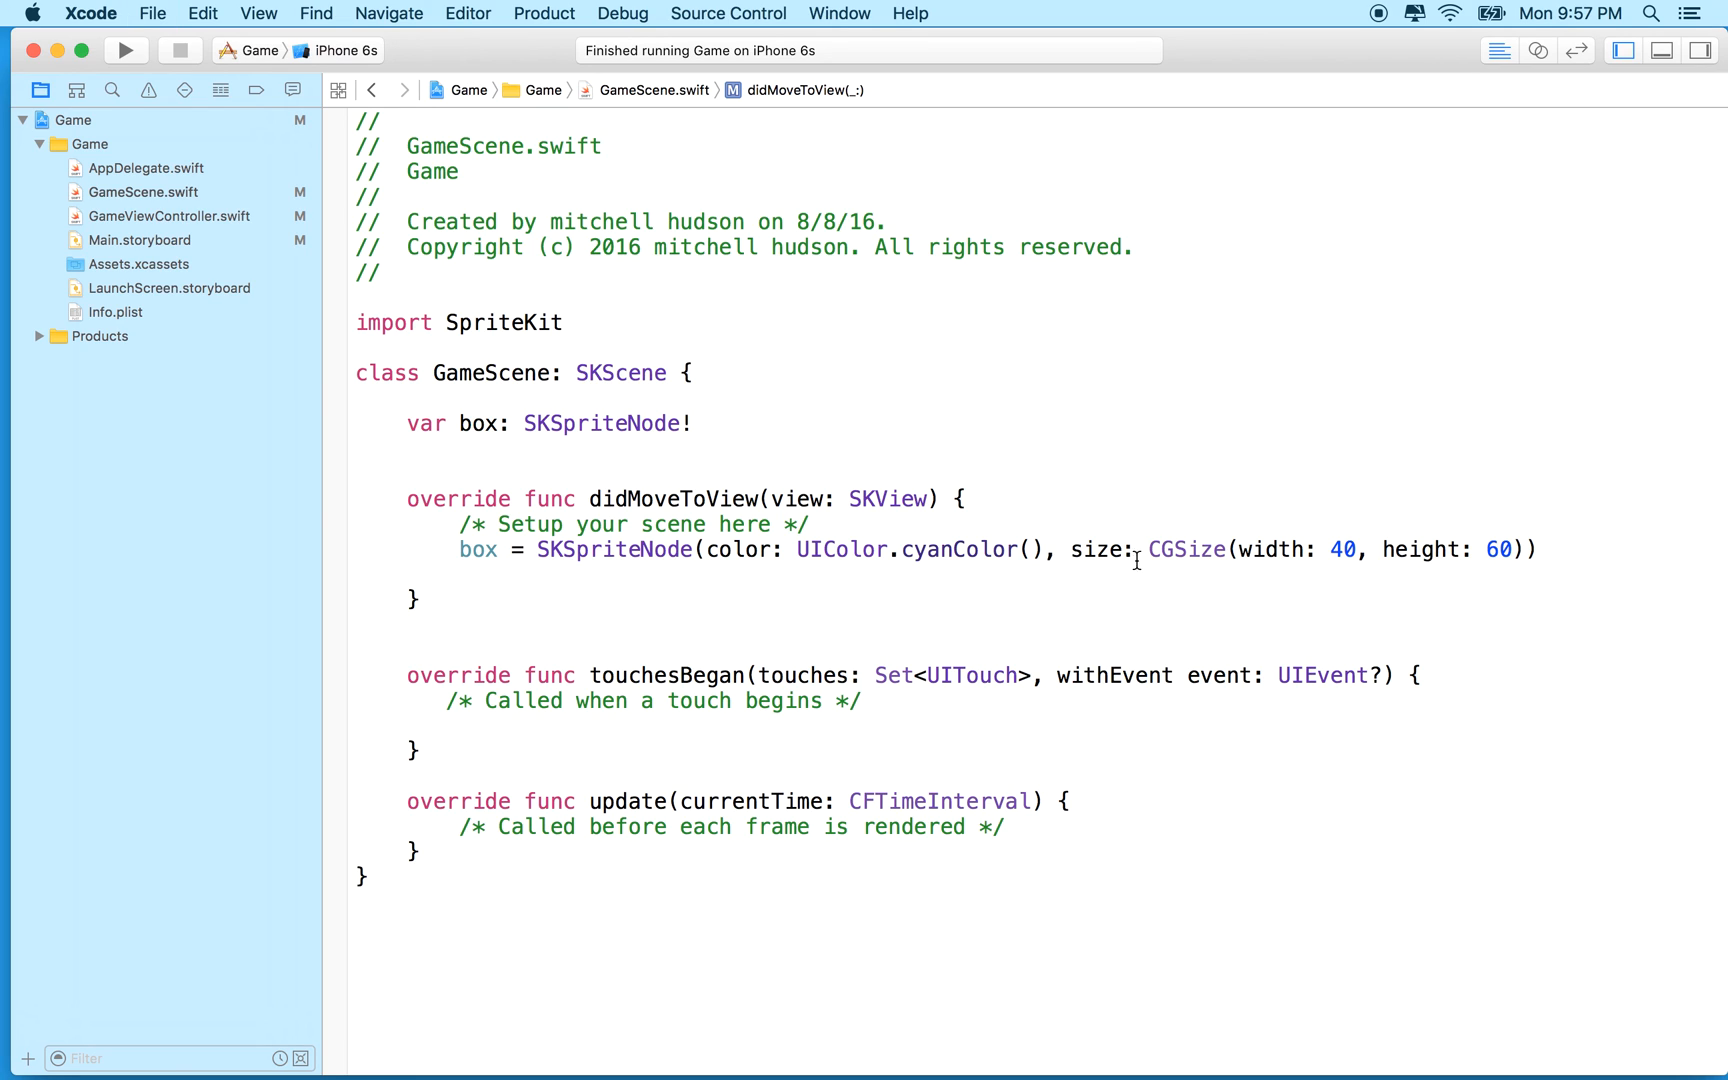
mouse_move(544, 582)
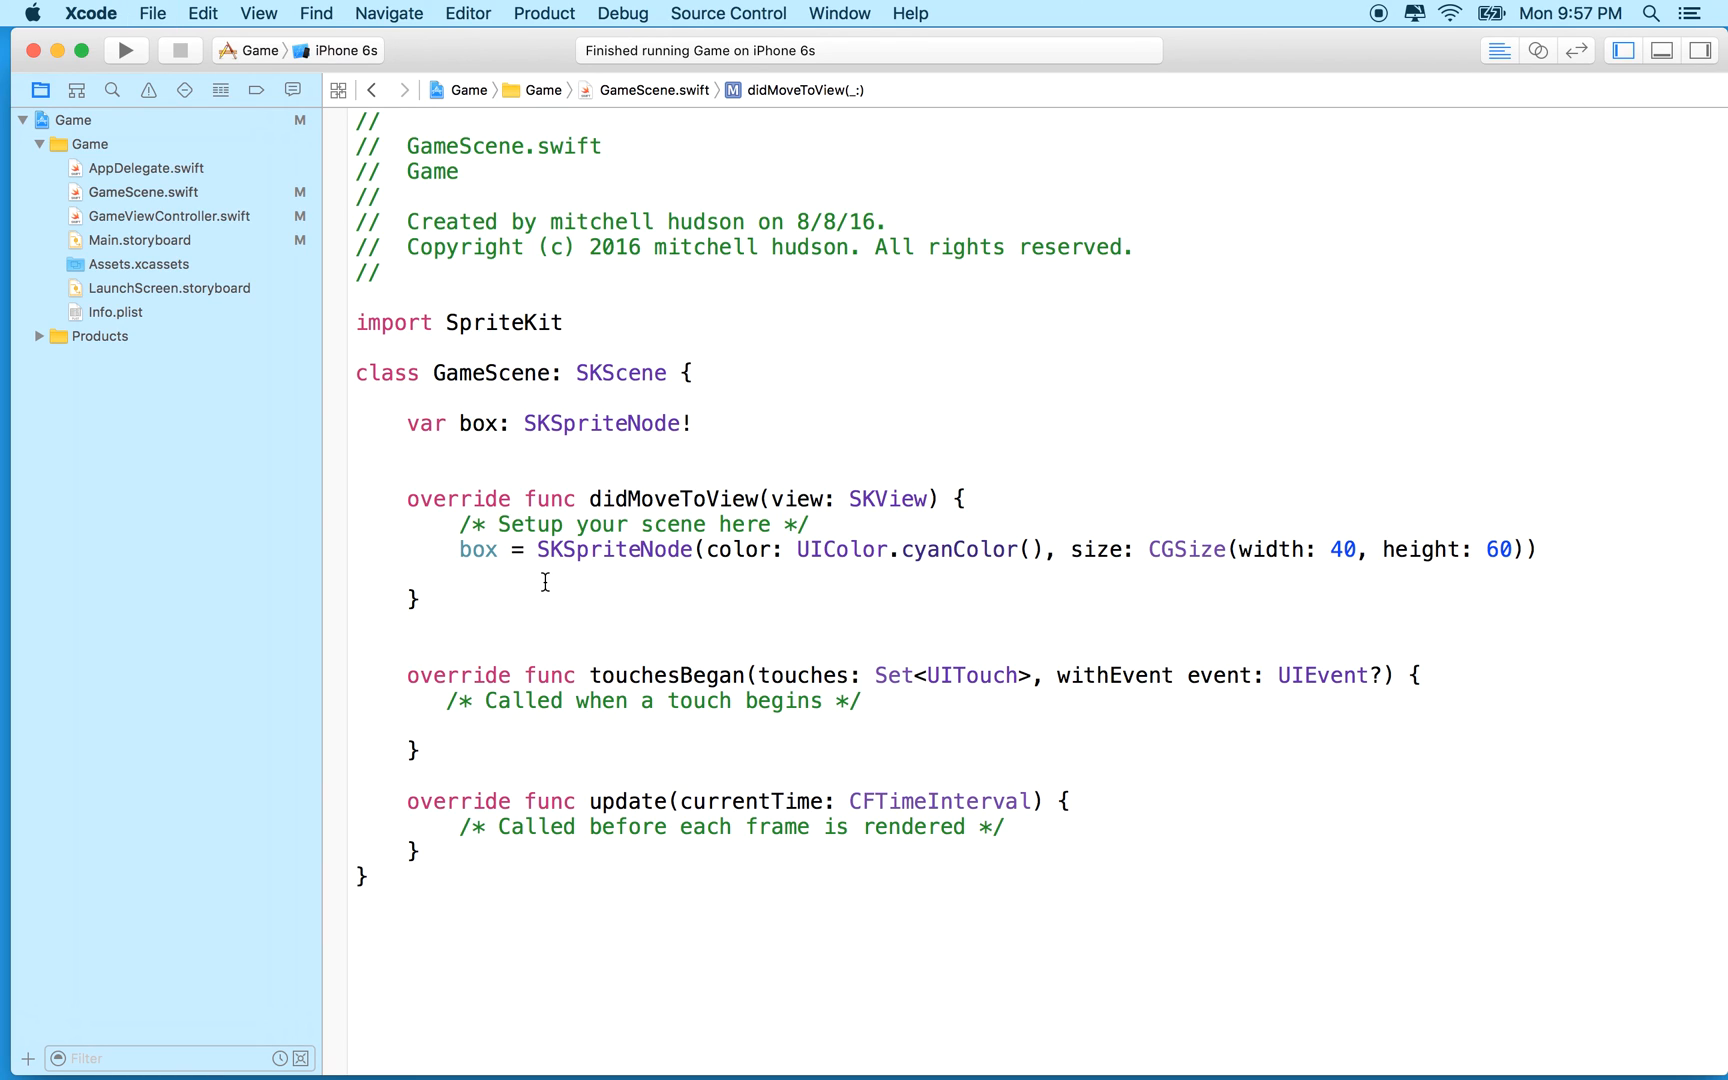
Step: Add the box to the scene with addChild(box) on the next line
click(460, 576)
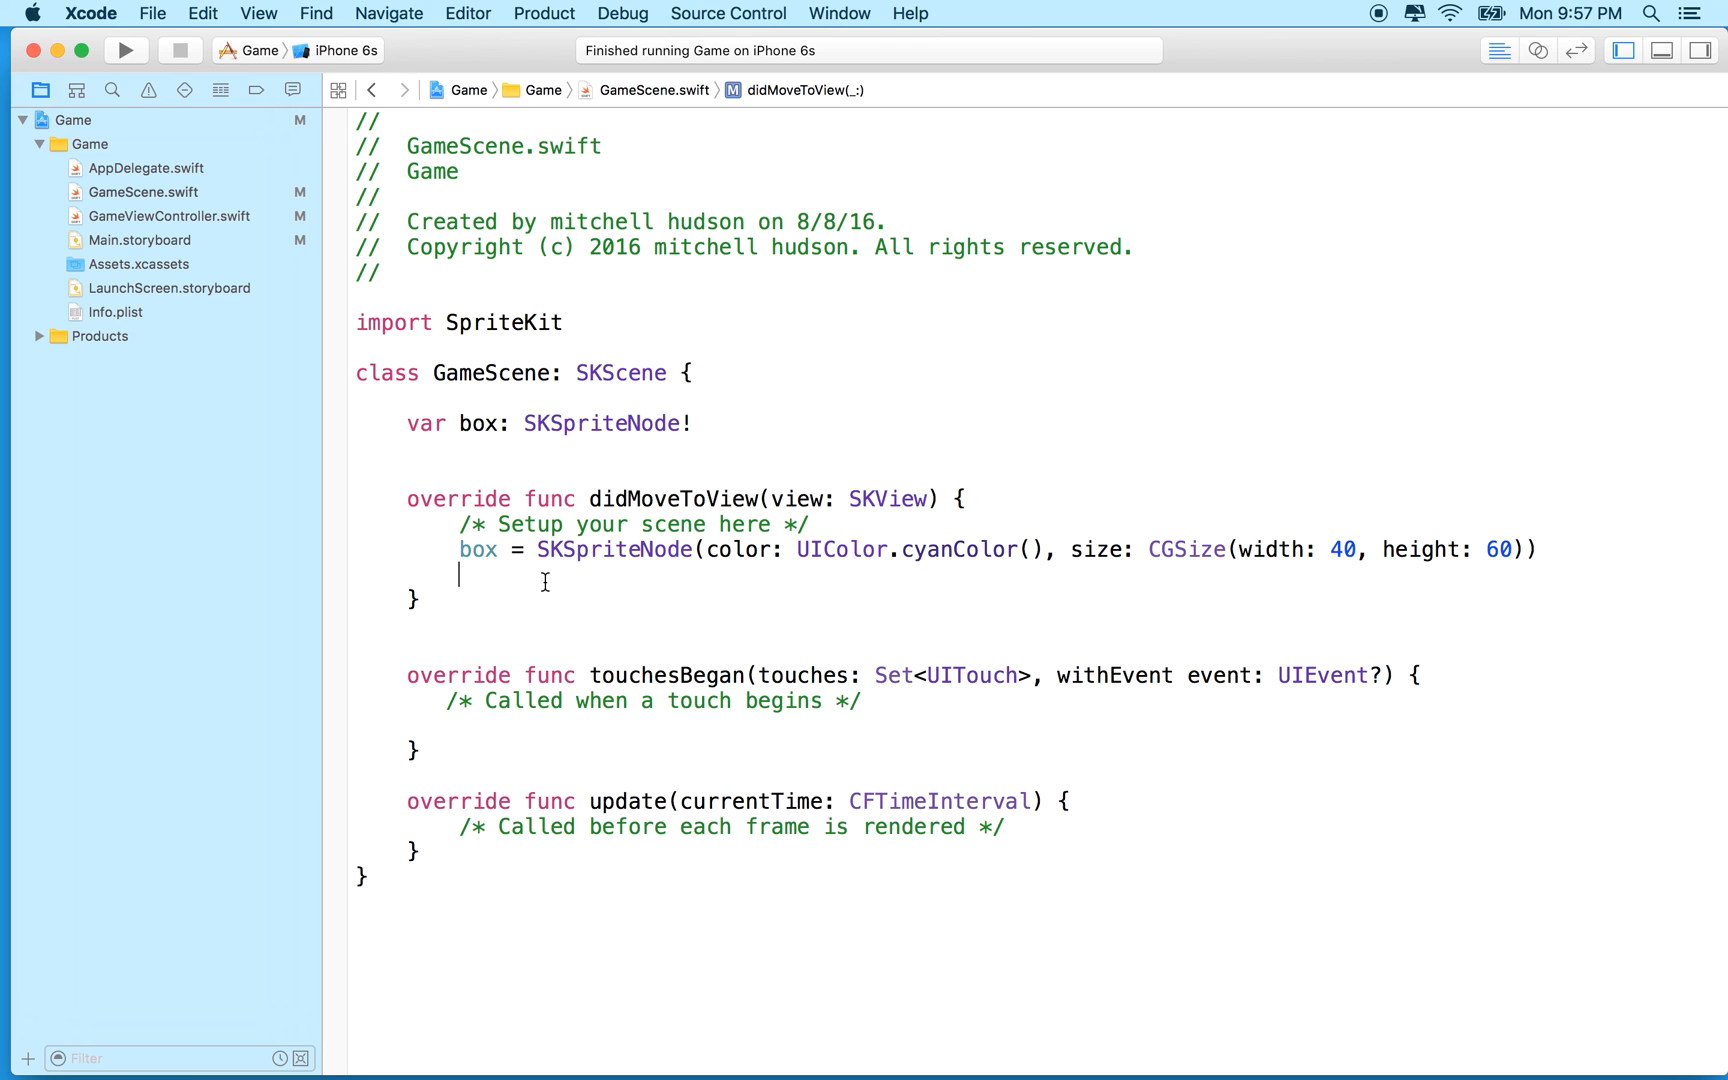
text(addChild(b)
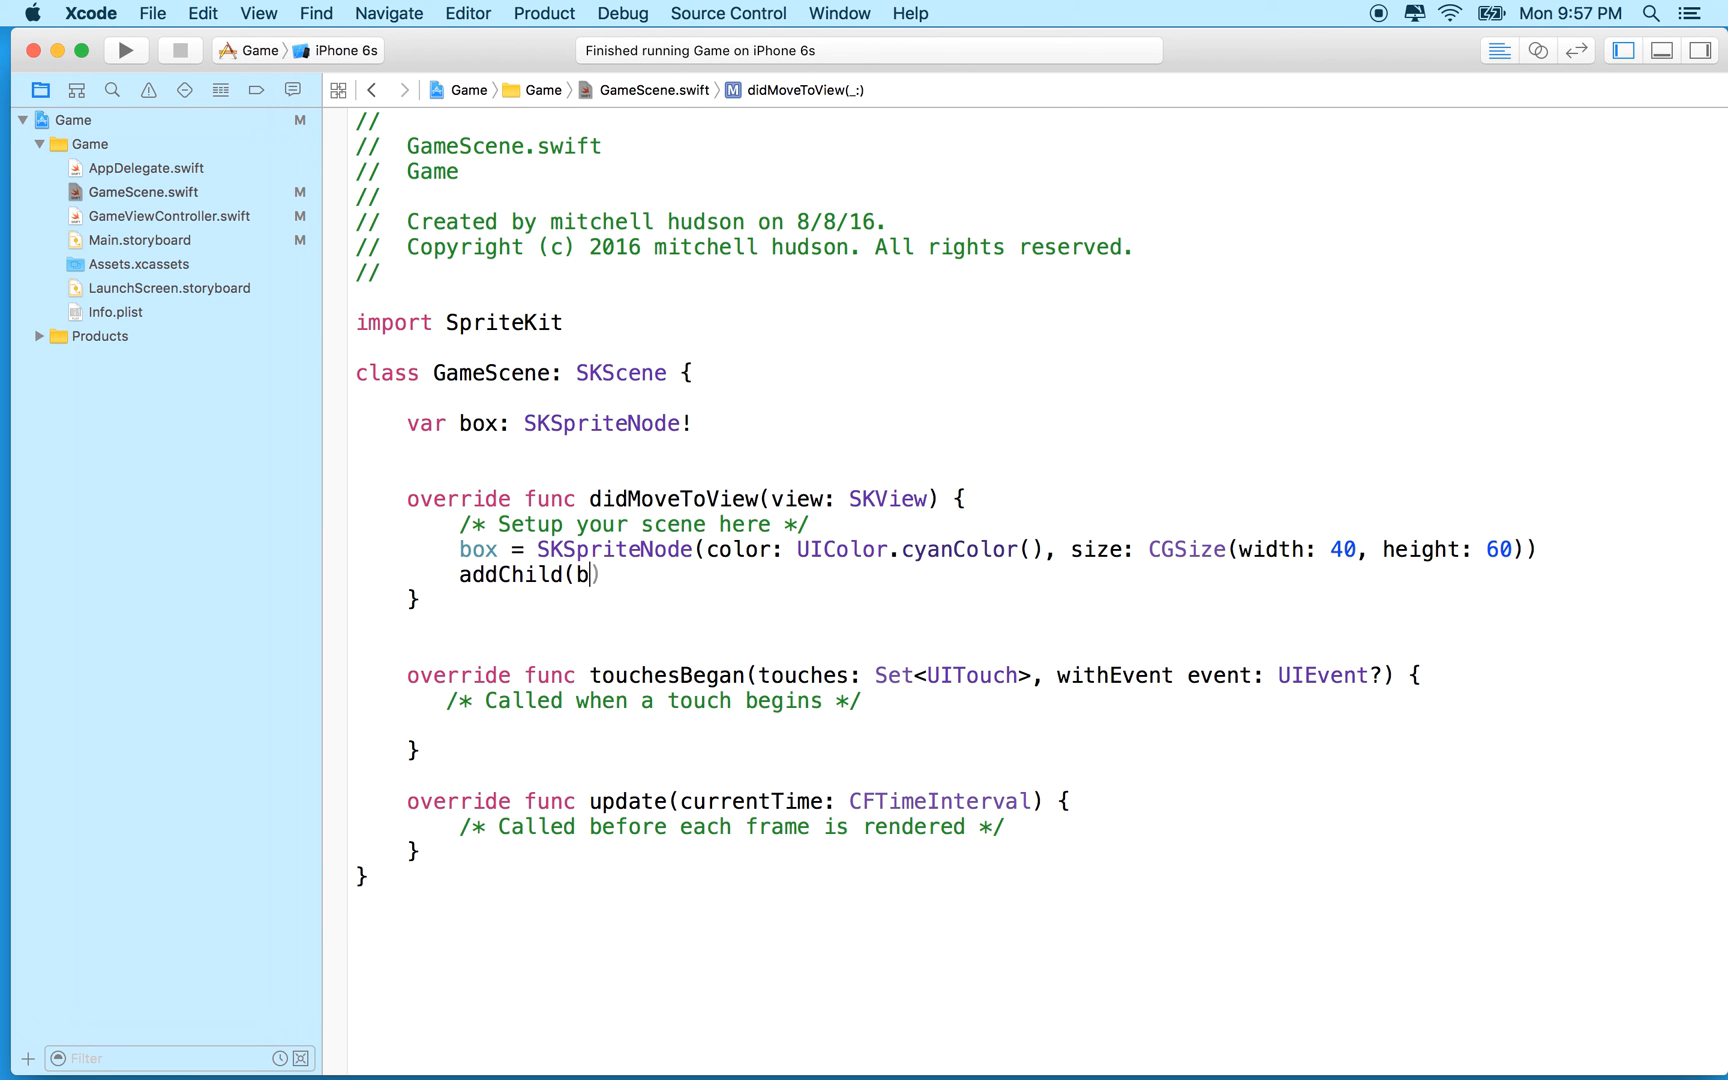
text(ox))
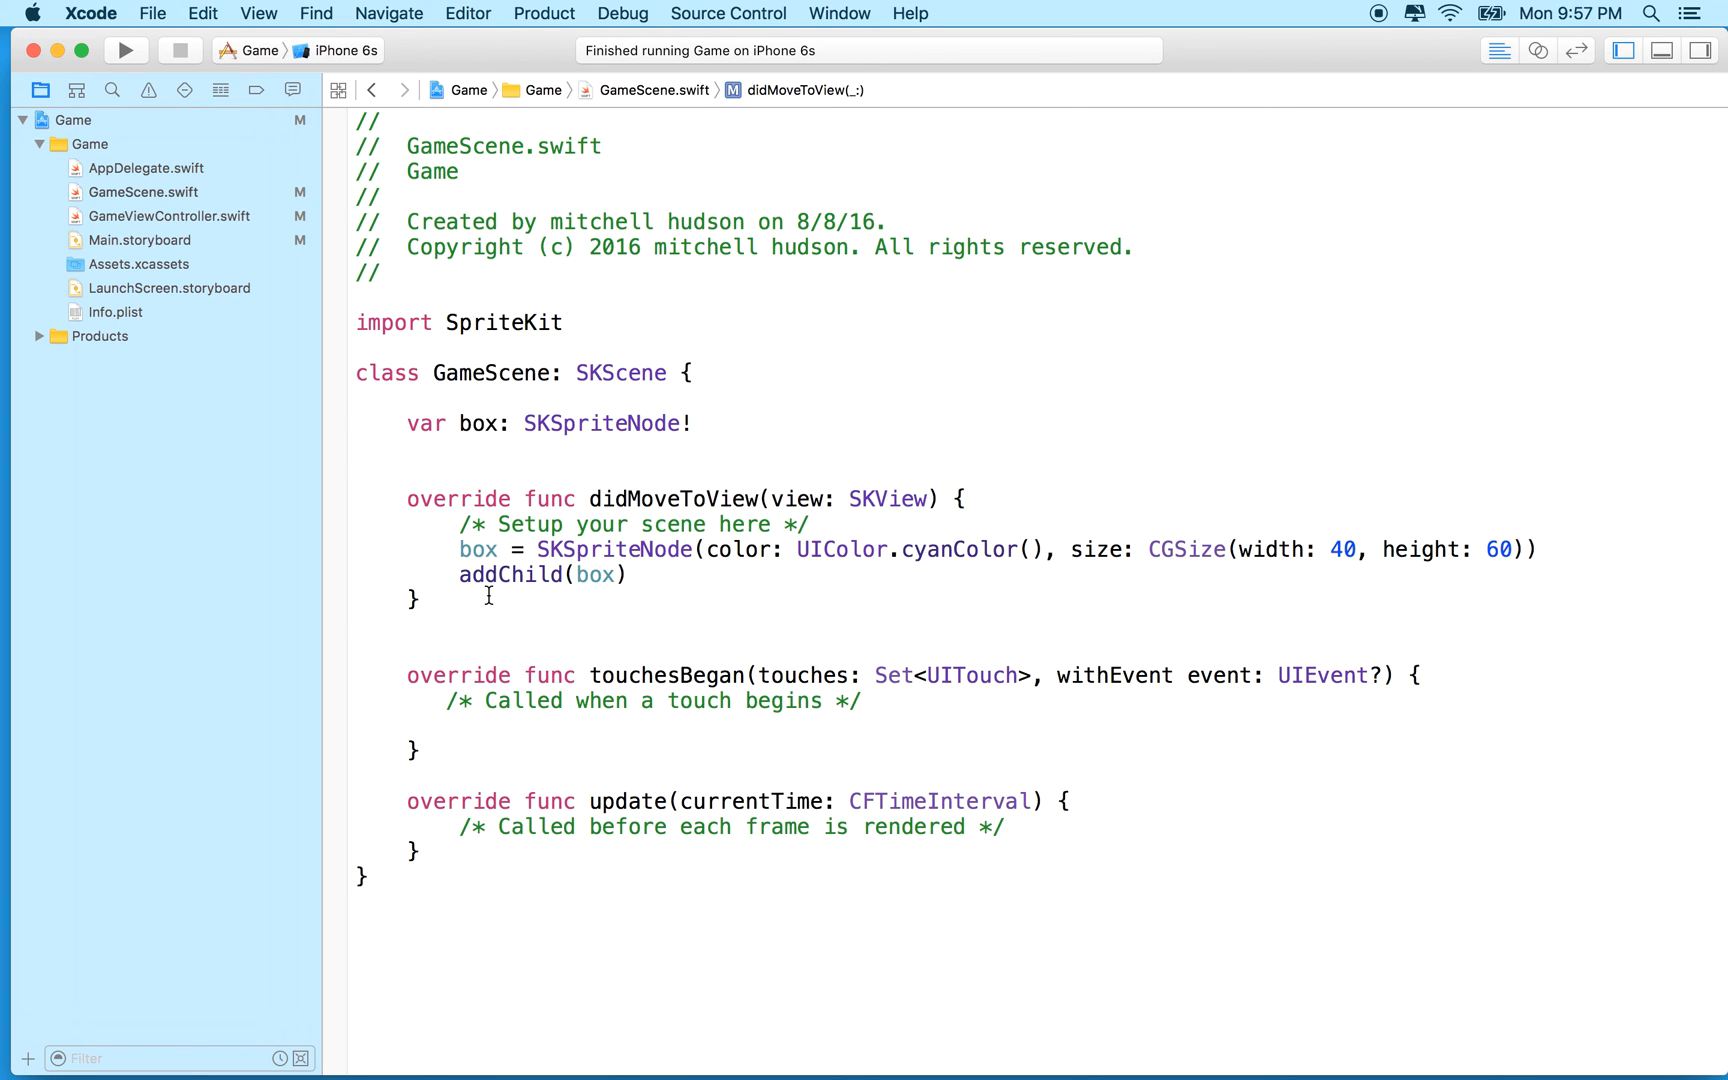
Step: Build and run the game to see the cyan box at the bottom-left origin
click(124, 50)
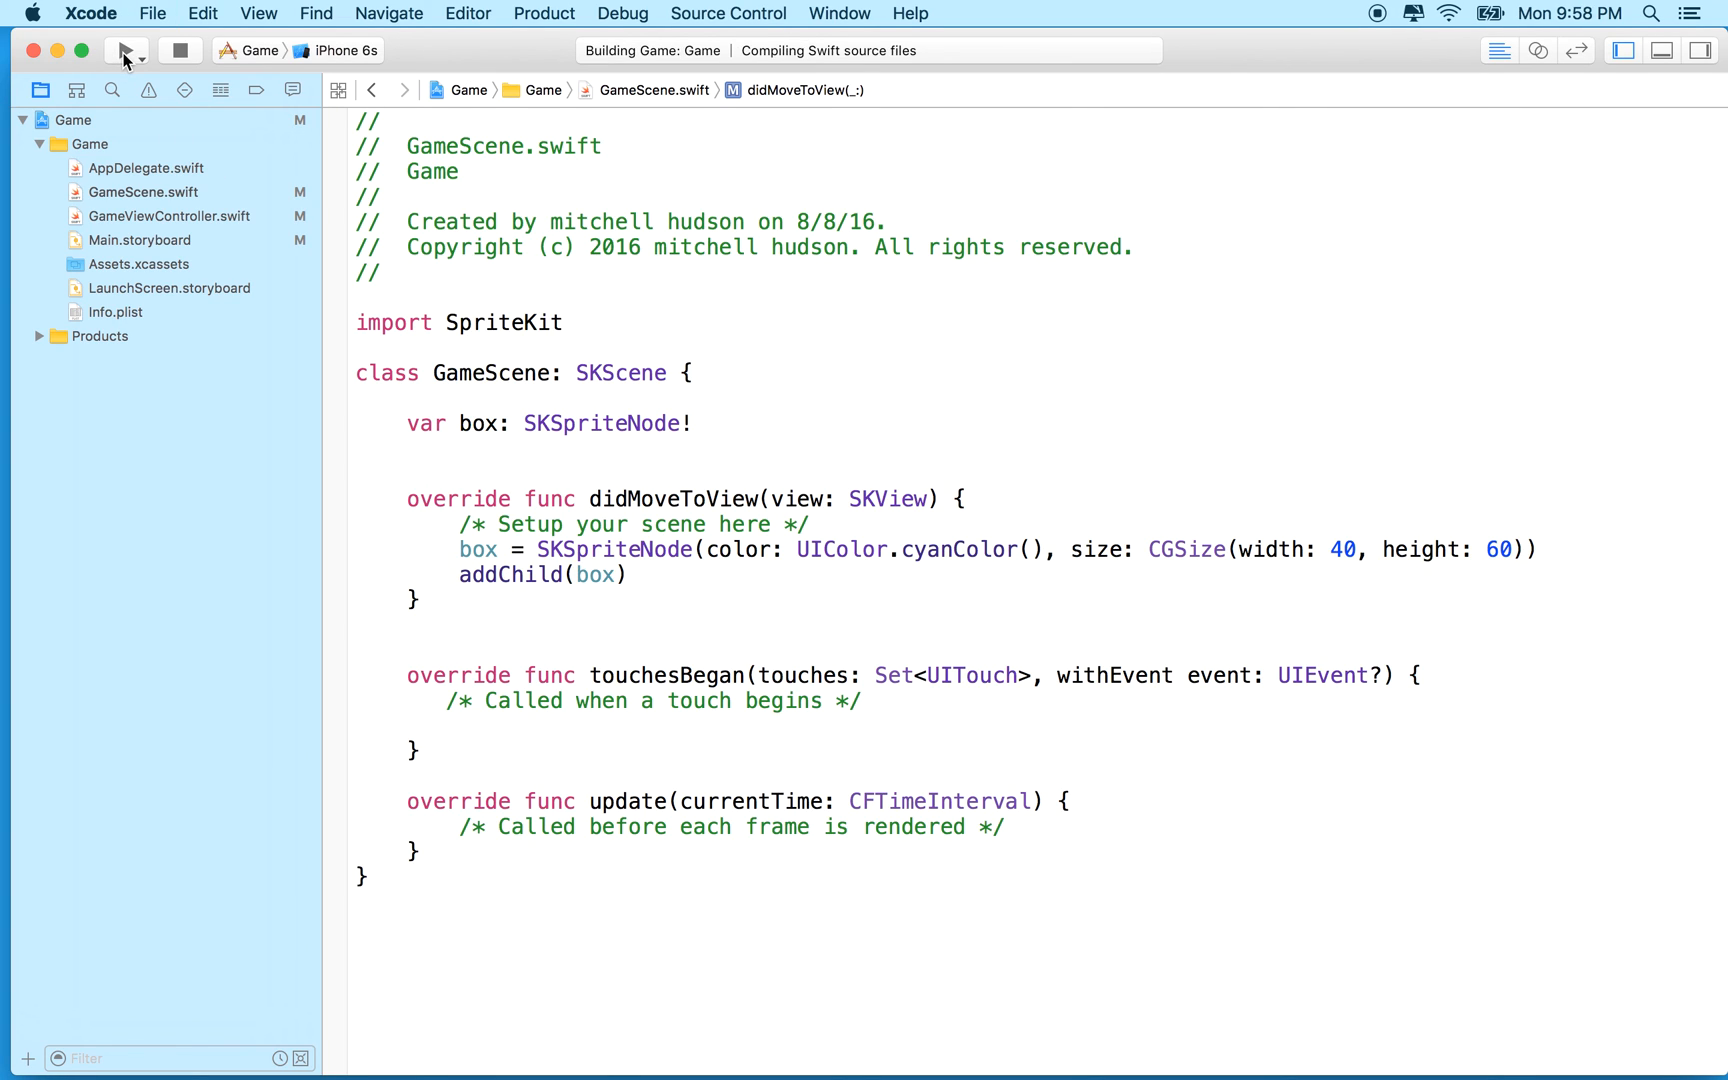
click(124, 50)
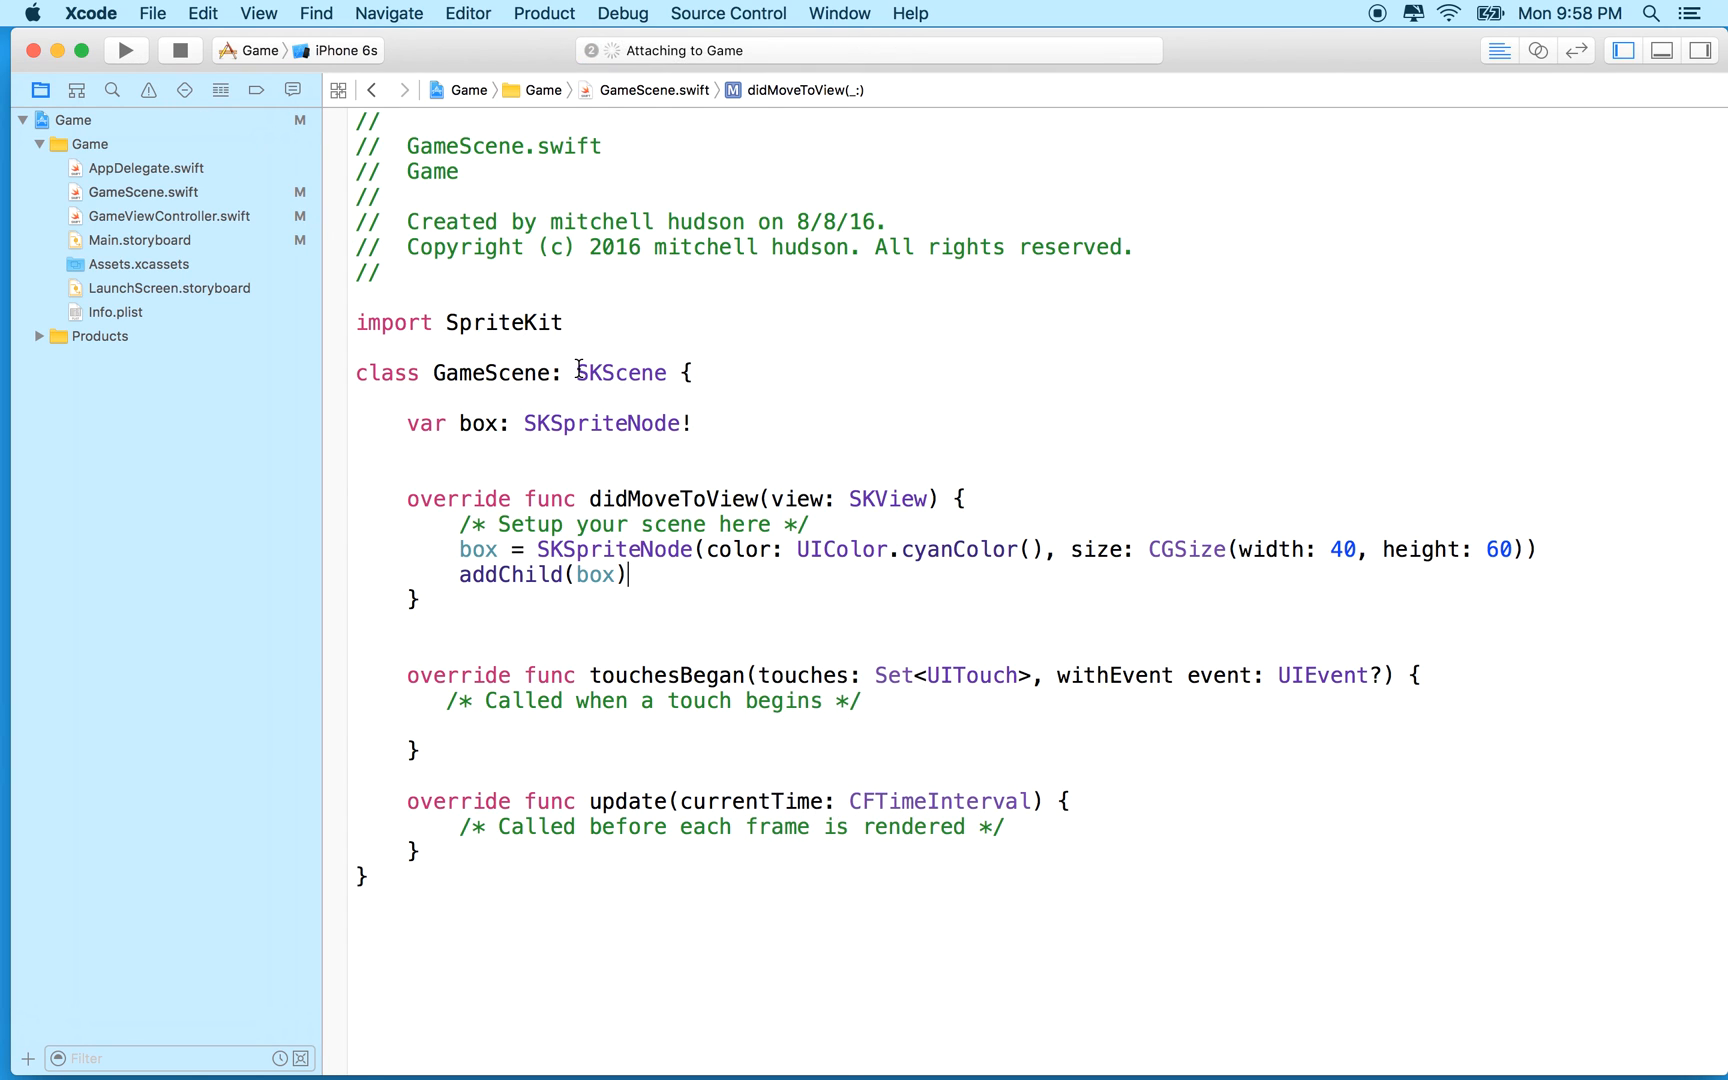
click(126, 50)
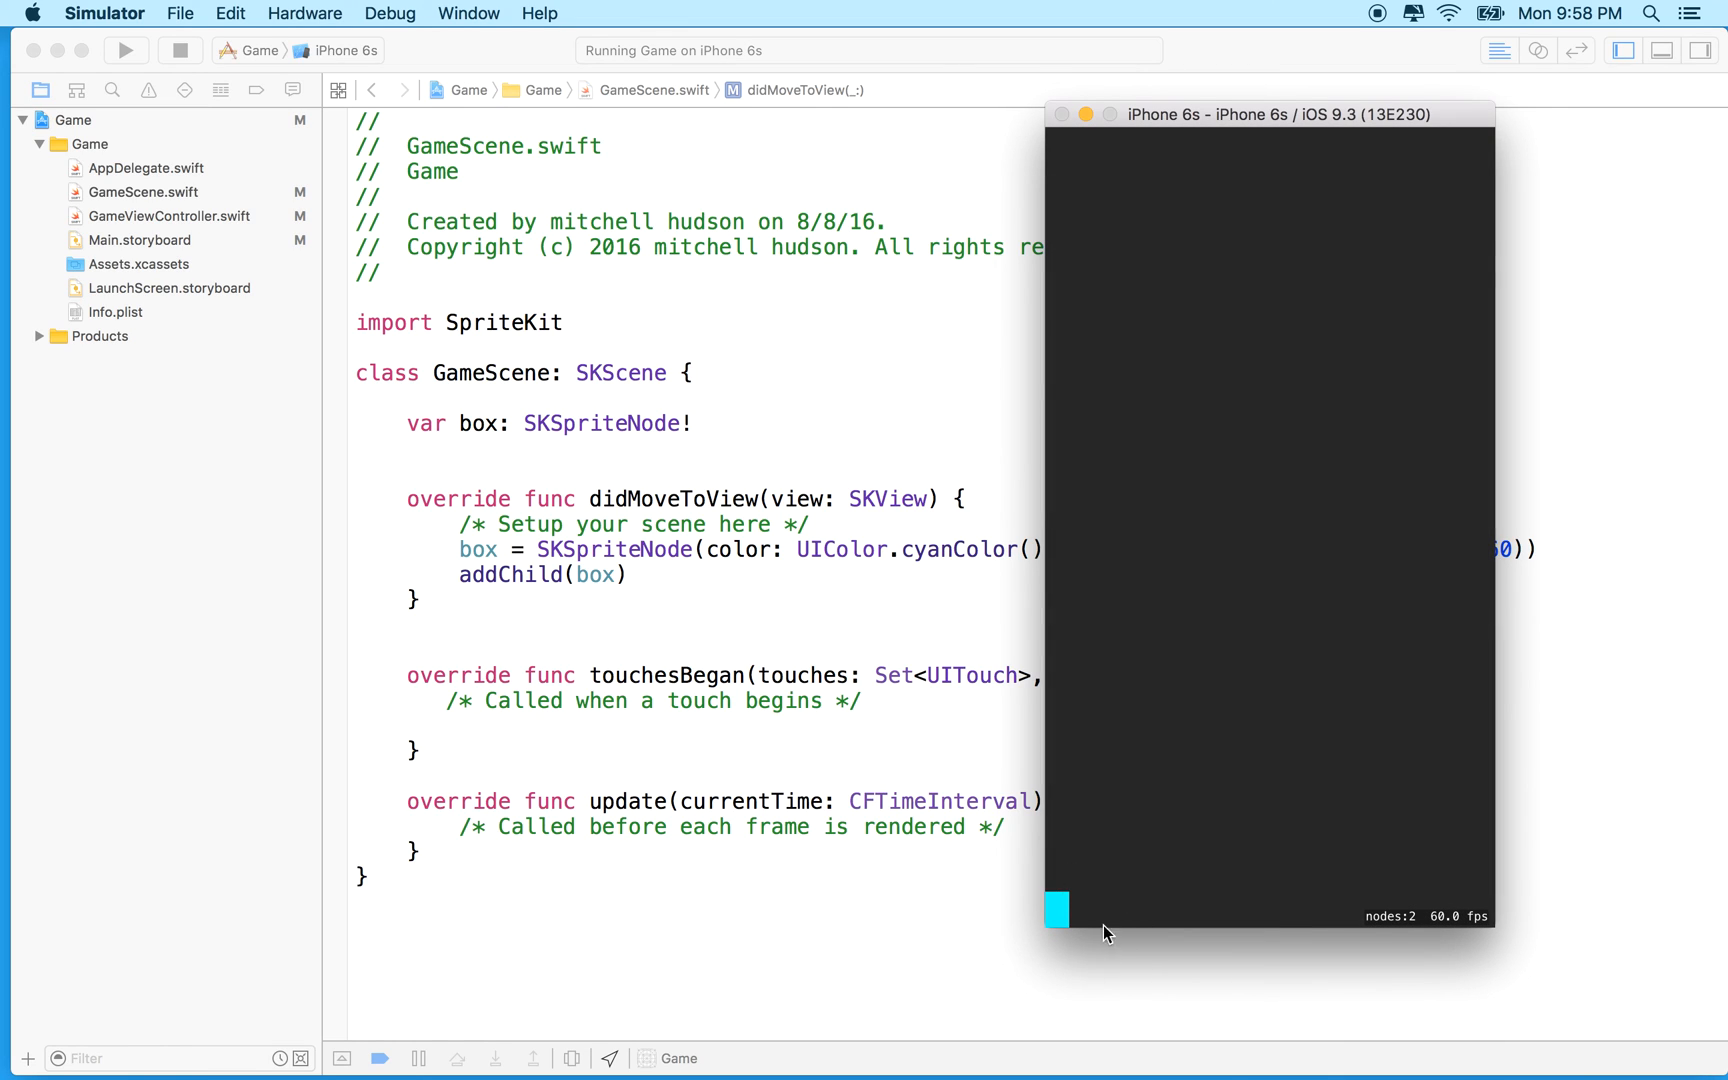
mouse_move(970, 742)
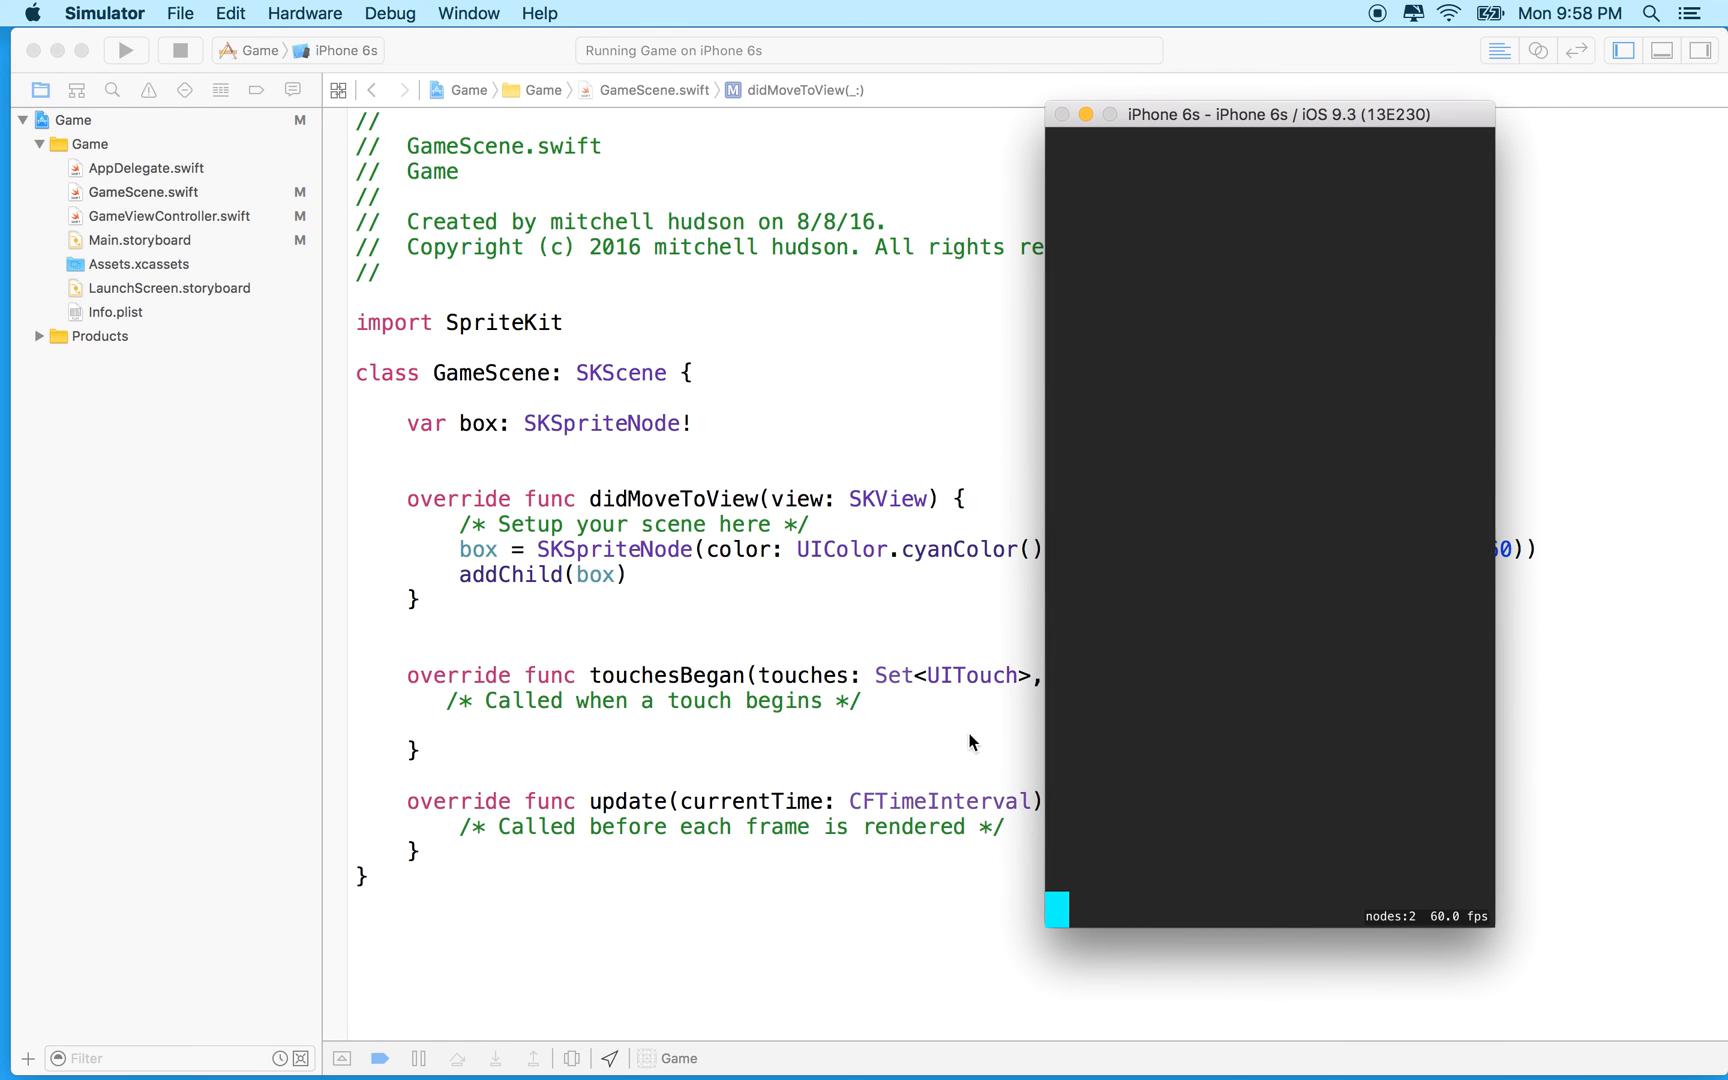
mouse_move(1044, 932)
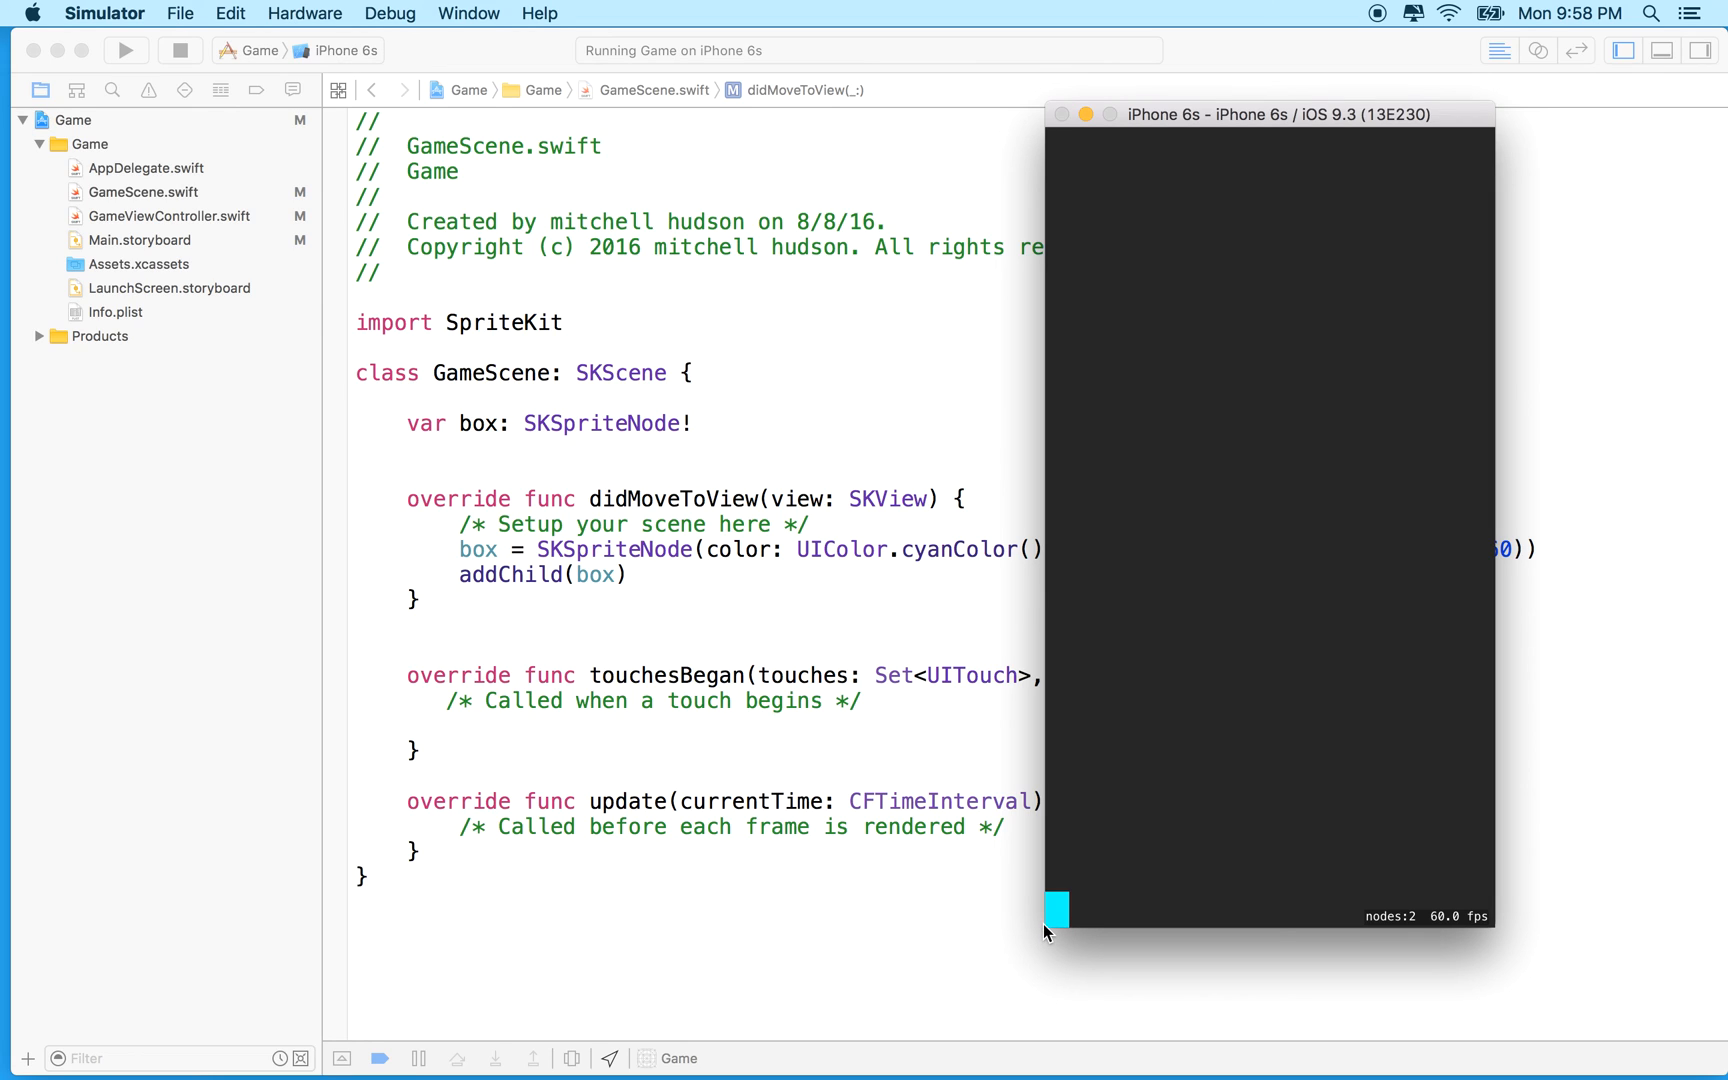
mouse_move(1062, 924)
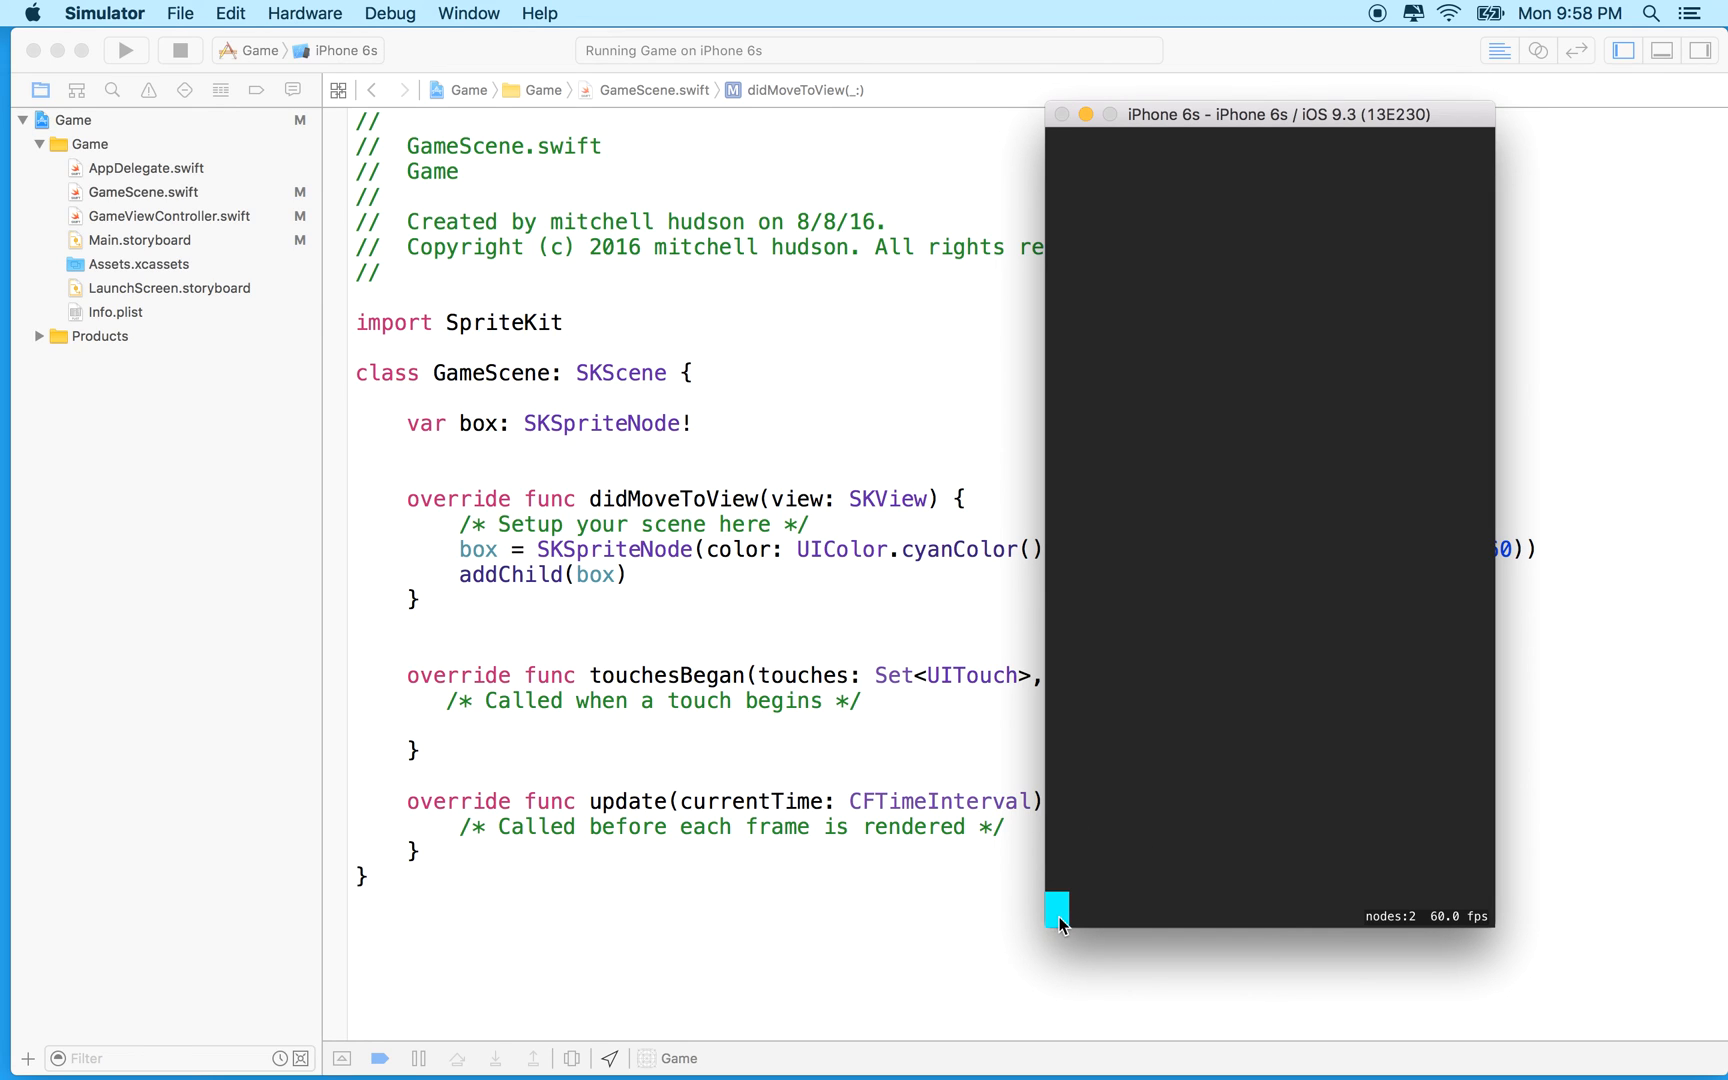
mouse_move(1062, 930)
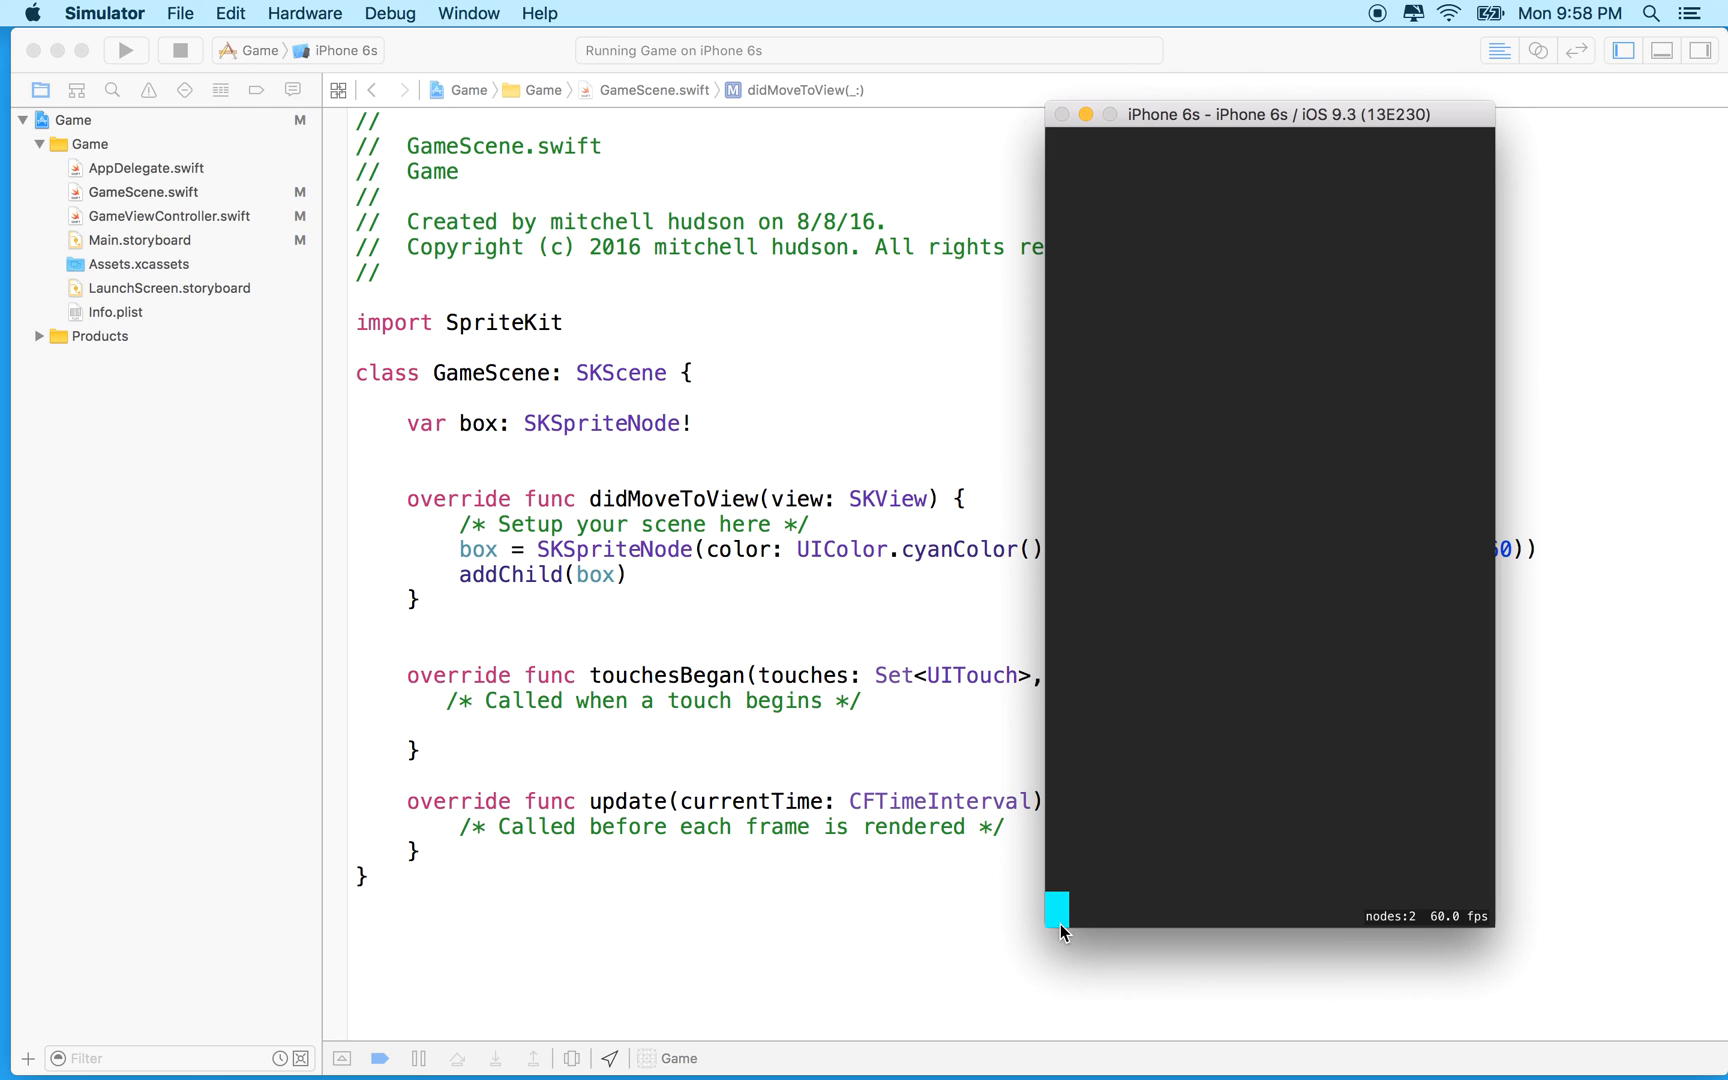
mouse_move(1044, 142)
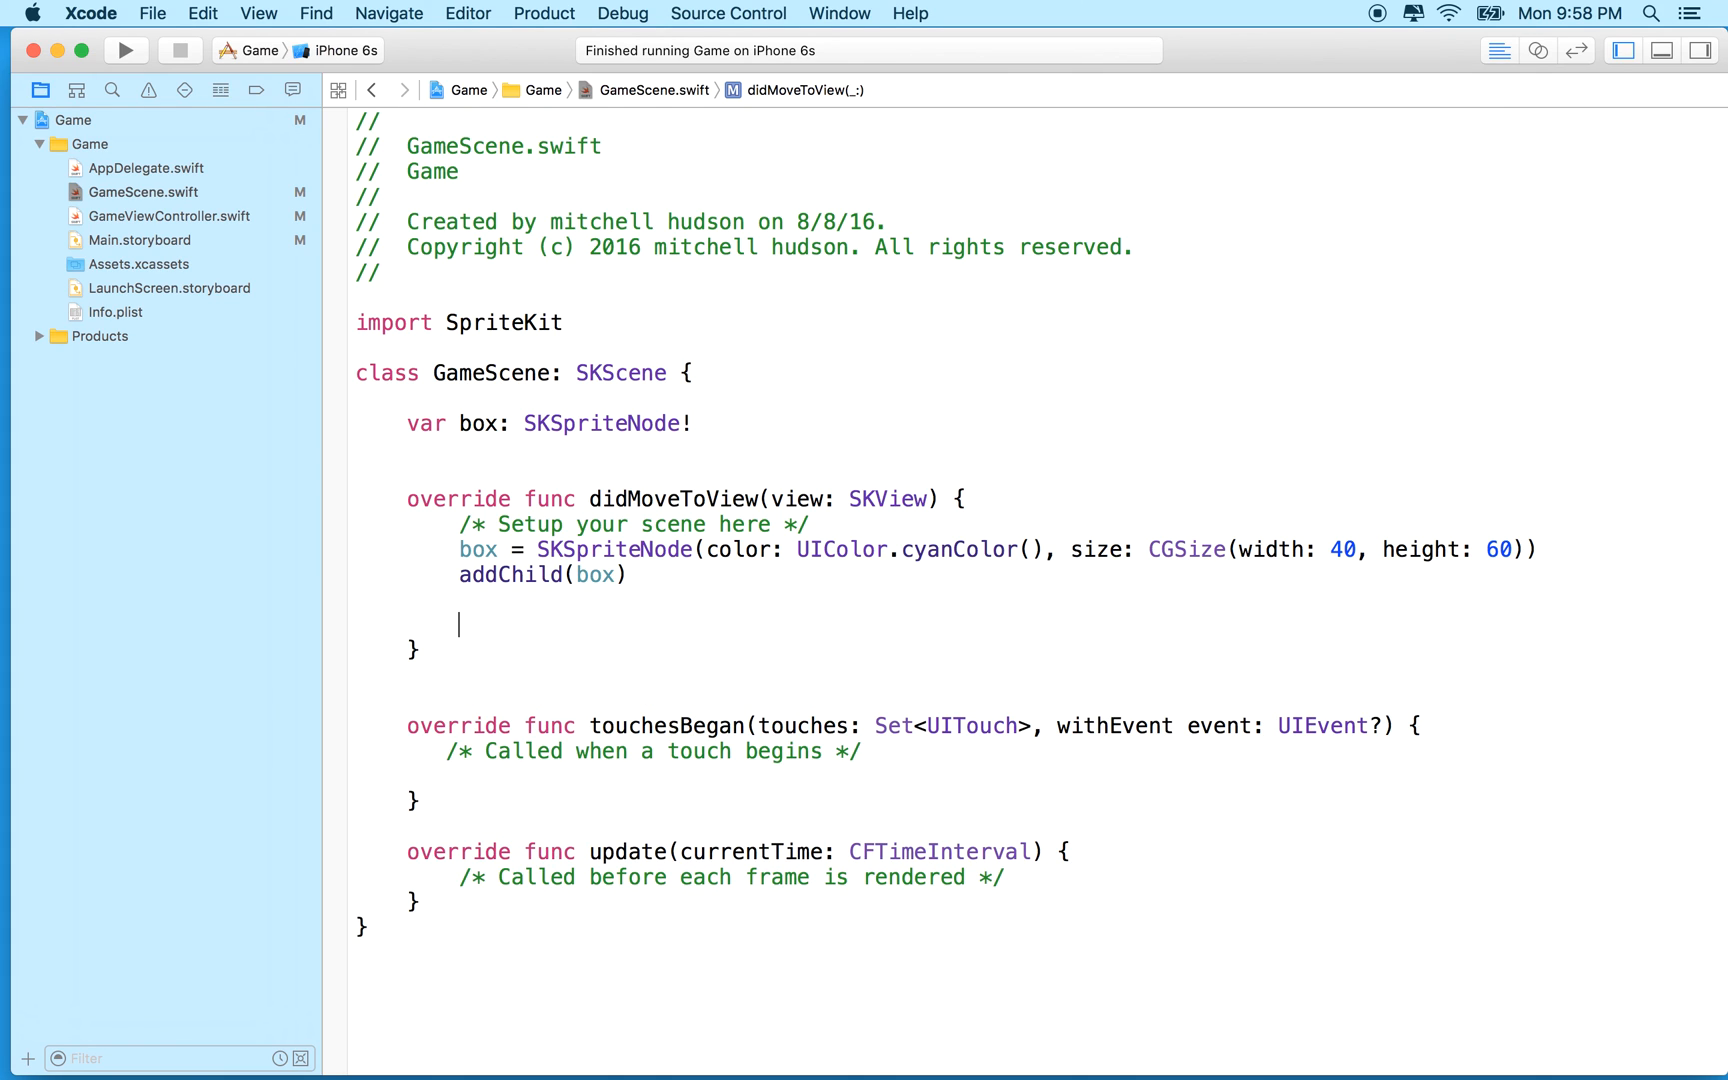
Step: Write box.position.x = size.width / 2, completing size from suggestions
text(box)
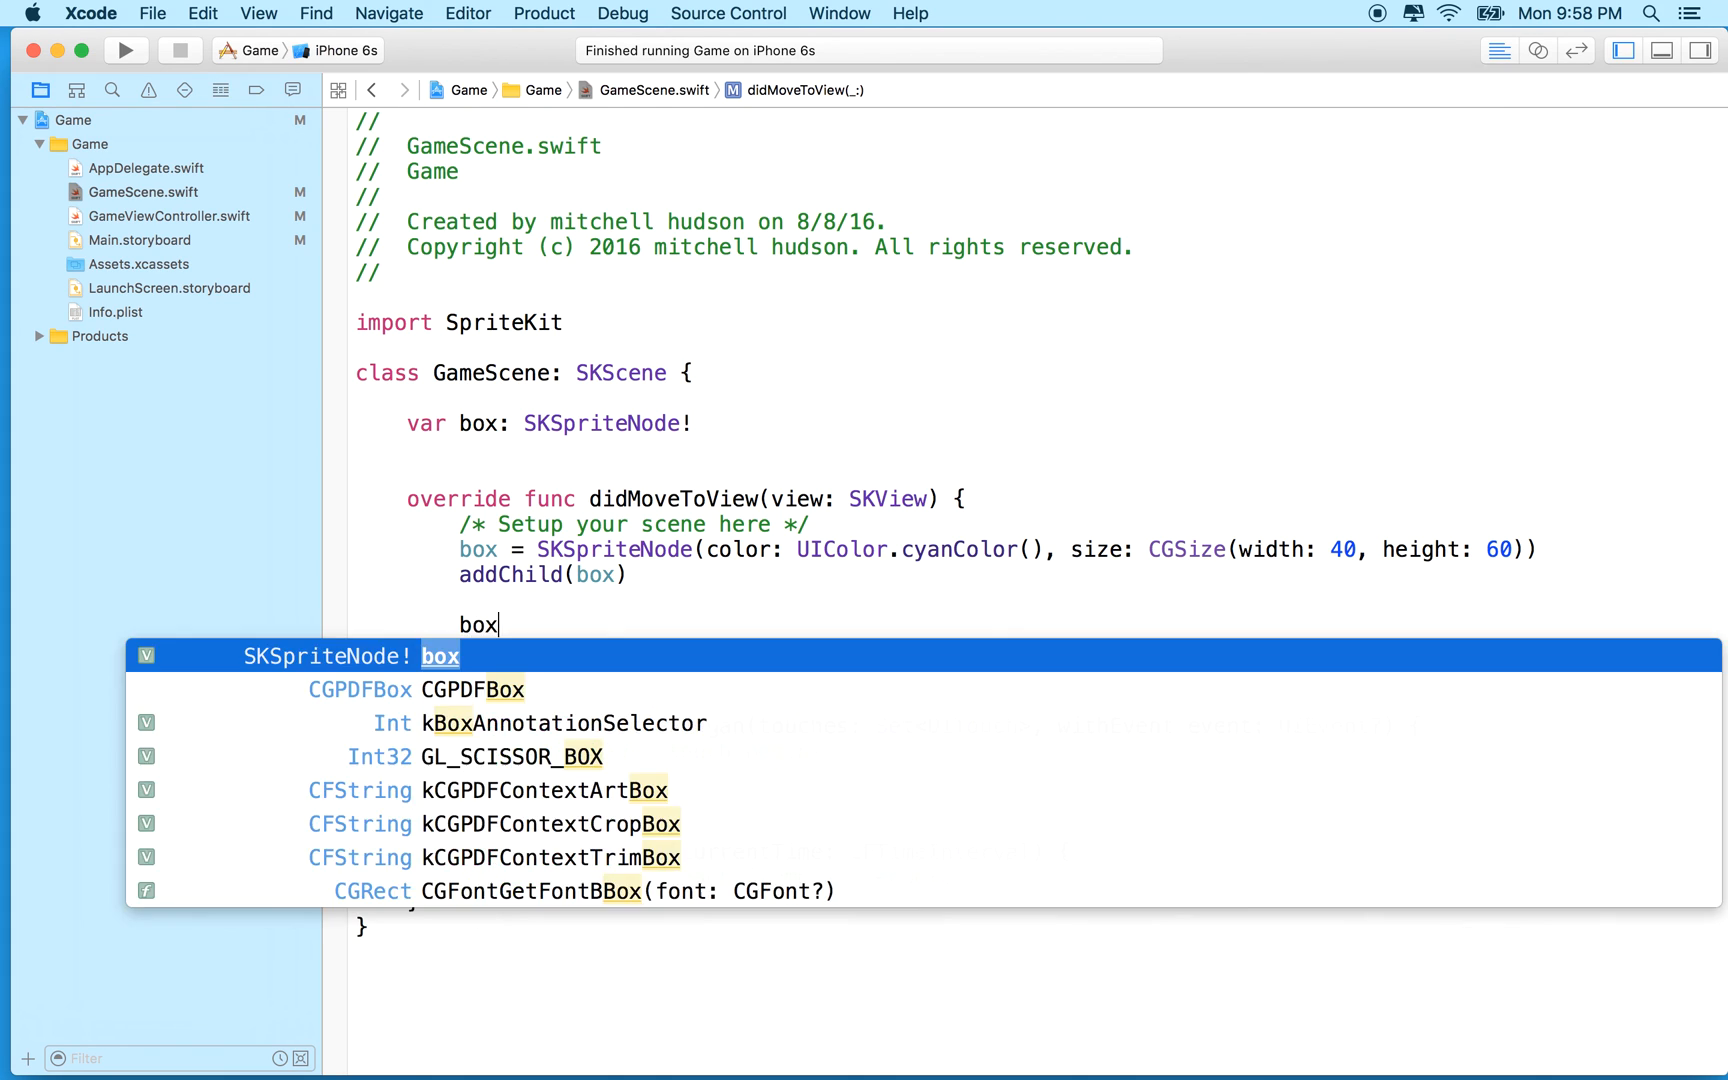
text(.position)
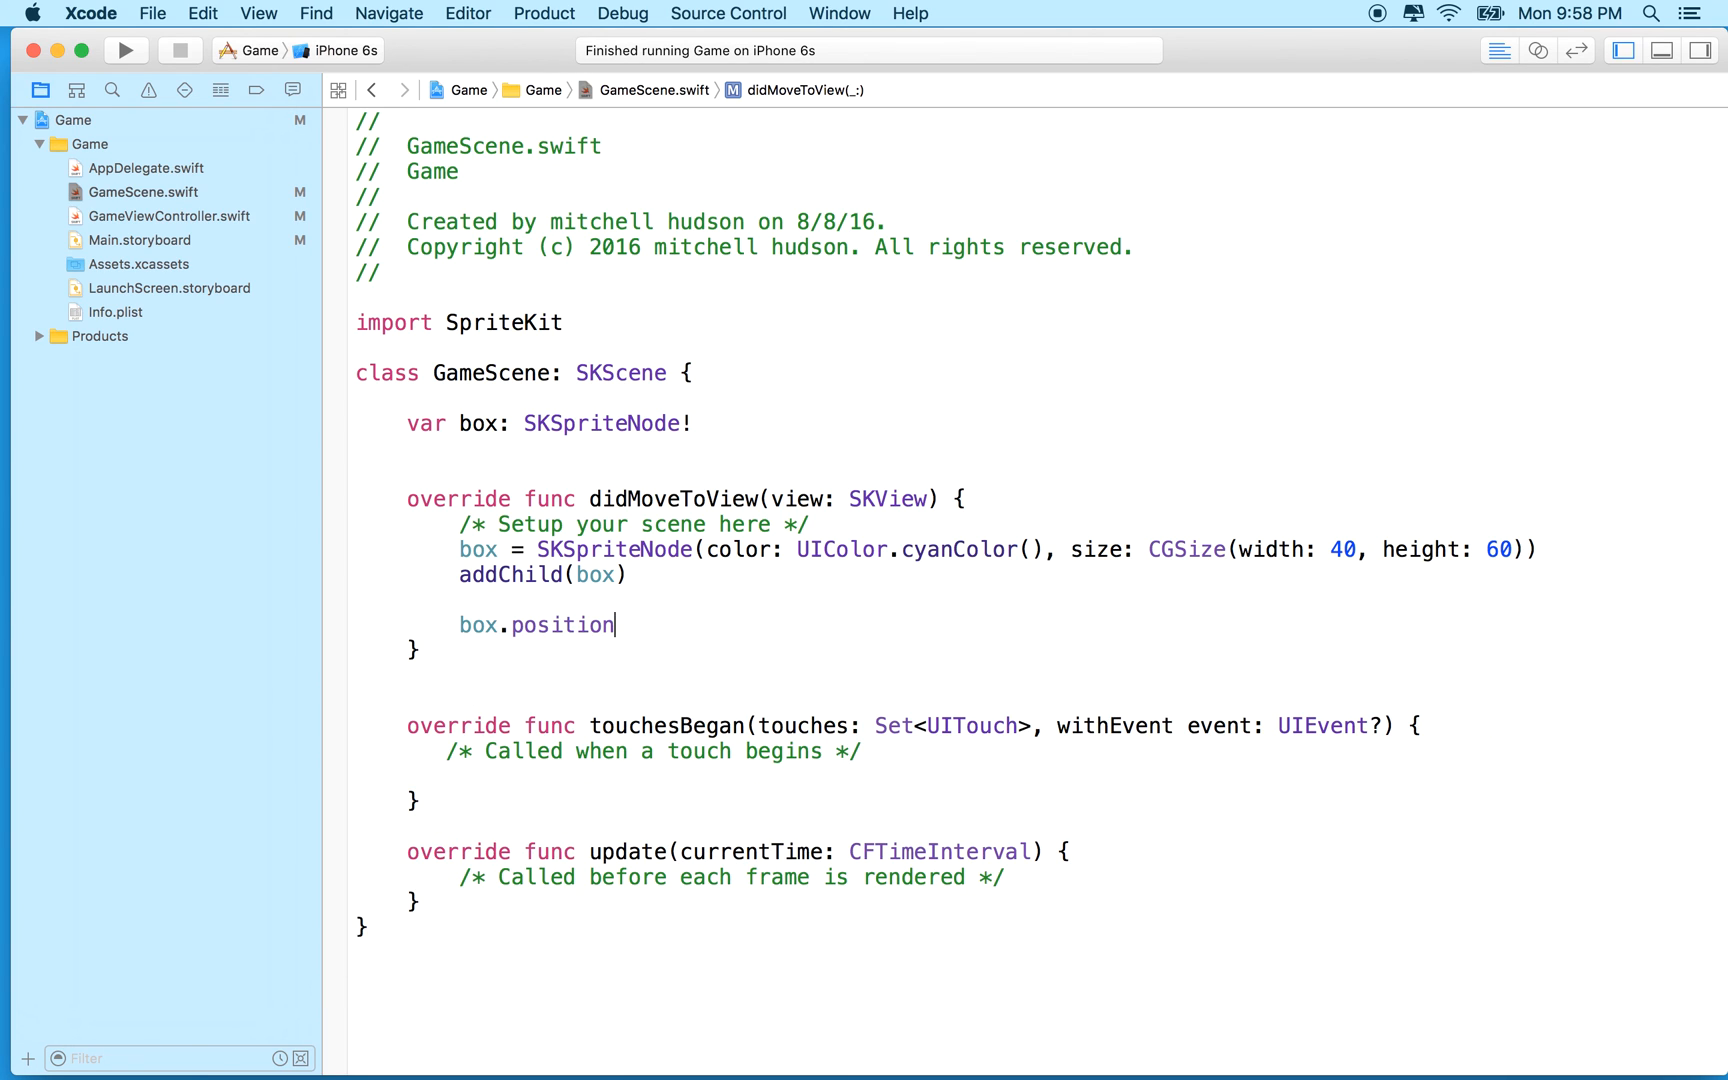
text(.x =)
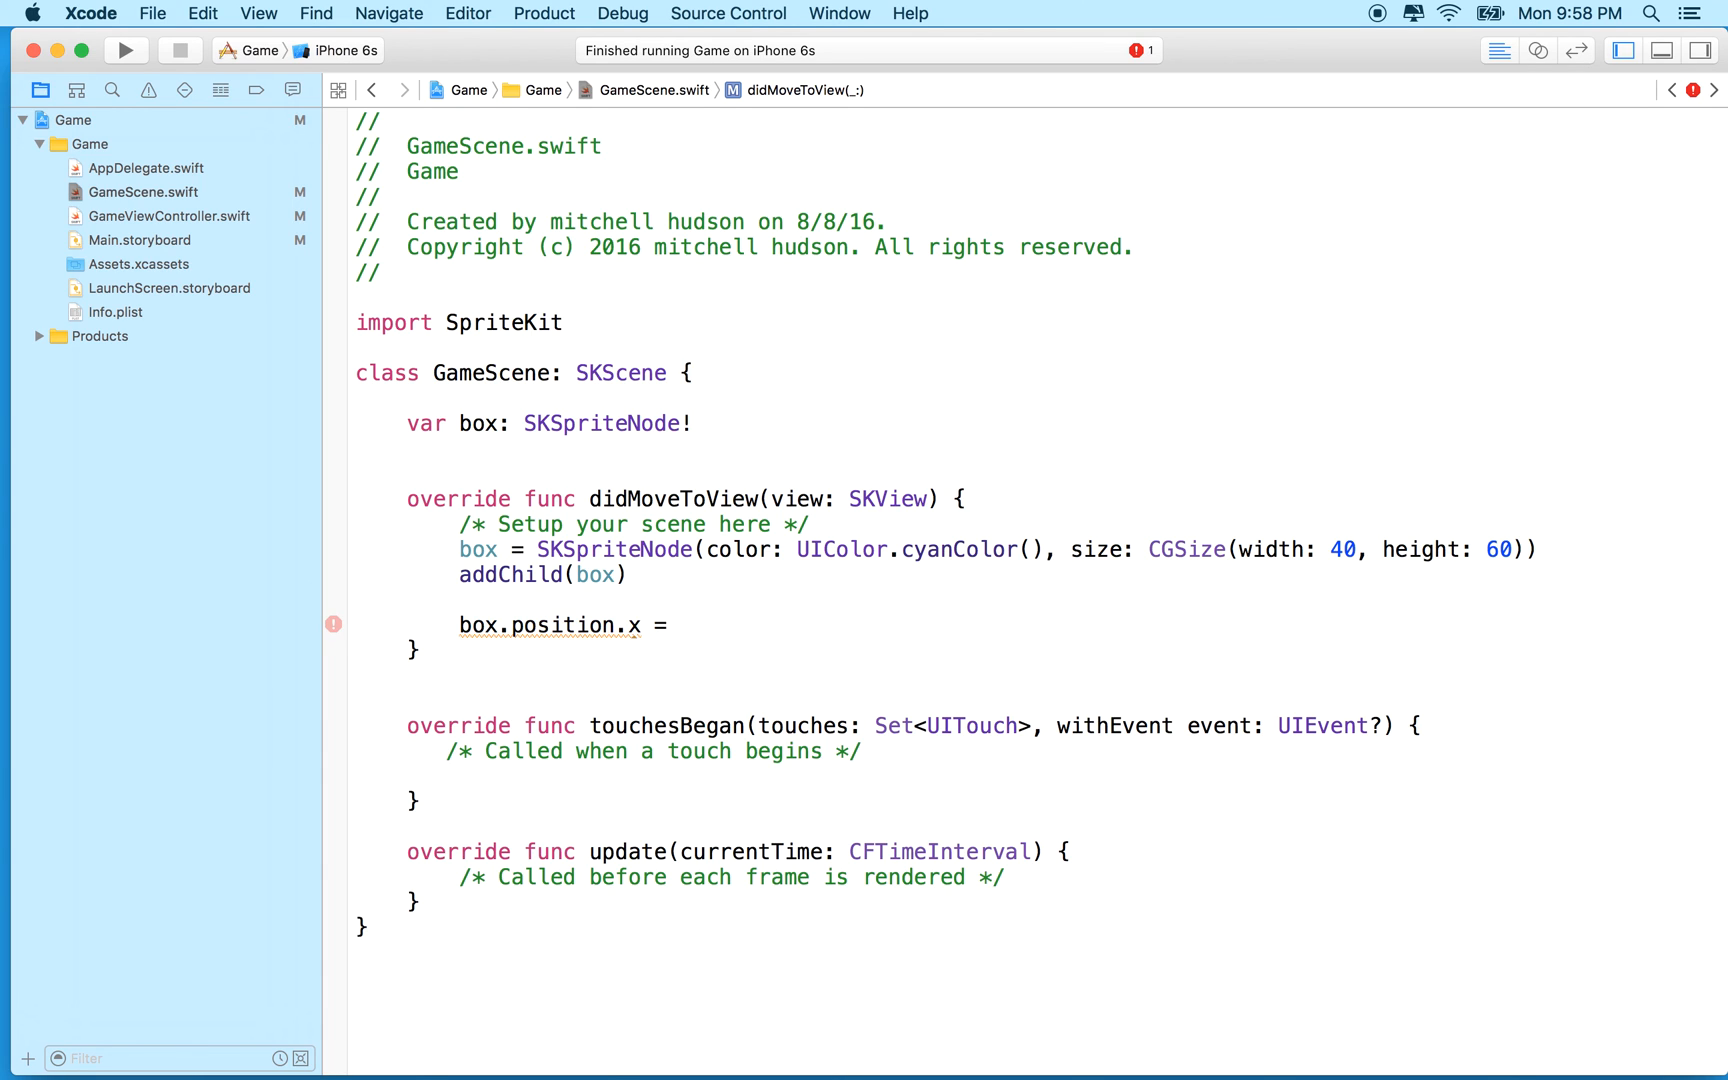
text(s)
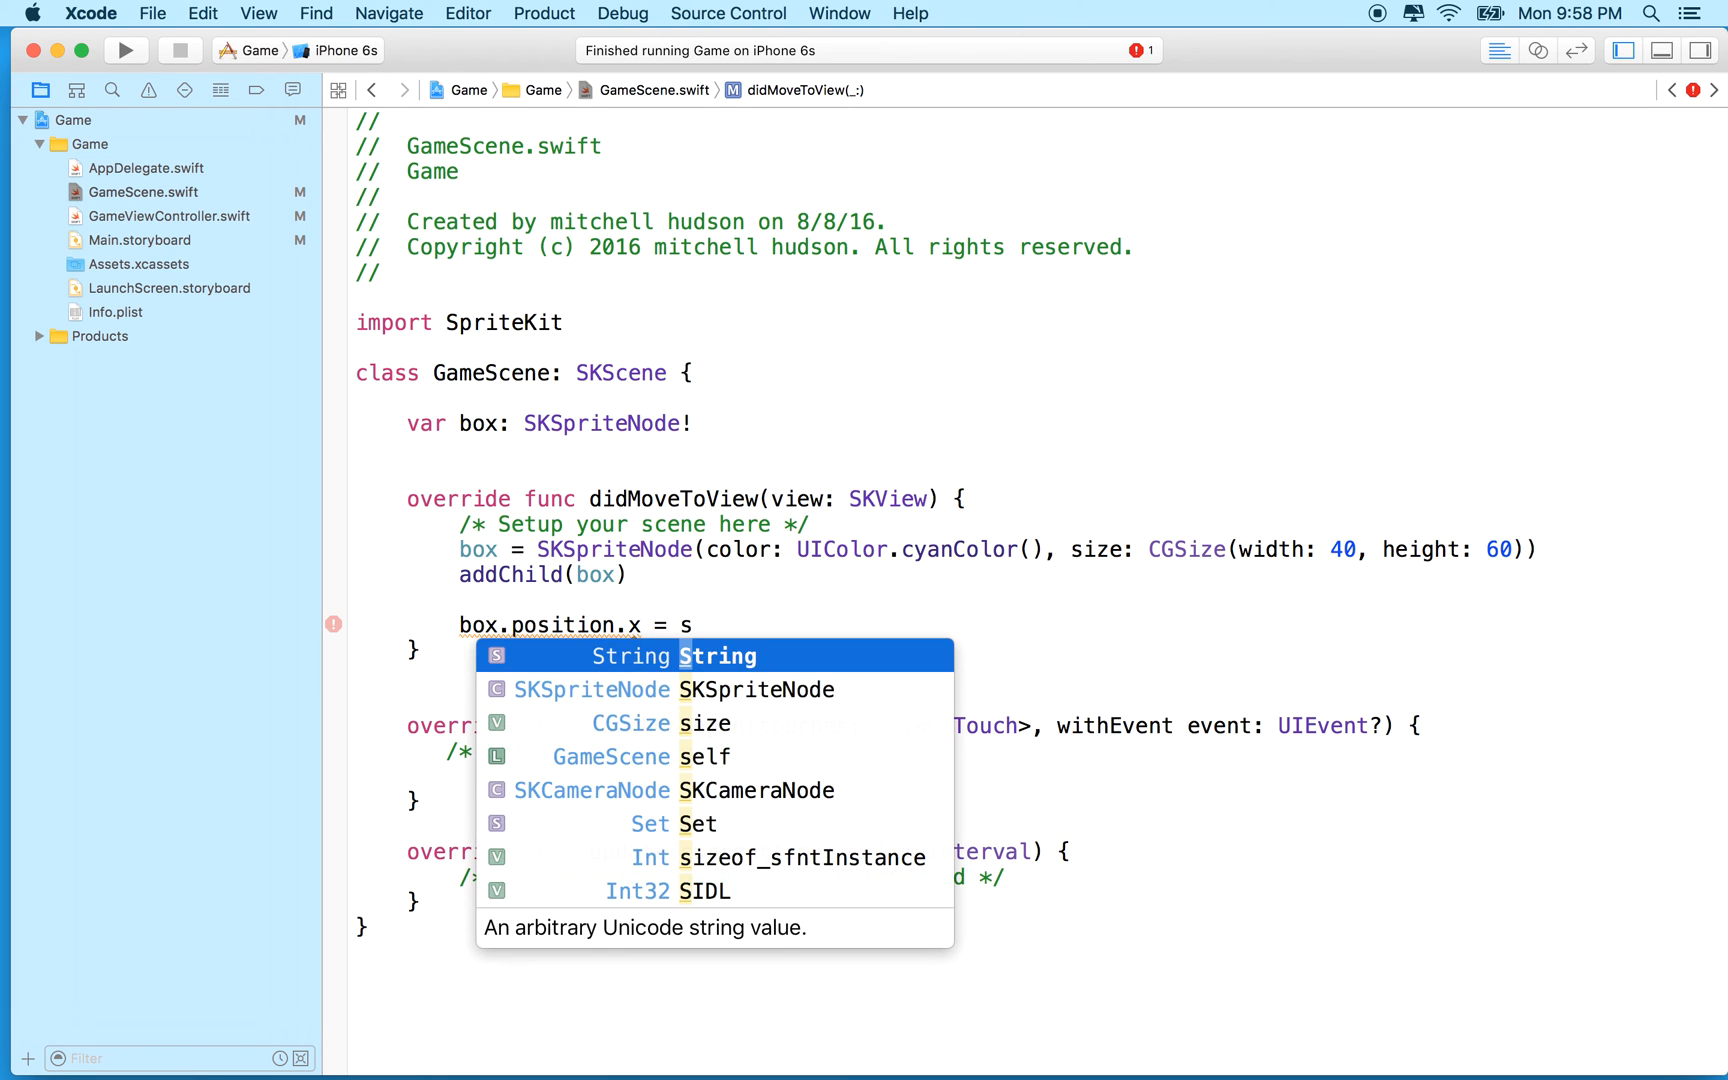
key(Down)
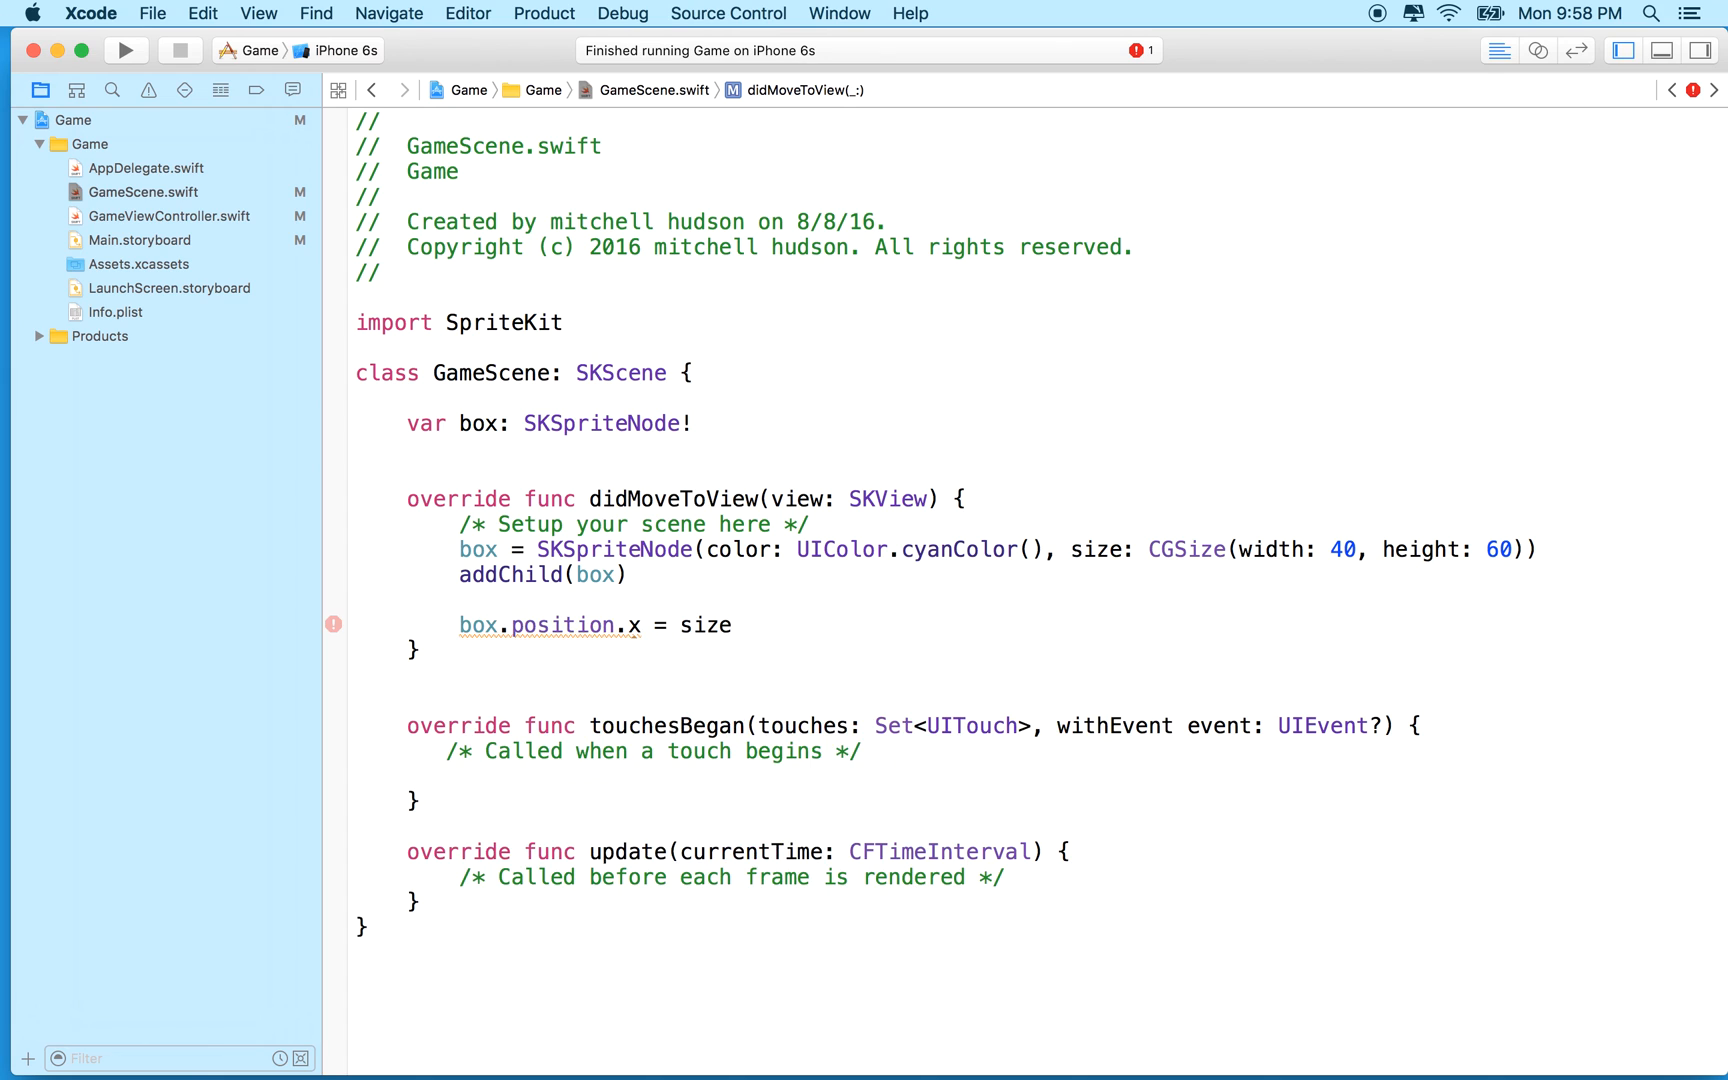
text(.width)
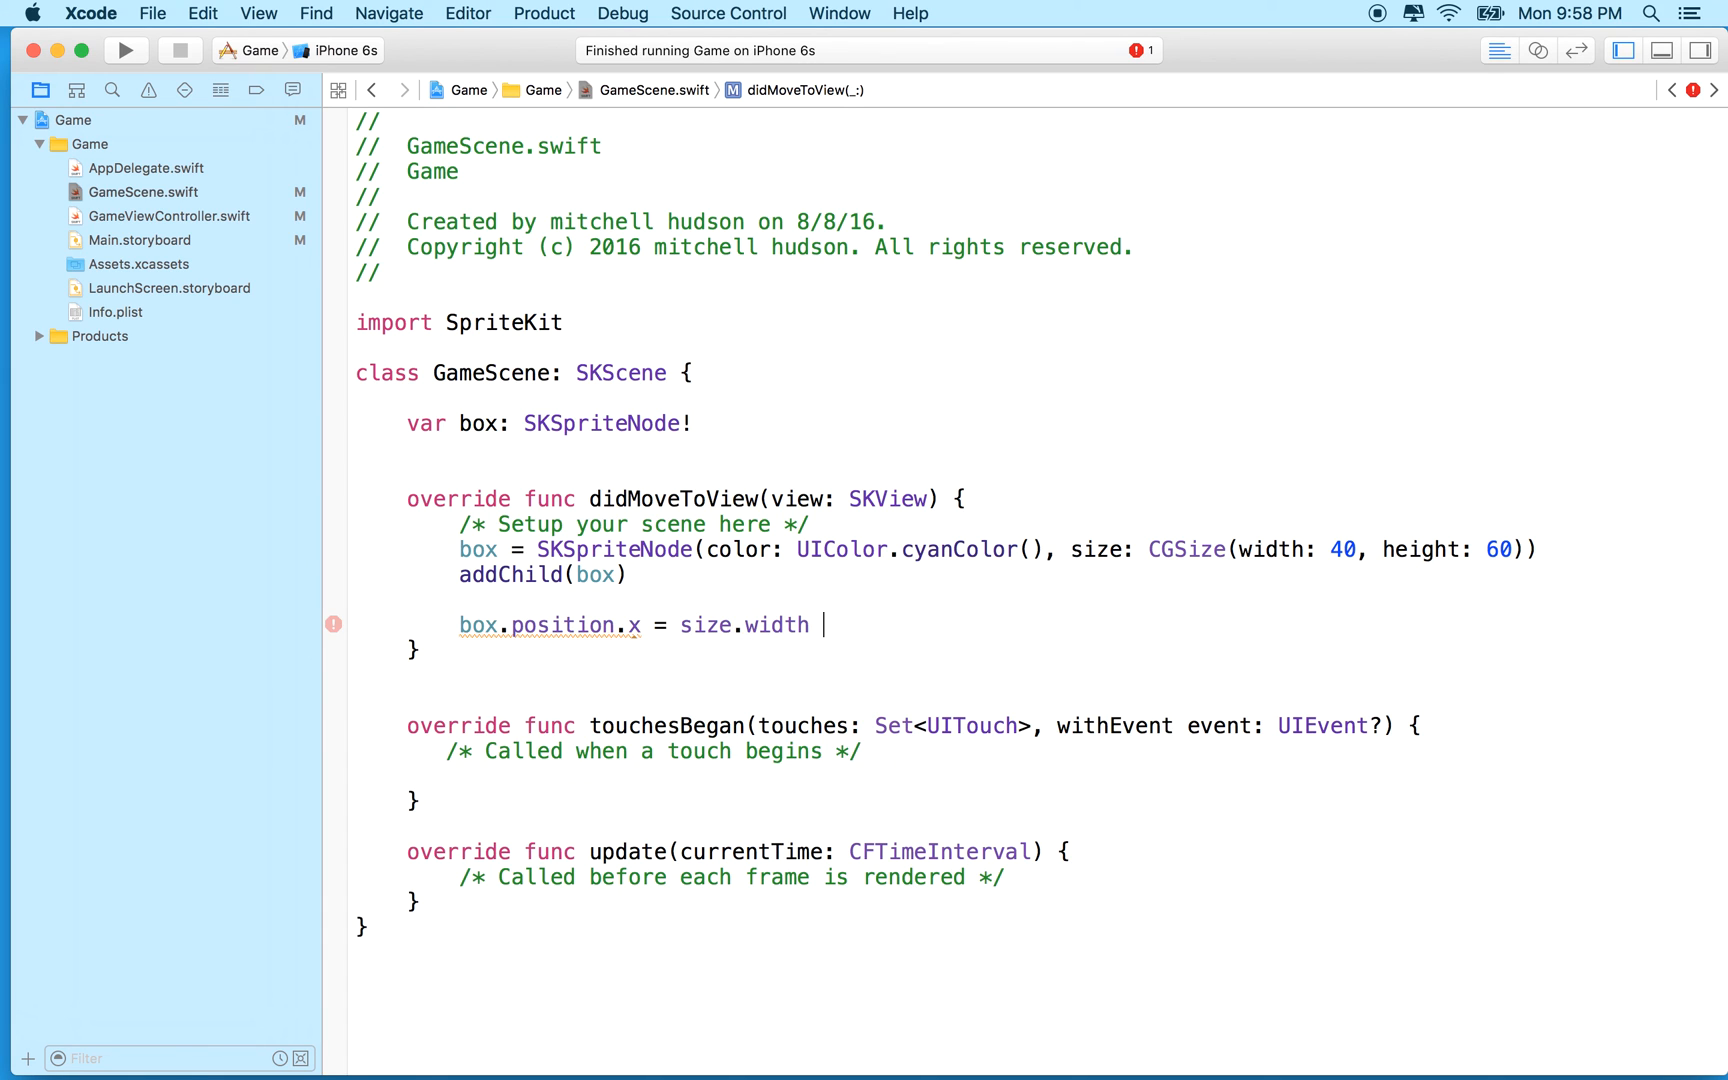
text(/ 2)
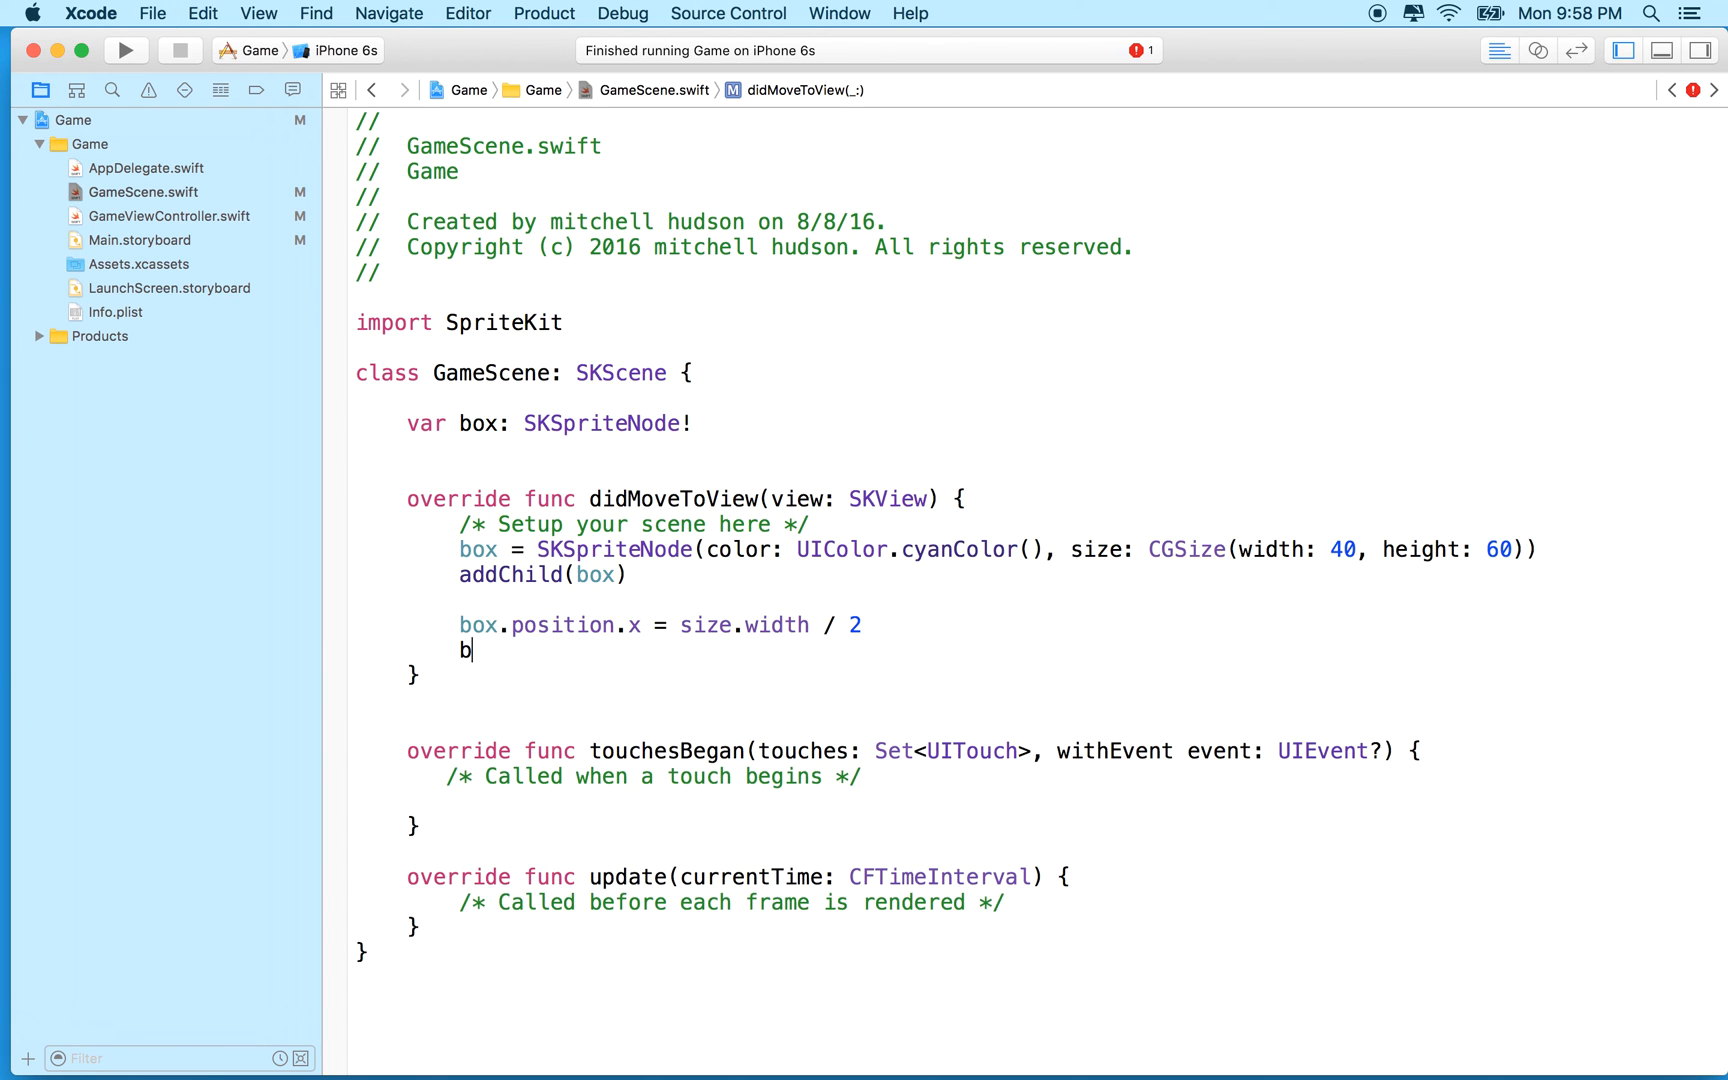
Step: Write box.position.y = size.height / 2 to centre the box vertically
text(ox.position.)
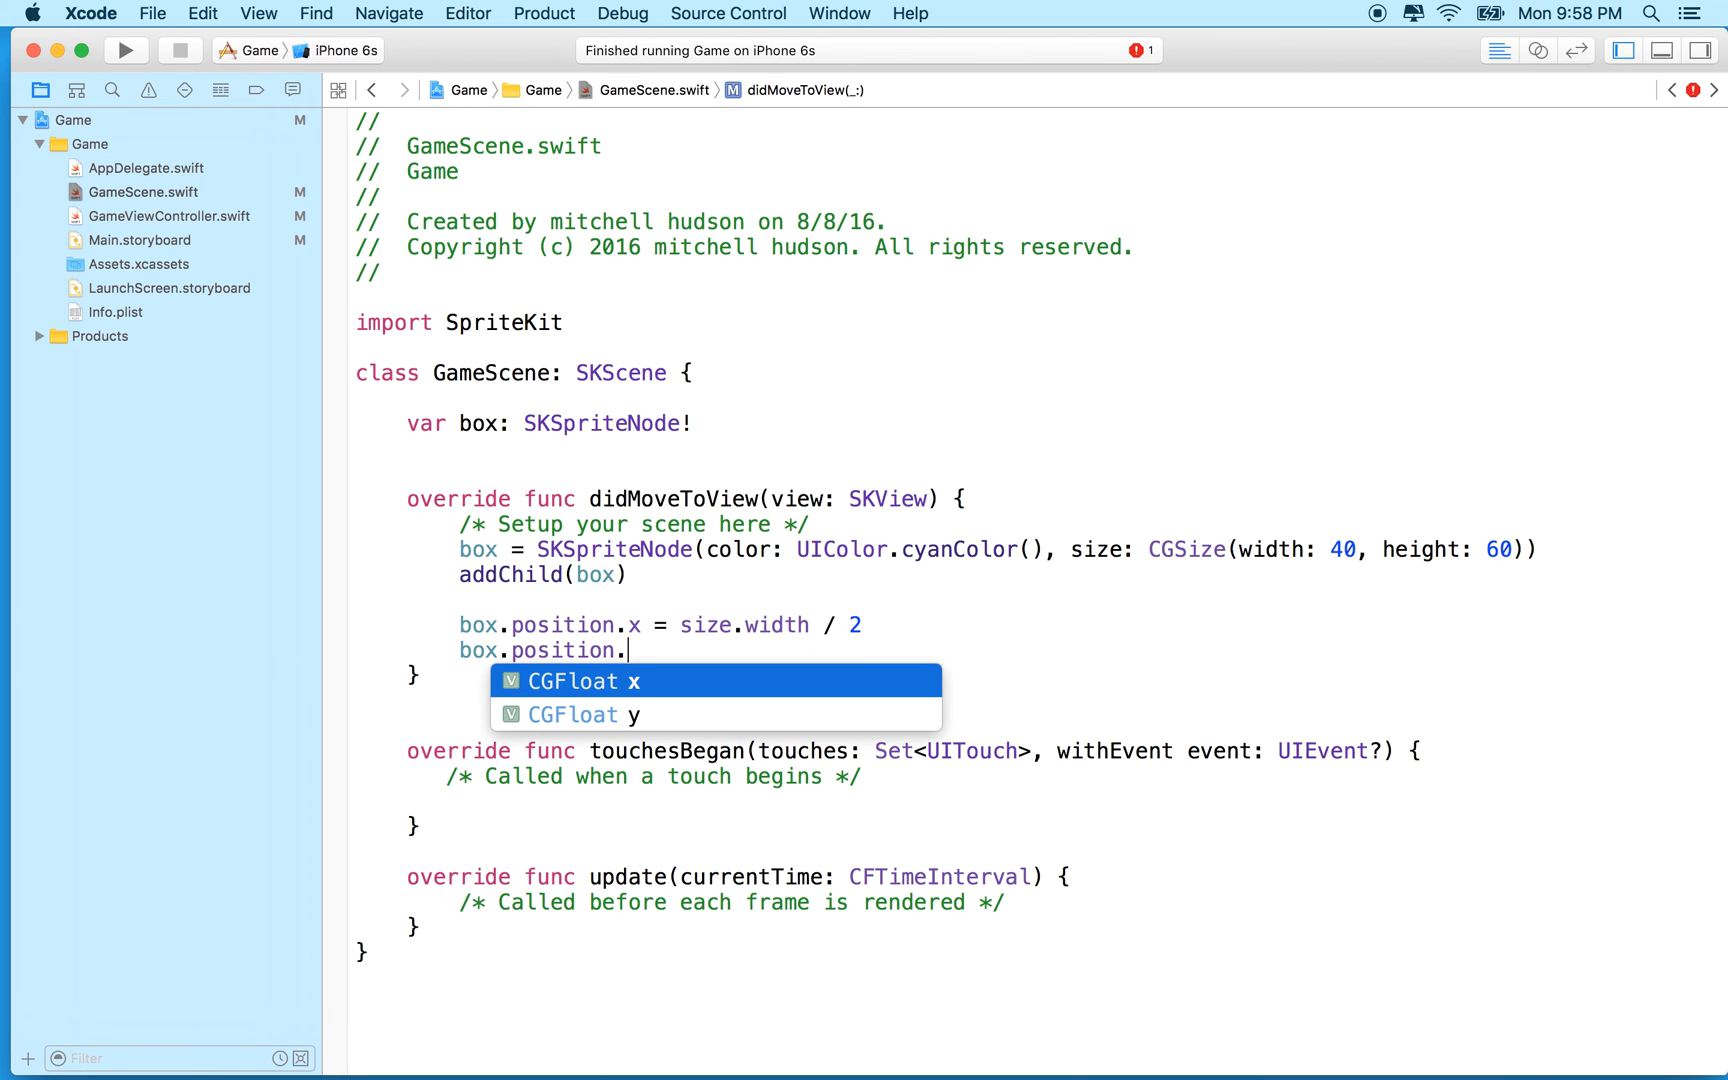
text(y = siz)
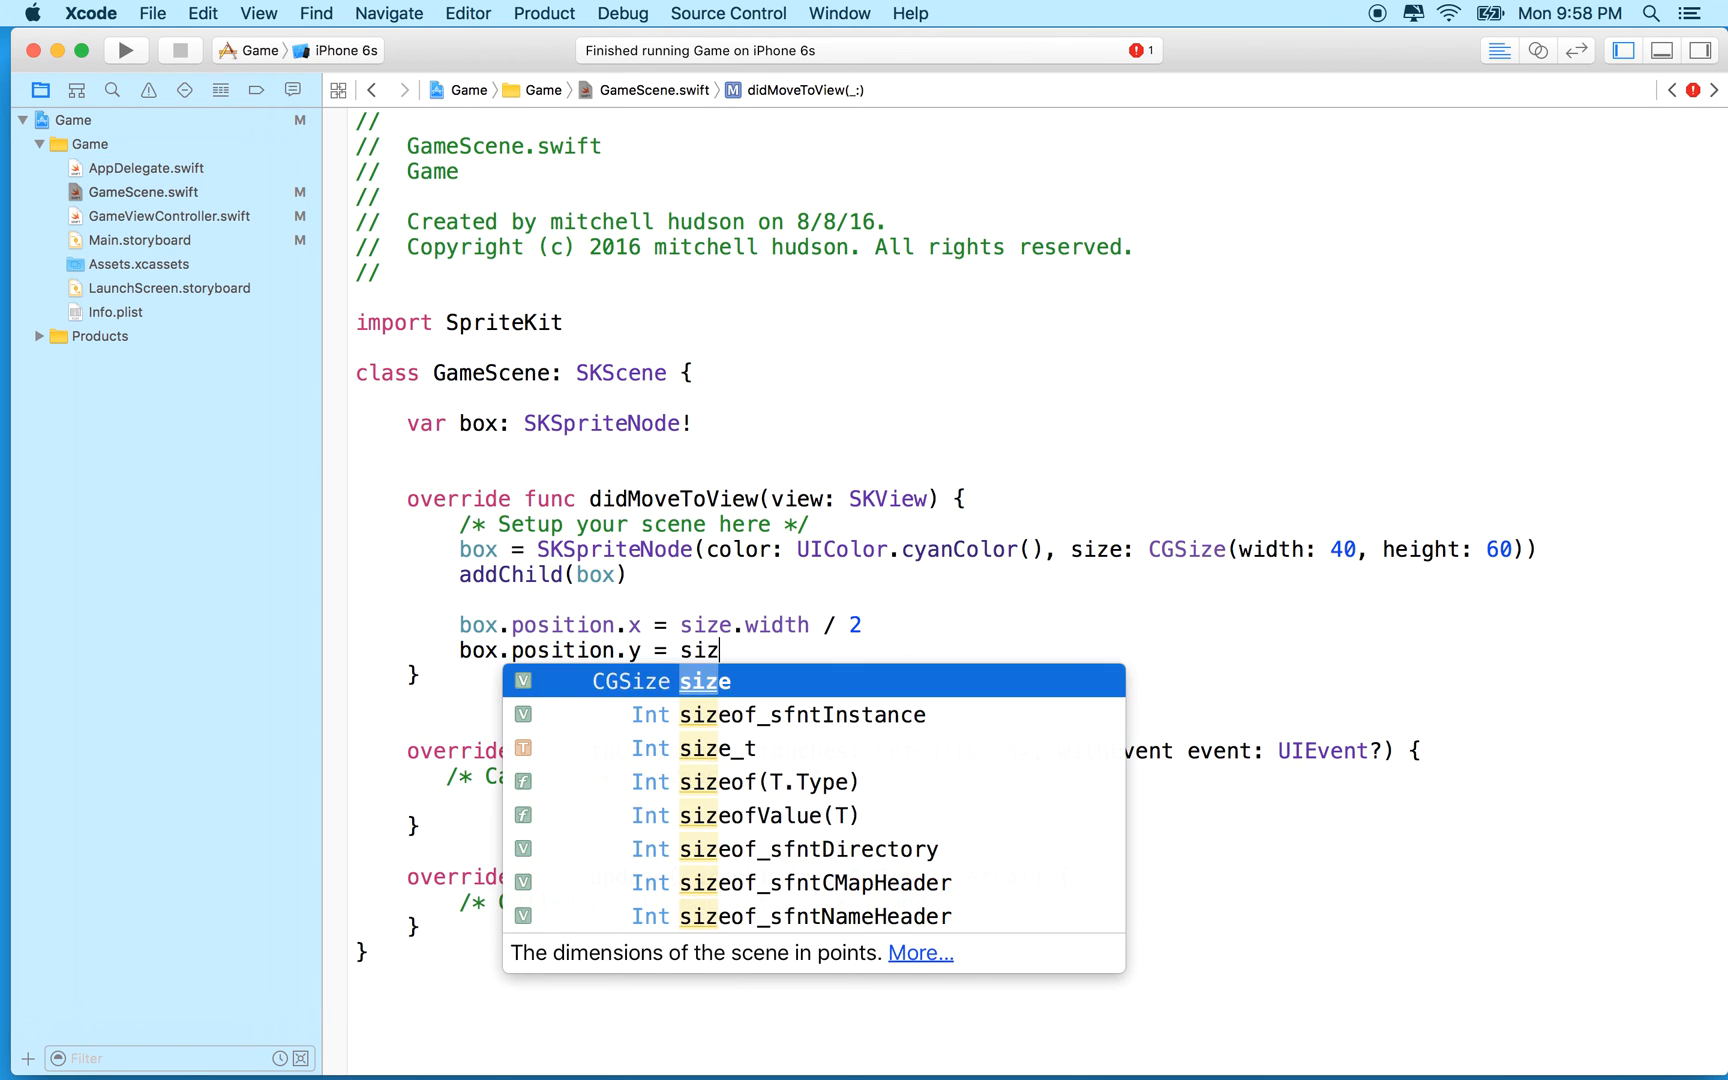
text(e.height /)
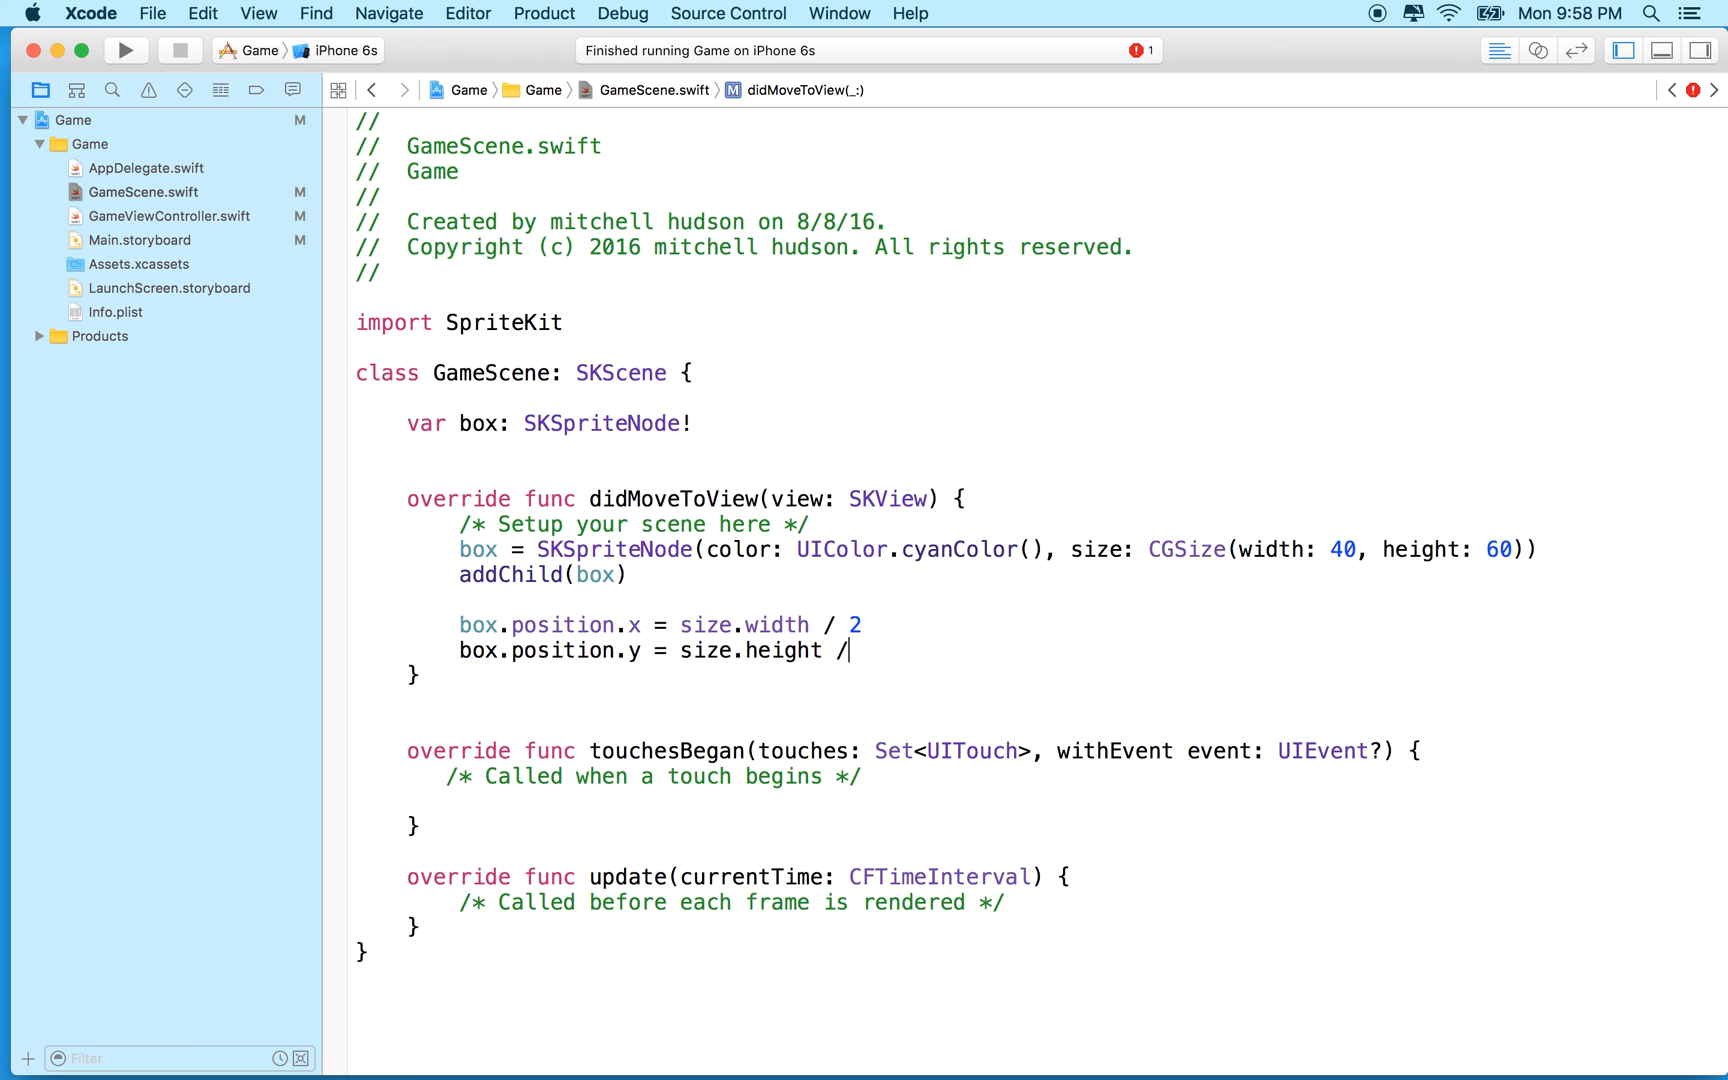
text(2)
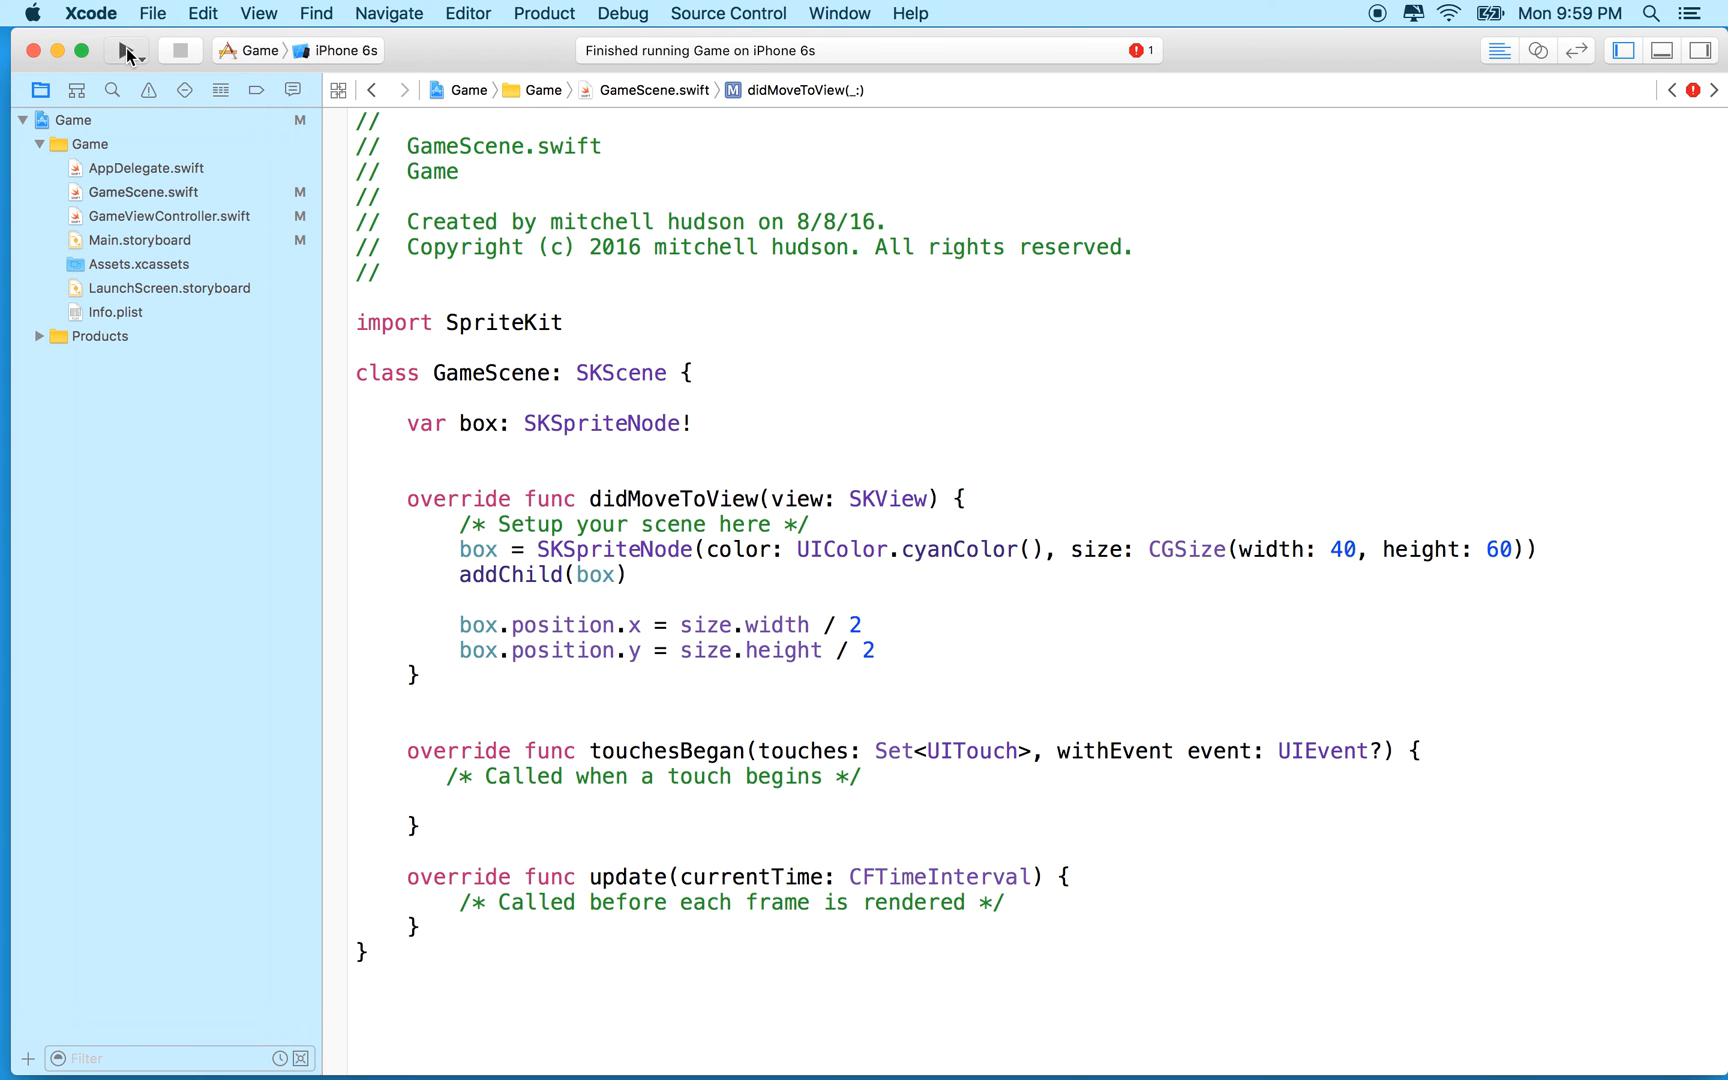
Step: Build and run the game again so the cyan box appears centered in the iPhone 6s Simulator
click(124, 50)
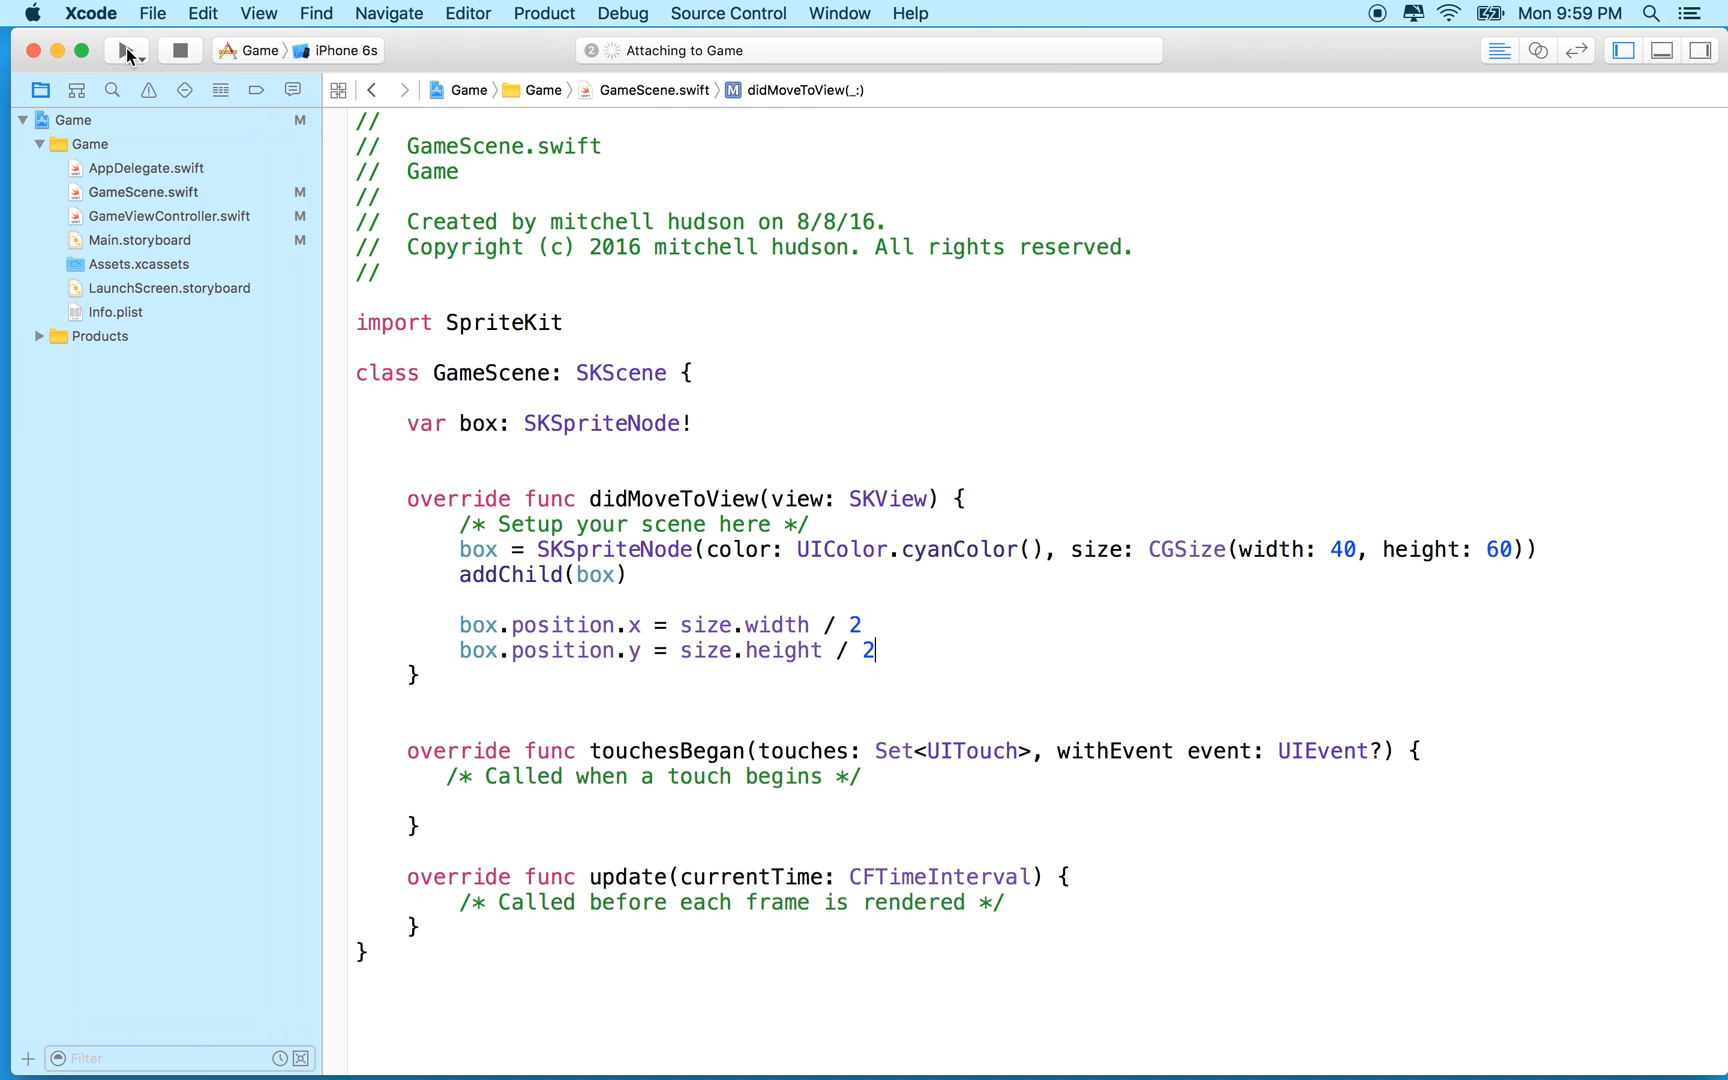
click(126, 50)
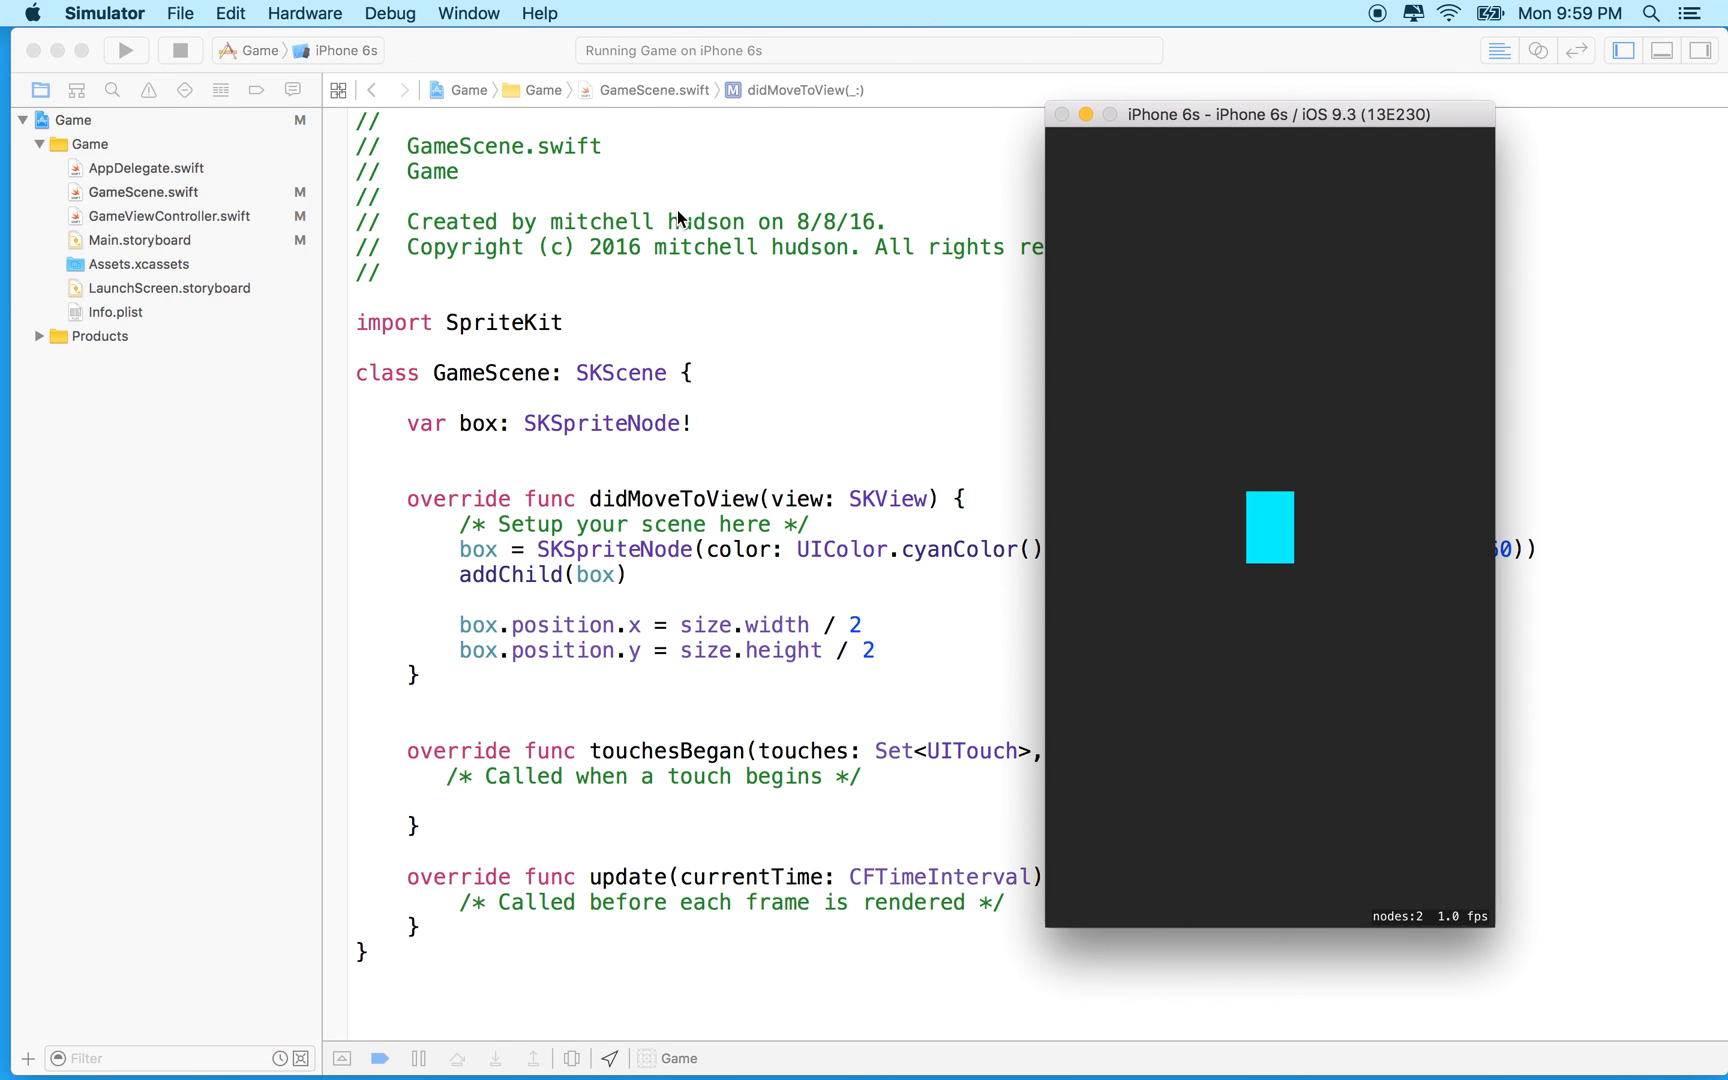
mouse_move(1300, 502)
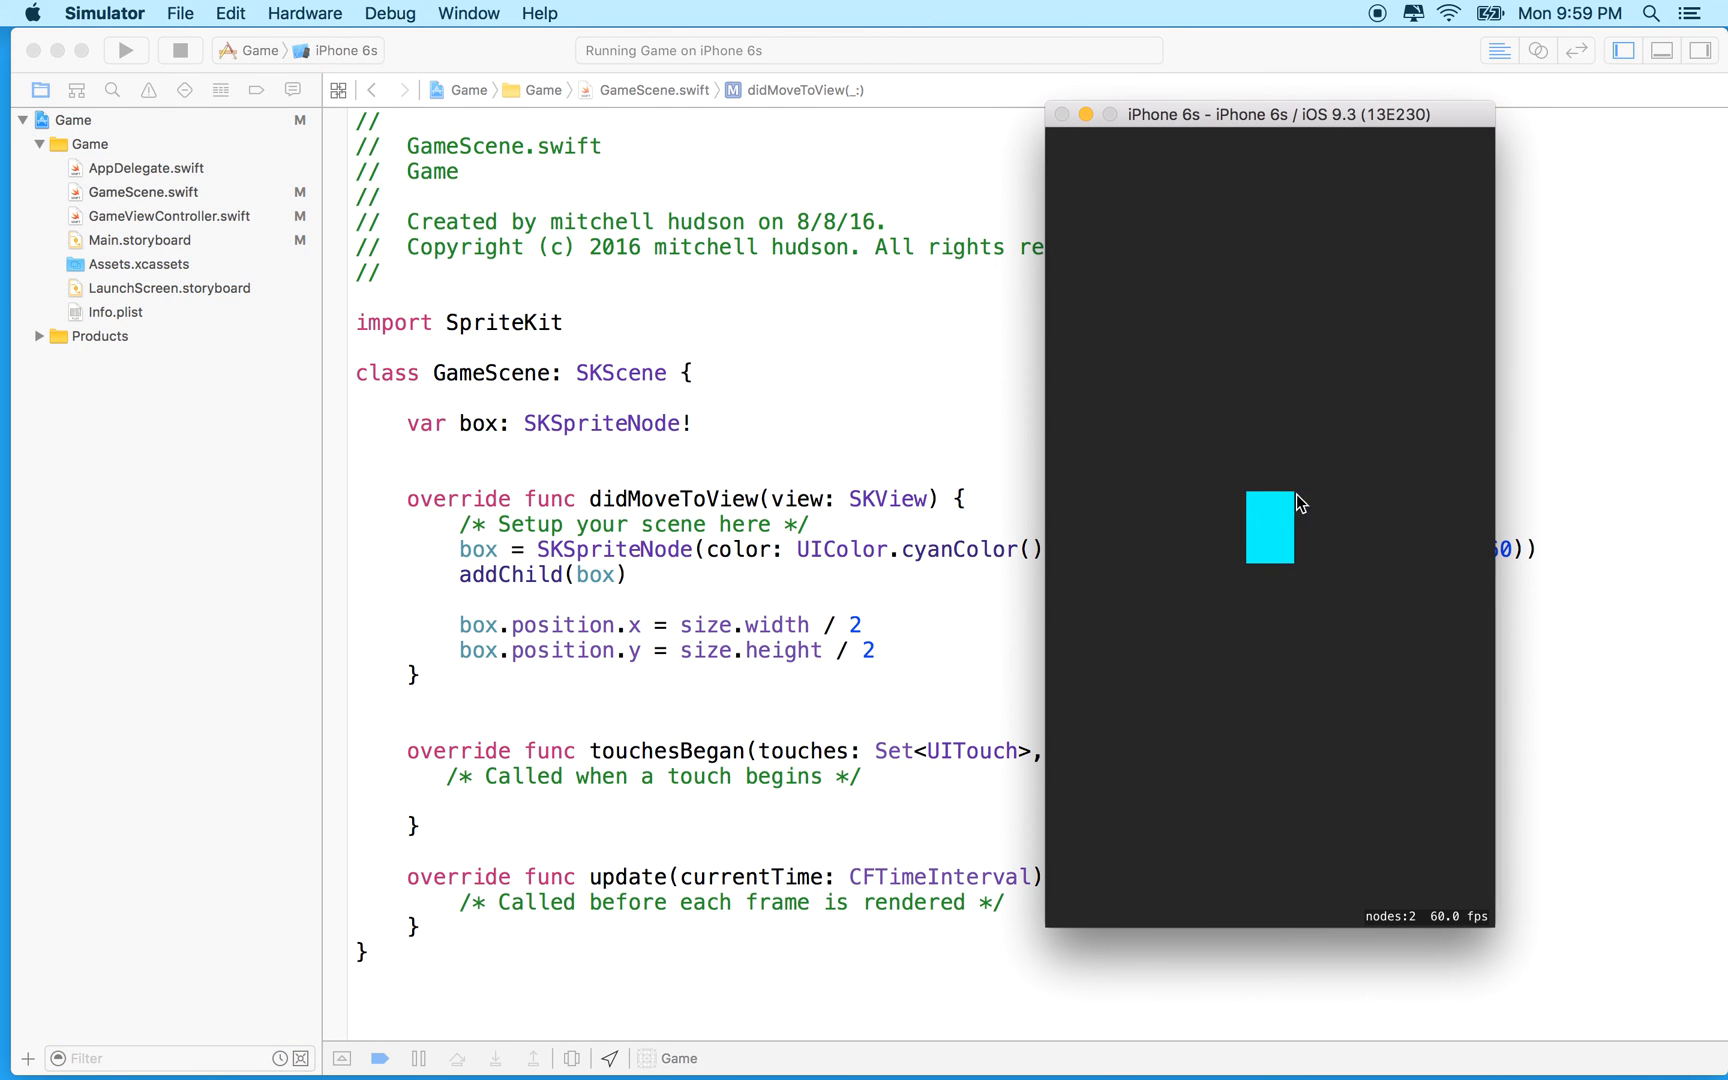
mouse_move(1050, 950)
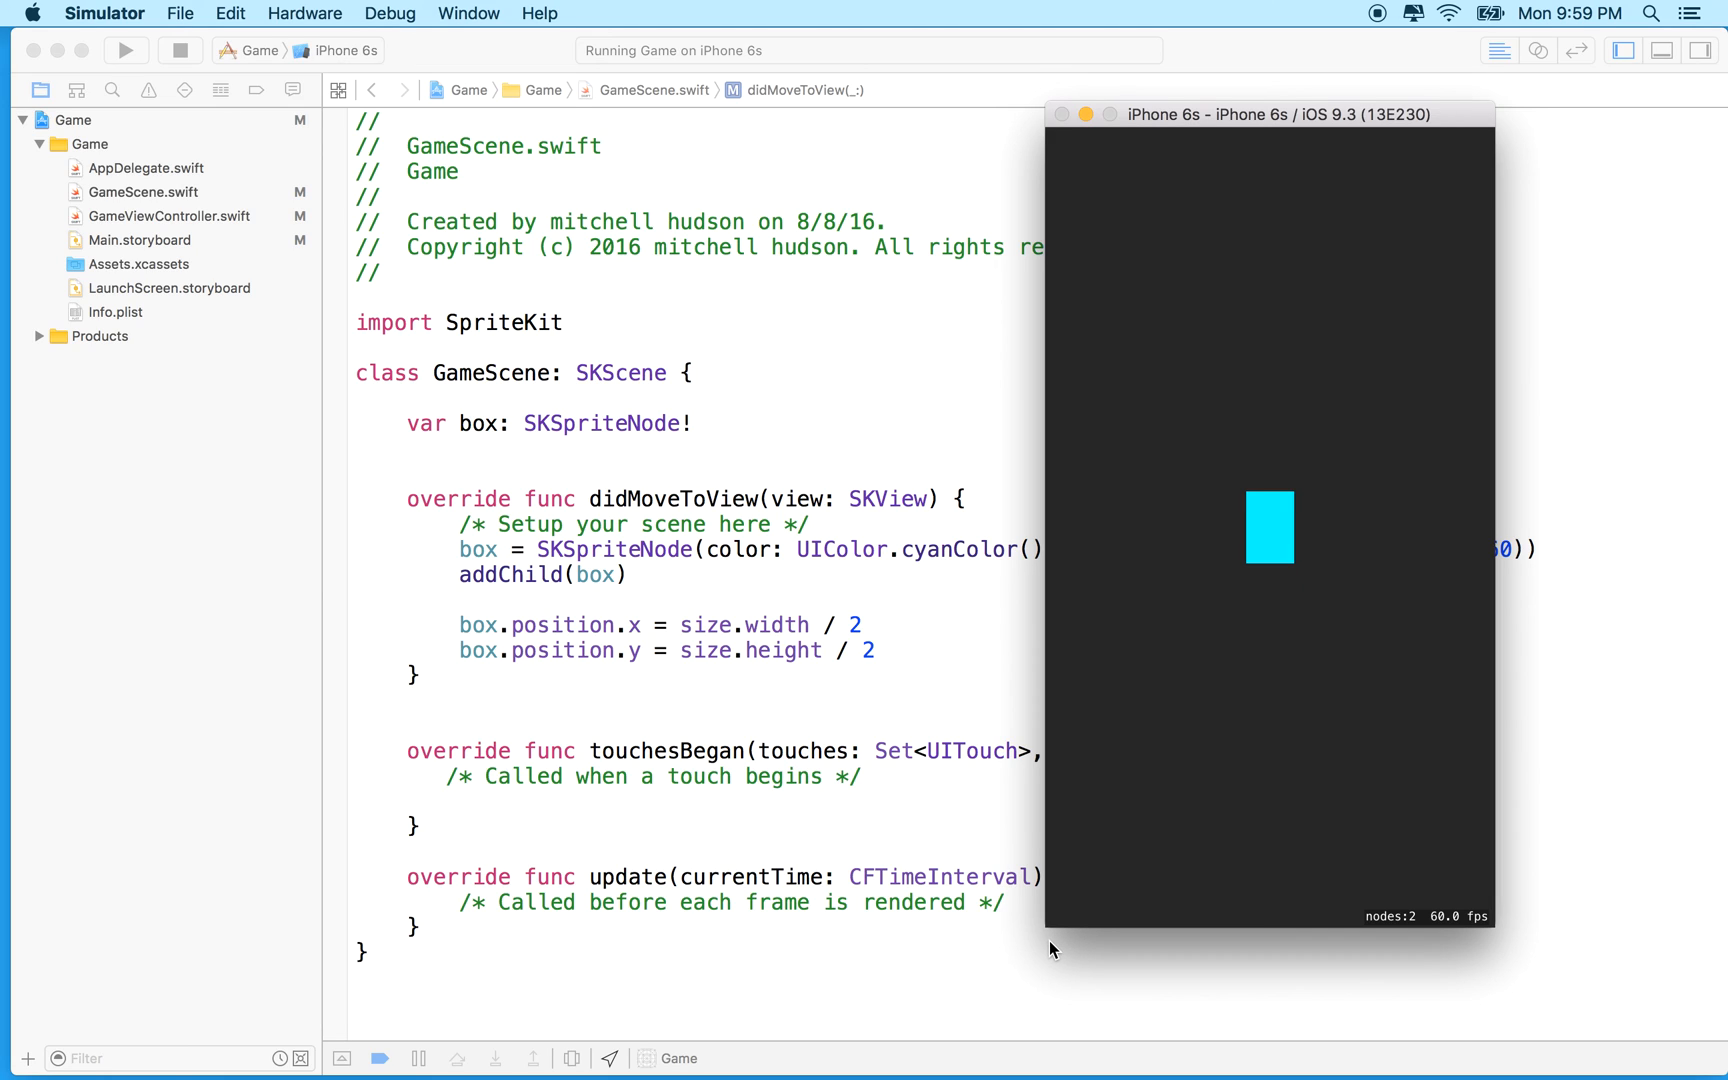
mouse_move(1166, 926)
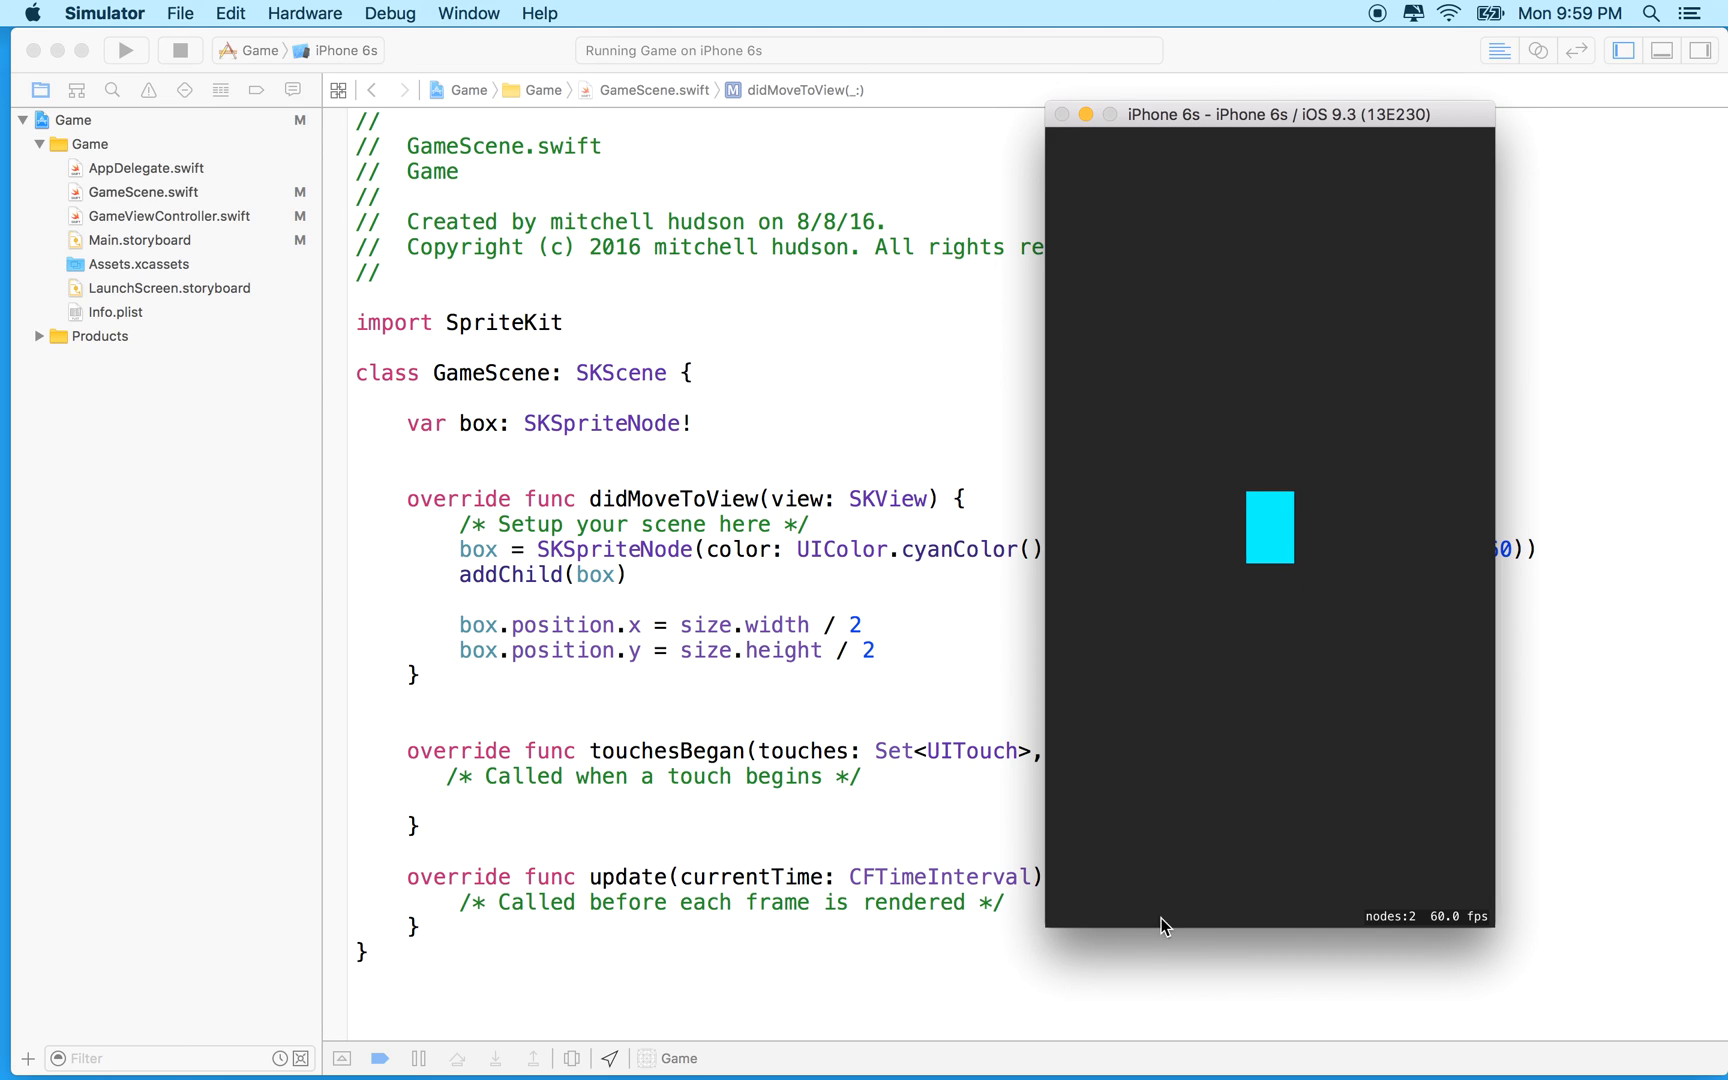
mouse_move(1262, 564)
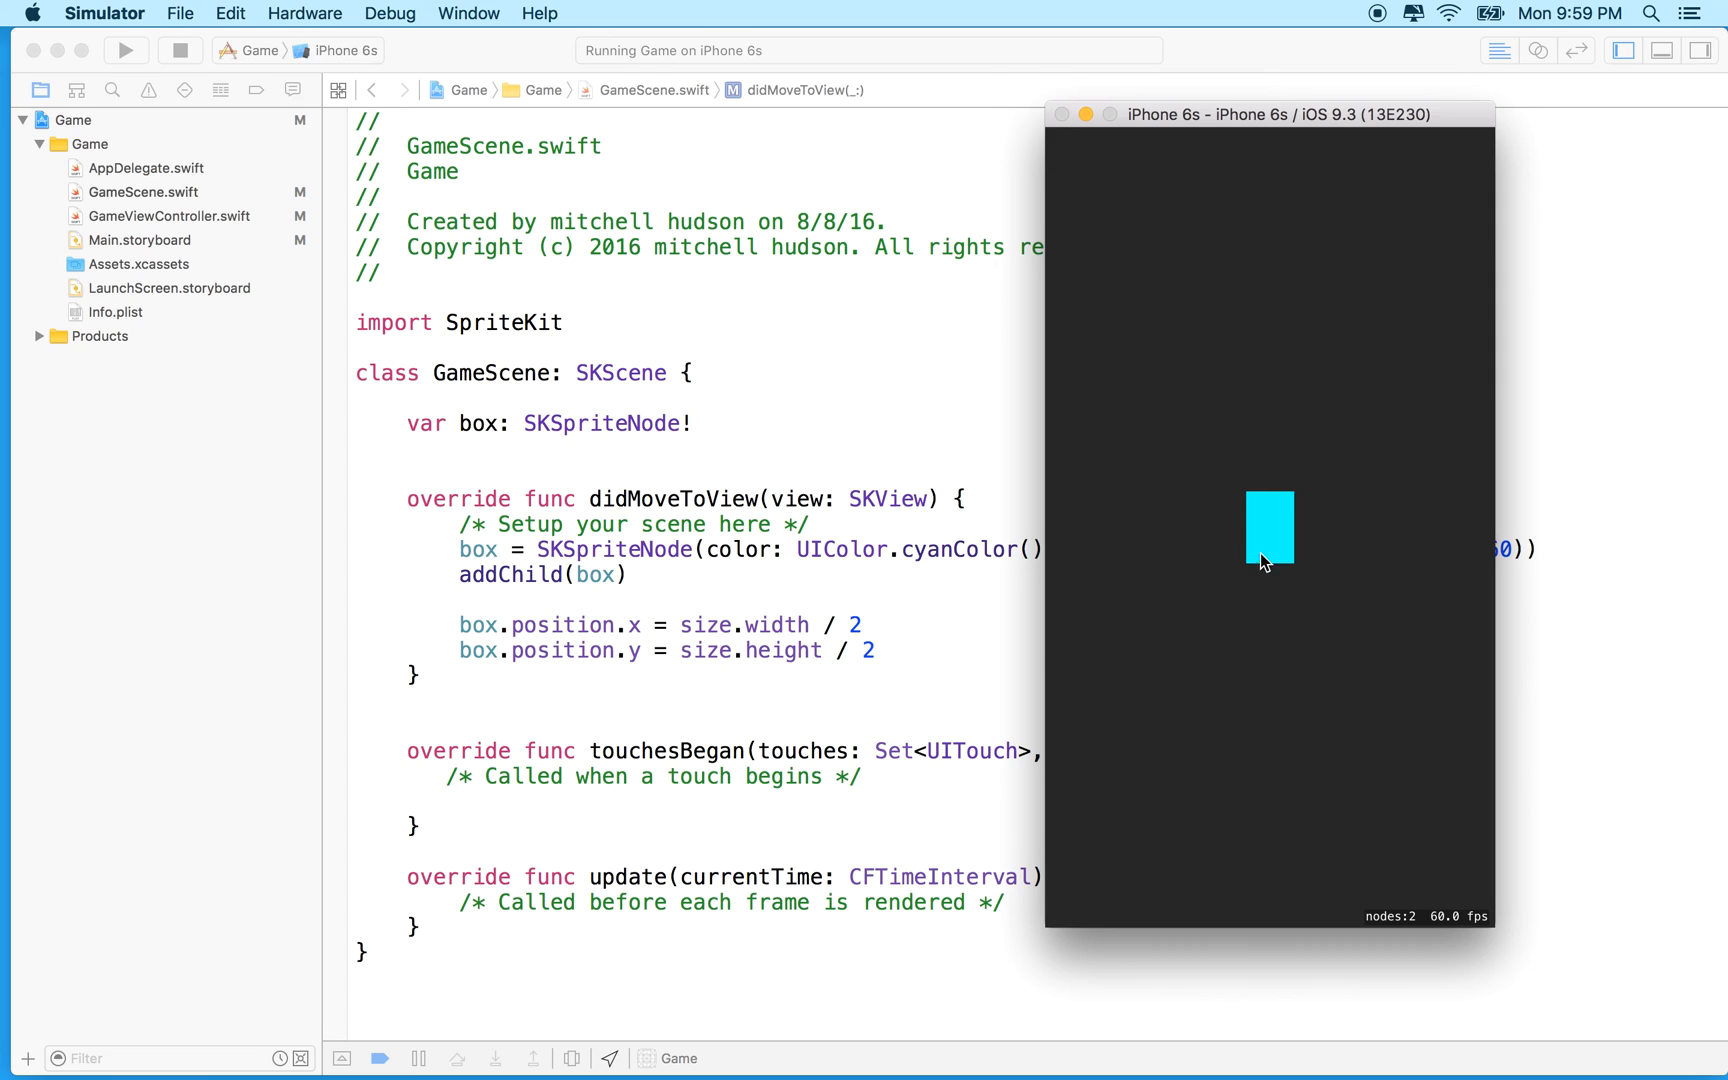
mouse_move(1168, 802)
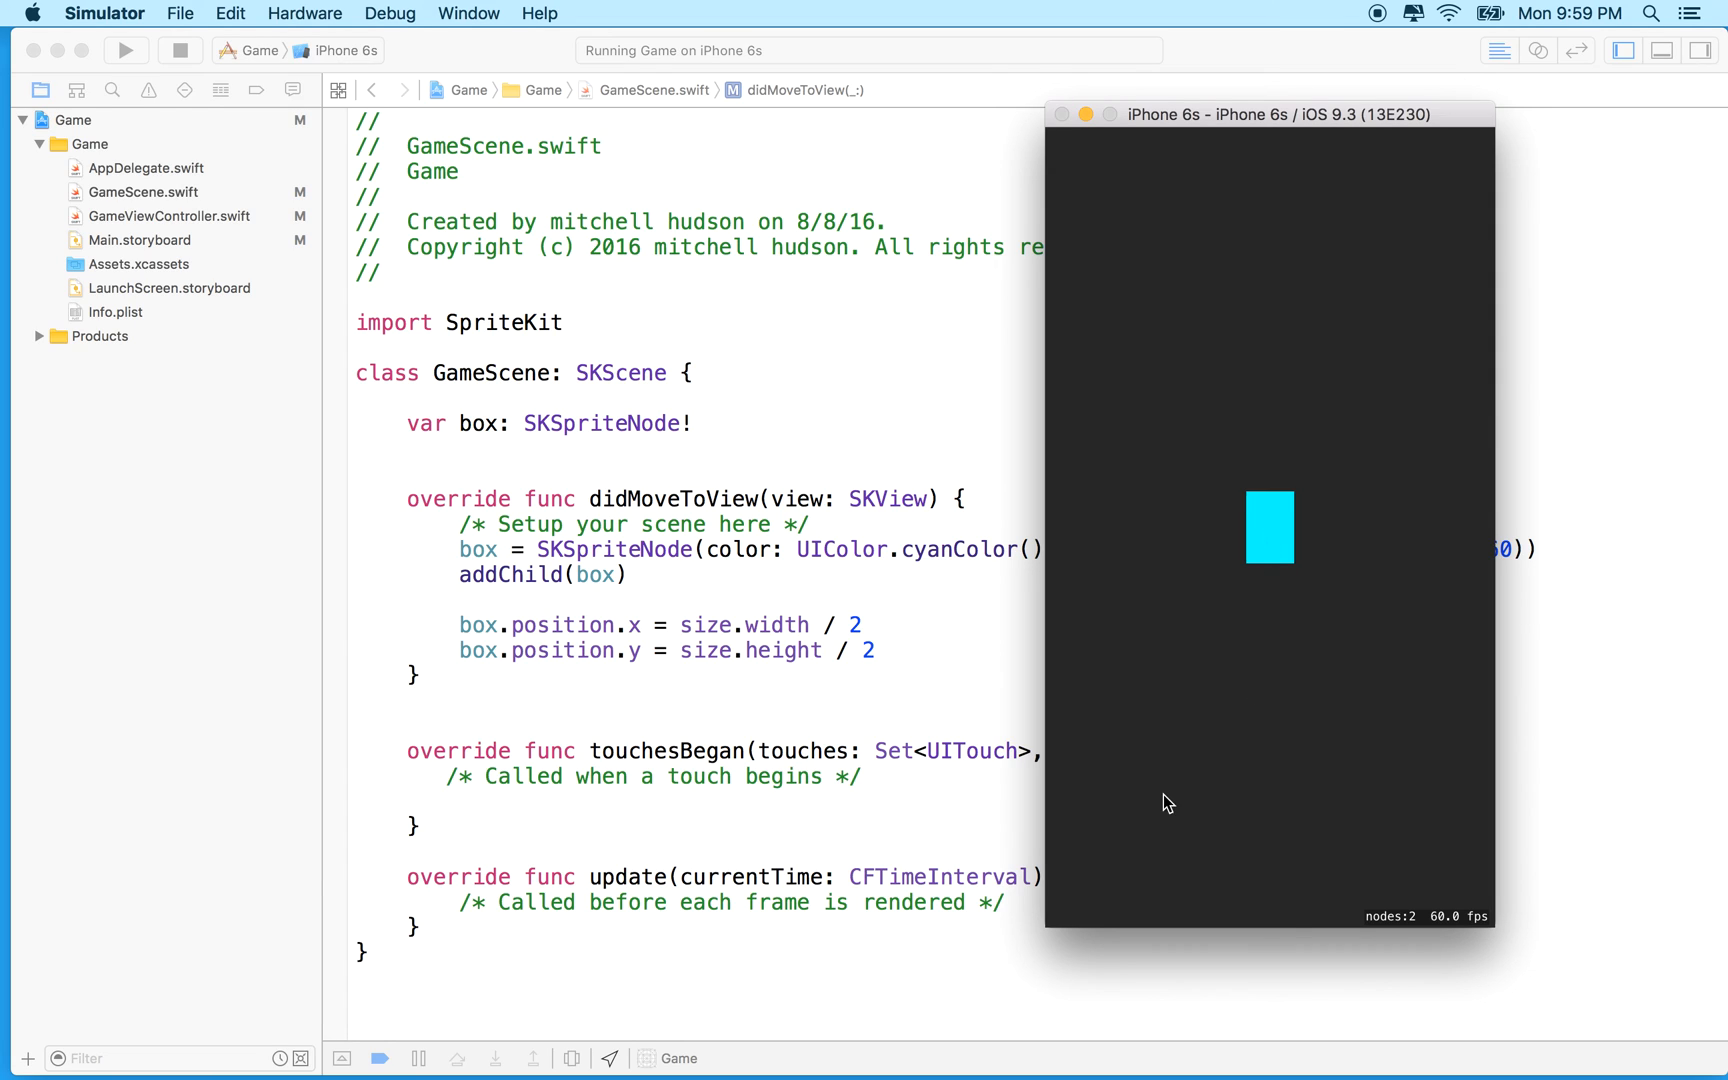
mouse_move(556, 398)
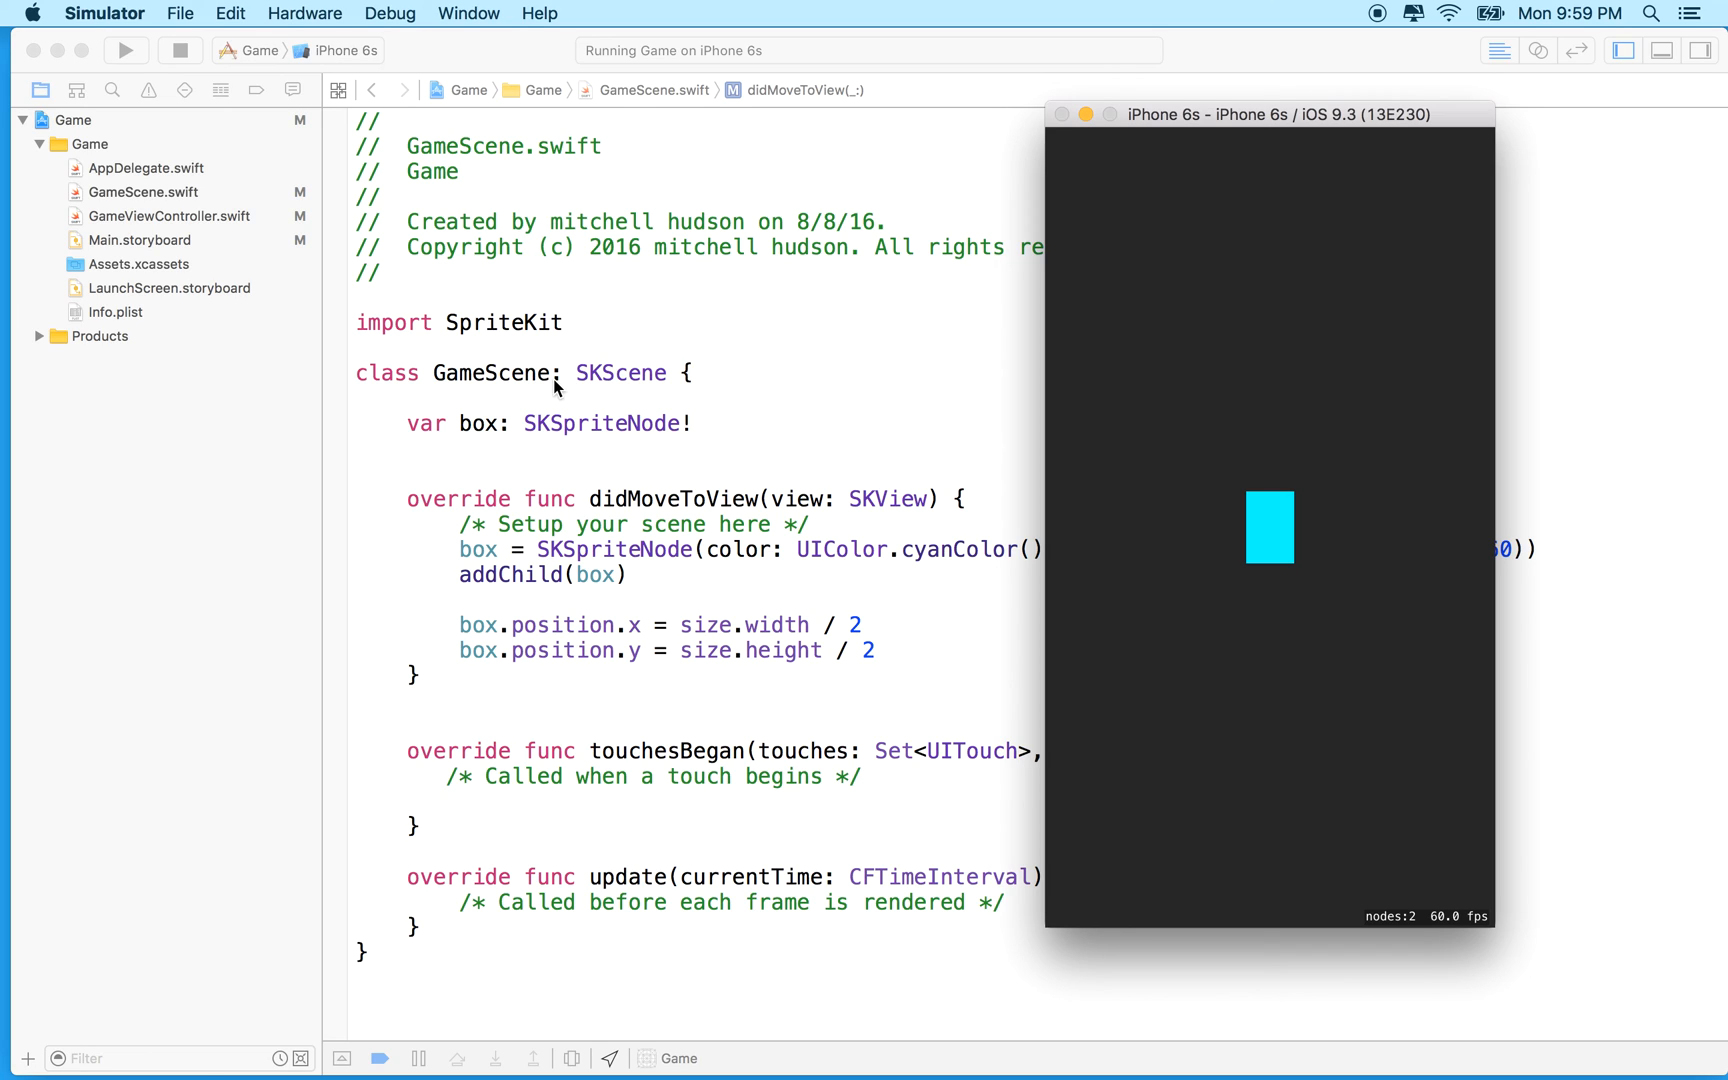
mouse_move(700, 390)
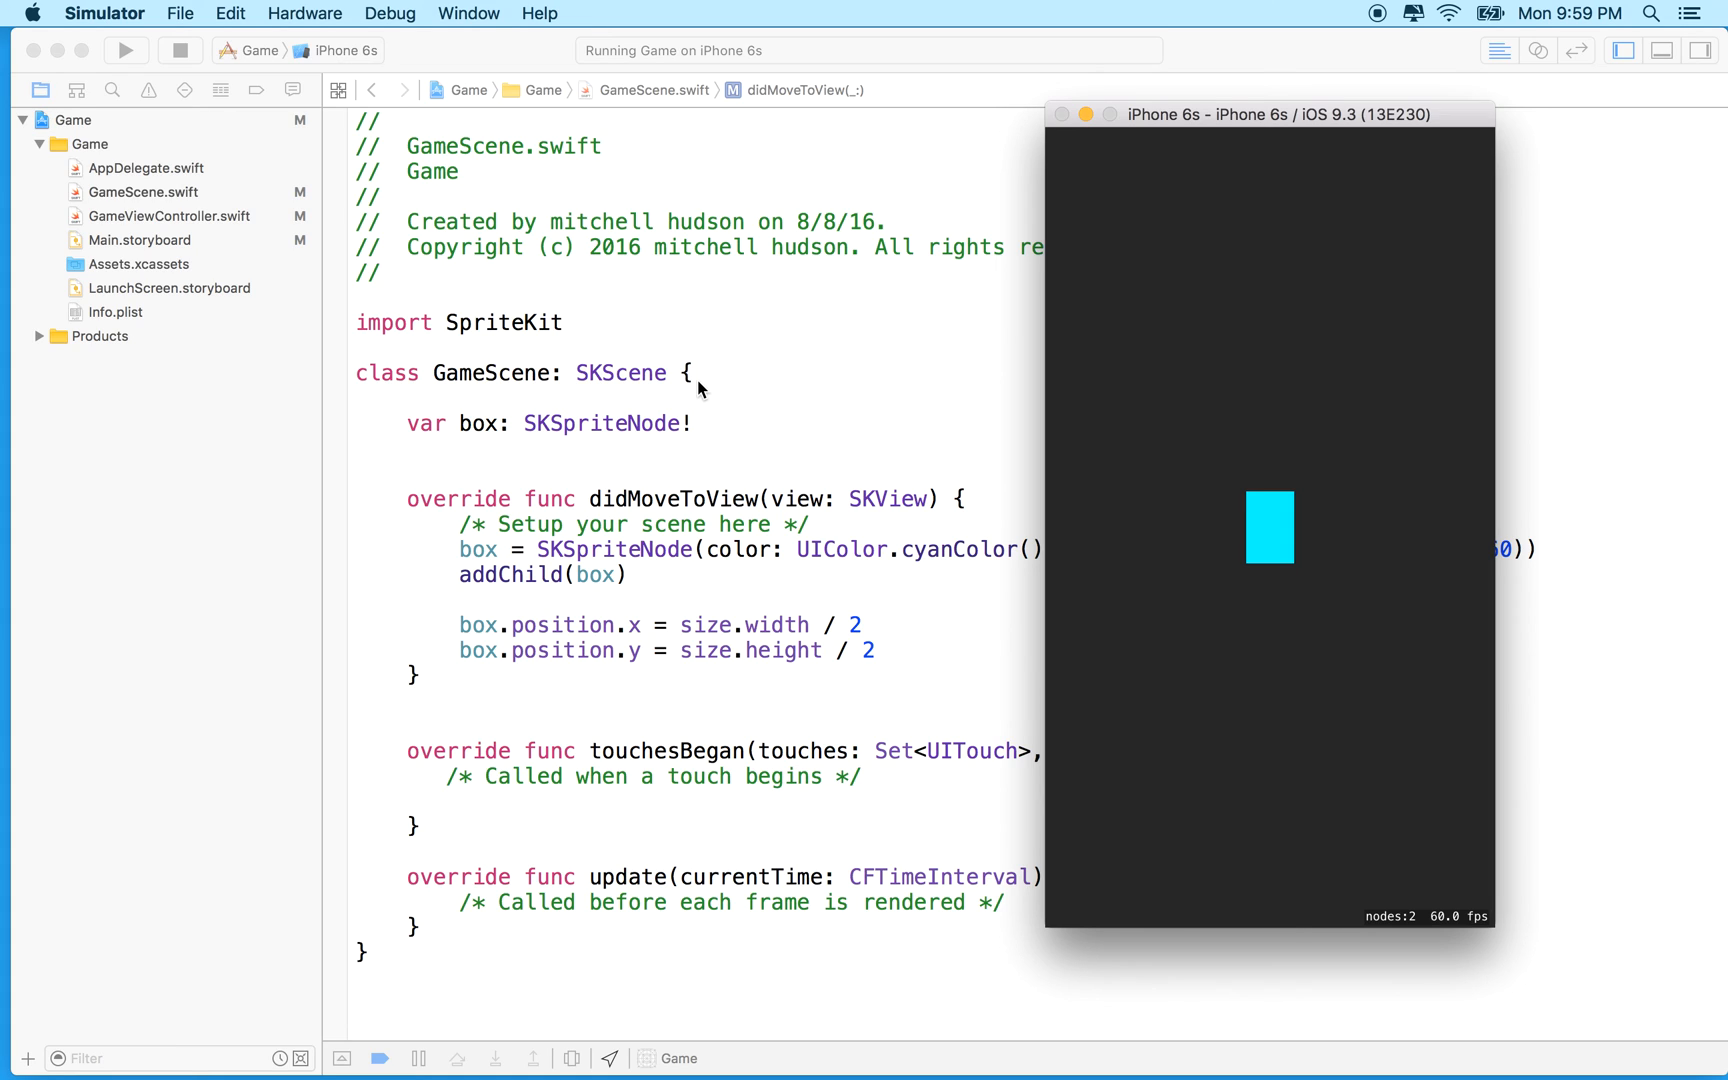
mouse_move(1288, 286)
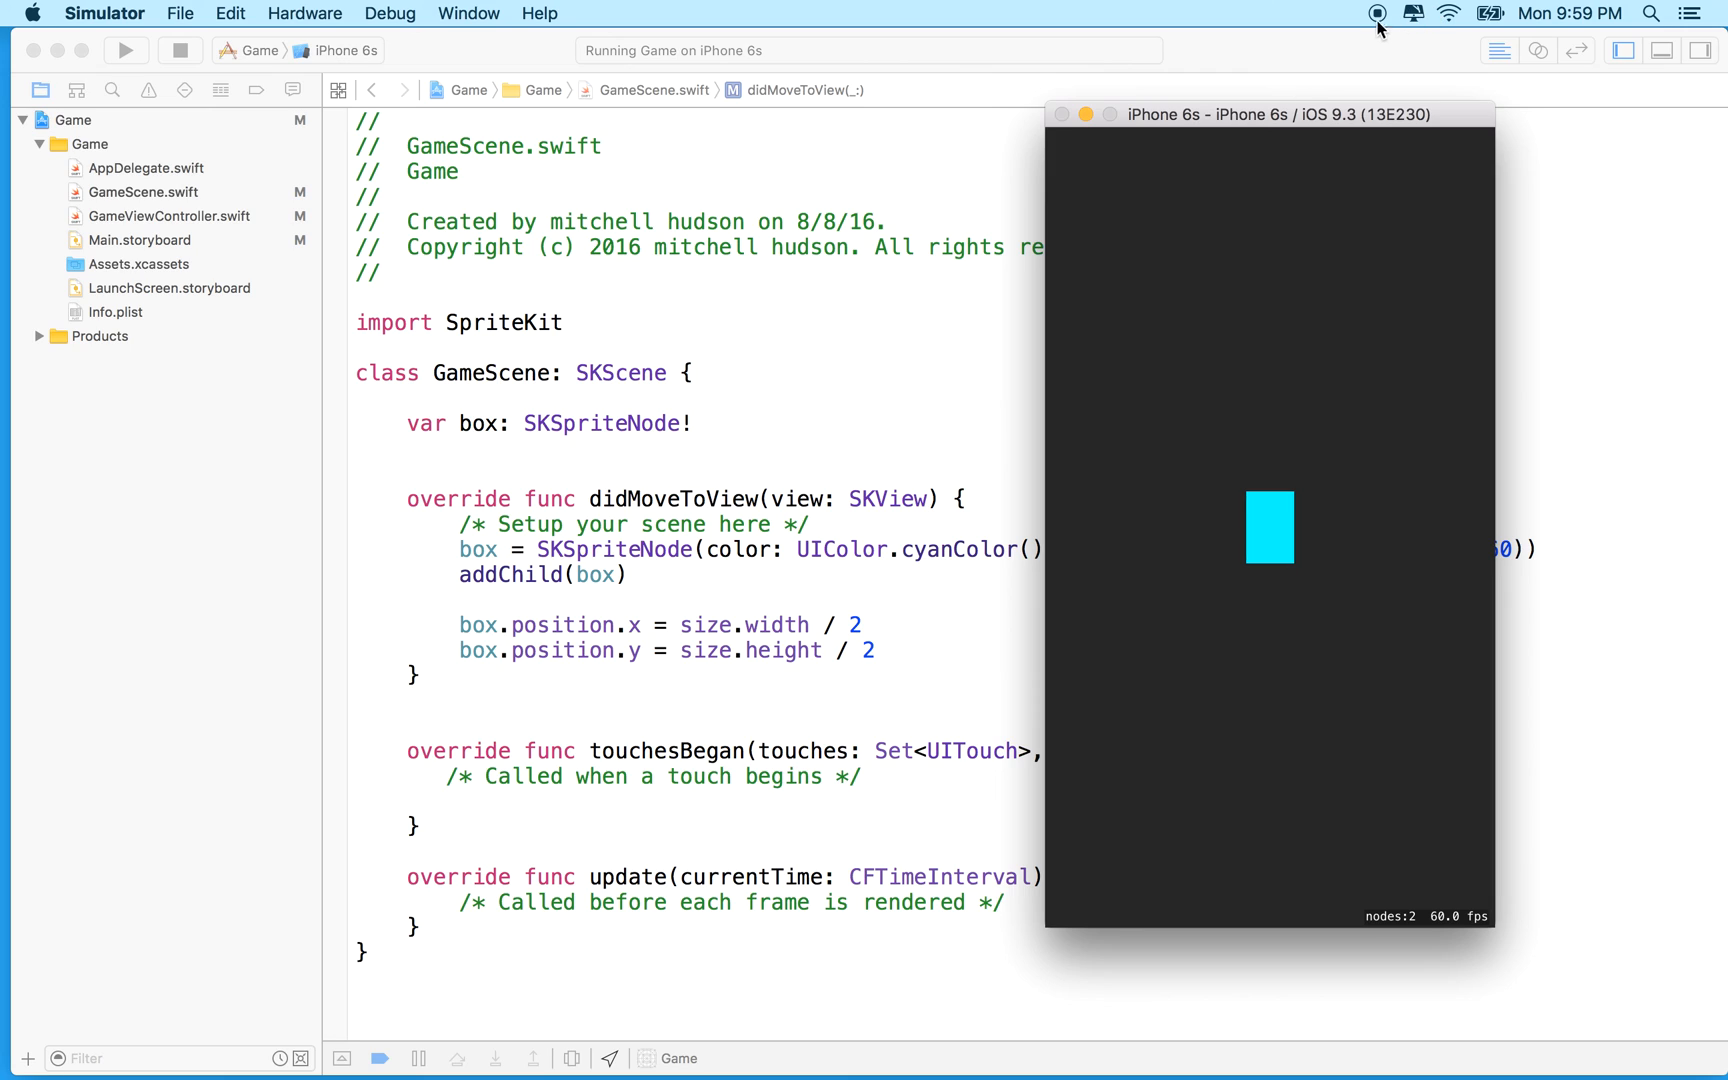
mouse_move(866, 106)
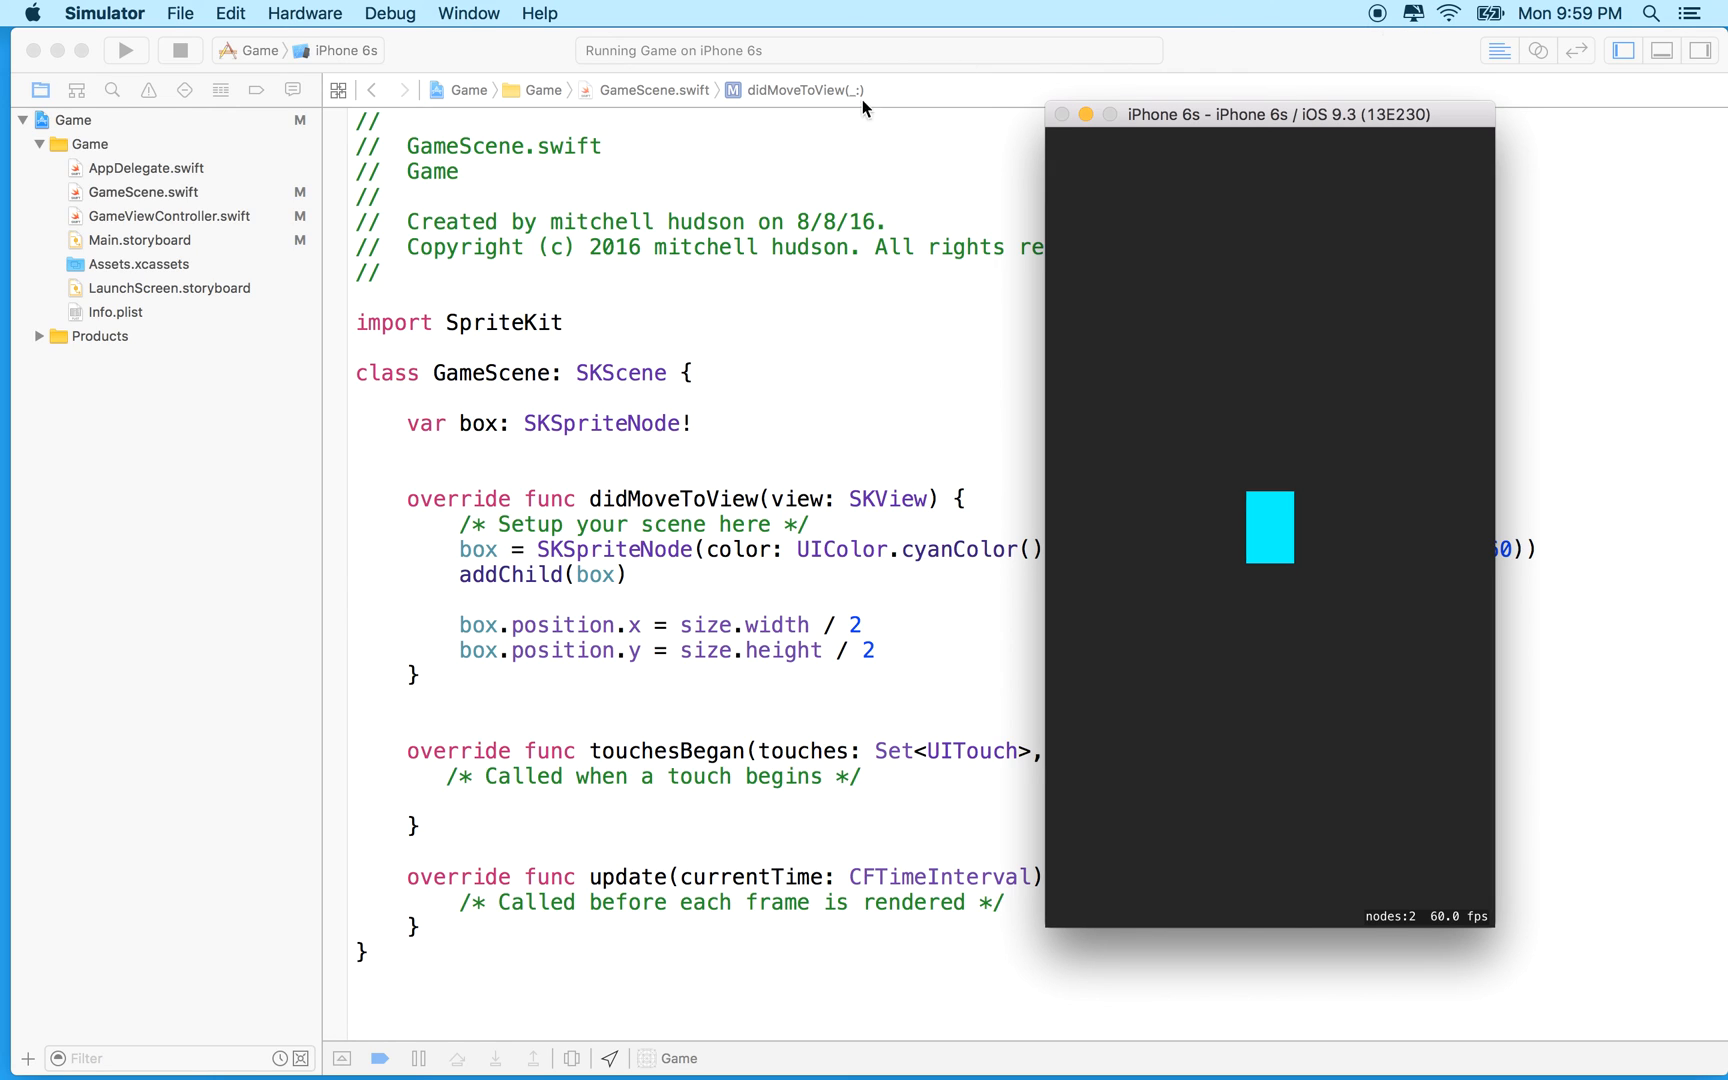